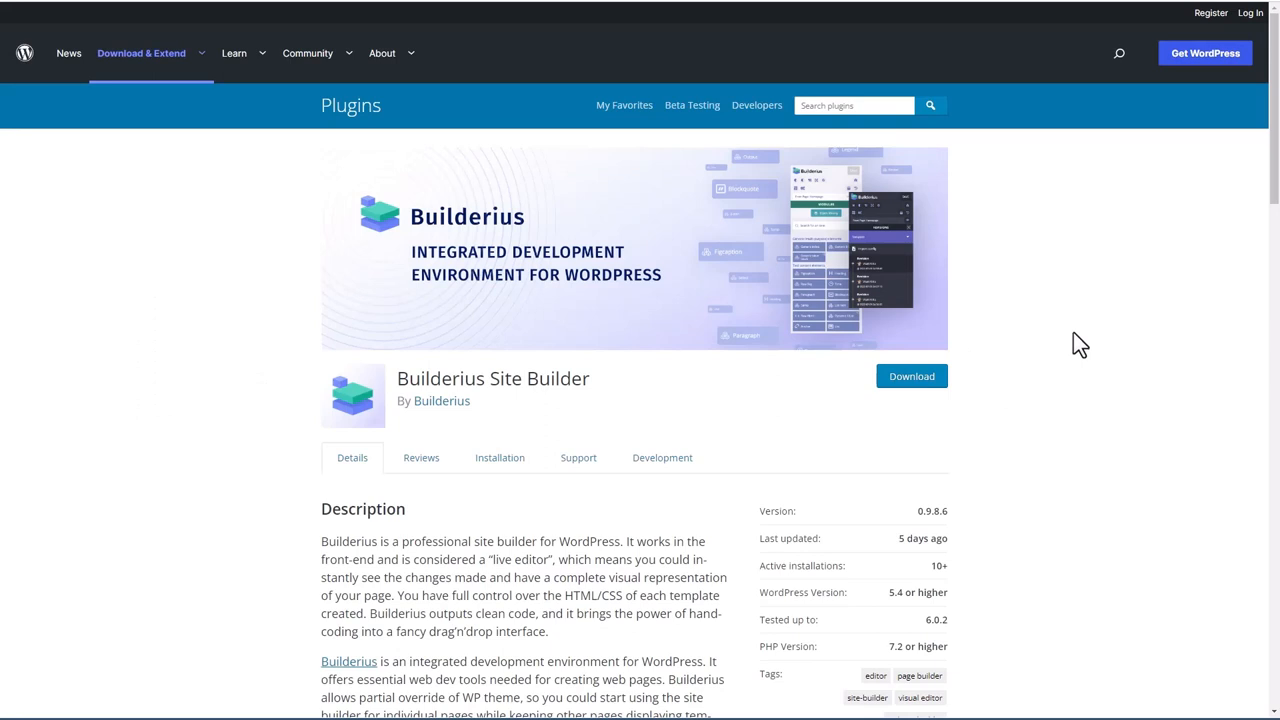
# Step: Scroll down the Builderius plugin page on WordPress.org
pyautogui.scroll(-3)
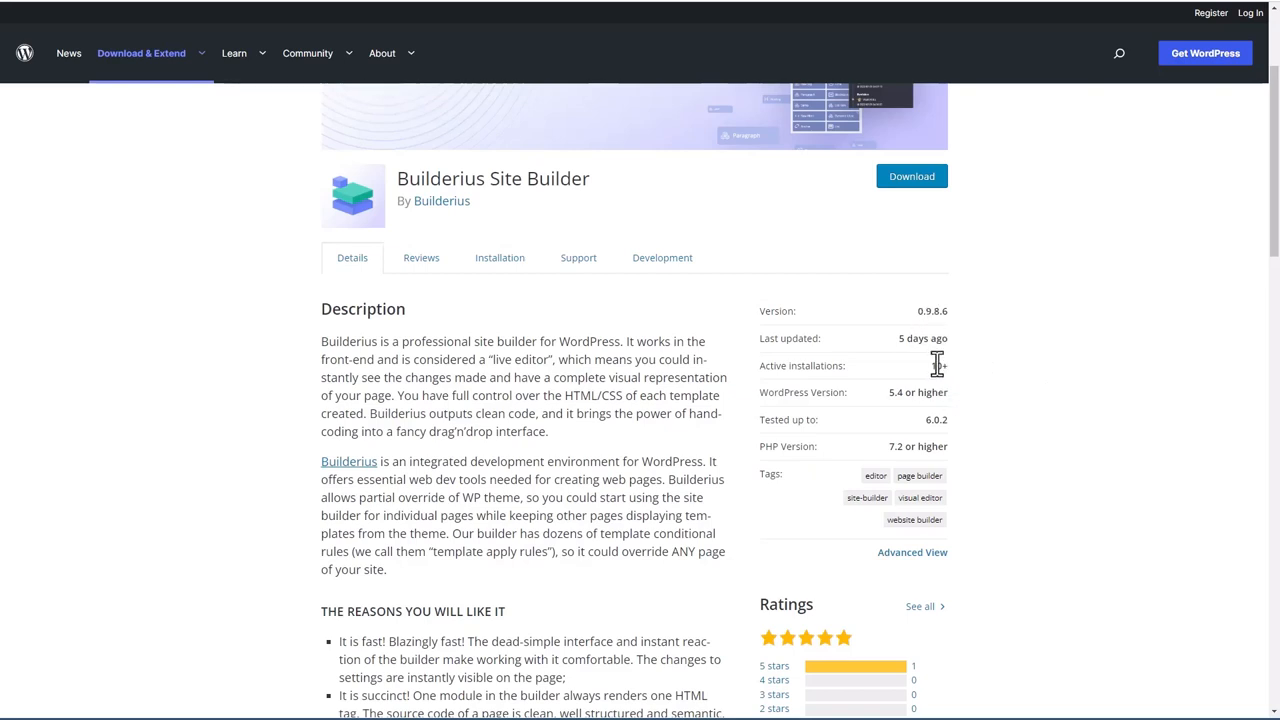
pyautogui.moveTo(876, 372)
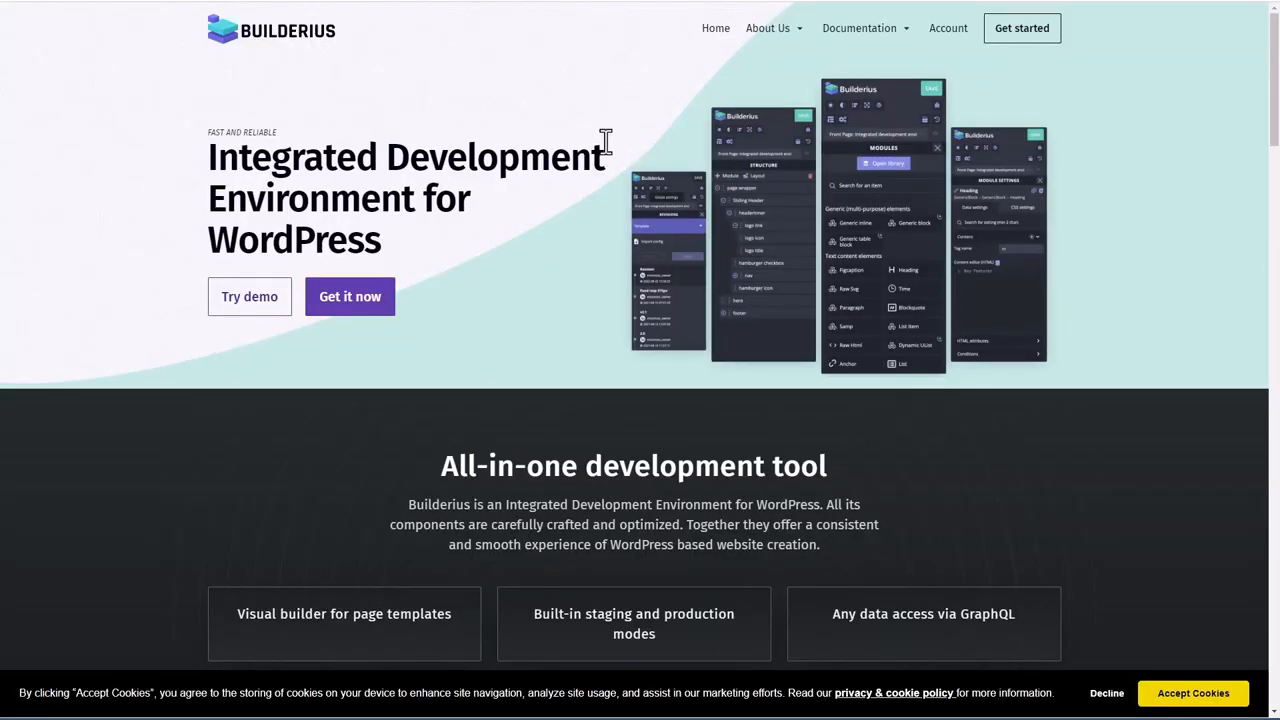
pyautogui.moveTo(694, 140)
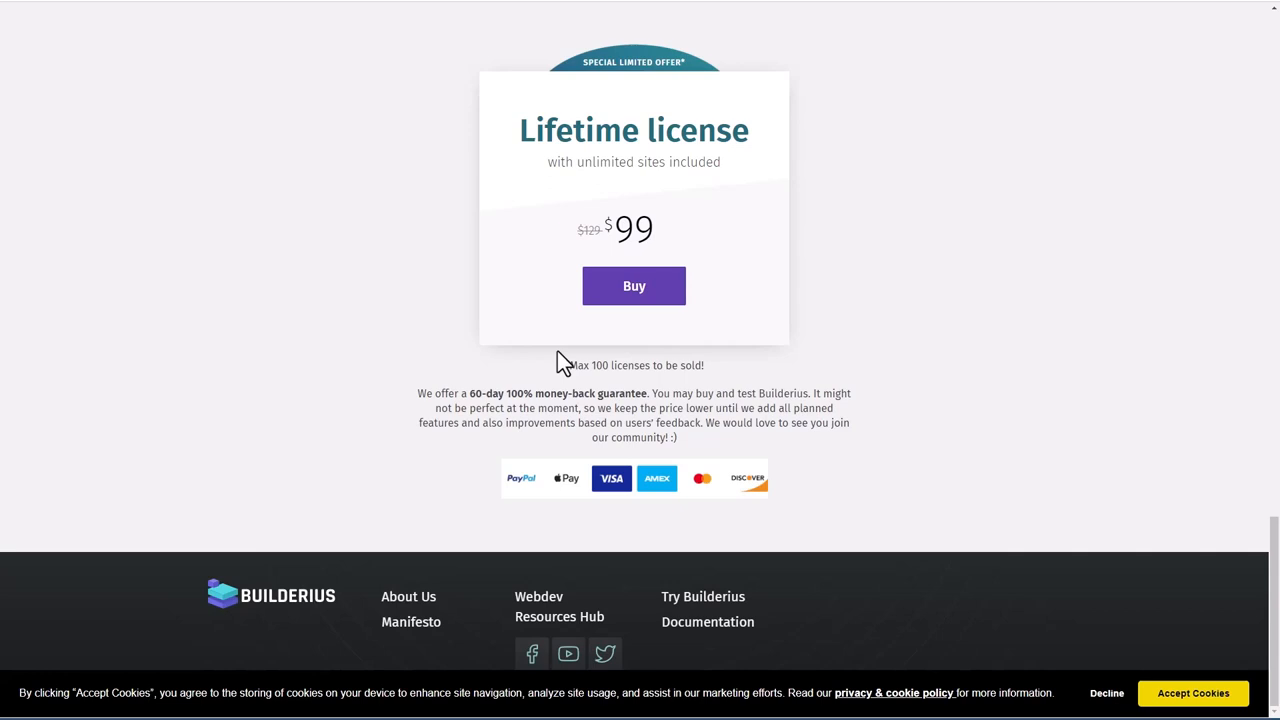
pyautogui.moveTo(608, 368)
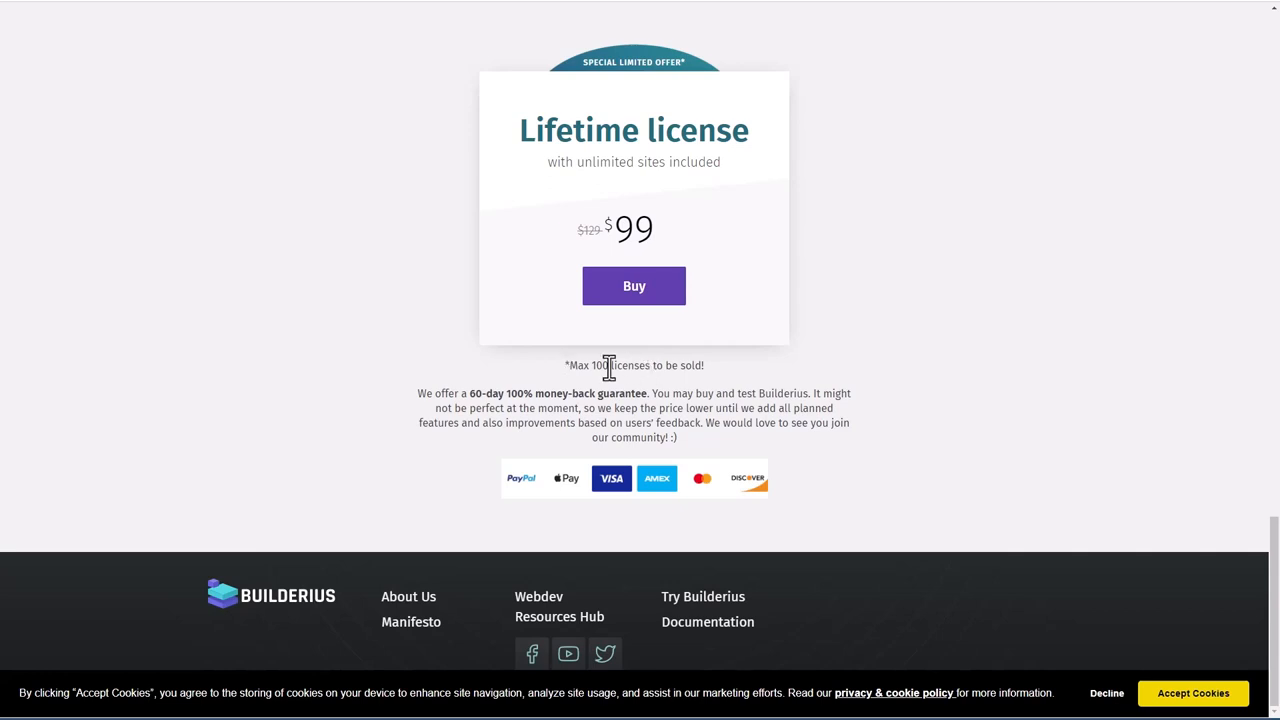
pyautogui.moveTo(610, 368)
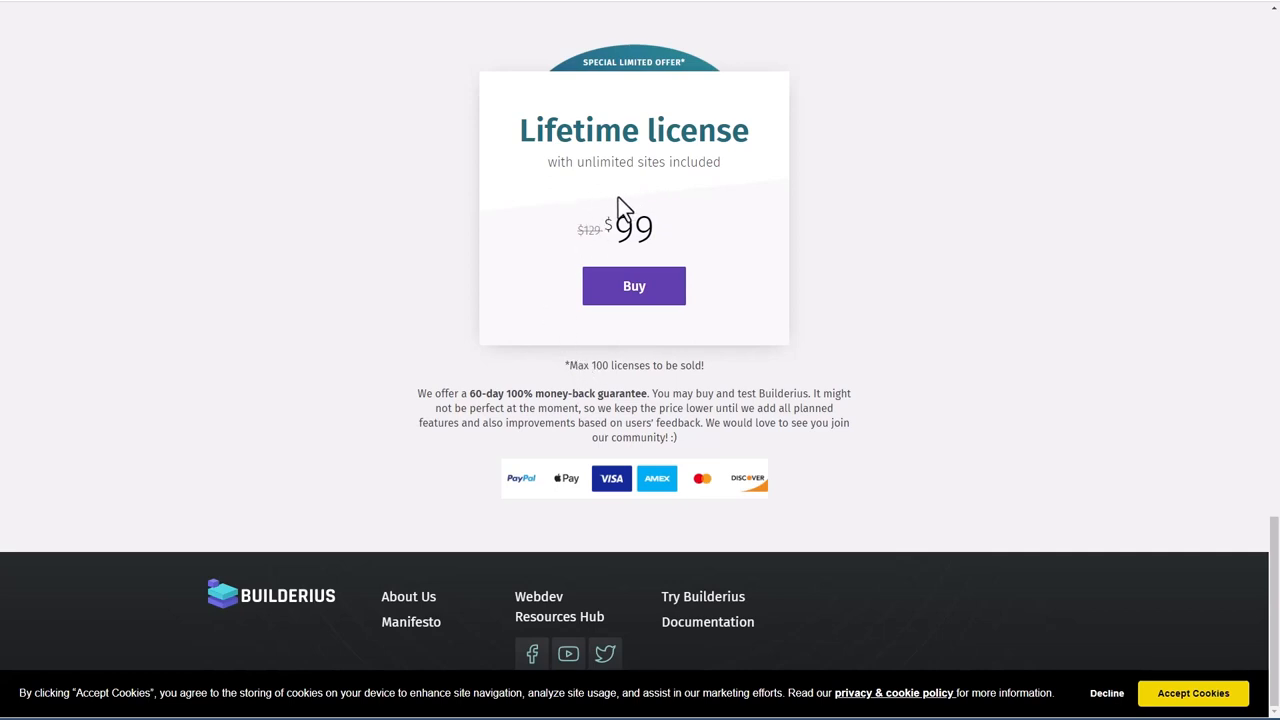
pyautogui.moveTo(616, 202)
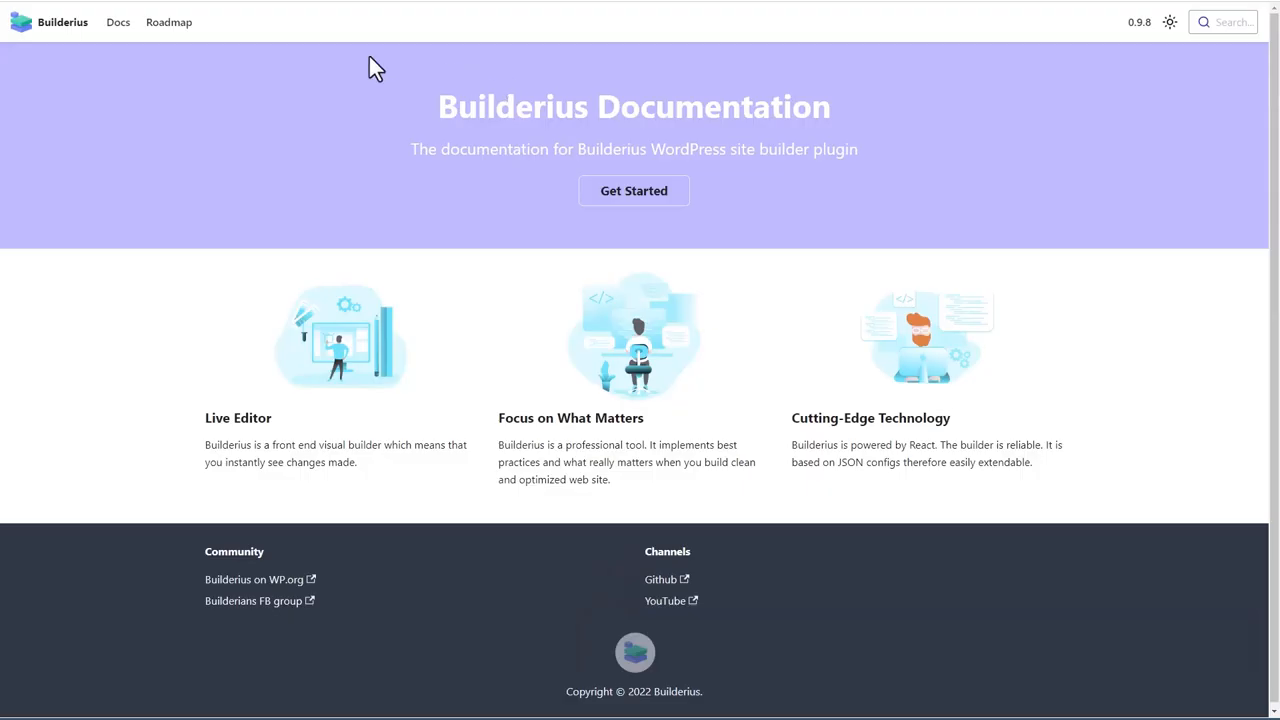
# Step: Navigate the docs sidebar to the Visual editor's Dynamic data page
pyautogui.click(118, 22)
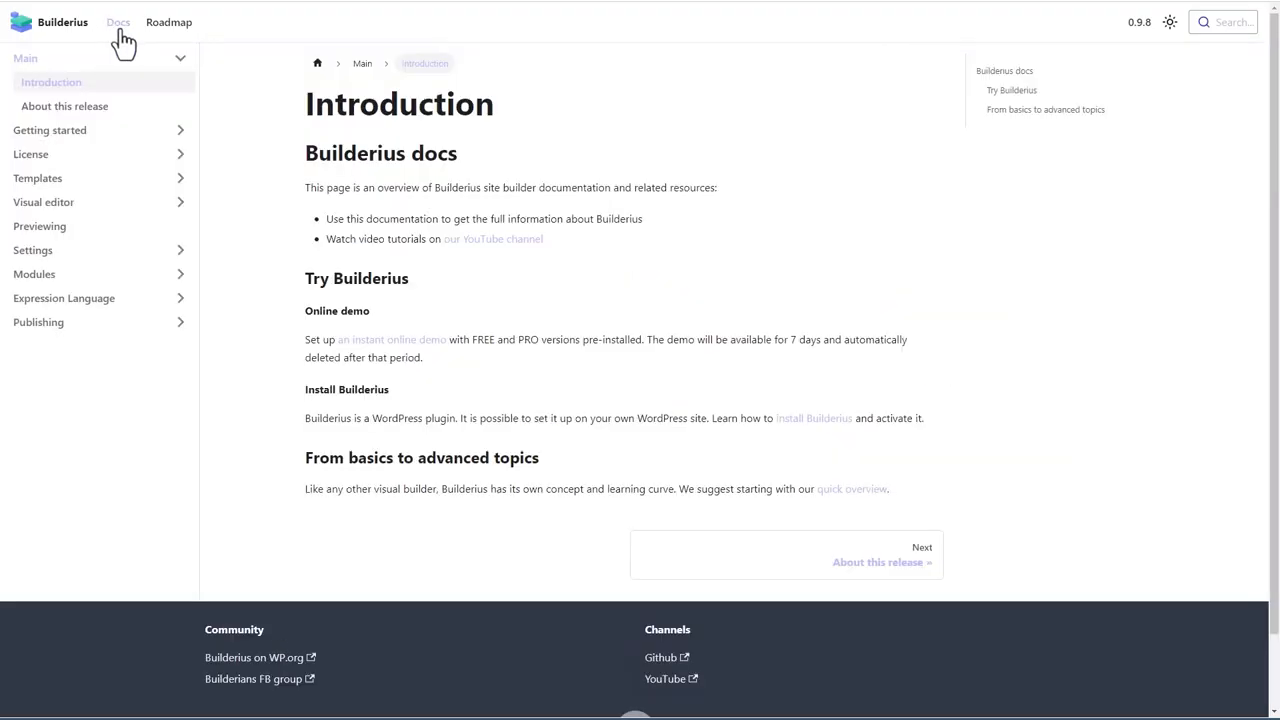
pyautogui.moveTo(40, 226)
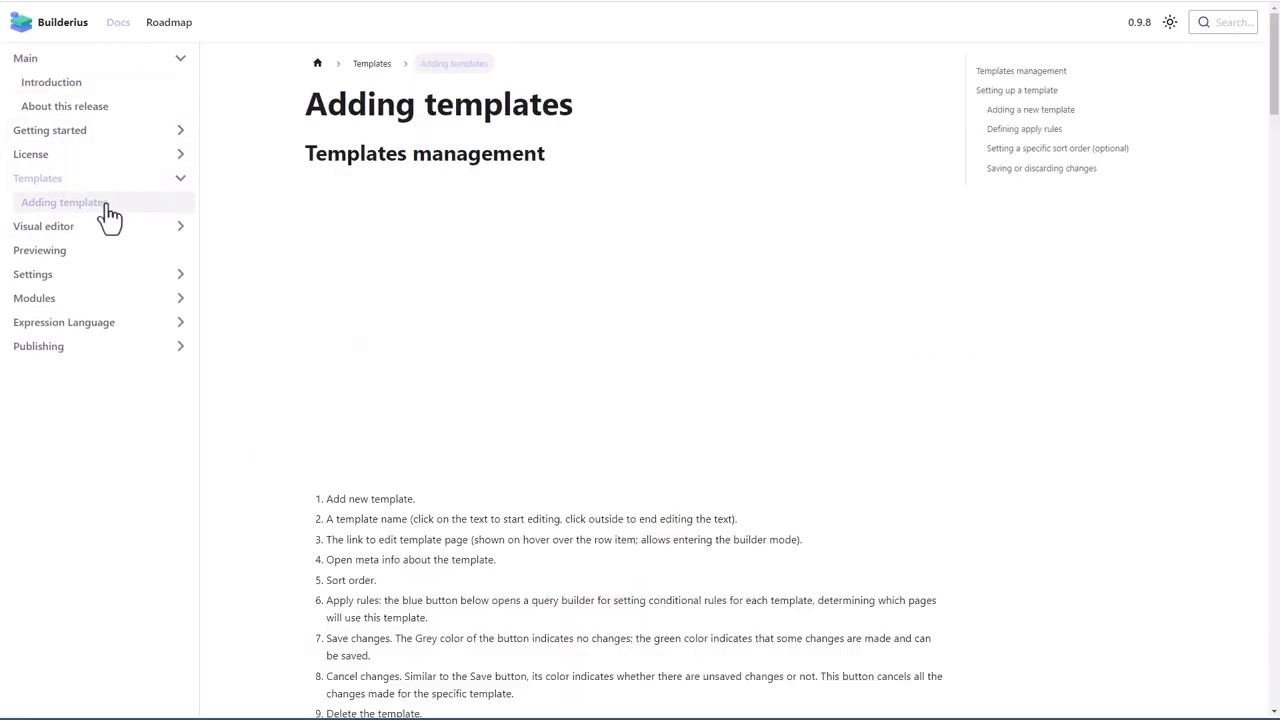
pyautogui.click(54, 274)
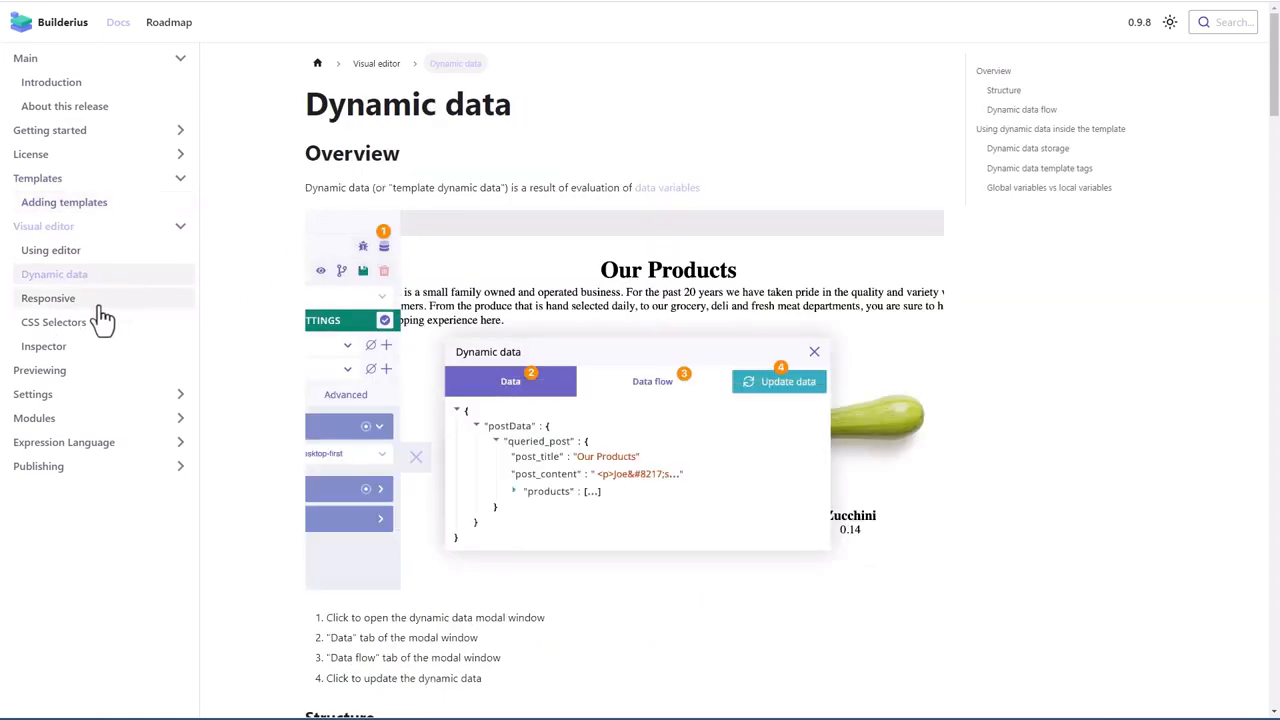
pyautogui.click(44, 344)
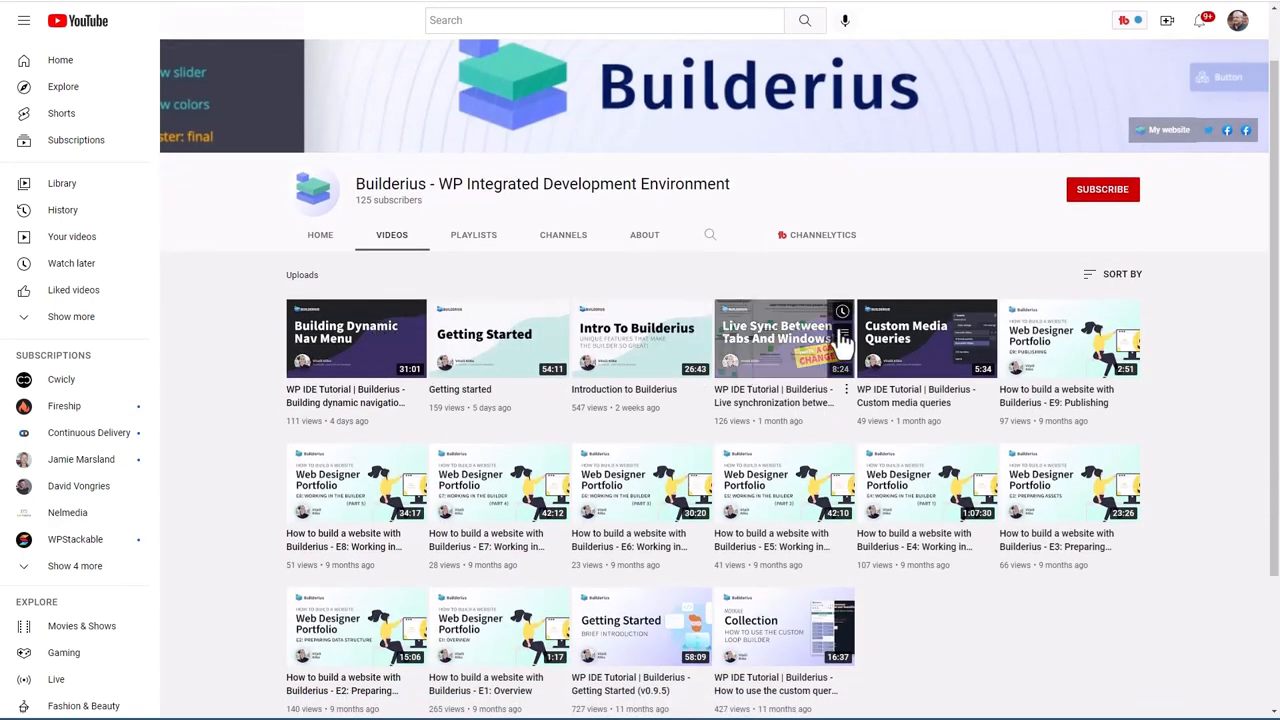
pyautogui.moveTo(520, 472)
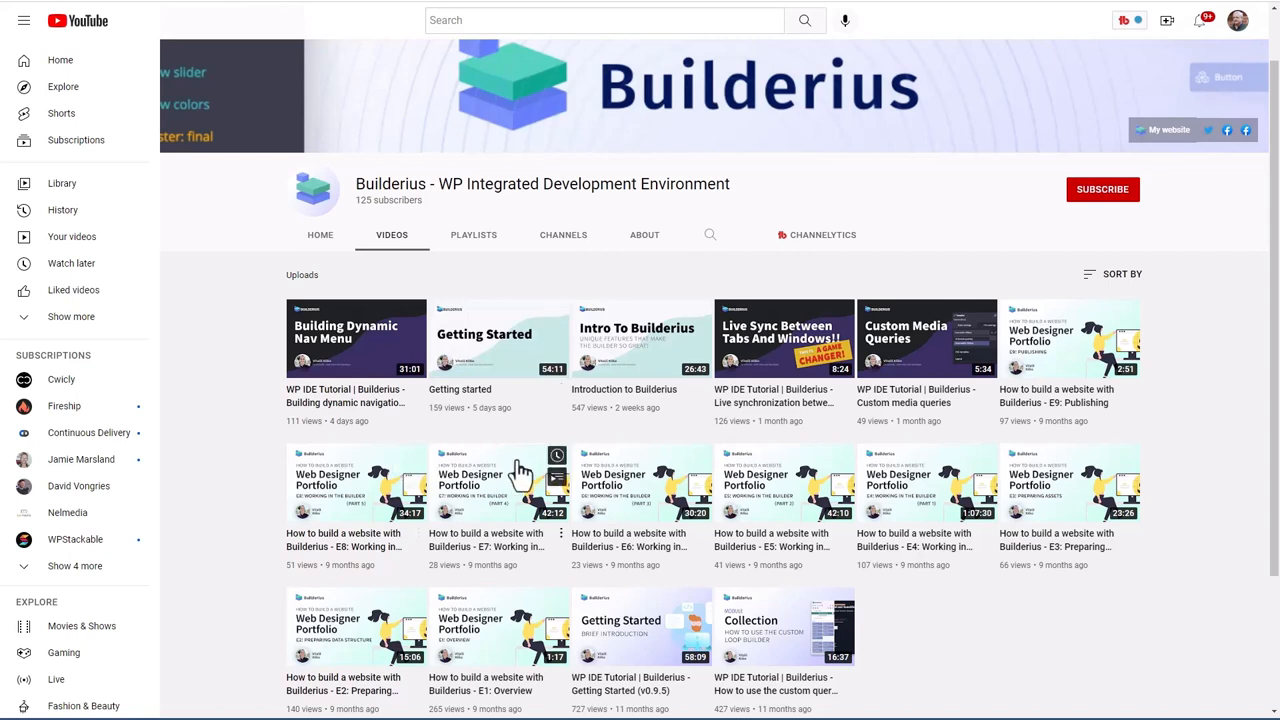
pyautogui.moveTo(246, 328)
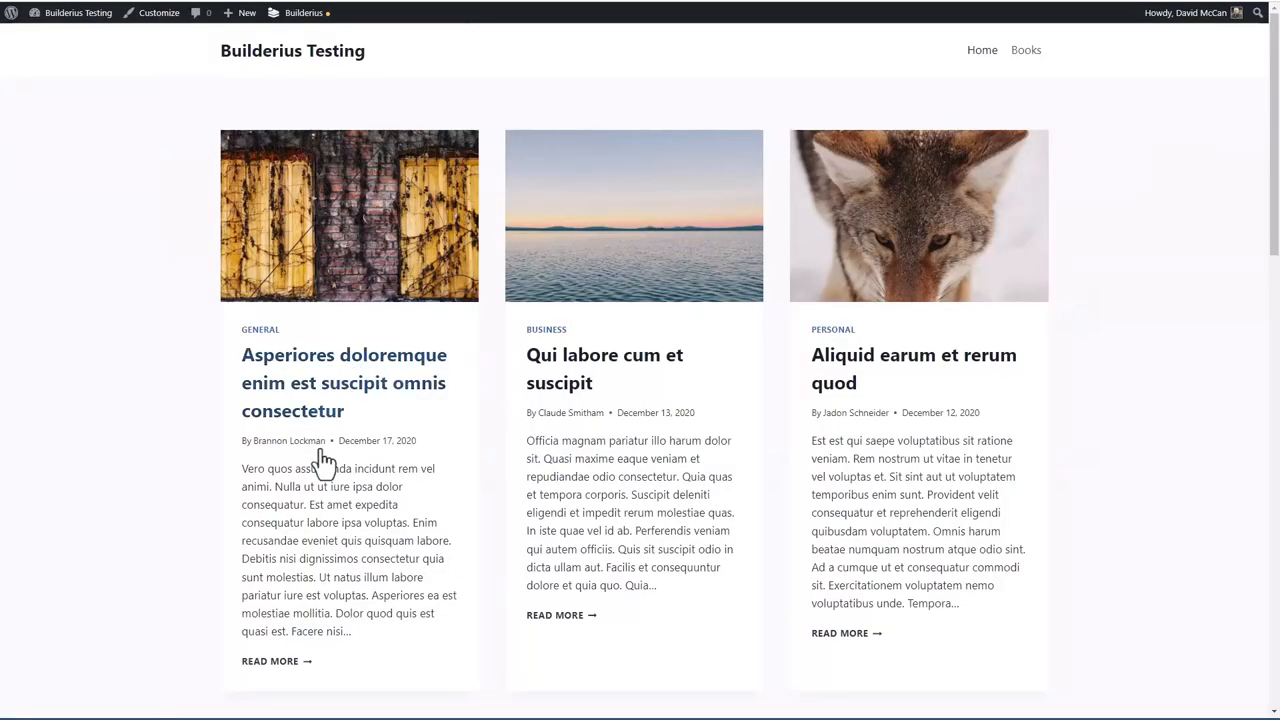
pyautogui.moveTo(1020, 88)
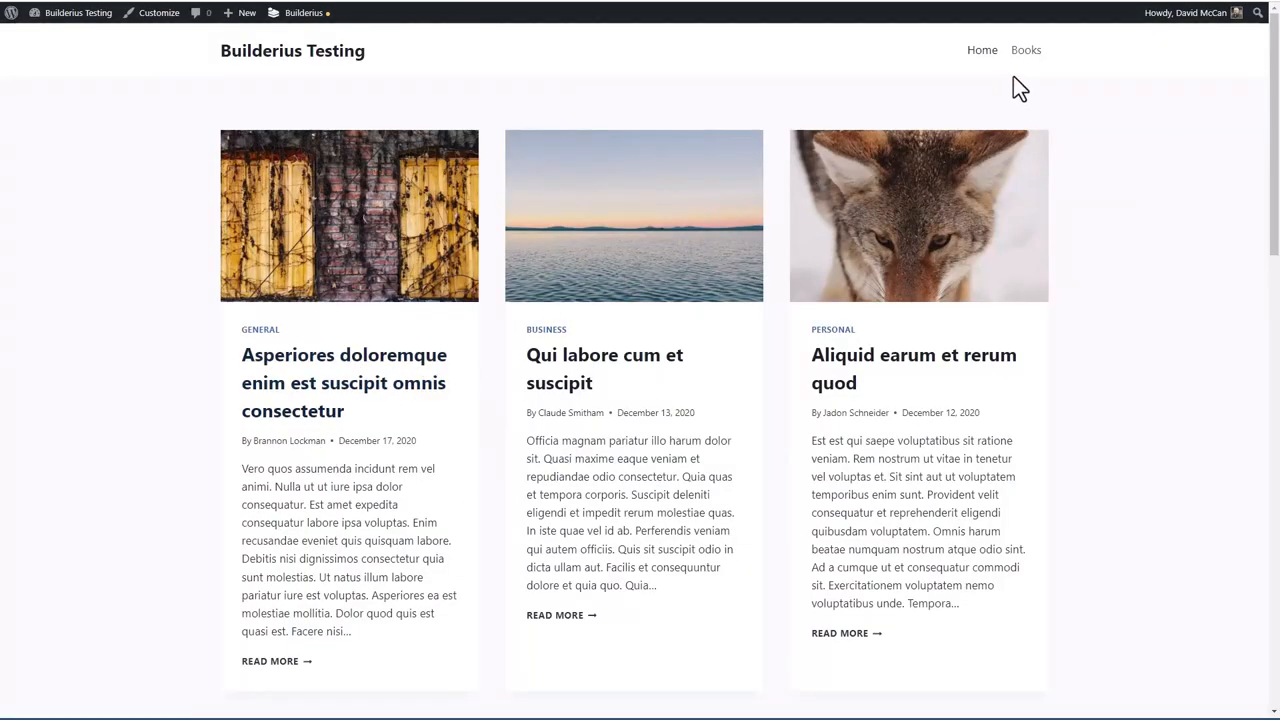
pyautogui.moveTo(1026, 50)
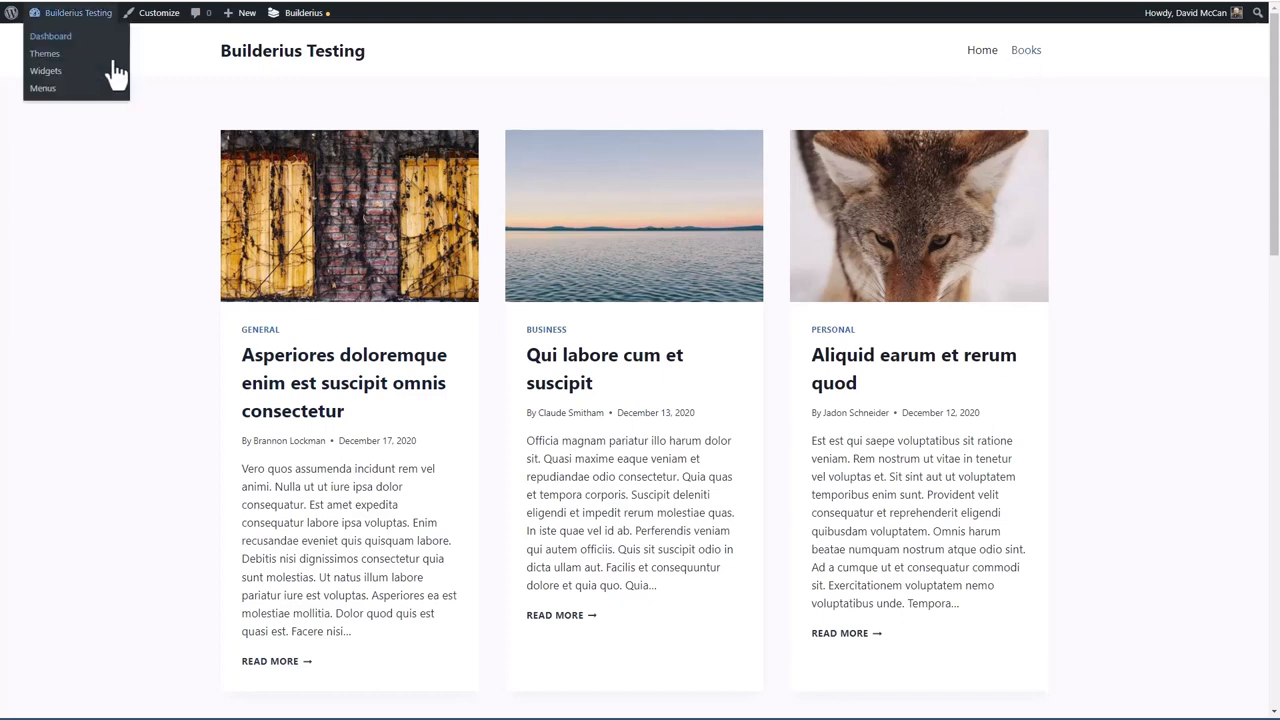
# Step: Go to the admin Dashboard and then the installed Plugins list
pyautogui.click(50, 36)
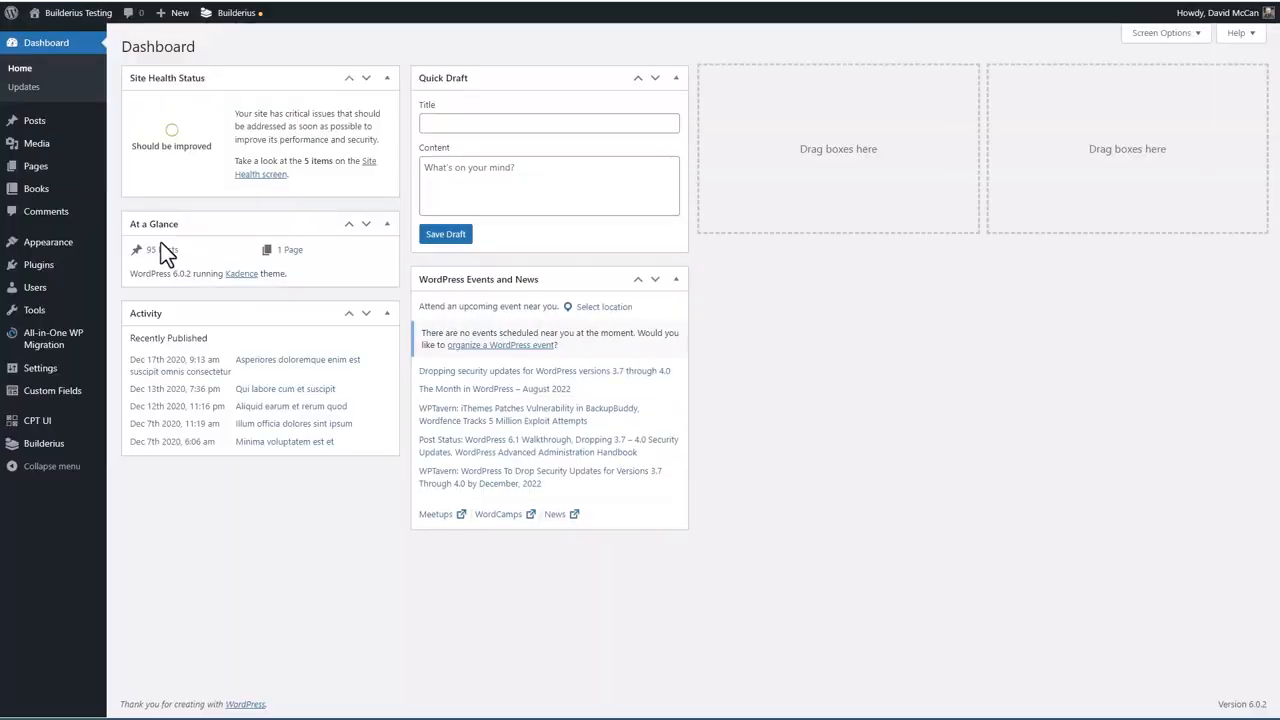
pyautogui.click(48, 240)
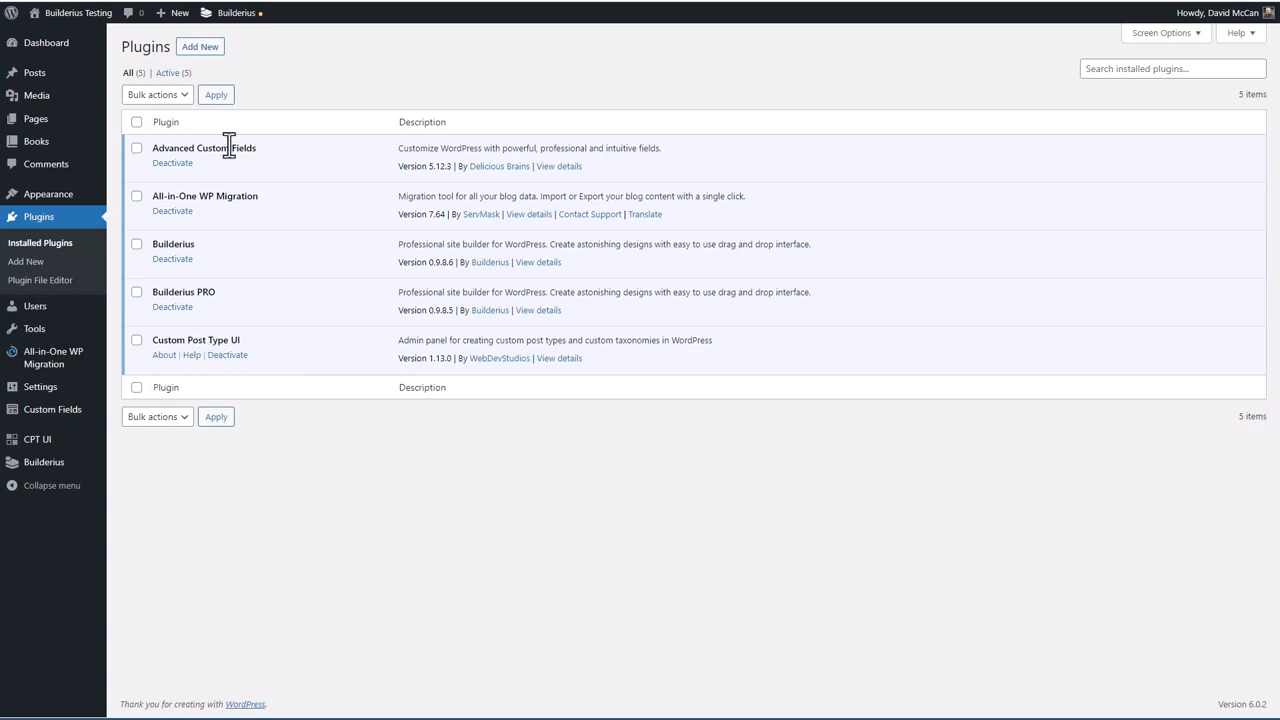
pyautogui.moveTo(272, 226)
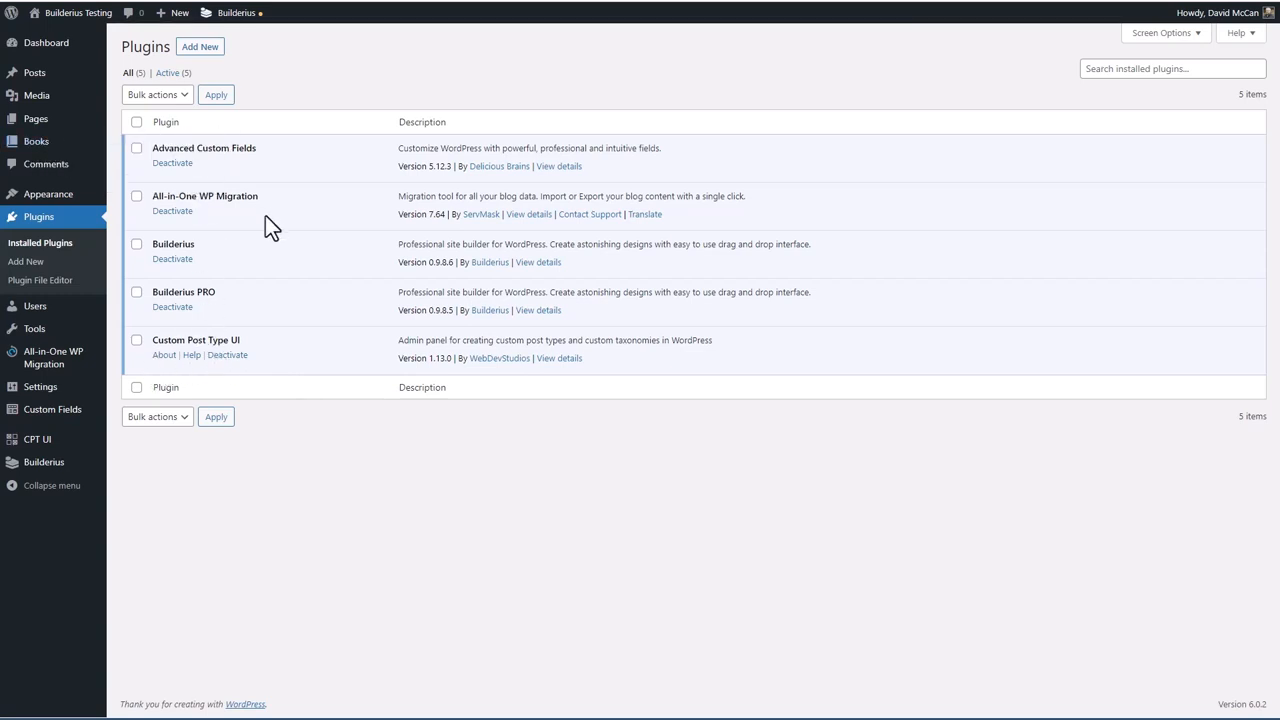
pyautogui.moveTo(172, 204)
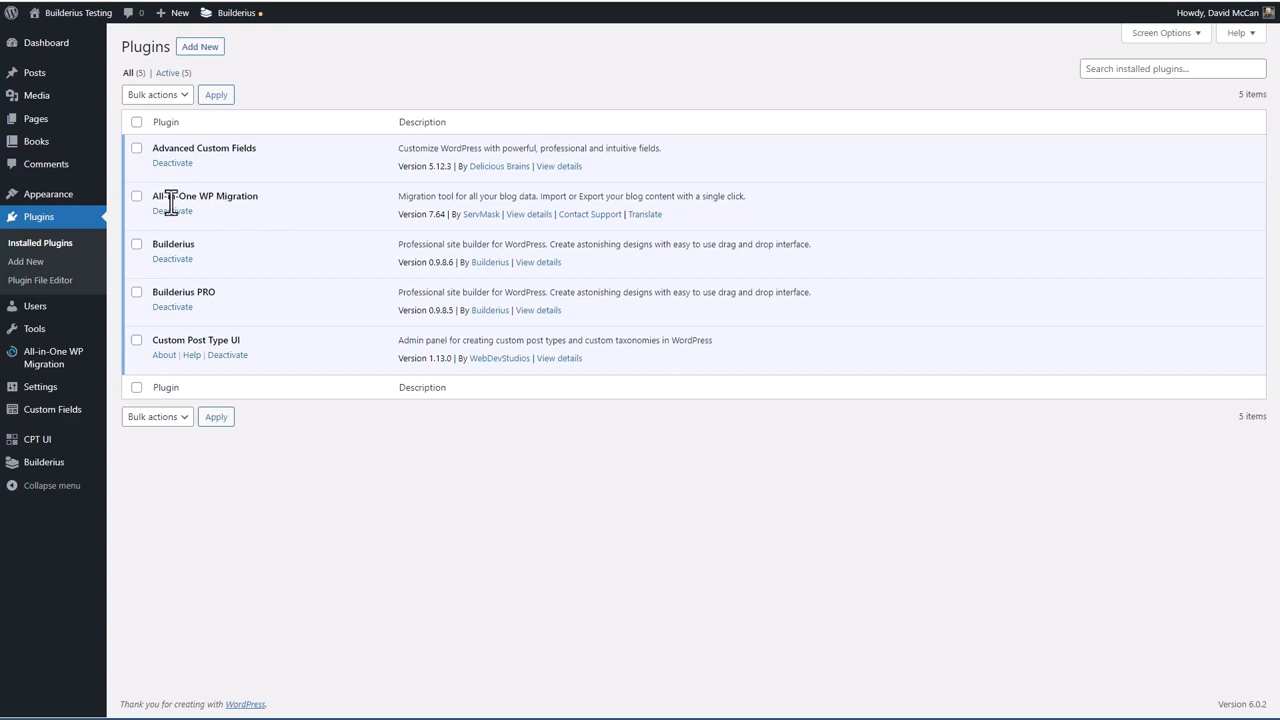
pyautogui.moveTo(204, 200)
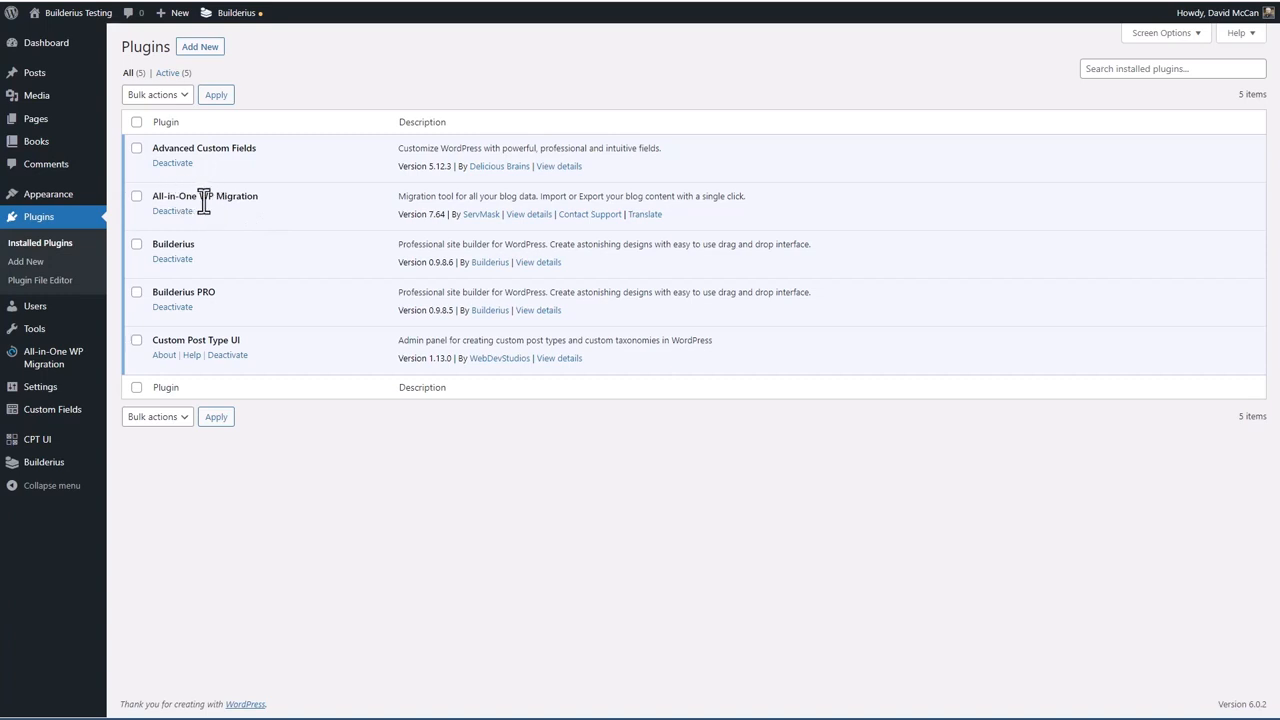
pyautogui.moveTo(204, 258)
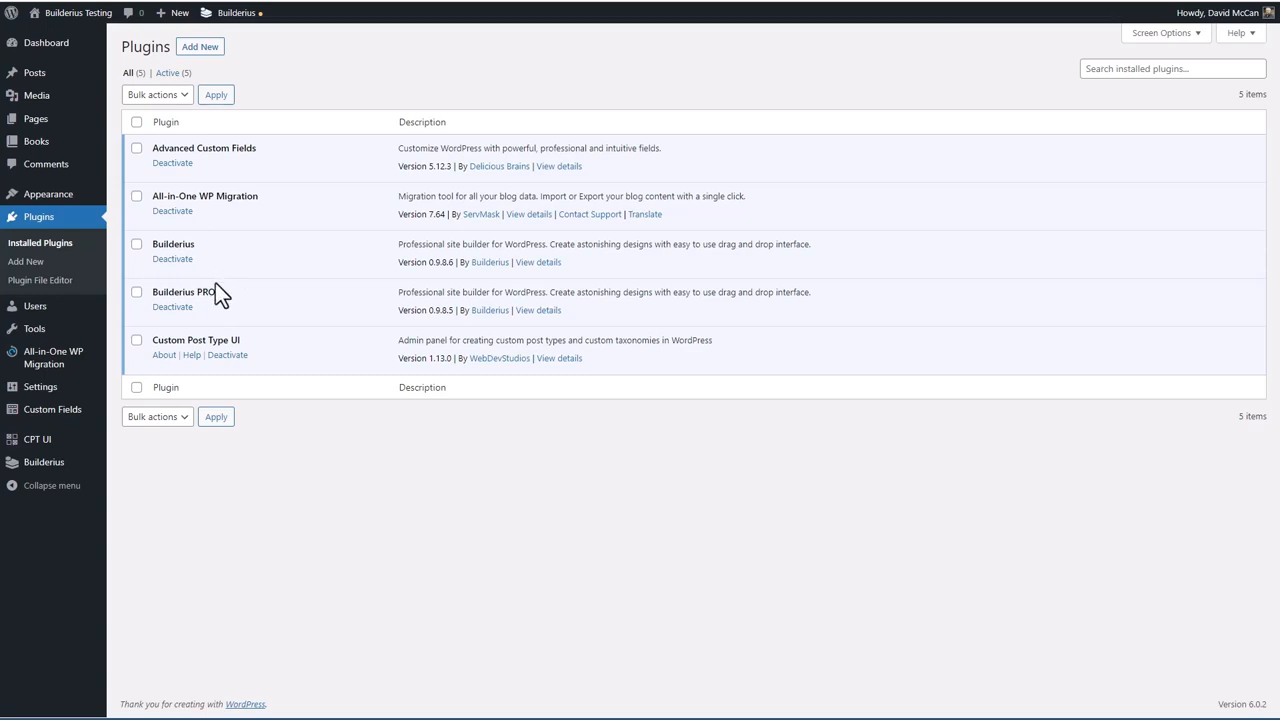
pyautogui.moveTo(216, 256)
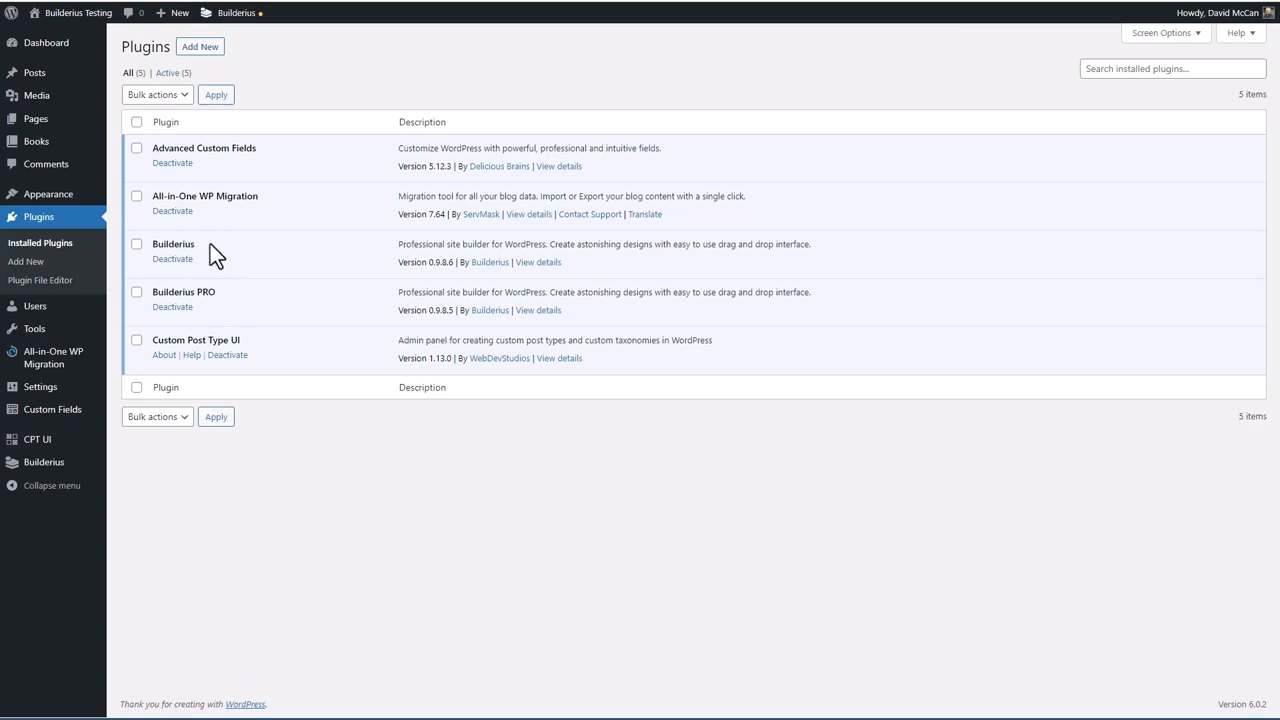
pyautogui.moveTo(248, 472)
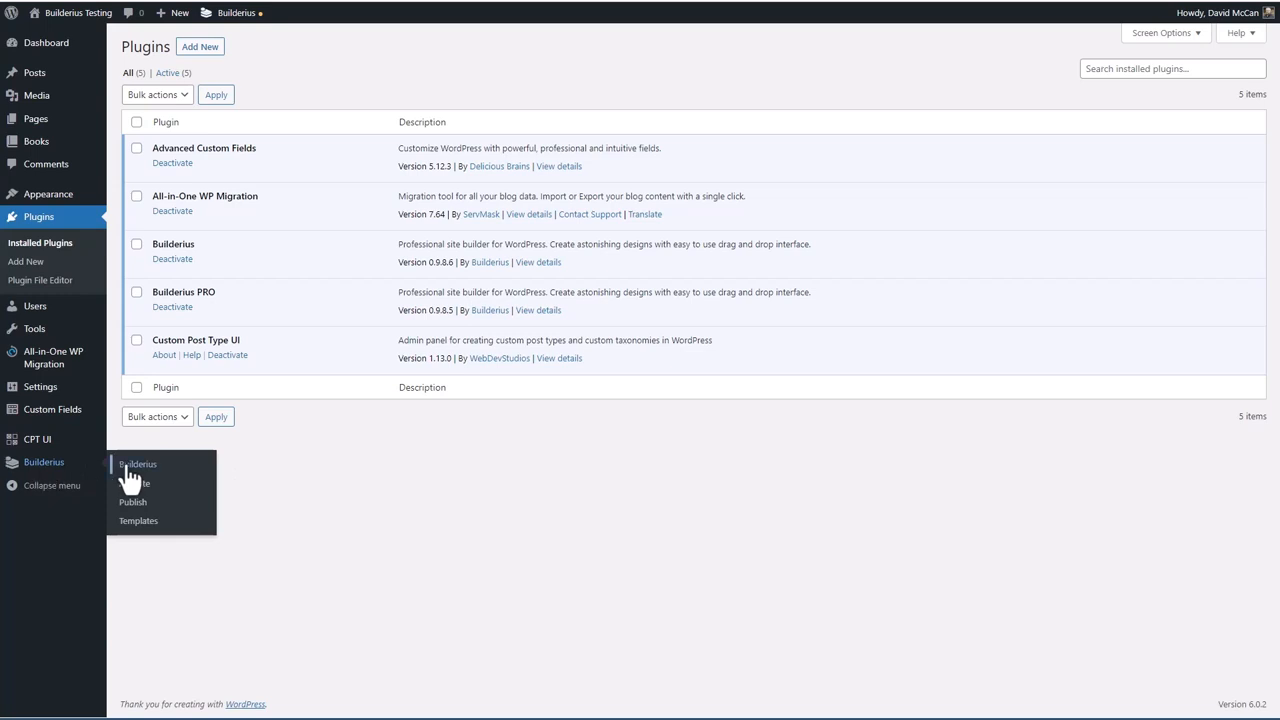
# Step: Open the Builderius welcome page from the admin sidebar
pyautogui.click(138, 464)
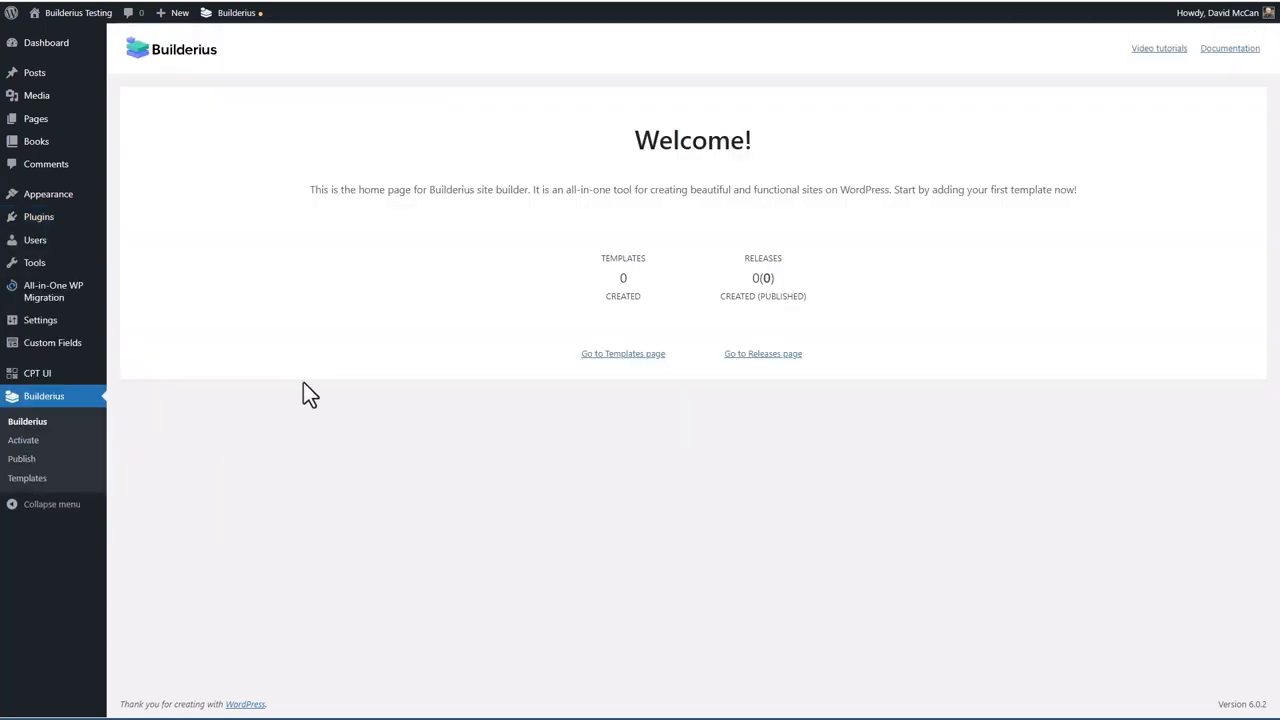
pyautogui.moveTo(664, 308)
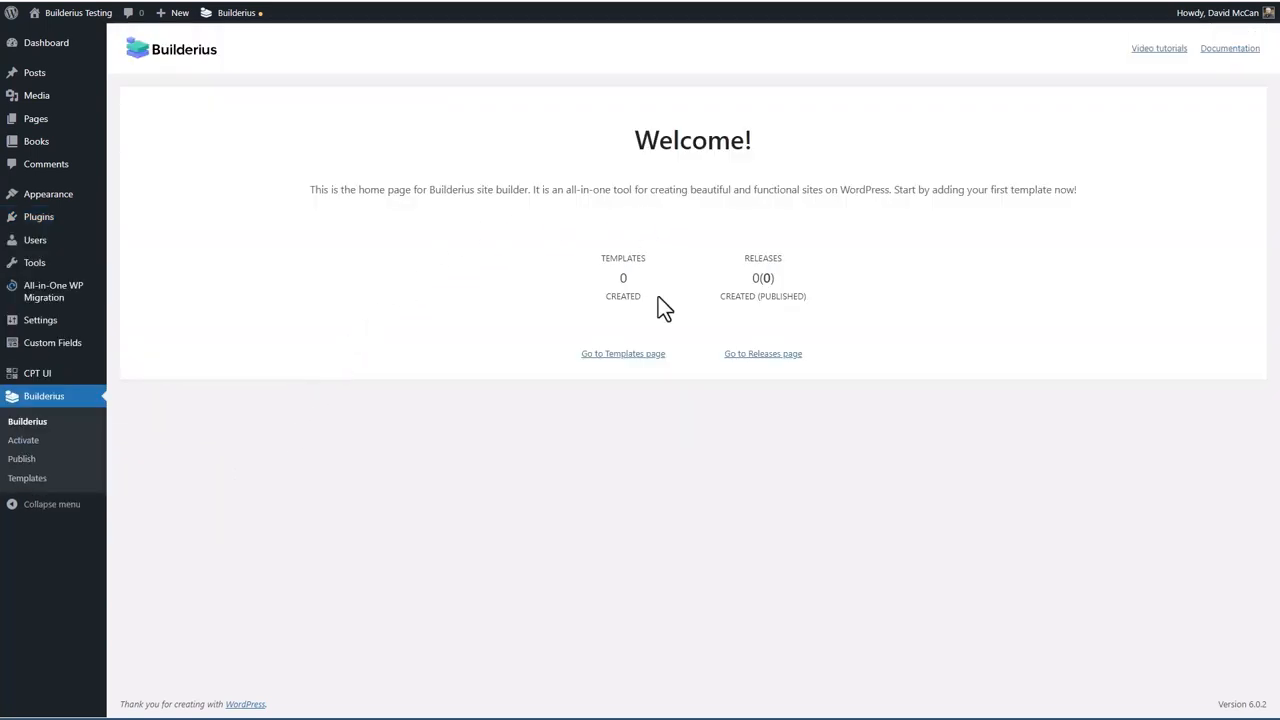
pyautogui.moveTo(730, 296)
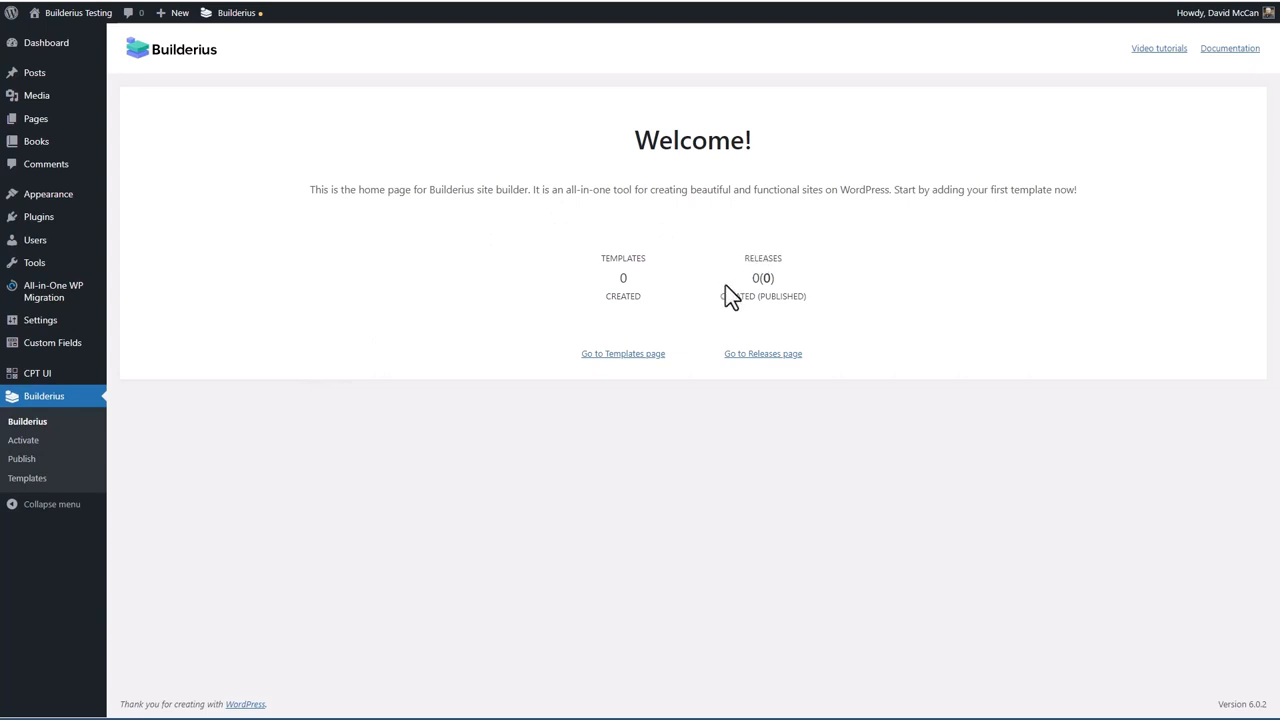
pyautogui.moveTo(748, 312)
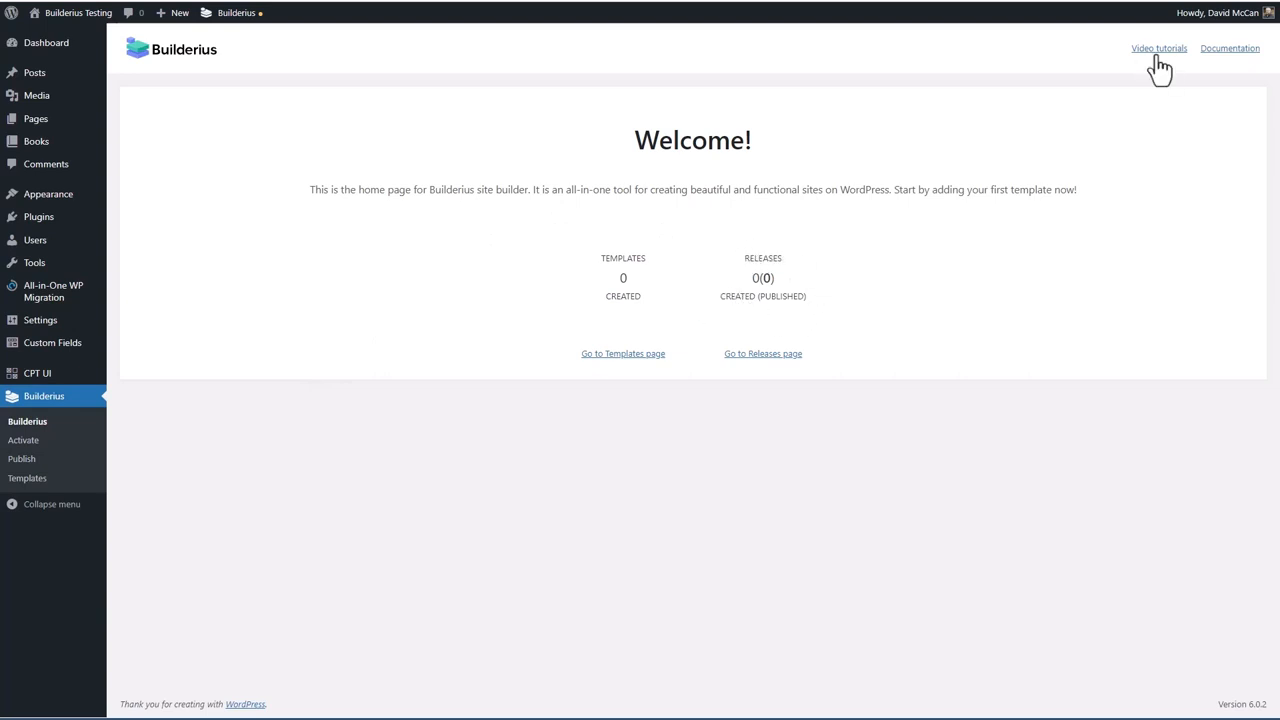
pyautogui.moveTo(1224, 68)
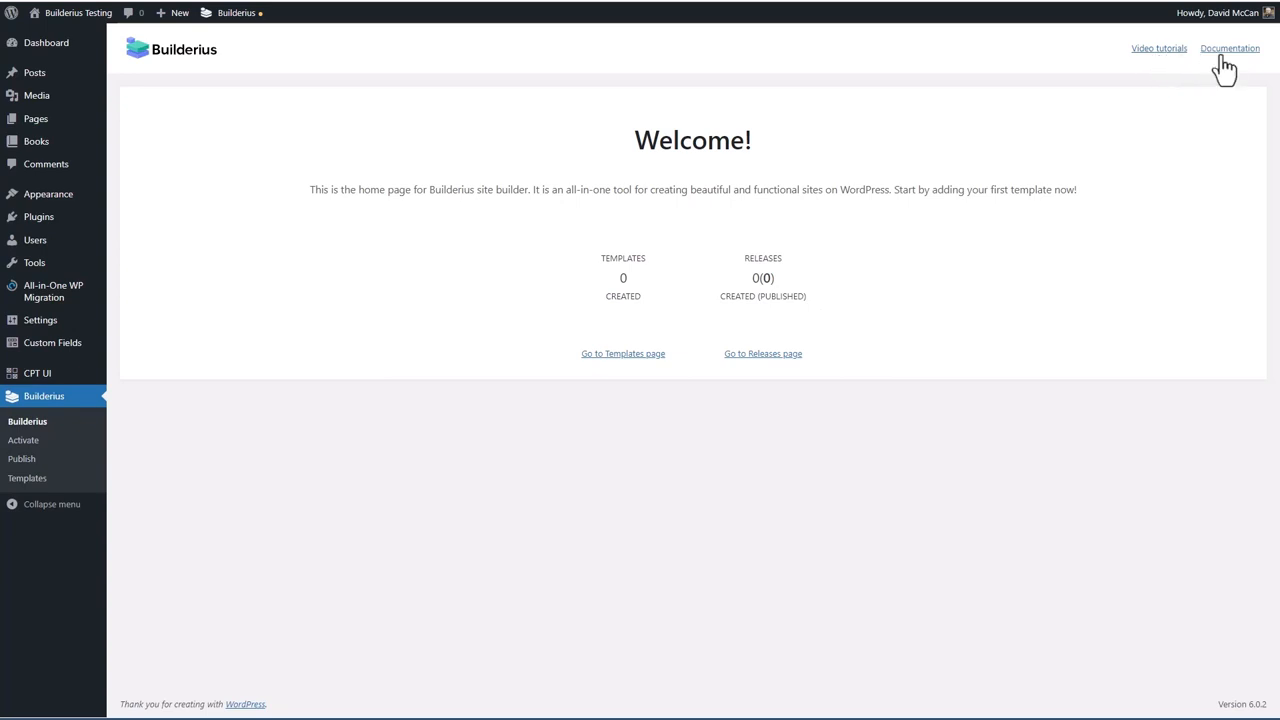
pyautogui.moveTo(24, 440)
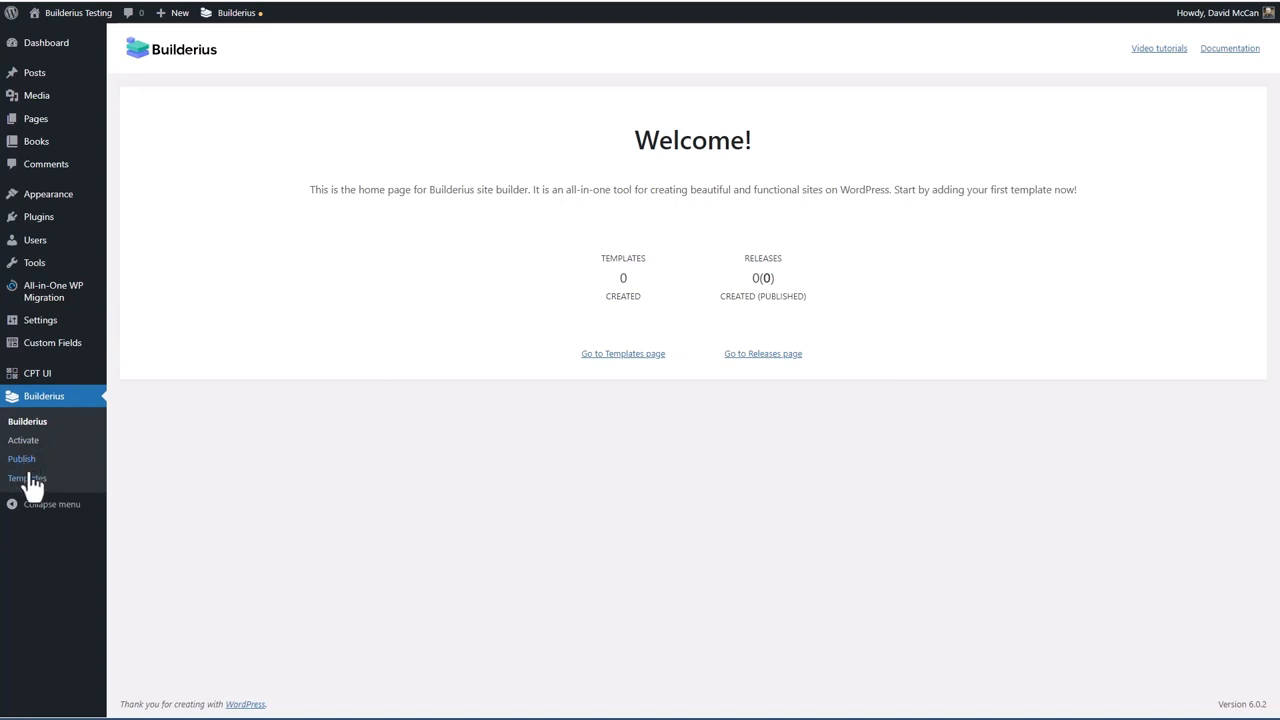
pyautogui.moveTo(24, 478)
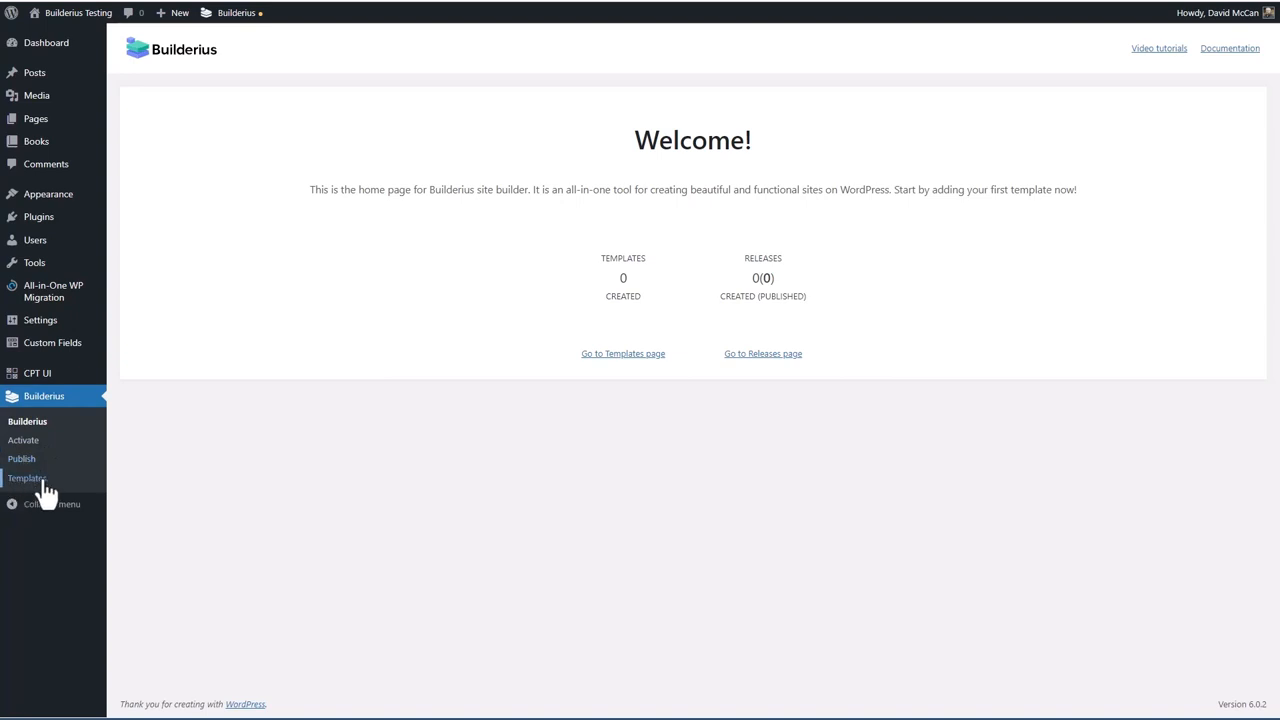
# Step: Start a new Builderius template named 'Book Single'
pyautogui.click(28, 476)
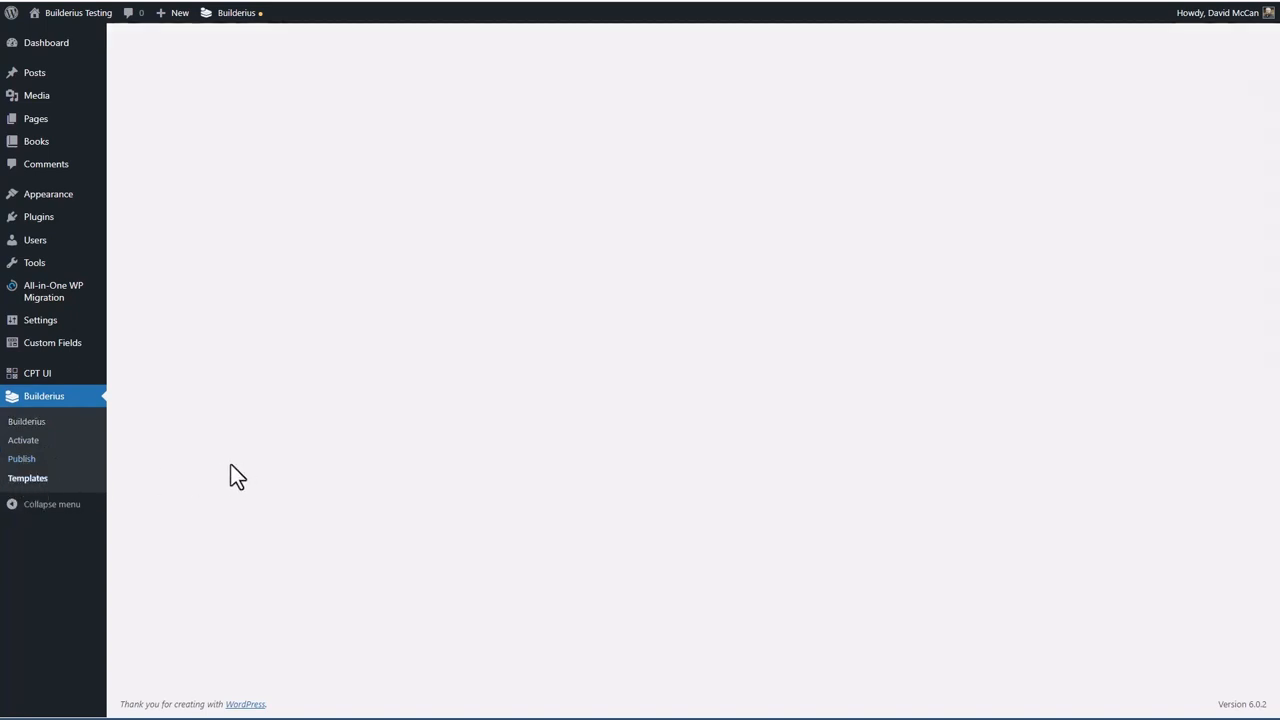
pyautogui.click(28, 476)
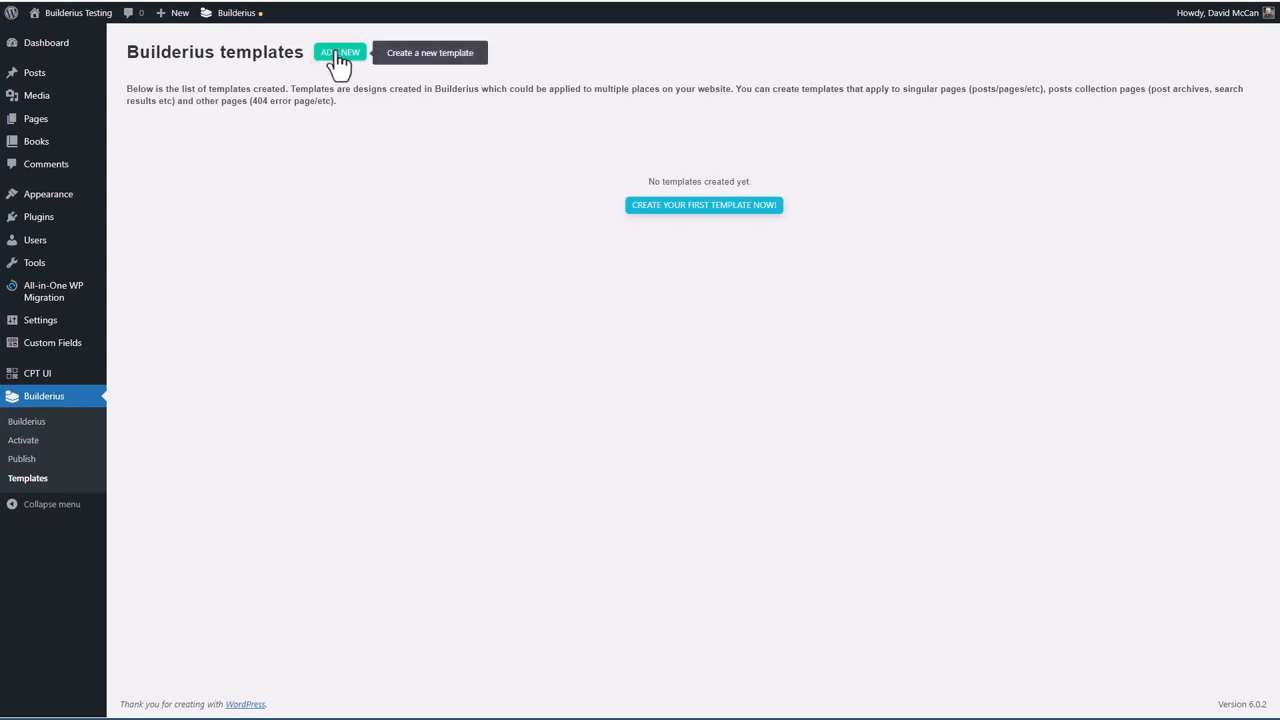
pyautogui.click(340, 52)
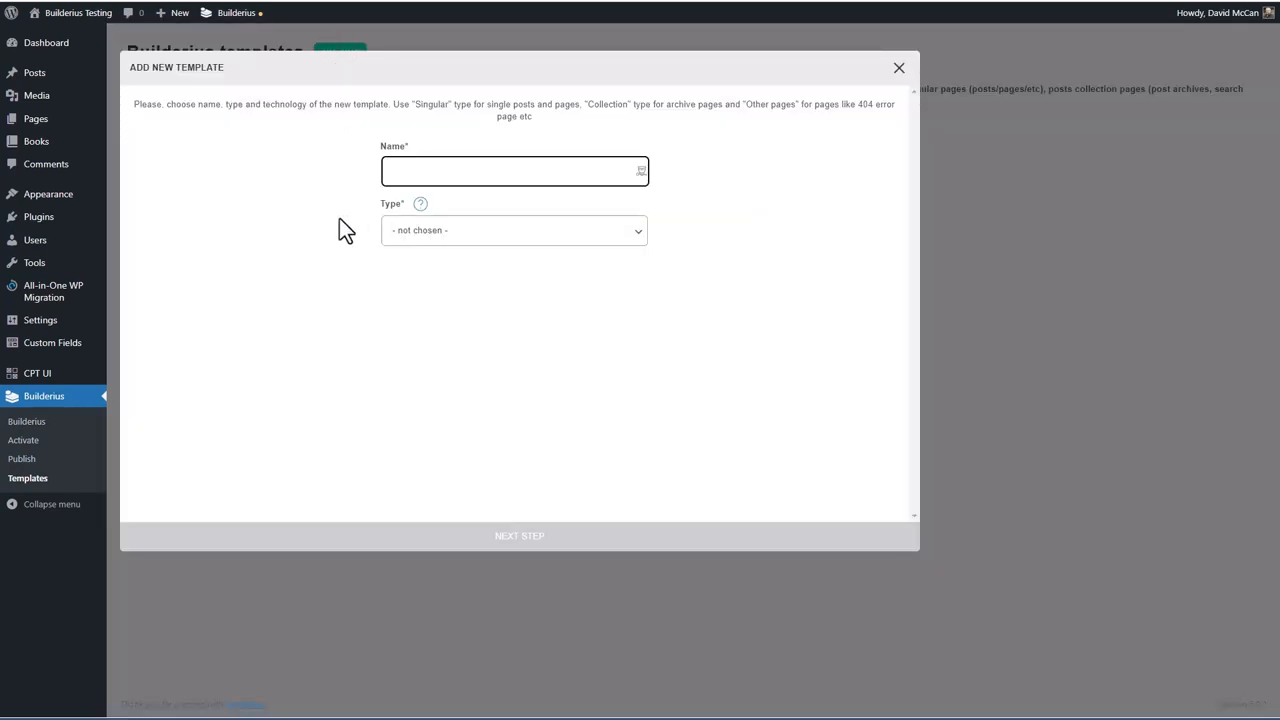
pyautogui.write('Book Single')
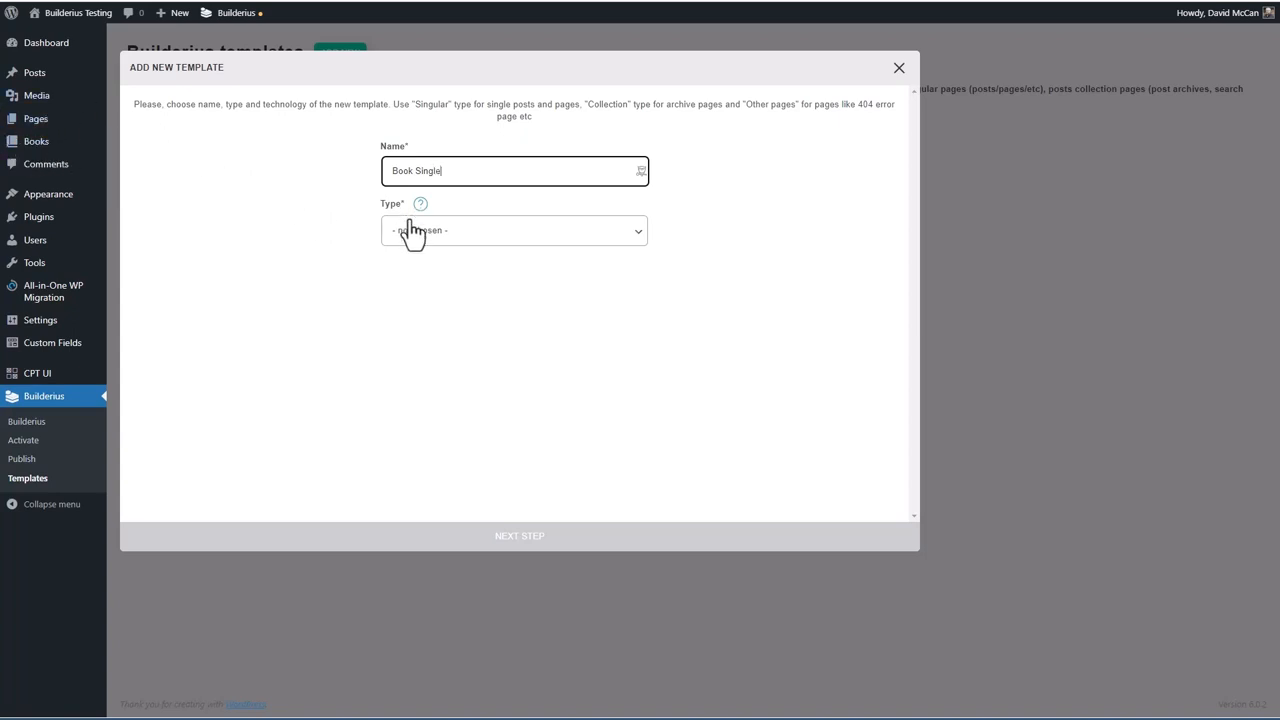
# Step: Make the template Singular type and continue to its display rules
pyautogui.click(512, 230)
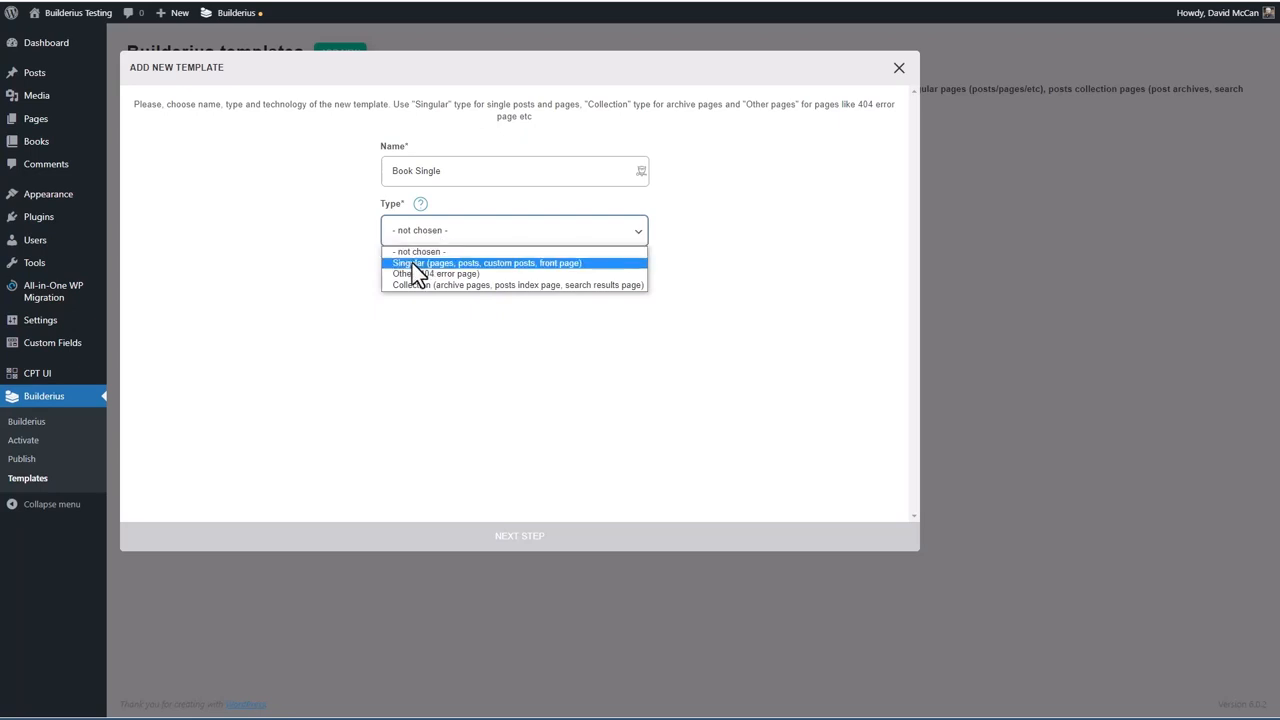
pyautogui.moveTo(428, 284)
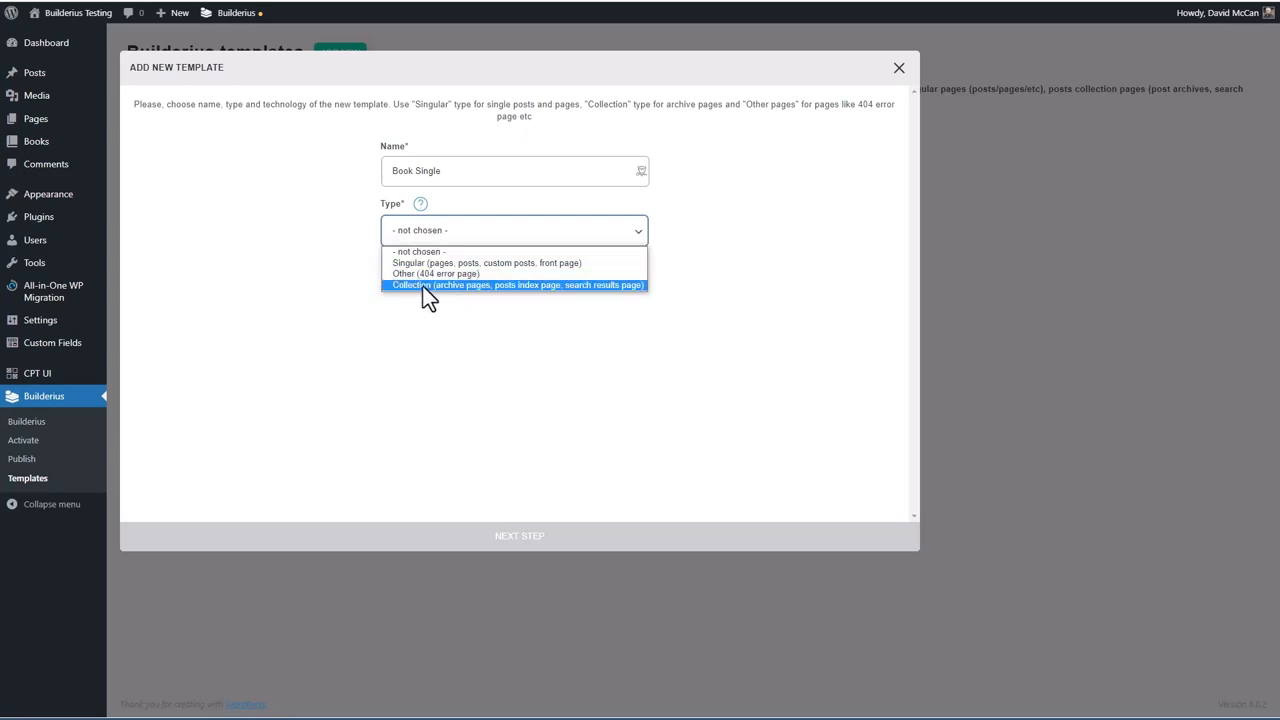
pyautogui.moveTo(500, 292)
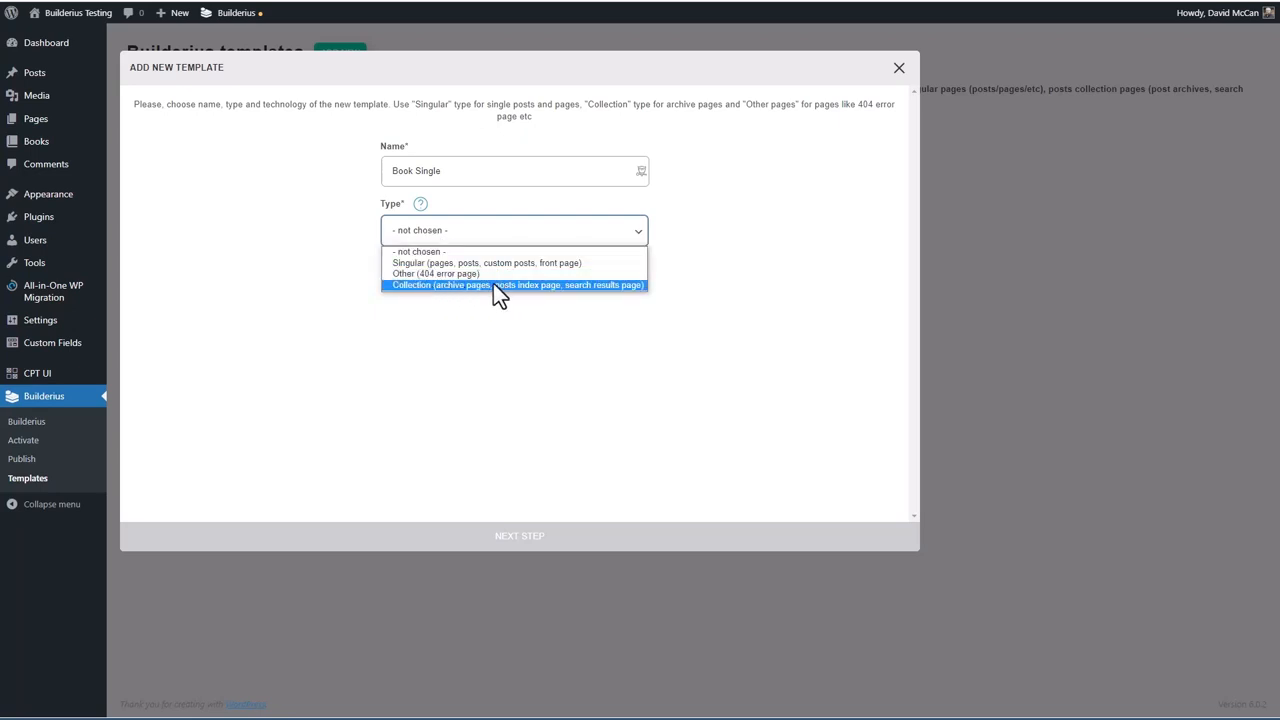
pyautogui.click(488, 262)
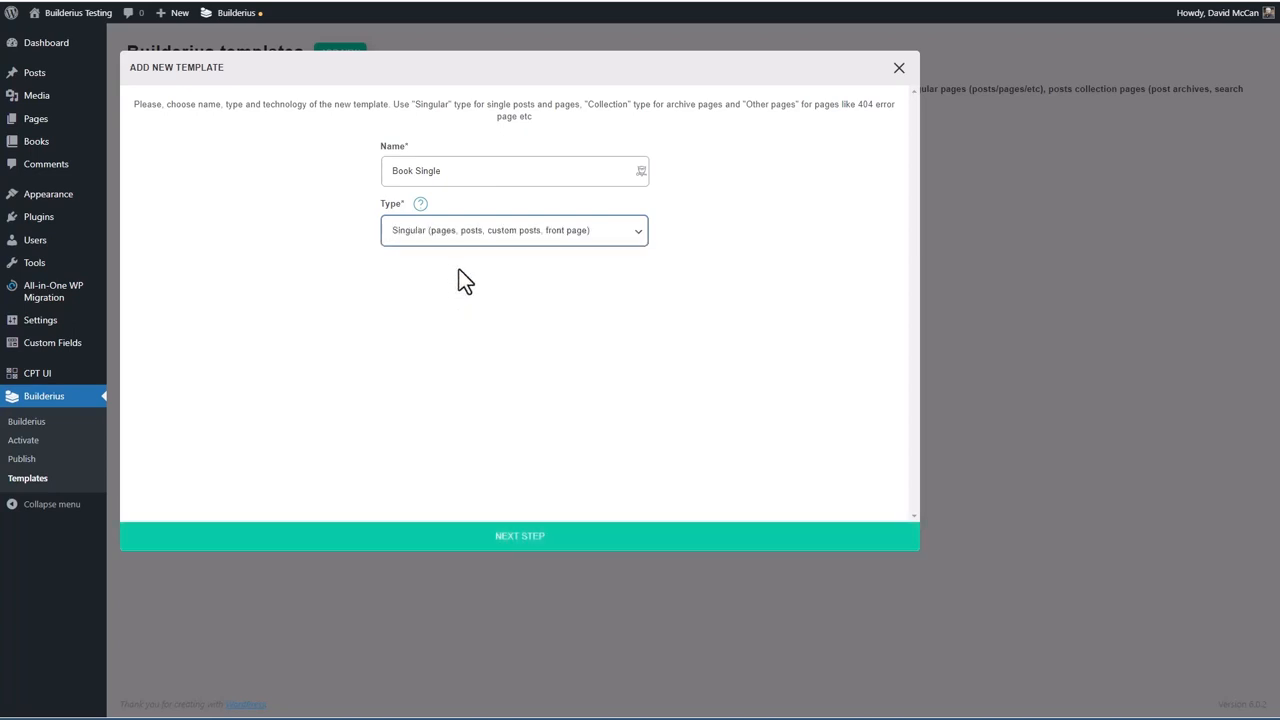
pyautogui.click(520, 536)
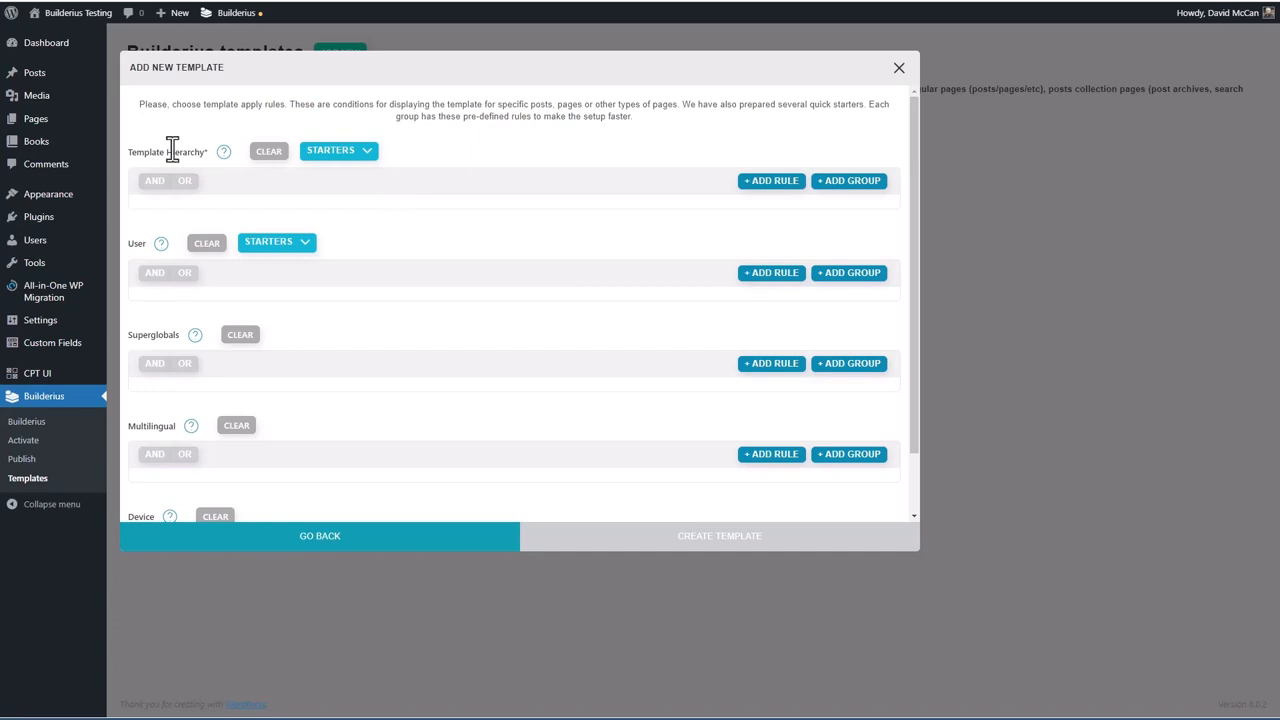
pyautogui.moveTo(148, 152)
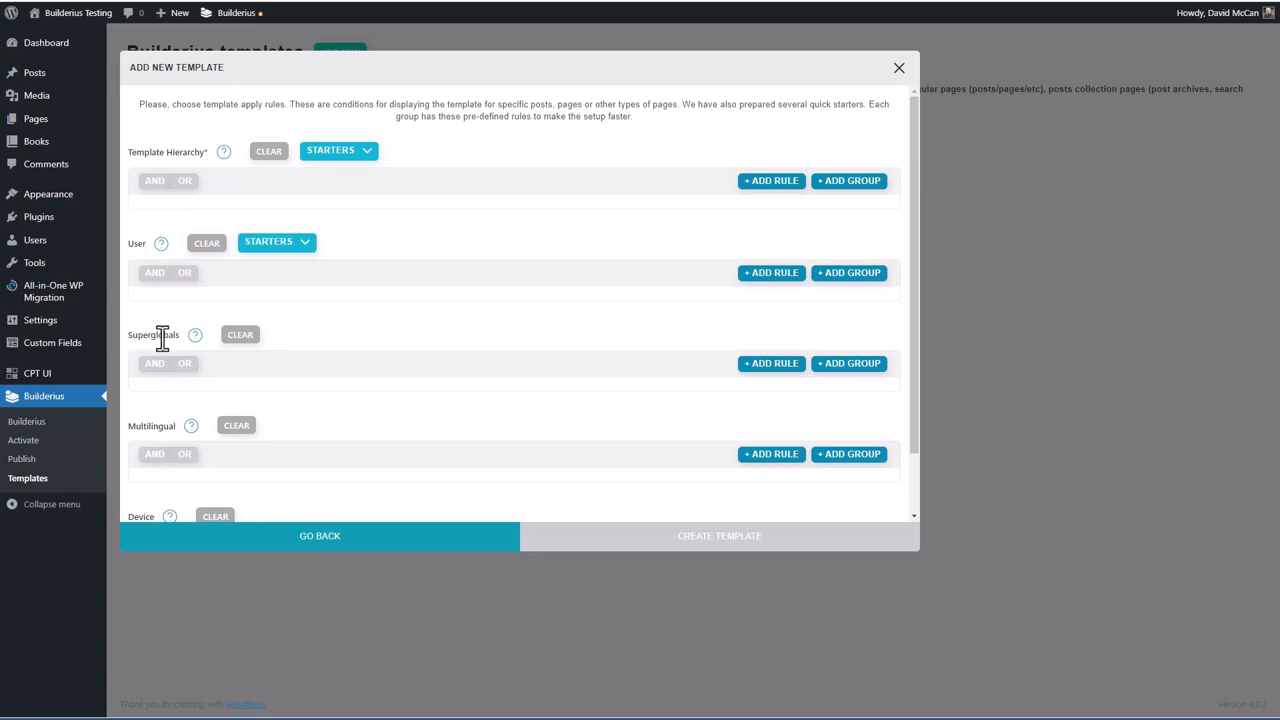
# Step: Add a hierarchy rule: Singular Page > Single Post Page > Custom Post > Book > All
pyautogui.scroll(-3)
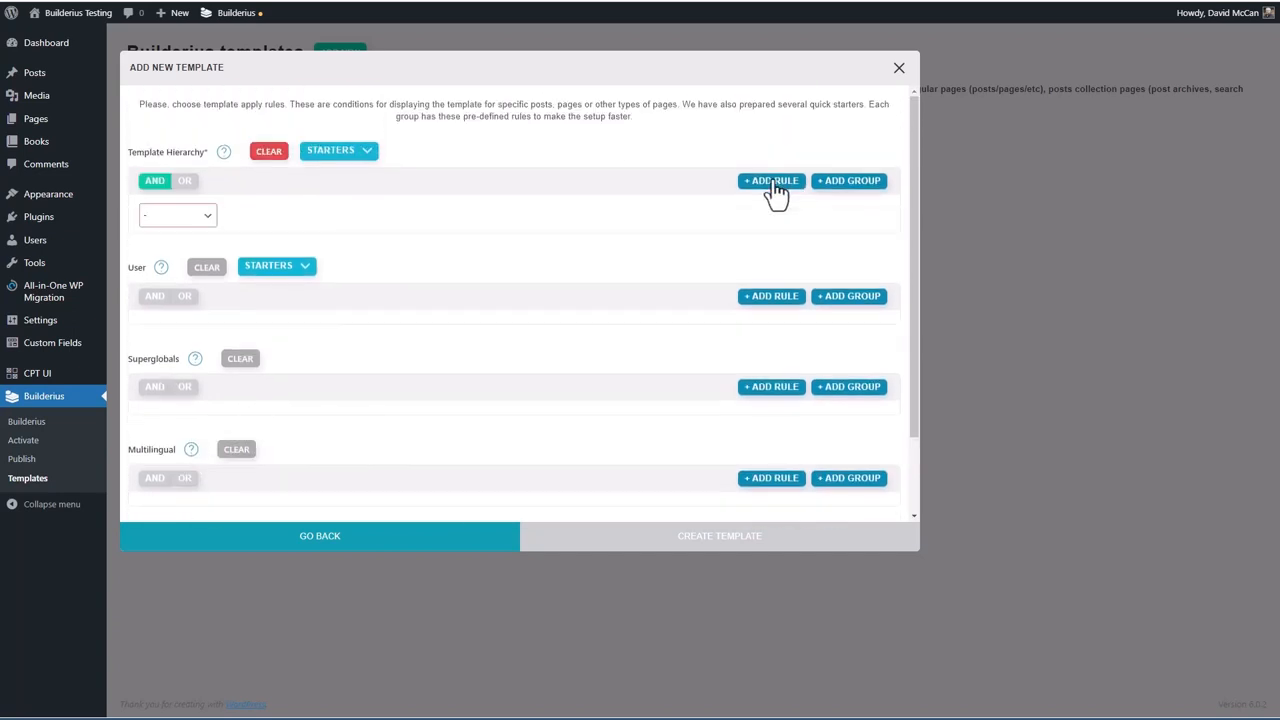
pyautogui.click(176, 216)
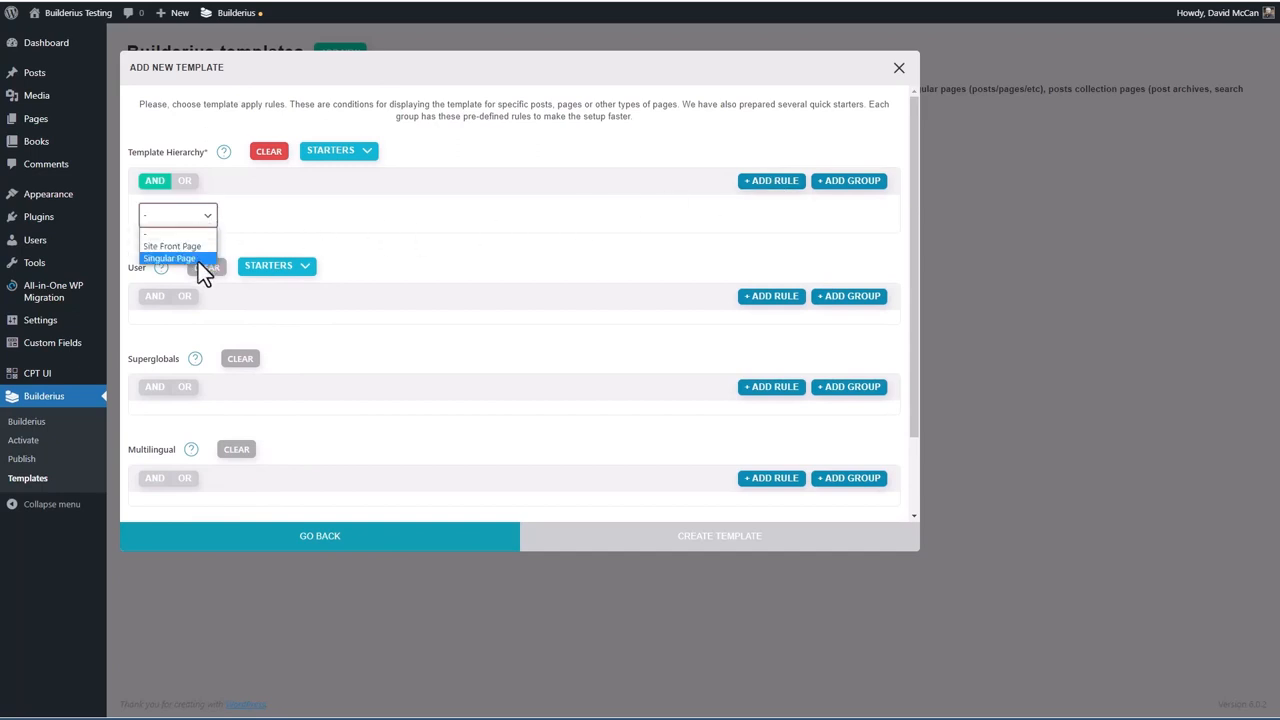
pyautogui.click(168, 258)
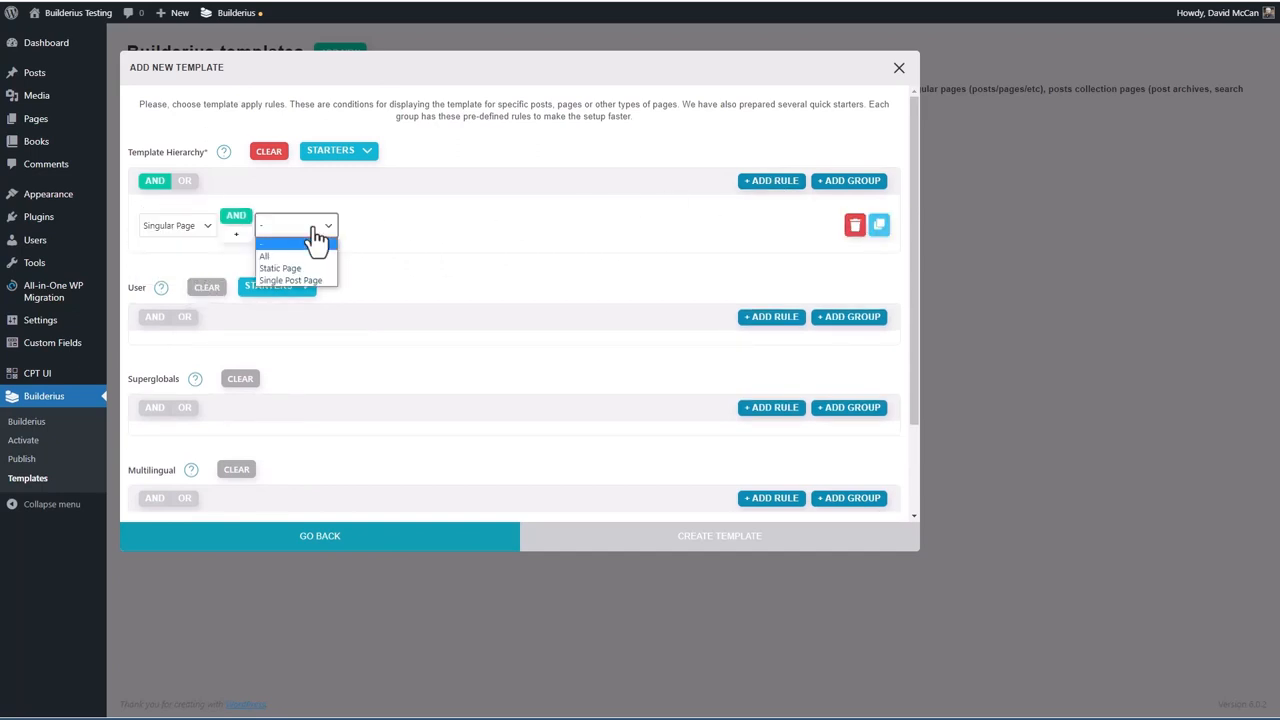
pyautogui.click(290, 280)
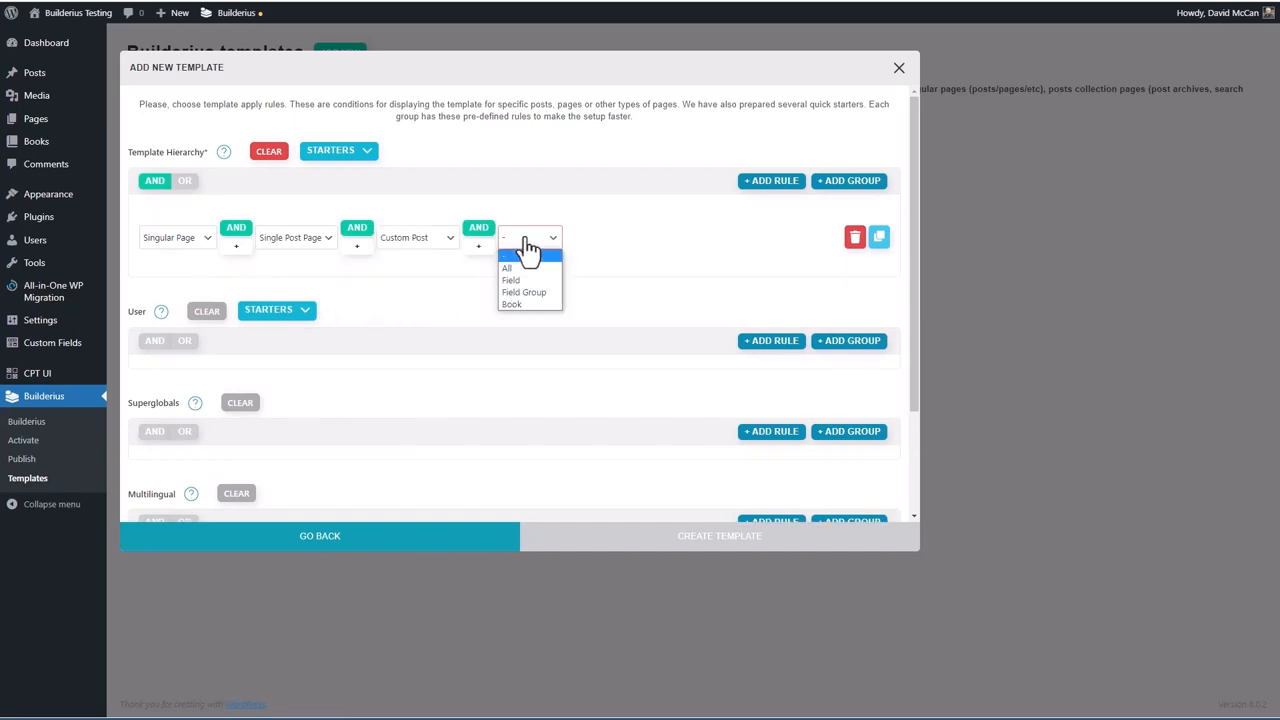
pyautogui.click(512, 304)
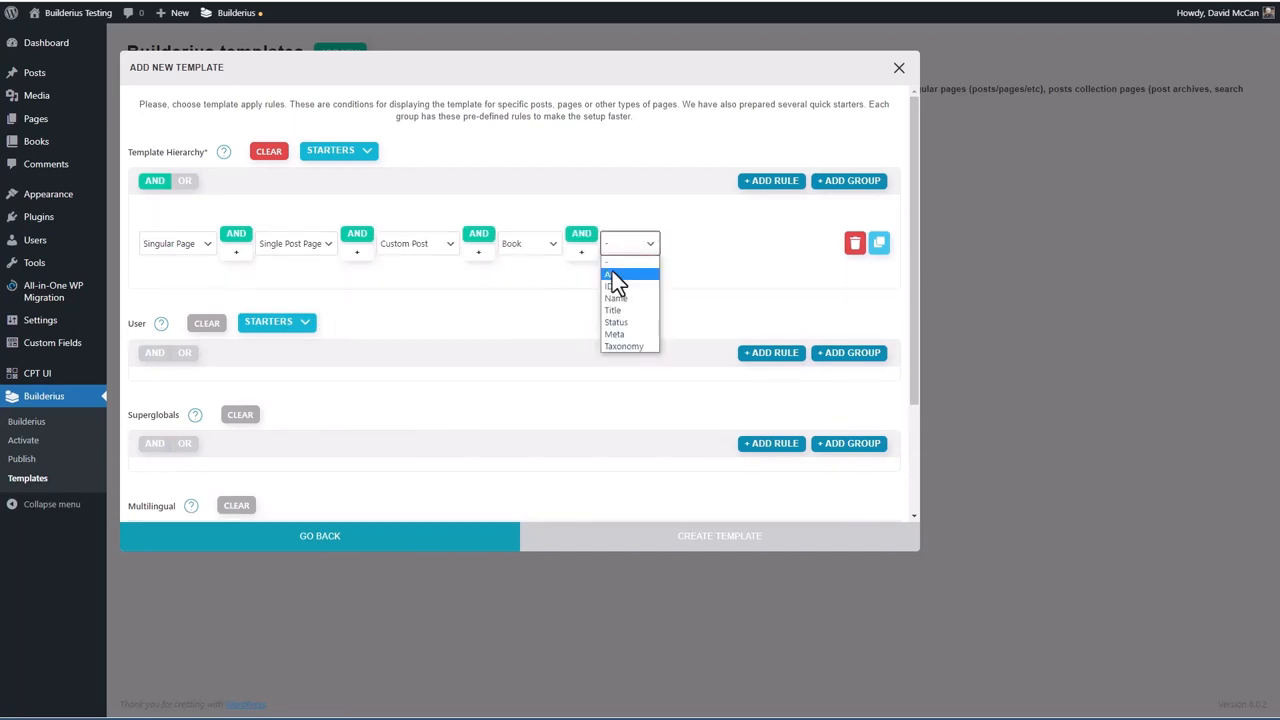
pyautogui.click(612, 272)
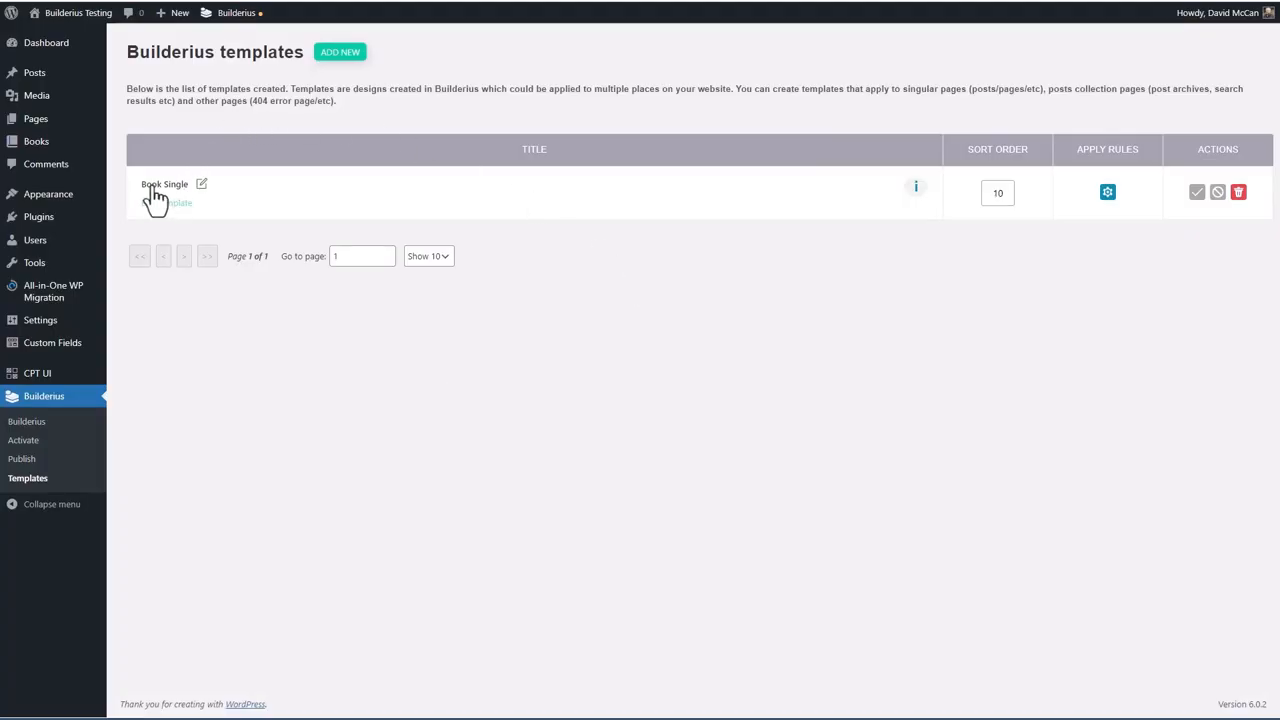
pyautogui.moveTo(160, 198)
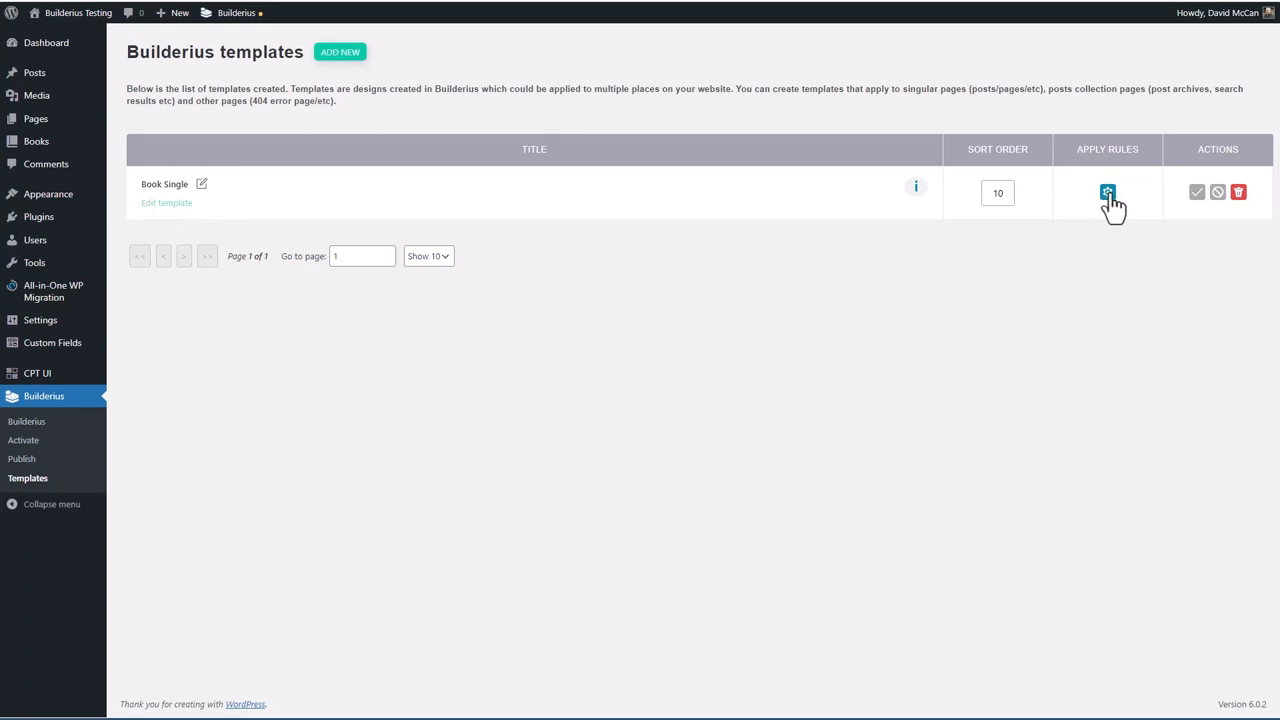
pyautogui.moveTo(1168, 200)
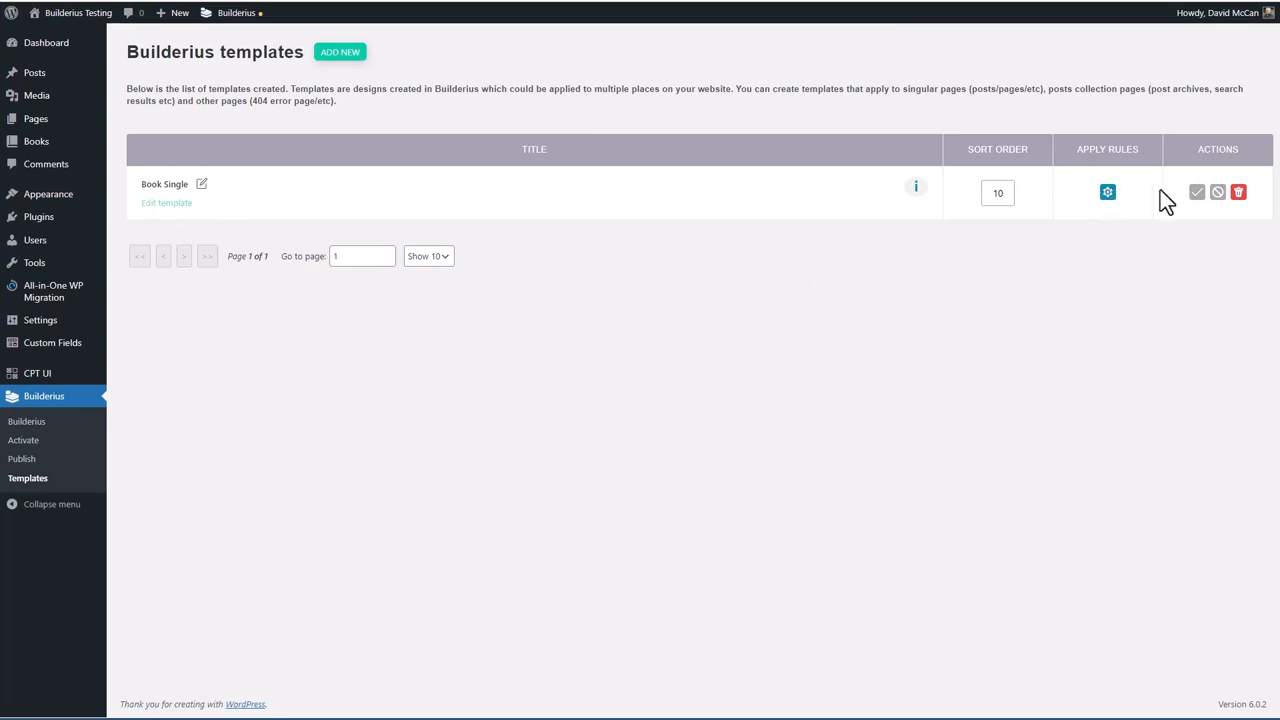
pyautogui.moveTo(1196, 192)
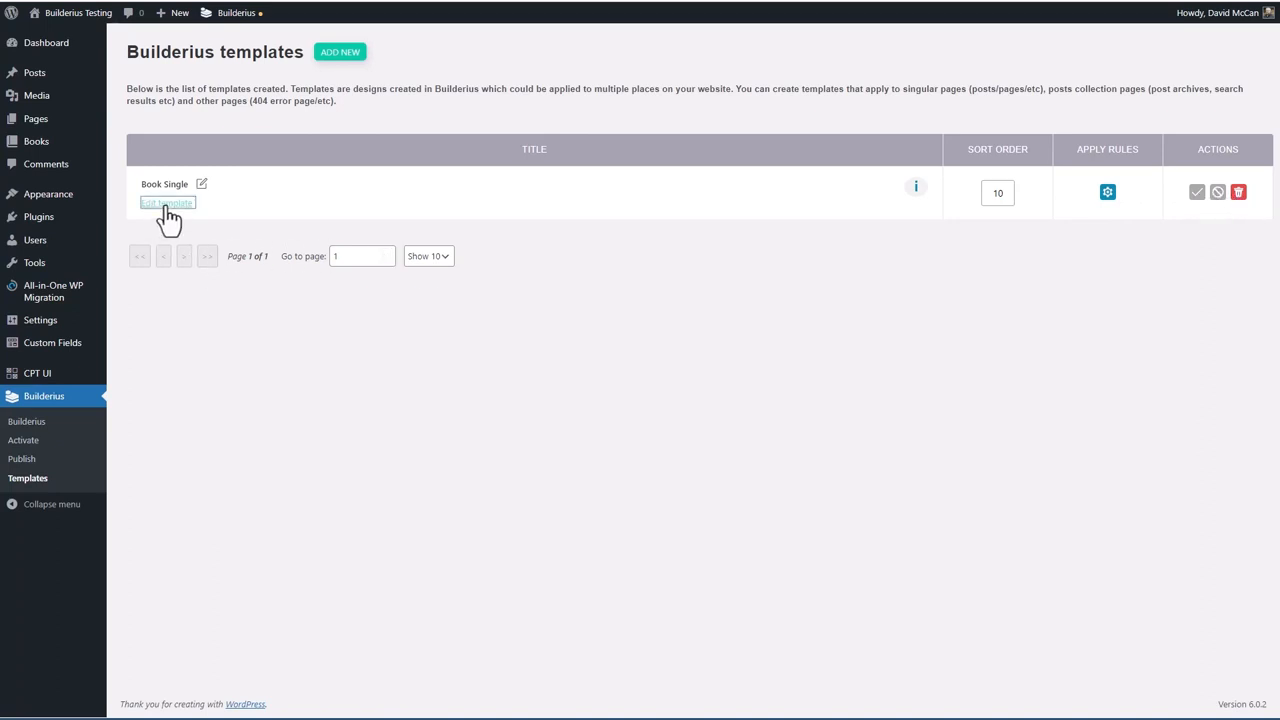
# Step: Open the Book Single template in the Builderius visual editor
pyautogui.click(168, 202)
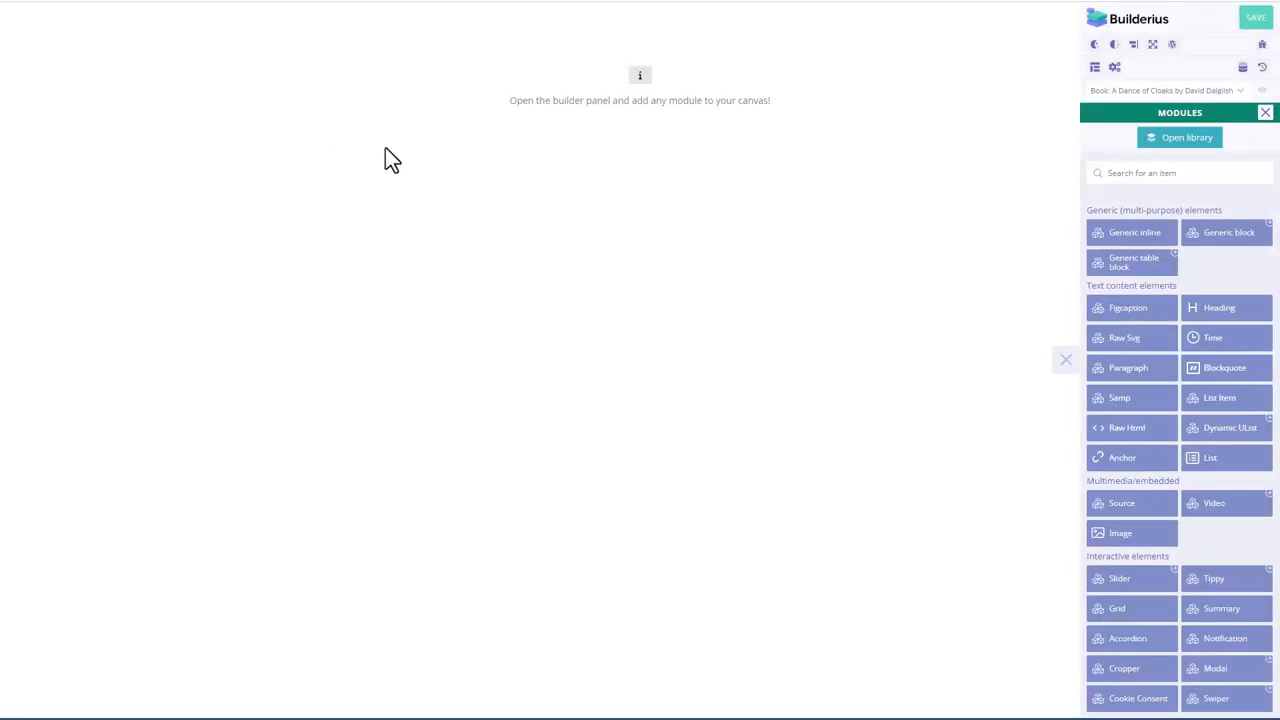
pyautogui.moveTo(1256, 30)
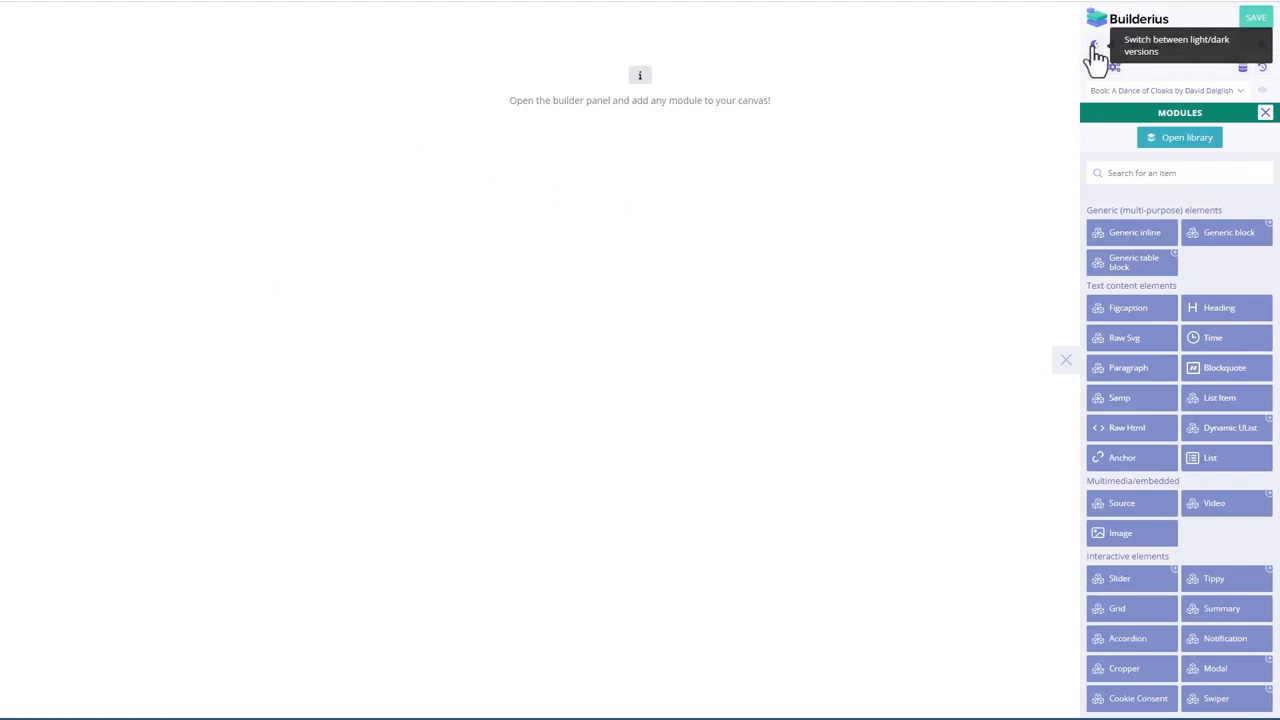
pyautogui.moveTo(1116, 48)
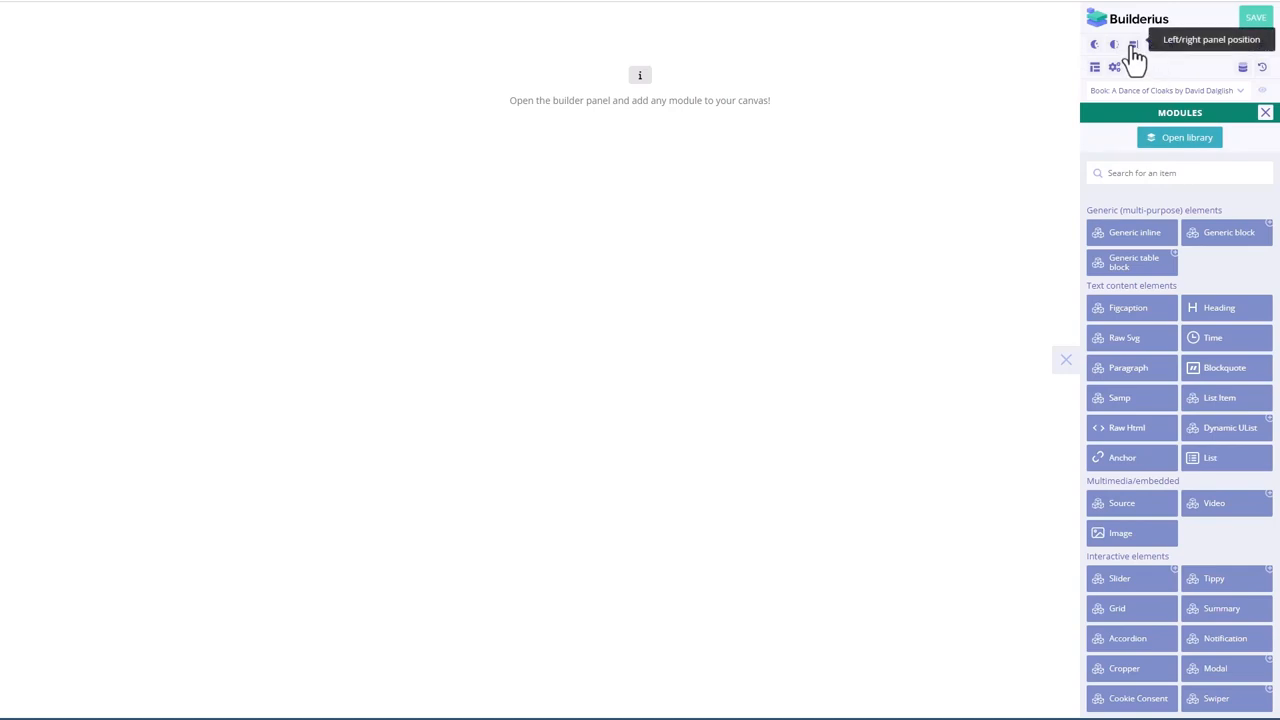
pyautogui.moveTo(1140, 62)
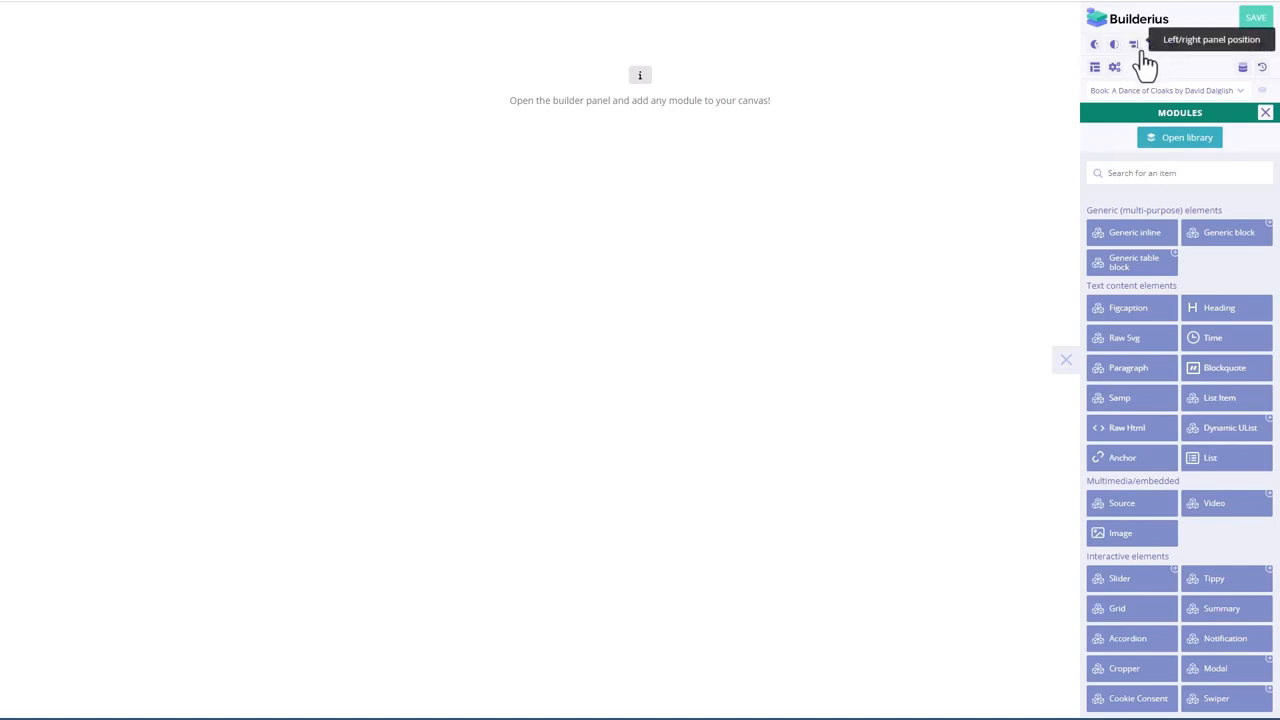
pyautogui.moveTo(1152, 44)
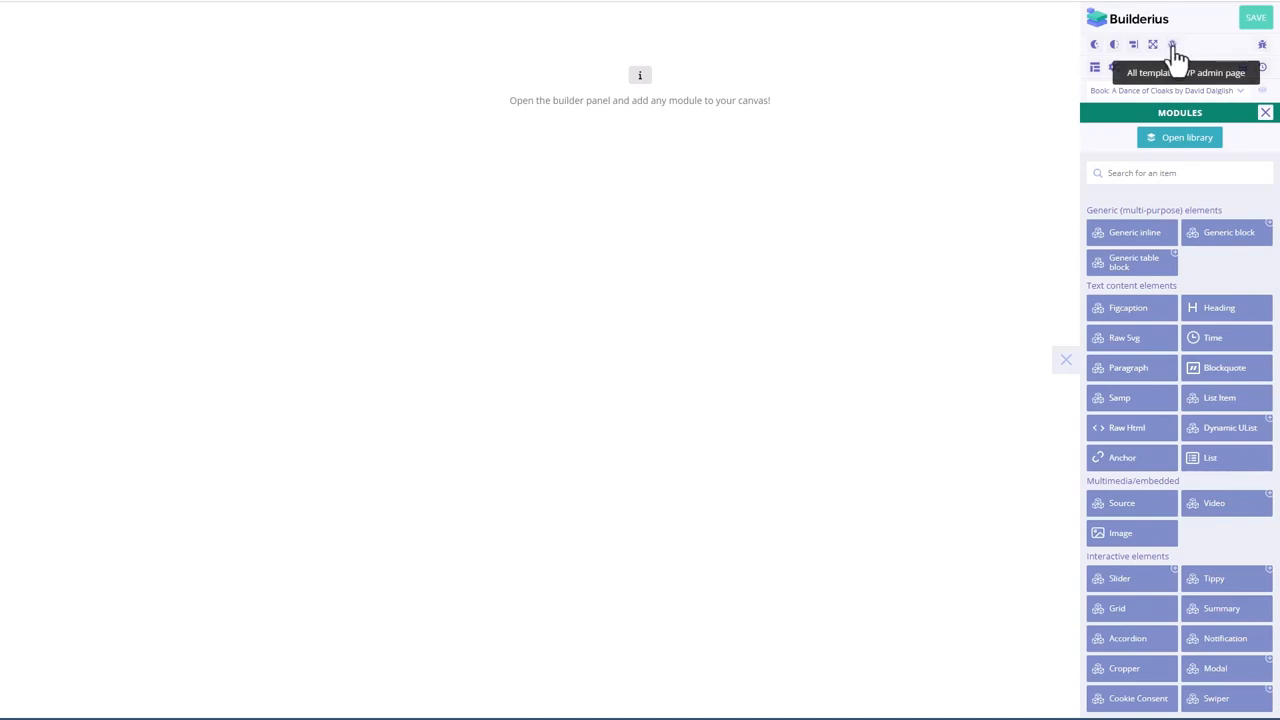
pyautogui.moveTo(1264, 50)
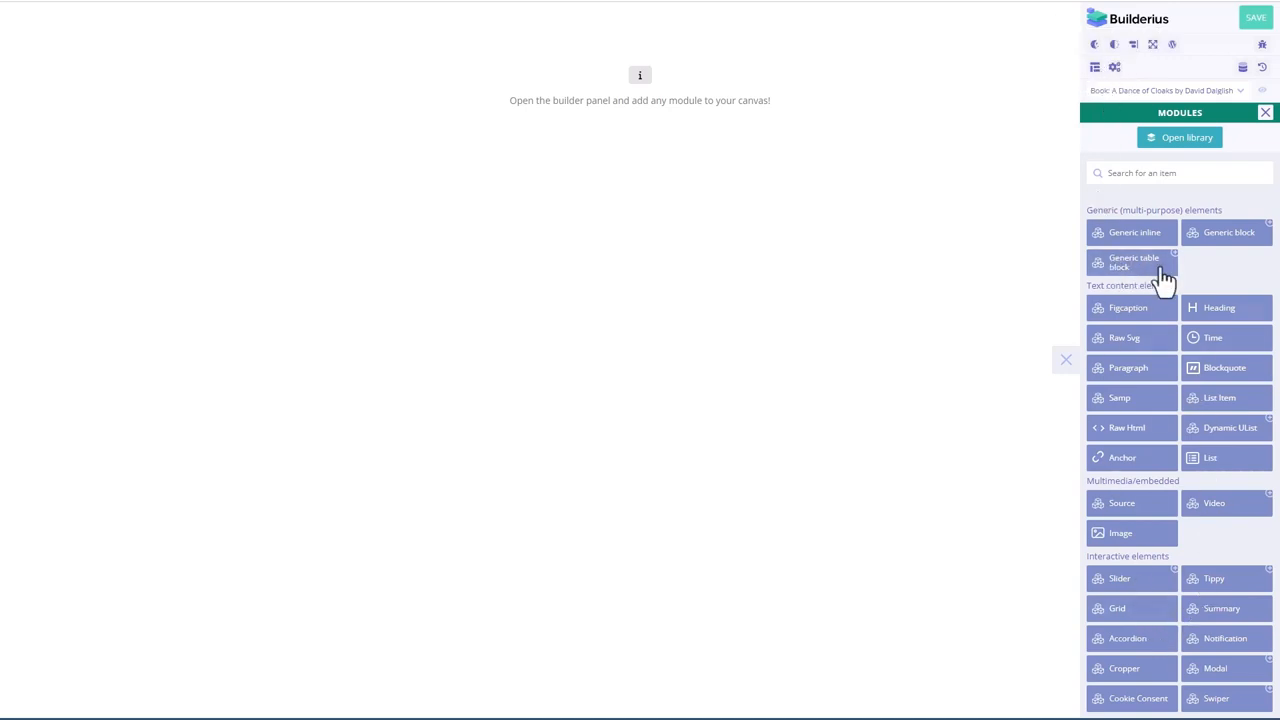
pyautogui.moveTo(1096, 90)
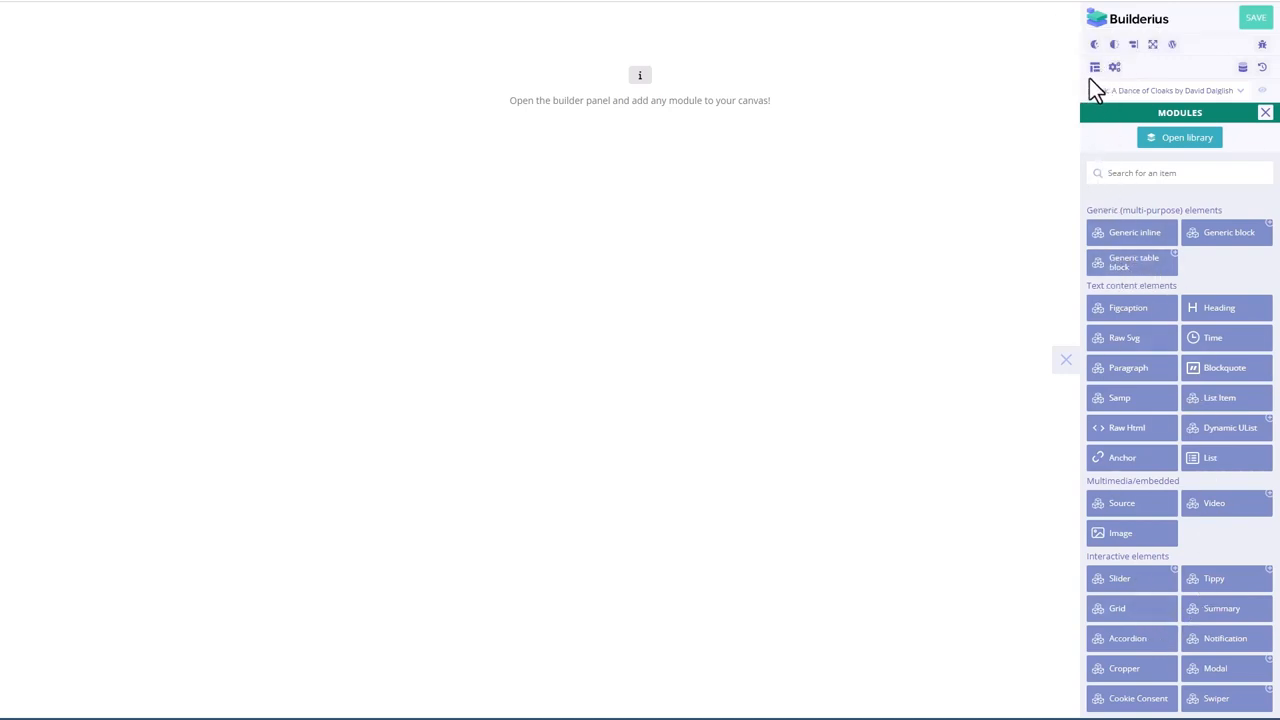
pyautogui.moveTo(1244, 68)
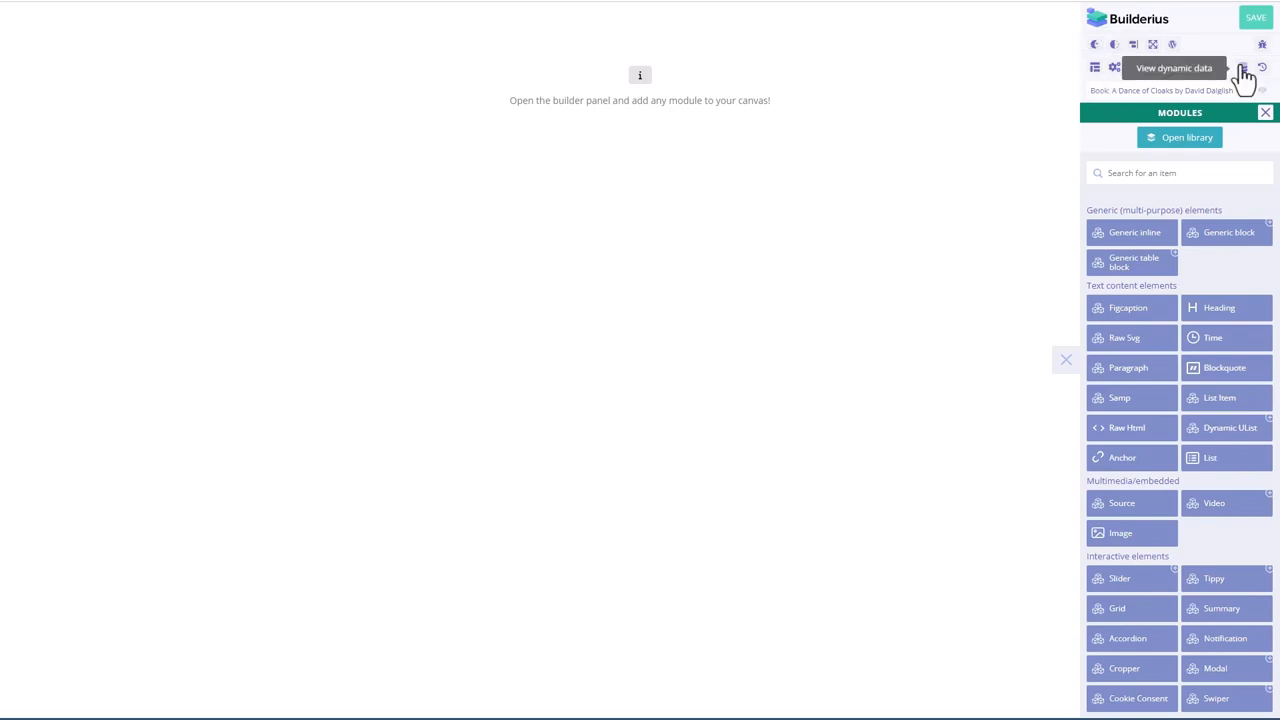
pyautogui.moveTo(1262, 68)
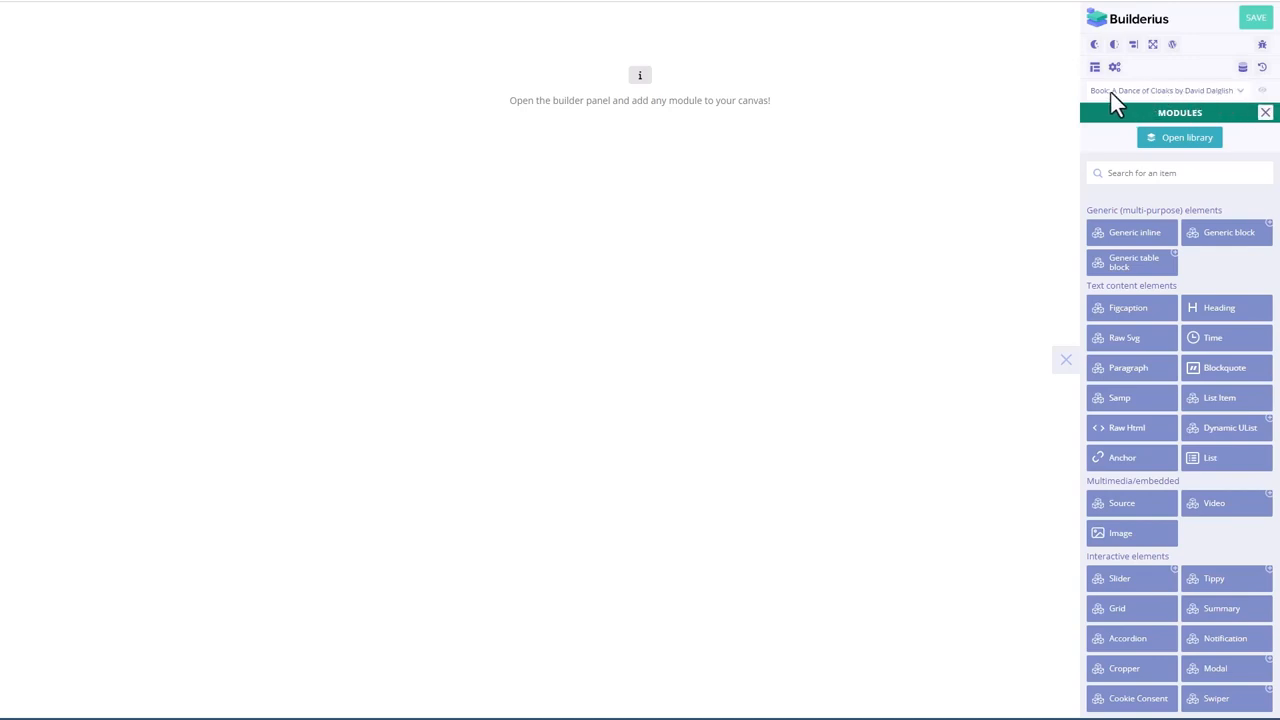
pyautogui.moveTo(1248, 98)
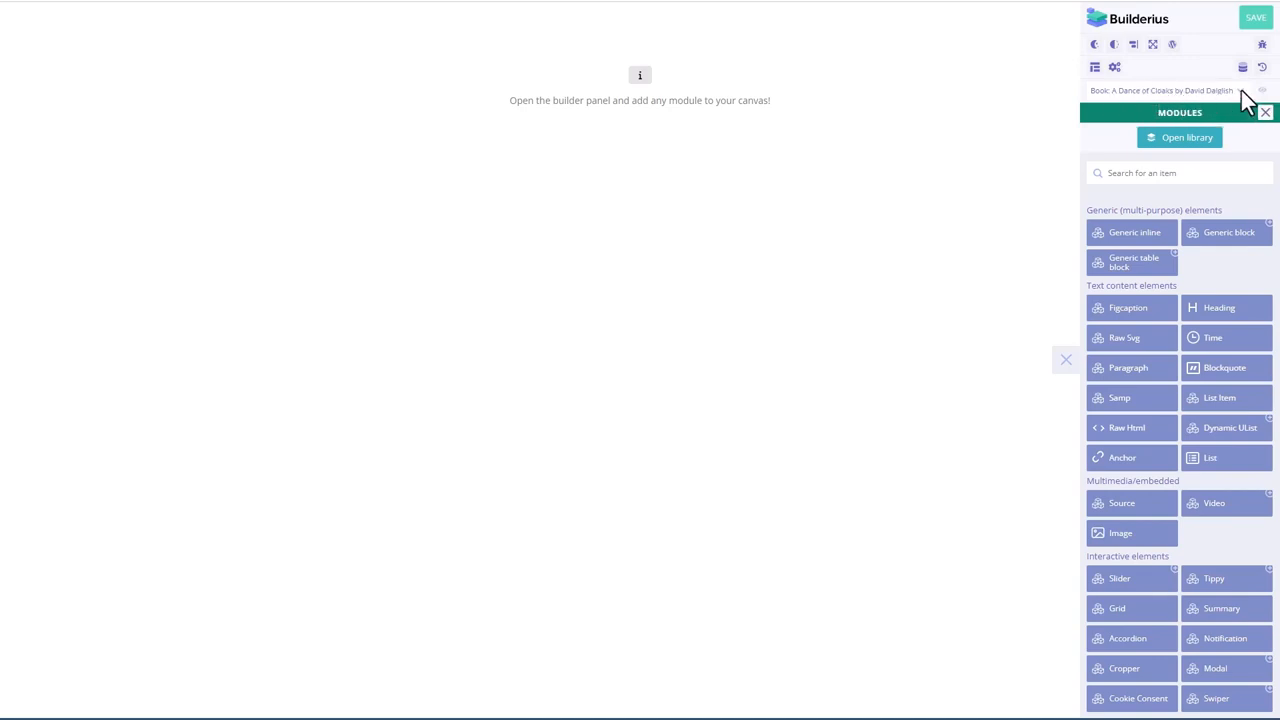
# Step: Choose the Book post the template previews with in the editor
pyautogui.click(1164, 90)
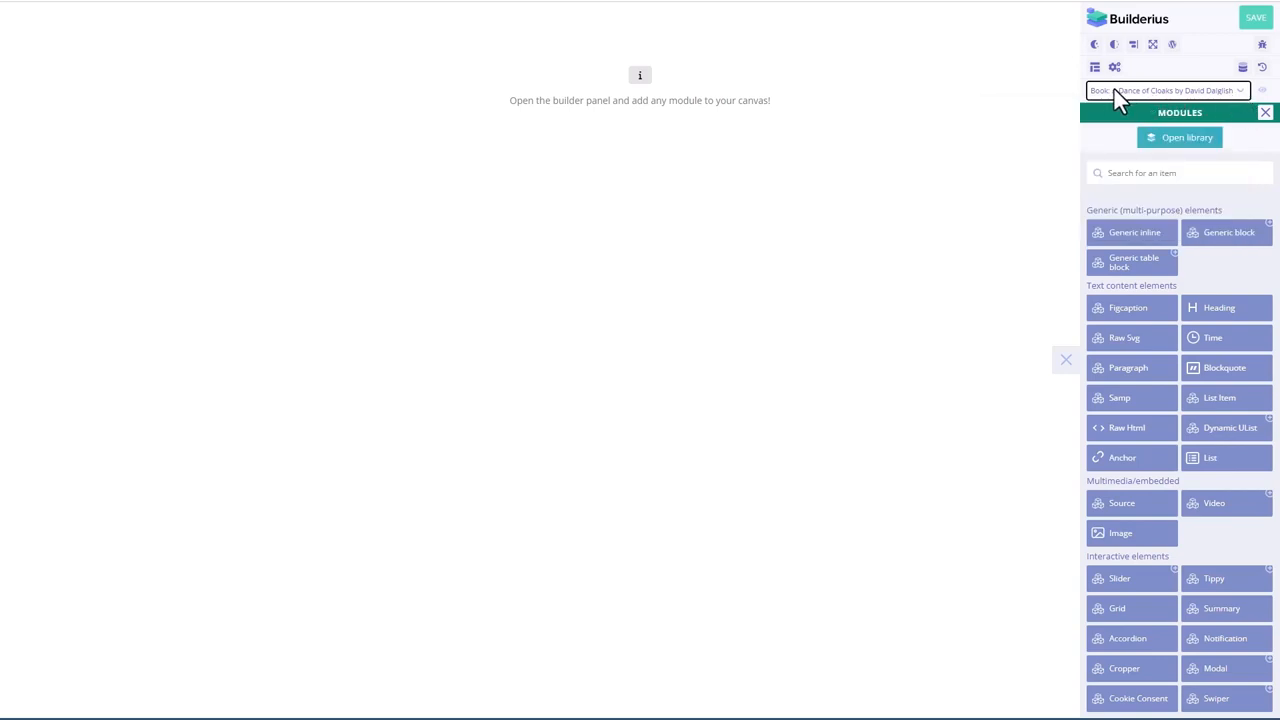
pyautogui.moveTo(1164, 104)
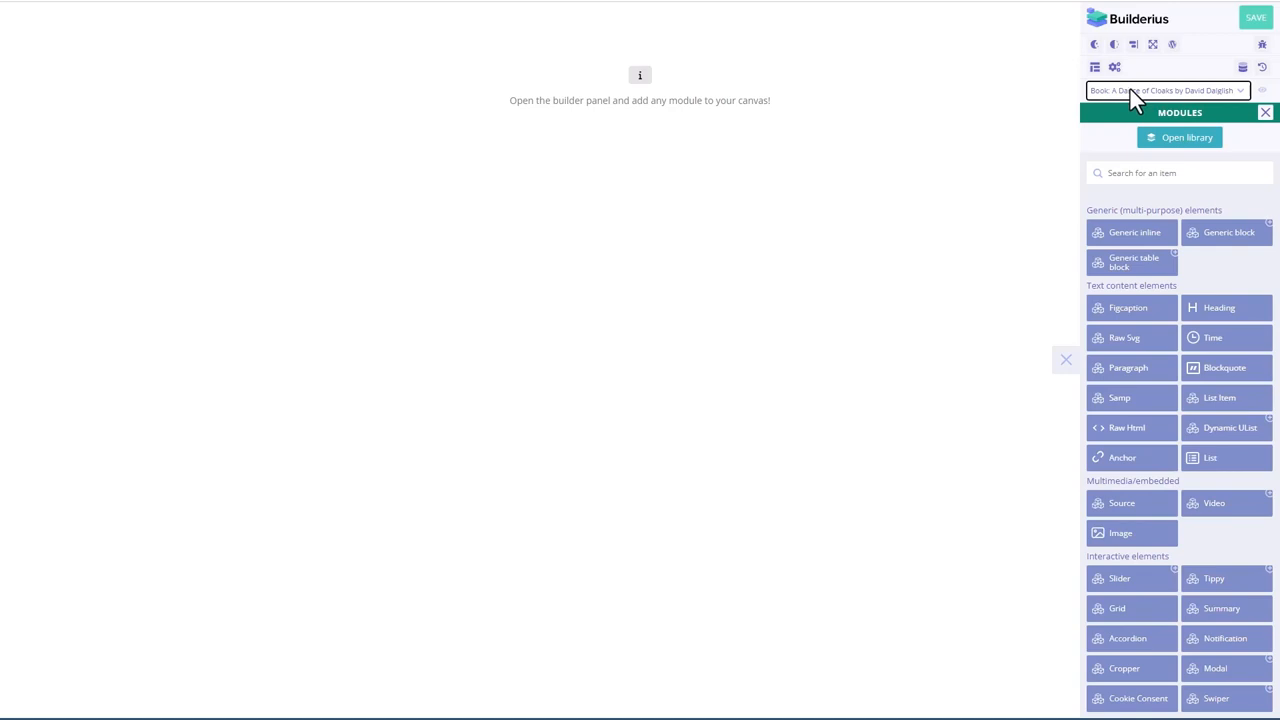
pyautogui.moveTo(1136, 96)
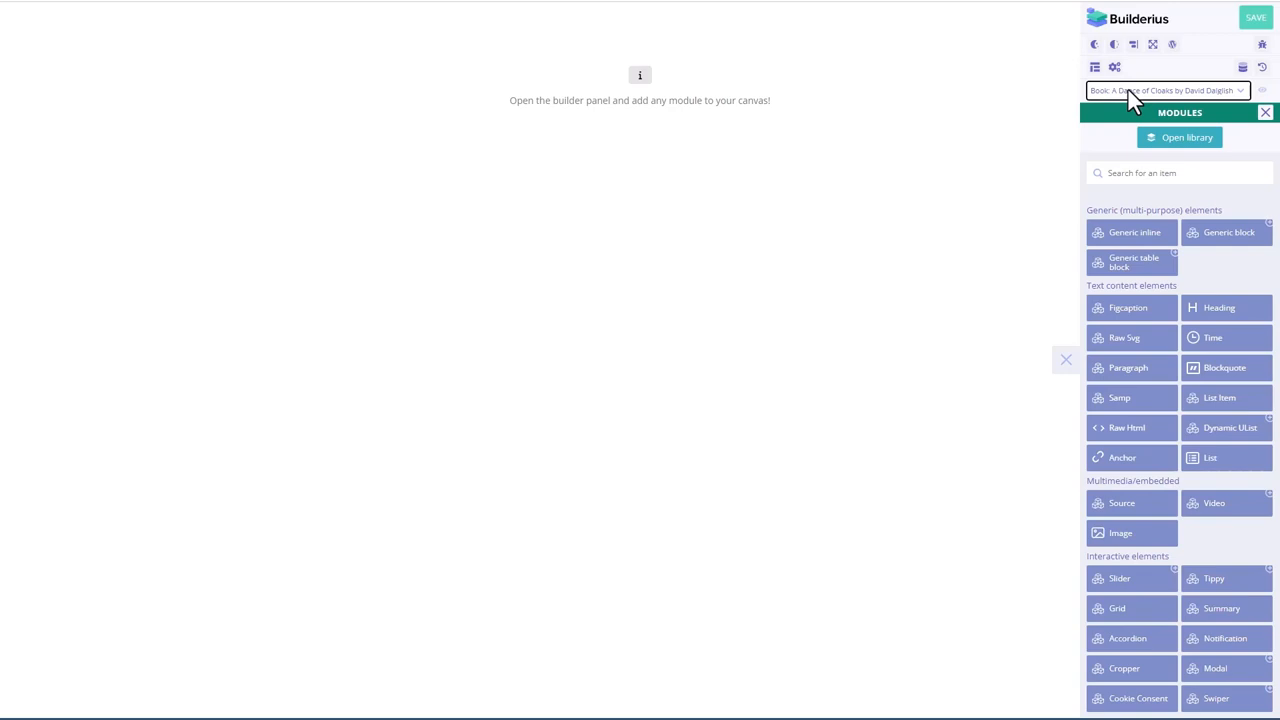
pyautogui.moveTo(1132, 104)
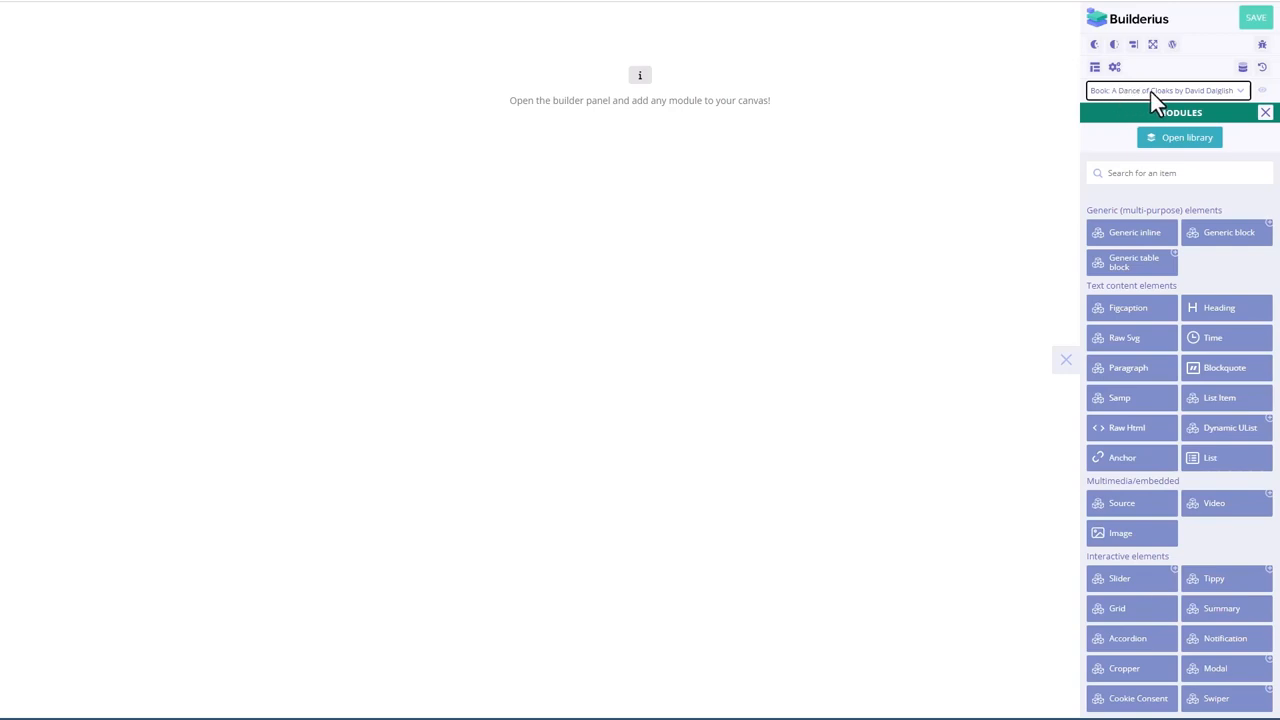
pyautogui.moveTo(1124, 104)
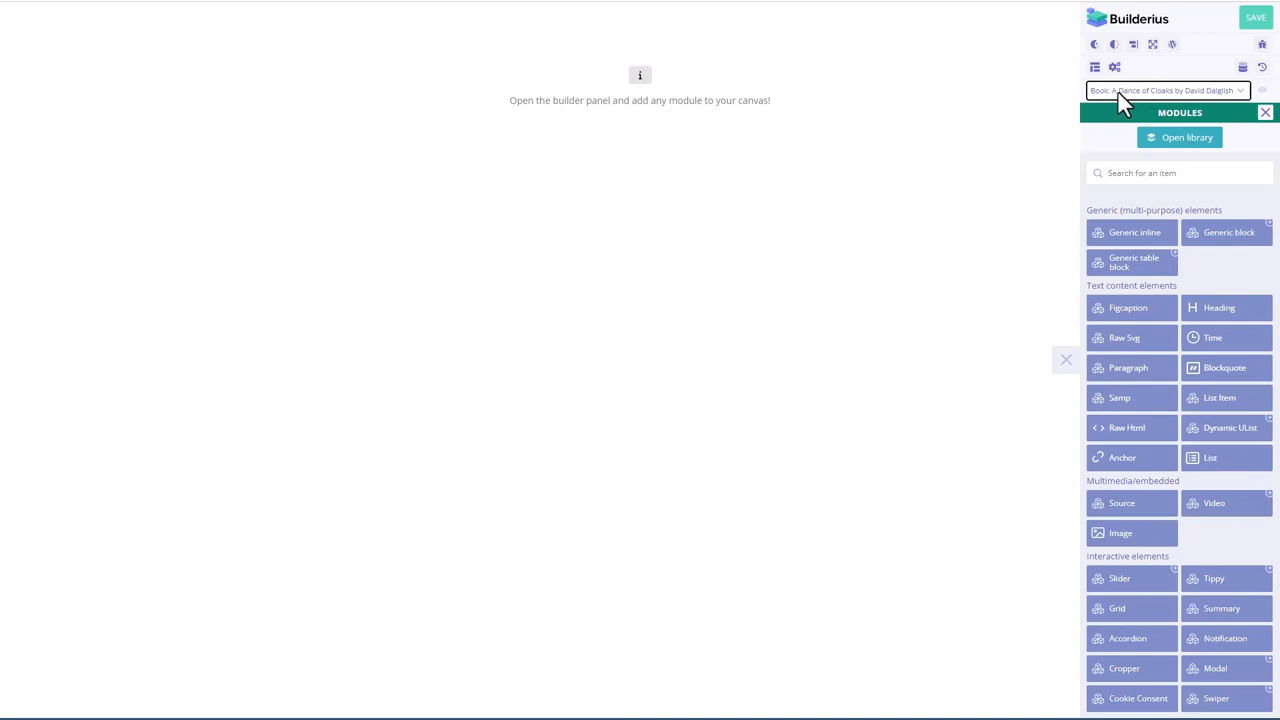
pyautogui.moveTo(1136, 102)
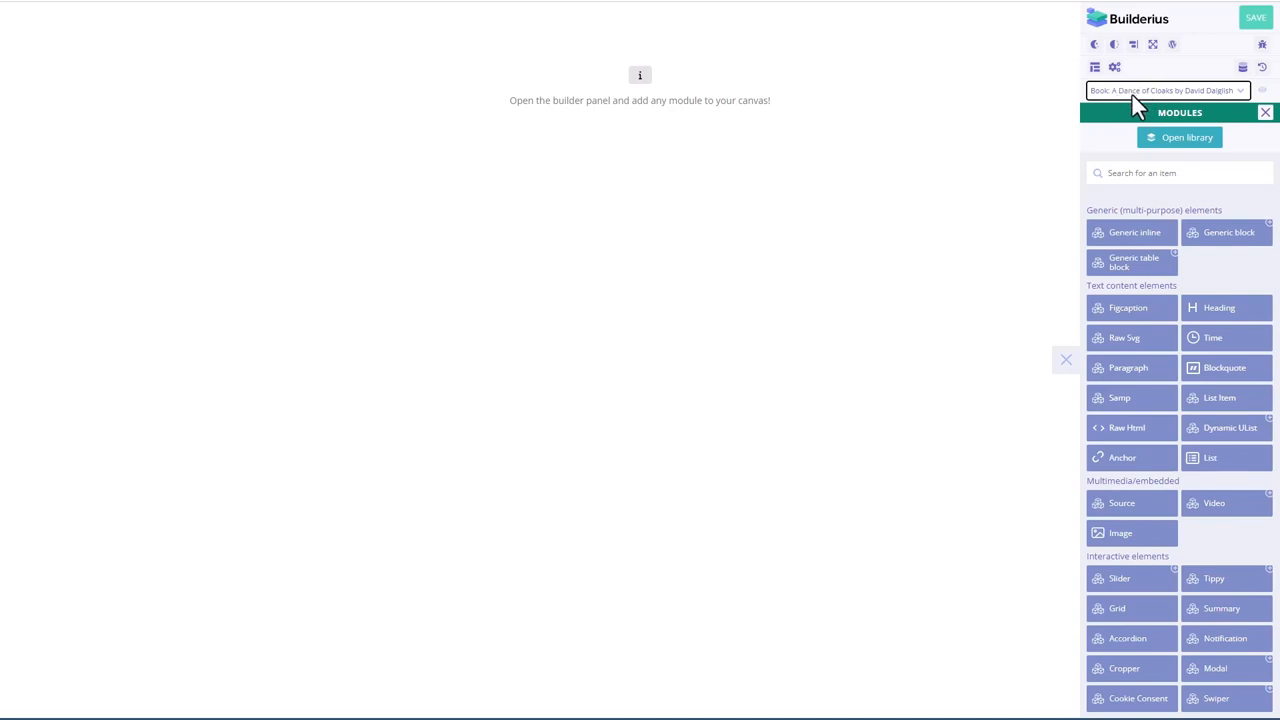
pyautogui.moveTo(1140, 108)
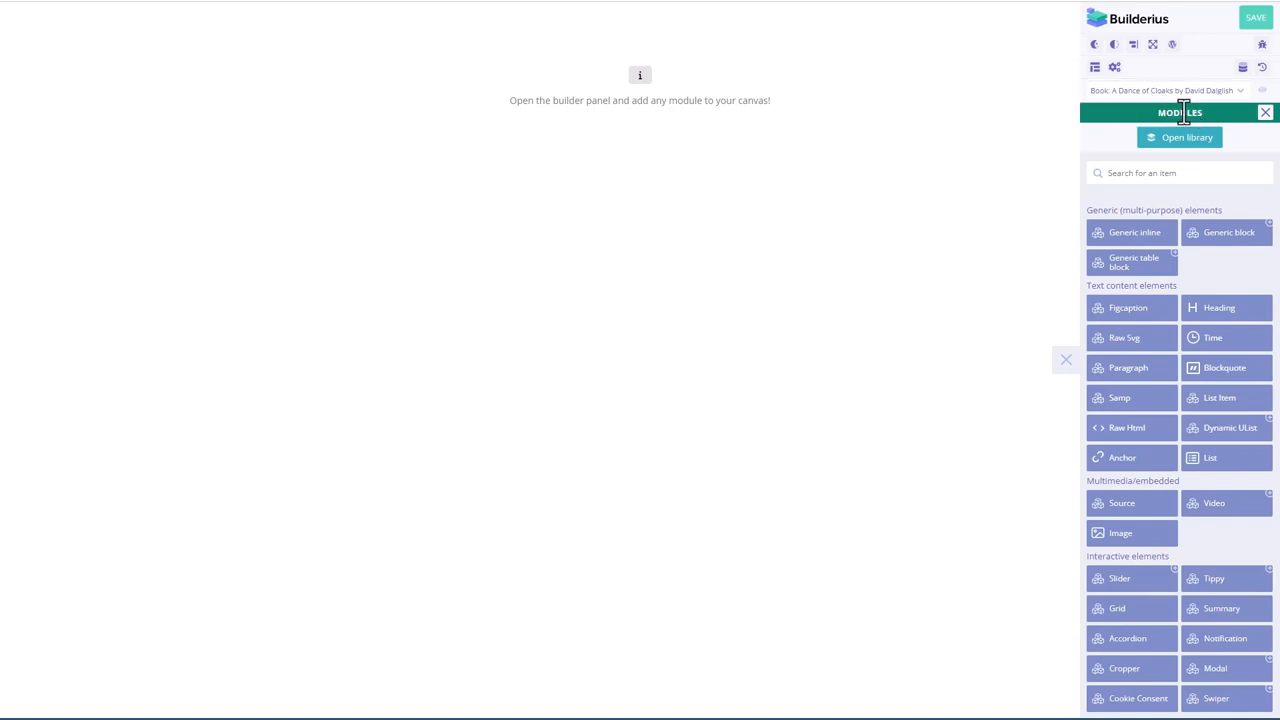
pyautogui.moveTo(1144, 284)
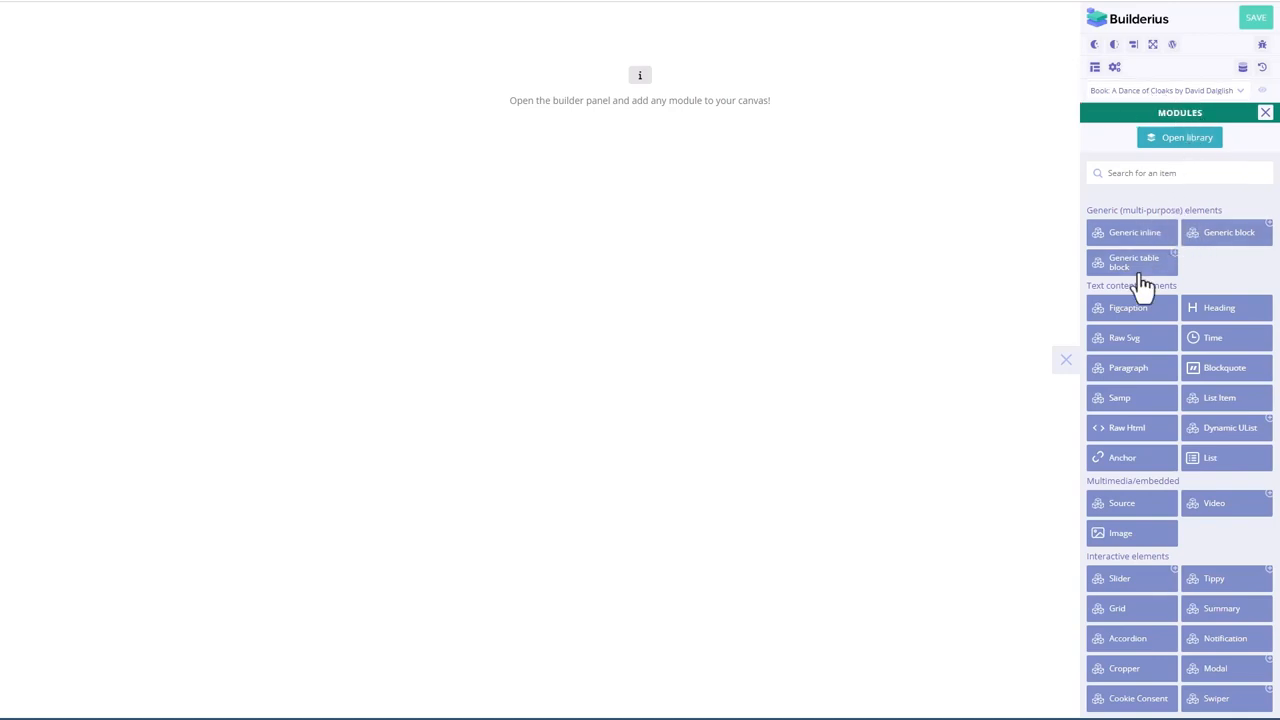
pyautogui.scroll(-3)
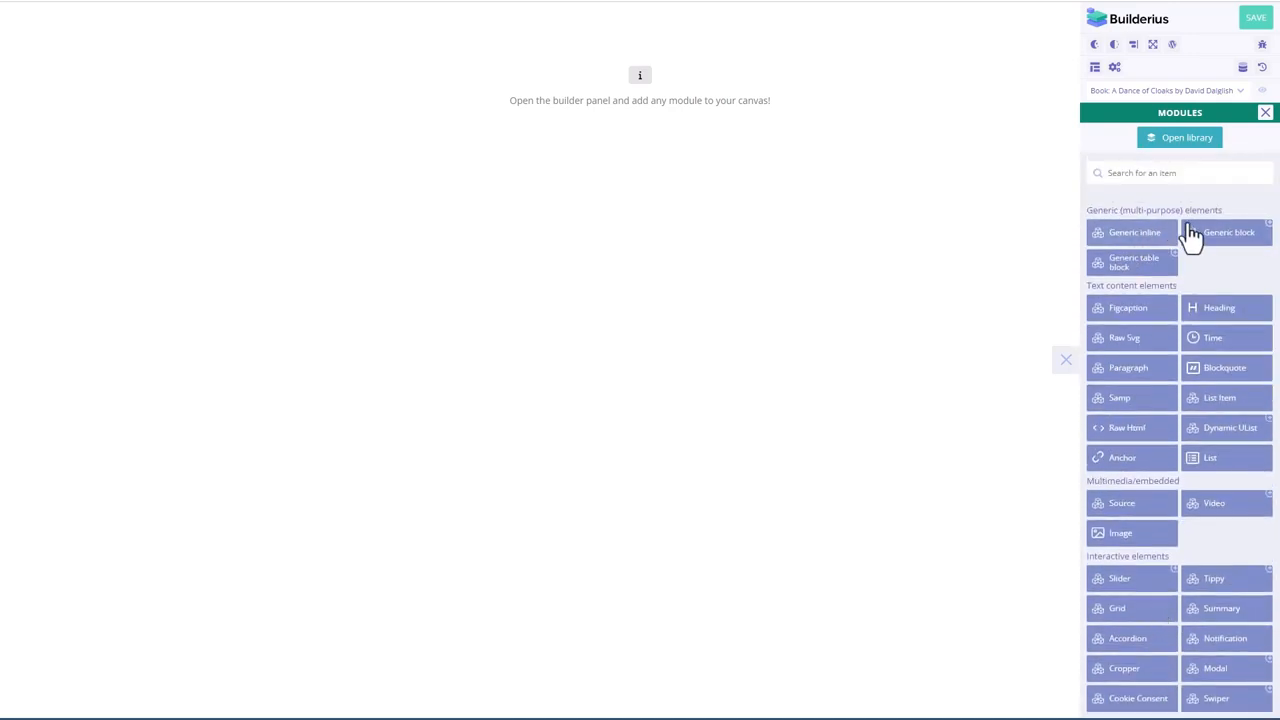
pyautogui.moveTo(1150, 270)
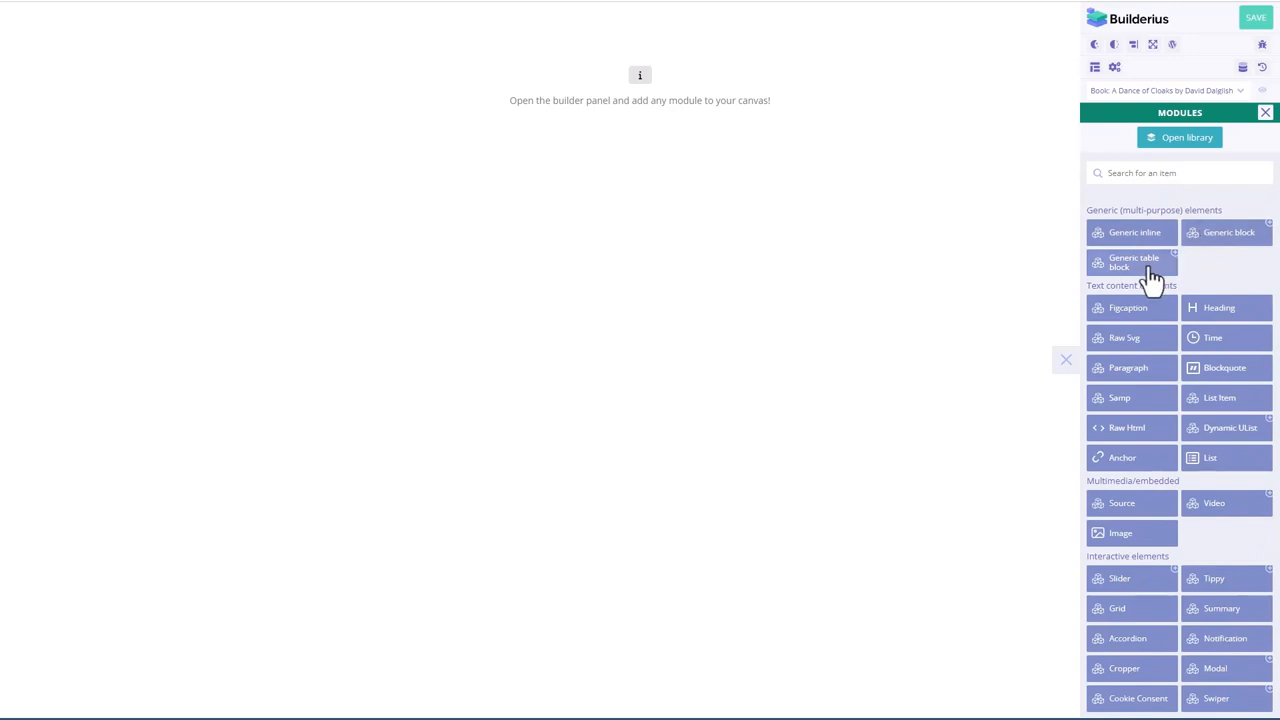
pyautogui.scroll(-3)
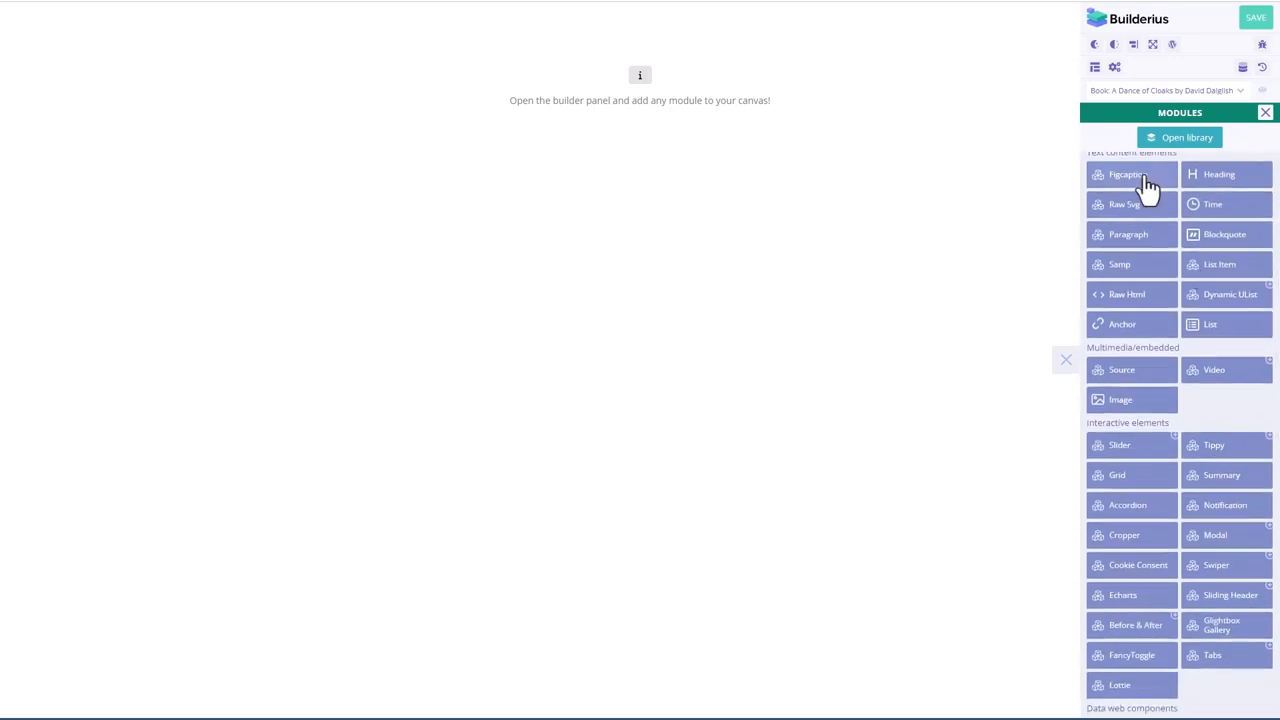
pyautogui.moveTo(1150, 216)
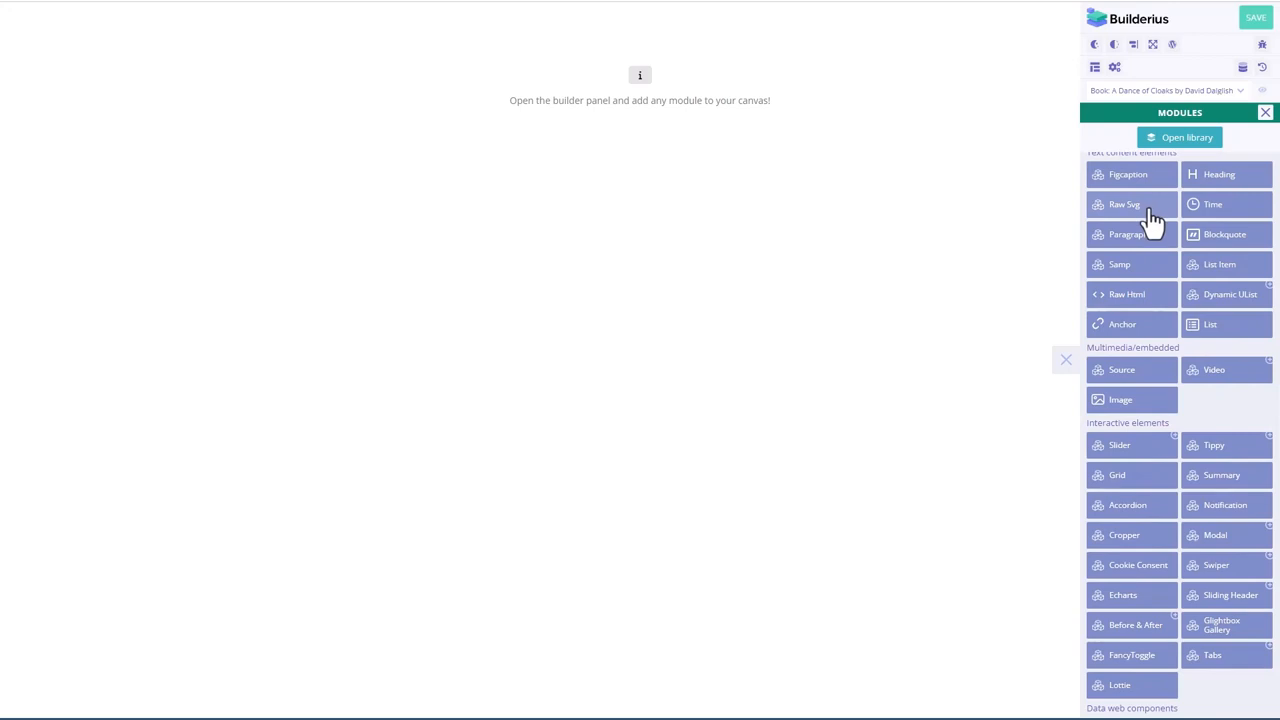
pyautogui.moveTo(1172, 248)
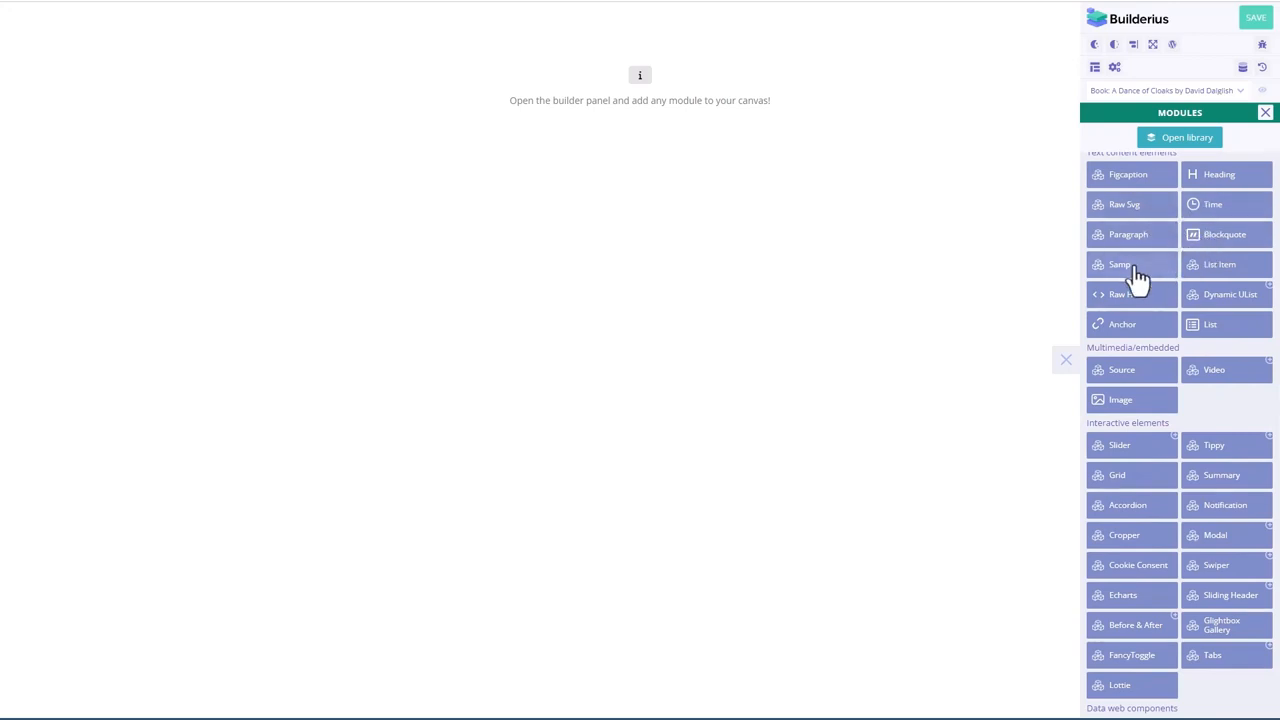
pyautogui.moveTo(1152, 310)
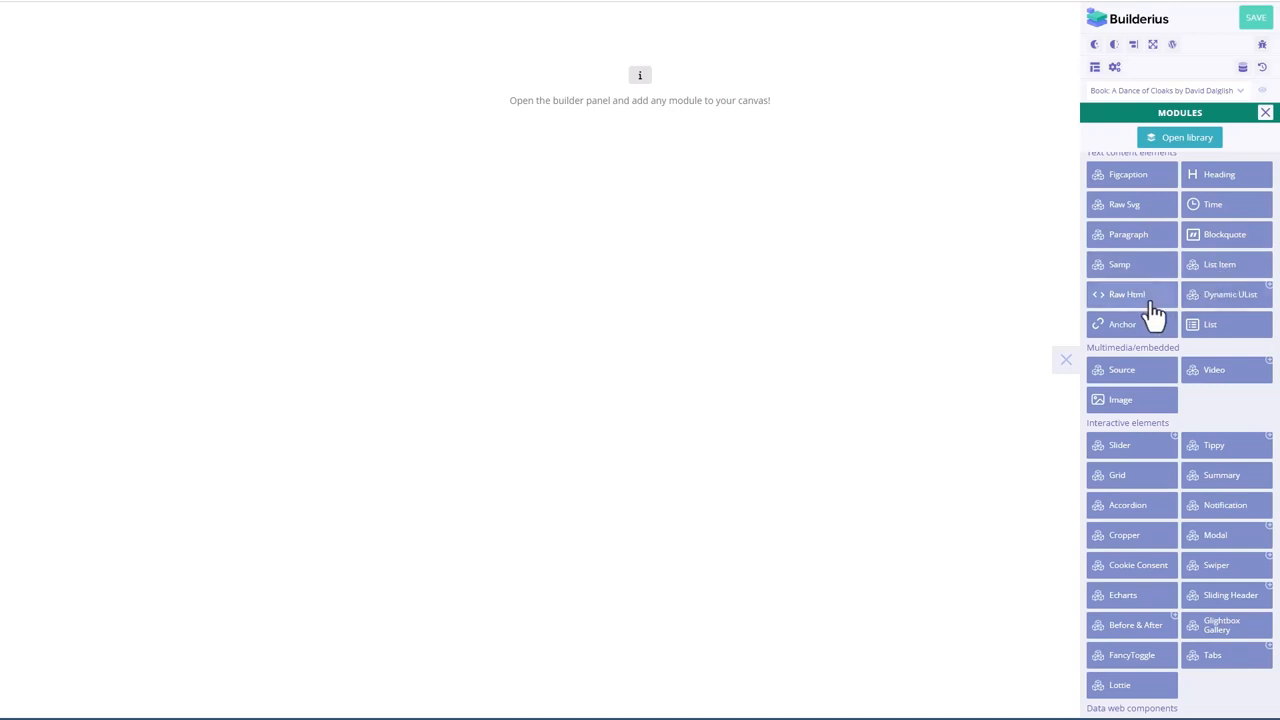
pyautogui.moveTo(1222, 312)
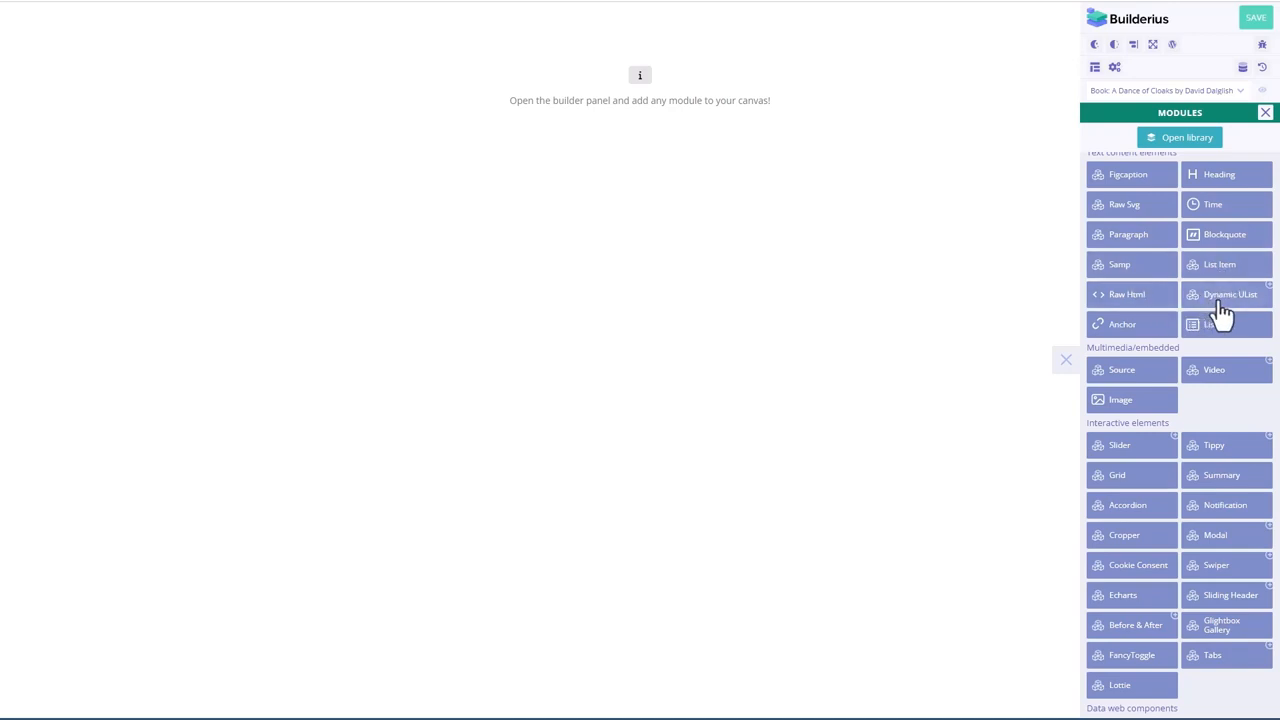
pyautogui.moveTo(1210, 330)
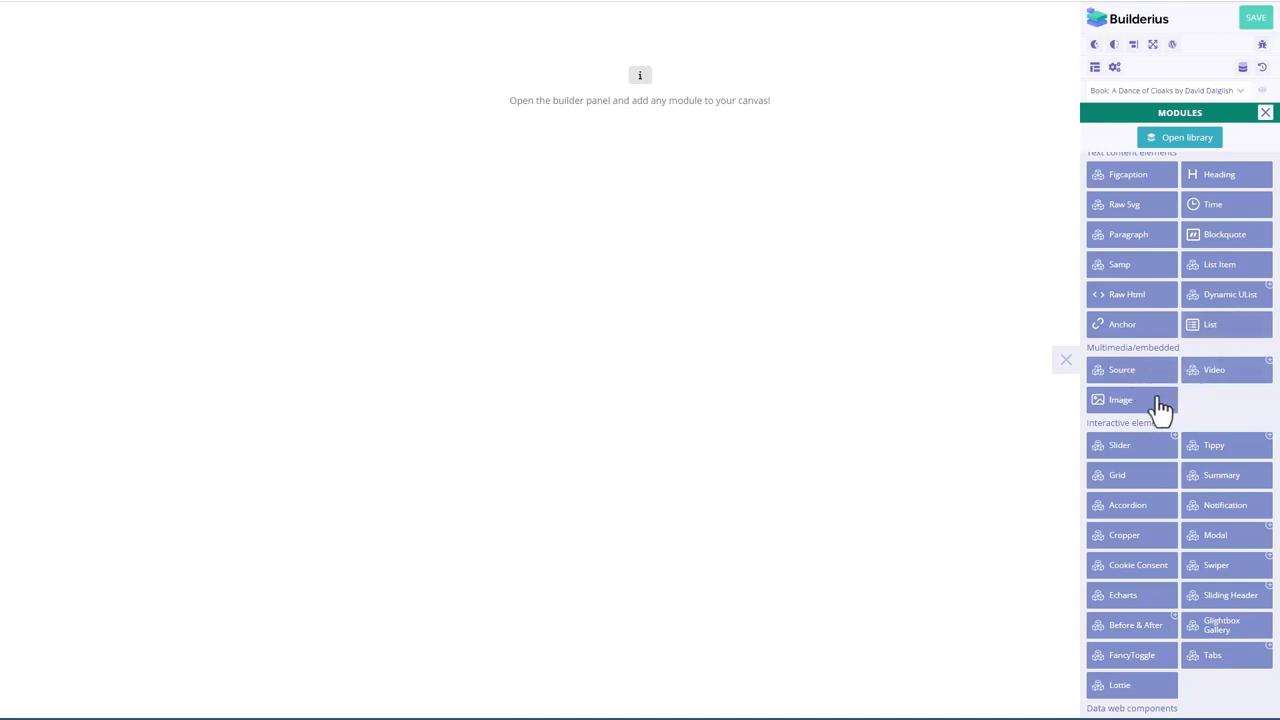
pyautogui.scroll(-3)
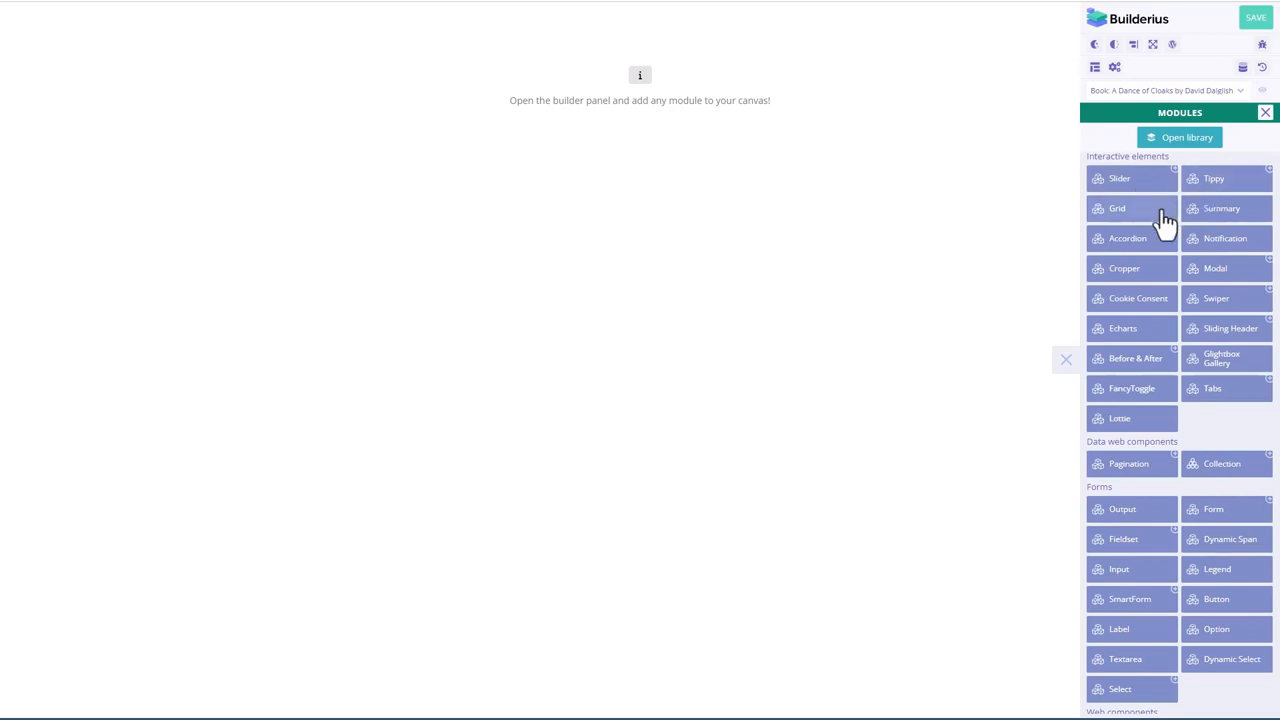
pyautogui.moveTo(1164, 256)
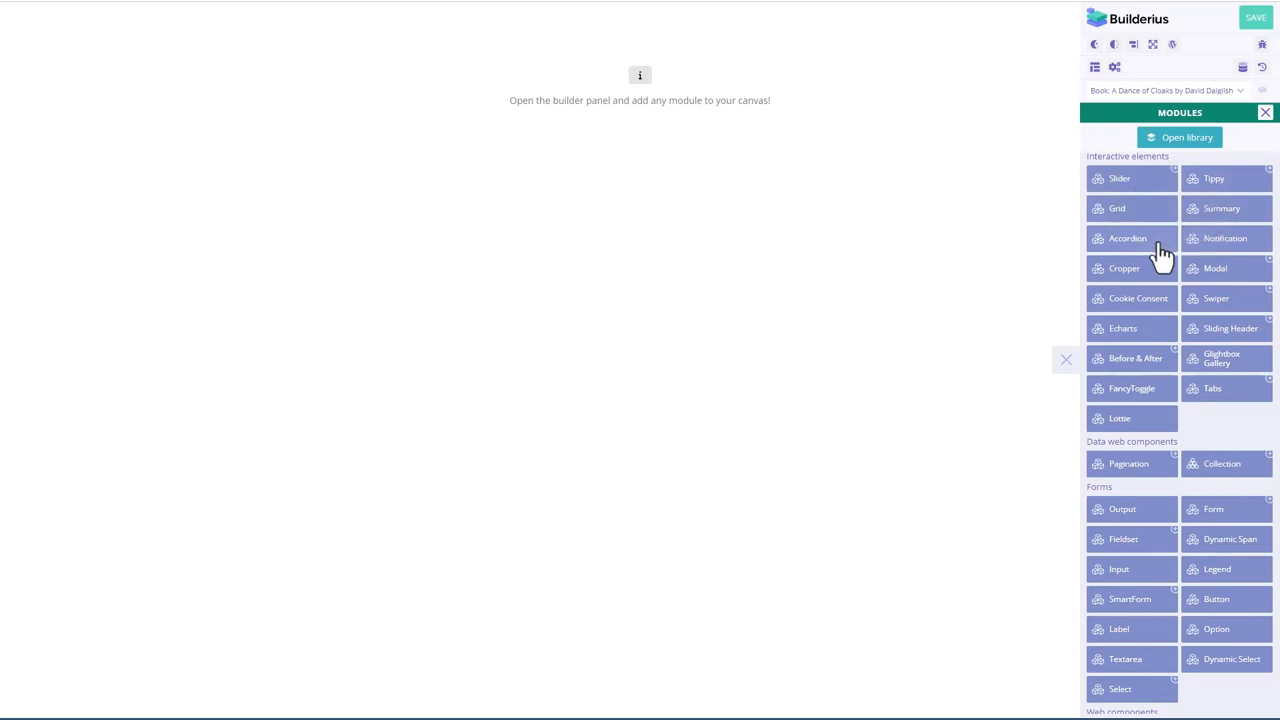
pyautogui.moveTo(1160, 278)
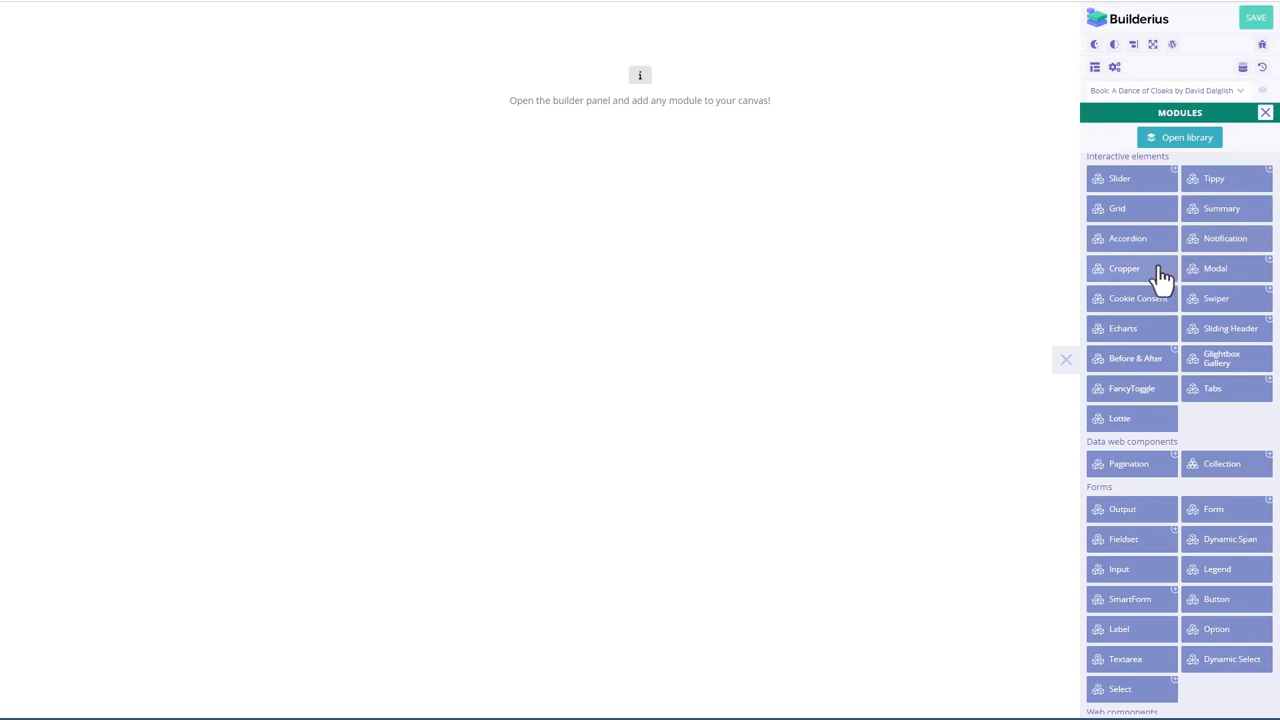
pyautogui.moveTo(1164, 318)
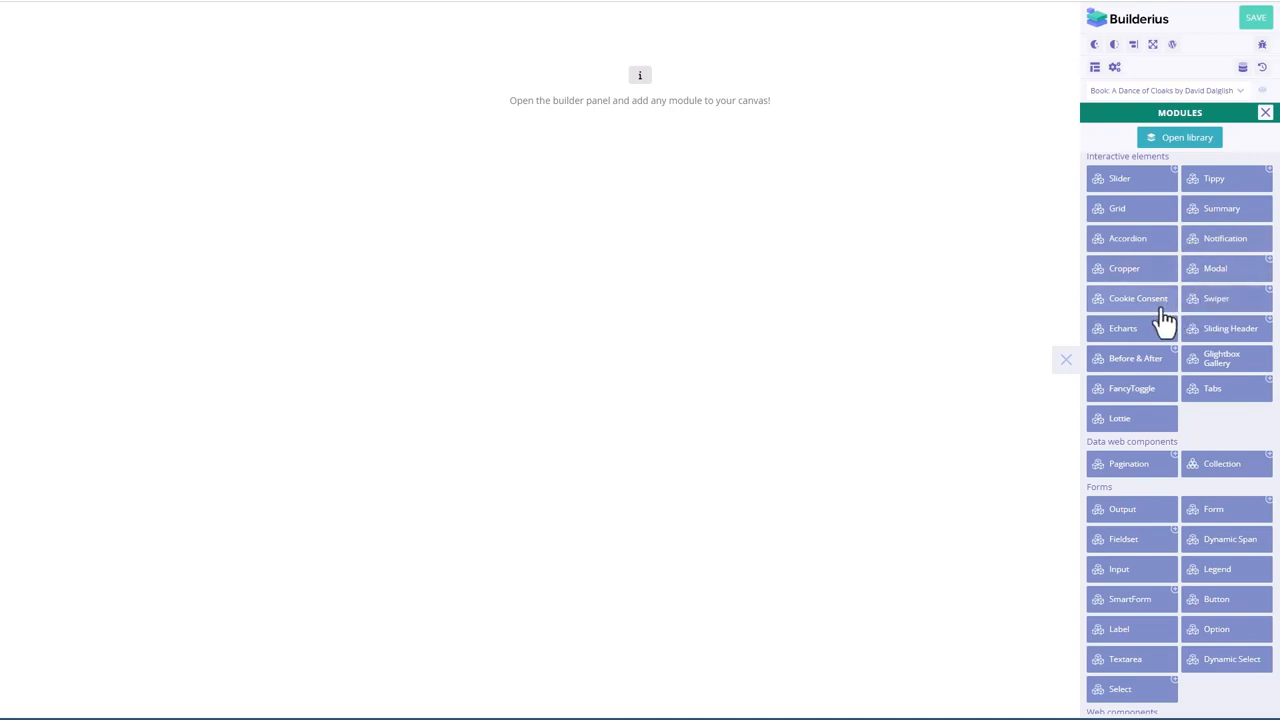
pyautogui.moveTo(1156, 340)
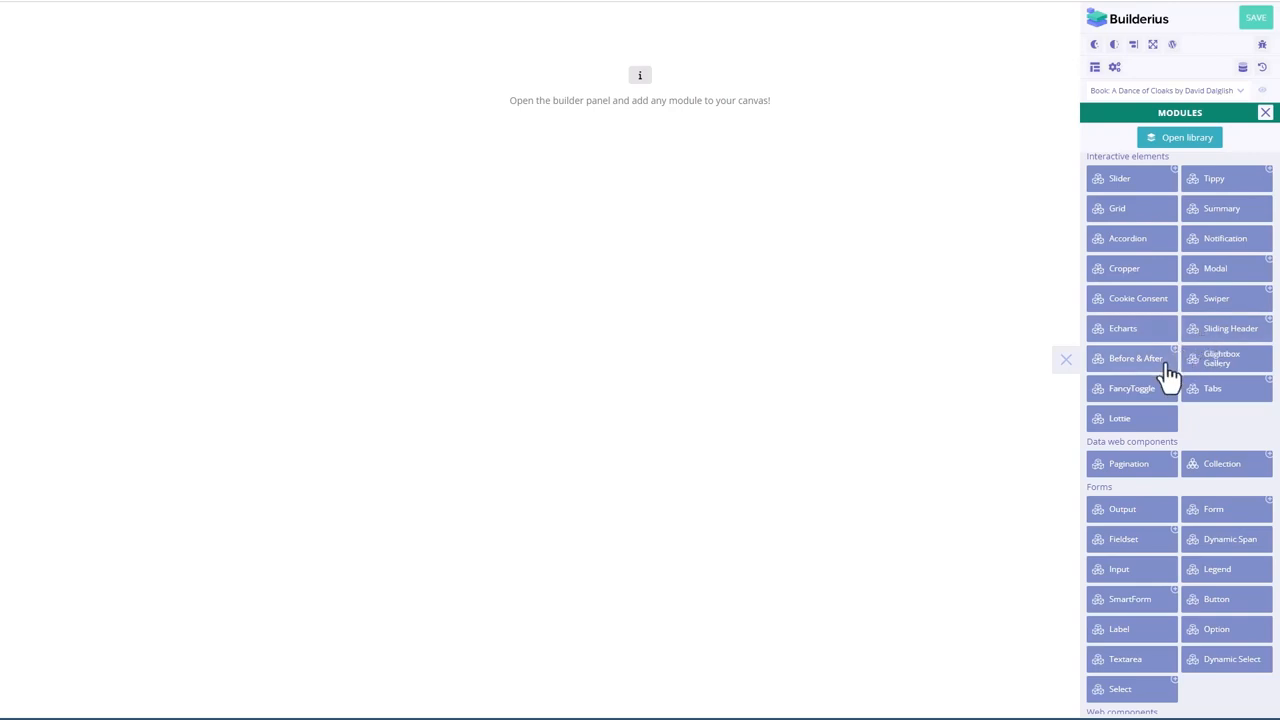
pyautogui.moveTo(1172, 396)
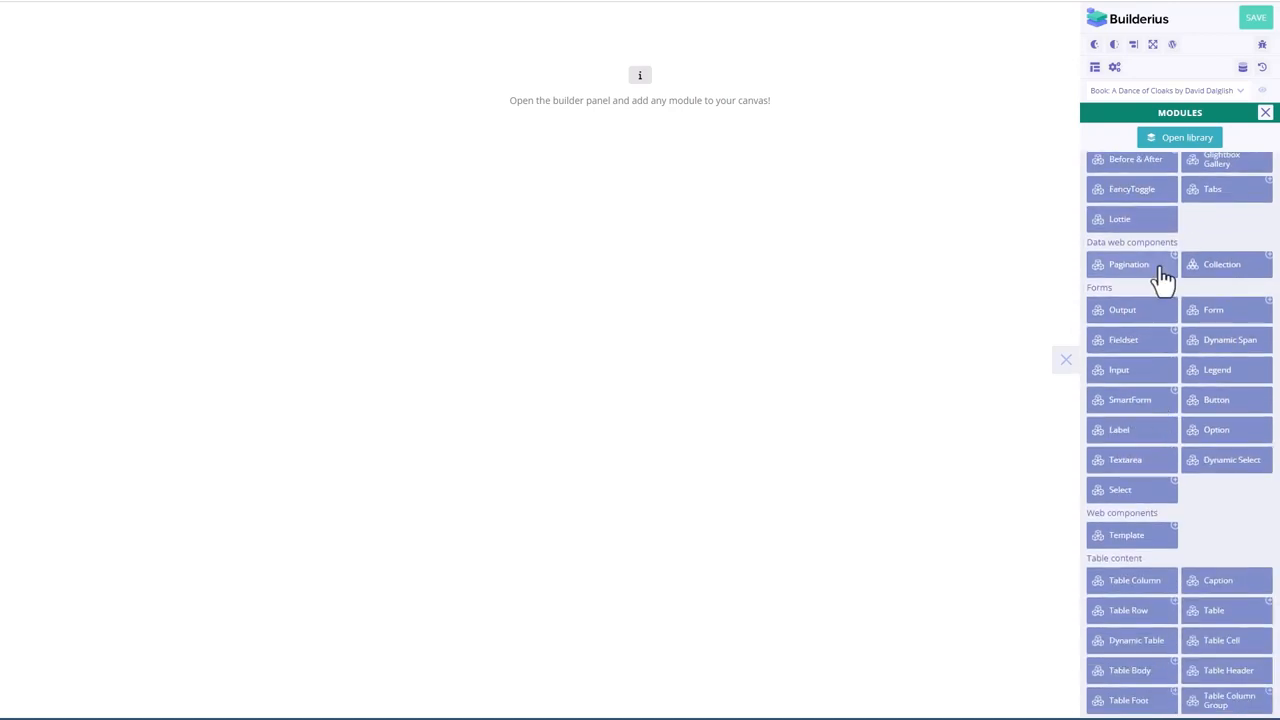
pyautogui.moveTo(1128, 464)
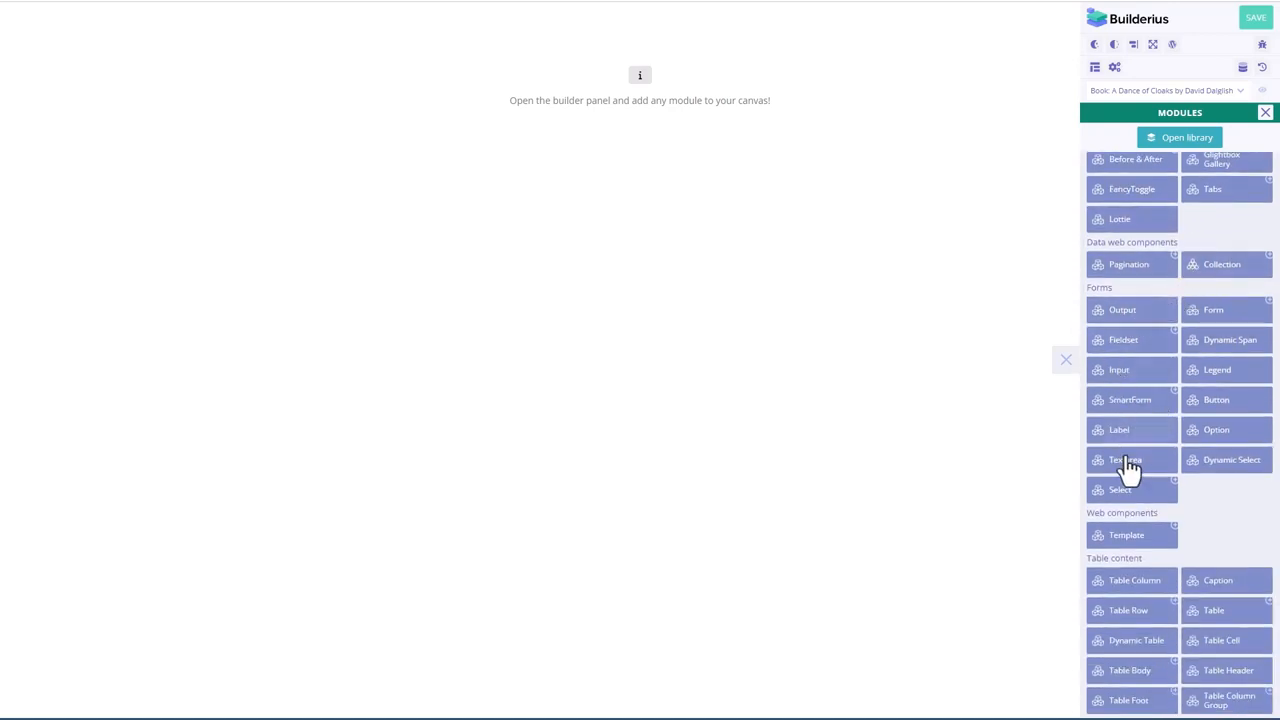
pyautogui.moveTo(1176, 328)
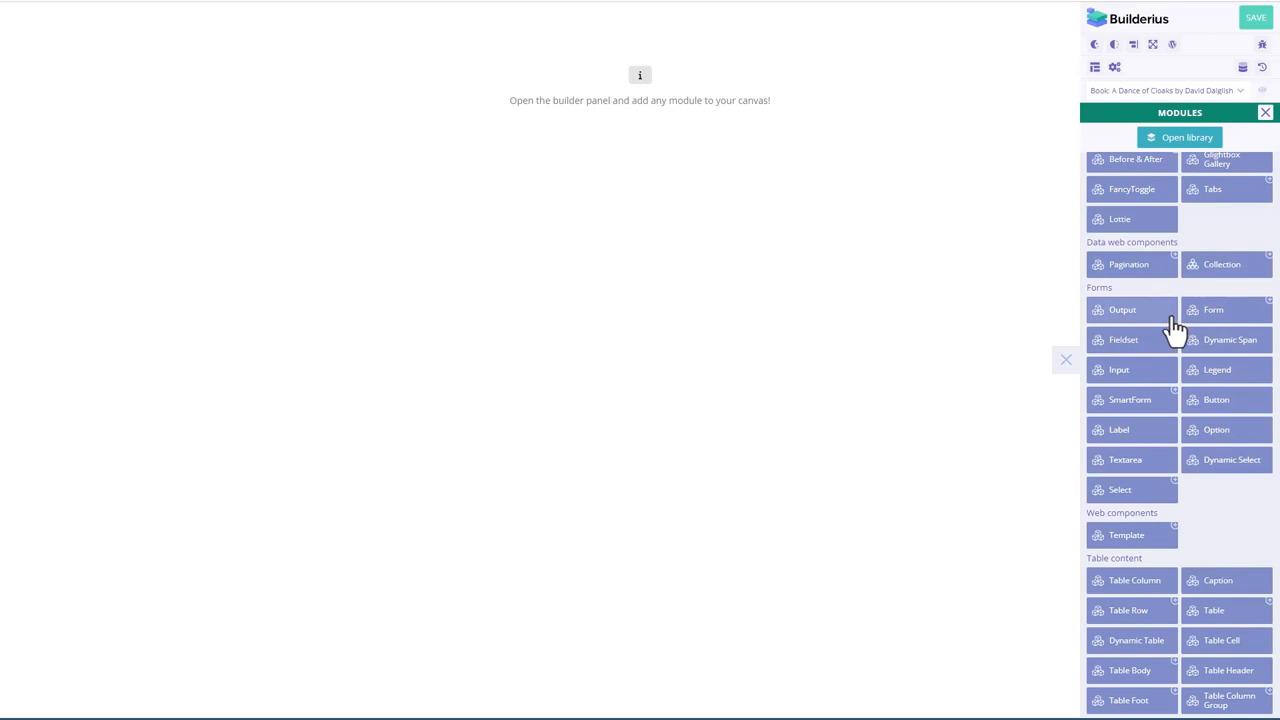
pyautogui.moveTo(1164, 710)
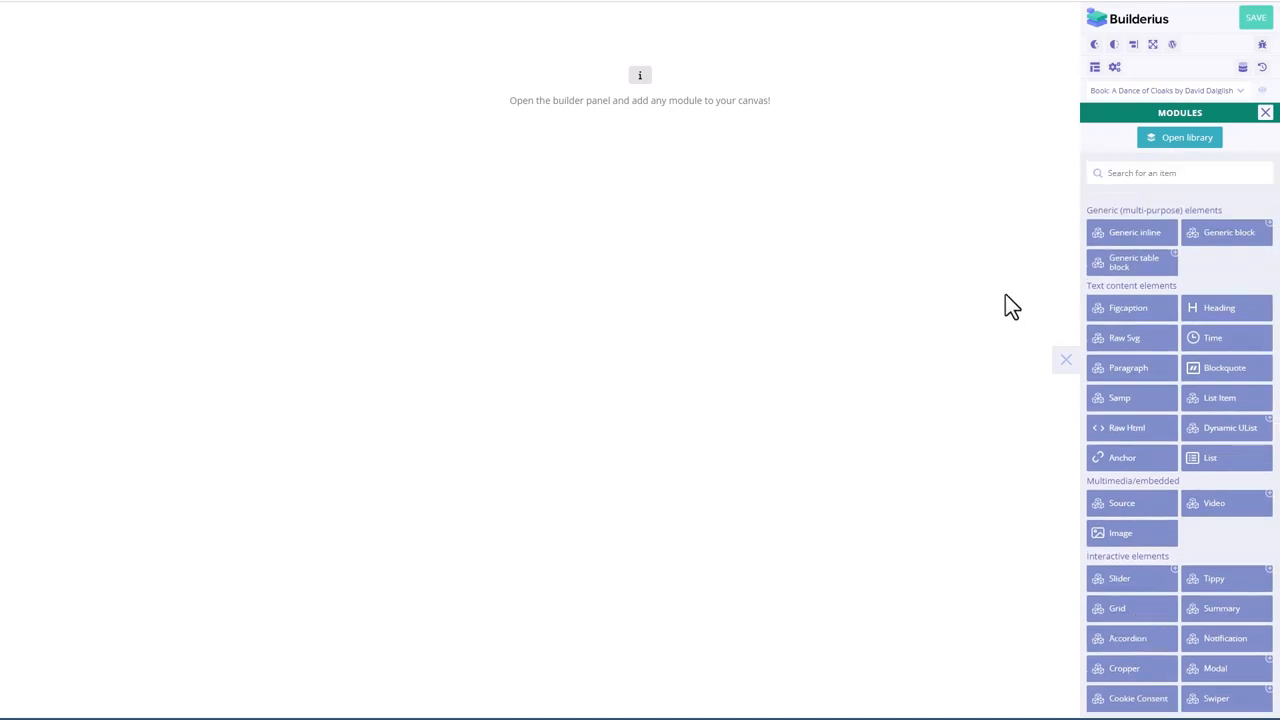
pyautogui.moveTo(1216, 244)
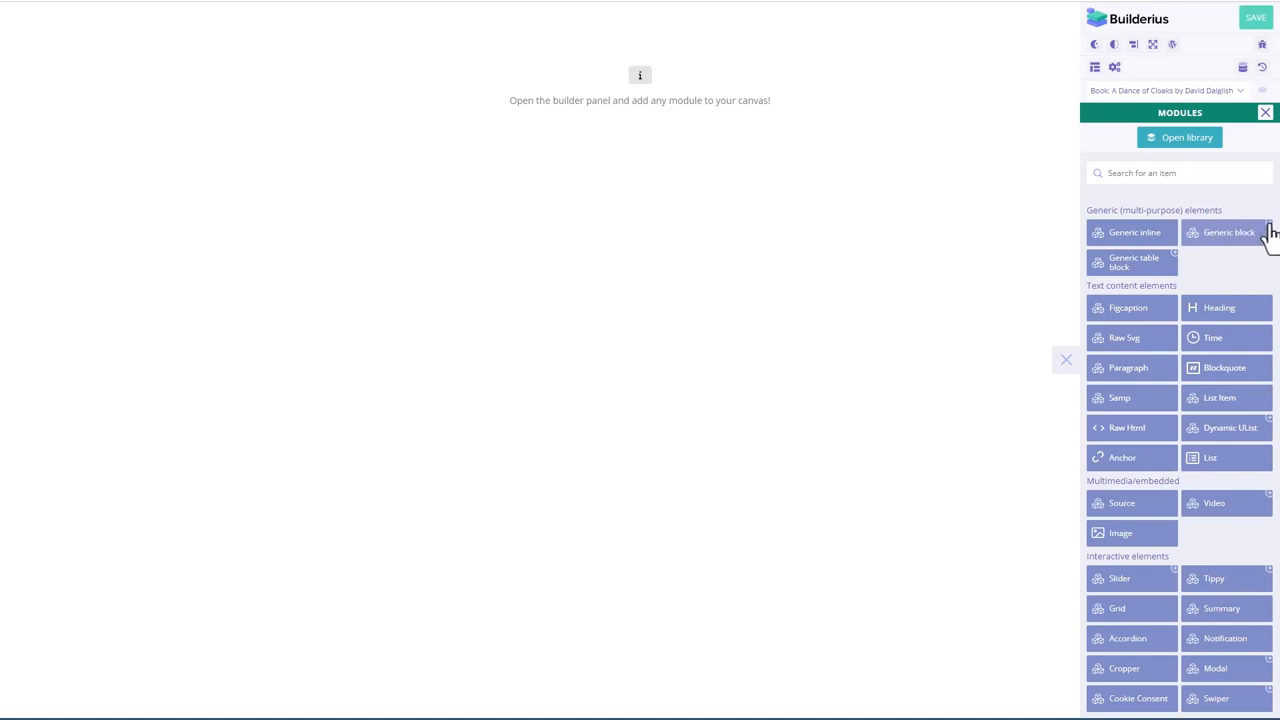
pyautogui.moveTo(1180, 262)
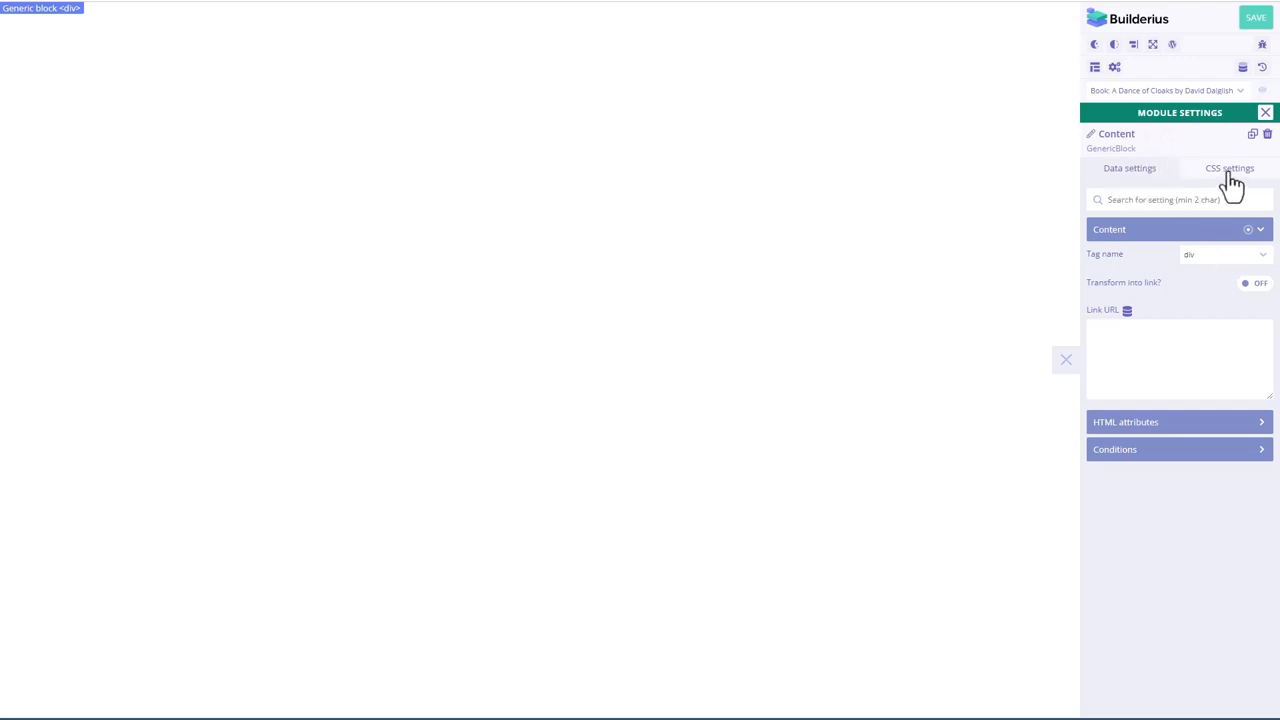
# Step: Set the Content block's display mode and begin its Size settings
pyautogui.click(1228, 168)
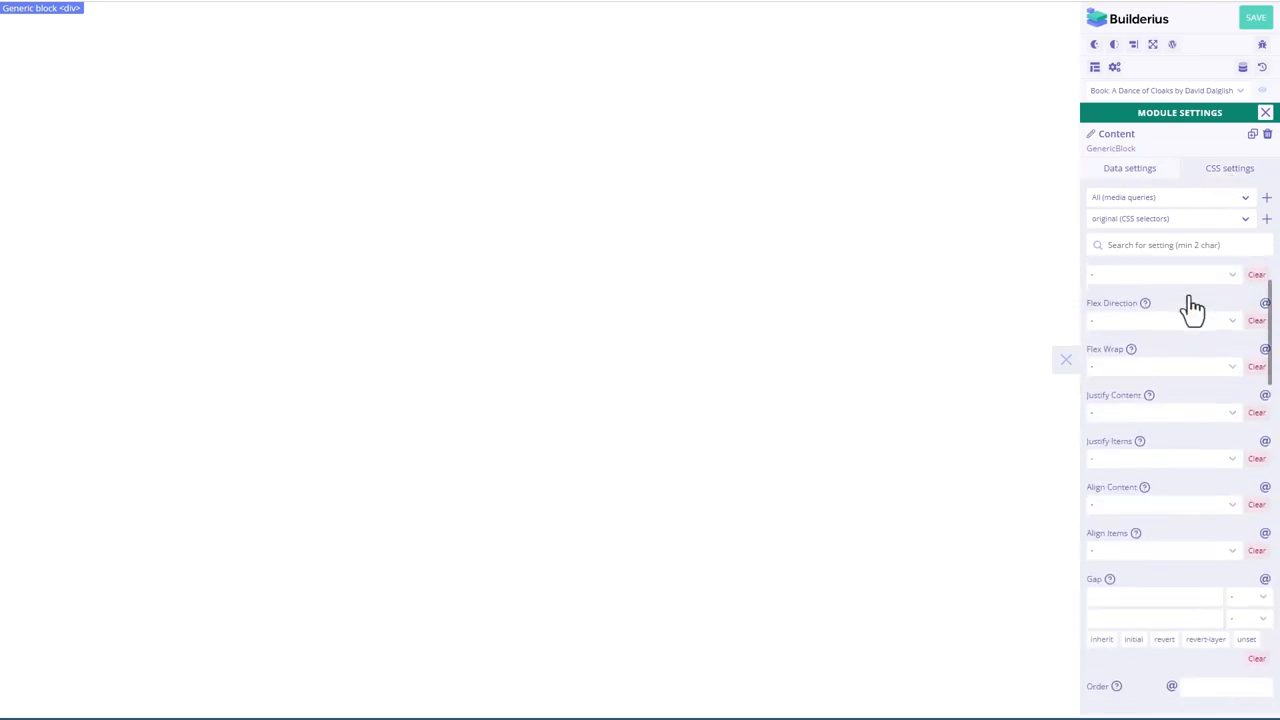
pyautogui.click(1162, 340)
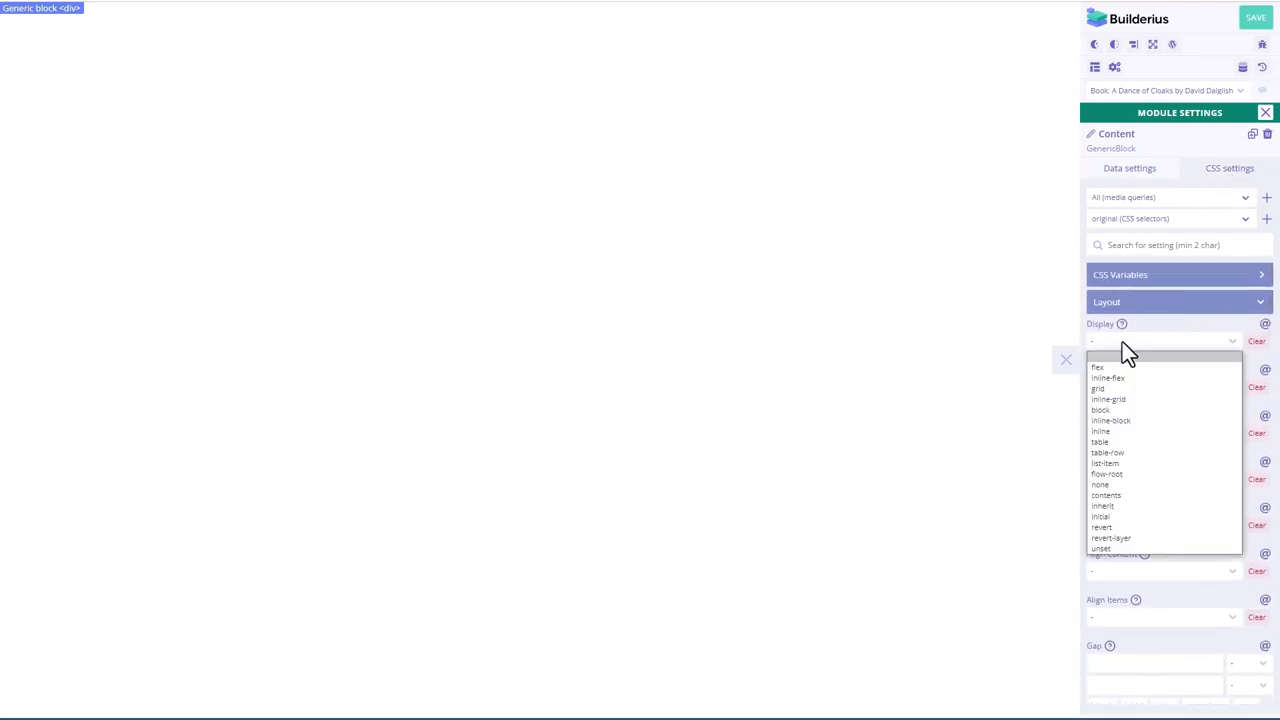
pyautogui.click(1096, 368)
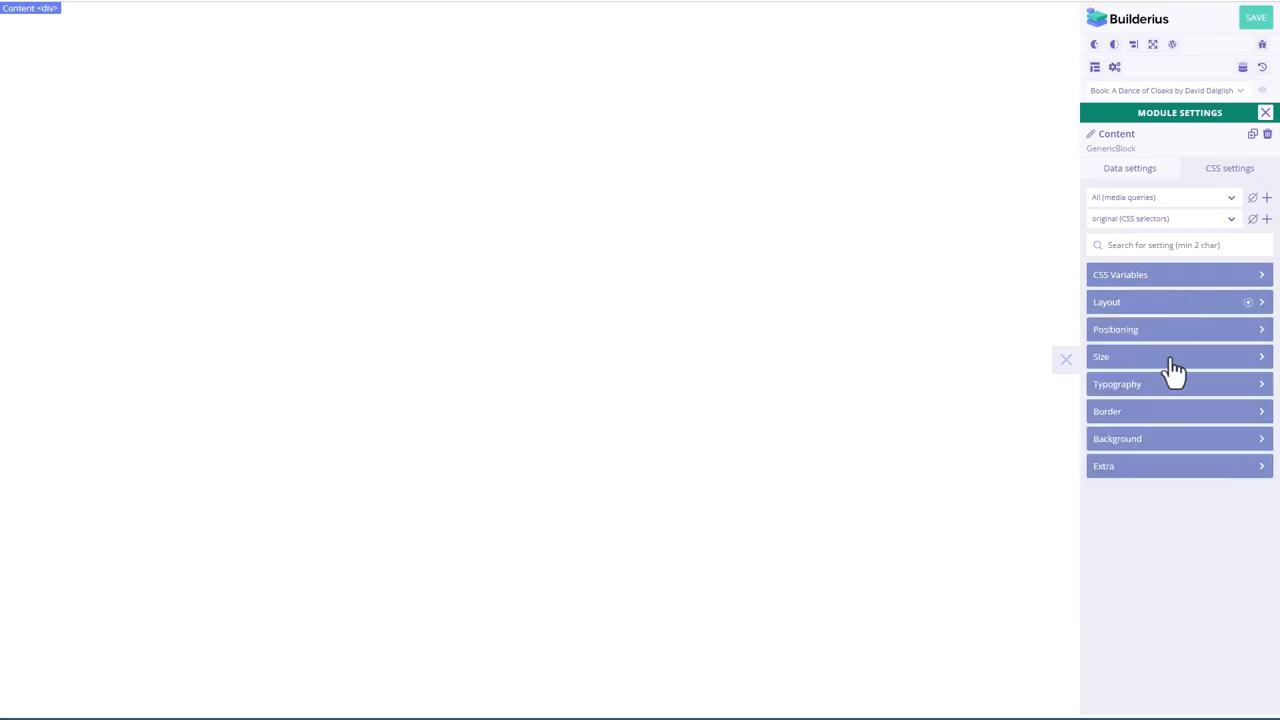
pyautogui.click(1180, 356)
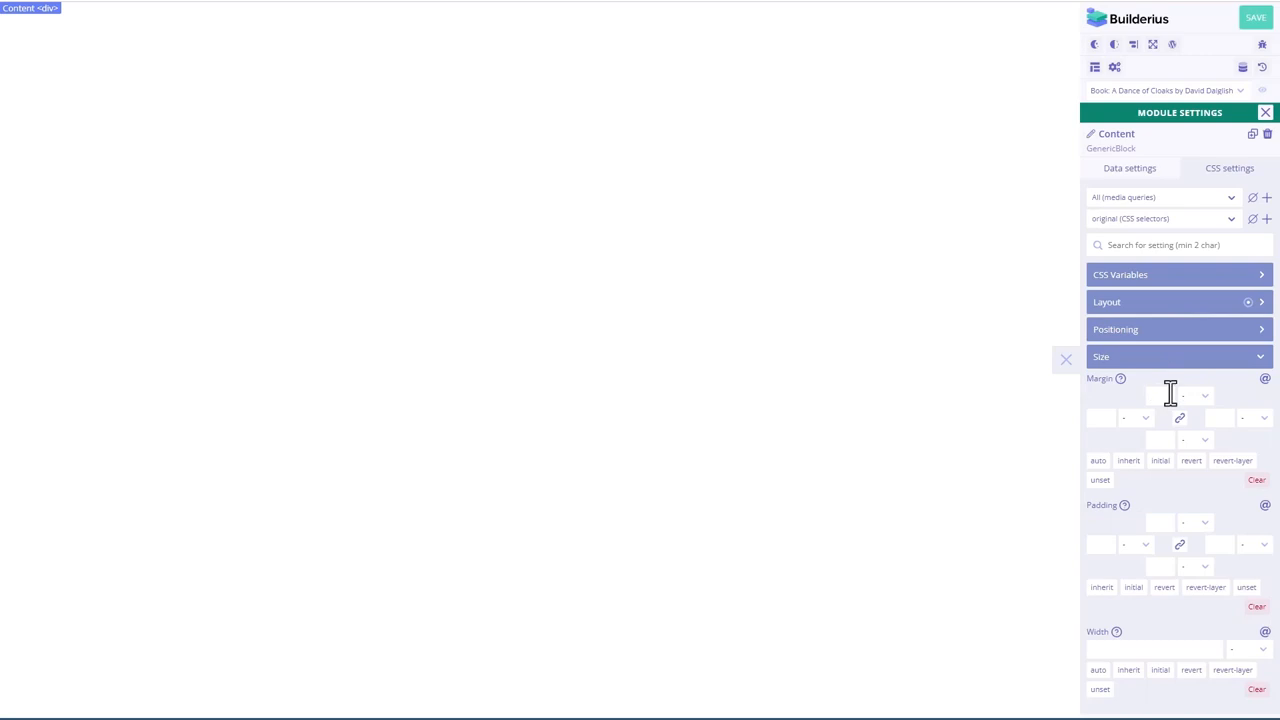
pyautogui.write('78')
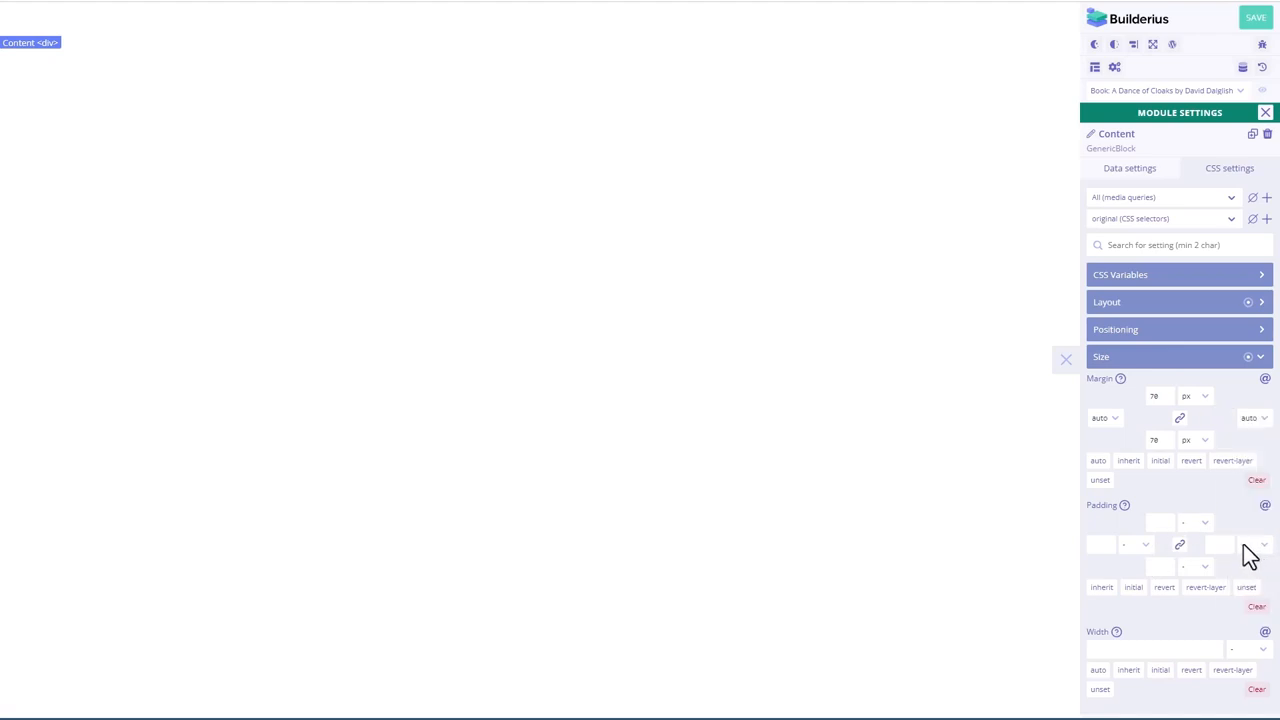
# Step: Give the Content block 100% width, a max width and a fixed height
pyautogui.scroll(-3)
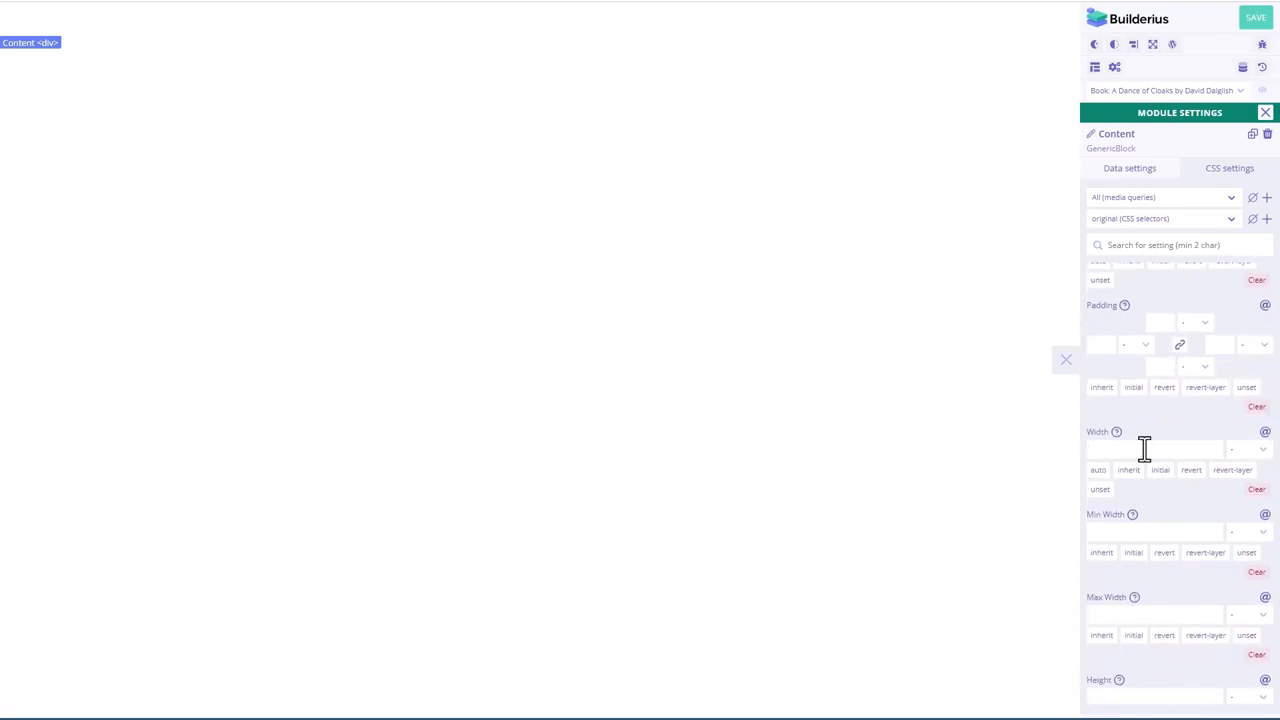
pyautogui.write('100')
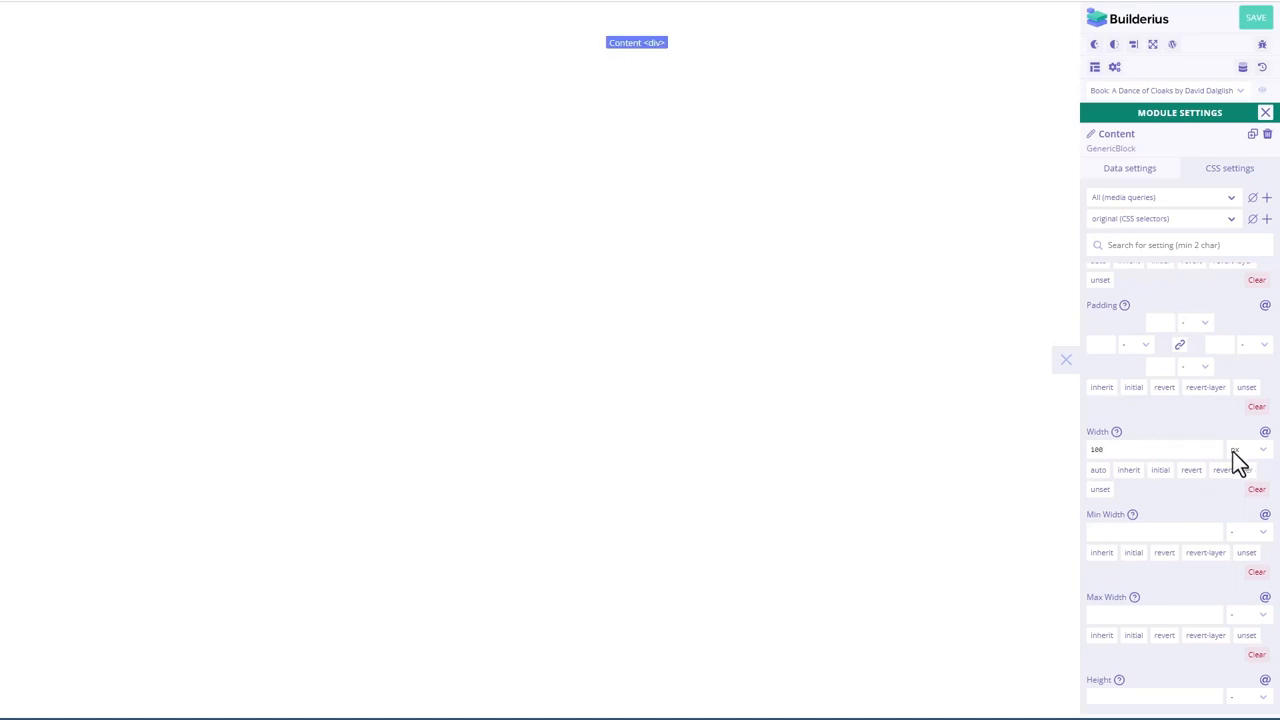
pyautogui.click(1156, 448)
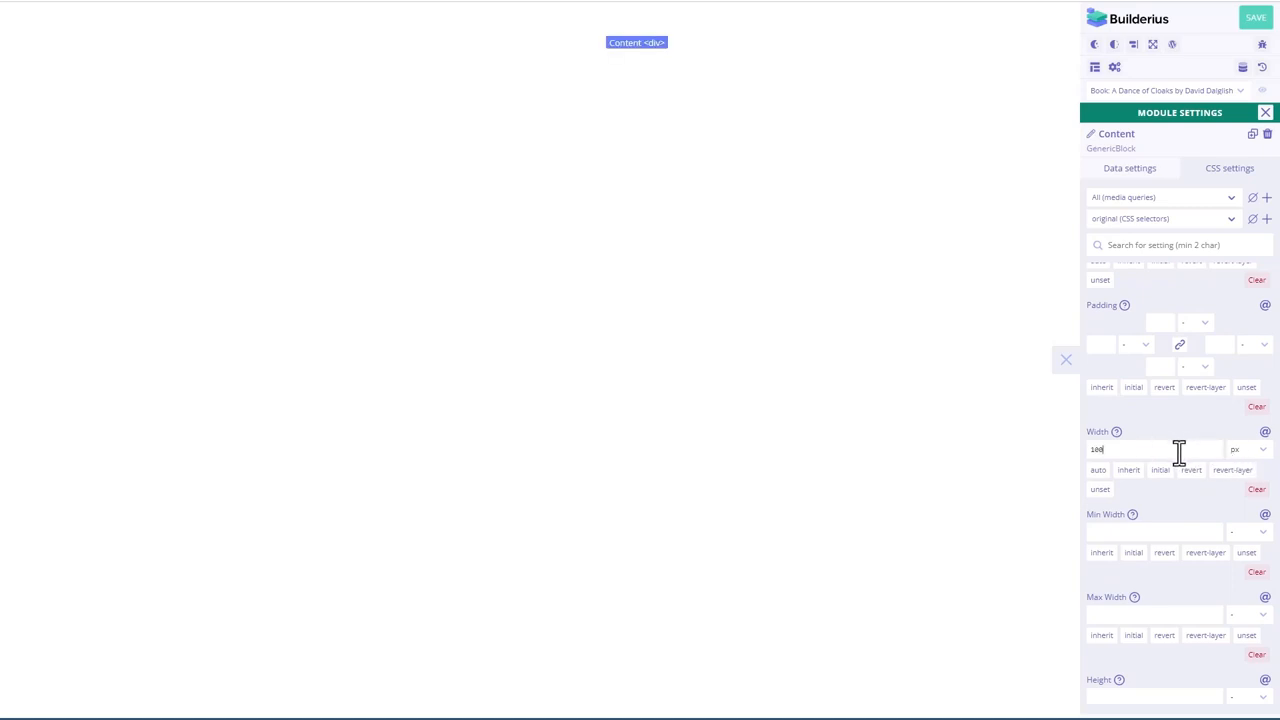
pyautogui.click(1244, 448)
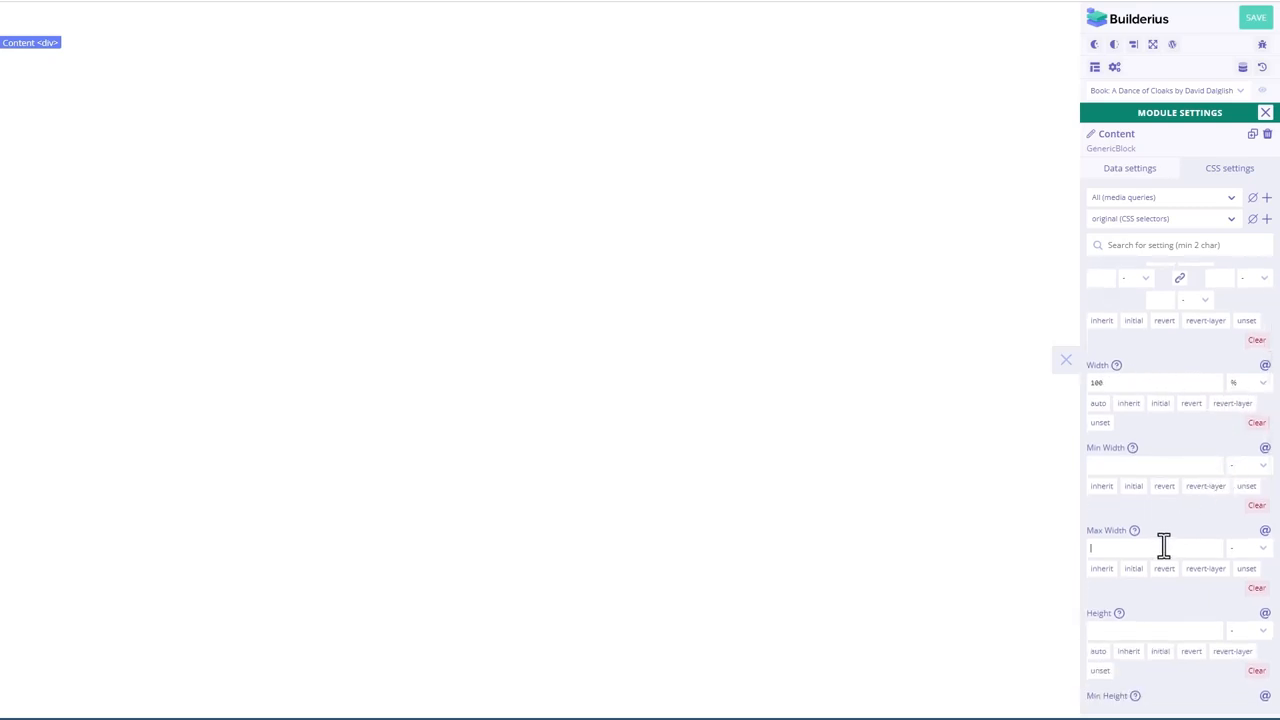
pyautogui.write('1290')
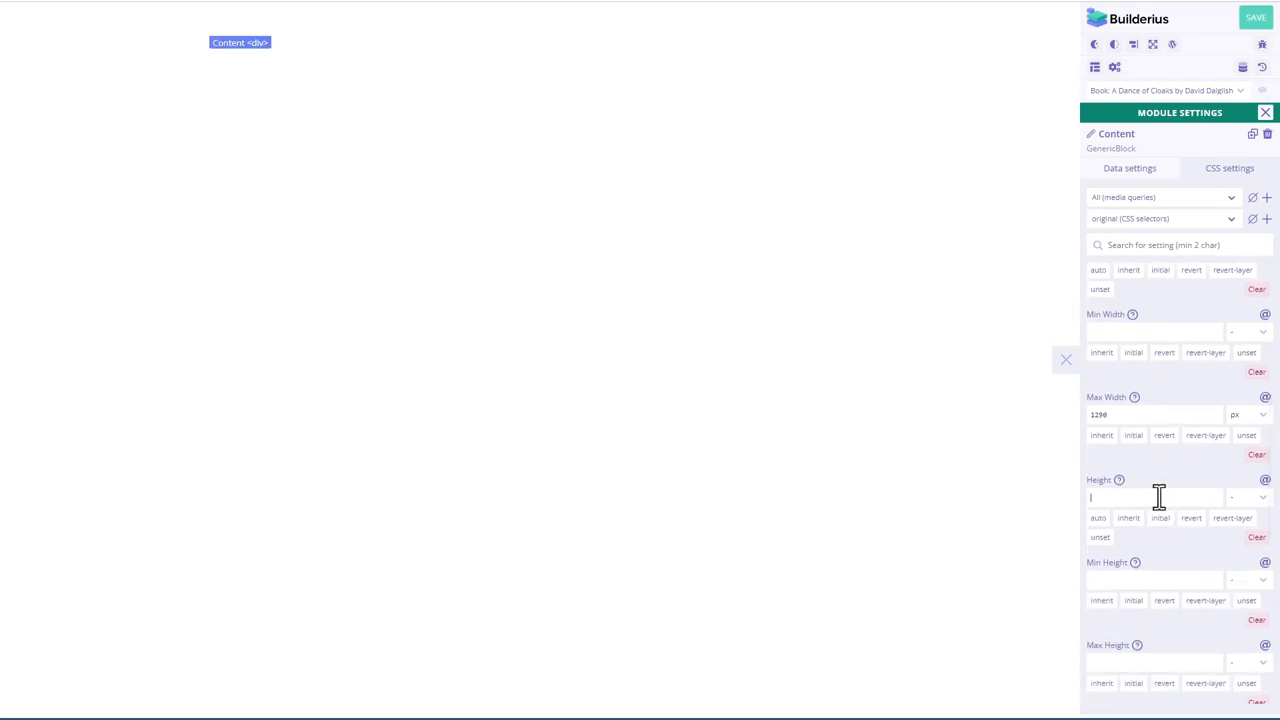
pyautogui.write('280')
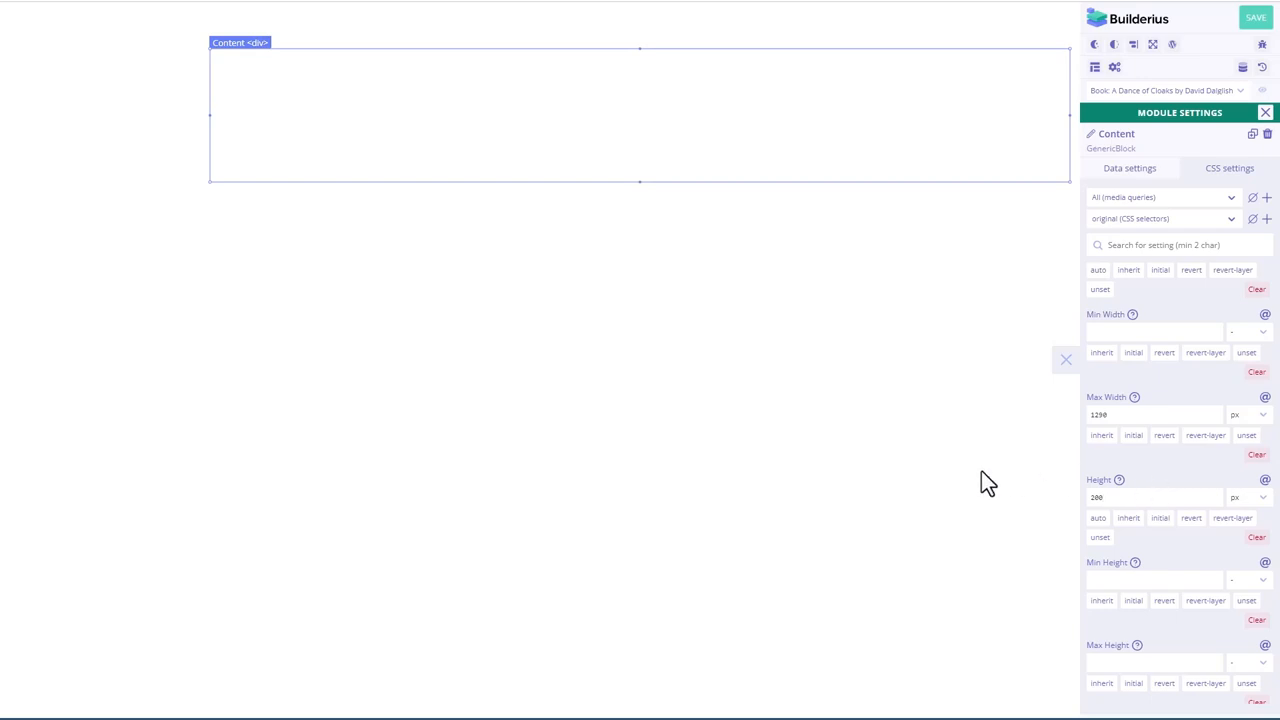
pyautogui.moveTo(278, 176)
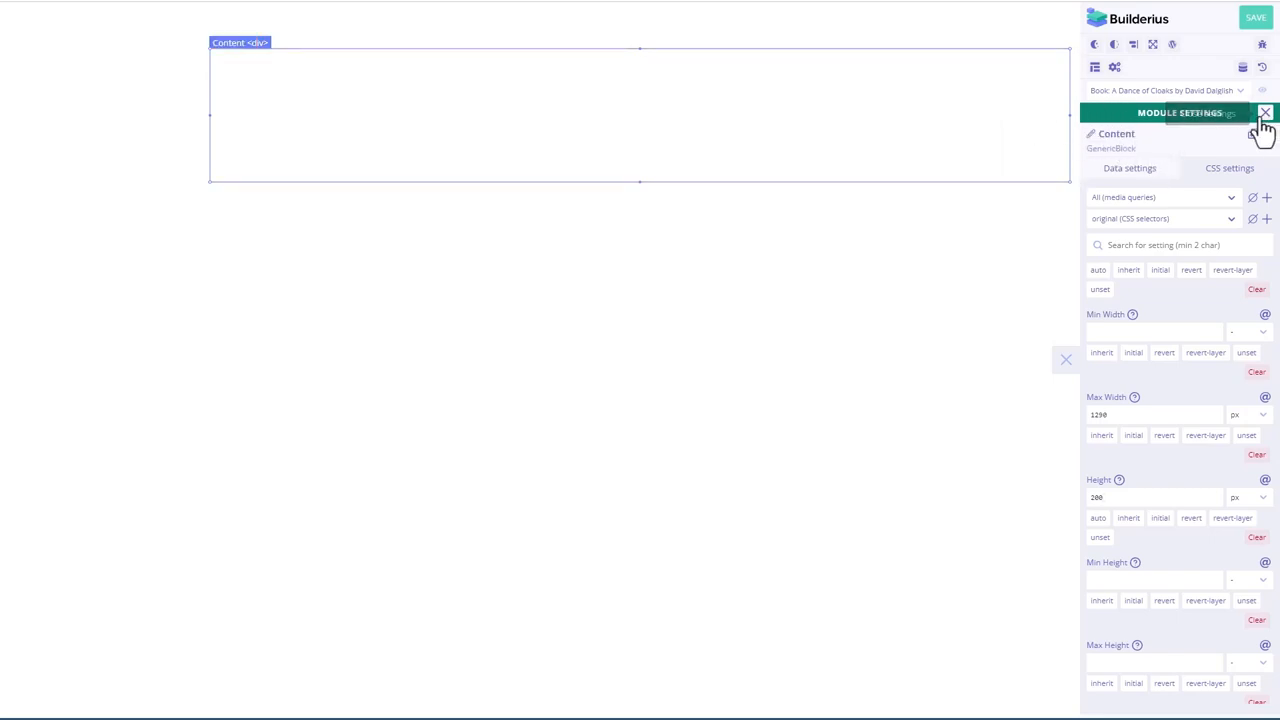
# Step: Give the Content block a light green background colour
pyautogui.click(1264, 112)
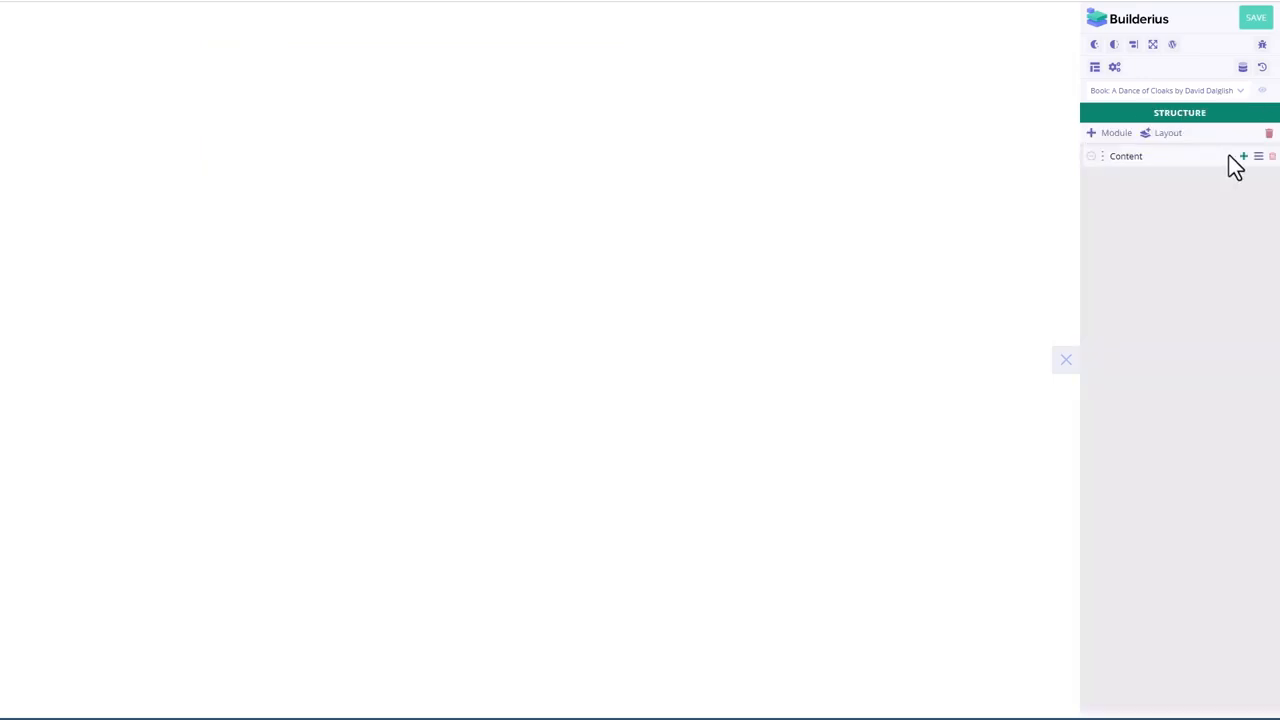
pyautogui.click(1260, 156)
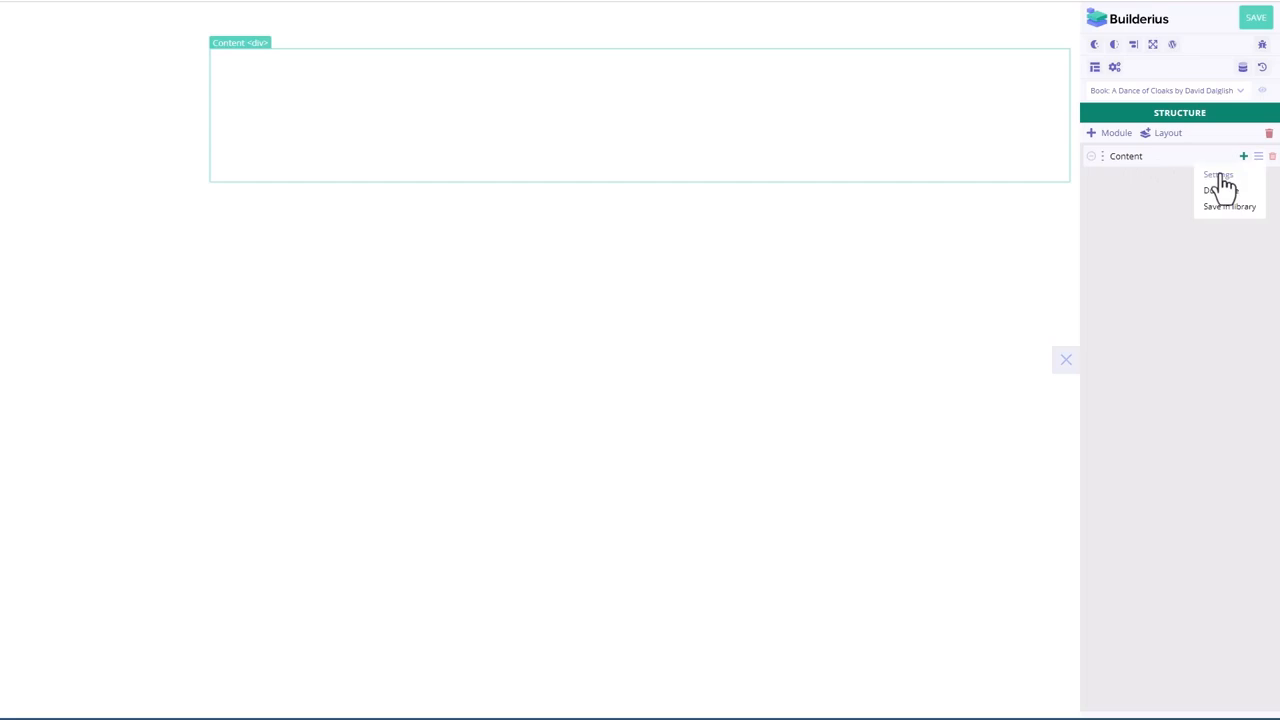
pyautogui.click(1218, 176)
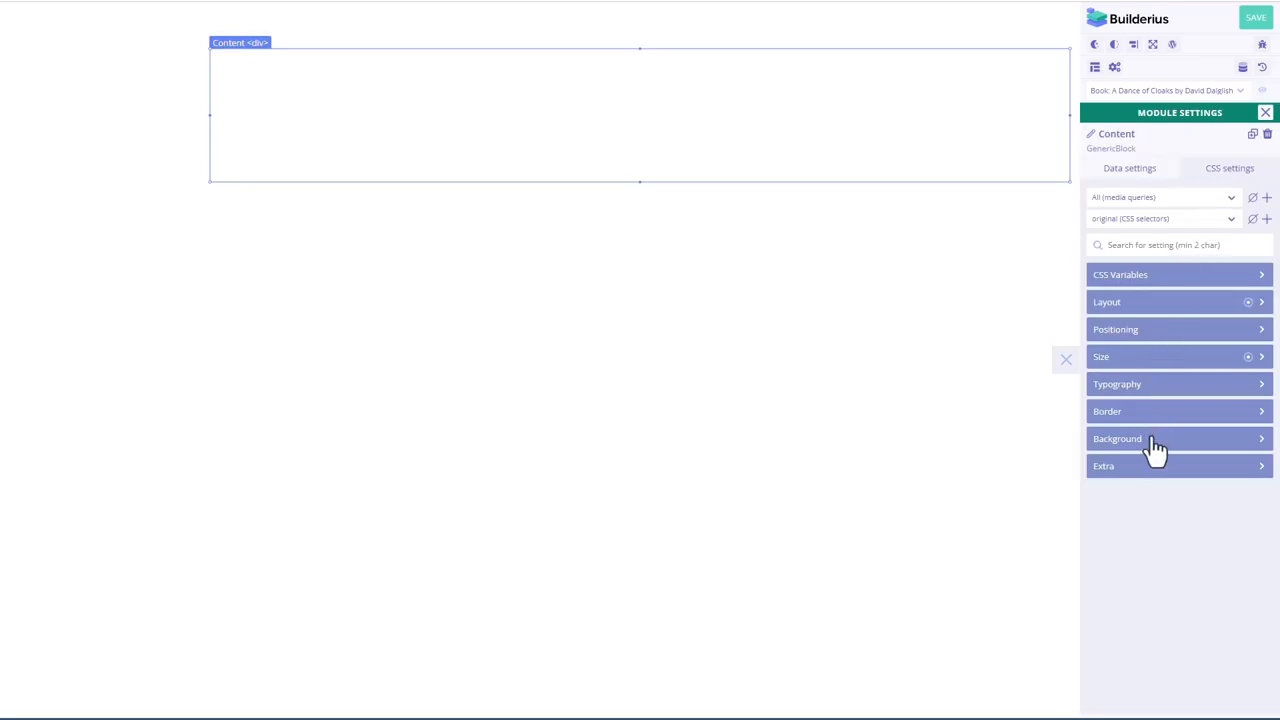
pyautogui.click(1116, 438)
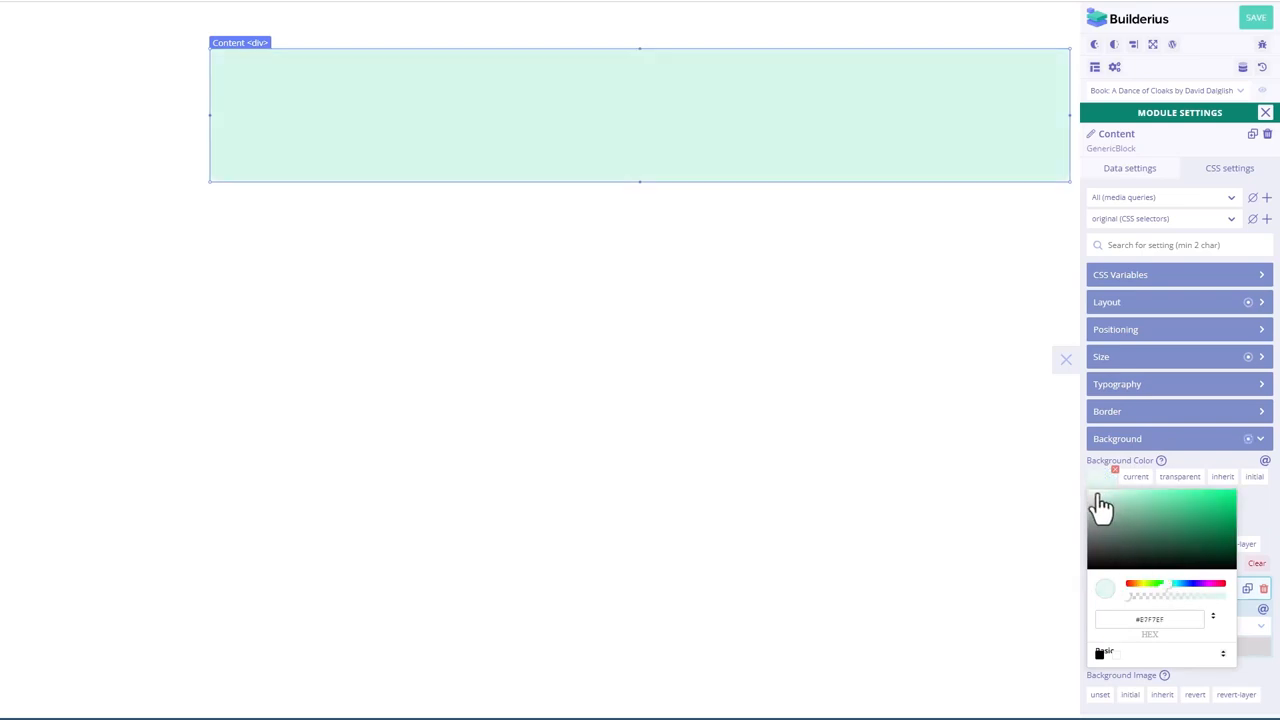
pyautogui.click(1112, 504)
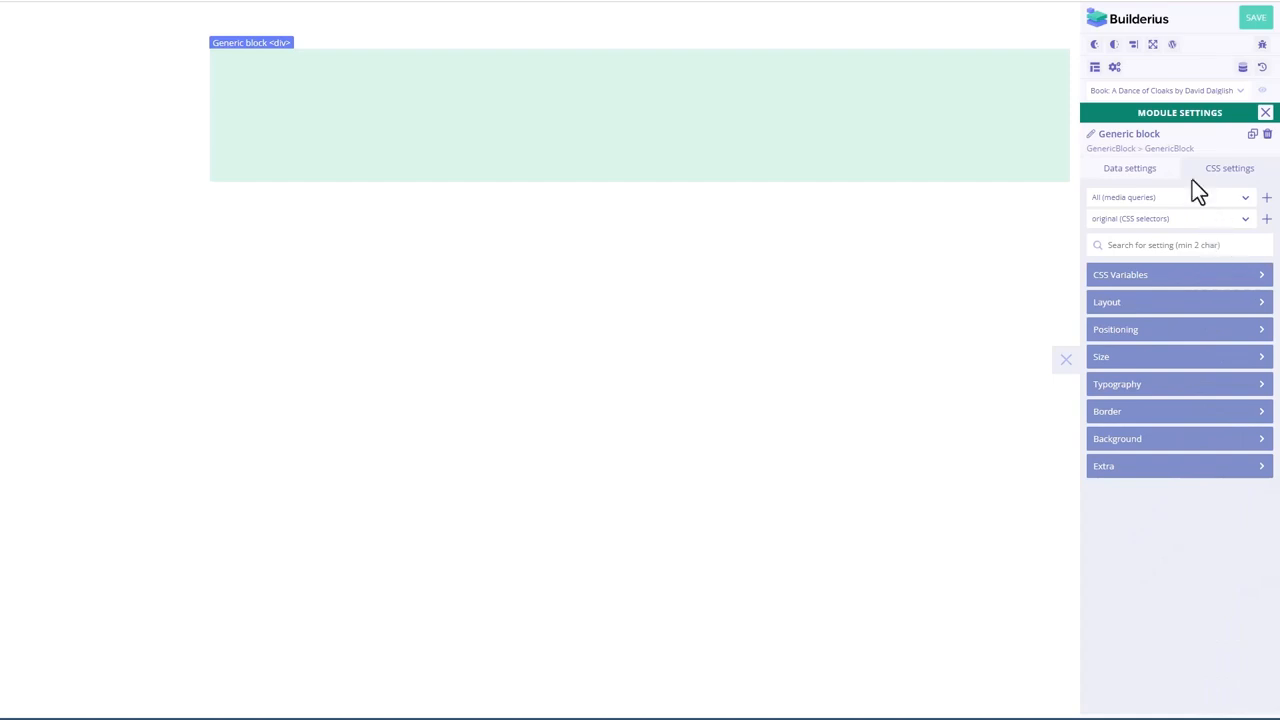
# Step: Rename the nested block Left with width 28%, a pink background and height 200 px
pyautogui.doubleClick(1116, 132)
pyautogui.write('Left')
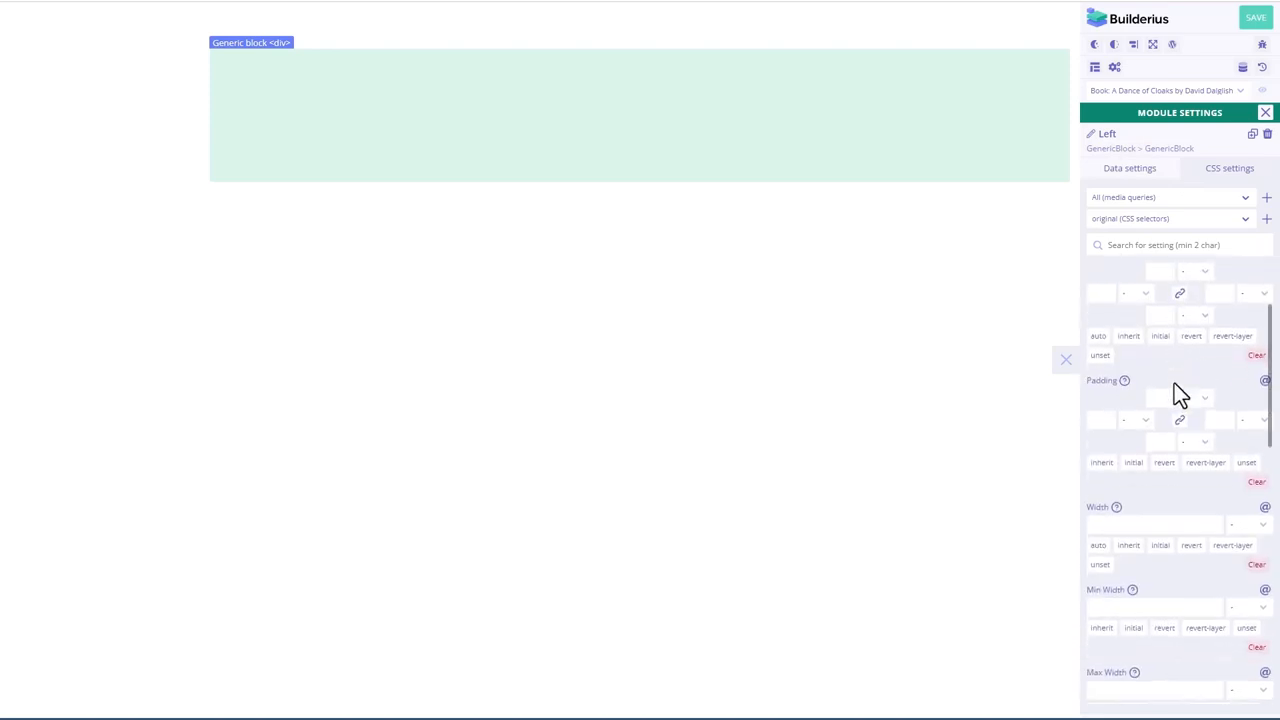
pyautogui.write('28')
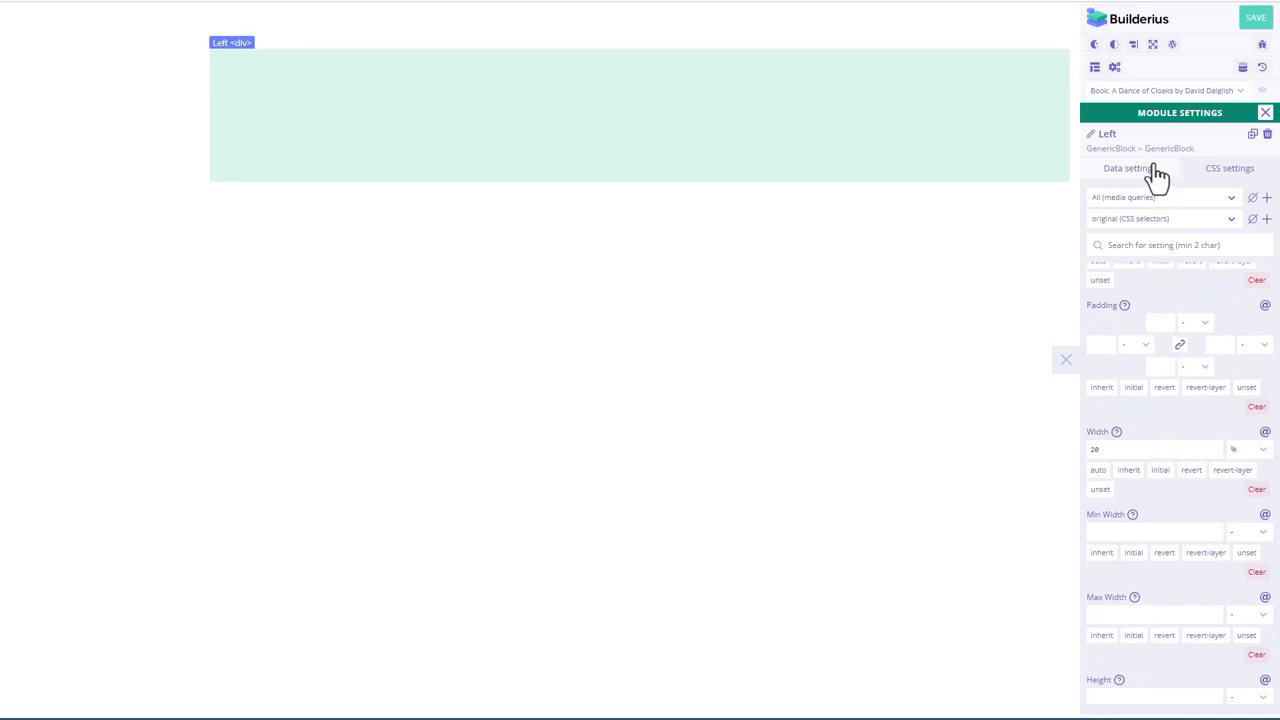
pyautogui.click(1116, 438)
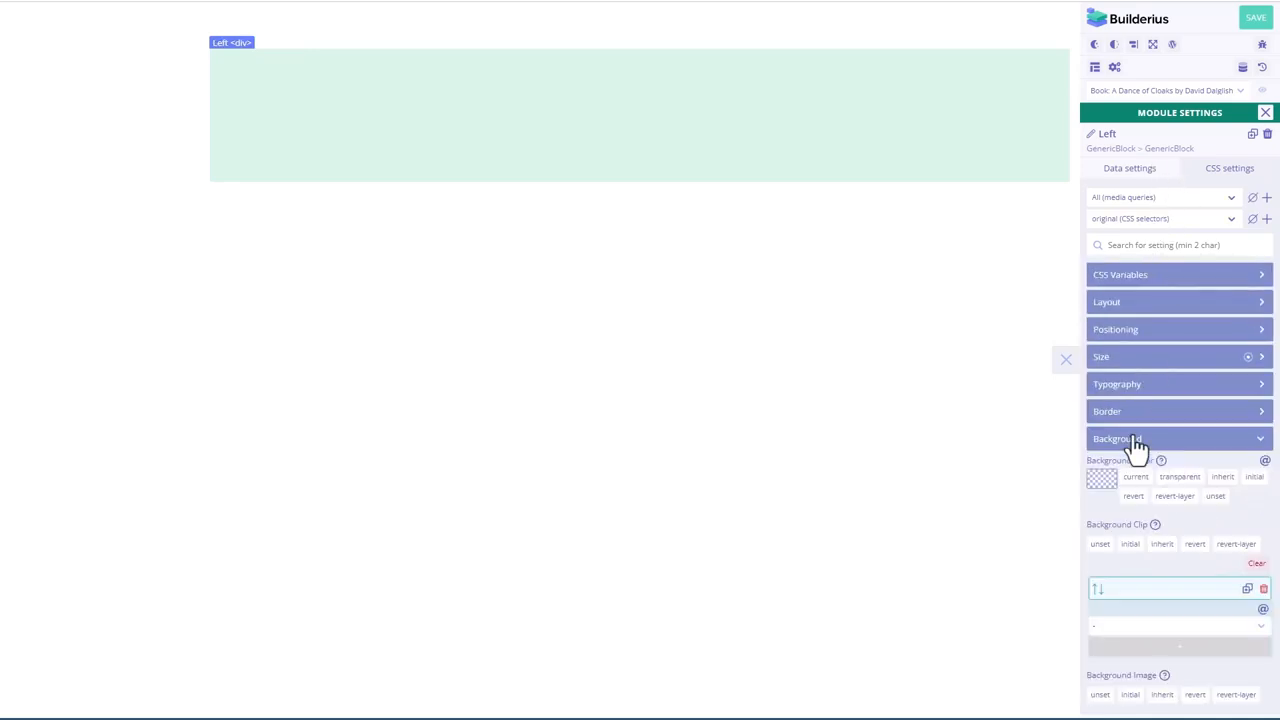
pyautogui.click(1100, 476)
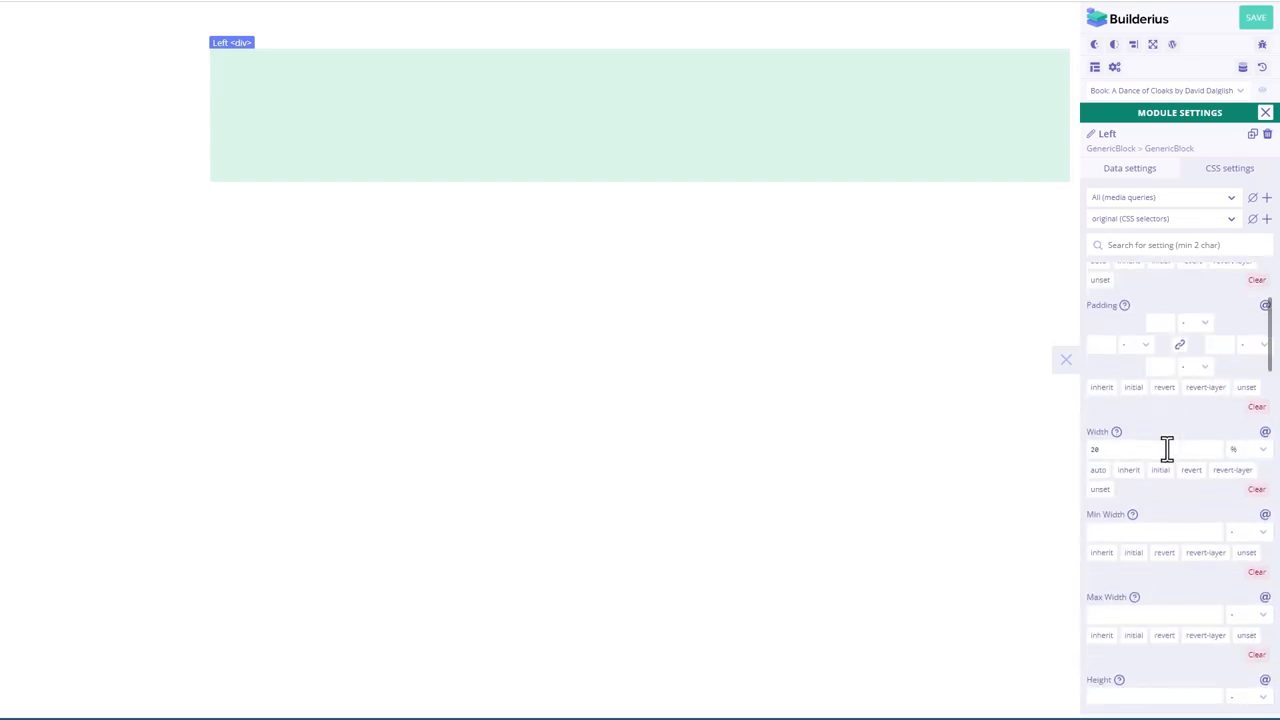
pyautogui.scroll(-3)
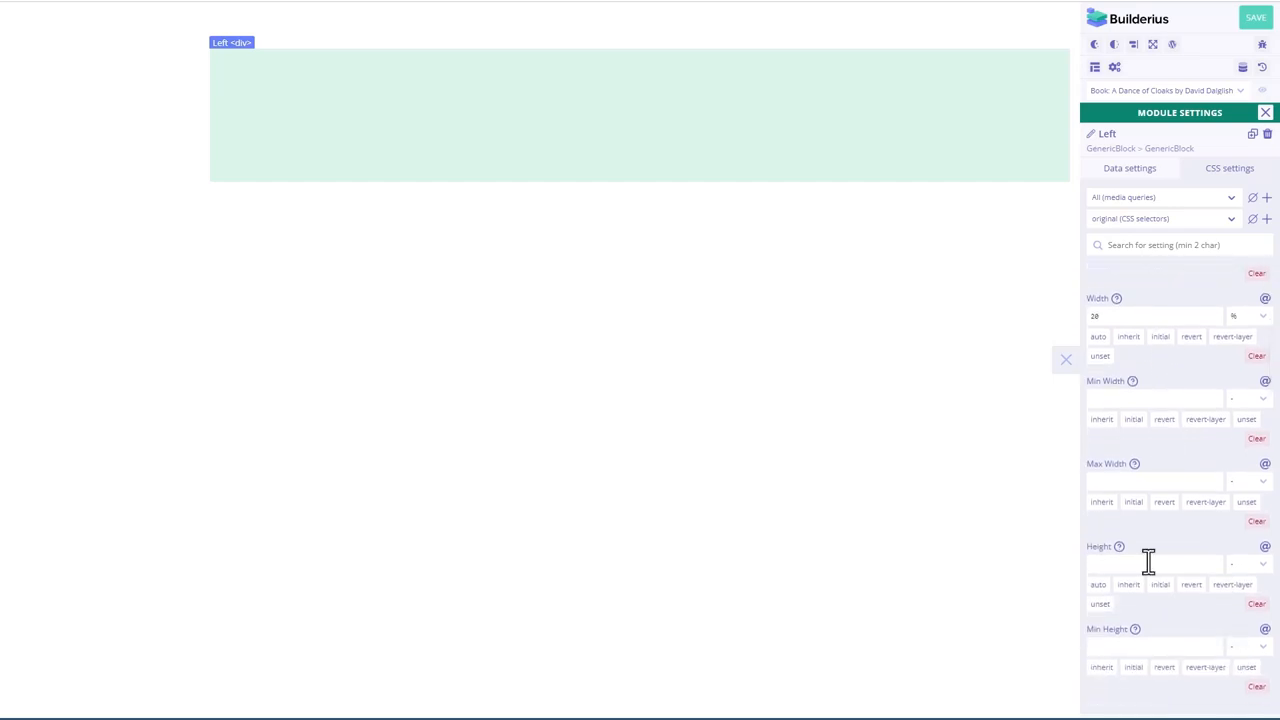
pyautogui.write('200')
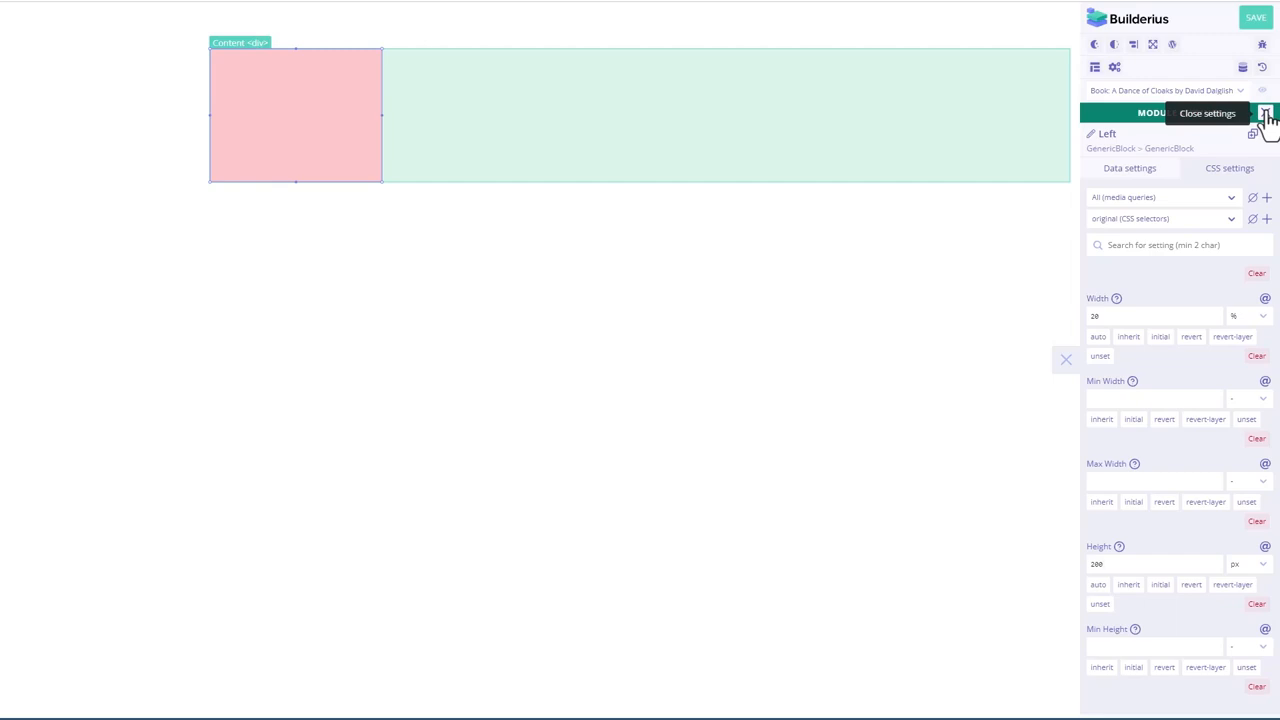
# Step: Add a second Generic block Right inside Content, height 280, with a light blue background
pyautogui.click(1264, 112)
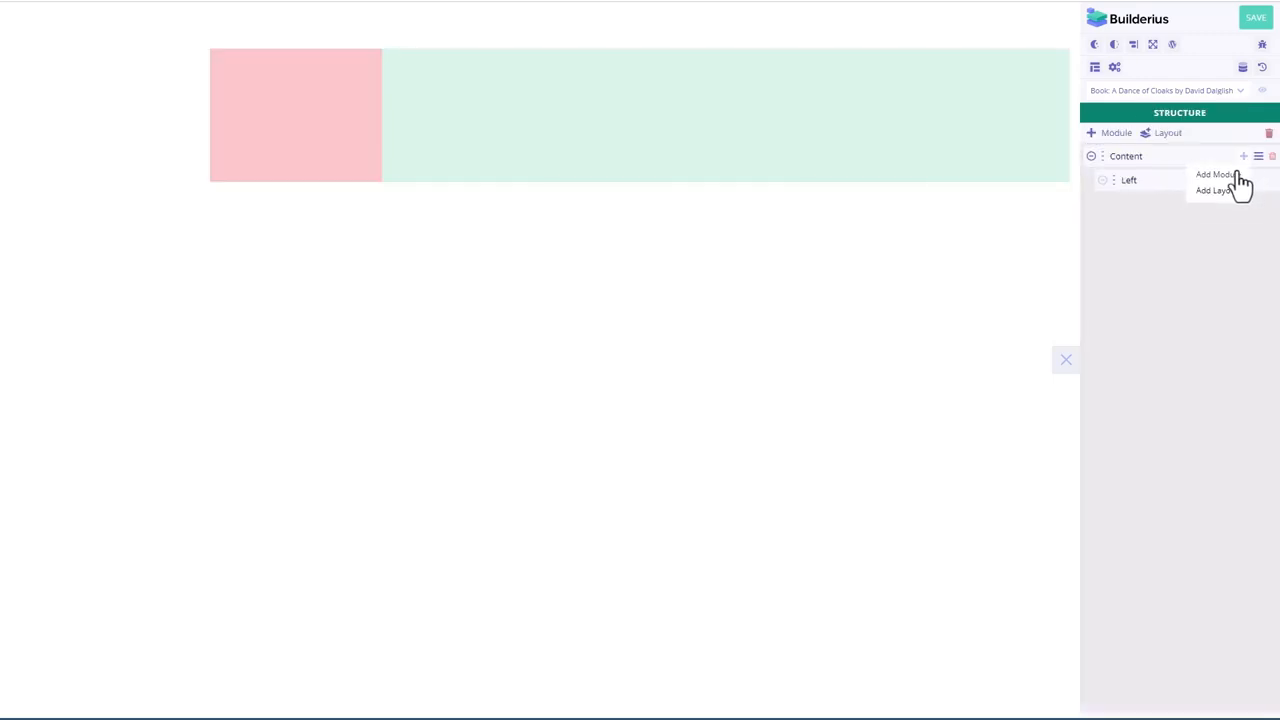
pyautogui.click(1214, 174)
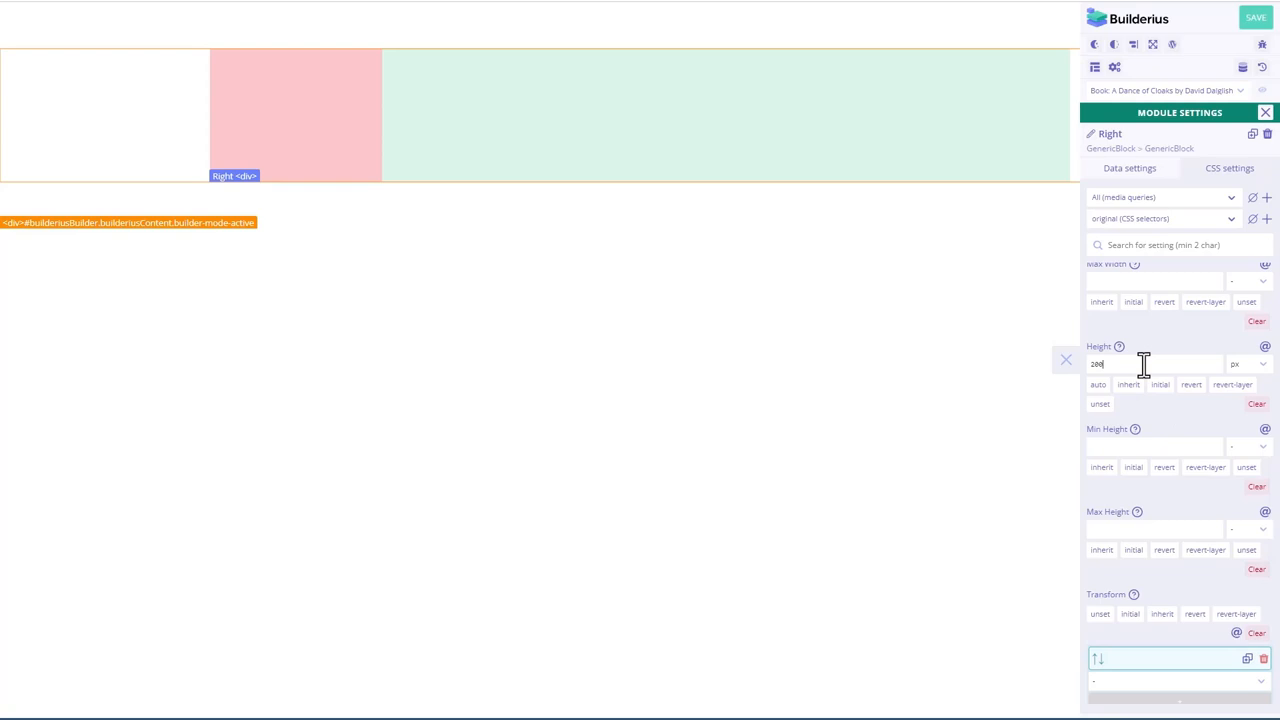
pyautogui.write('280')
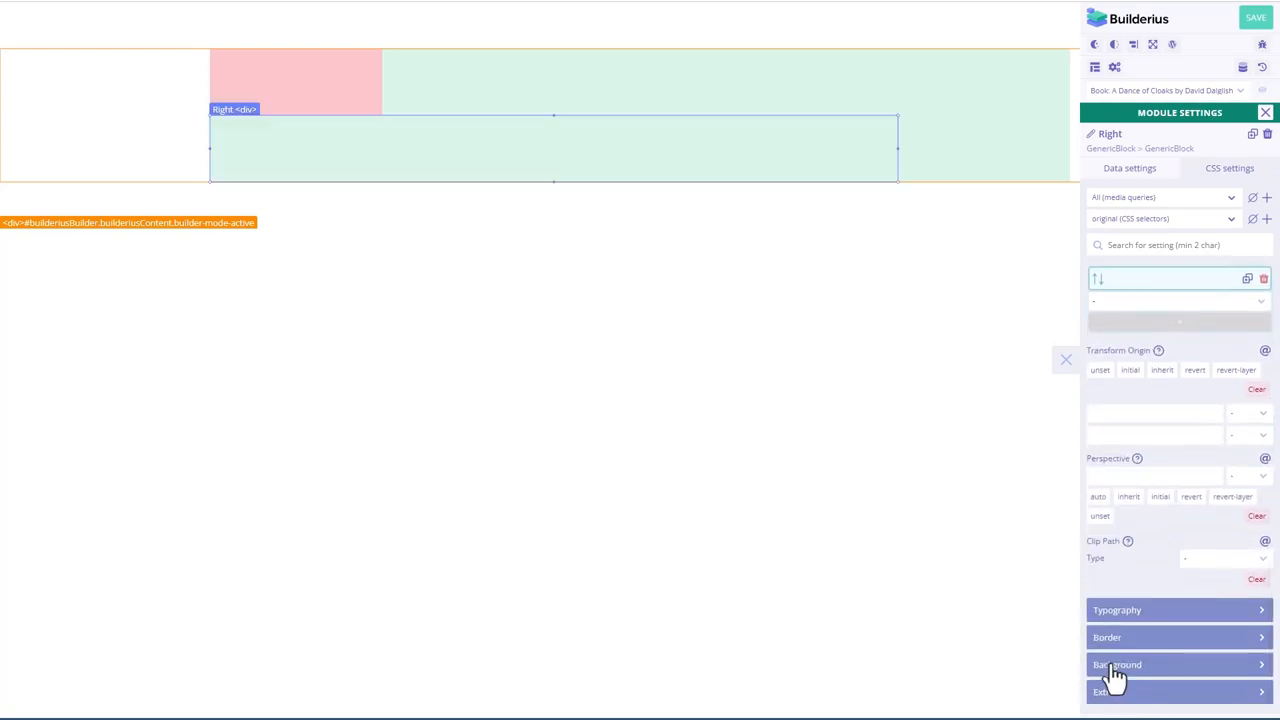
pyautogui.click(1116, 664)
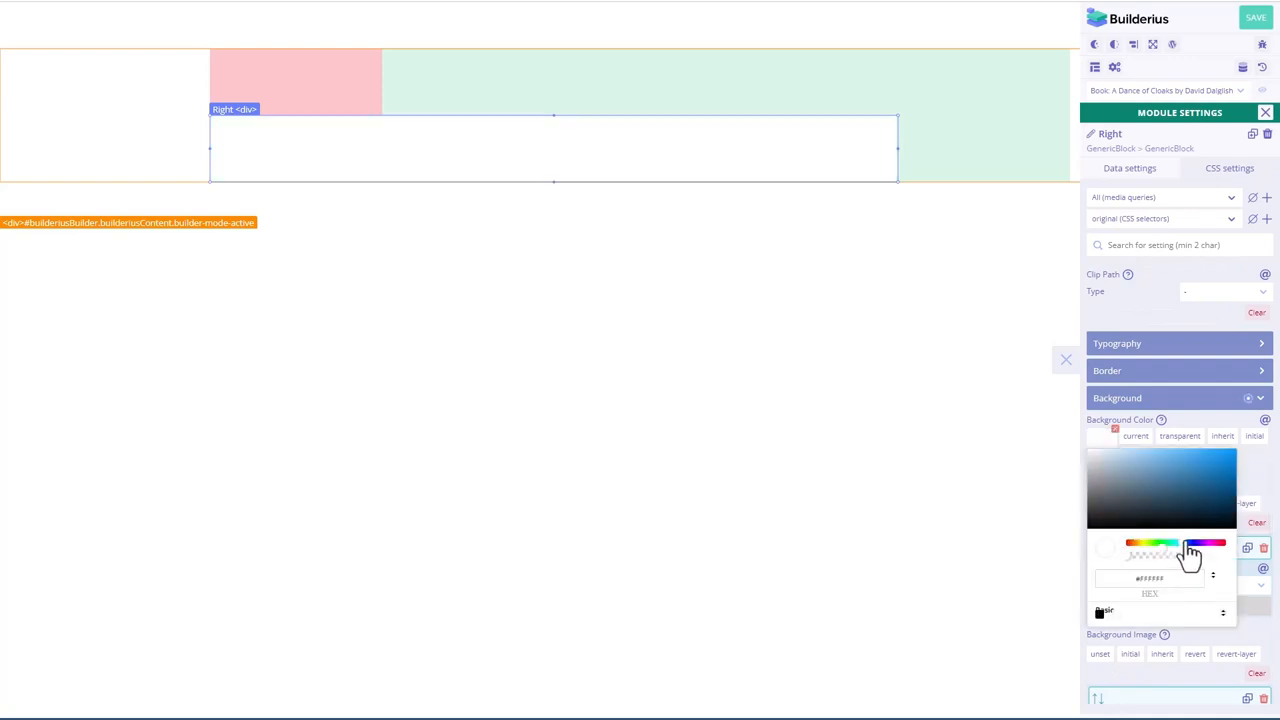
pyautogui.click(1190, 544)
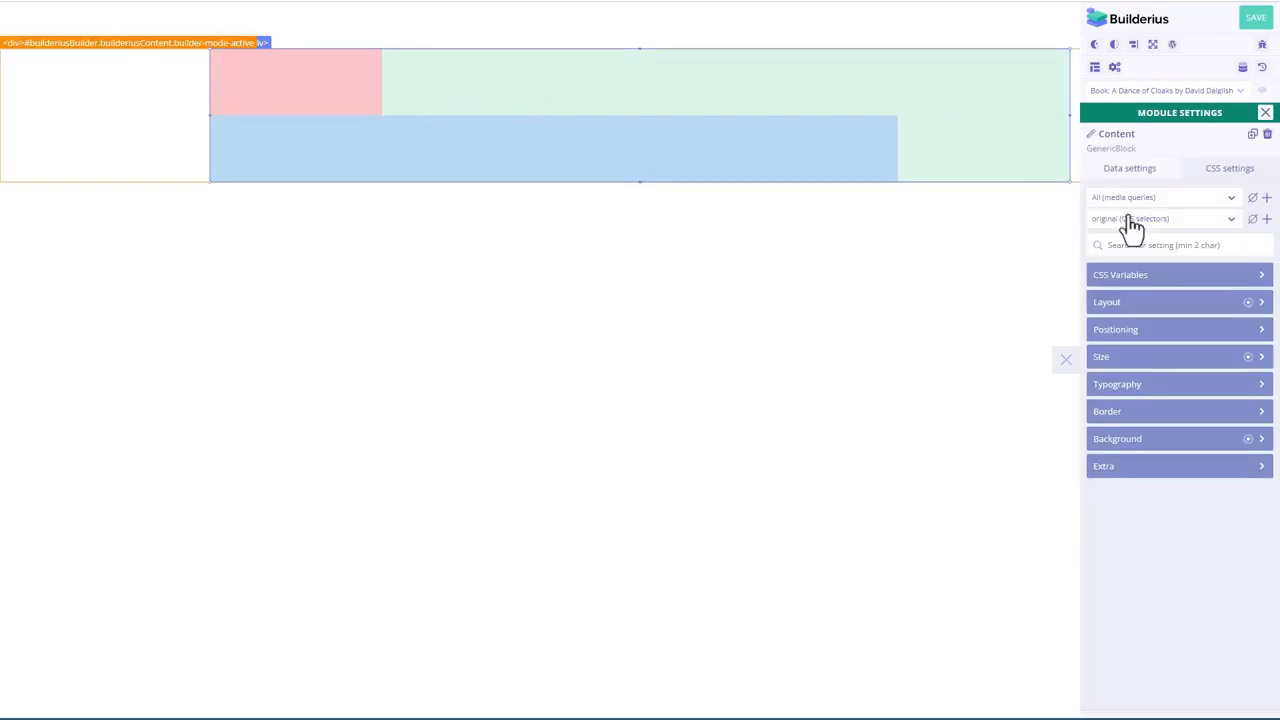
# Step: Change the Content block's Flex Direction from column to row so Left and Right sit side by side
pyautogui.click(1108, 300)
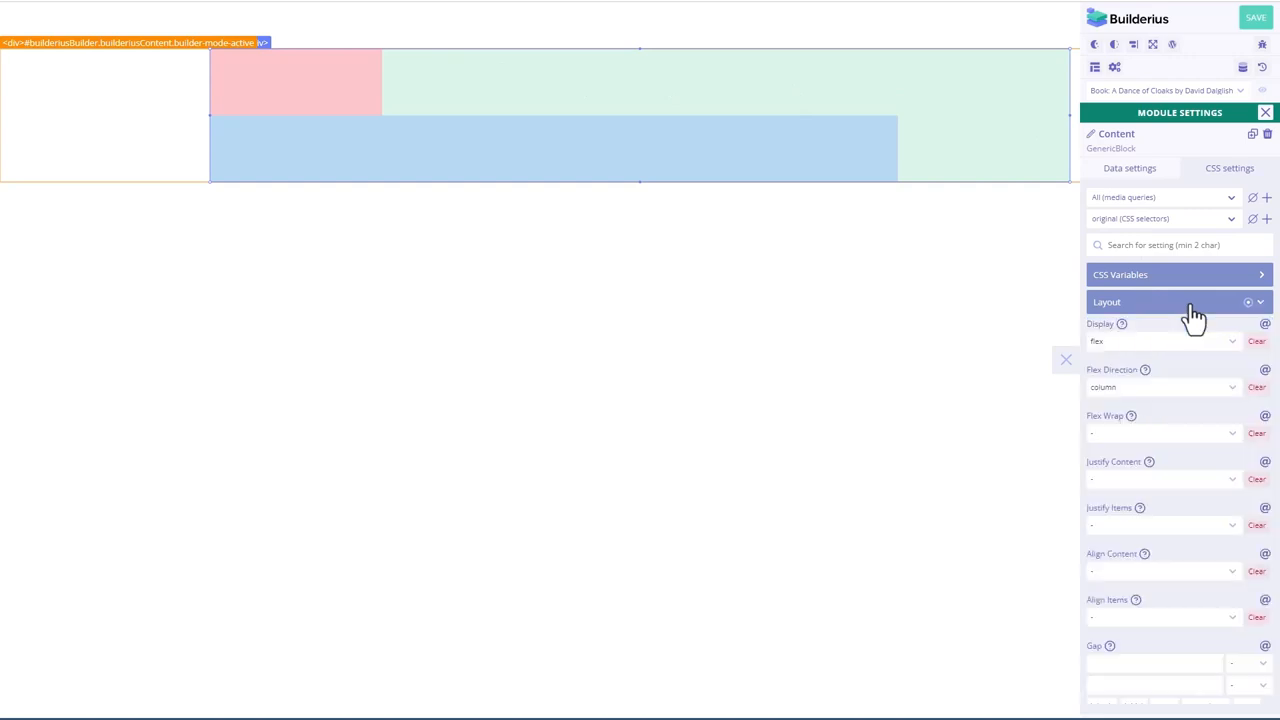
pyautogui.click(1160, 388)
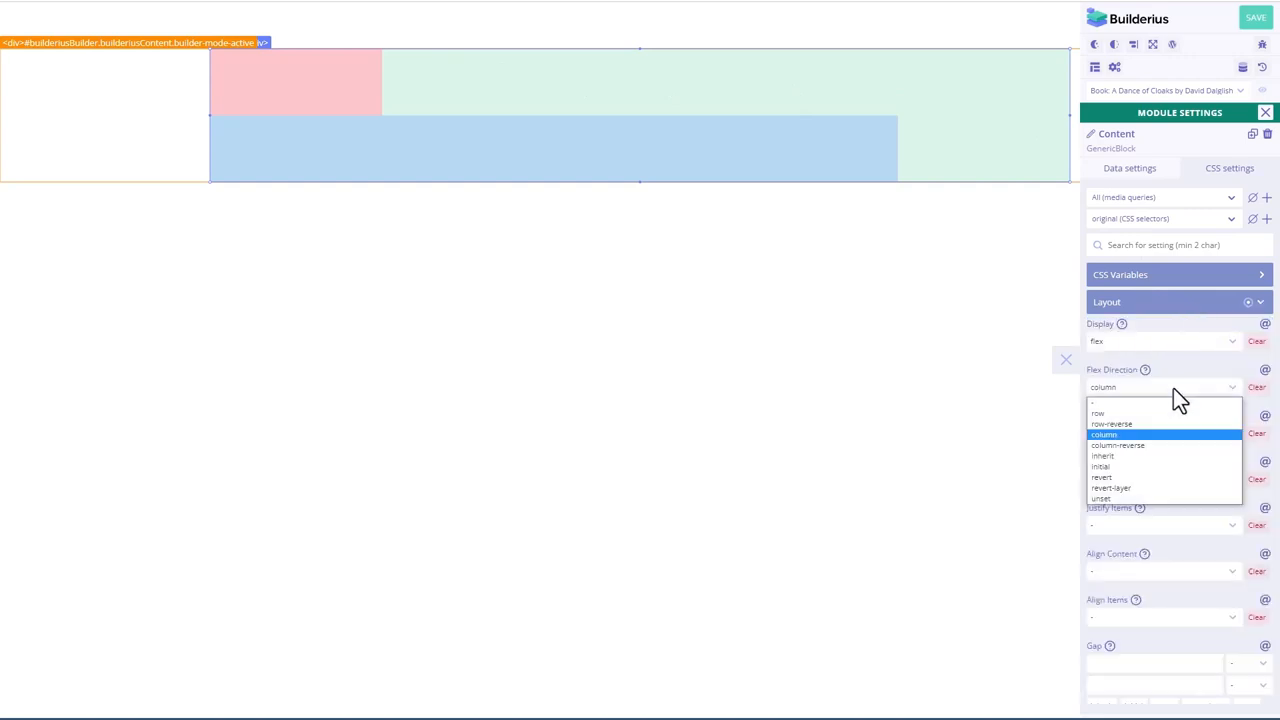
pyautogui.click(1096, 412)
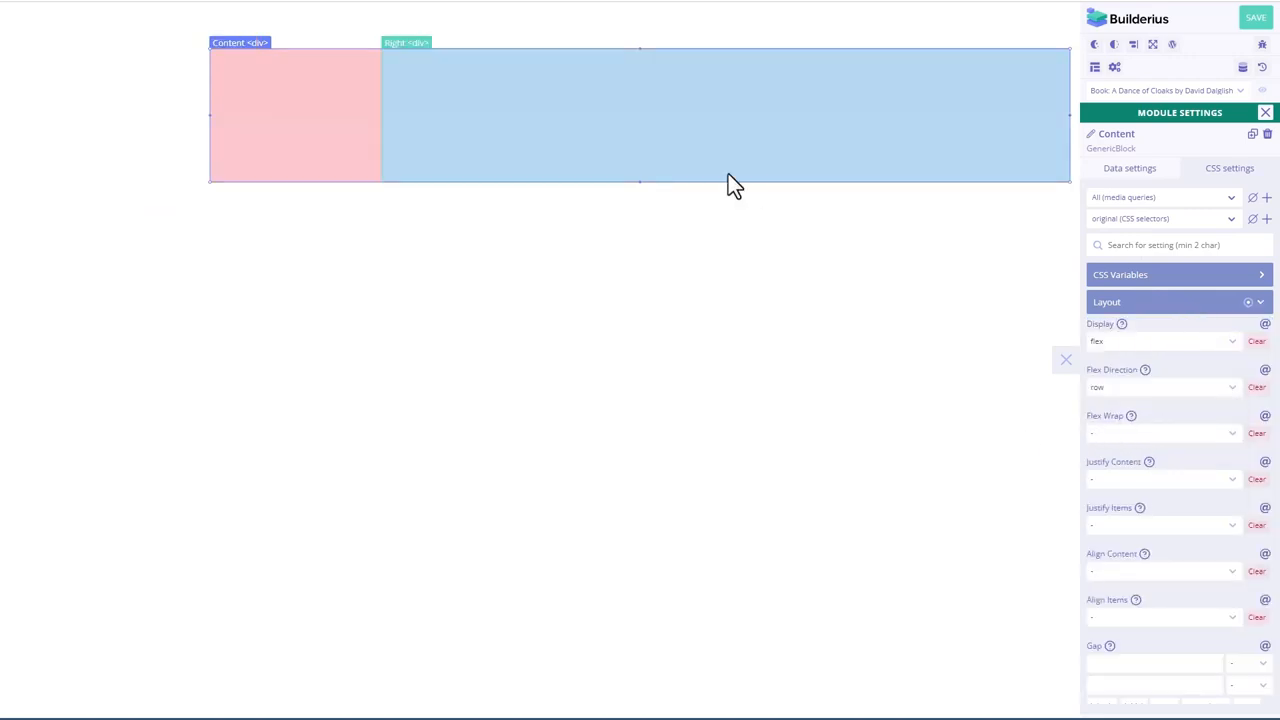
pyautogui.click(294, 114)
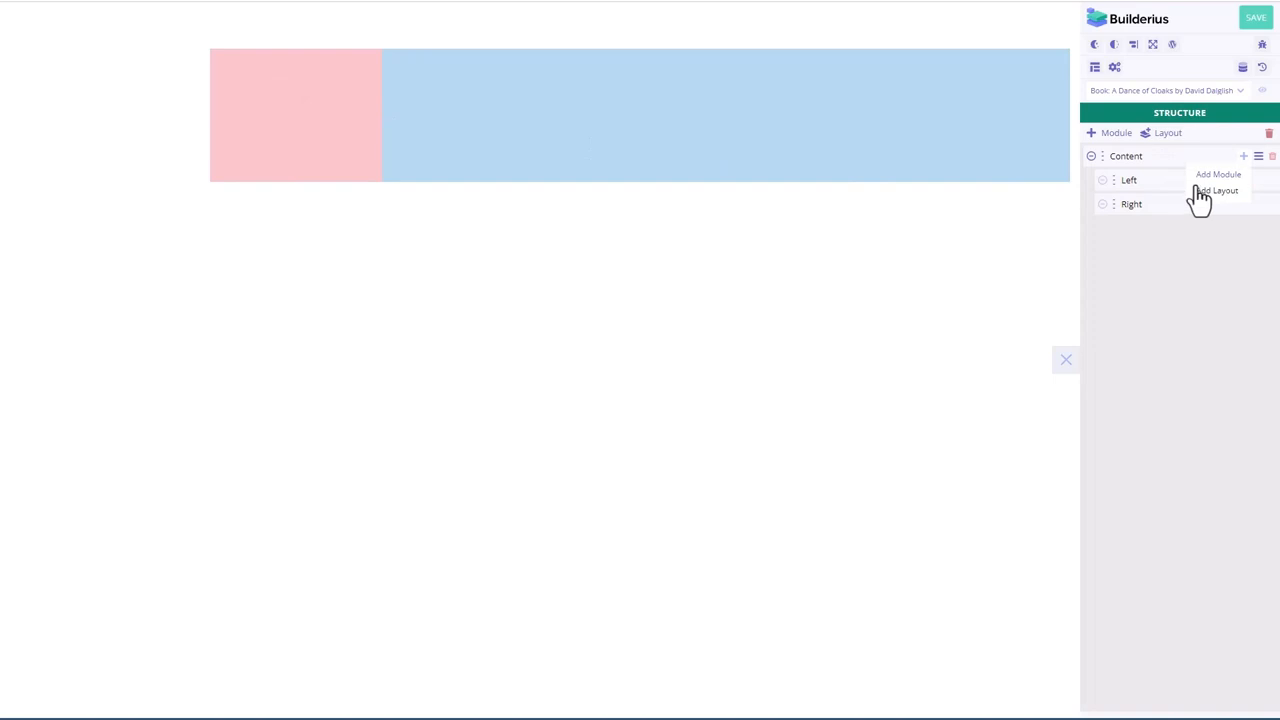
# Step: Insert an Image module into Left and bring up its dynamic data browser from Data settings
pyautogui.click(1218, 174)
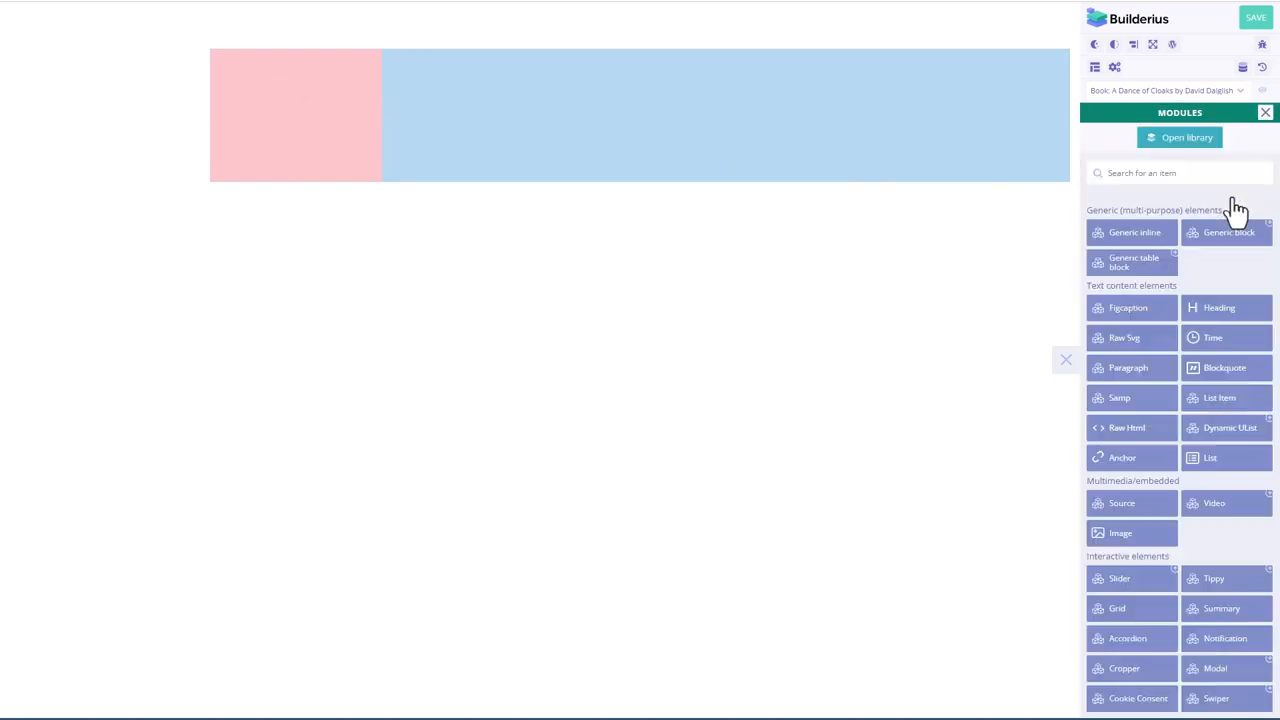
pyautogui.moveTo(1128, 548)
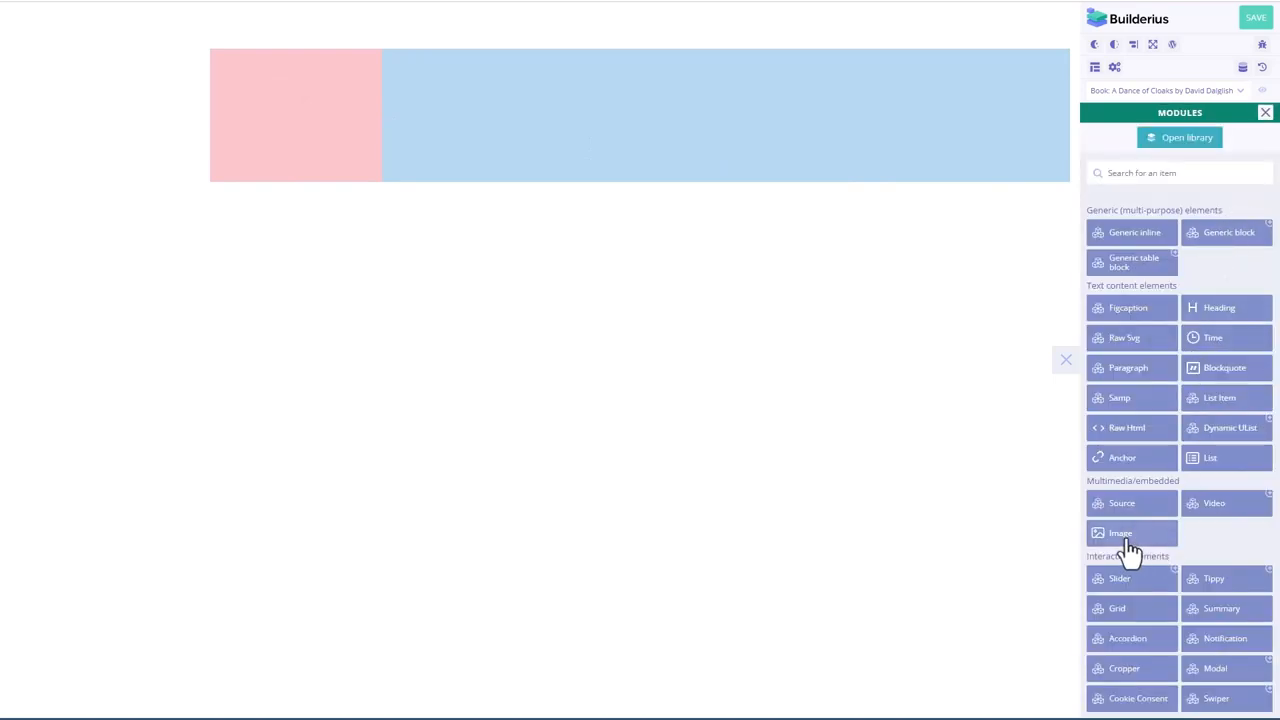
pyautogui.click(1120, 532)
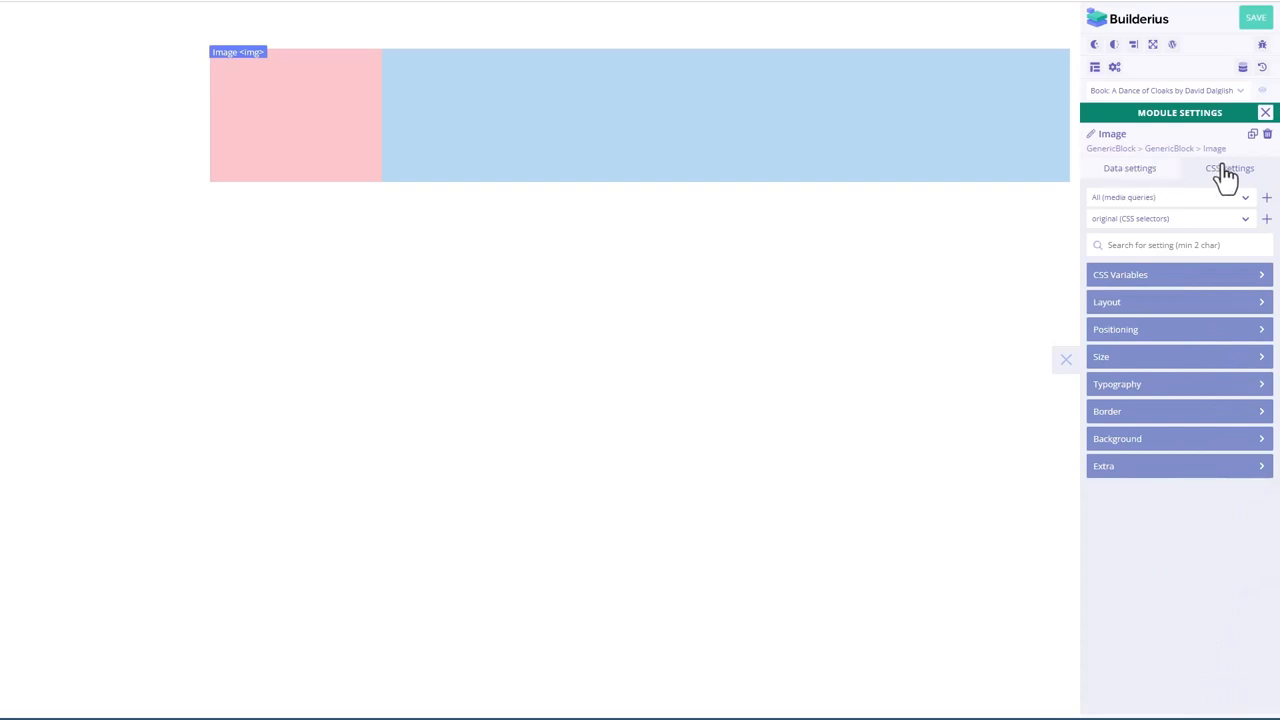
pyautogui.moveTo(1148, 184)
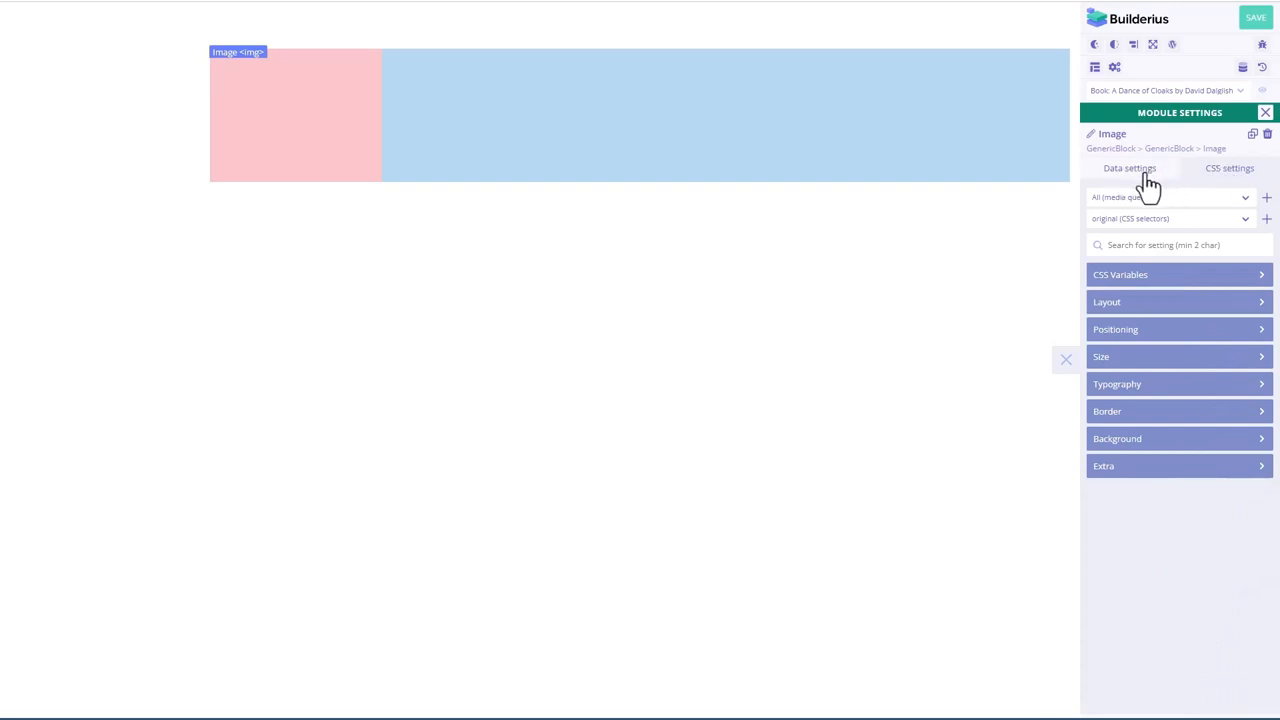
pyautogui.click(1128, 168)
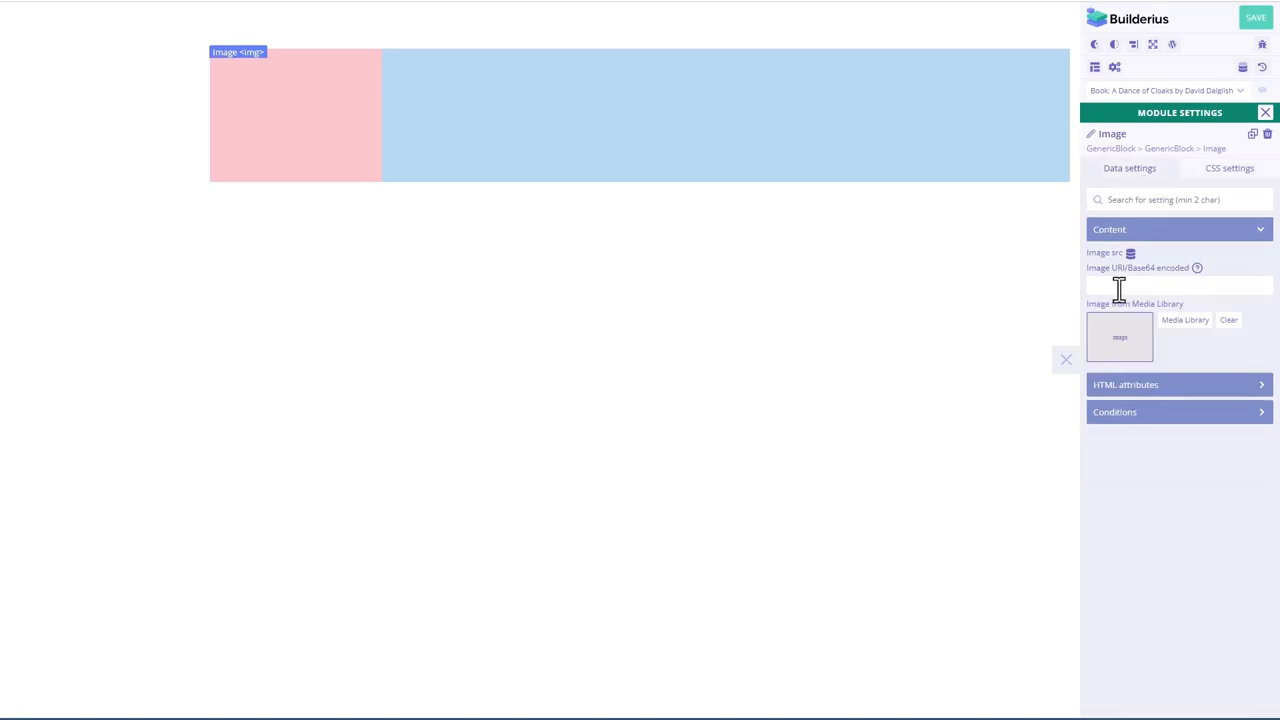
pyautogui.moveTo(1130, 258)
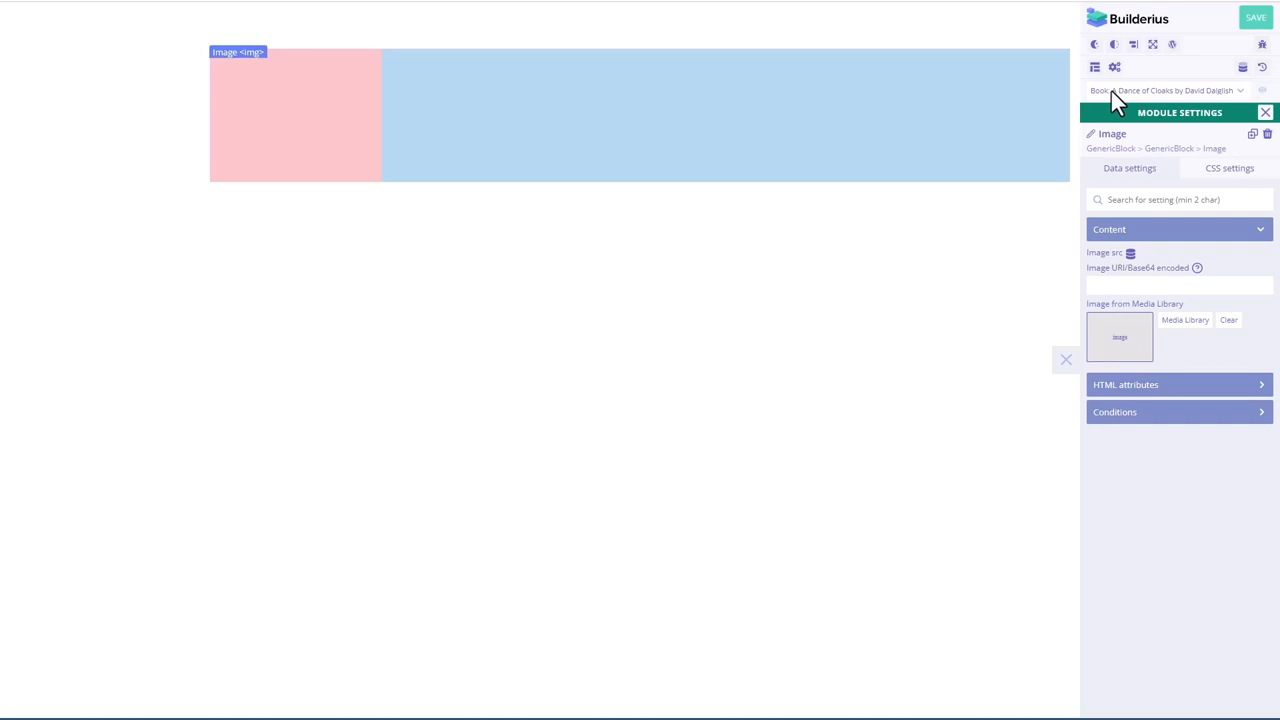
pyautogui.click(1132, 252)
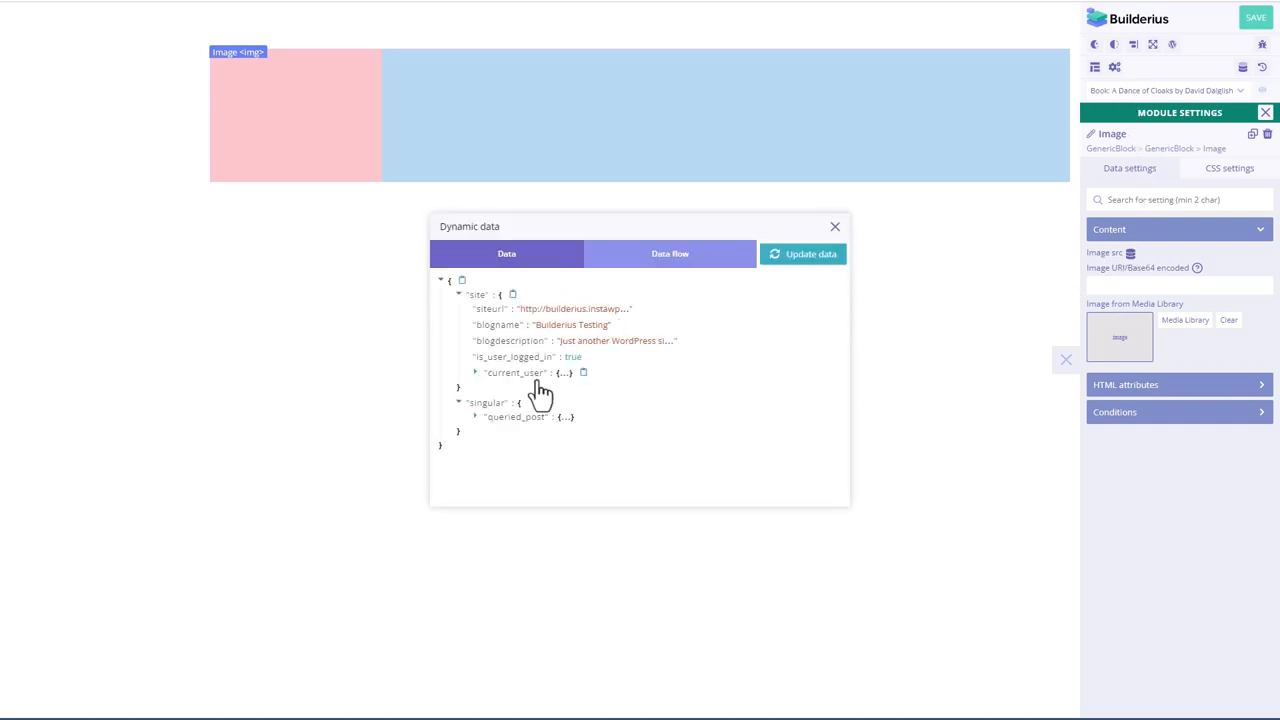
pyautogui.moveTo(640, 376)
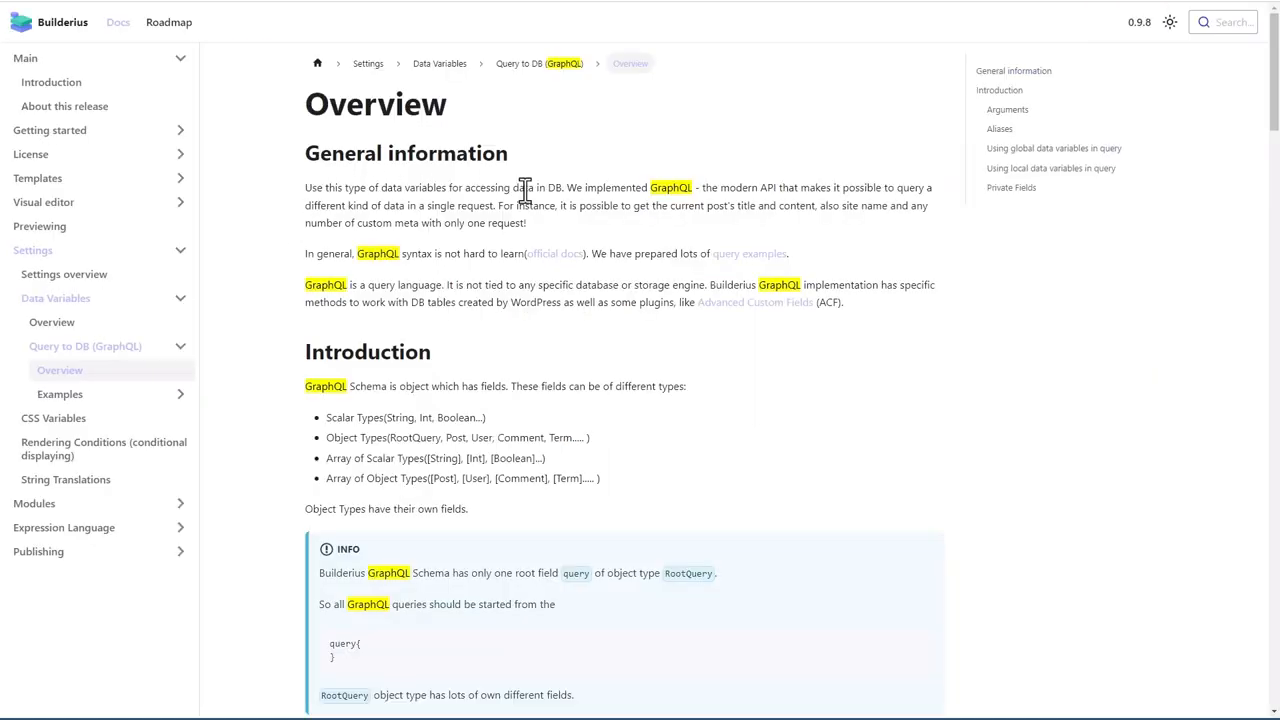
pyautogui.moveTo(688, 188)
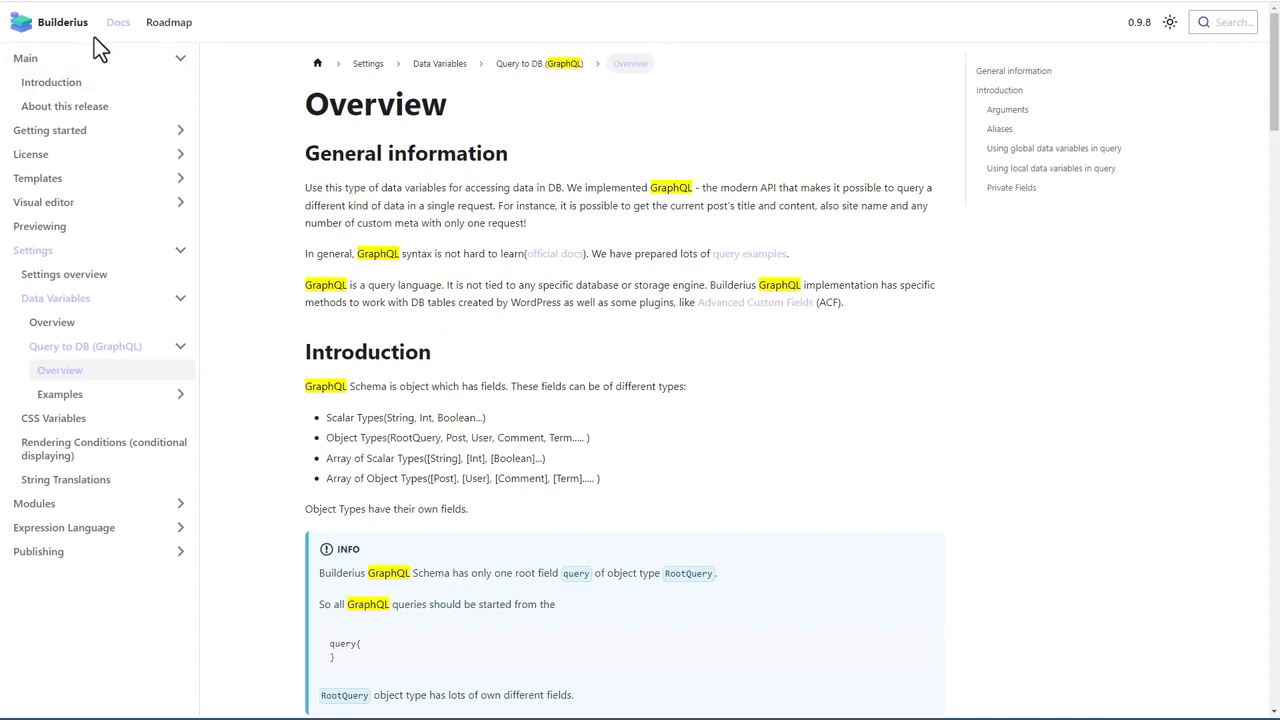
pyautogui.moveTo(52, 320)
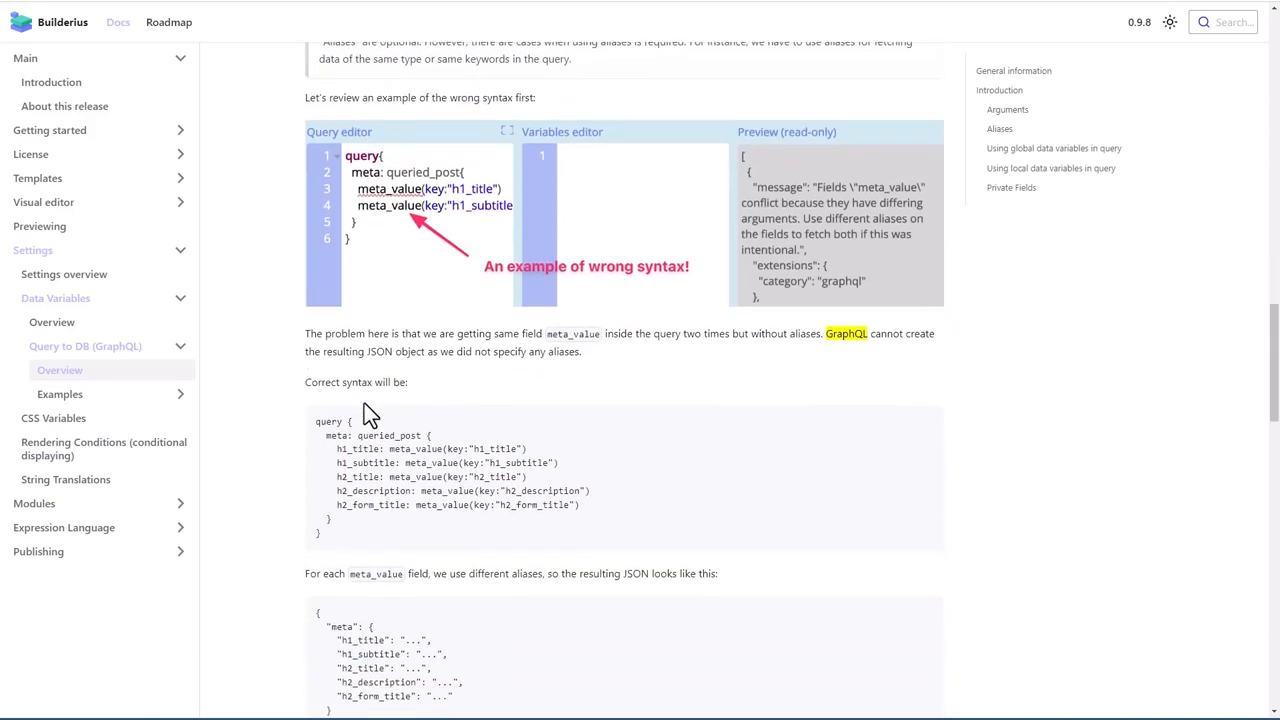
# Step: Scroll the GraphQL query docs to the Private Fields section, then return to the template editor
pyautogui.scroll(-3)
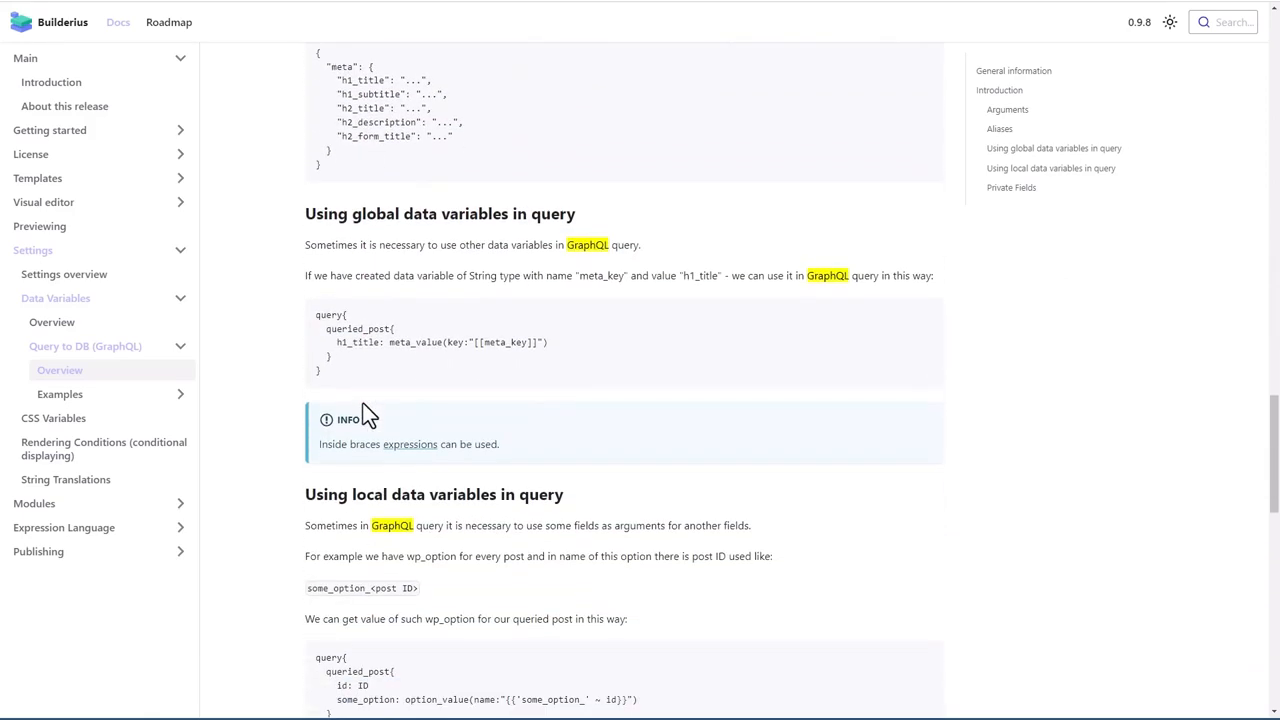
pyautogui.scroll(-3)
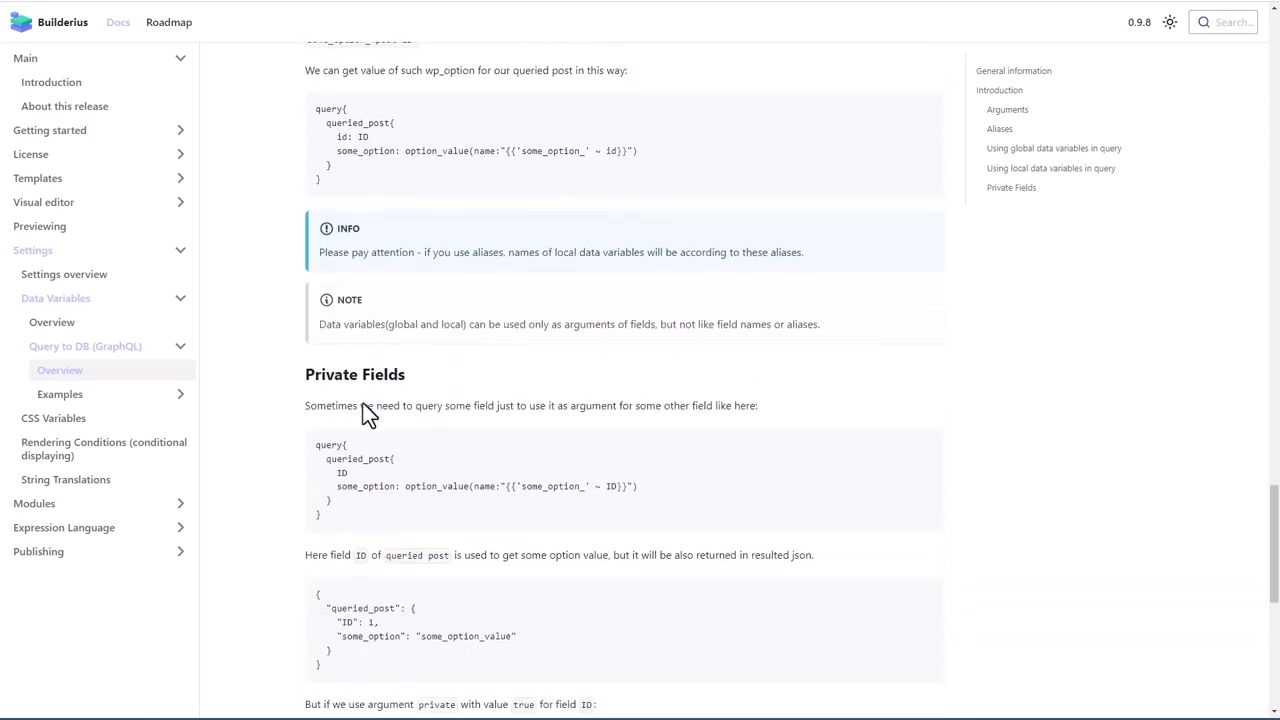
pyautogui.scroll(-3)
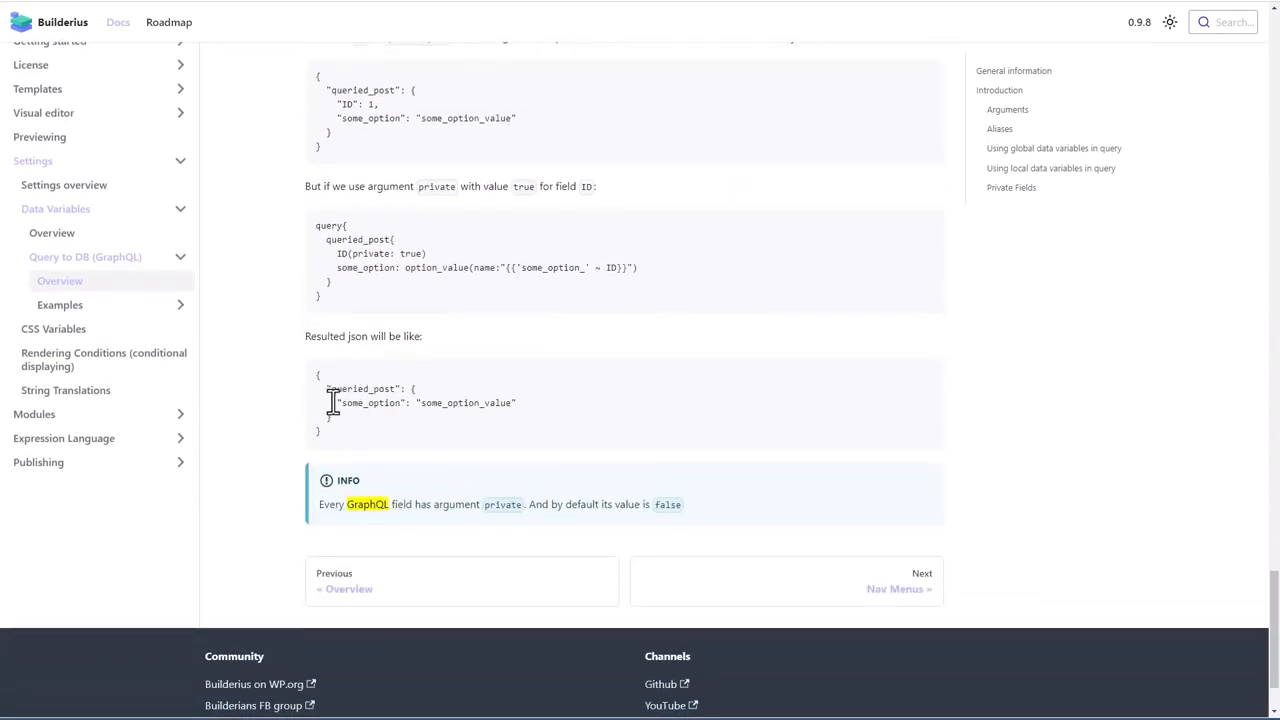
pyautogui.moveTo(336, 402)
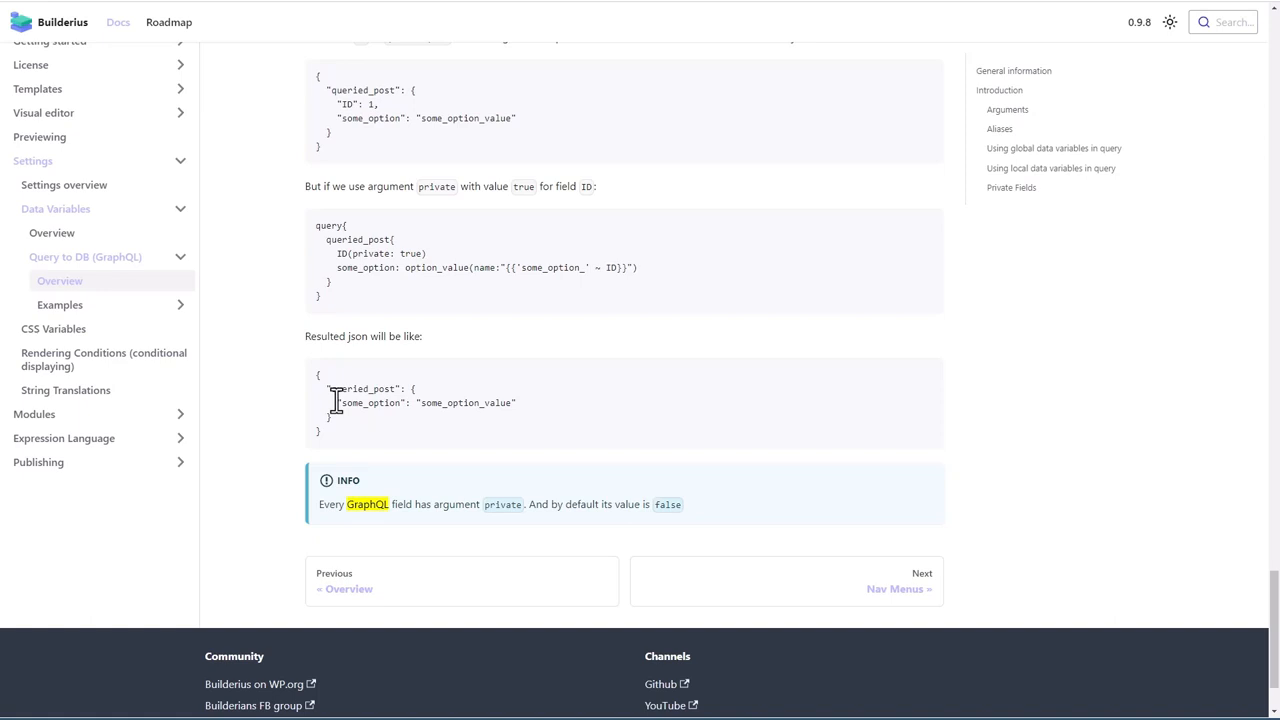
pyautogui.click(60, 304)
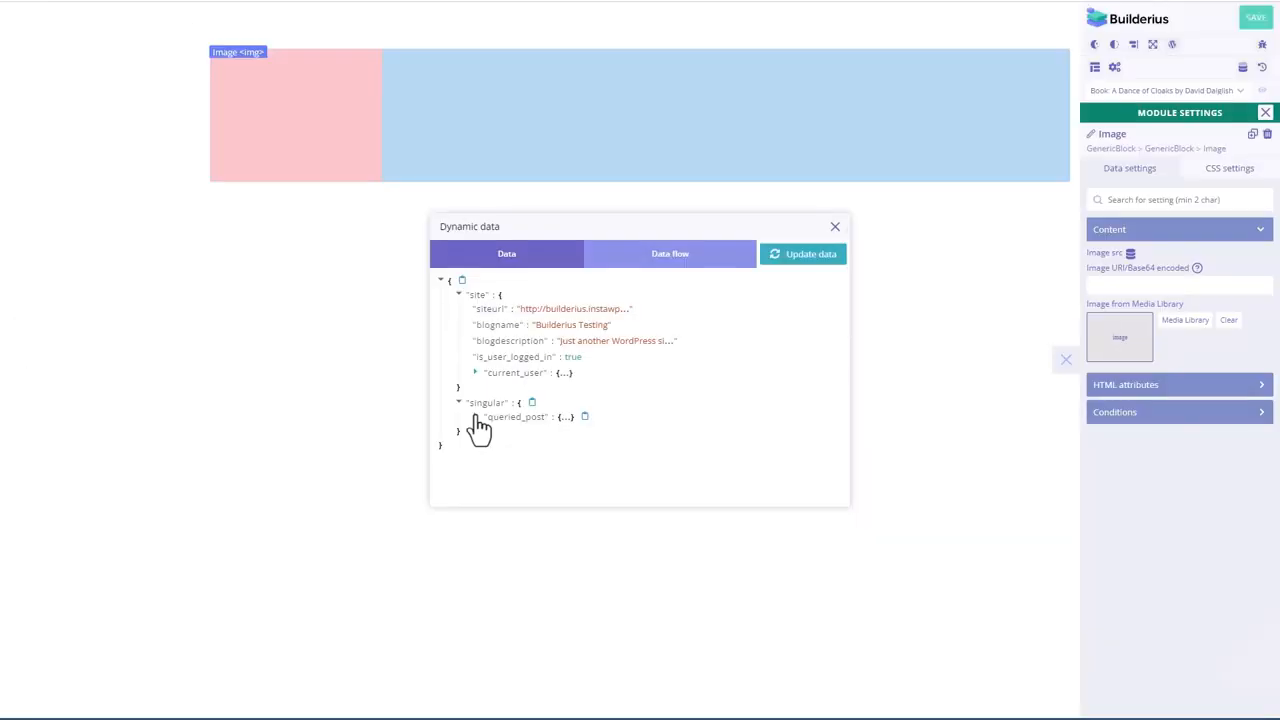
# Step: Set the Image URI to queried_post featured_image file_url so the book cover appears
pyautogui.click(476, 418)
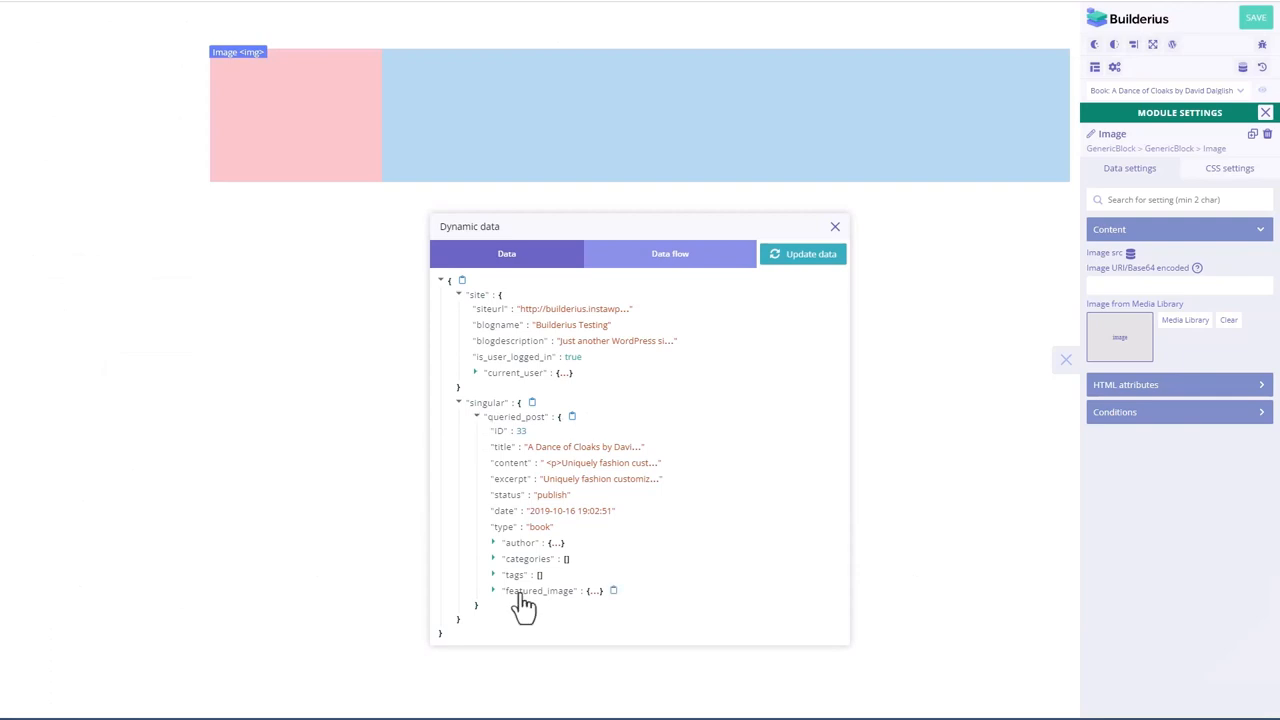
pyautogui.click(614, 590)
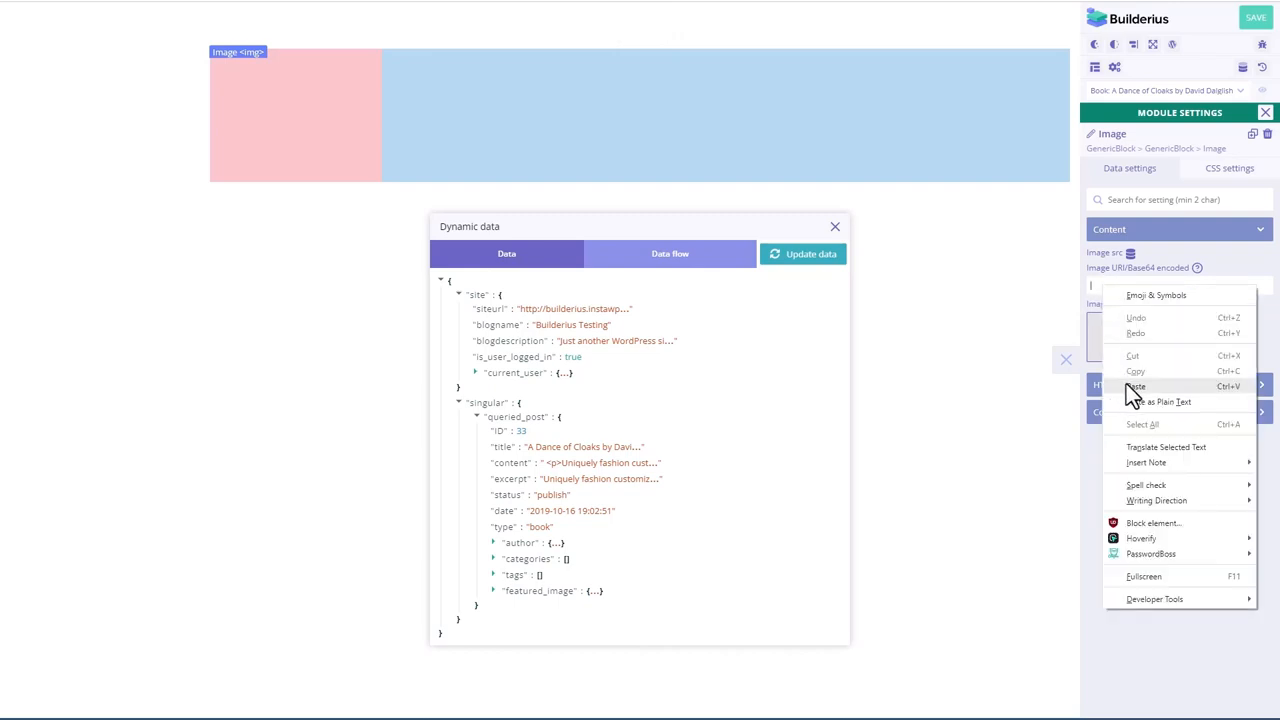
pyautogui.click(1136, 386)
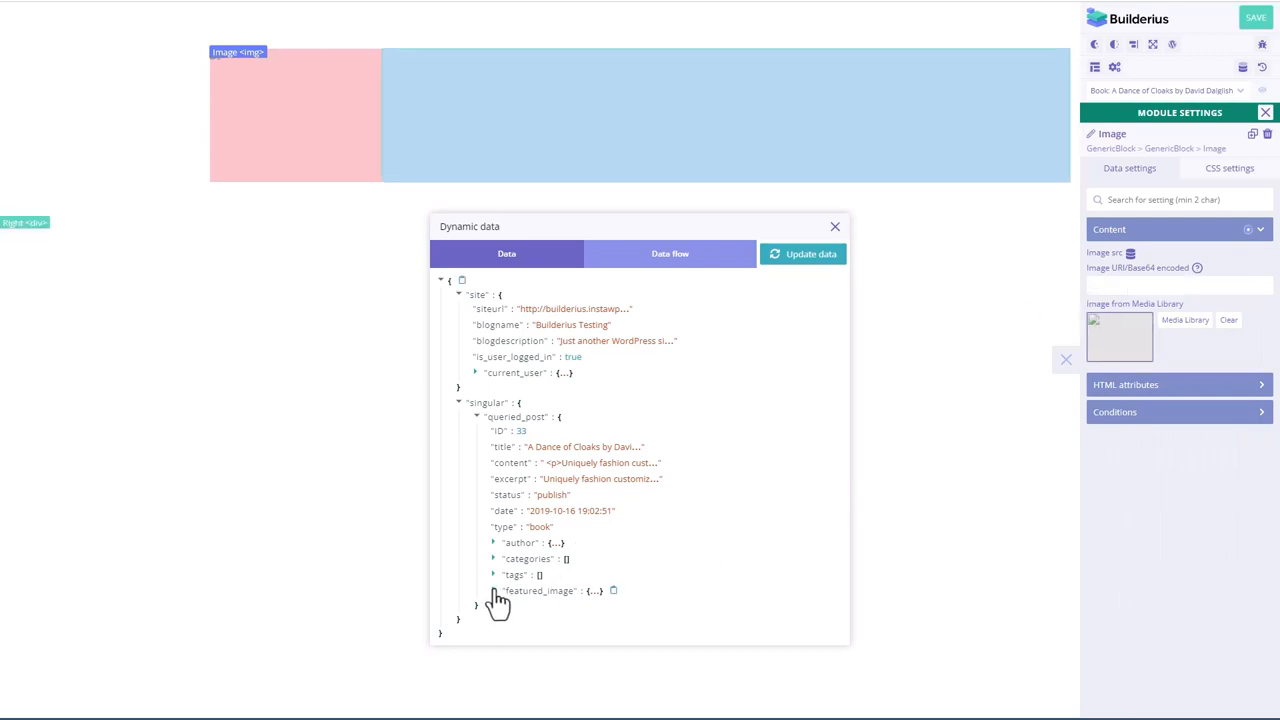
pyautogui.click(492, 590)
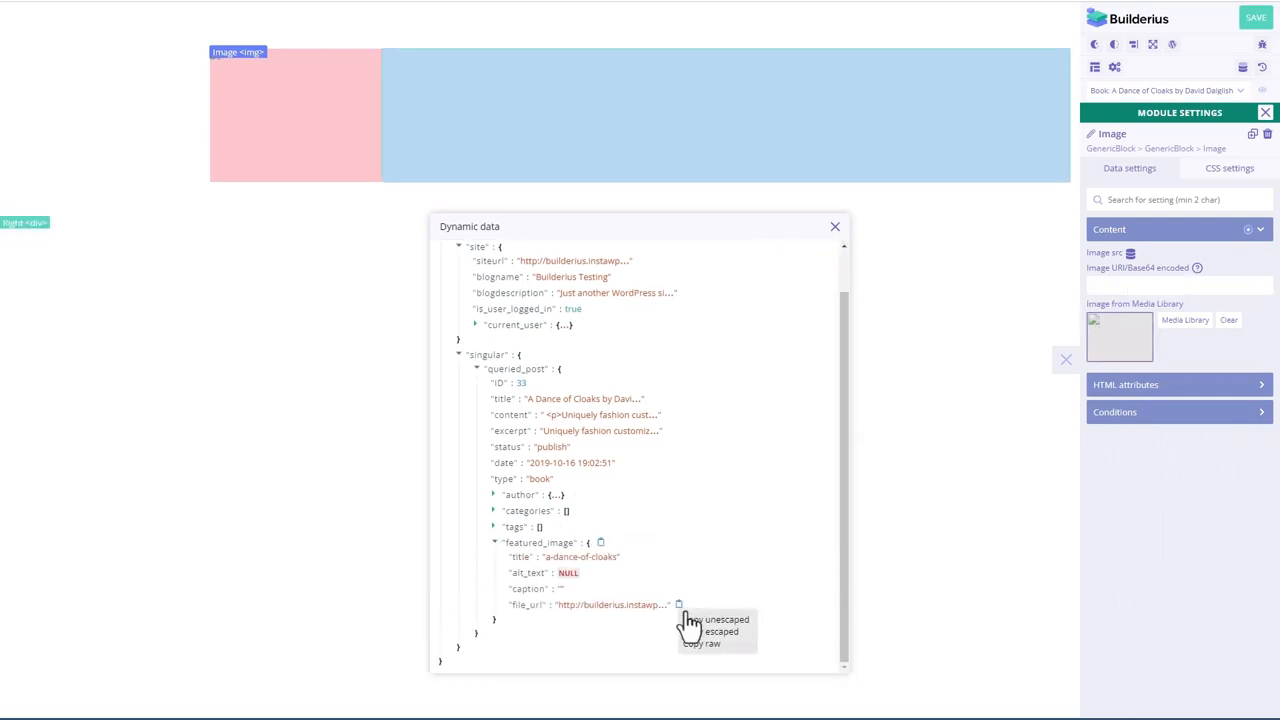
pyautogui.click(726, 620)
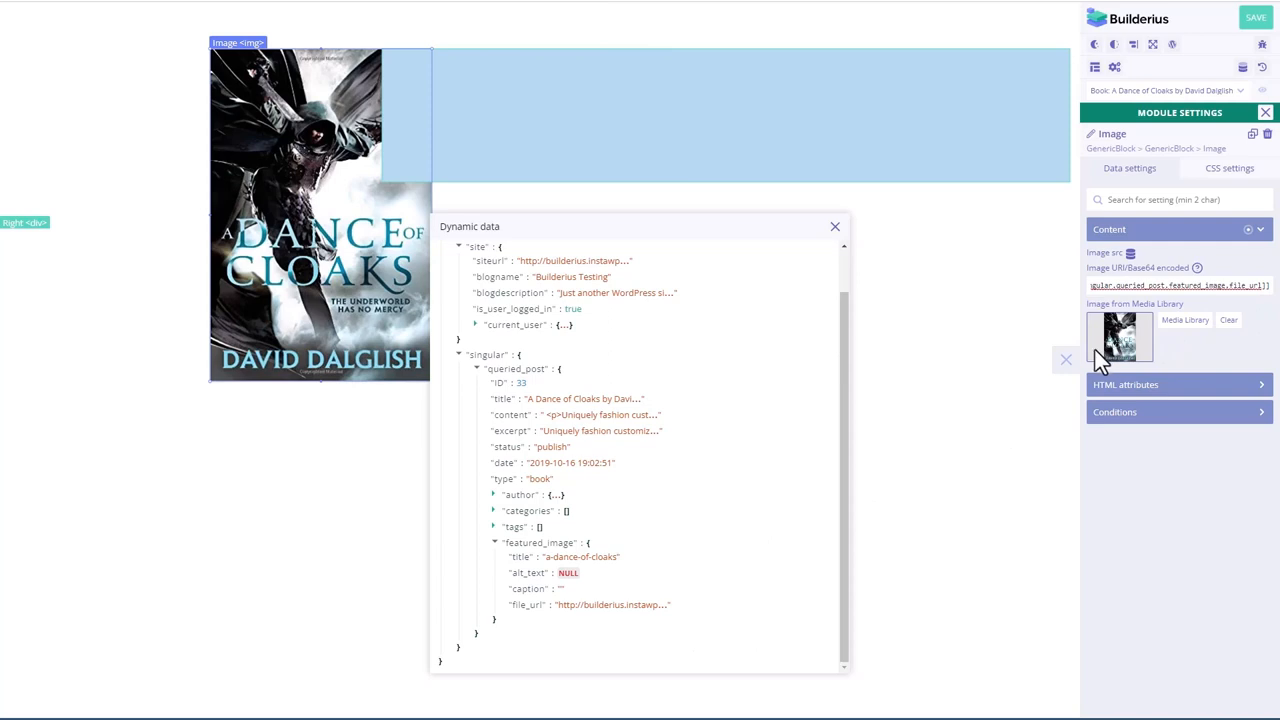
pyautogui.moveTo(804, 260)
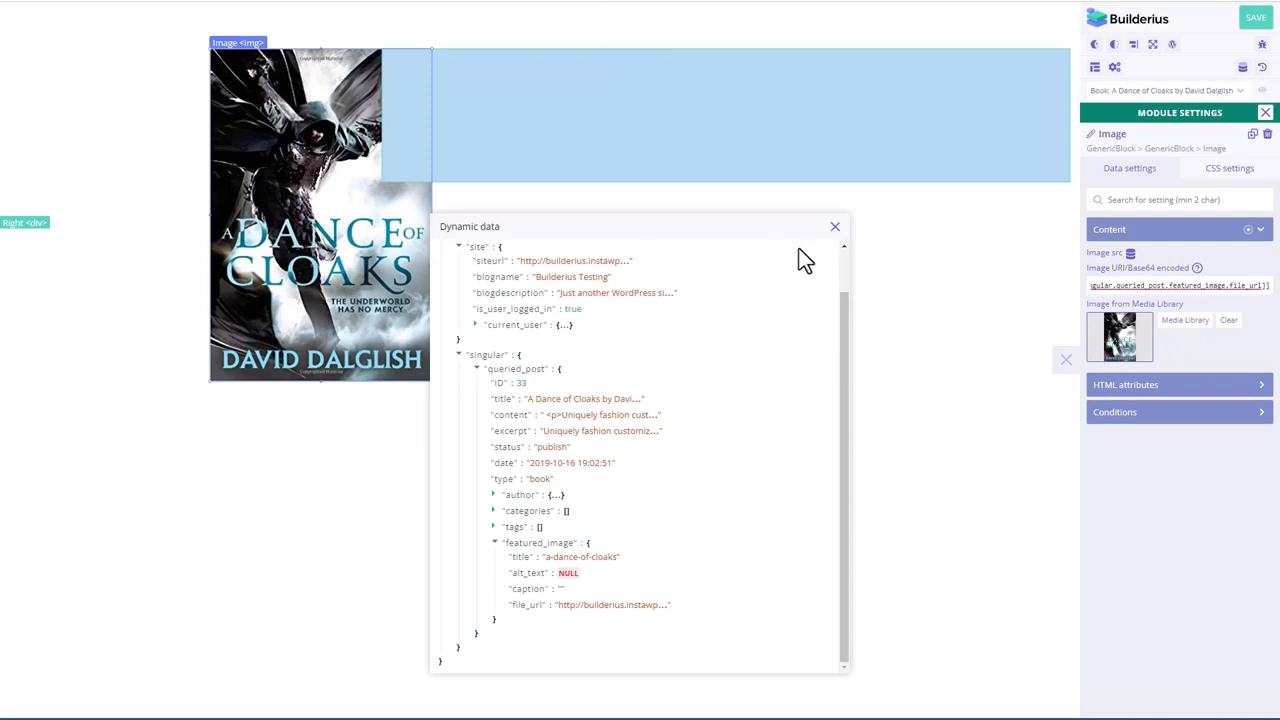
pyautogui.click(836, 226)
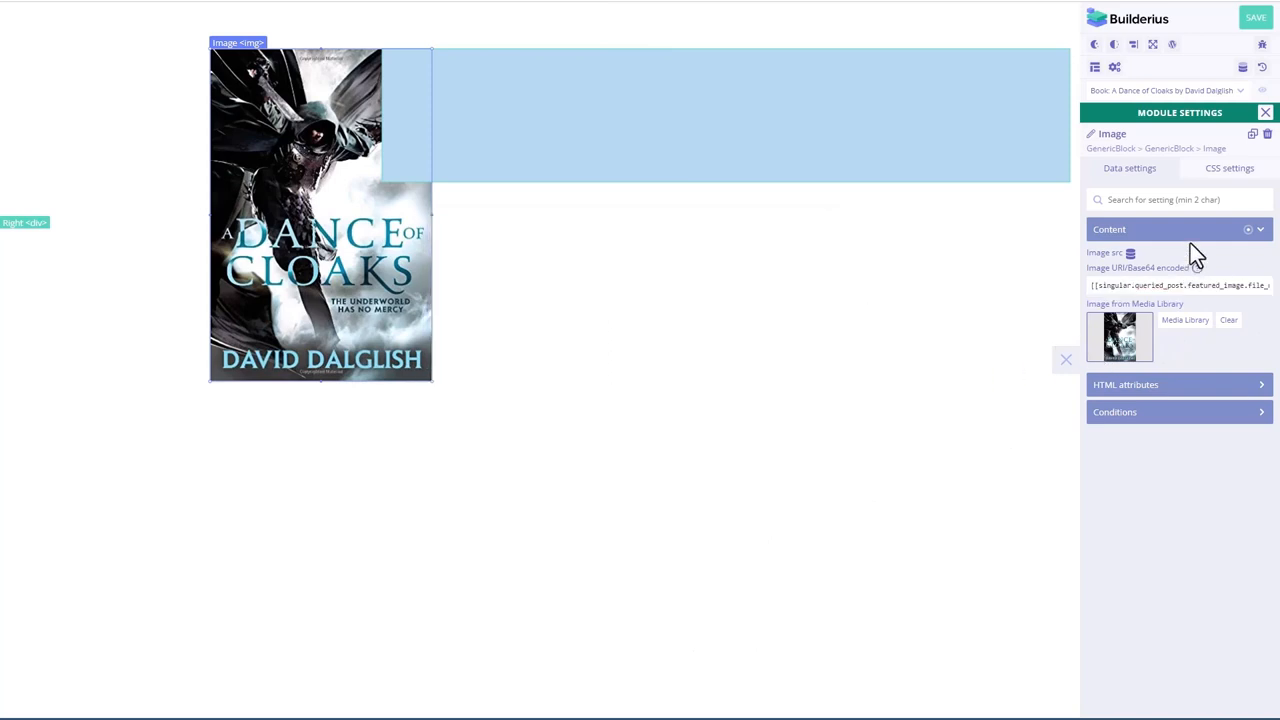
# Step: Size the cover image to width 180 and height 260 under CSS Size
pyautogui.click(1228, 168)
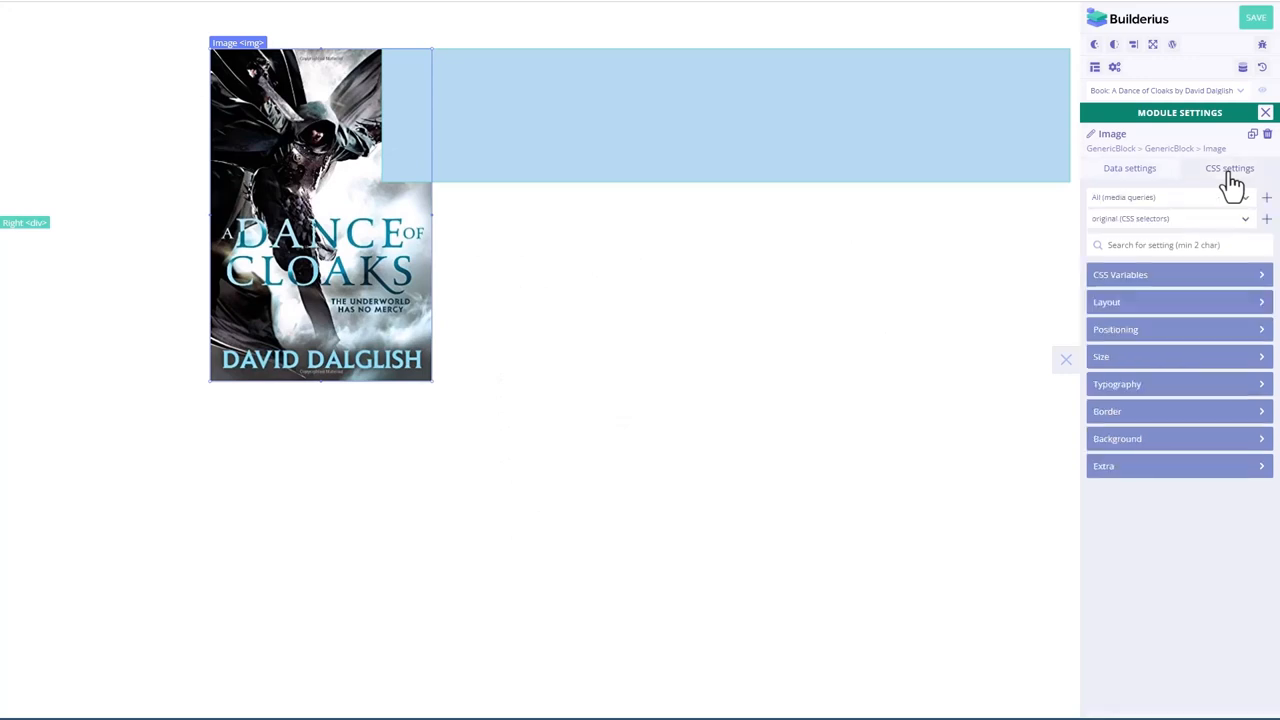
pyautogui.click(1180, 356)
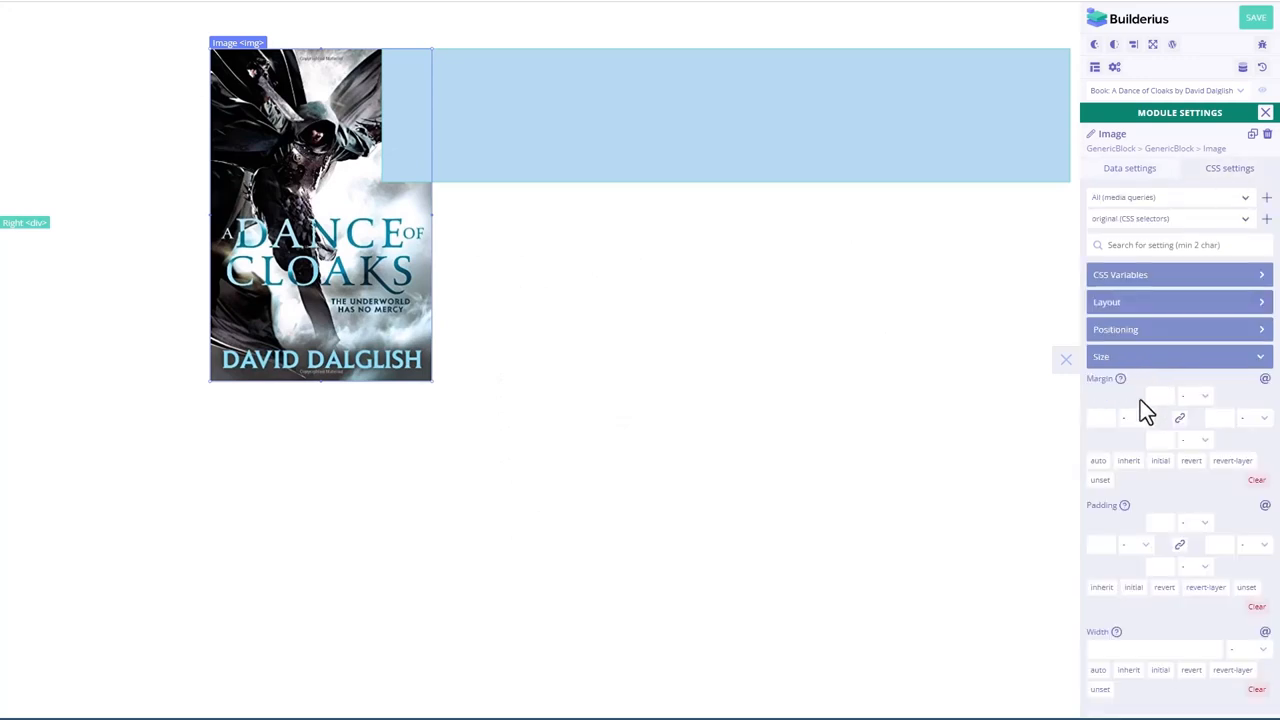
pyautogui.scroll(-3)
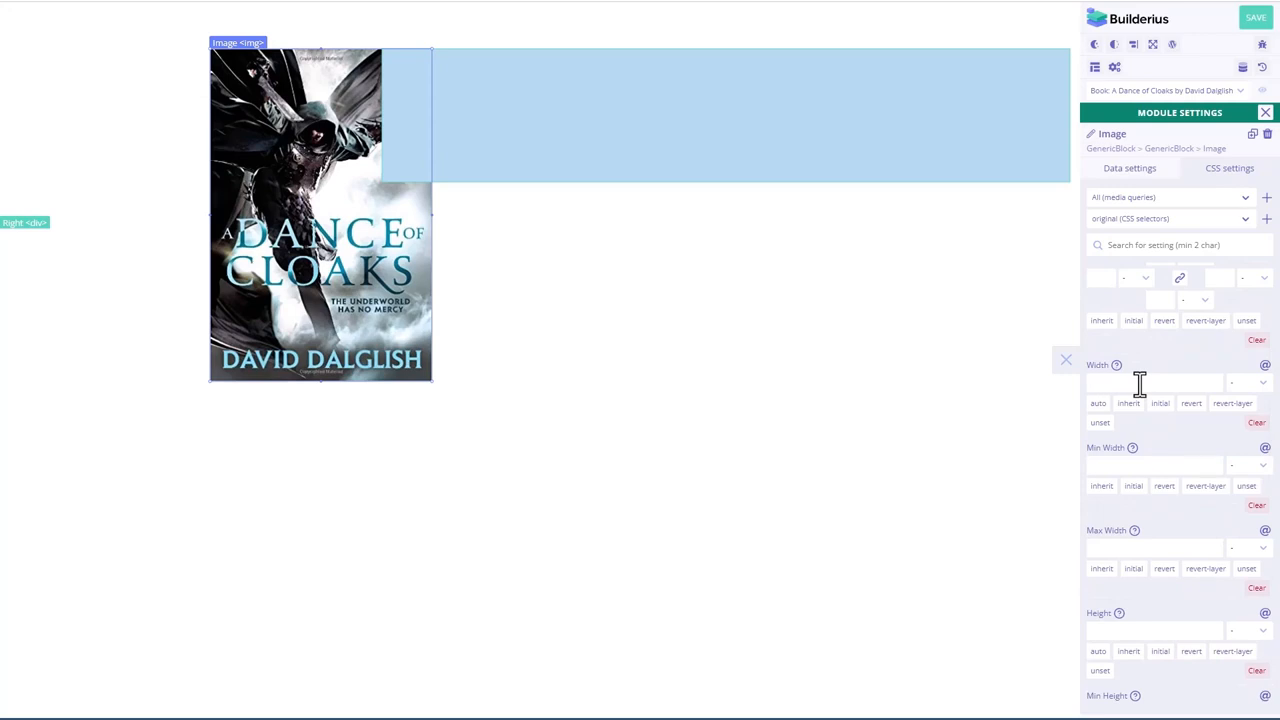
pyautogui.write('180')
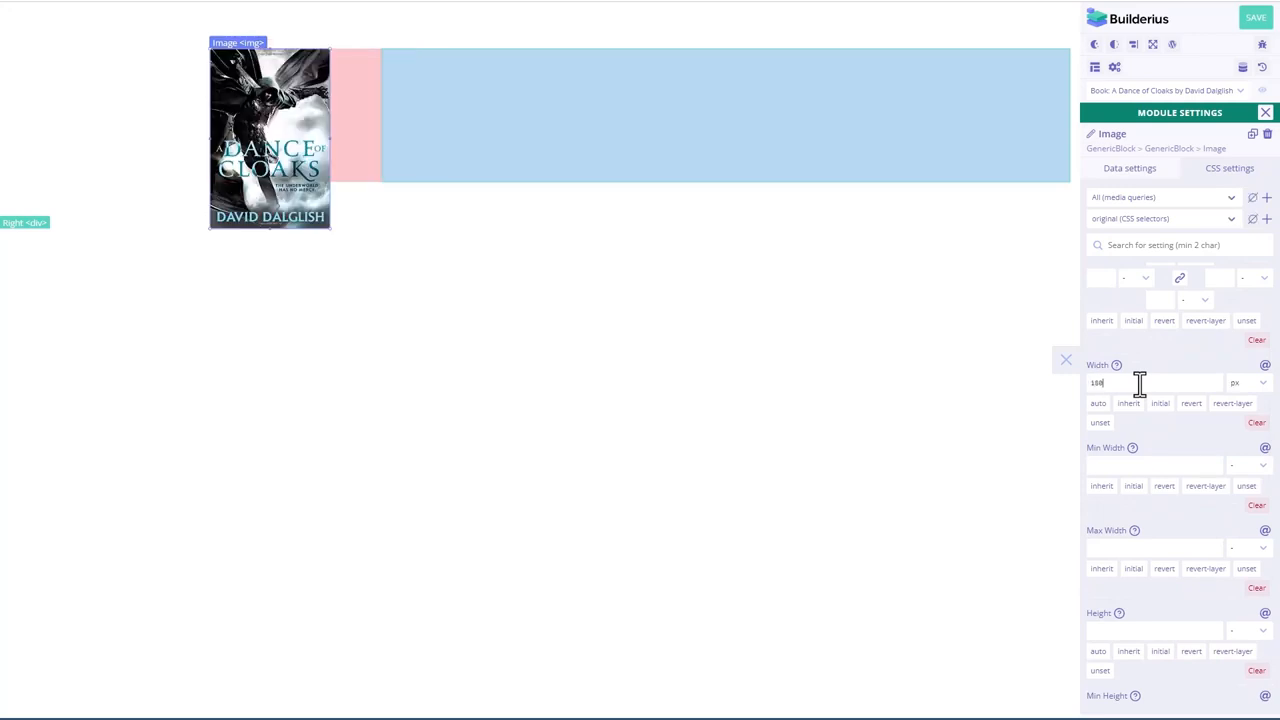
pyautogui.scroll(-3)
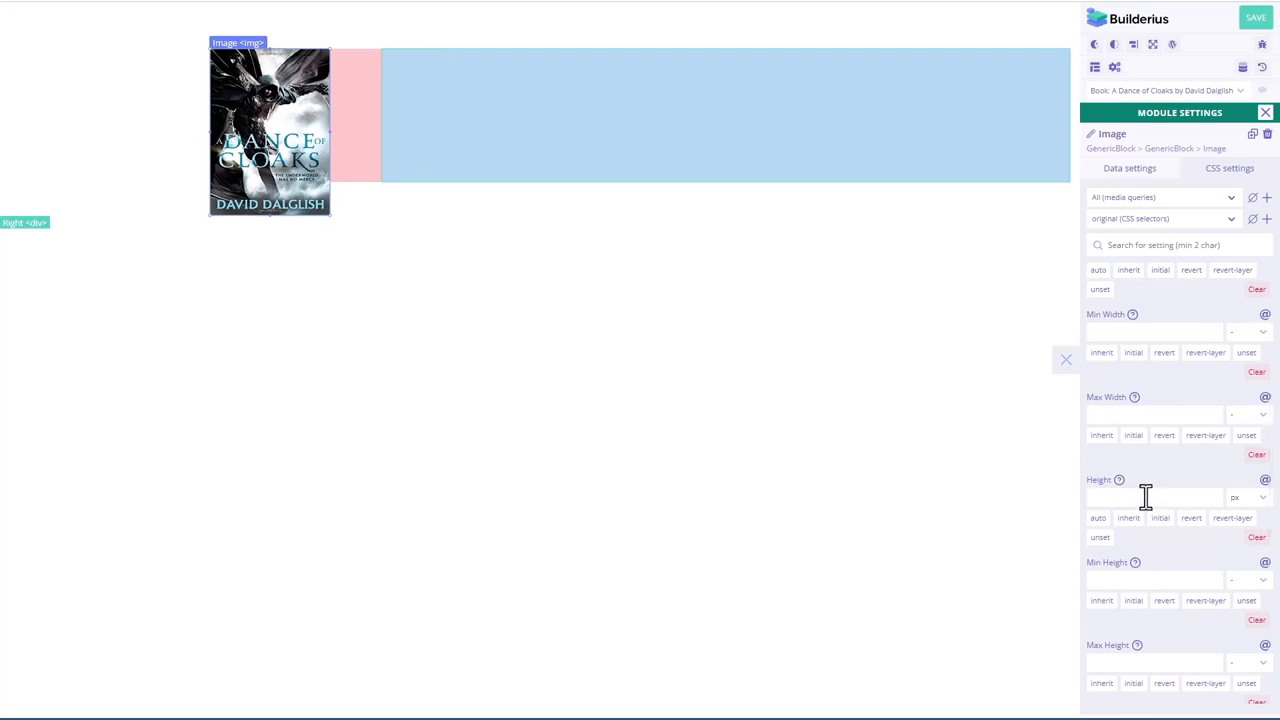
pyautogui.write('260')
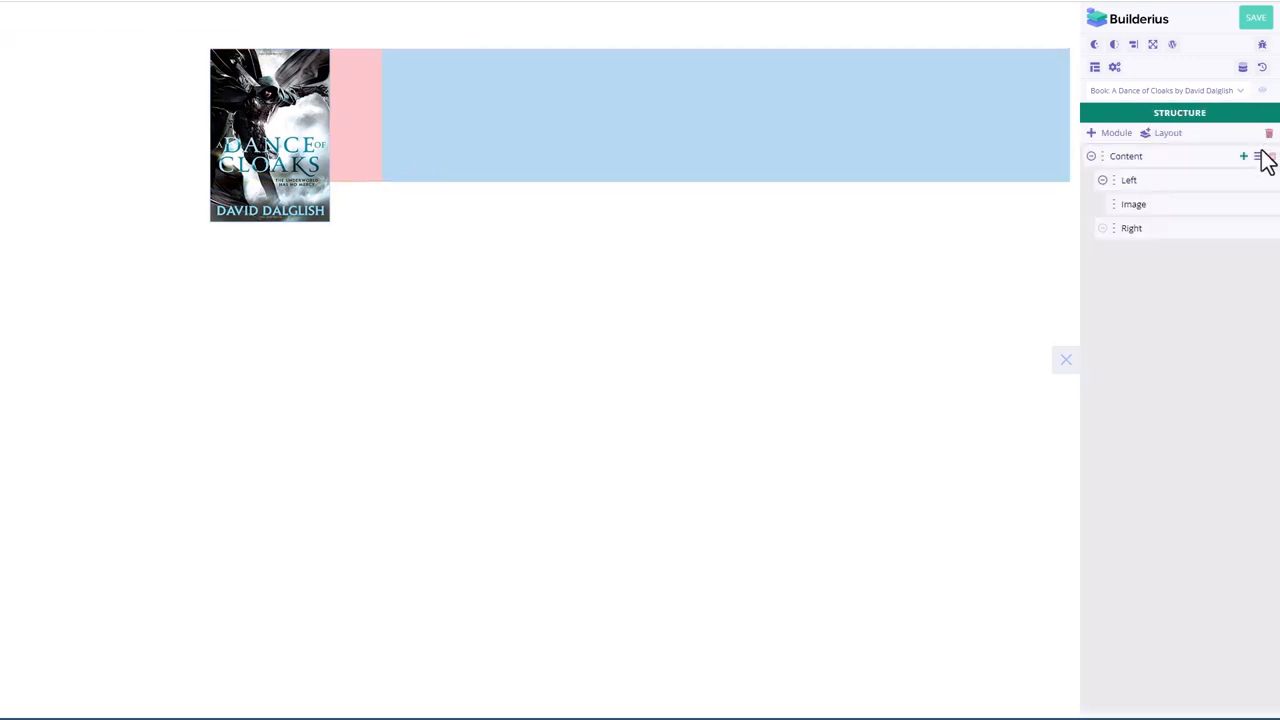
# Step: Clear the Content block's fixed Height so Left and Right stretch to the cover, then return to Structure
pyautogui.click(1256, 156)
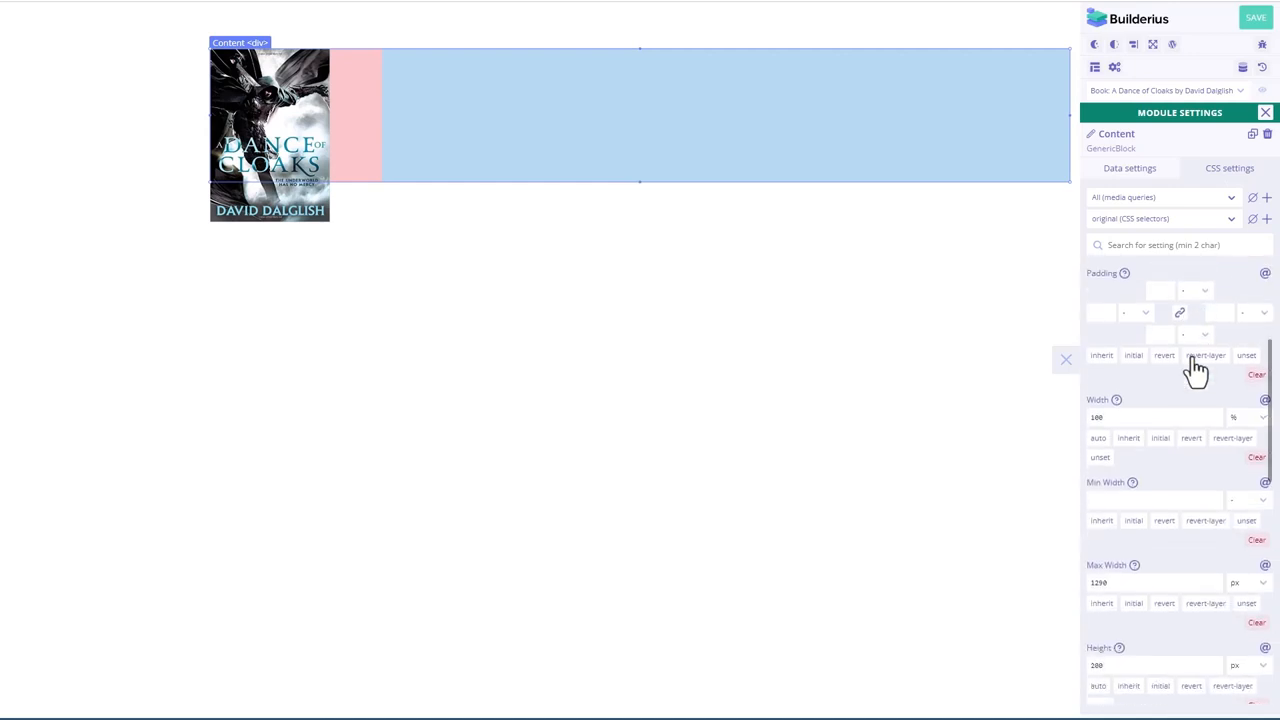
pyautogui.scroll(-3)
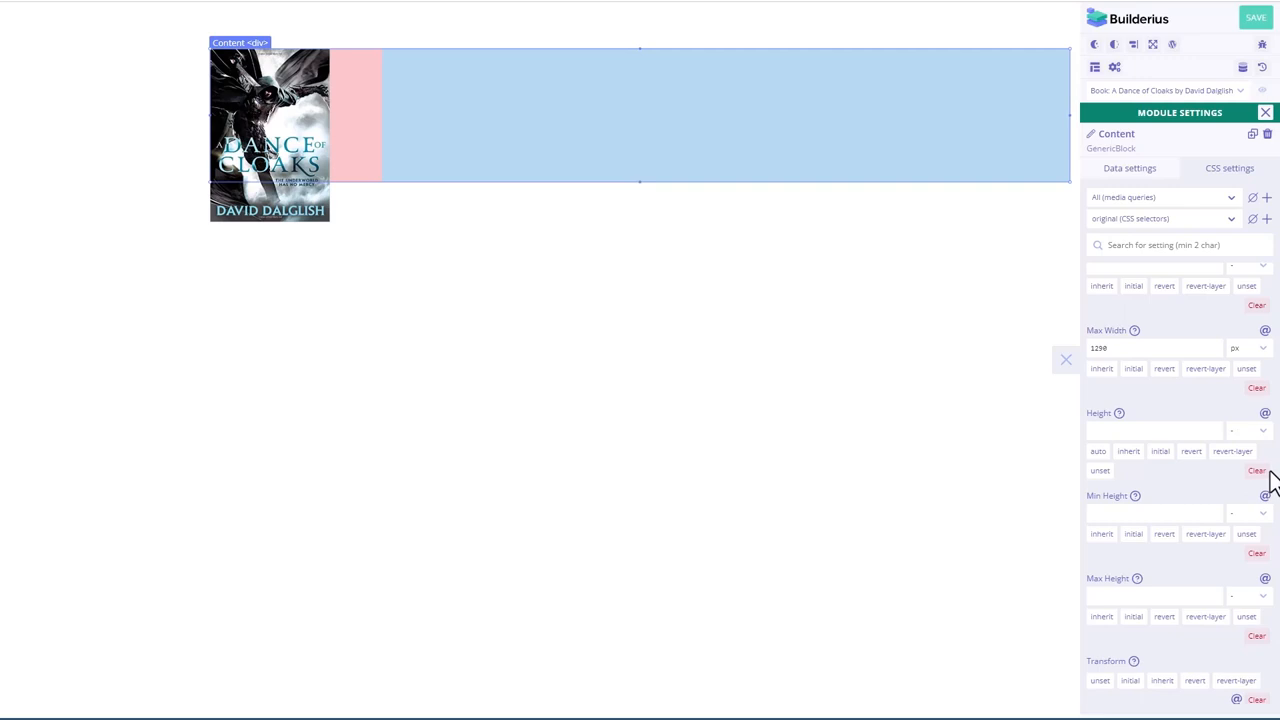
pyautogui.moveTo(1272, 160)
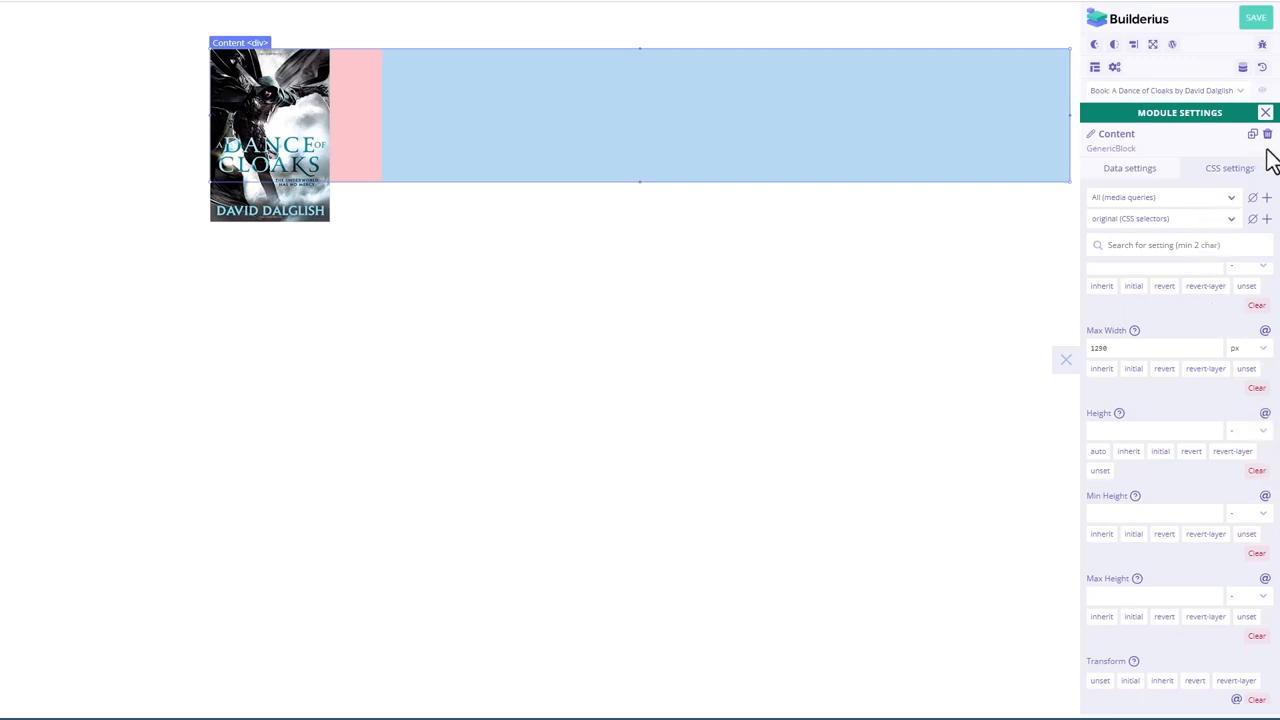
pyautogui.moveTo(364, 130)
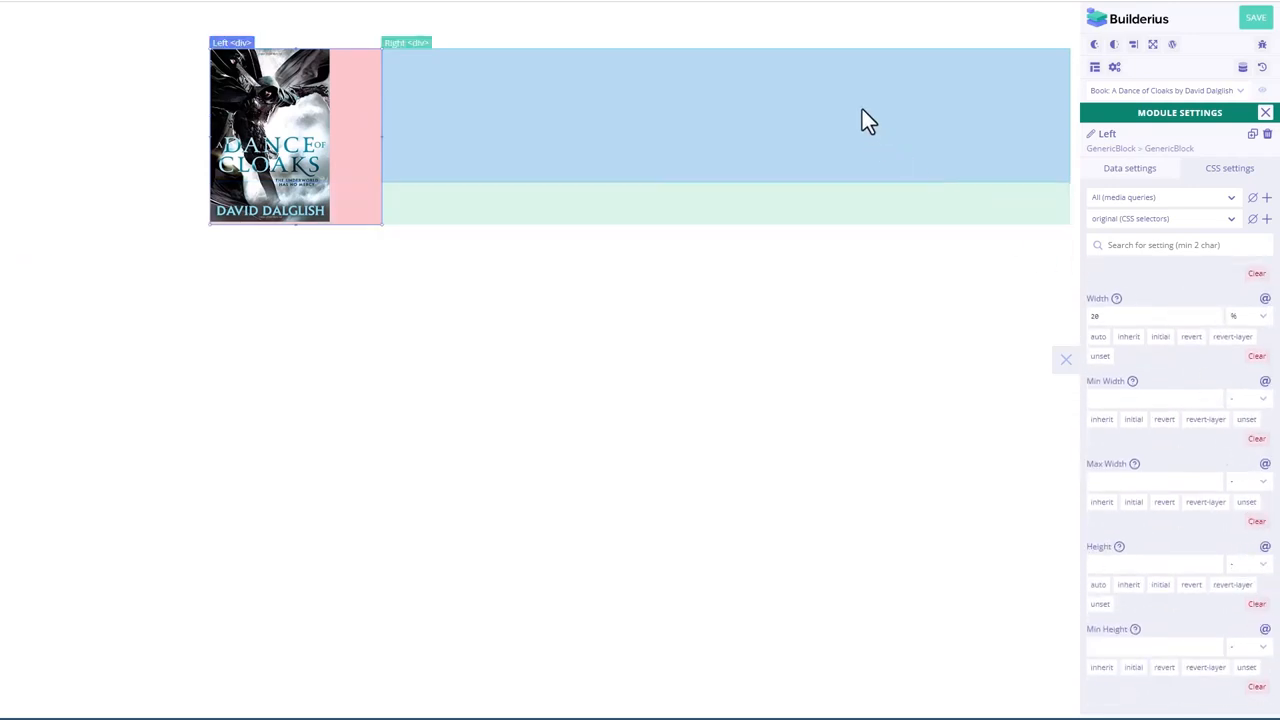
pyautogui.click(724, 114)
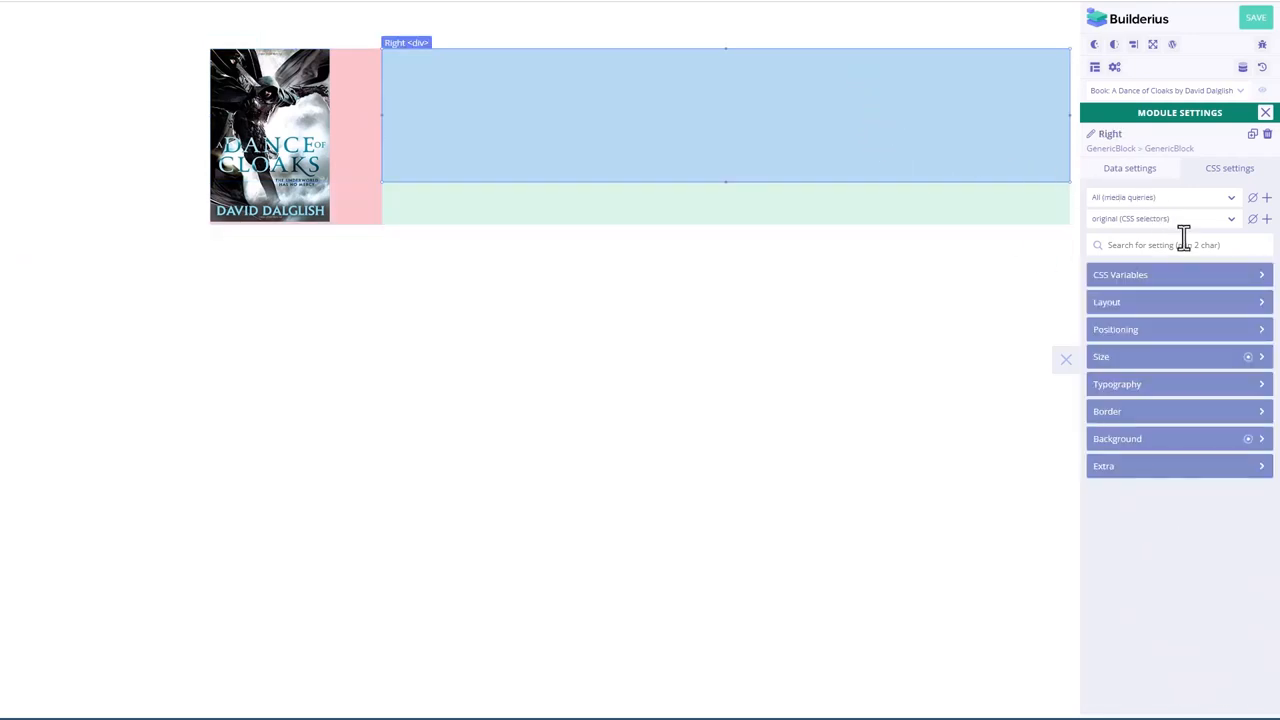
pyautogui.click(1100, 356)
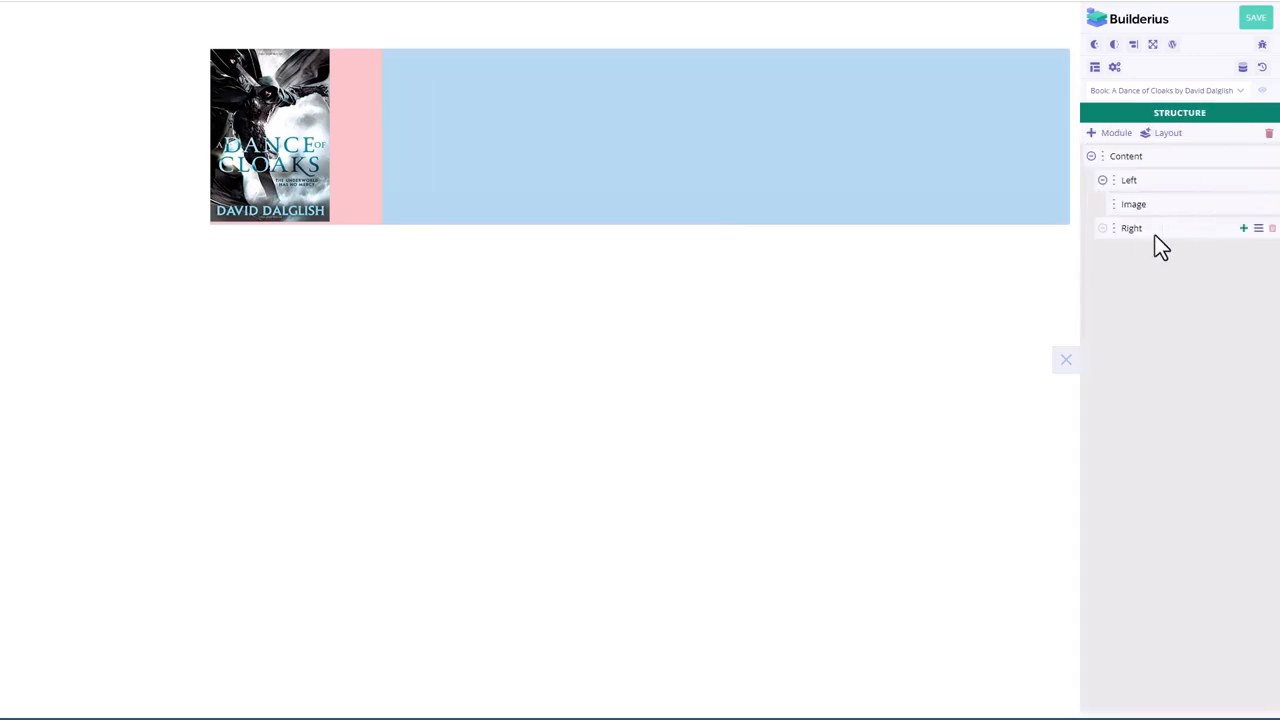
# Step: Add a Heading inside Right bound to the queried_post title dynamic tag
pyautogui.click(1244, 228)
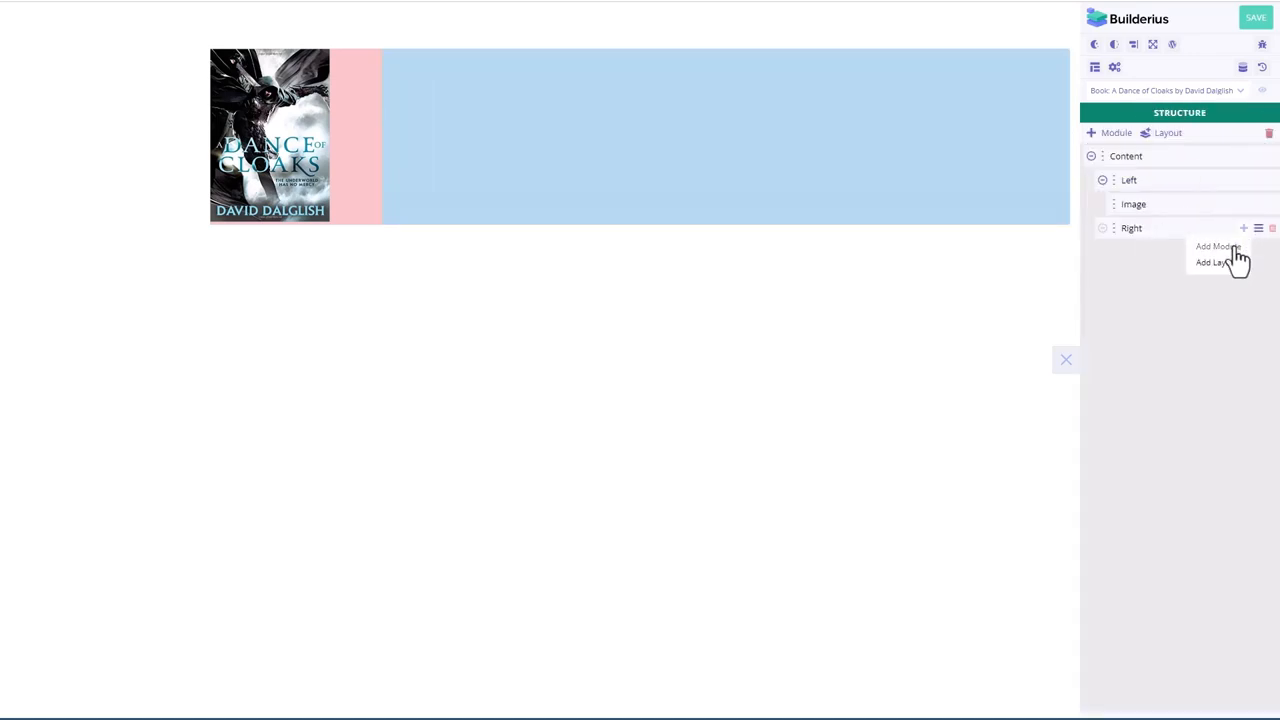
pyautogui.click(1216, 246)
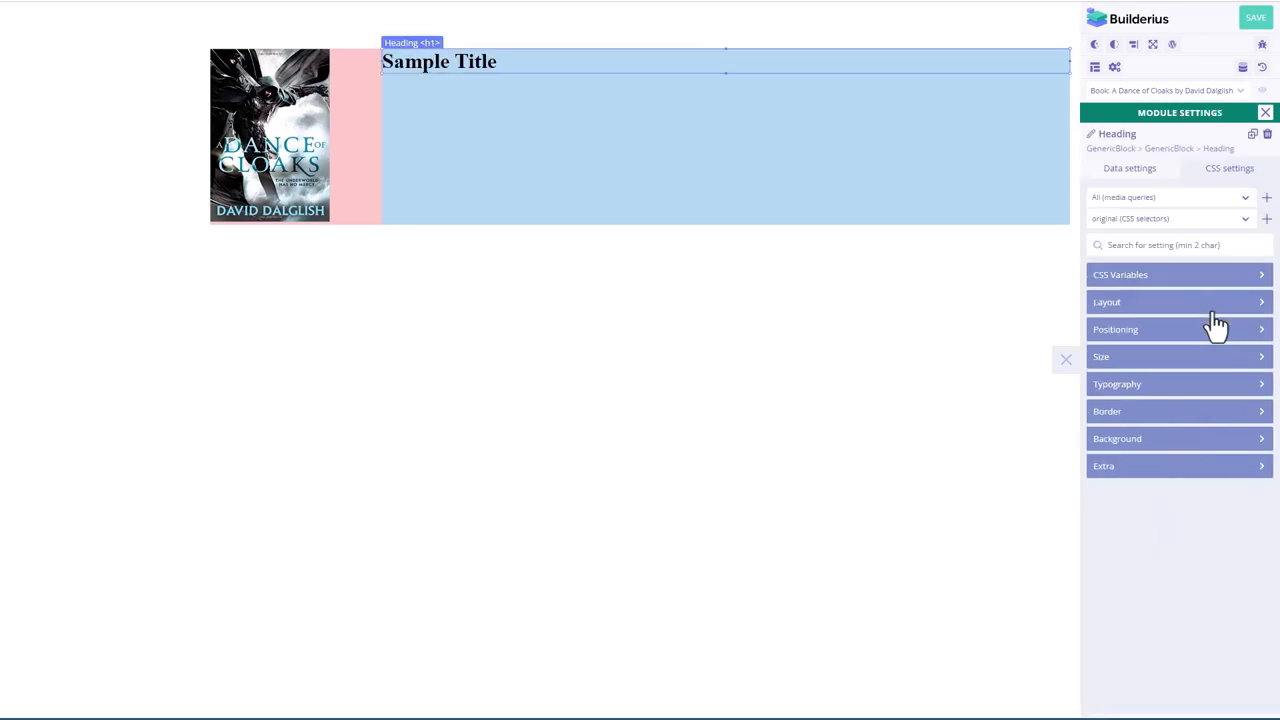
pyautogui.click(1128, 168)
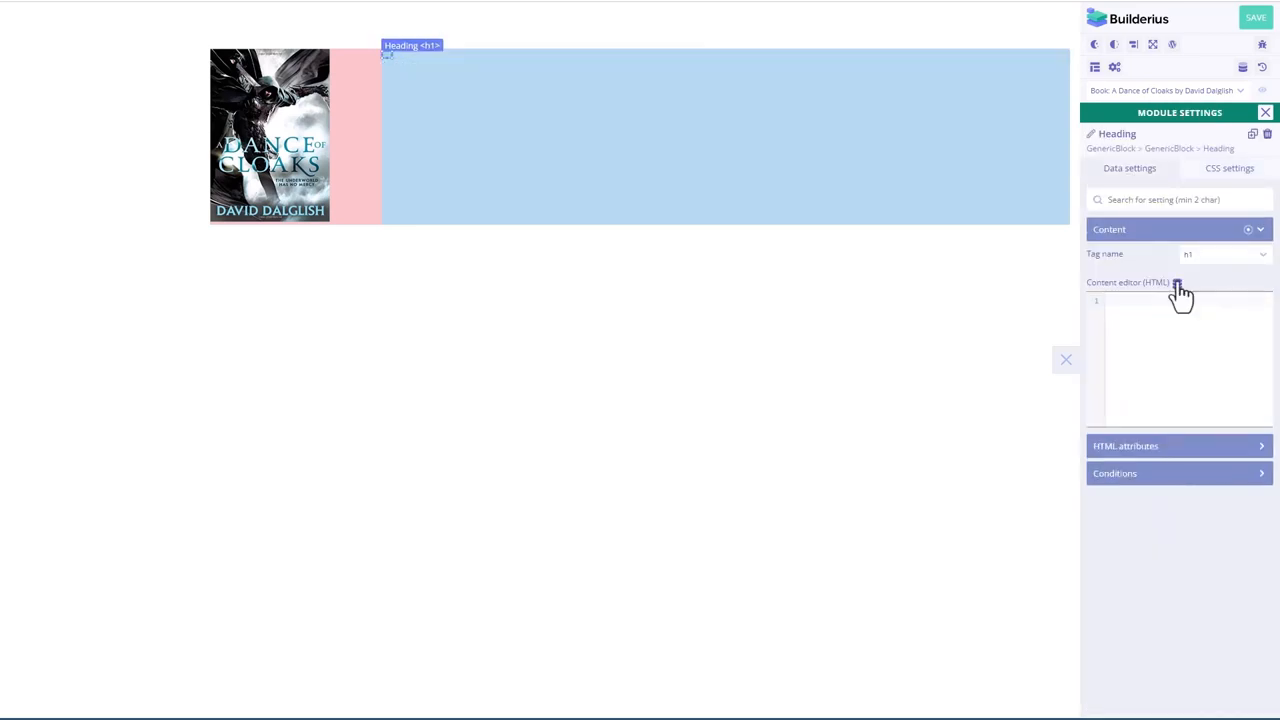
pyautogui.click(1176, 284)
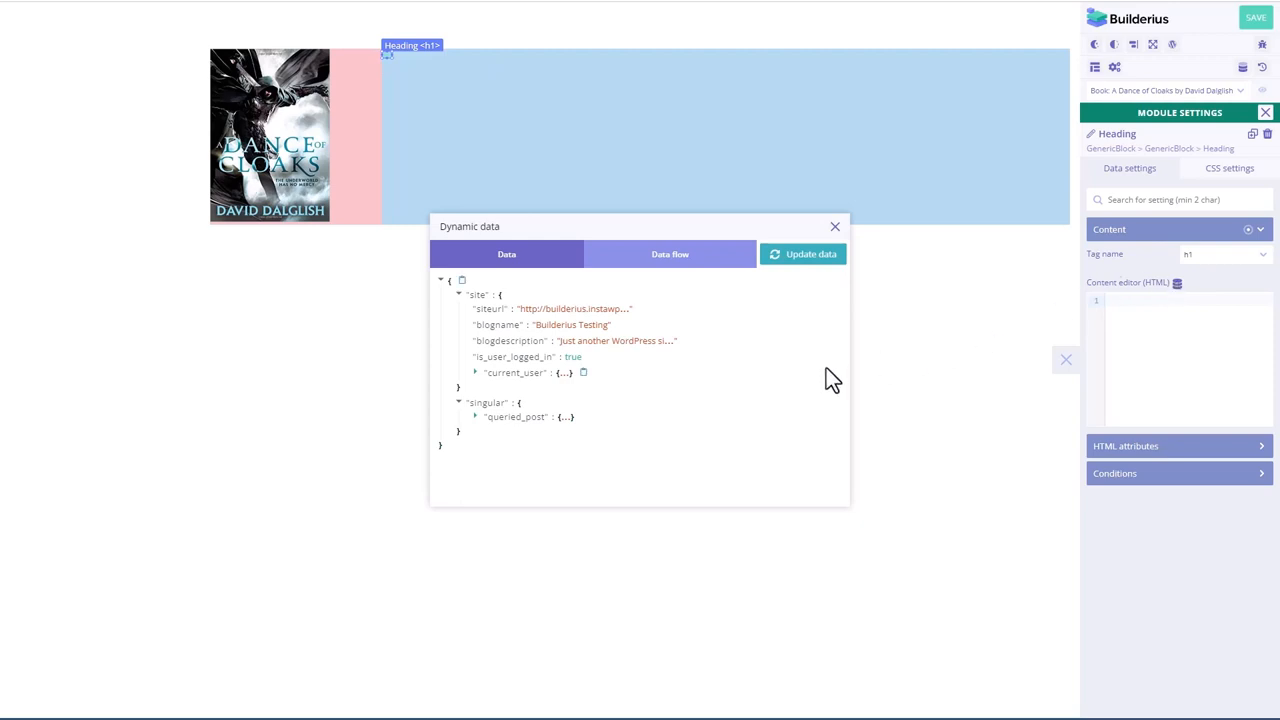
pyautogui.click(476, 418)
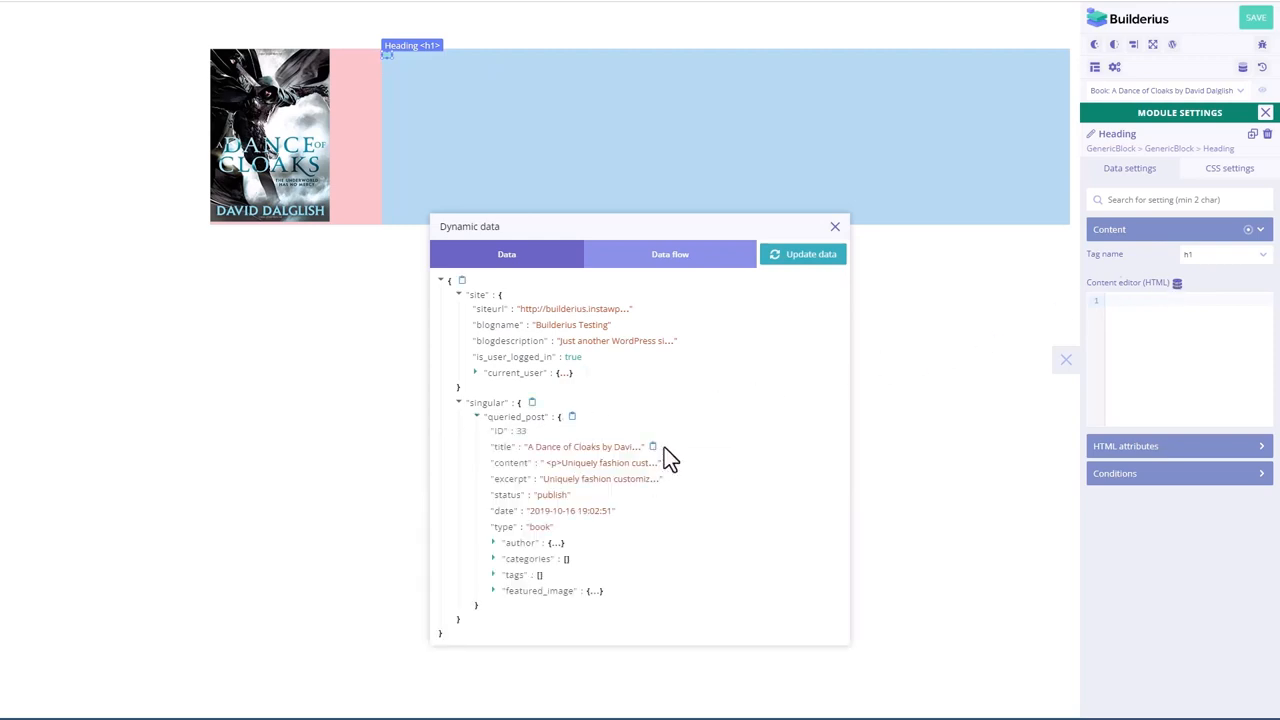
pyautogui.click(652, 446)
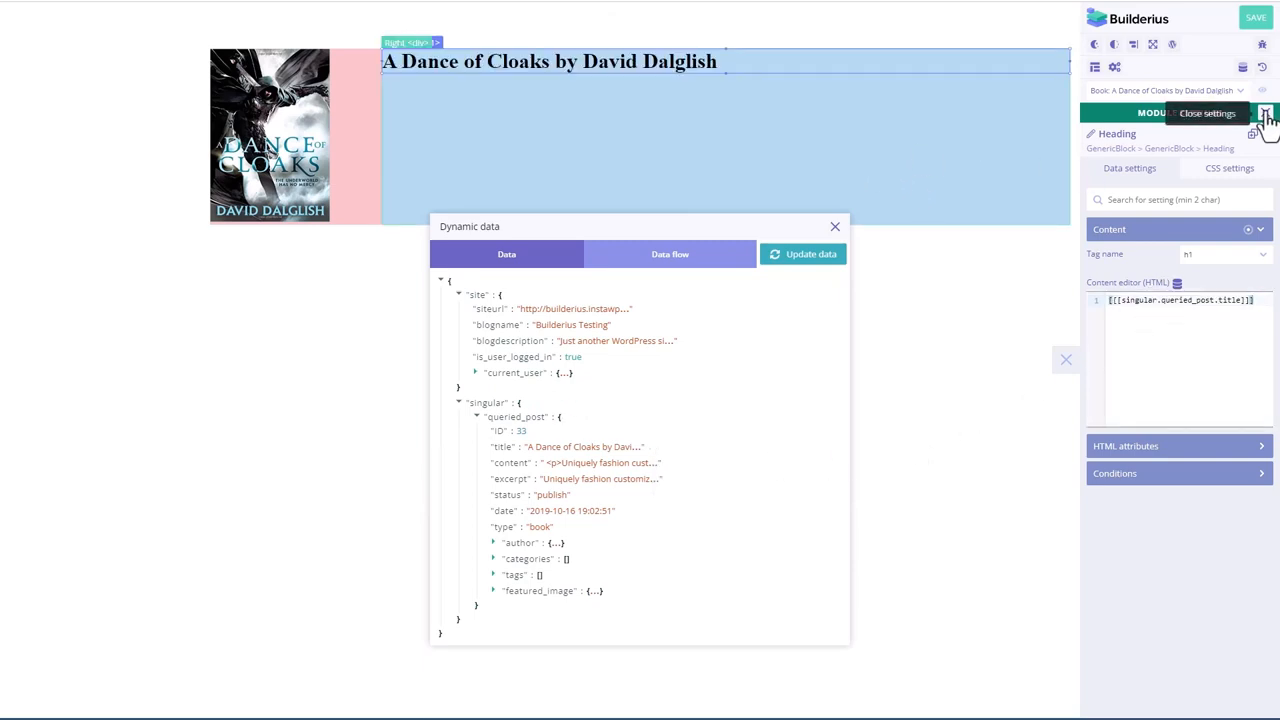
pyautogui.click(1264, 112)
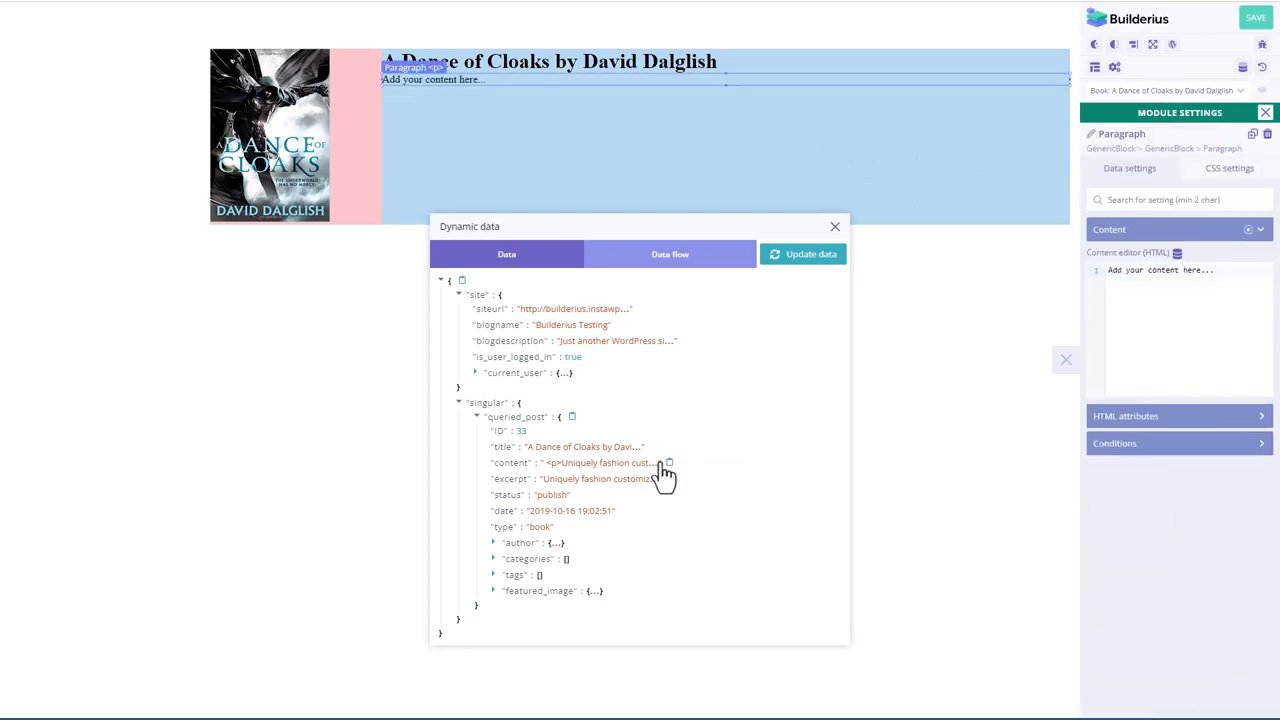
# Step: Fill the paragraph with {{{singular.queried_post.content}}} and review the heading's Size styling
pyautogui.click(668, 462)
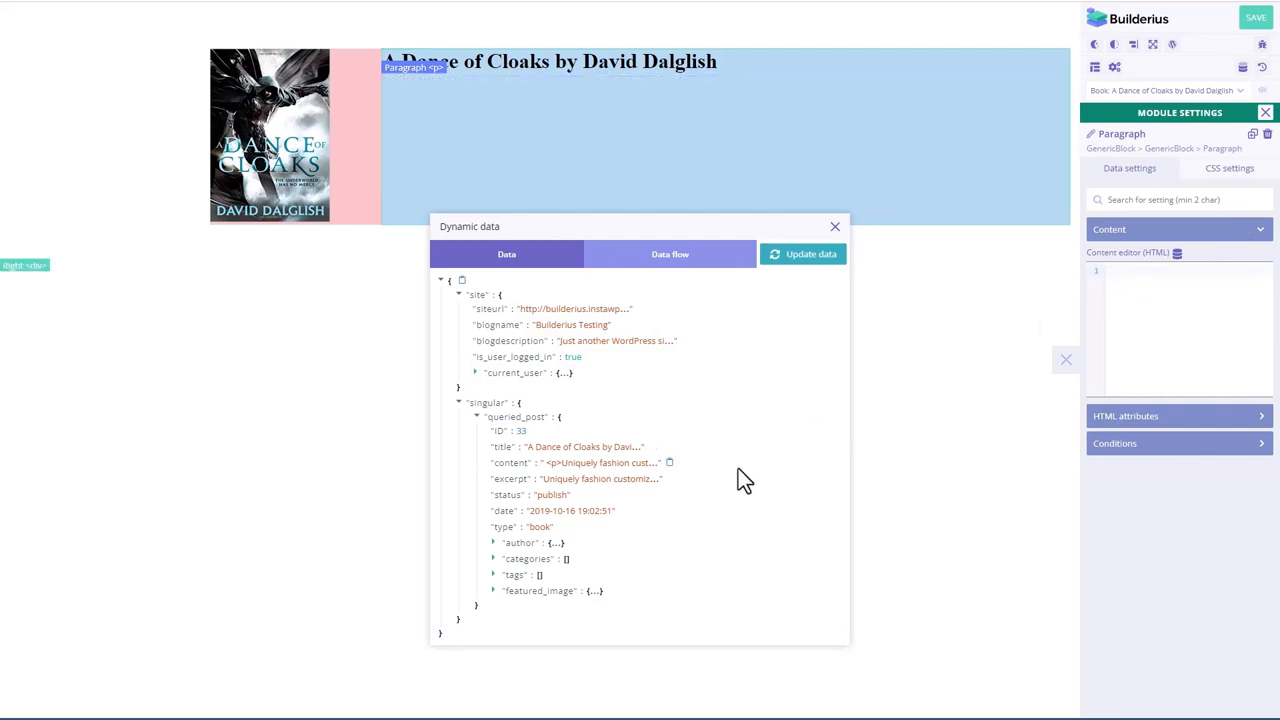
pyautogui.click(1180, 290)
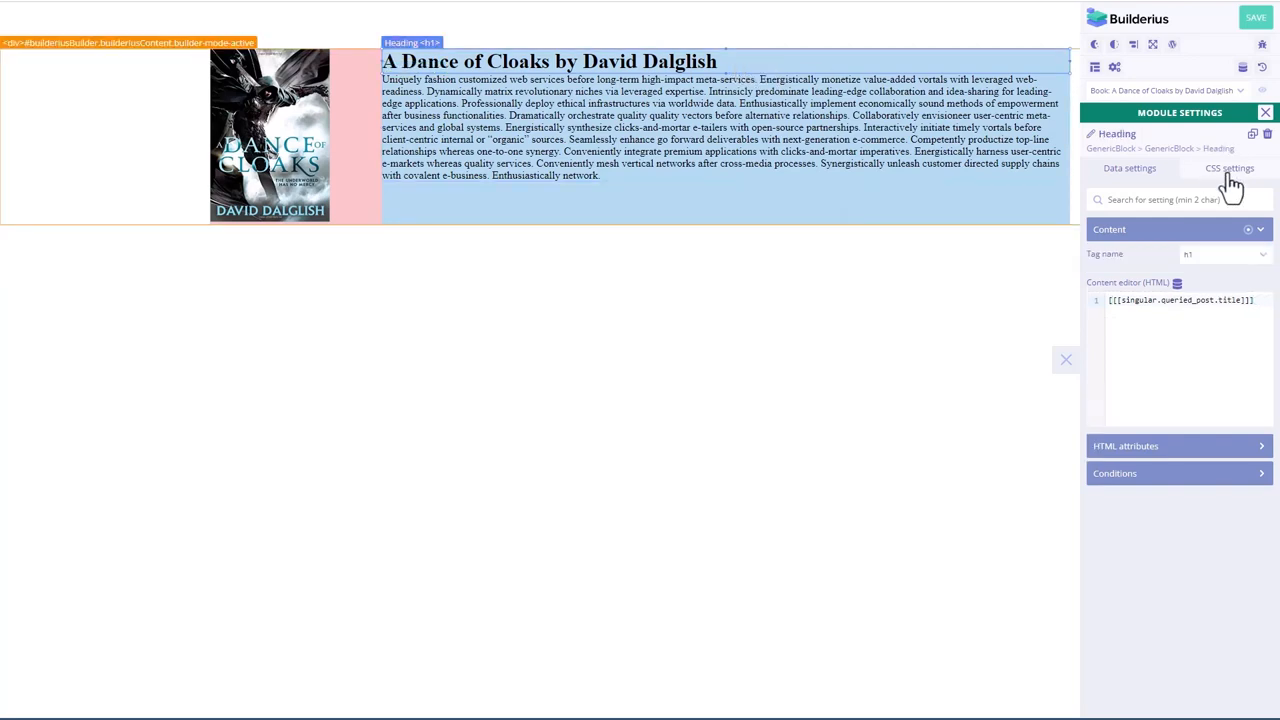
pyautogui.click(1228, 168)
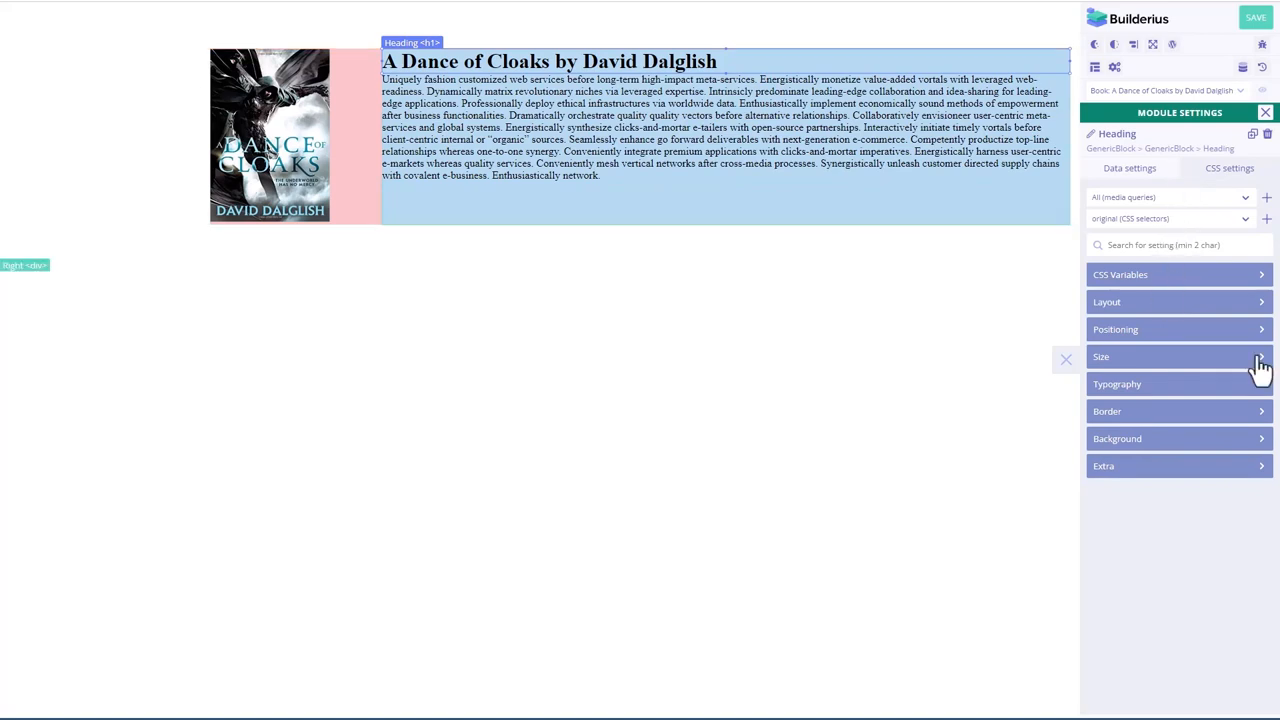
pyautogui.click(1178, 356)
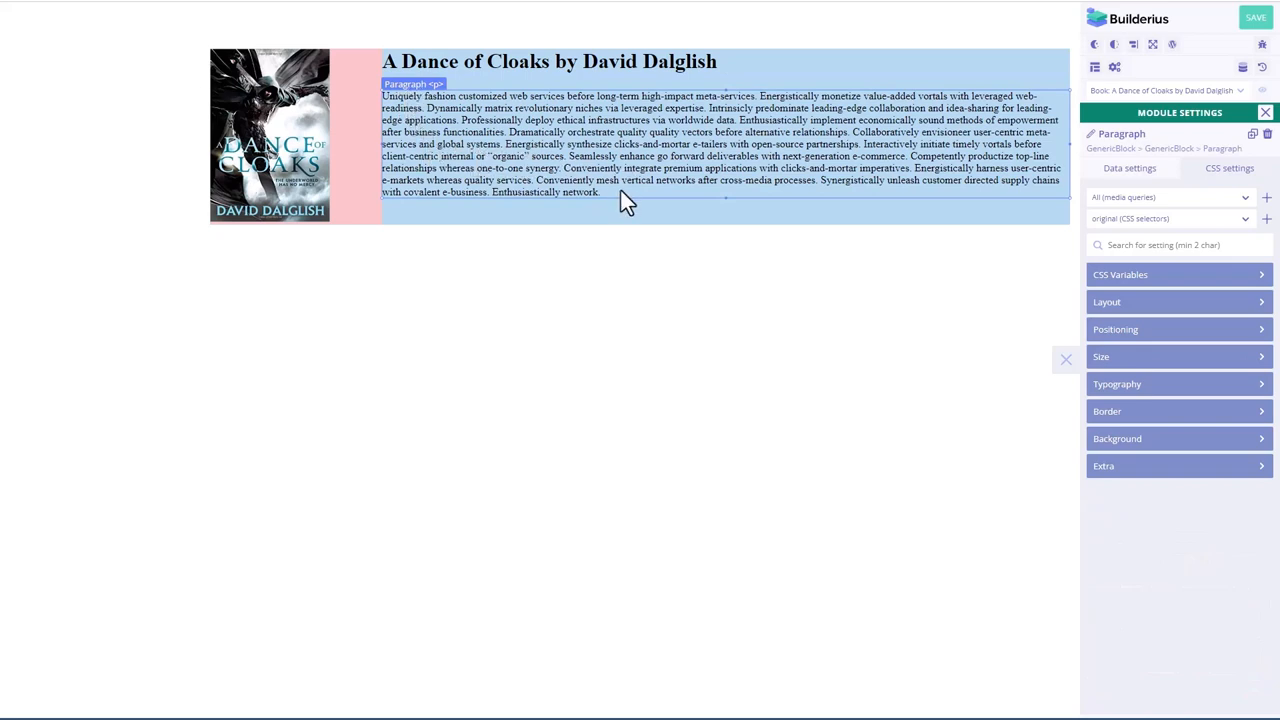
pyautogui.moveTo(614, 204)
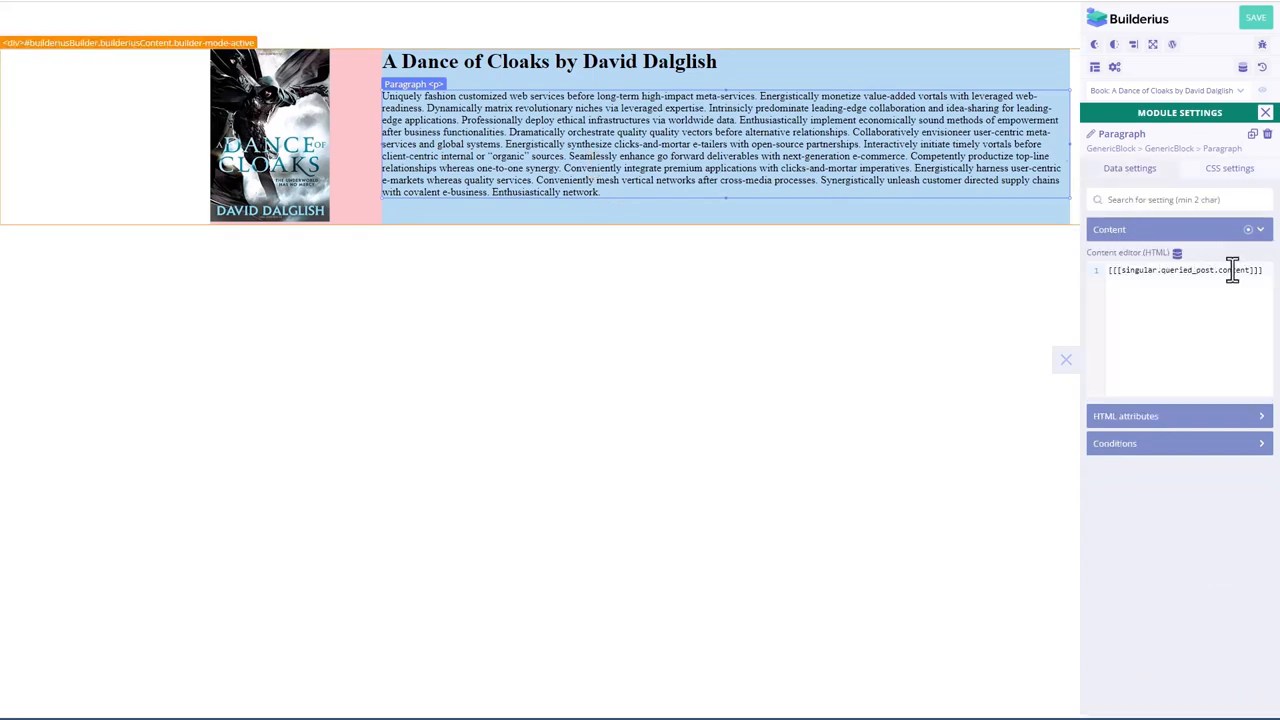
pyautogui.moveTo(1264, 112)
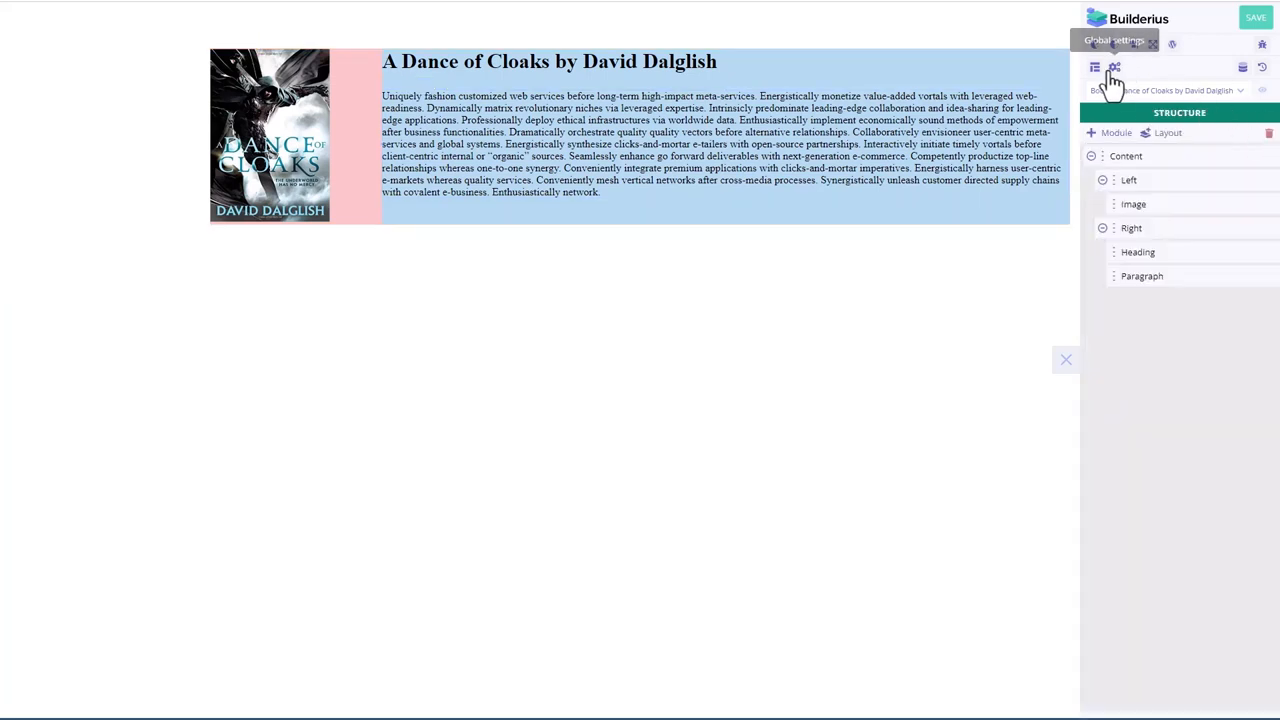
# Step: Create a global custom CSS snippet site-styles with a p margin-bottom rule and save it
pyautogui.click(1114, 68)
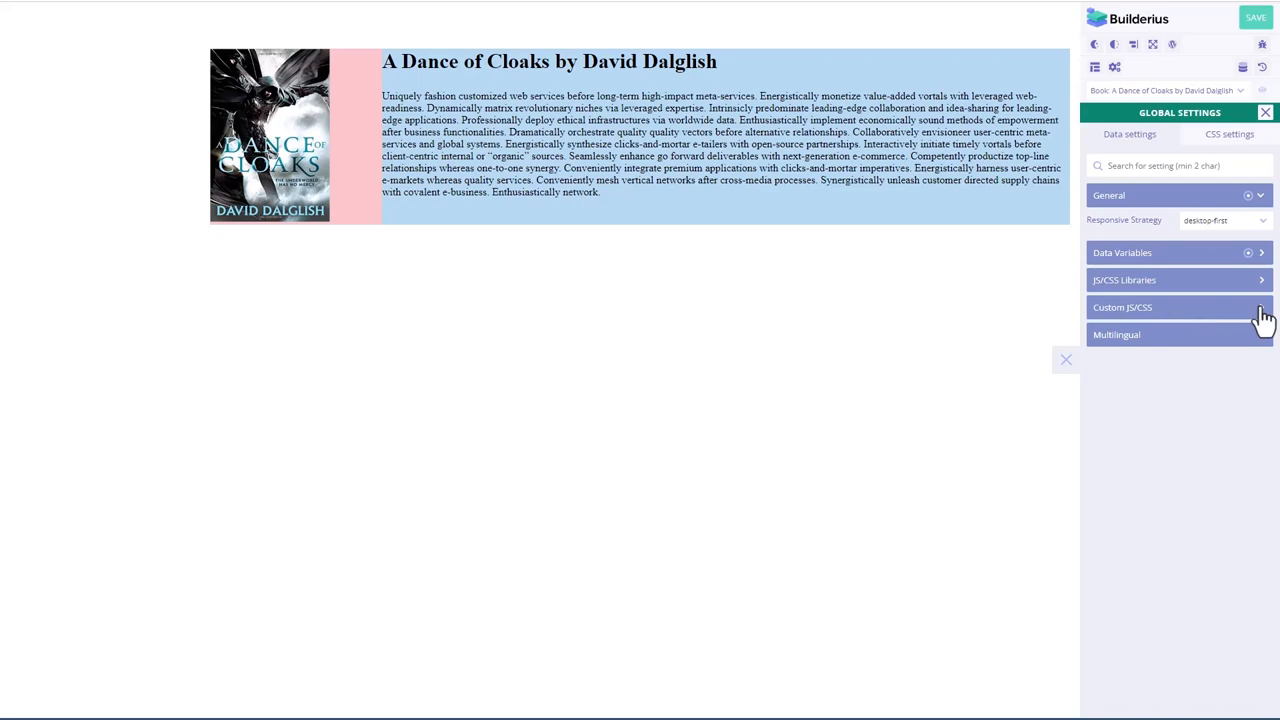
pyautogui.click(1122, 308)
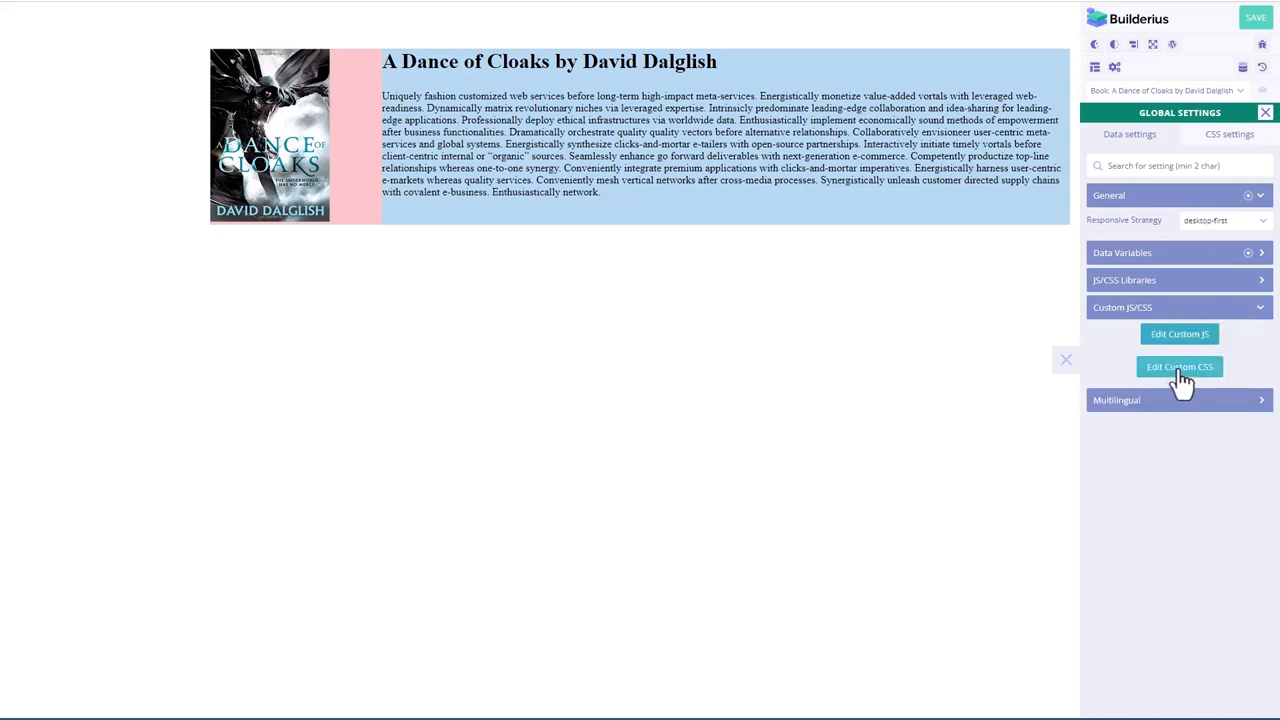
pyautogui.click(1180, 366)
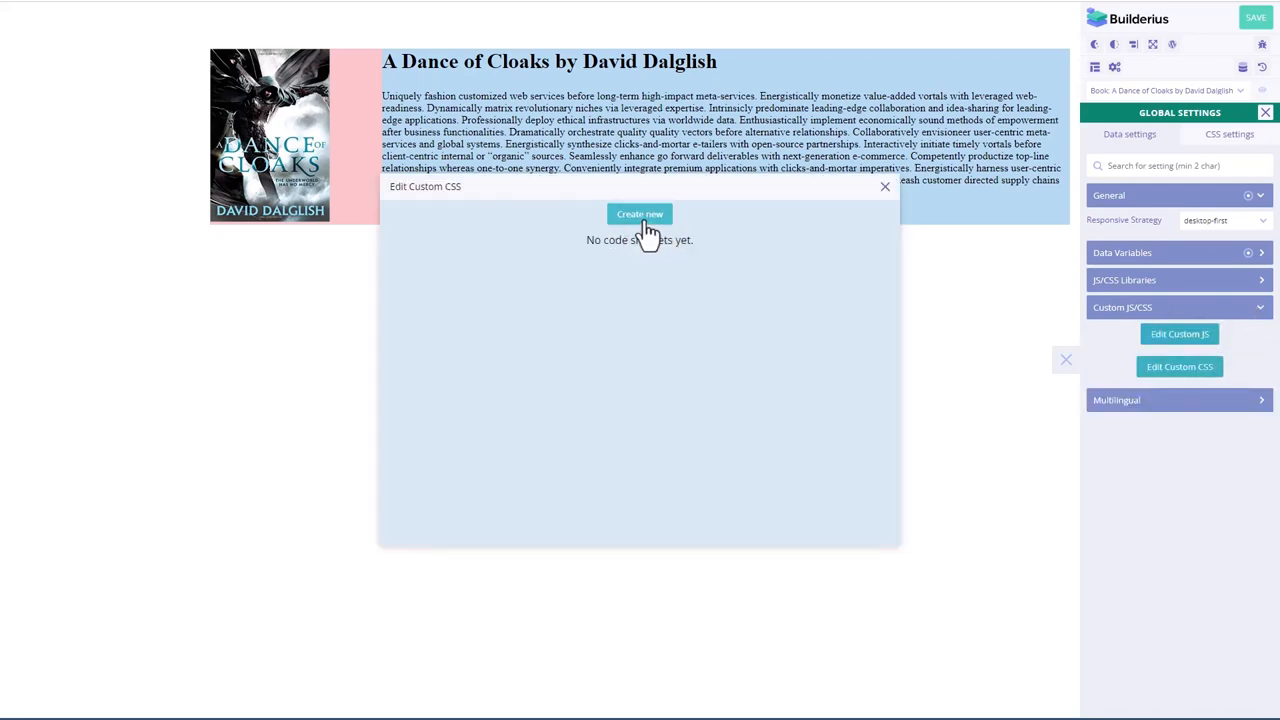
pyautogui.click(640, 214)
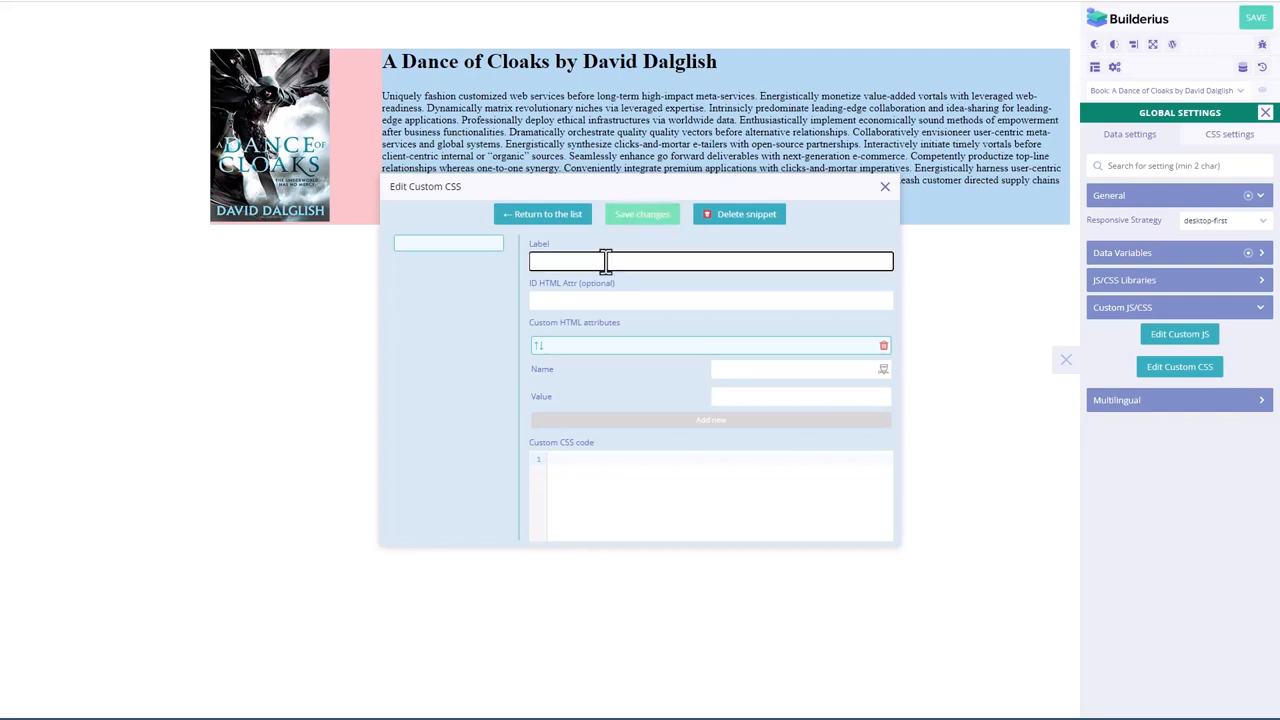
pyautogui.write('site-styles')
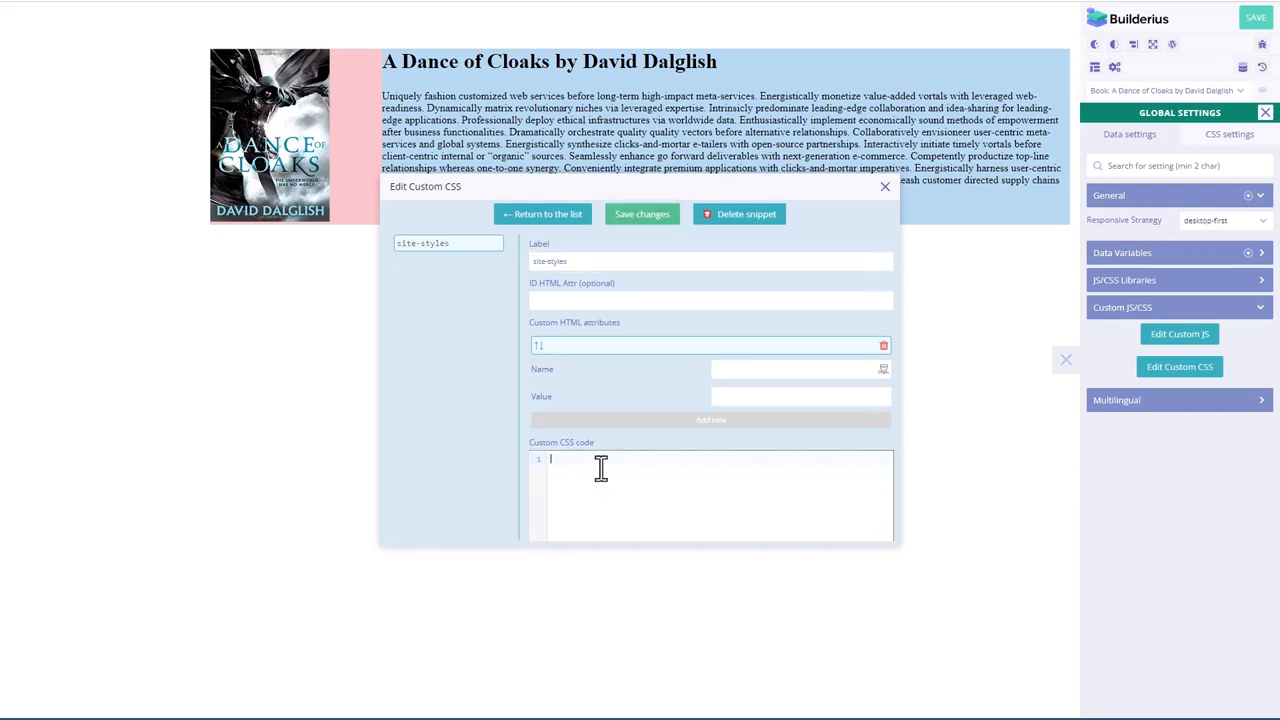
pyautogui.write('p')
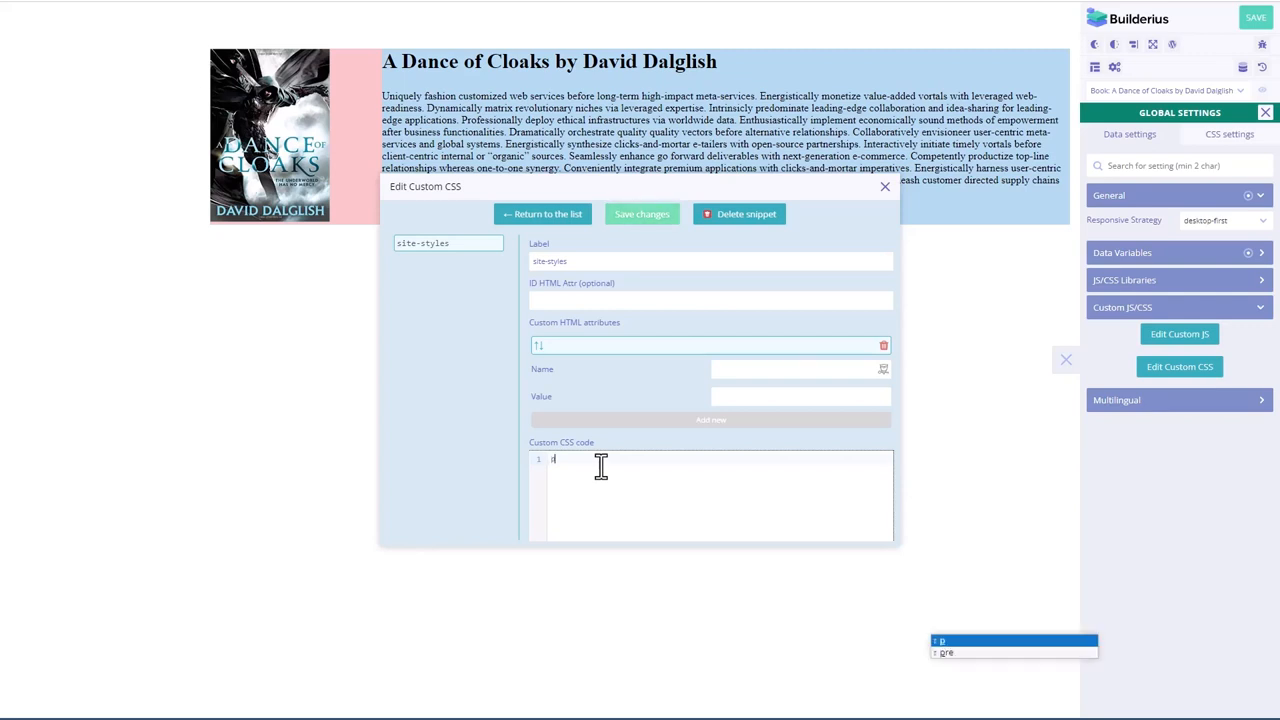
pyautogui.write('p')
pyautogui.write('margin-bottom:15px;')
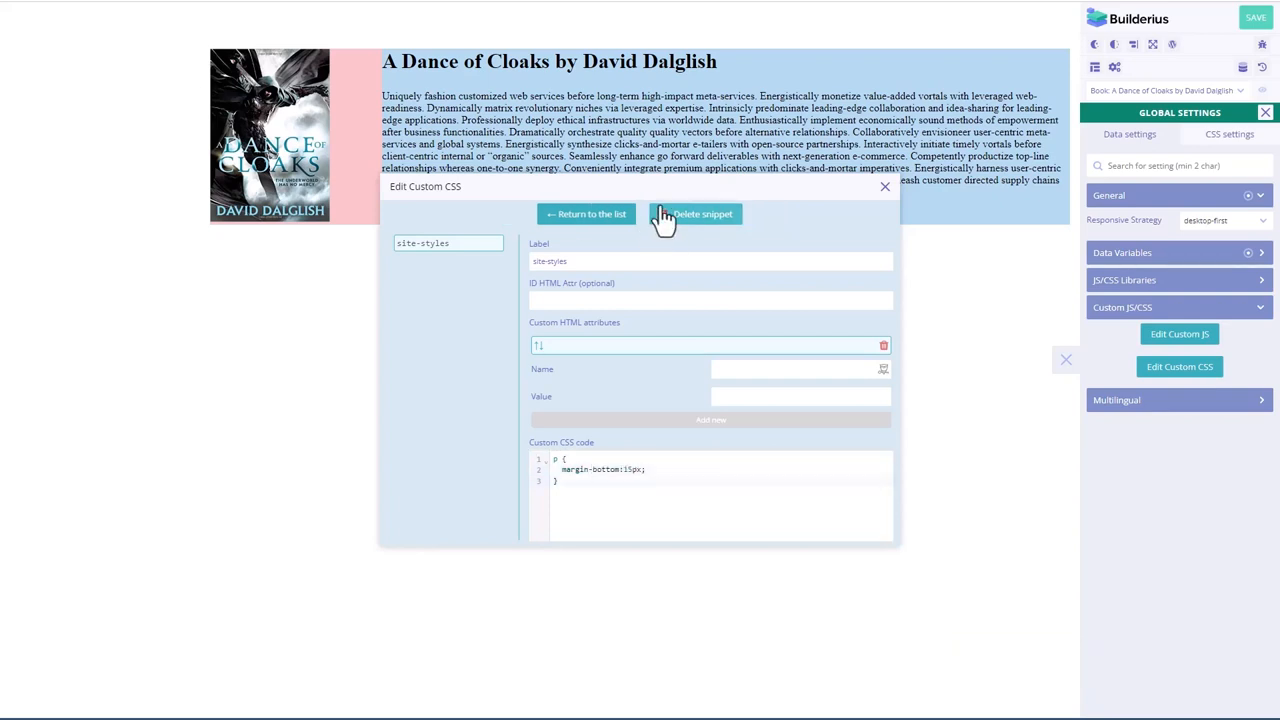
pyautogui.click(884, 188)
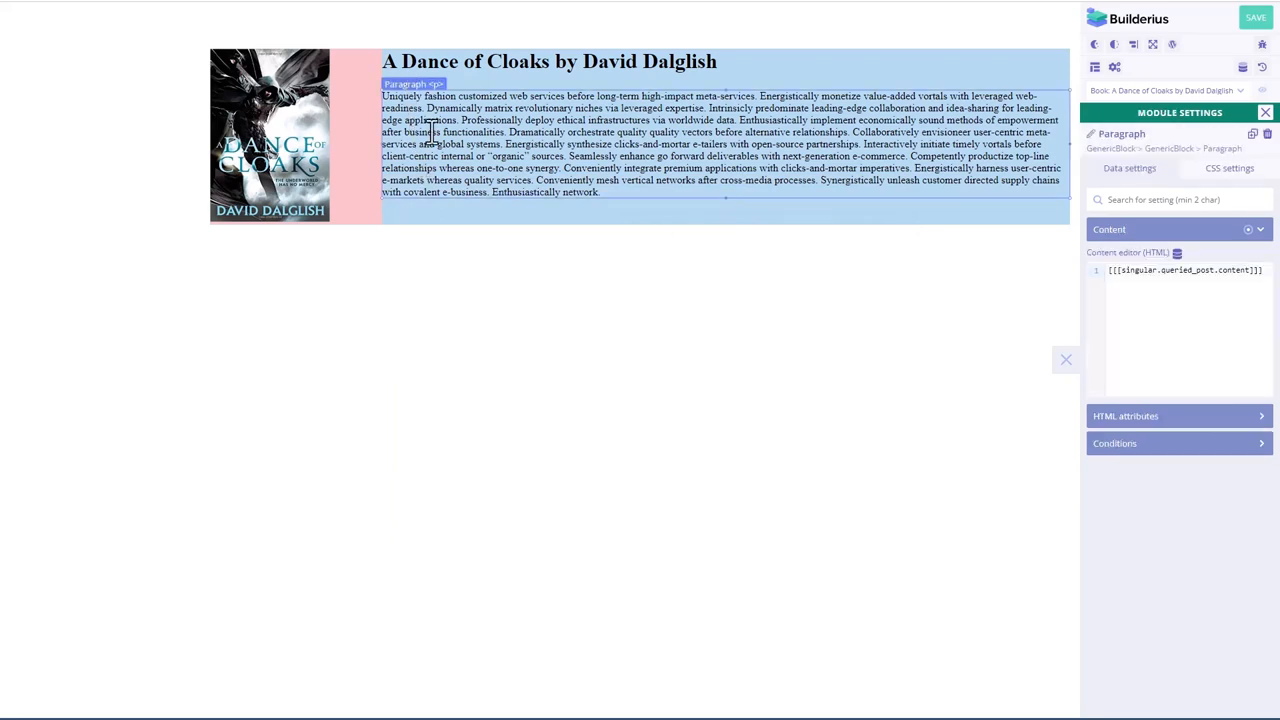
# Step: Switch the template preview to the book A Knight of the Seven Kingdoms
pyautogui.click(1164, 90)
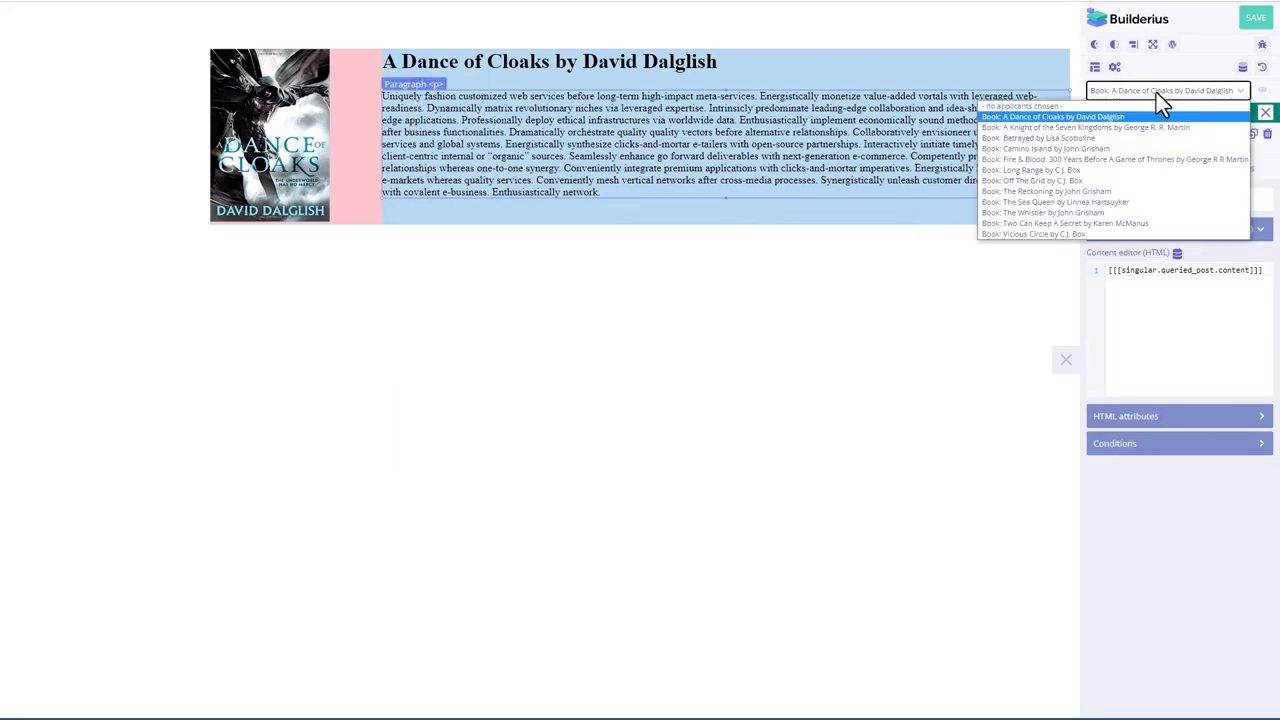
pyautogui.click(1082, 128)
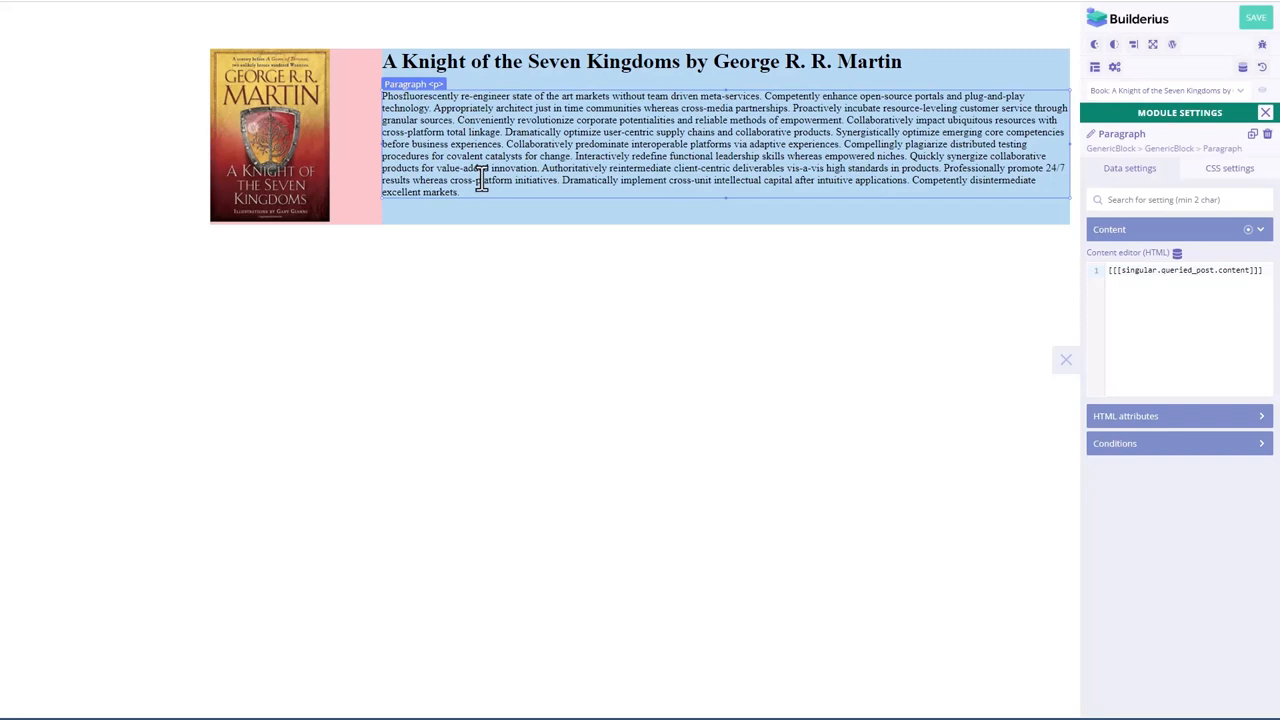
pyautogui.moveTo(444, 96)
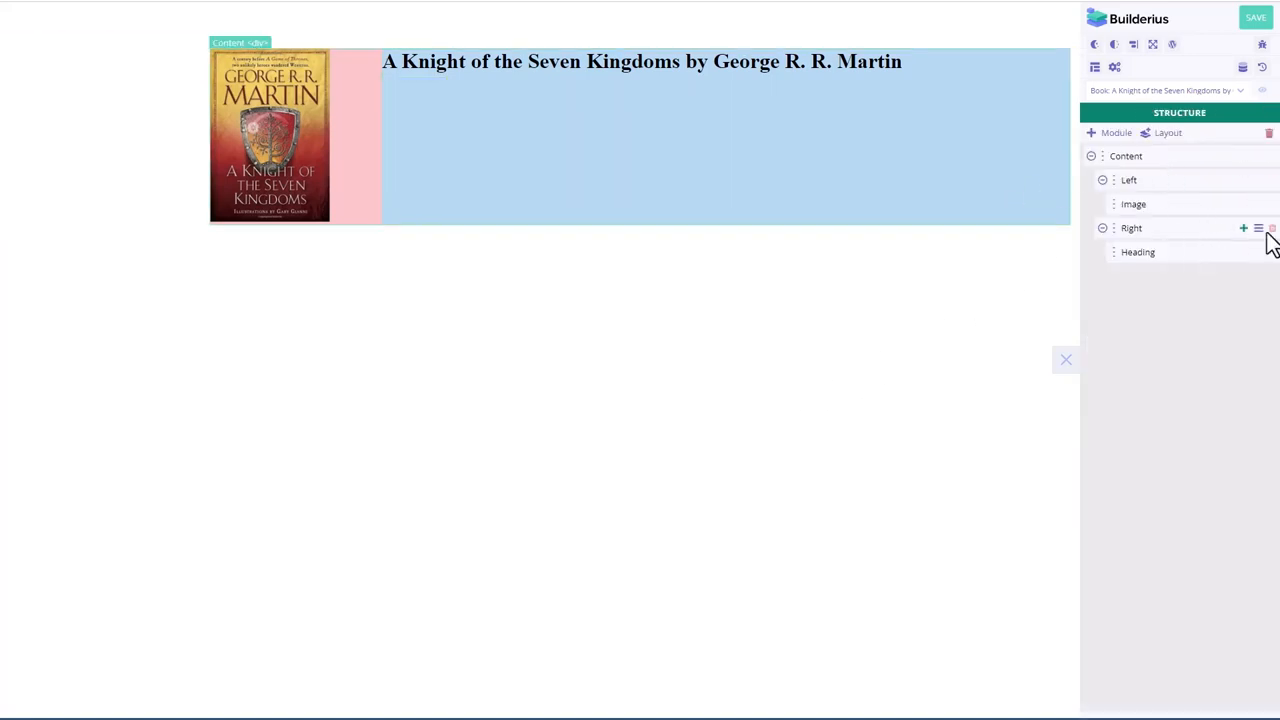
# Step: Add a Raw Html module to the right column using the post content's unescaped data tag
pyautogui.click(1244, 228)
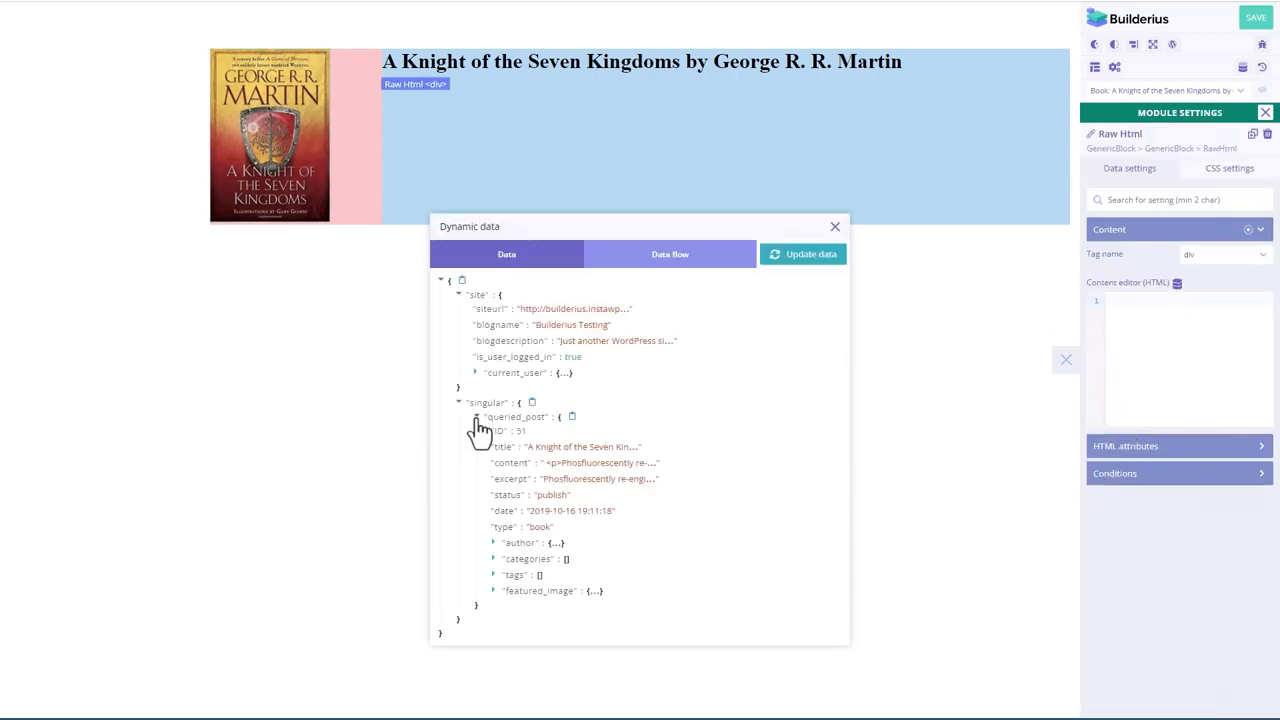
pyautogui.moveTo(668, 462)
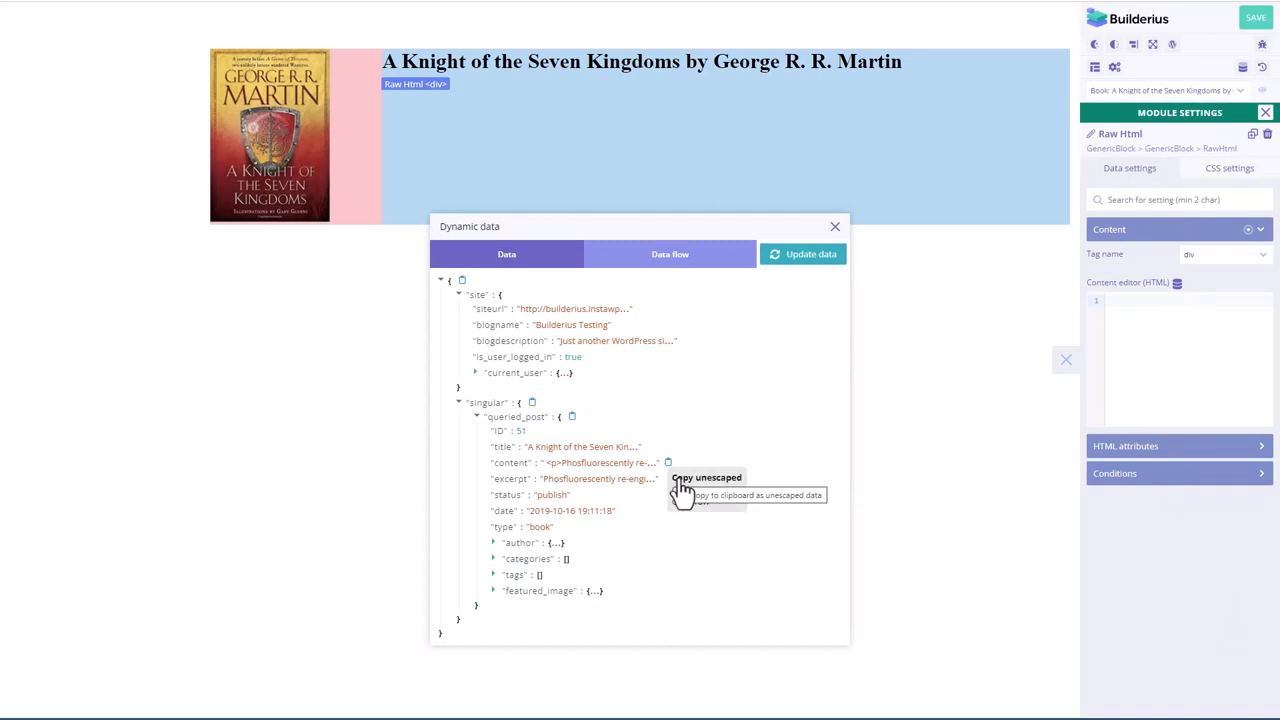
pyautogui.rightClick(1140, 300)
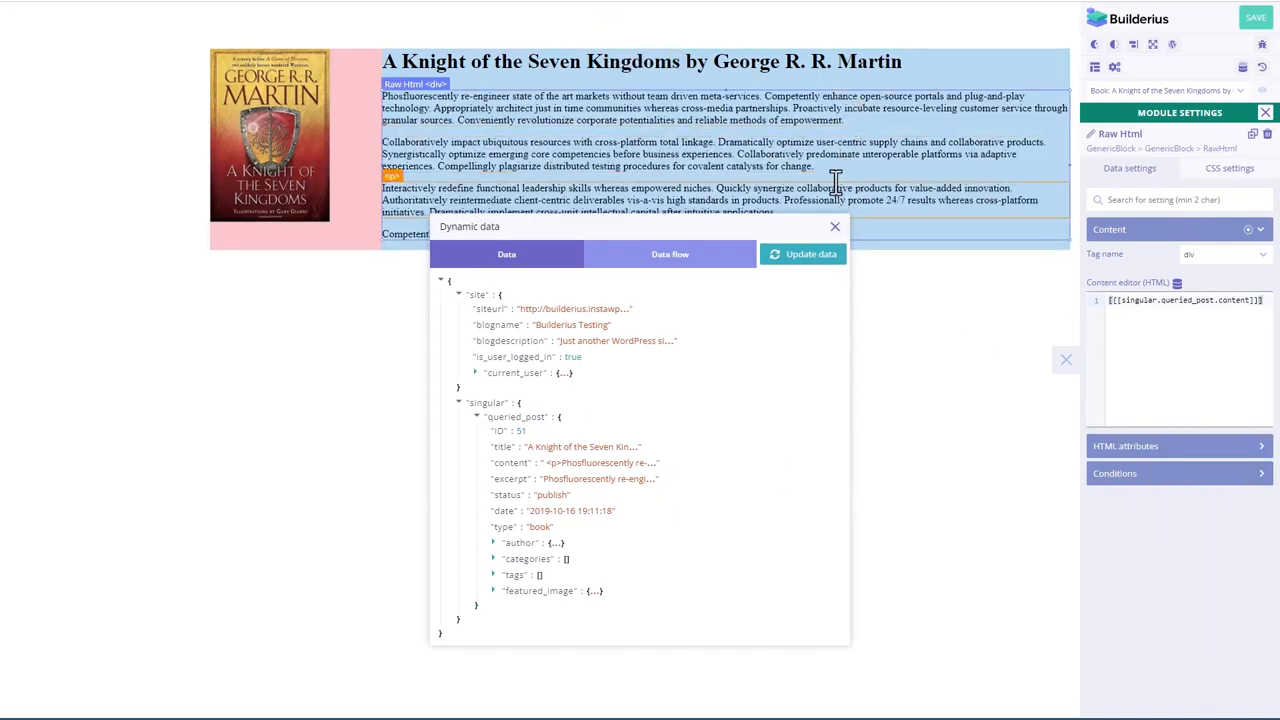
pyautogui.click(836, 226)
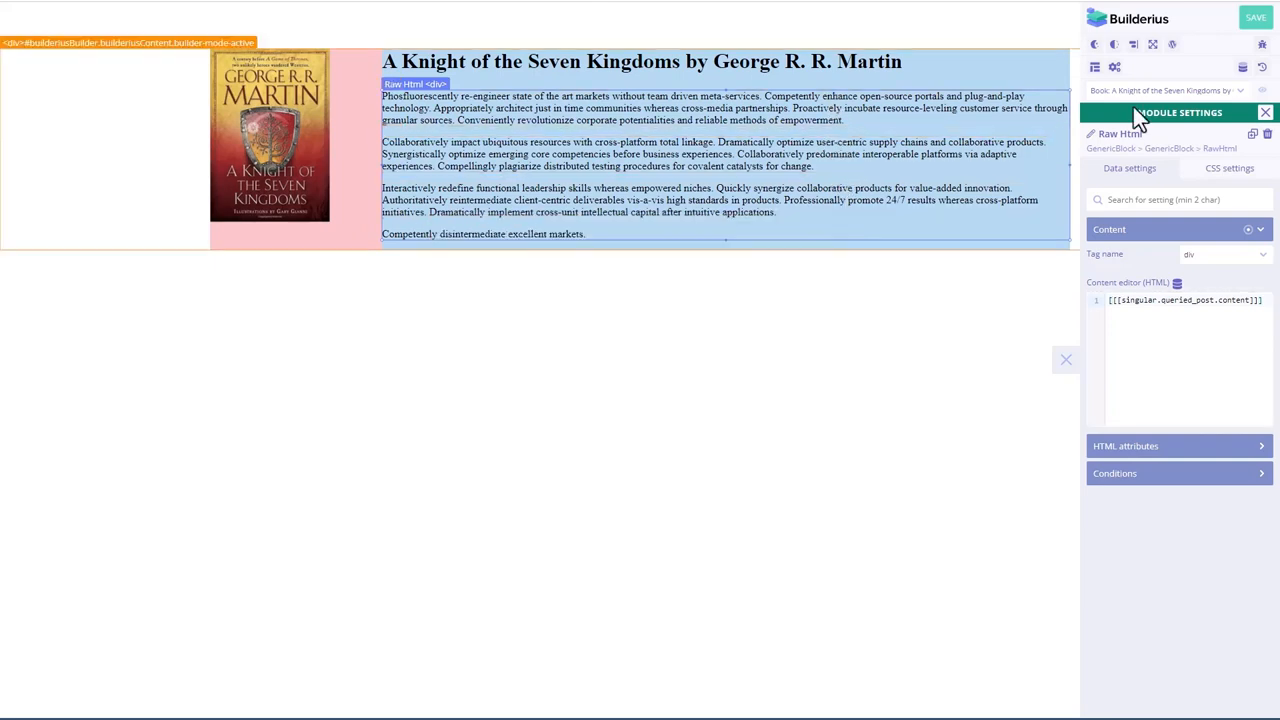
# Step: Switch the template preview back to A Dance of Cloaks
pyautogui.click(1164, 90)
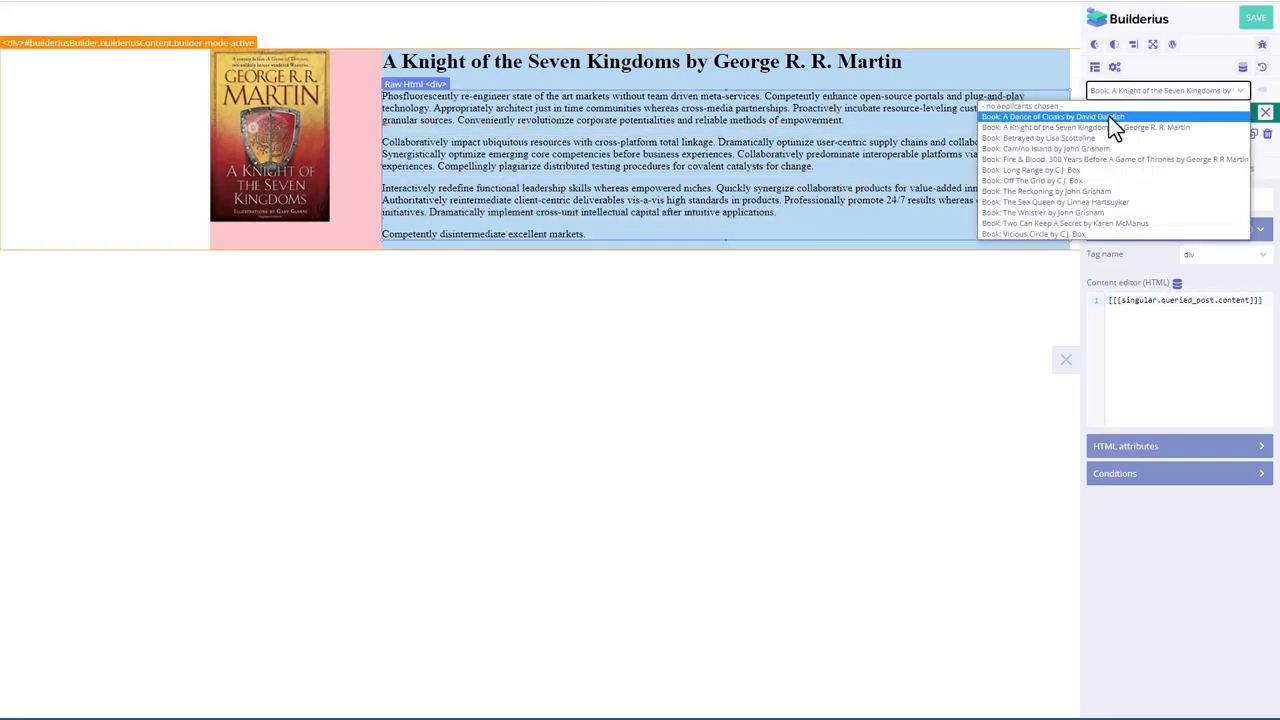
pyautogui.click(1052, 116)
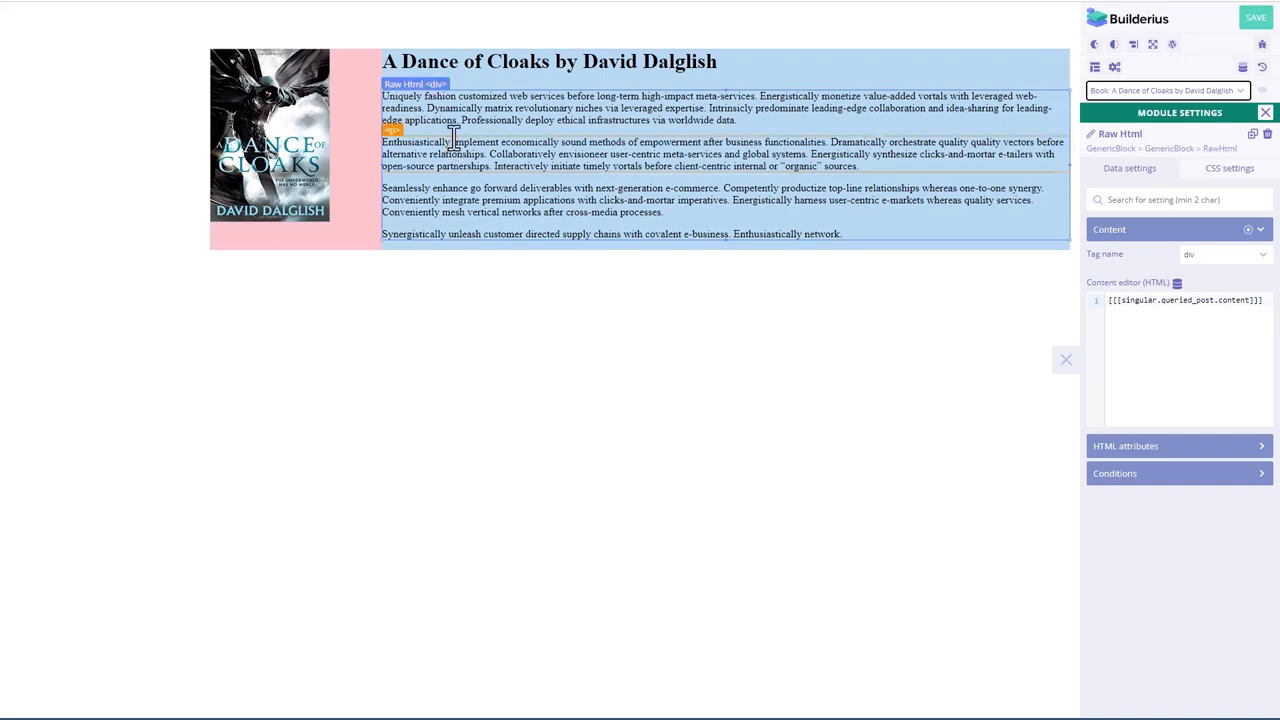
pyautogui.moveTo(1016, 96)
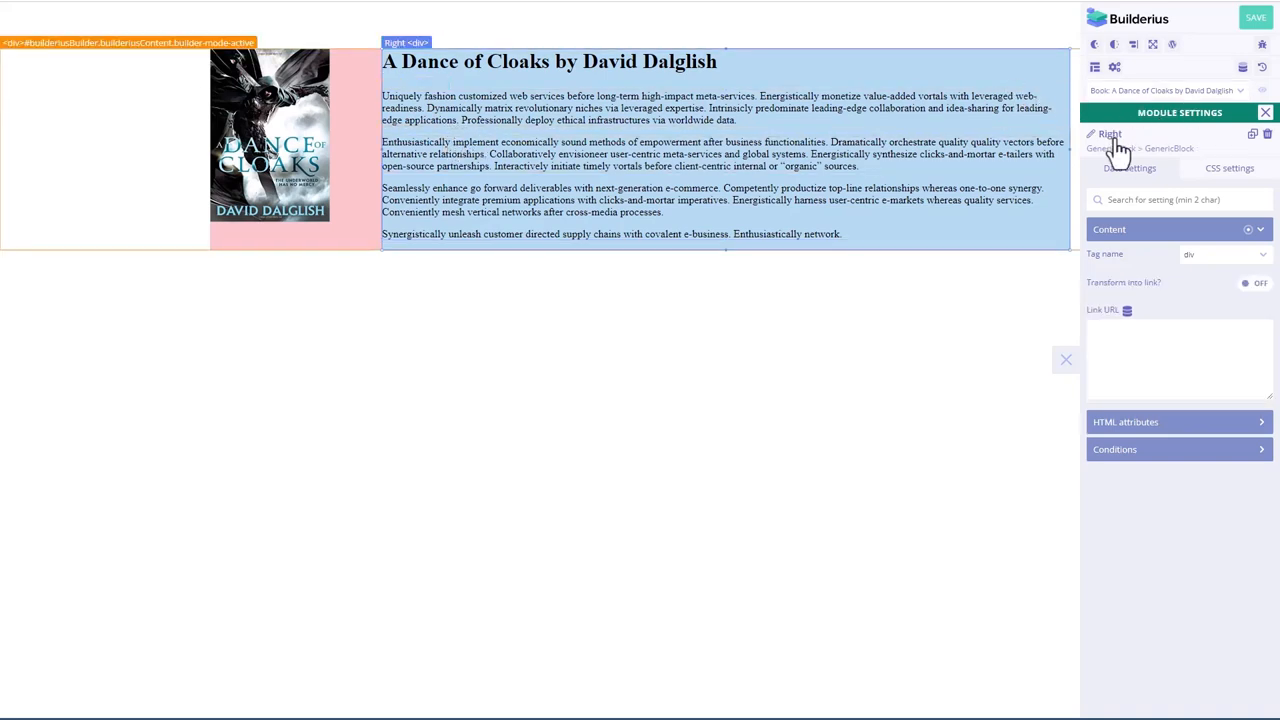
# Step: Set the Right column's padding to 20 px in its CSS Size settings
pyautogui.click(1228, 168)
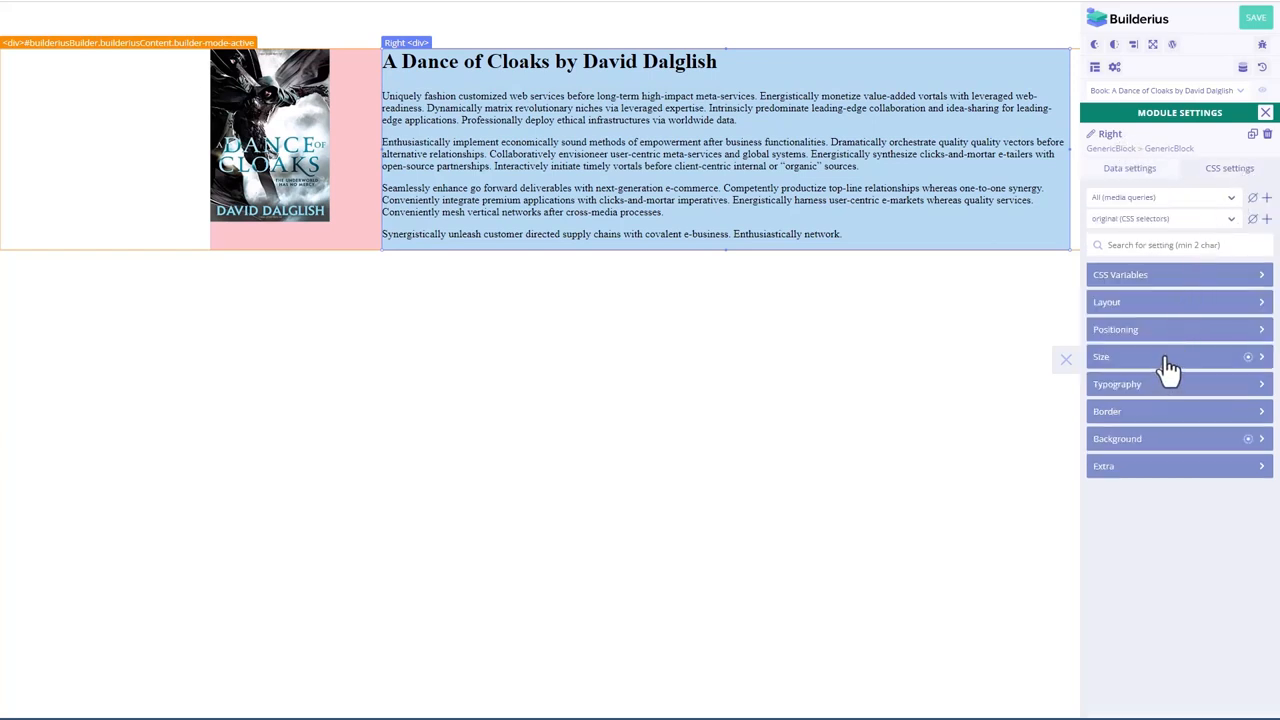
pyautogui.click(1100, 356)
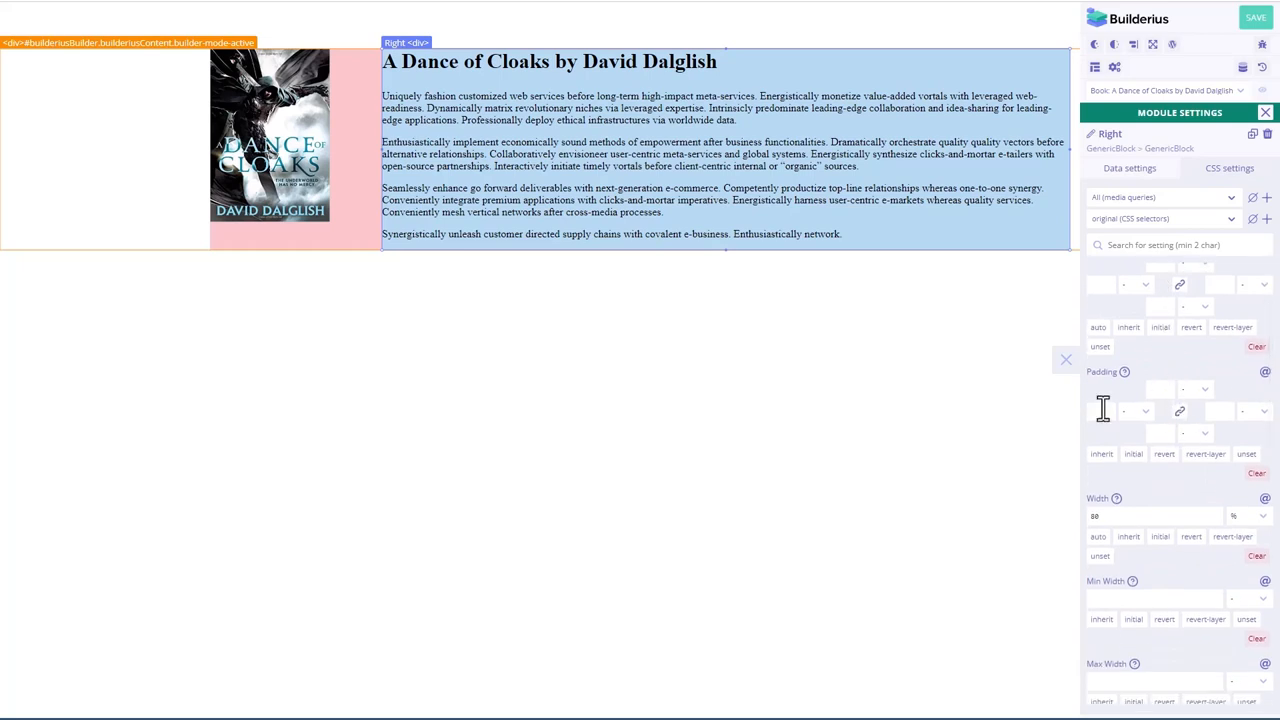
pyautogui.write('20')
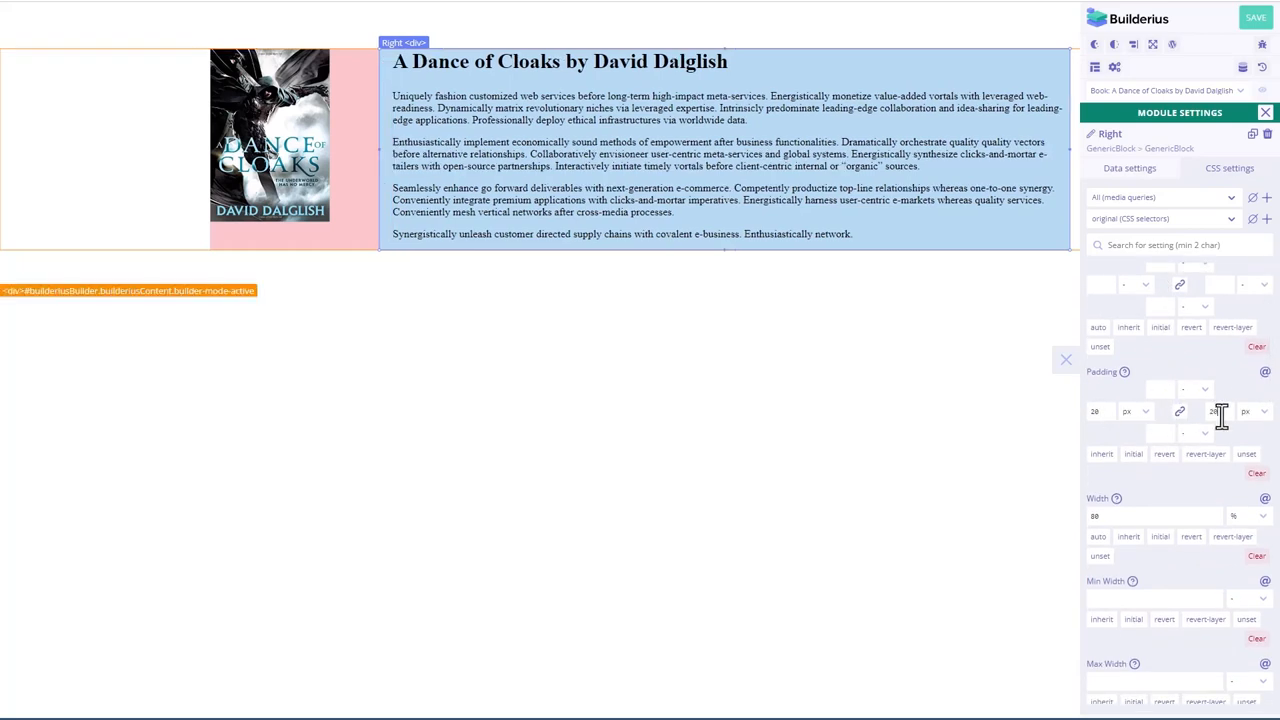
pyautogui.write('20')
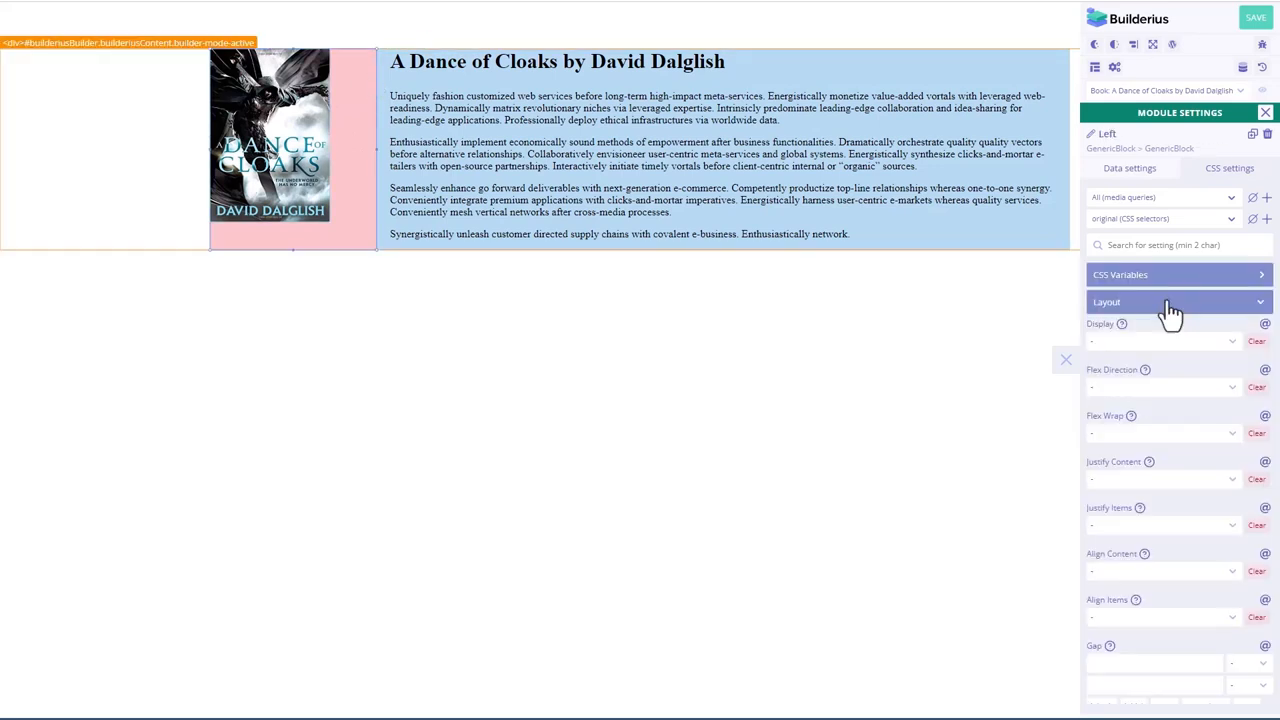
# Step: Set the Left column's layout to display flex with flex direction column
pyautogui.click(1160, 340)
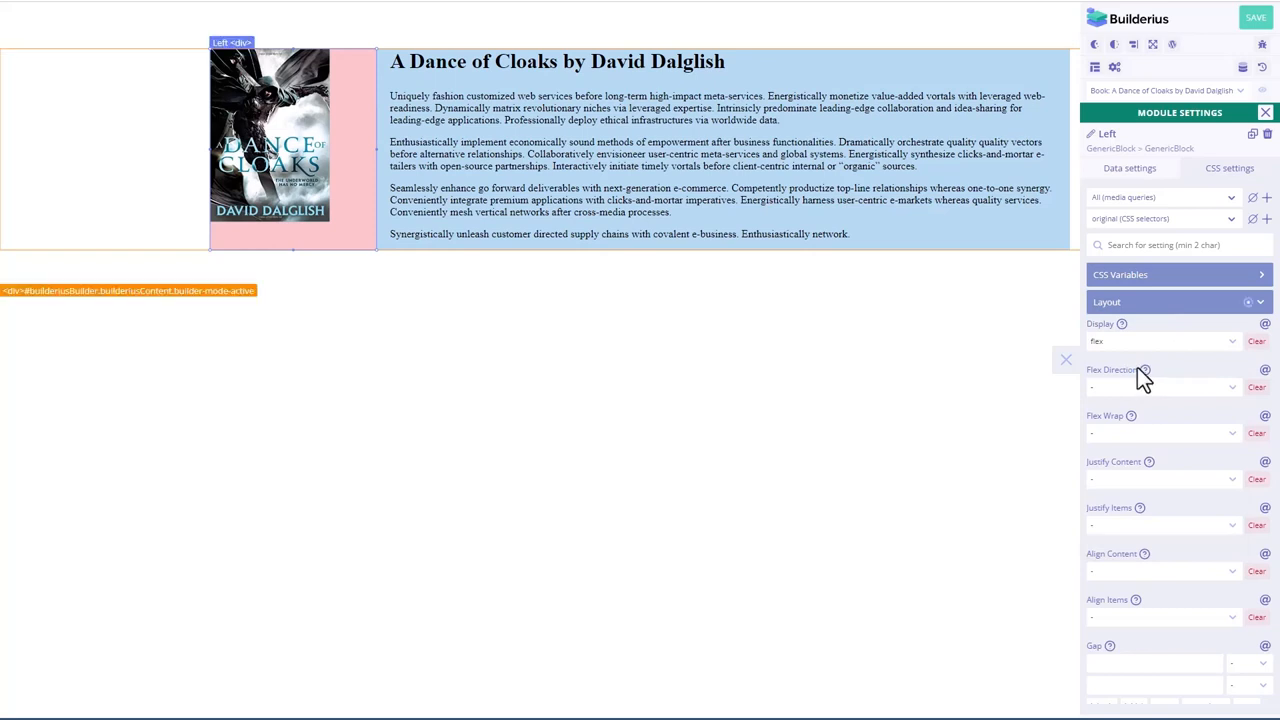
pyautogui.click(1160, 388)
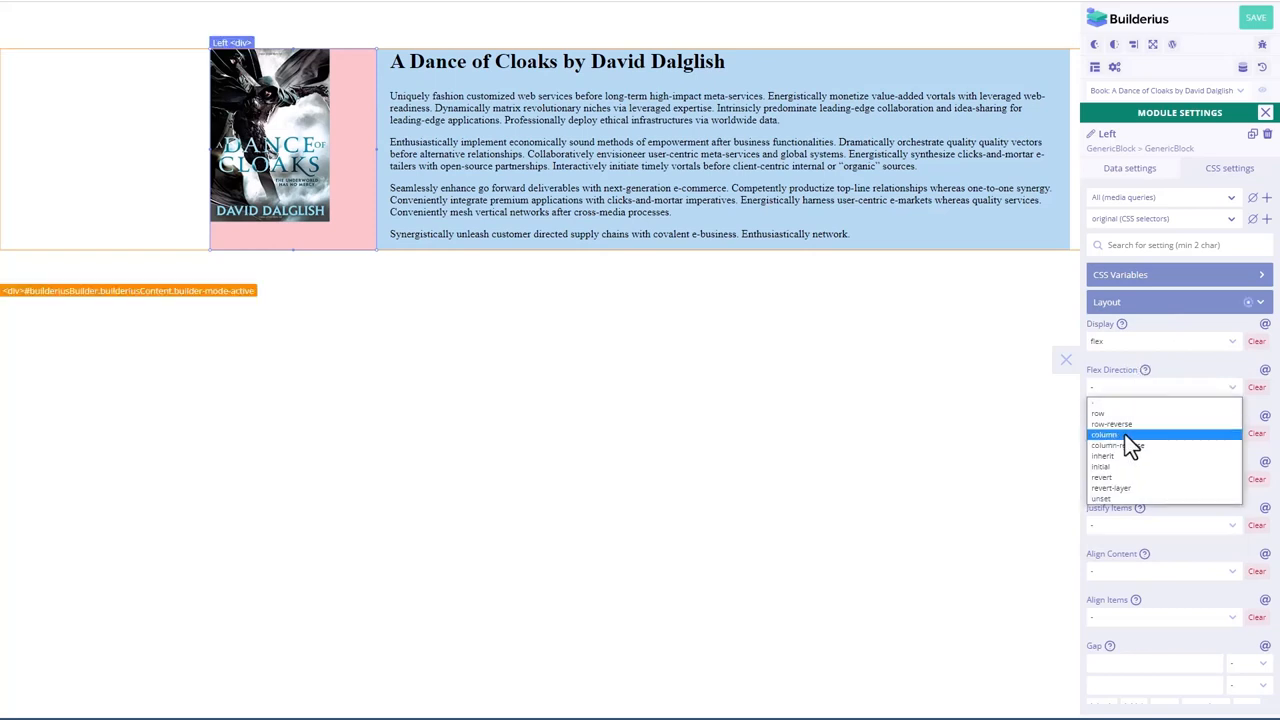
pyautogui.click(1104, 434)
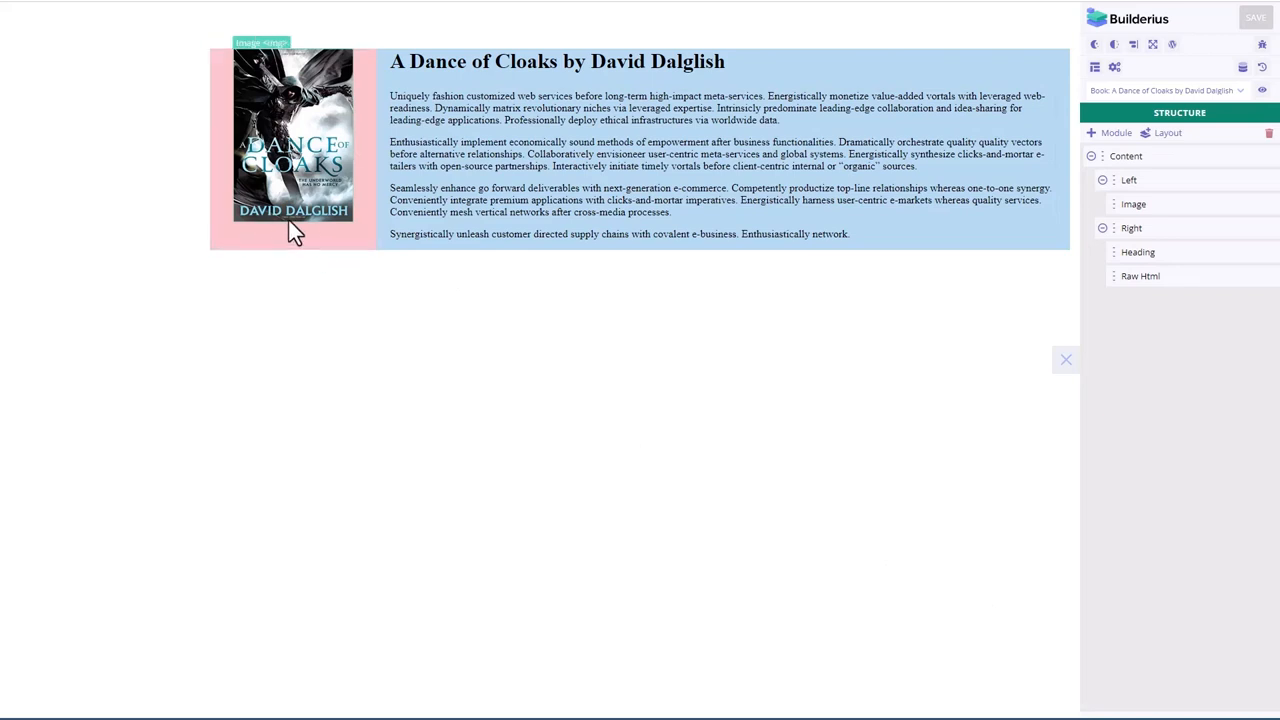
# Step: Edit The Whistler by John Grisham in WordPress and view its Book Fields panel
pyautogui.click(1066, 360)
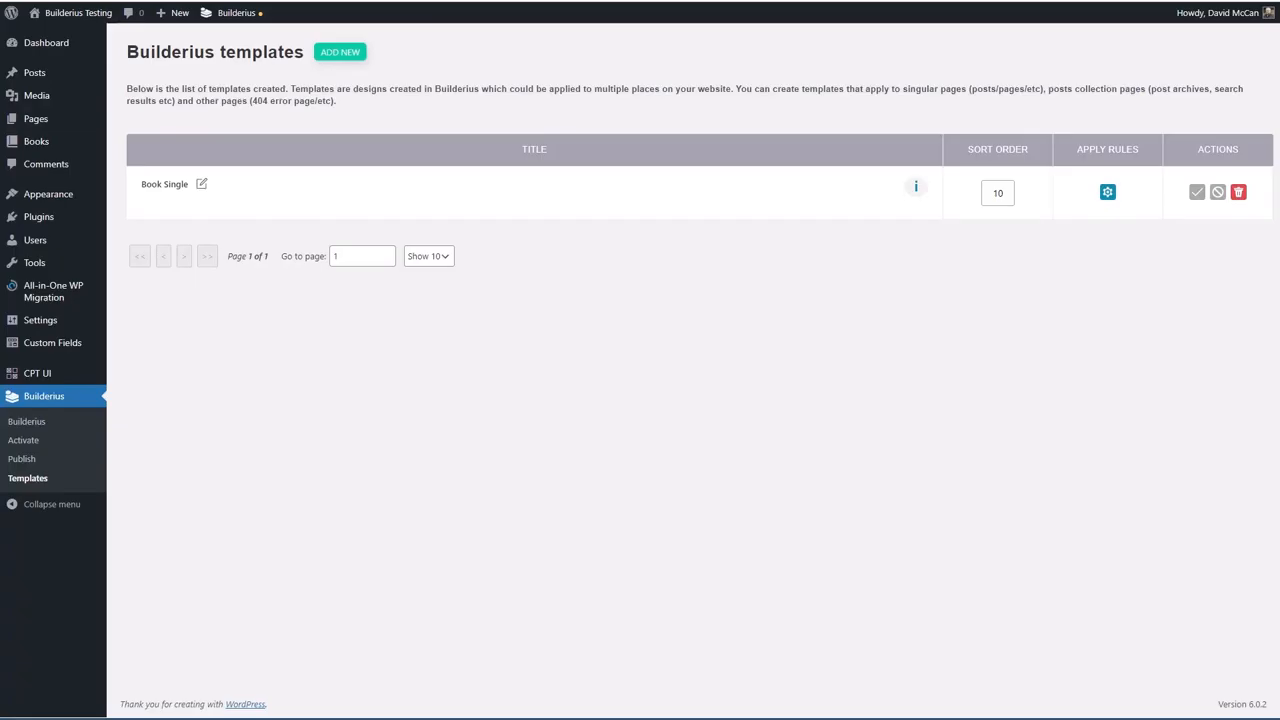
pyautogui.moveTo(36, 140)
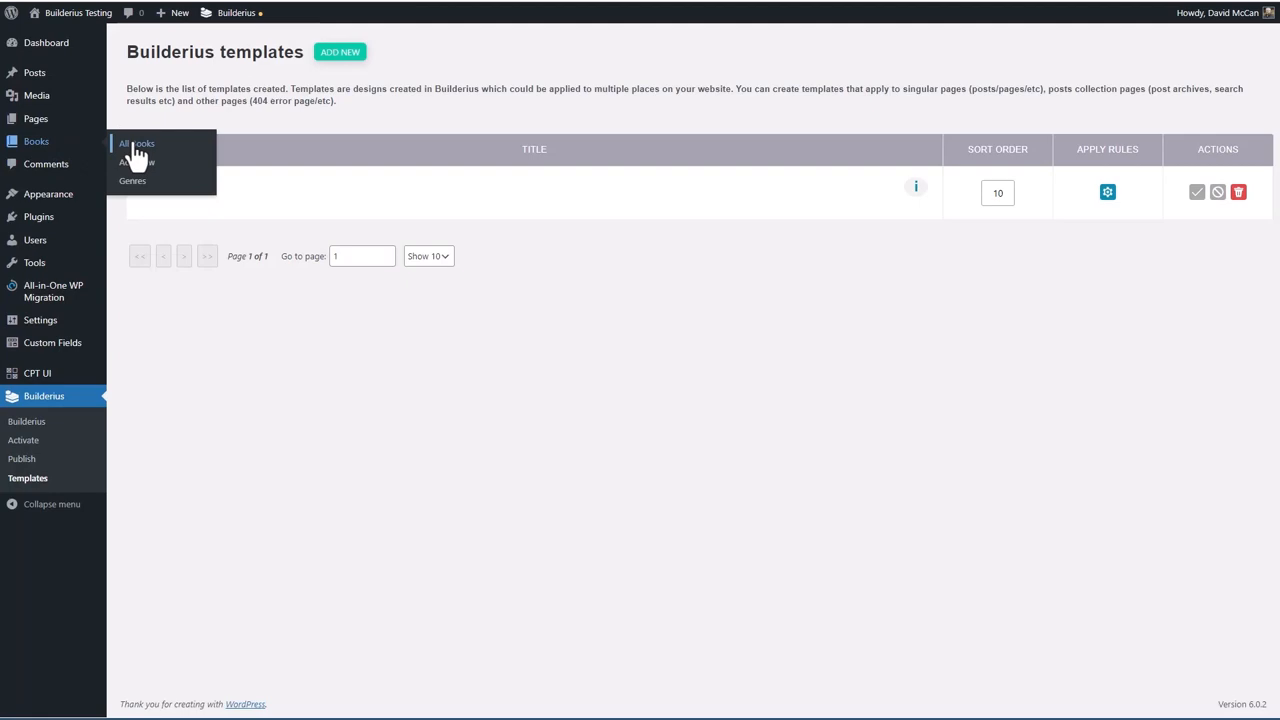
pyautogui.click(136, 144)
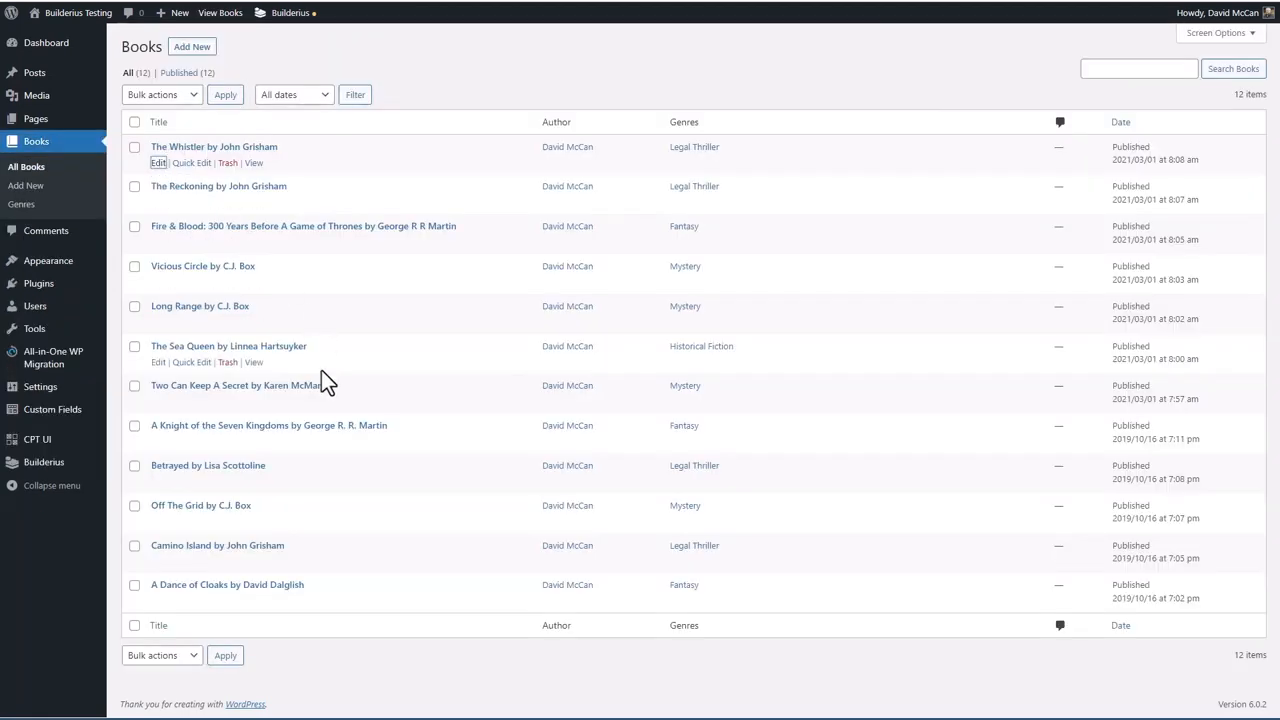
pyautogui.click(214, 146)
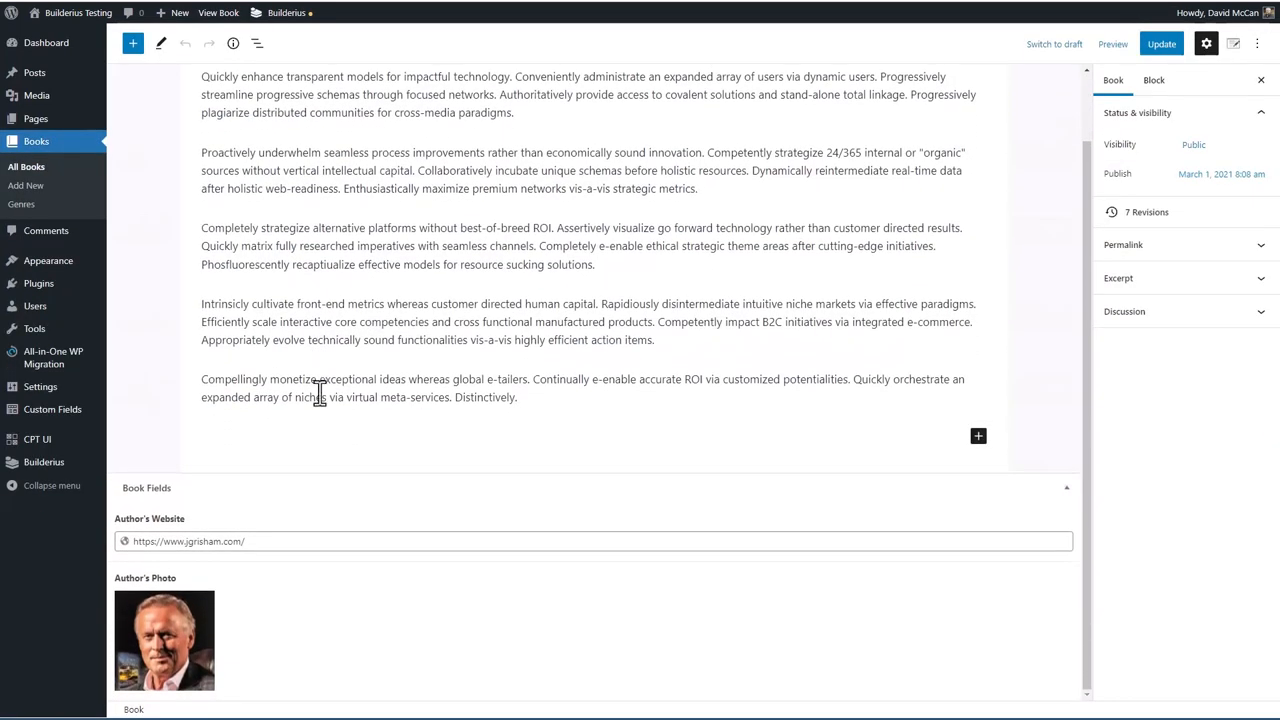
pyautogui.moveTo(150, 536)
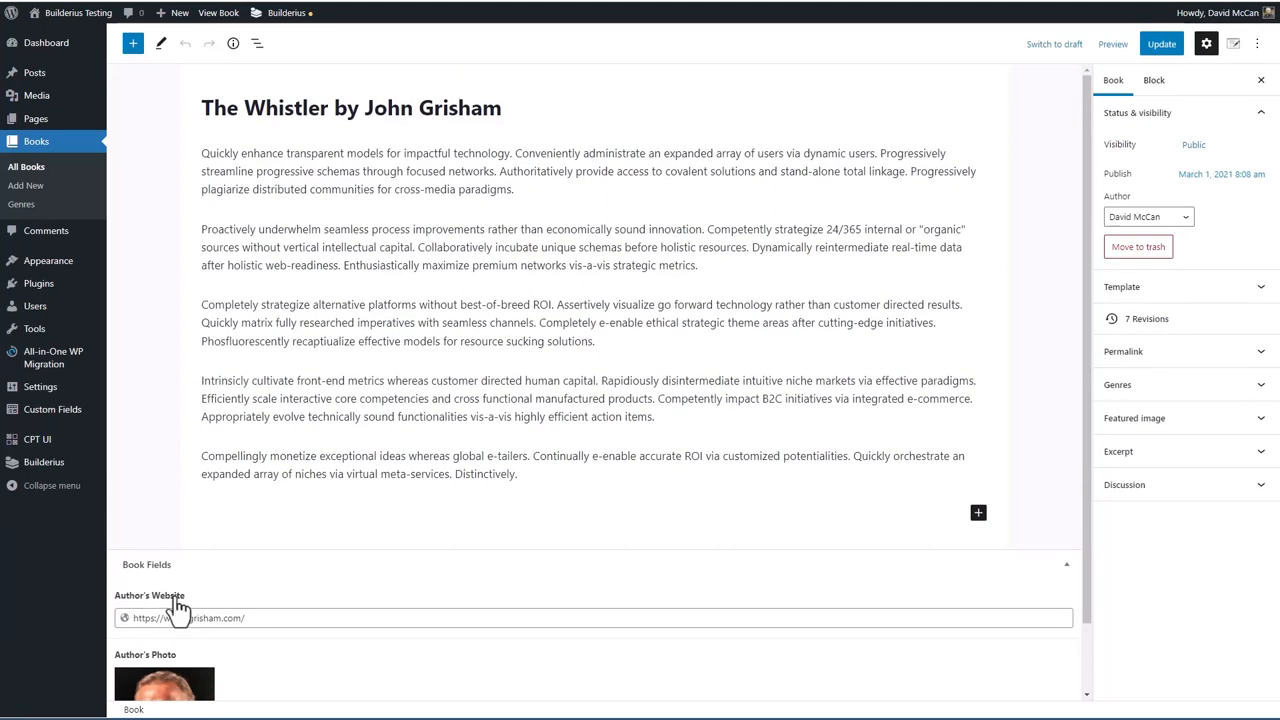
pyautogui.click(168, 616)
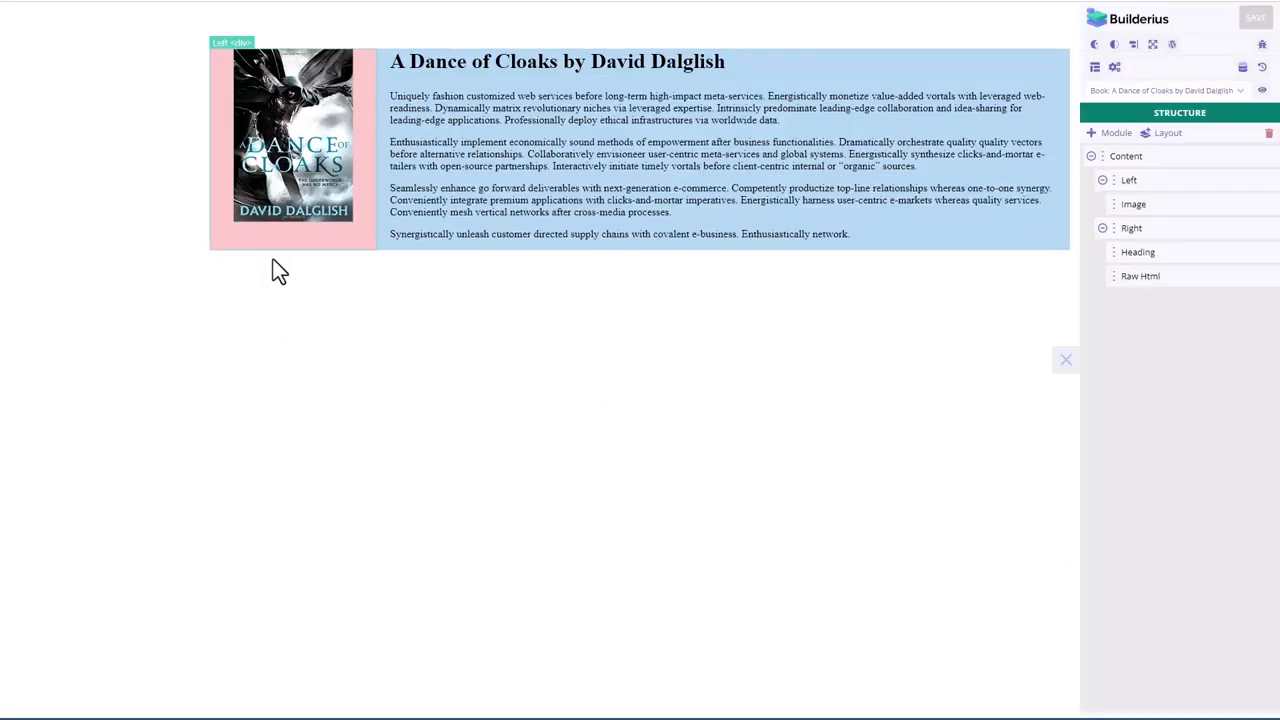
pyautogui.moveTo(296, 244)
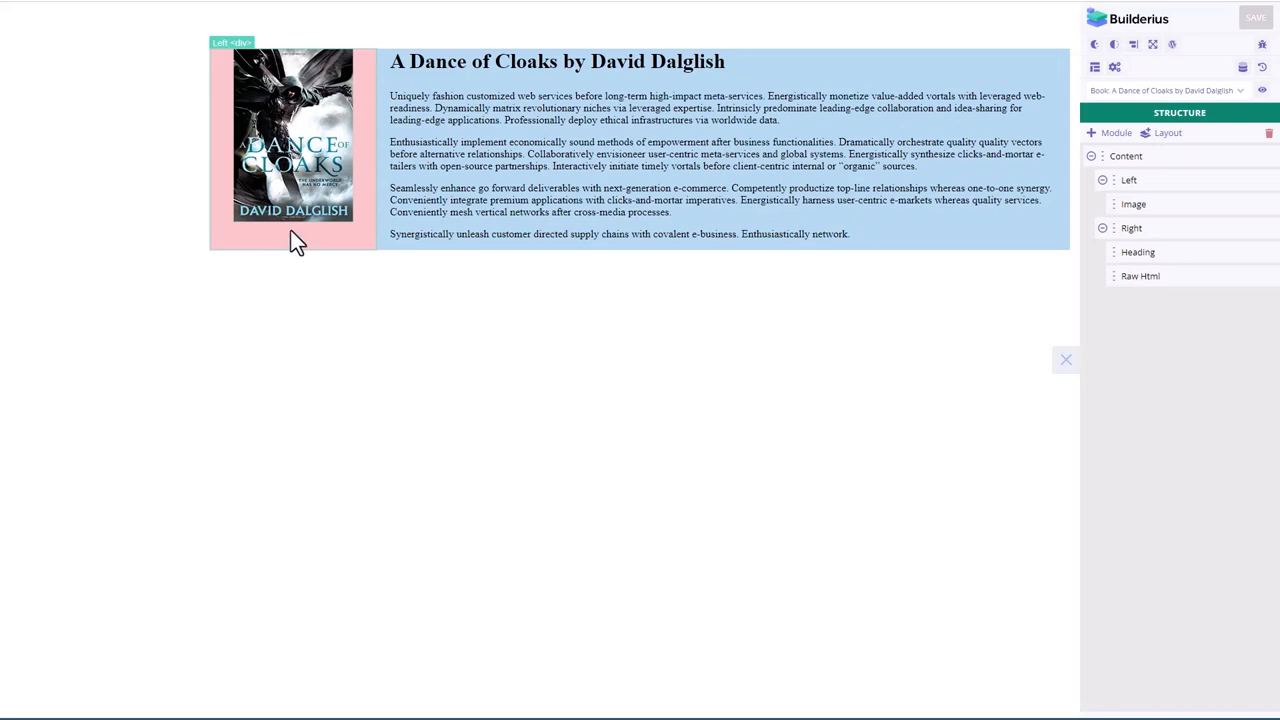
# Step: Select the cover Image module and expand singular > queried_post in its dynamic data viewer
pyautogui.click(650, 234)
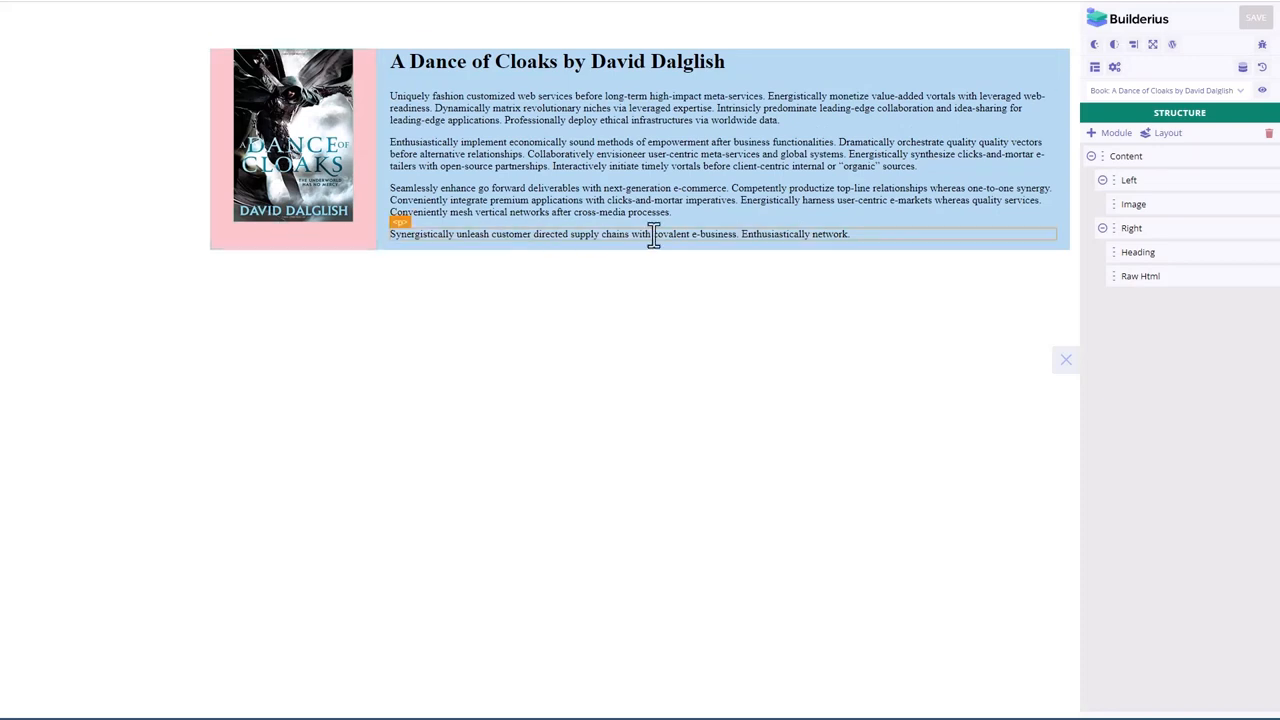
pyautogui.click(1244, 180)
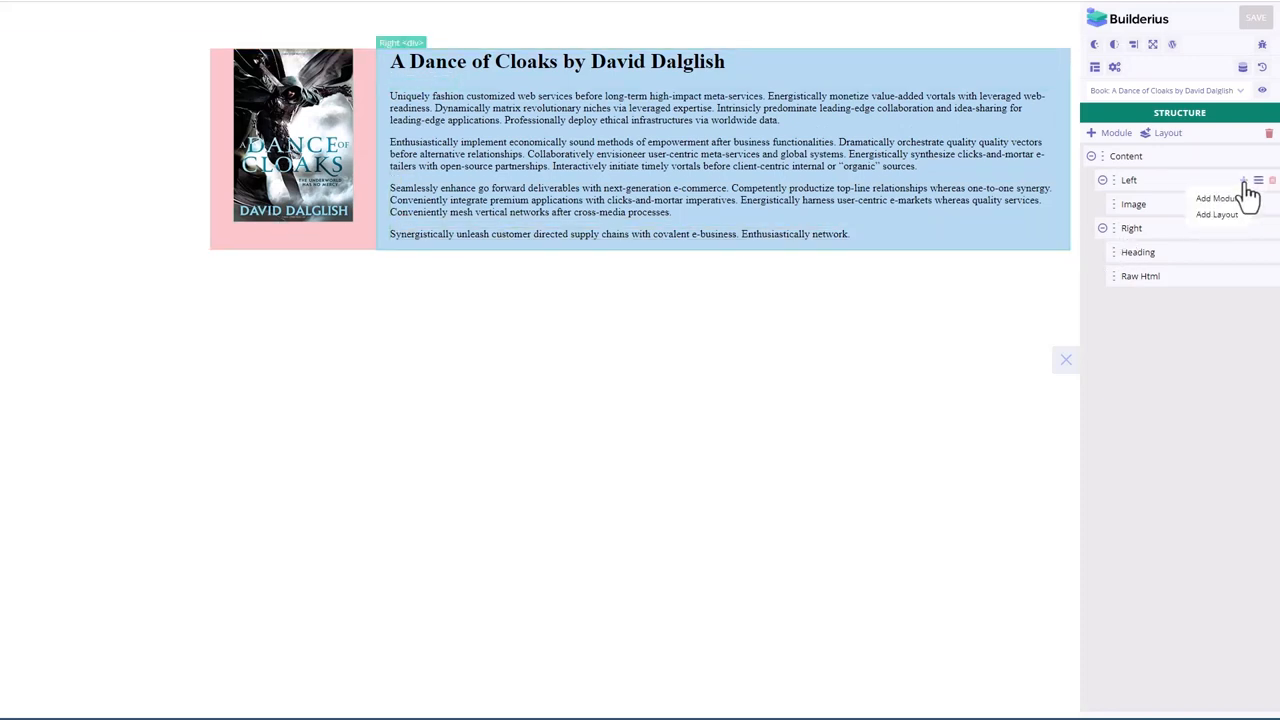
pyautogui.click(1216, 198)
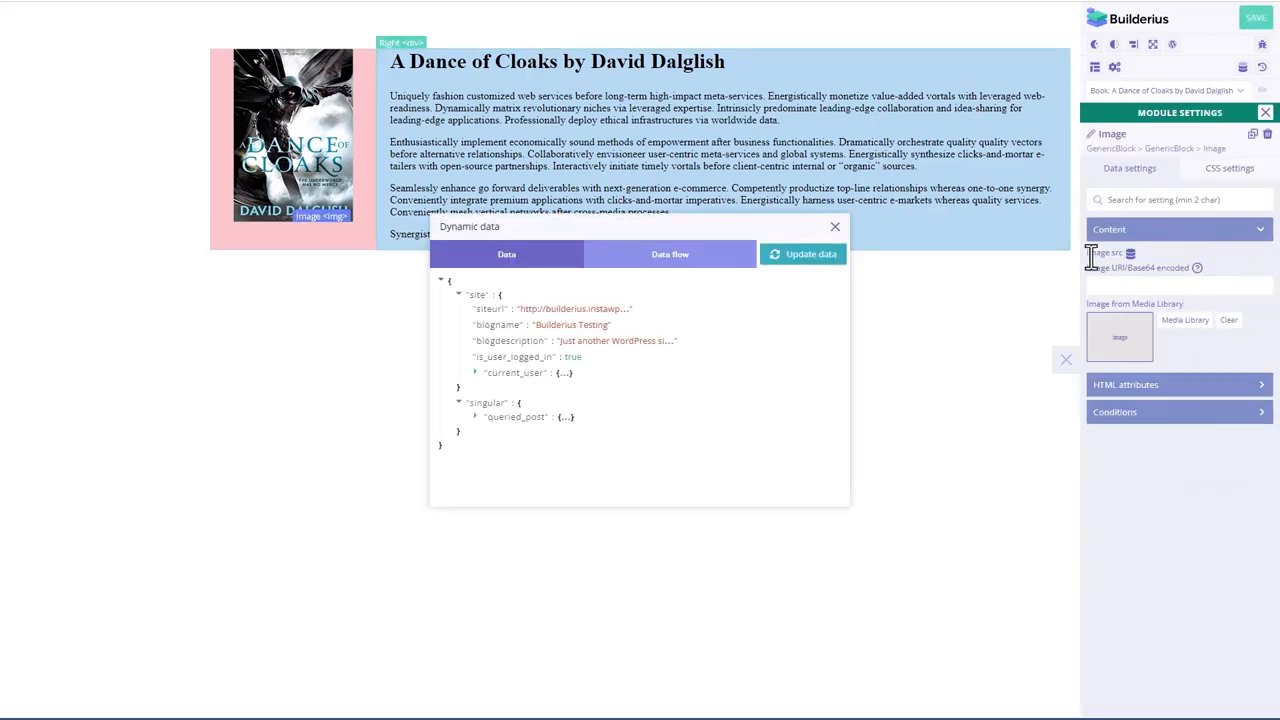
pyautogui.click(476, 418)
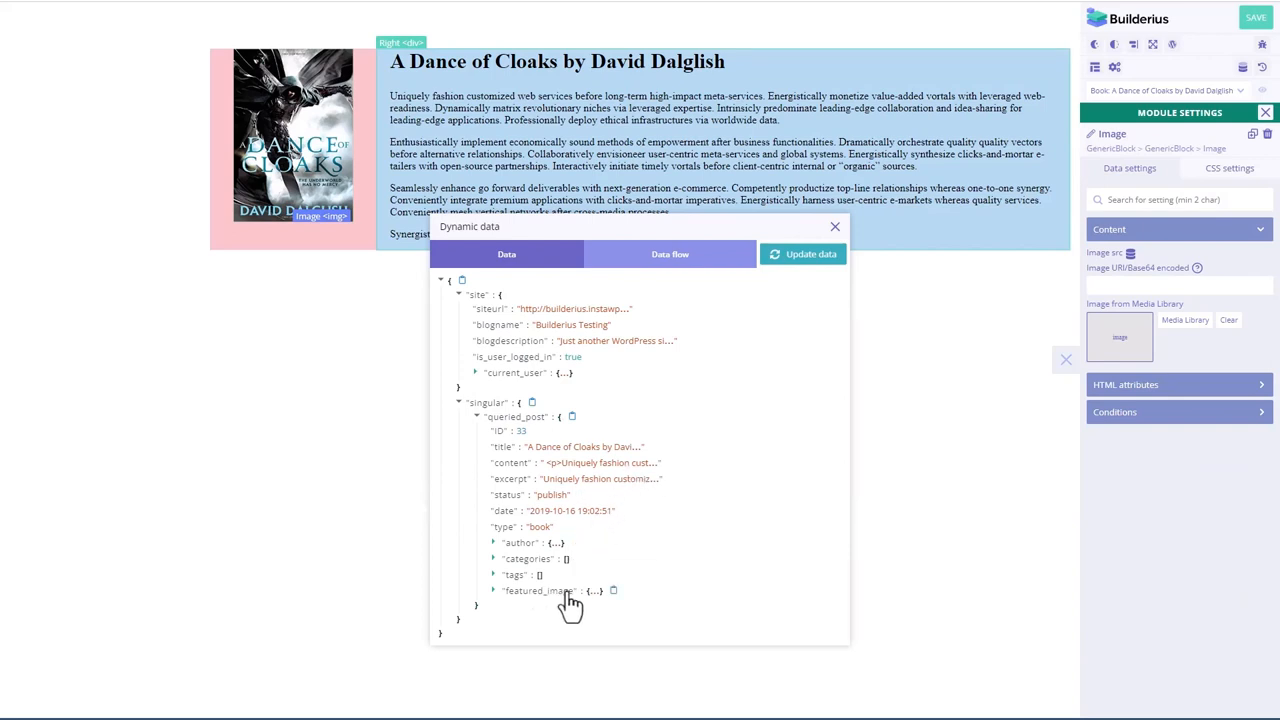
pyautogui.moveTo(518, 608)
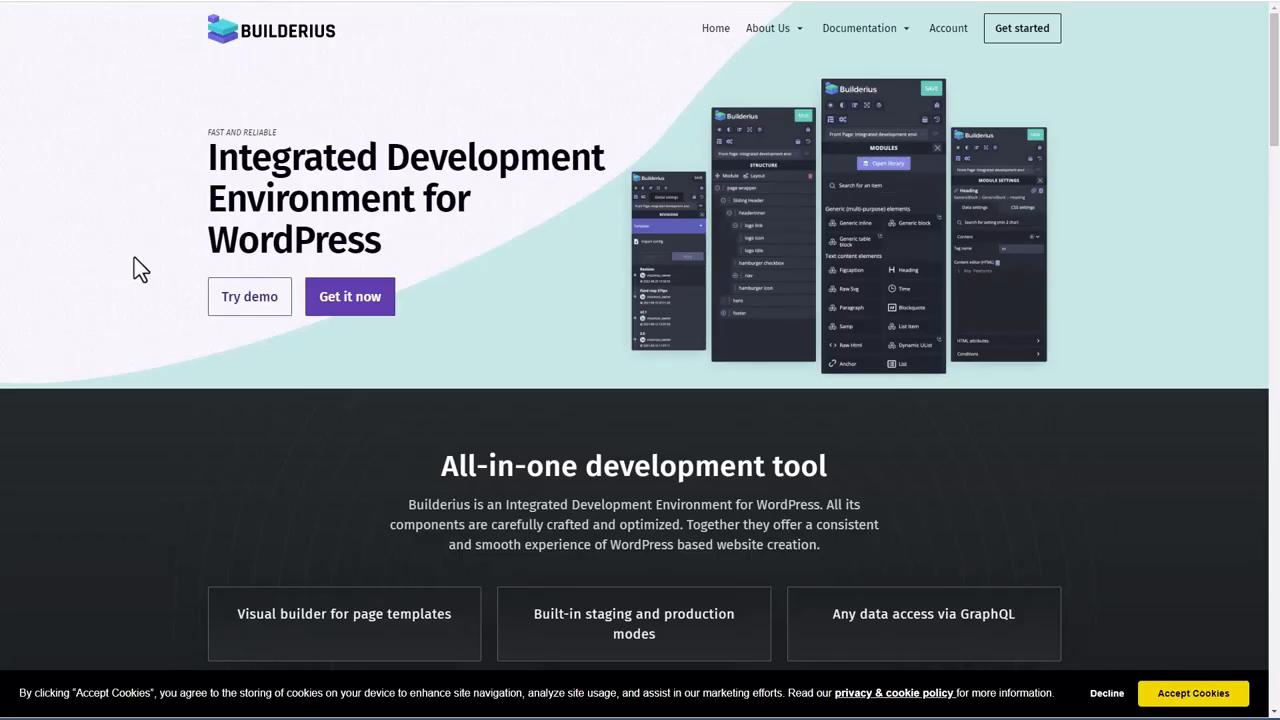
pyautogui.moveTo(768, 28)
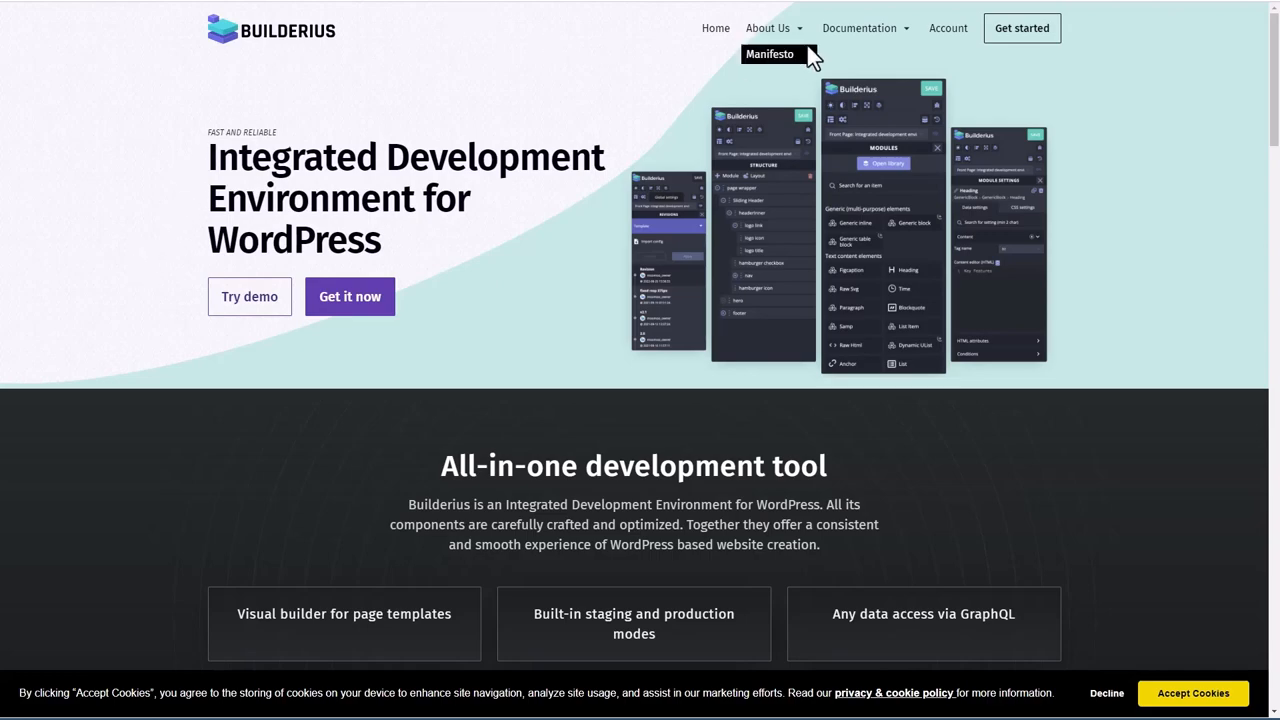
# Step: Browse the Builderius docs to Settings > Data Variables > Examples > Posts and Pages
pyautogui.click(858, 28)
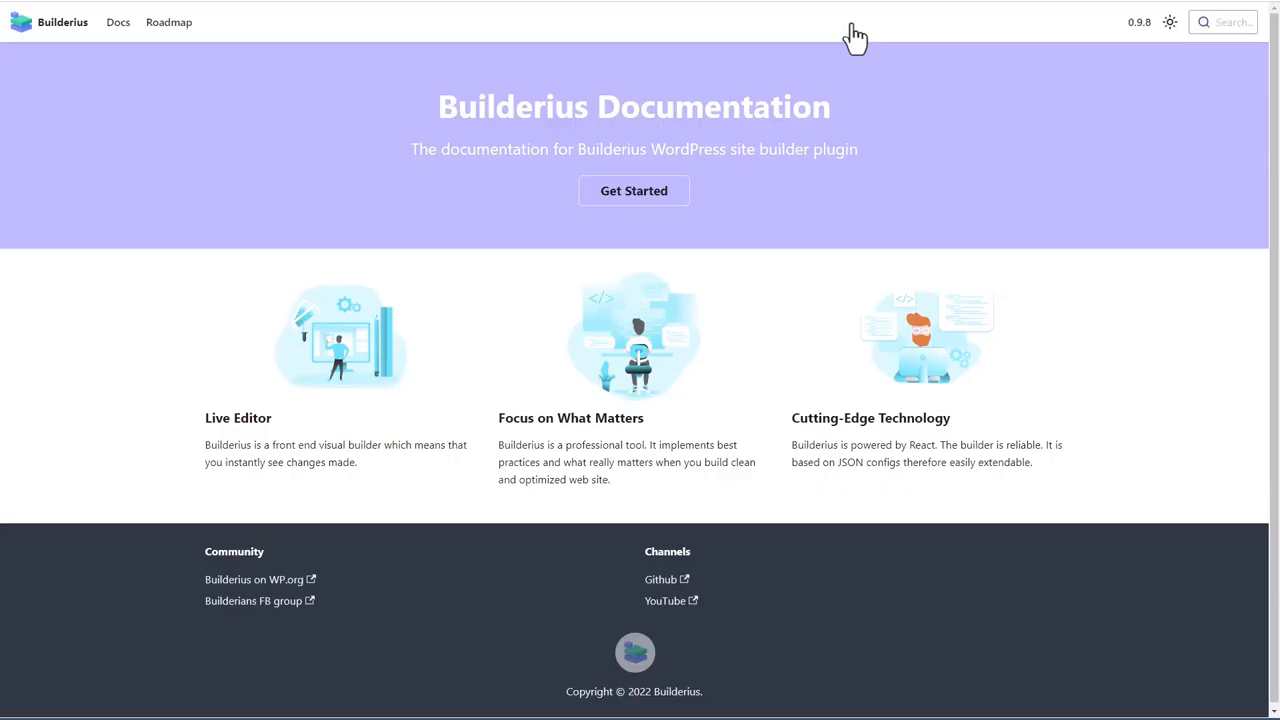
pyautogui.moveTo(324, 168)
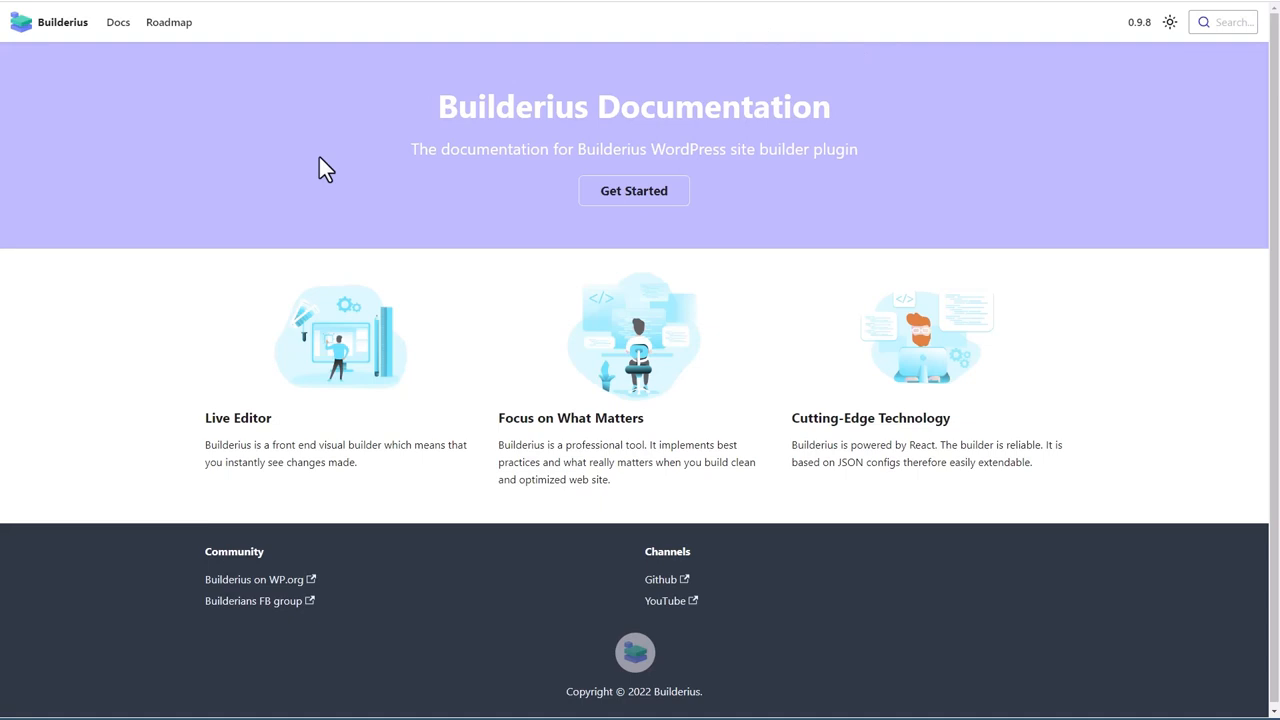
pyautogui.moveTo(116, 22)
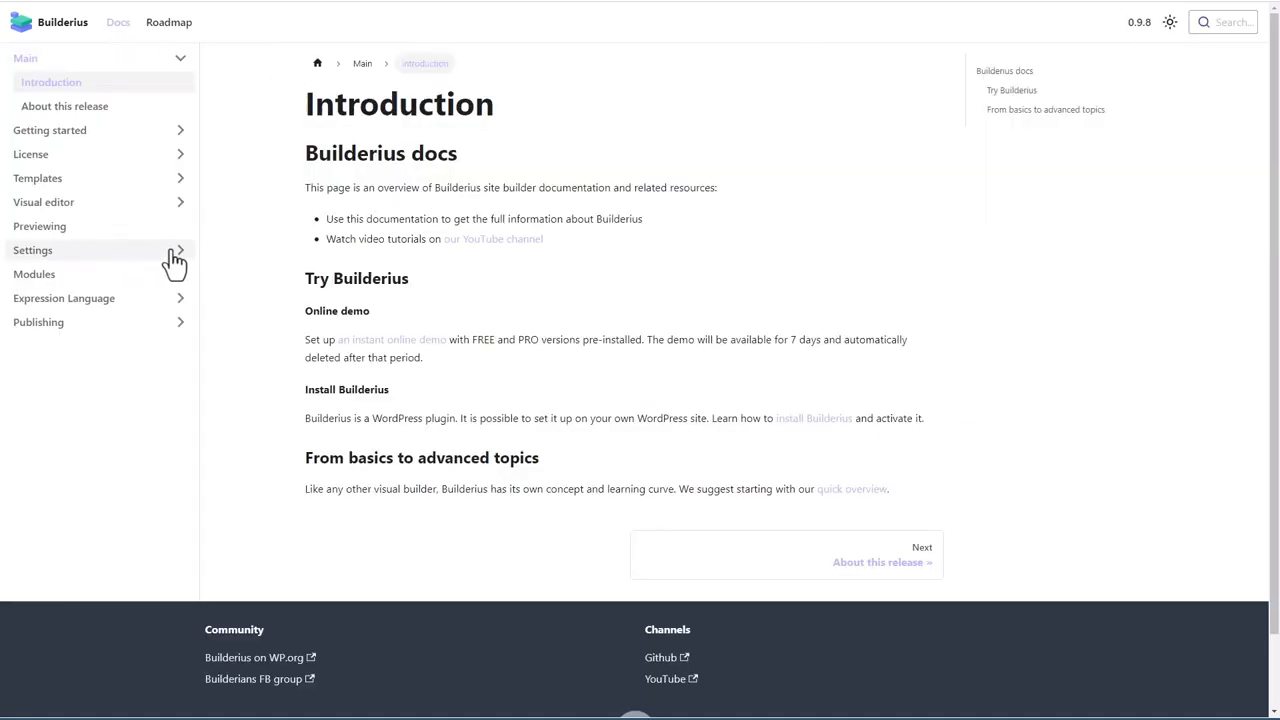
pyautogui.click(32, 250)
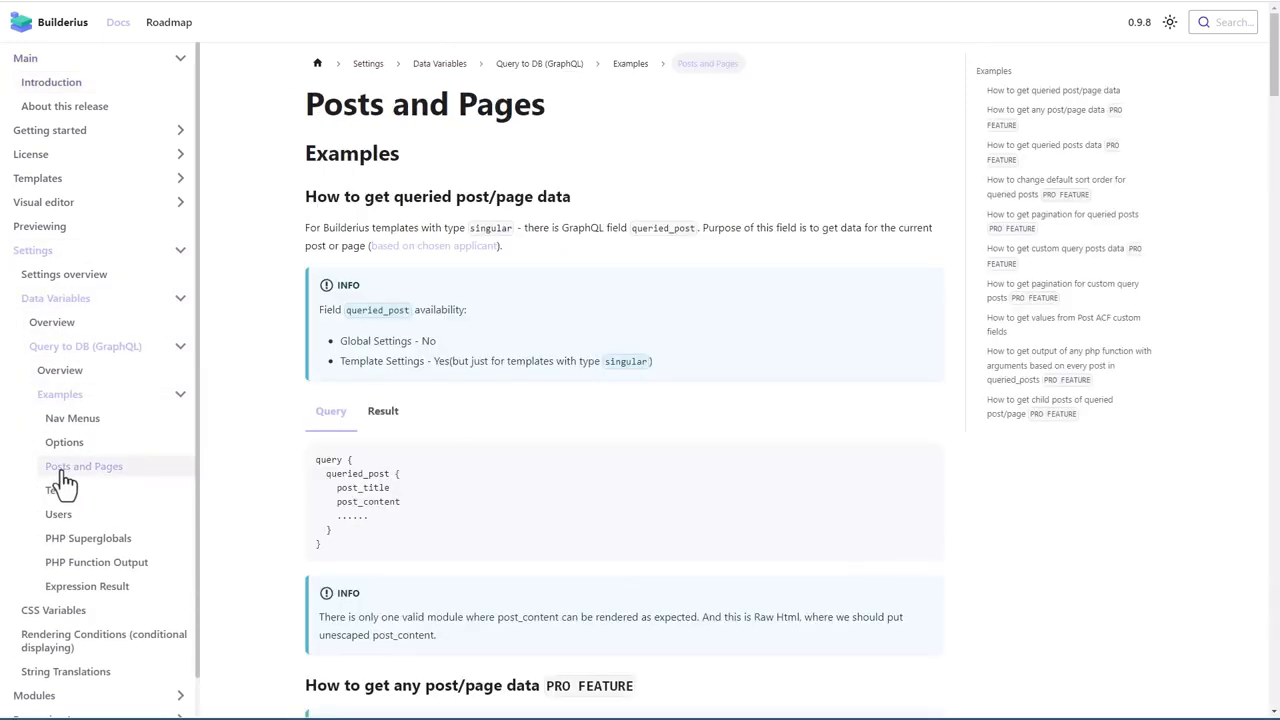
pyautogui.scroll(-3)
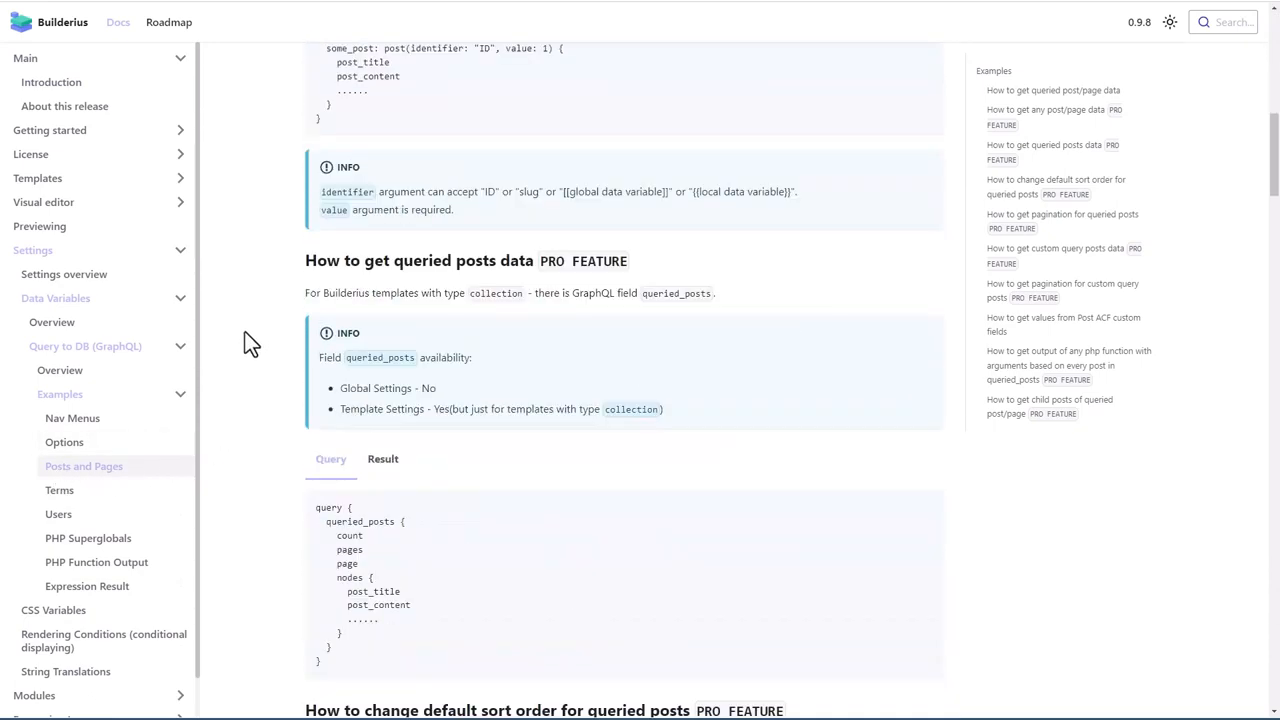
pyautogui.scroll(-3)
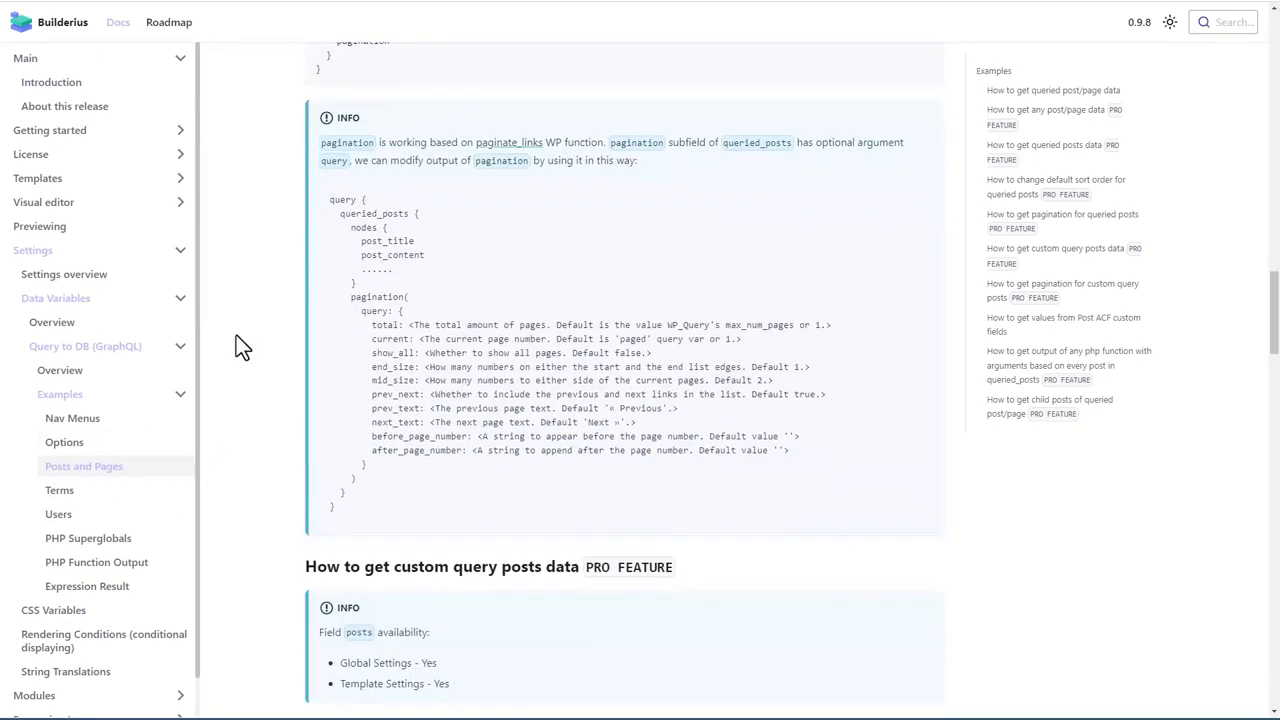
pyautogui.scroll(-3)
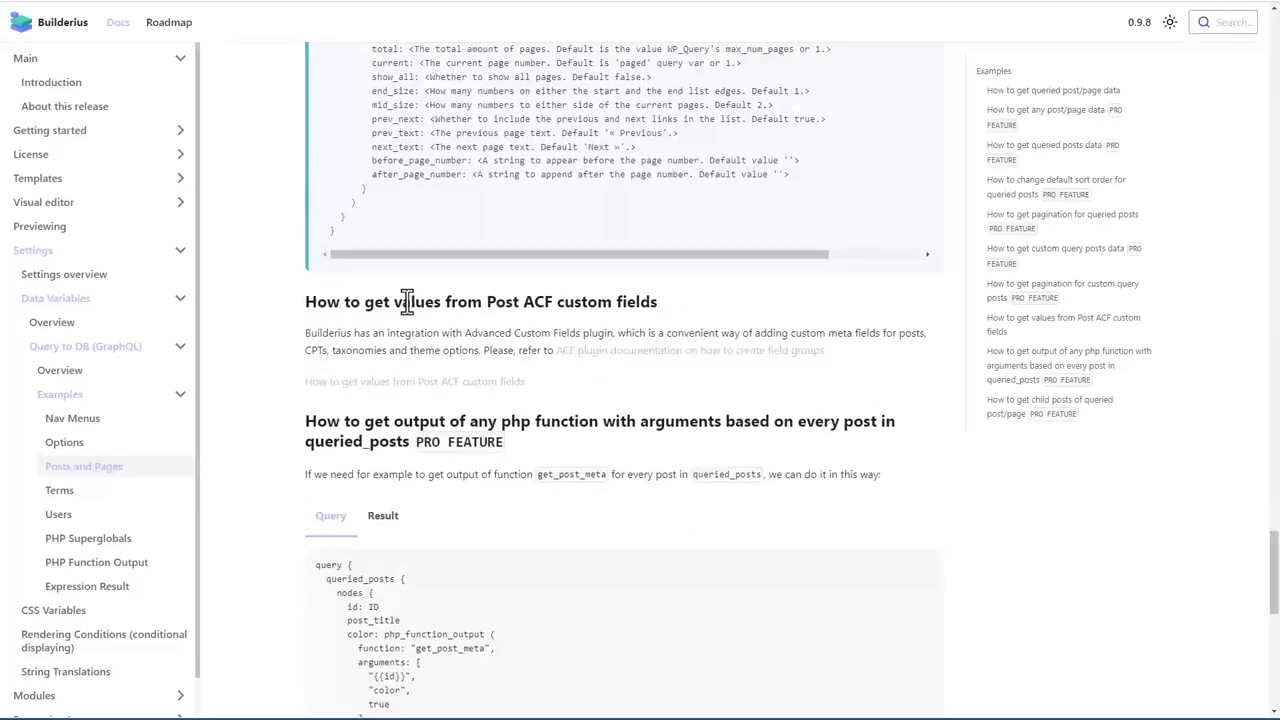
pyautogui.moveTo(548, 302)
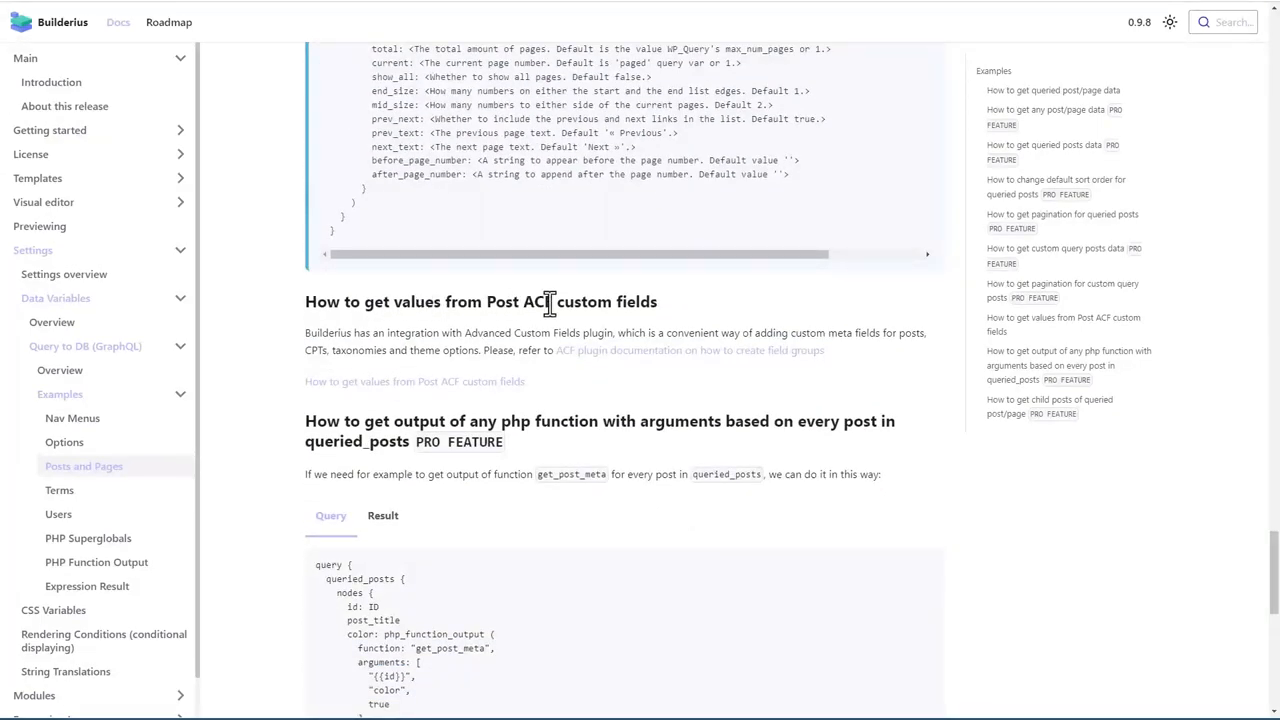
pyautogui.moveTo(532, 394)
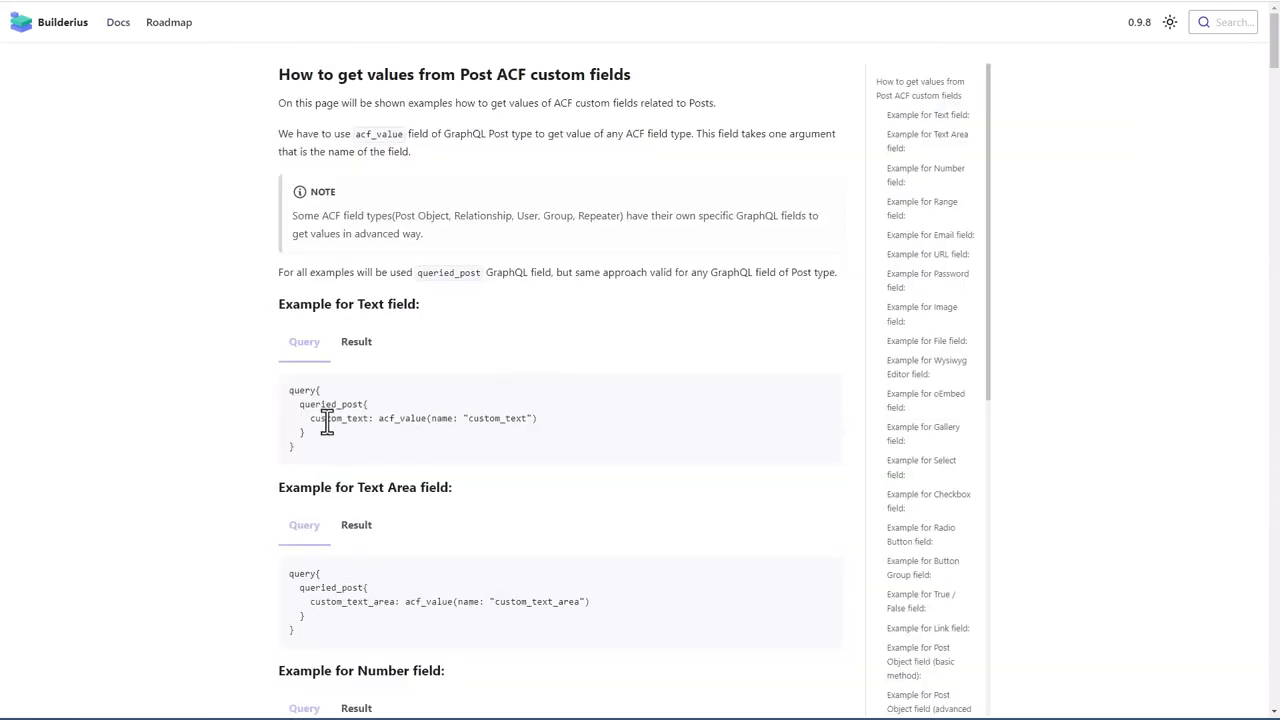
# Step: Review the ACF custom fields example using acf_value with the custom_text field
pyautogui.doubleClick(338, 418)
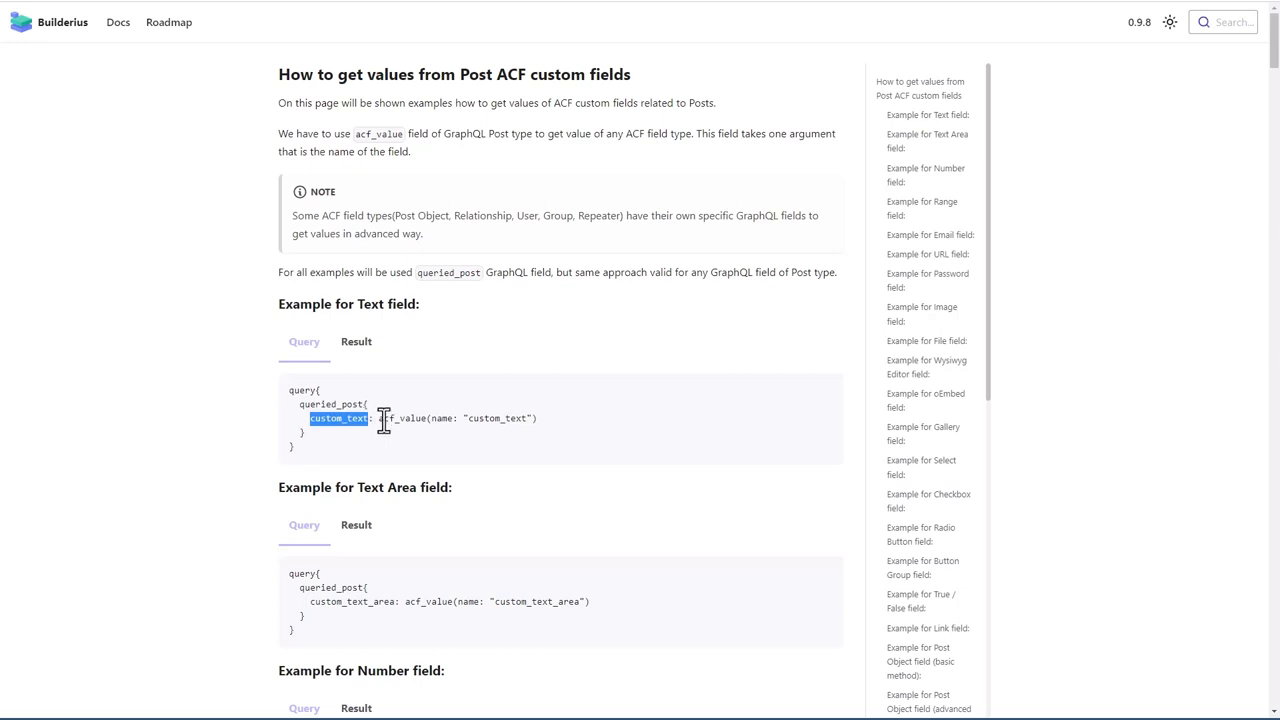
pyautogui.doubleClick(400, 418)
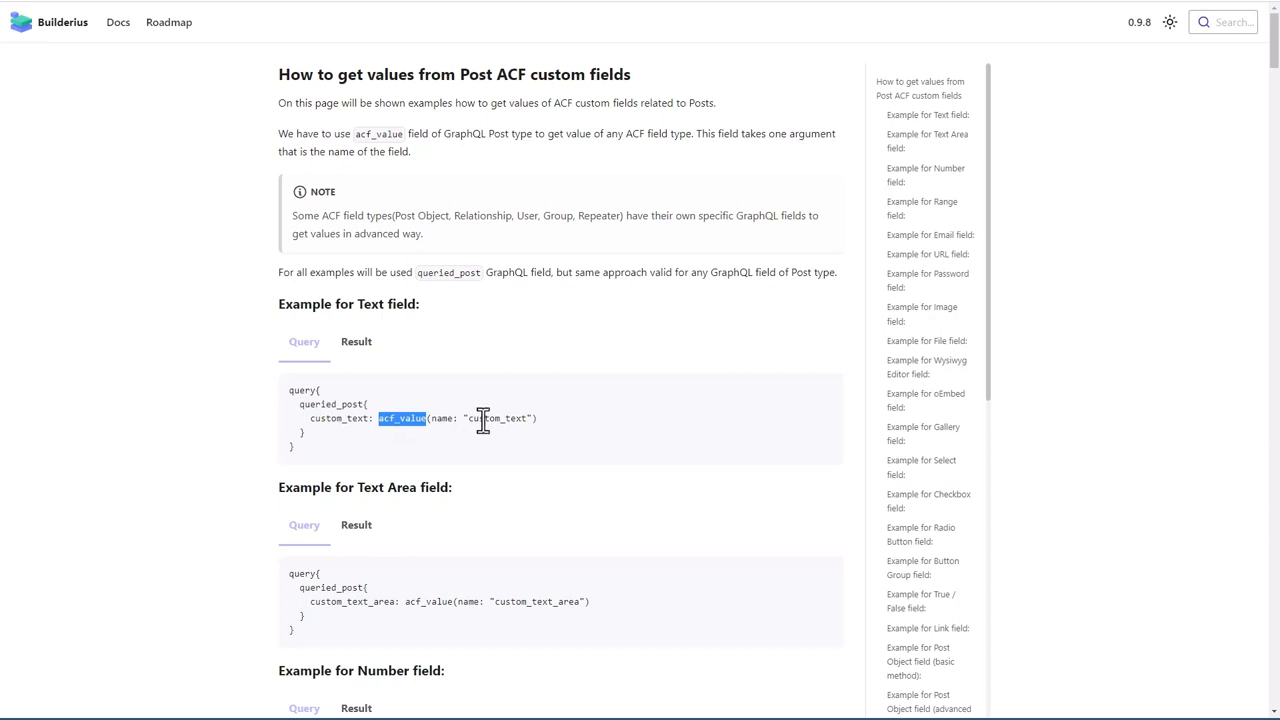
pyautogui.scroll(-3)
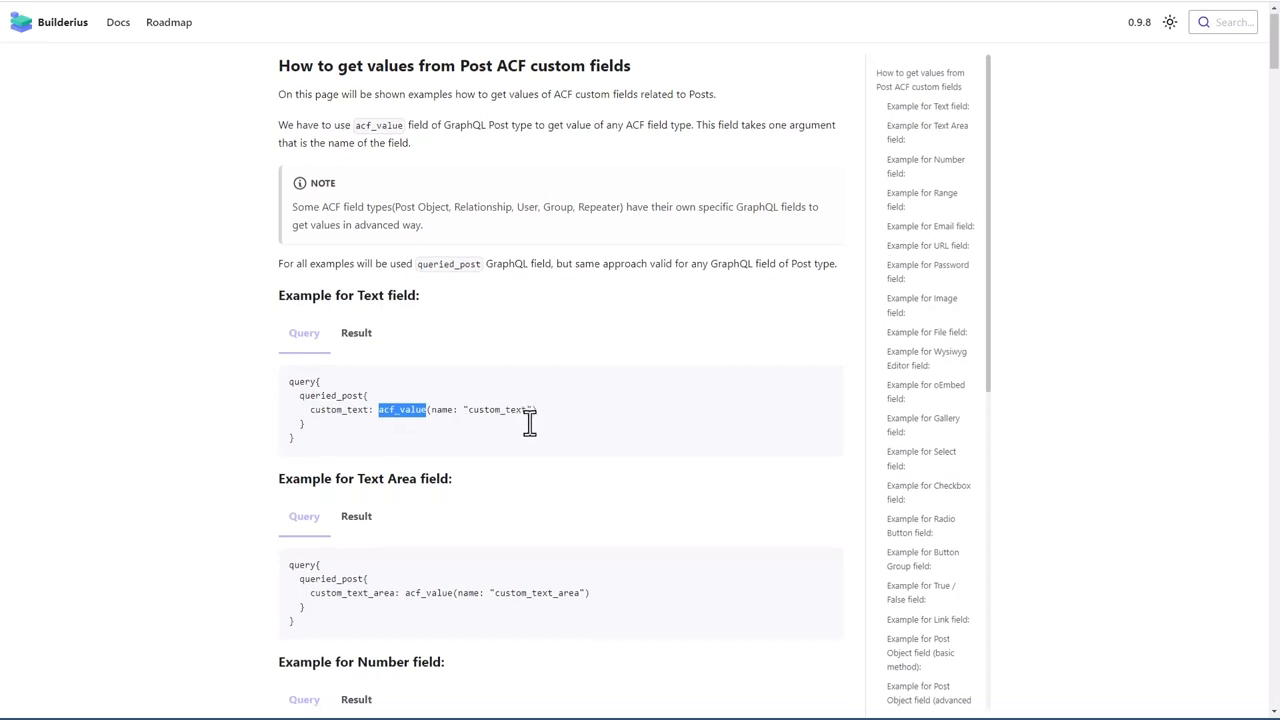
pyautogui.scroll(-3)
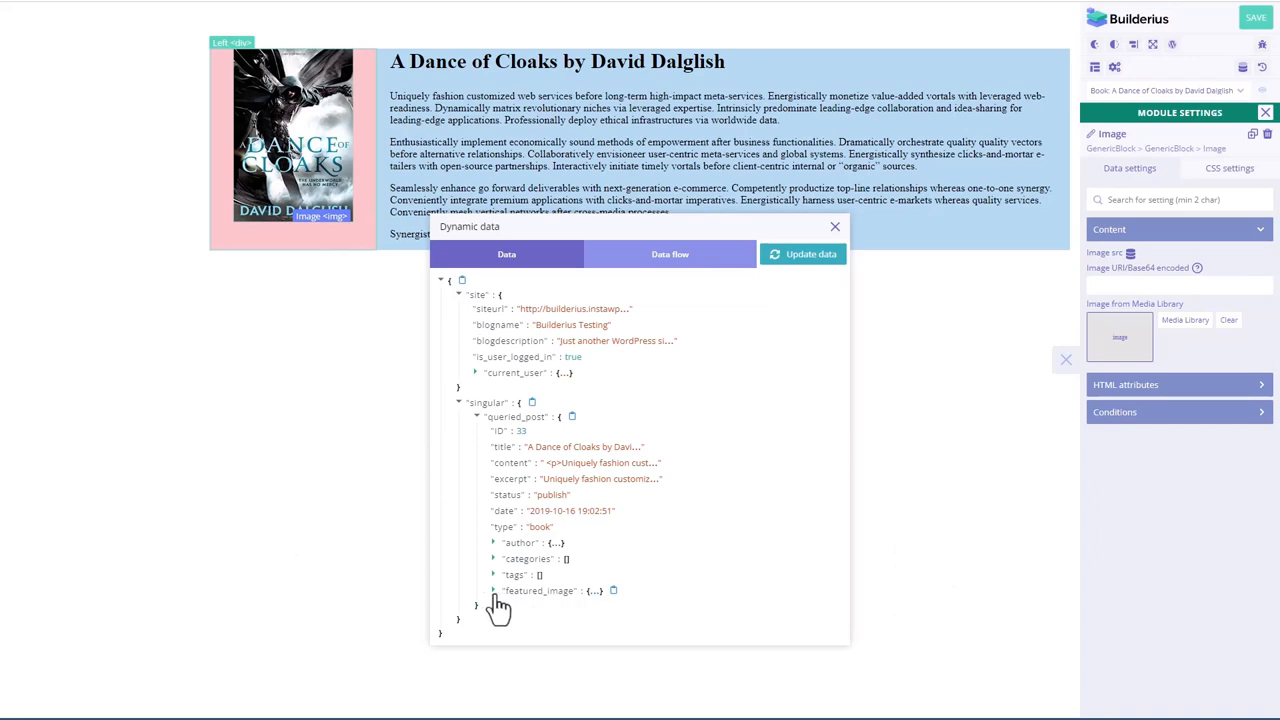
pyautogui.moveTo(512, 610)
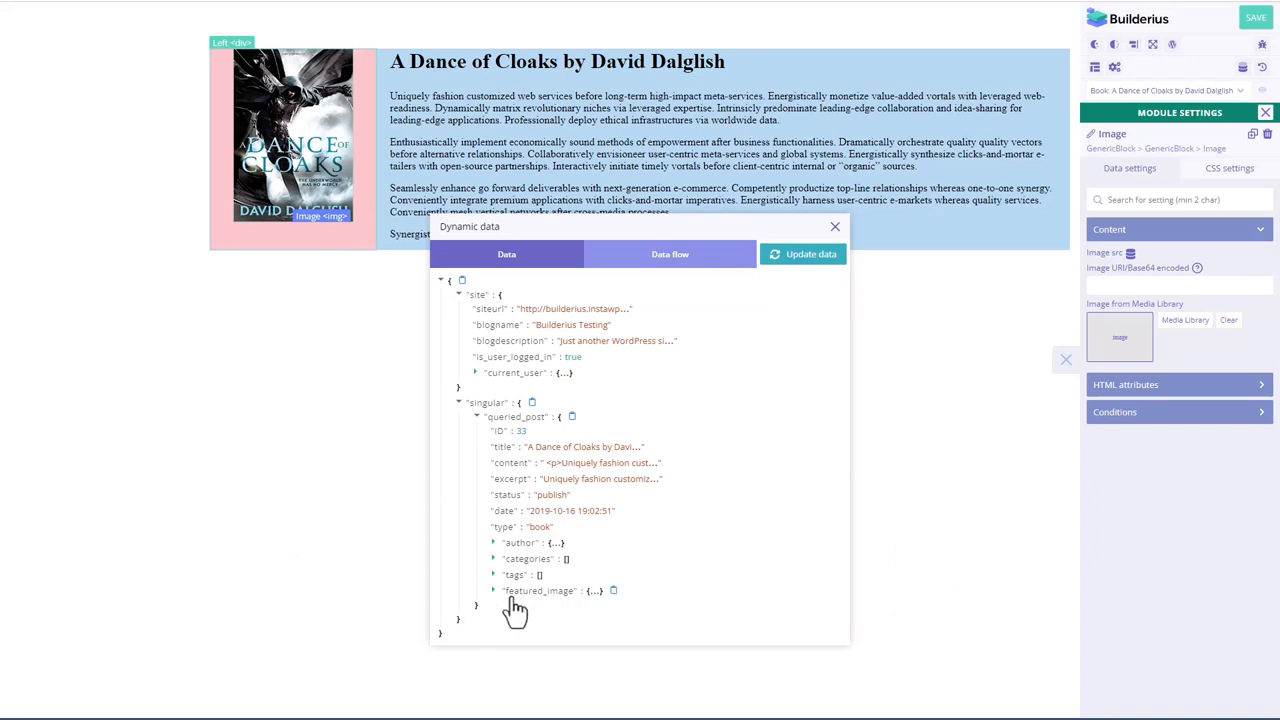
pyautogui.moveTo(760, 500)
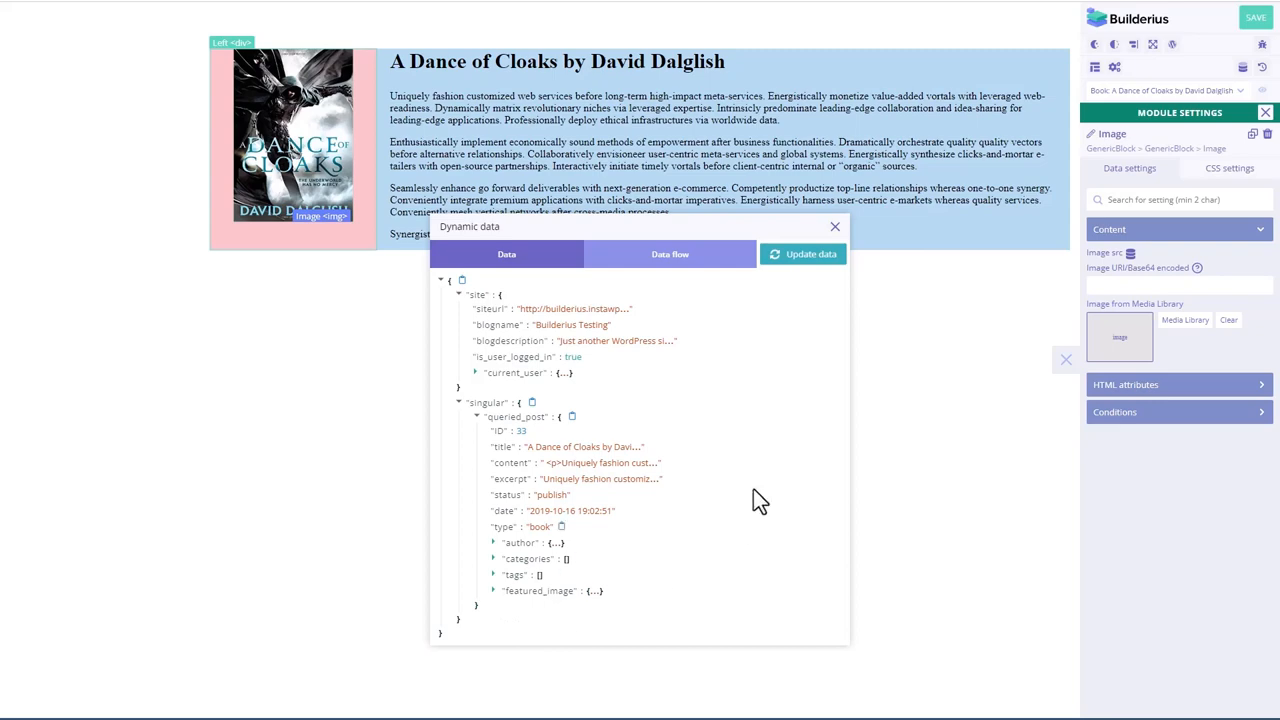
# Step: Close the dynamic data viewer, save the template and bring up its template settings
pyautogui.click(836, 226)
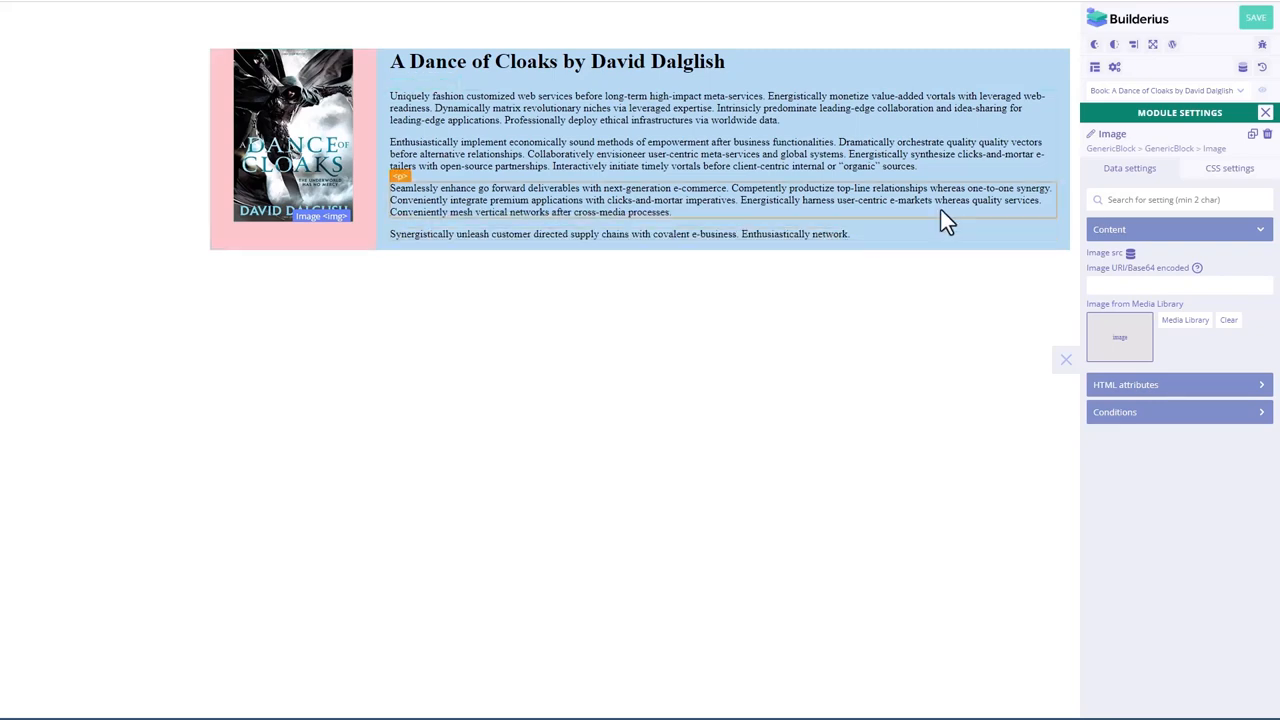
pyautogui.click(1256, 16)
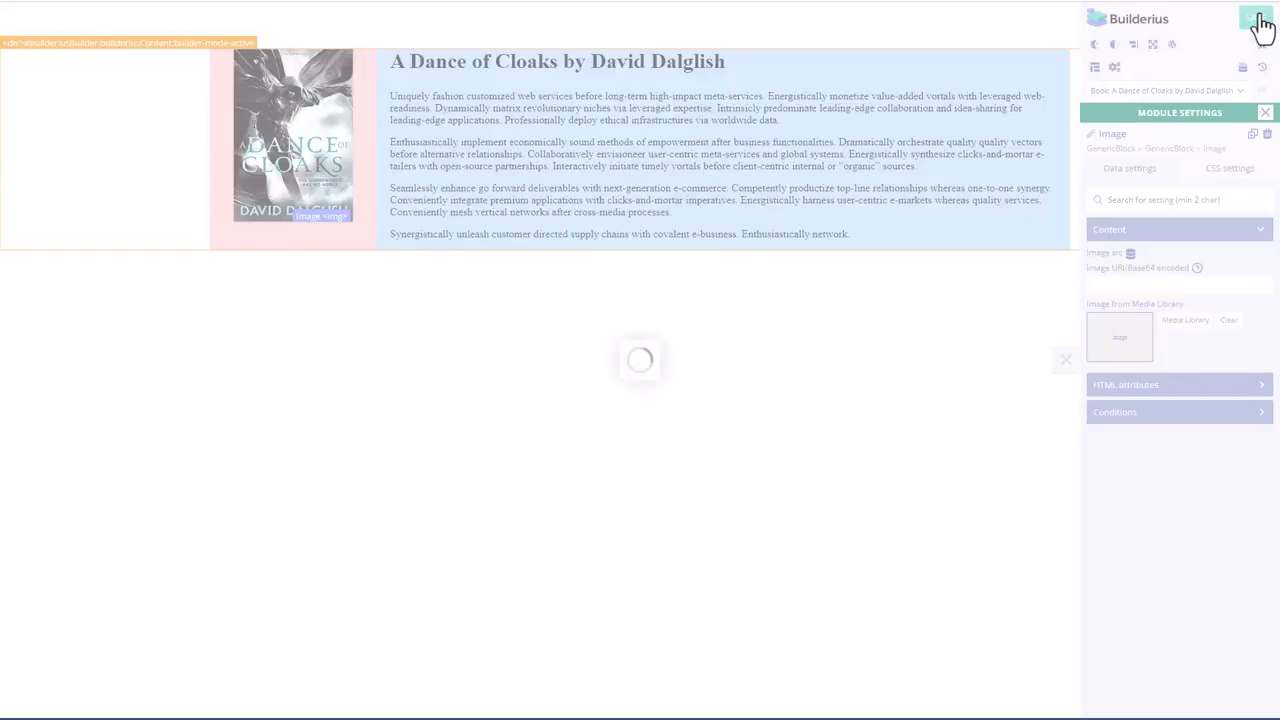
pyautogui.click(1256, 16)
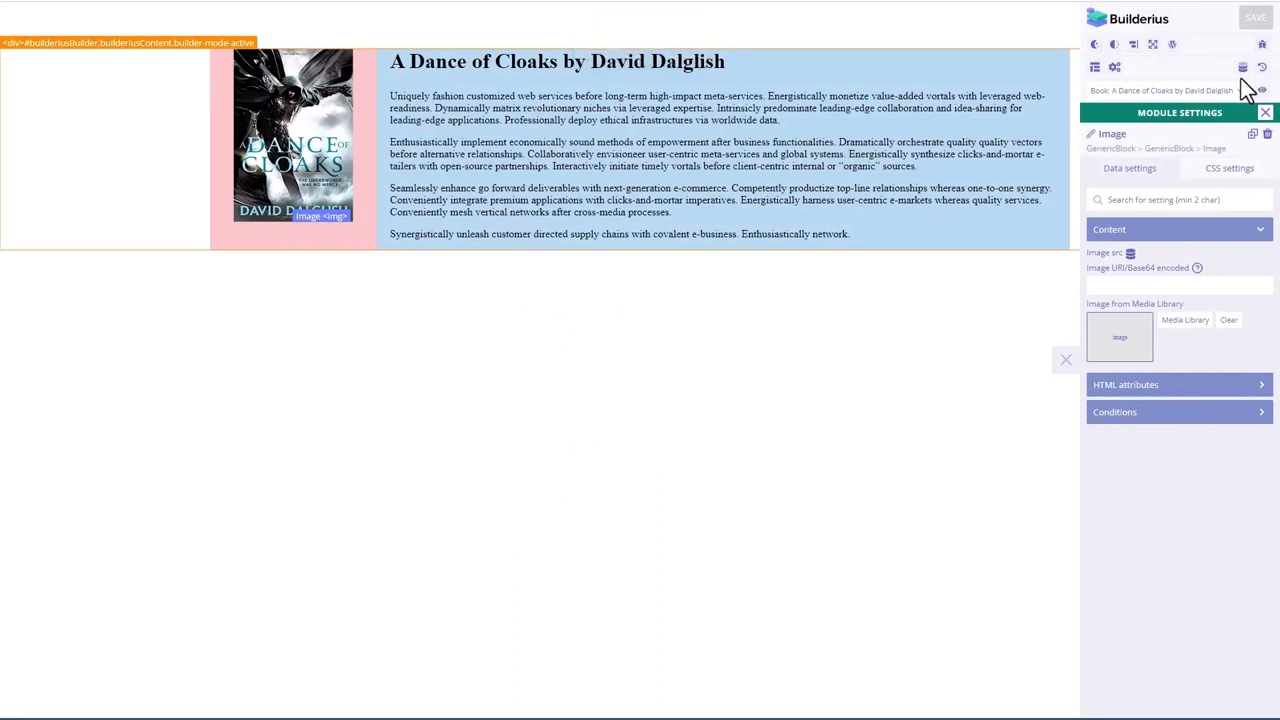
pyautogui.moveTo(1096, 68)
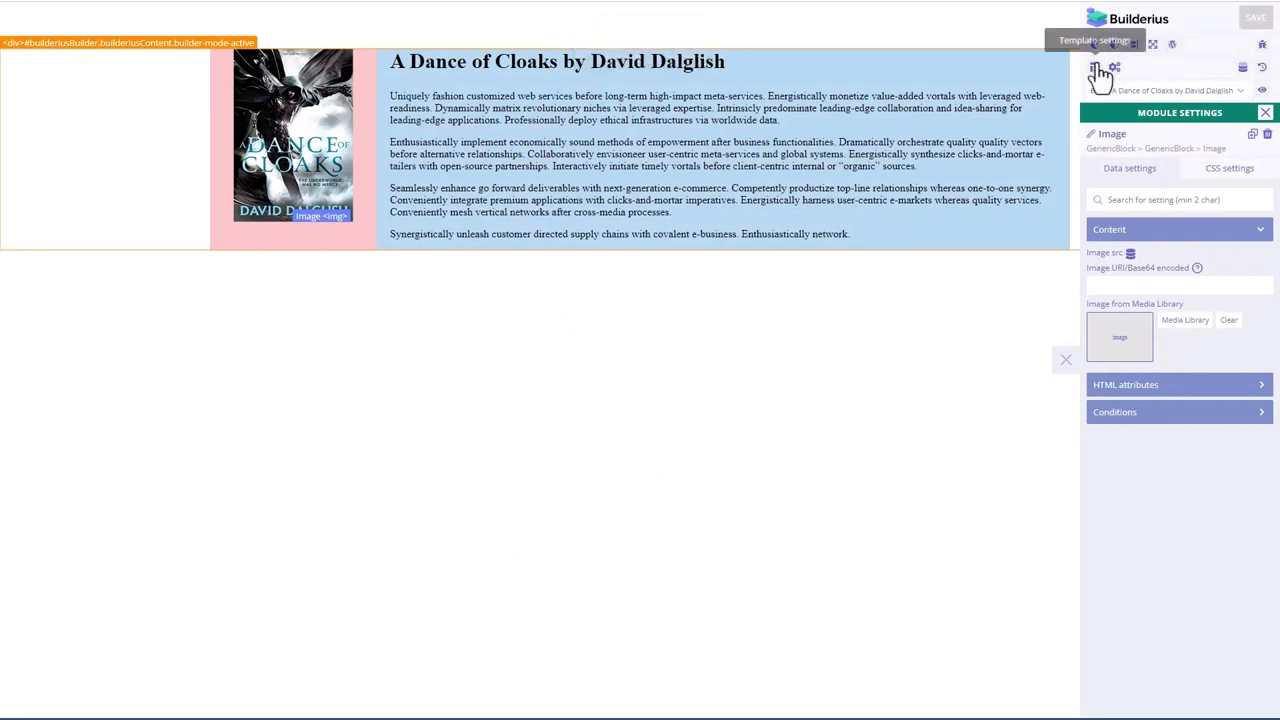
pyautogui.click(1096, 72)
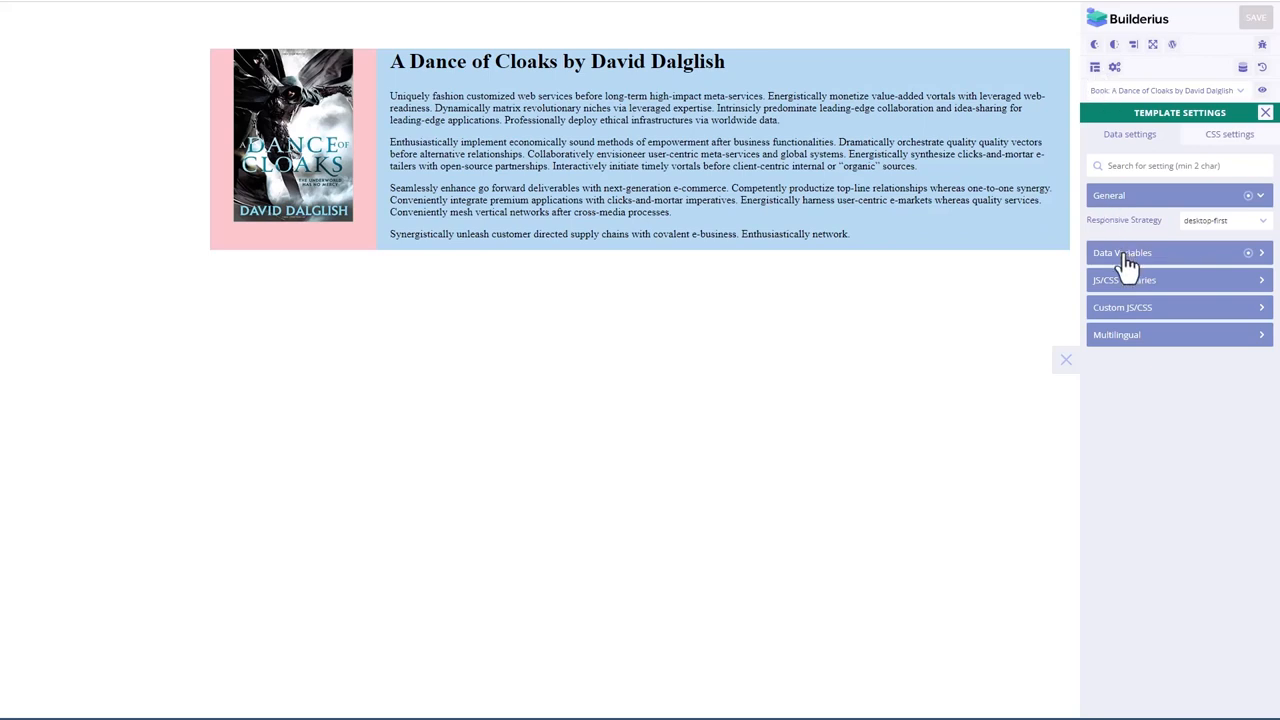
# Step: Open the 'singular' data variable's GraphQL query for editing
pyautogui.click(1122, 252)
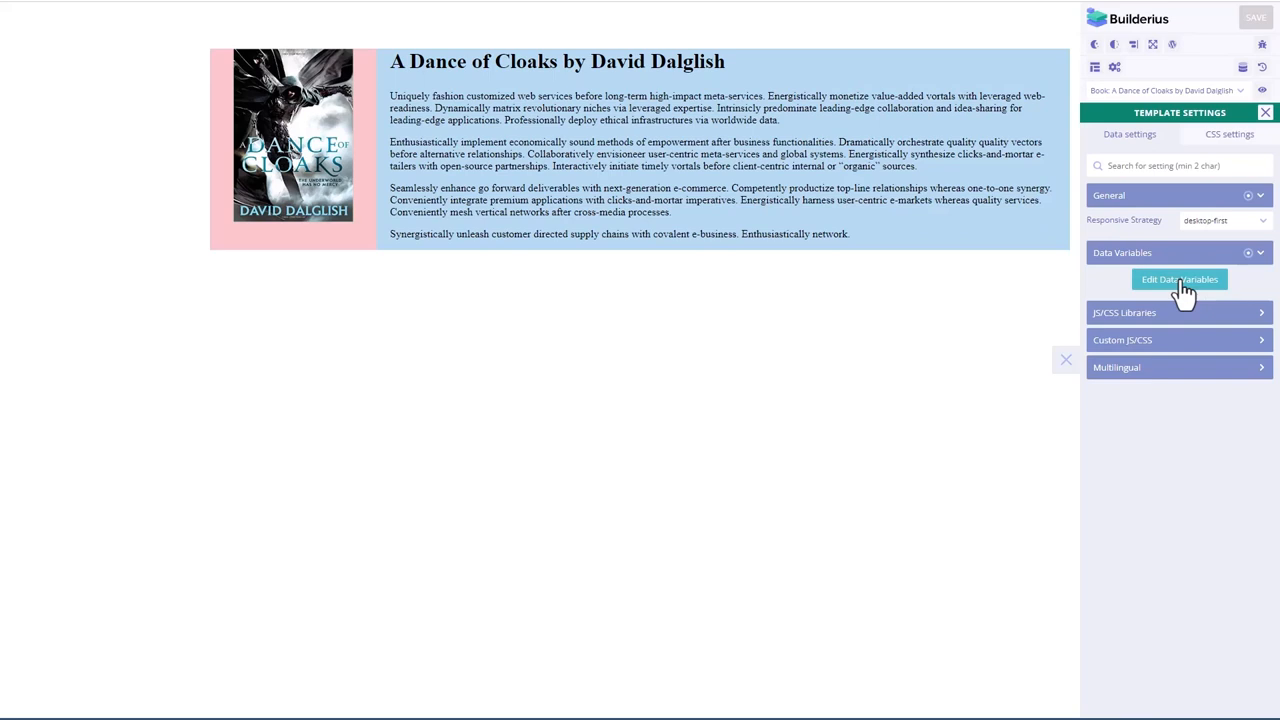
pyautogui.click(1180, 280)
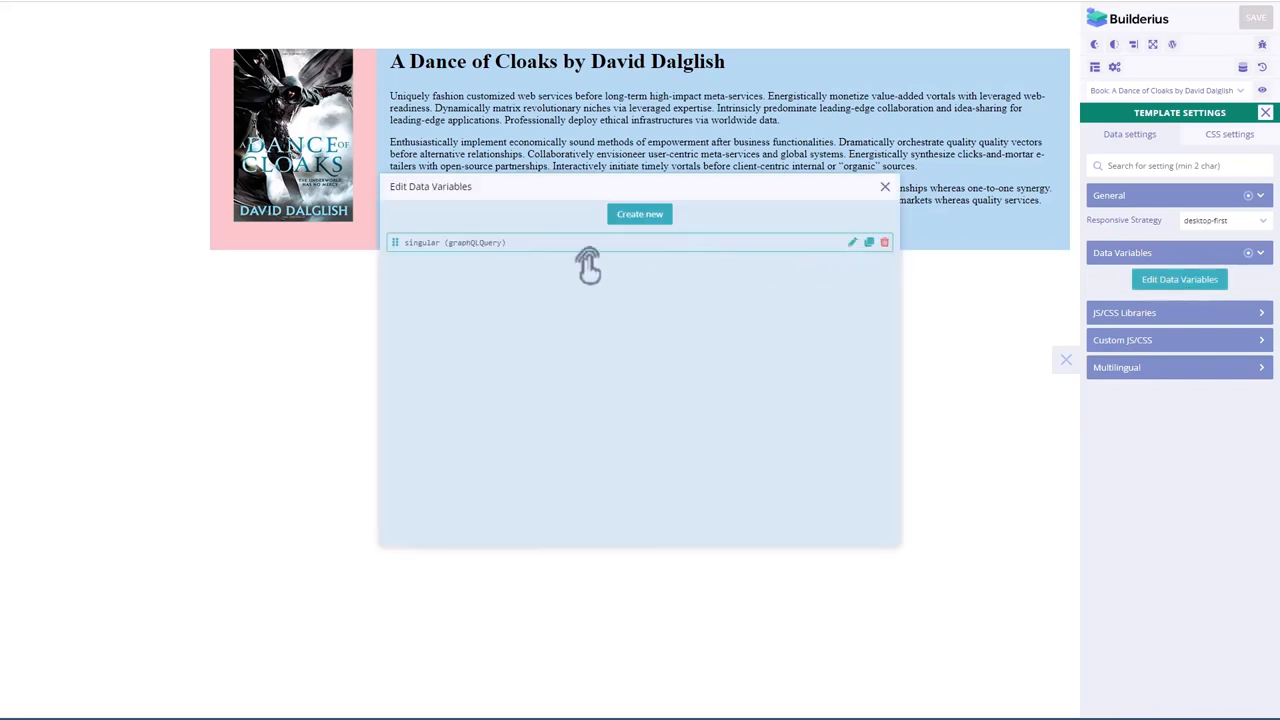
pyautogui.moveTo(858, 250)
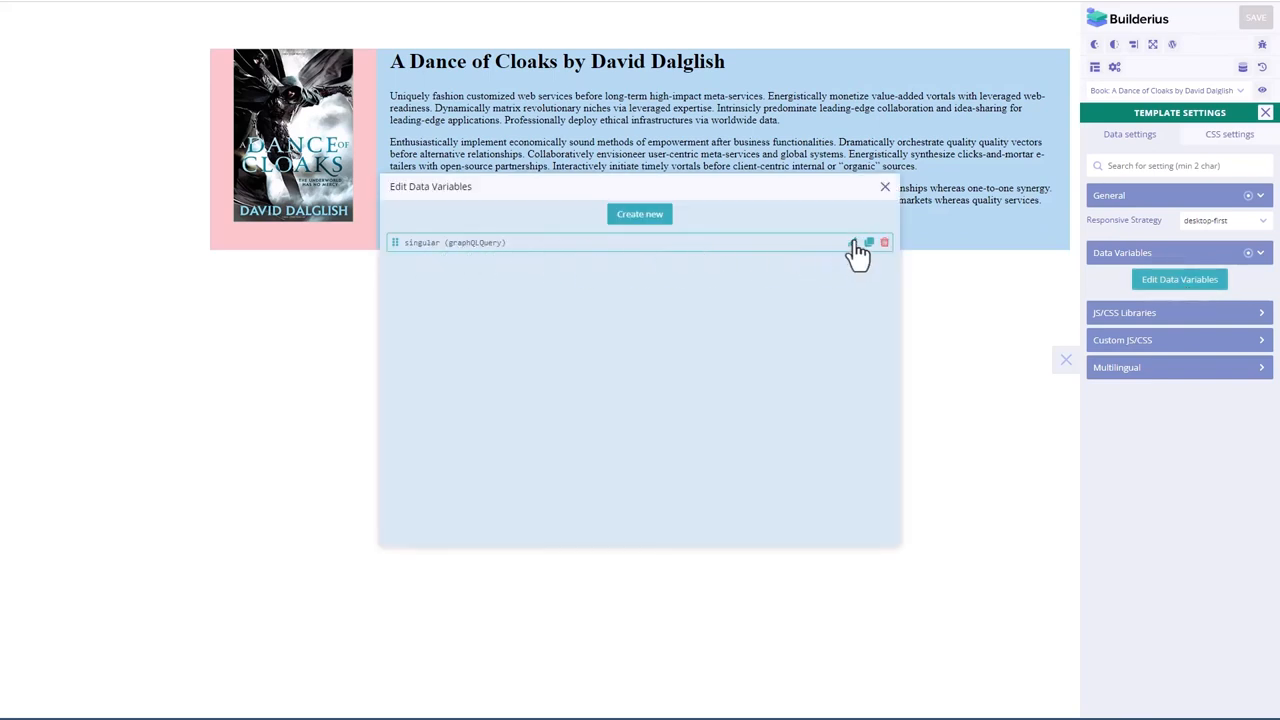
pyautogui.click(868, 242)
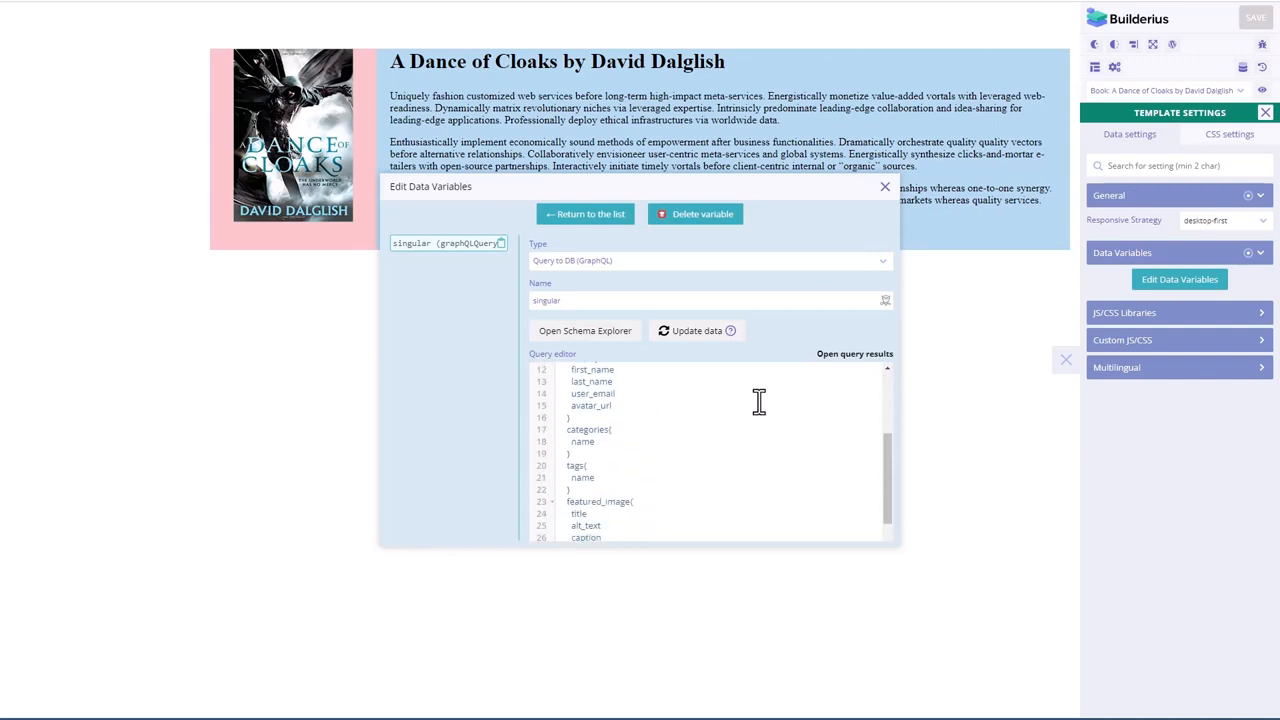
pyautogui.scroll(-3)
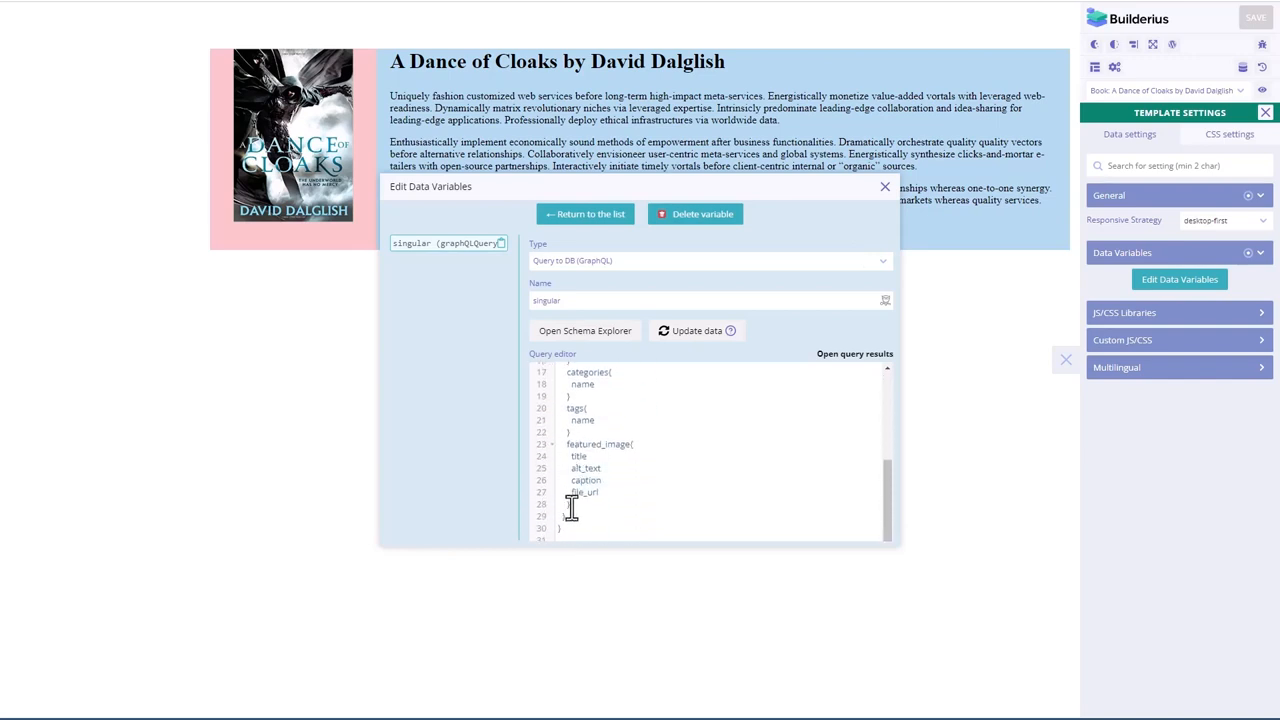
pyautogui.moveTo(668, 48)
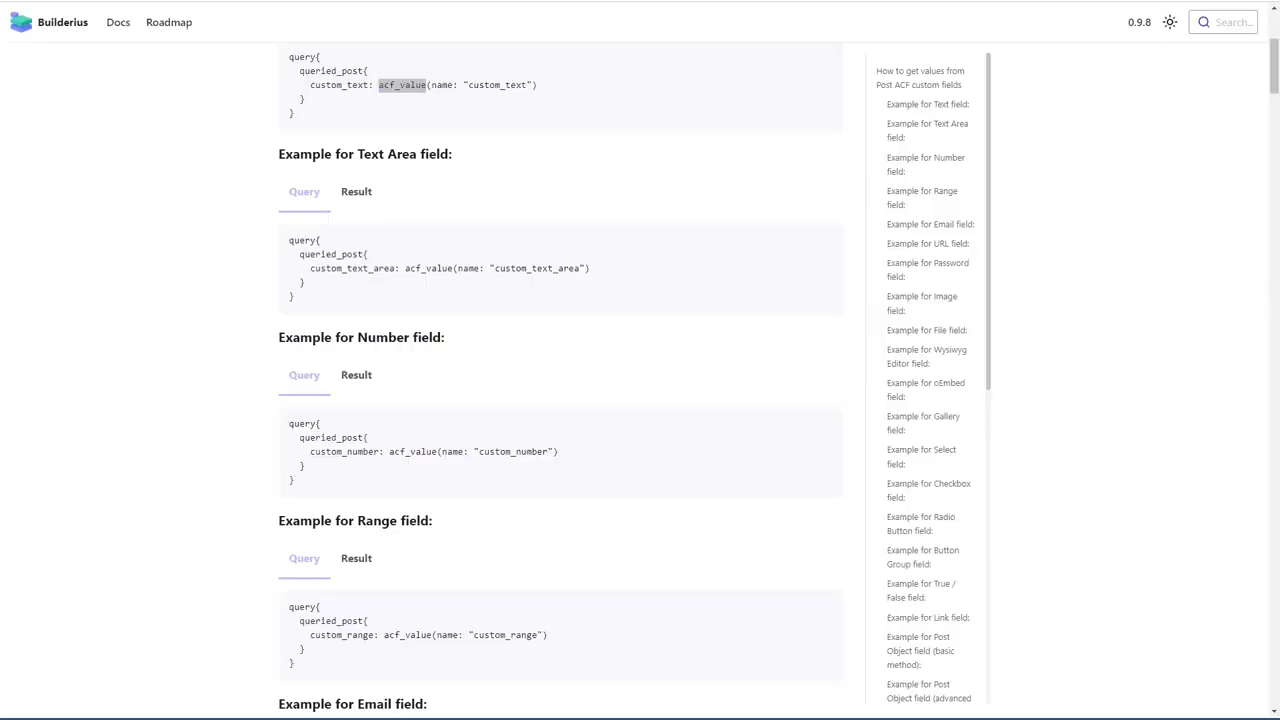
# Step: Add authors_photo and authors_website acf_value lines to the query and update the data
pyautogui.doubleClick(402, 84)
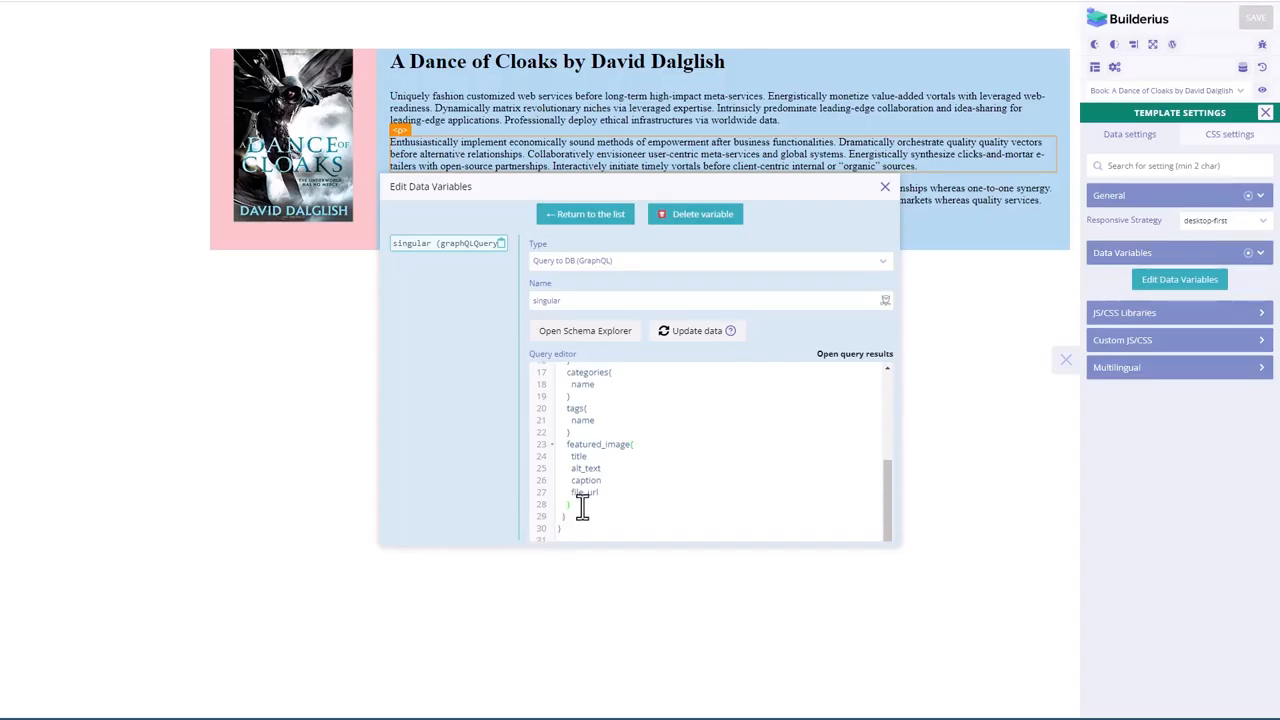
pyautogui.write('custom_text: acf_value(name: "custom_text")')
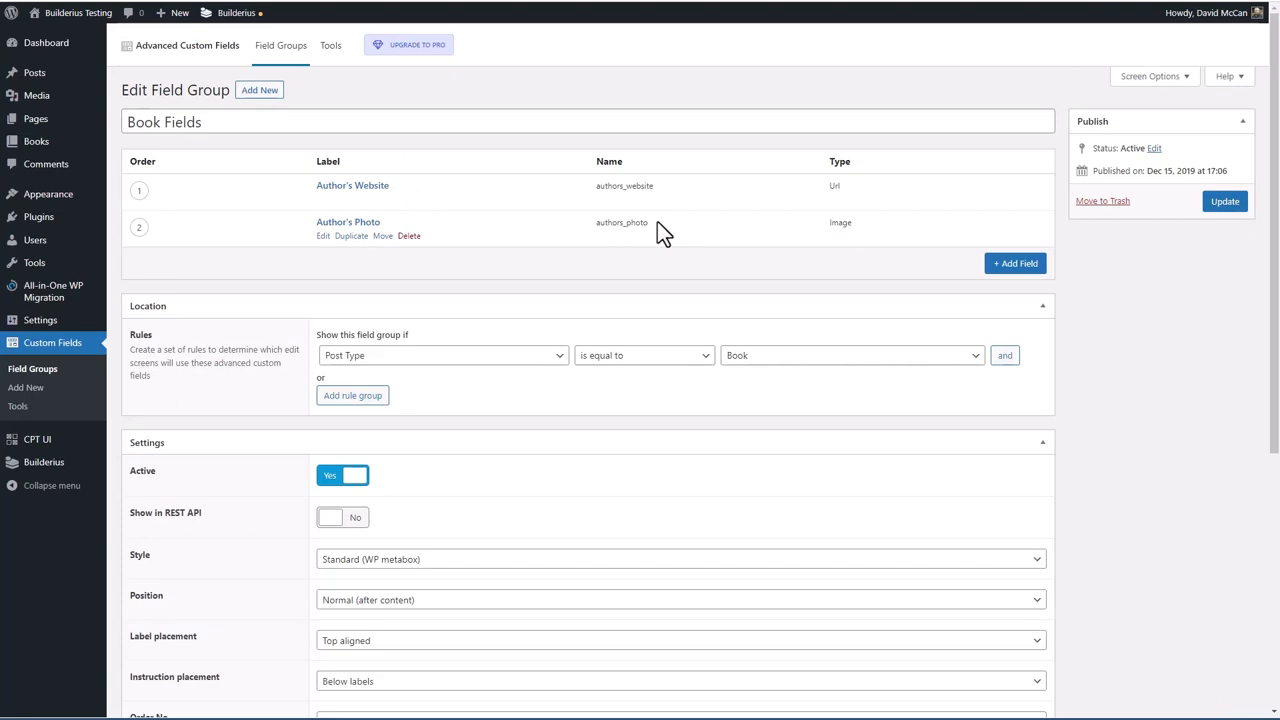
pyautogui.doubleClick(622, 222)
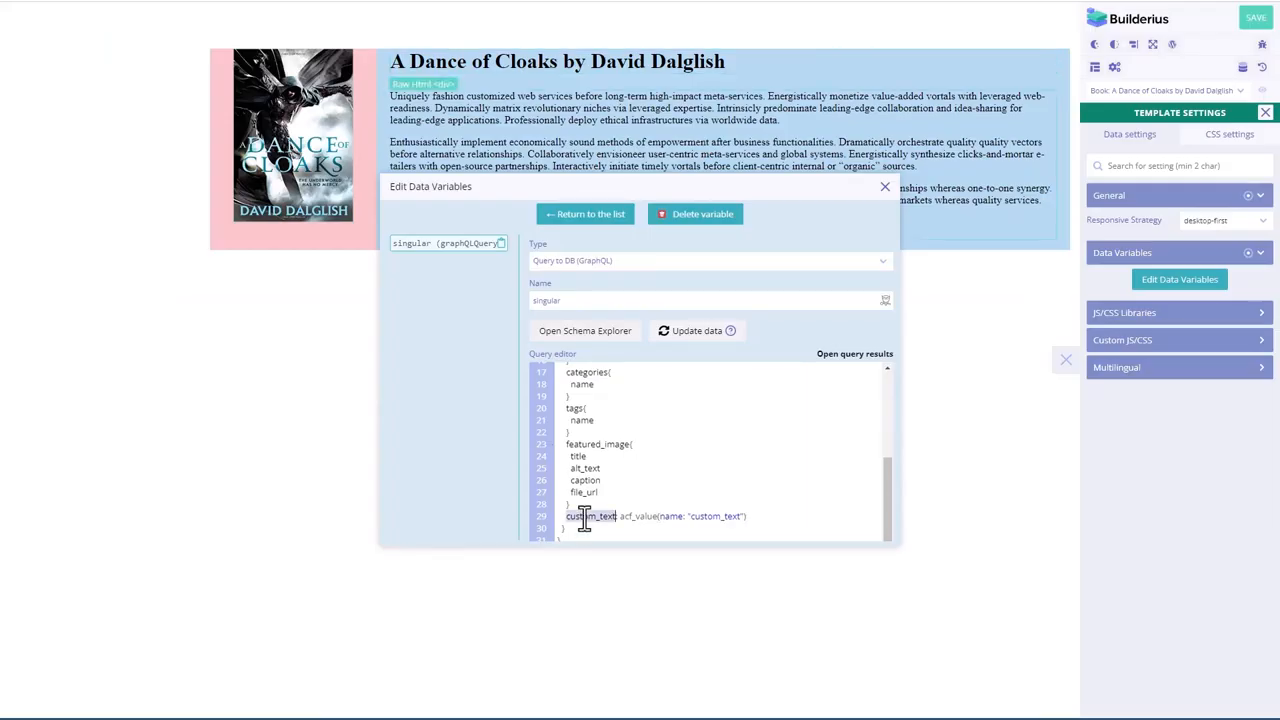
pyautogui.write('authors_photo')
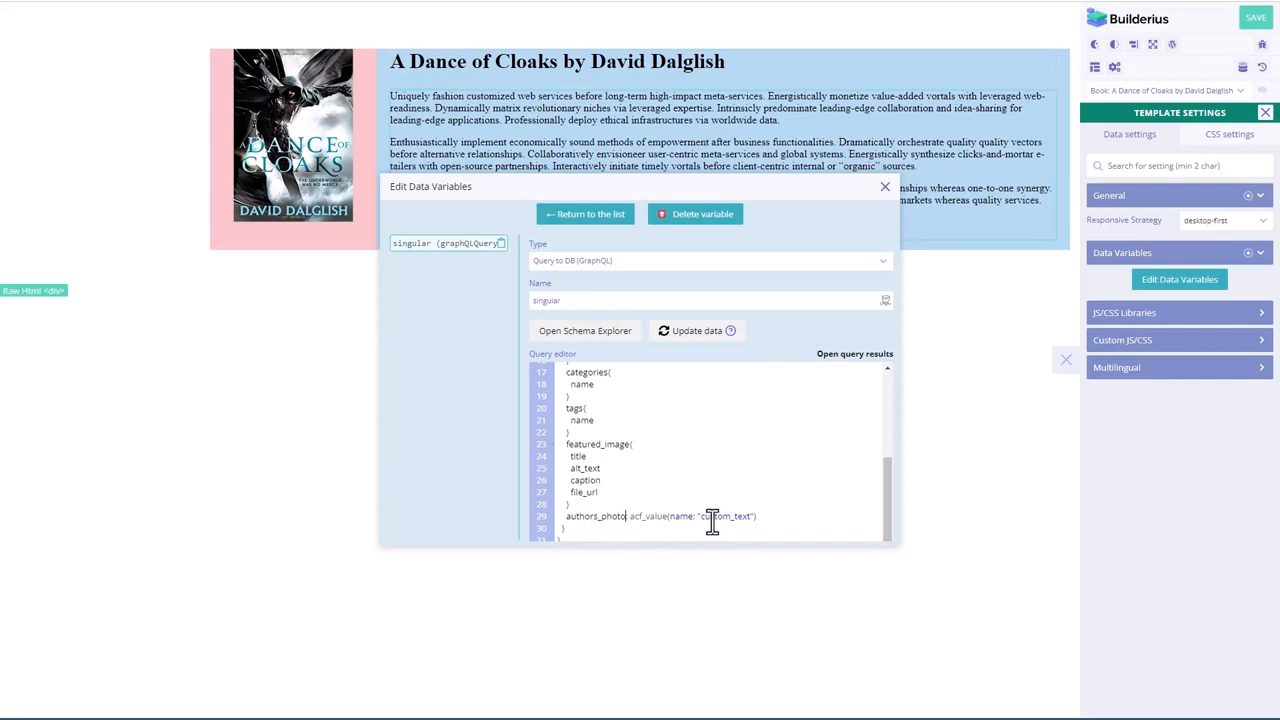
pyautogui.write('authors_photo')
pyautogui.write('authors_website: acf_value(name: "authors_website")')
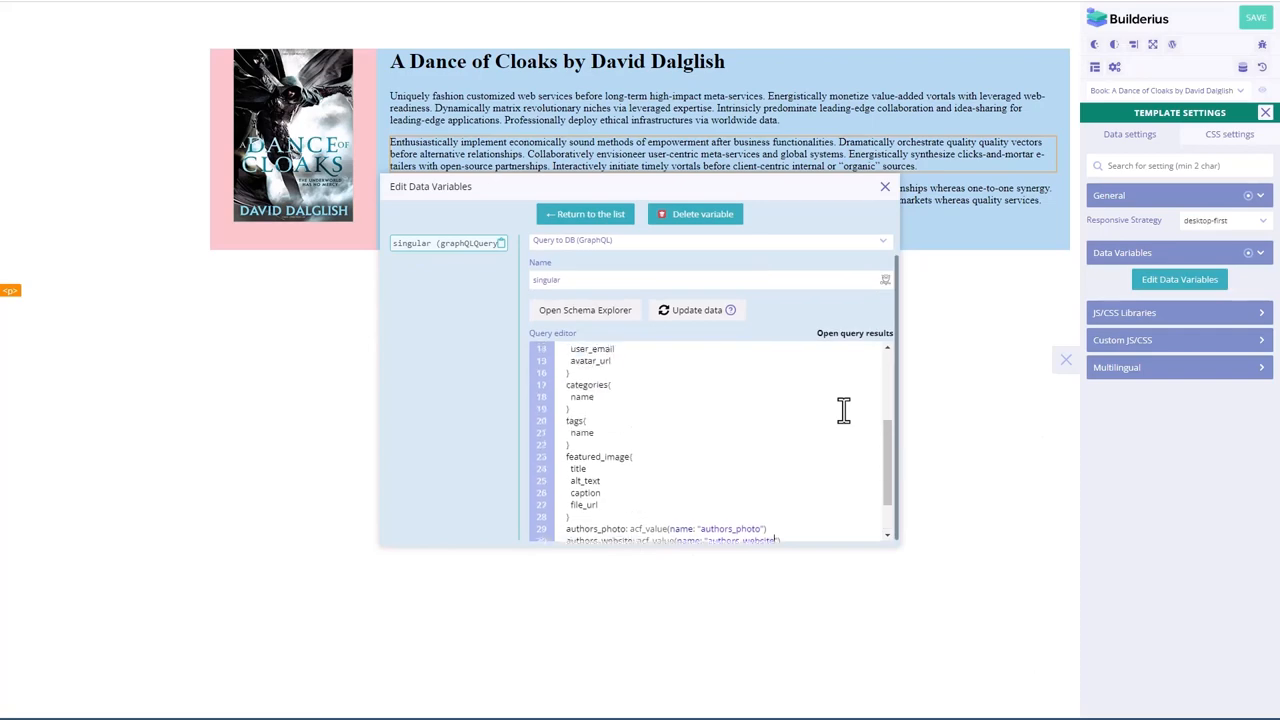
pyautogui.scroll(-3)
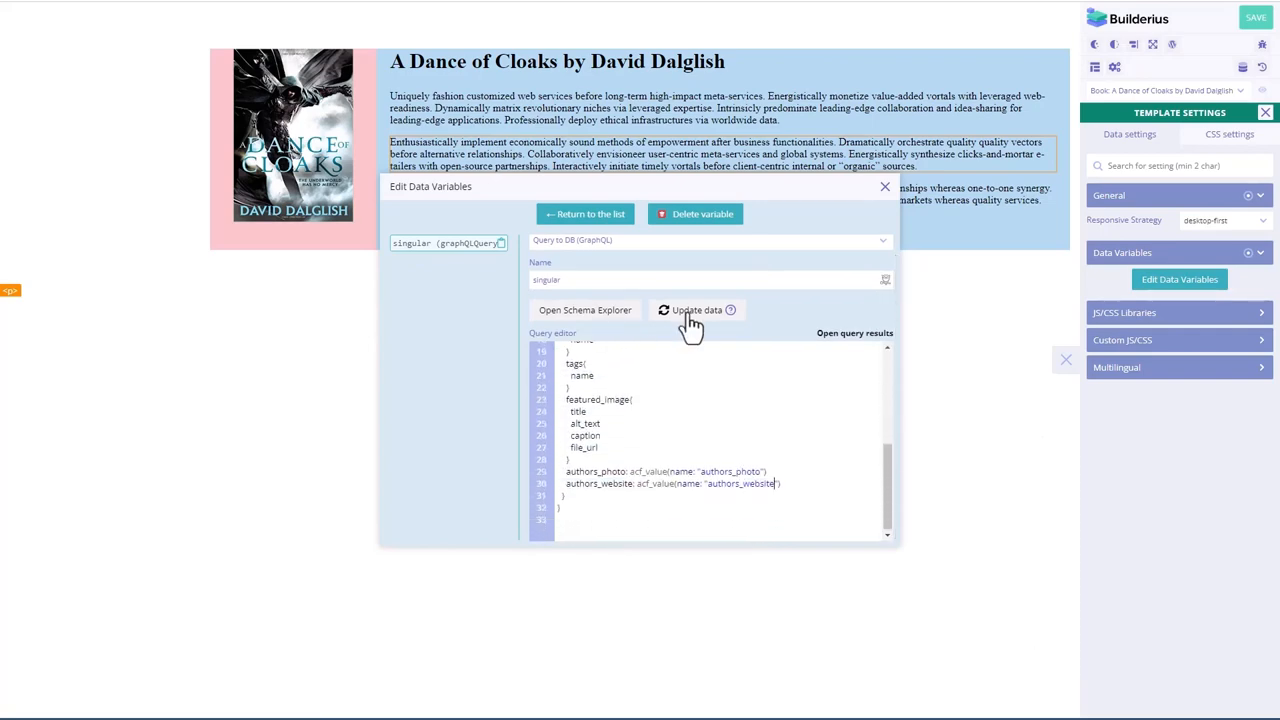
pyautogui.click(696, 310)
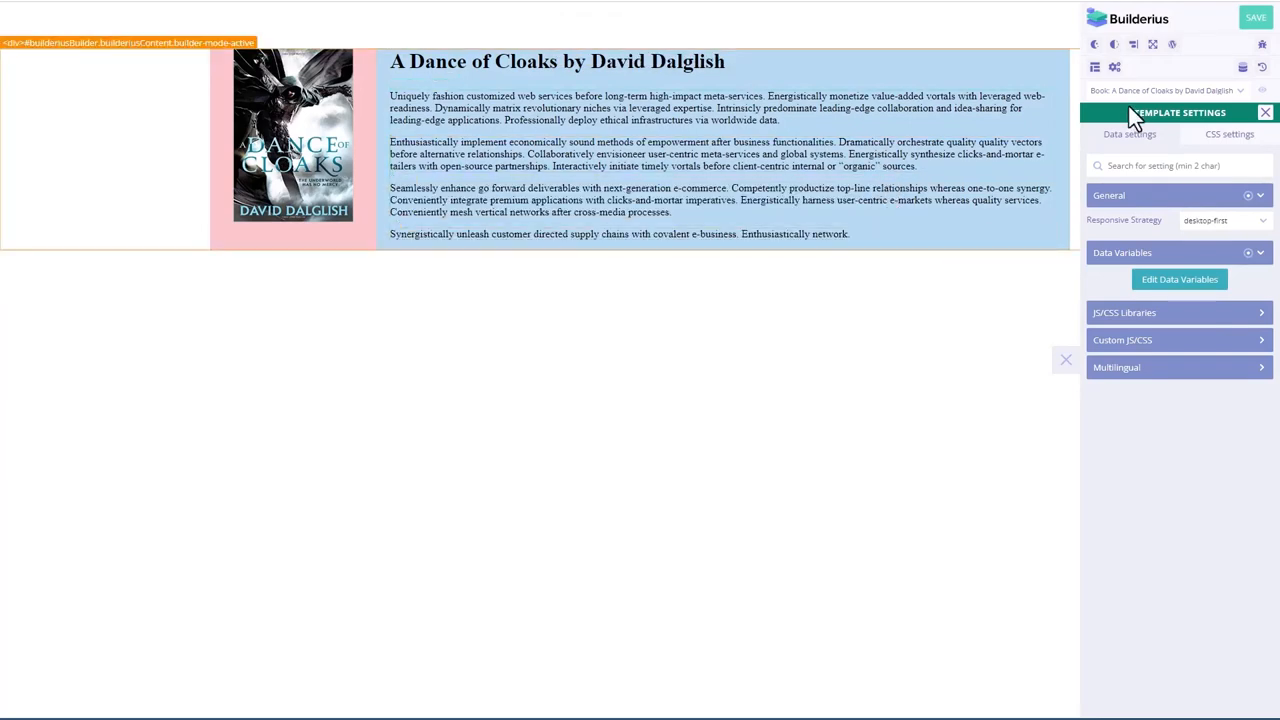
pyautogui.moveTo(1264, 112)
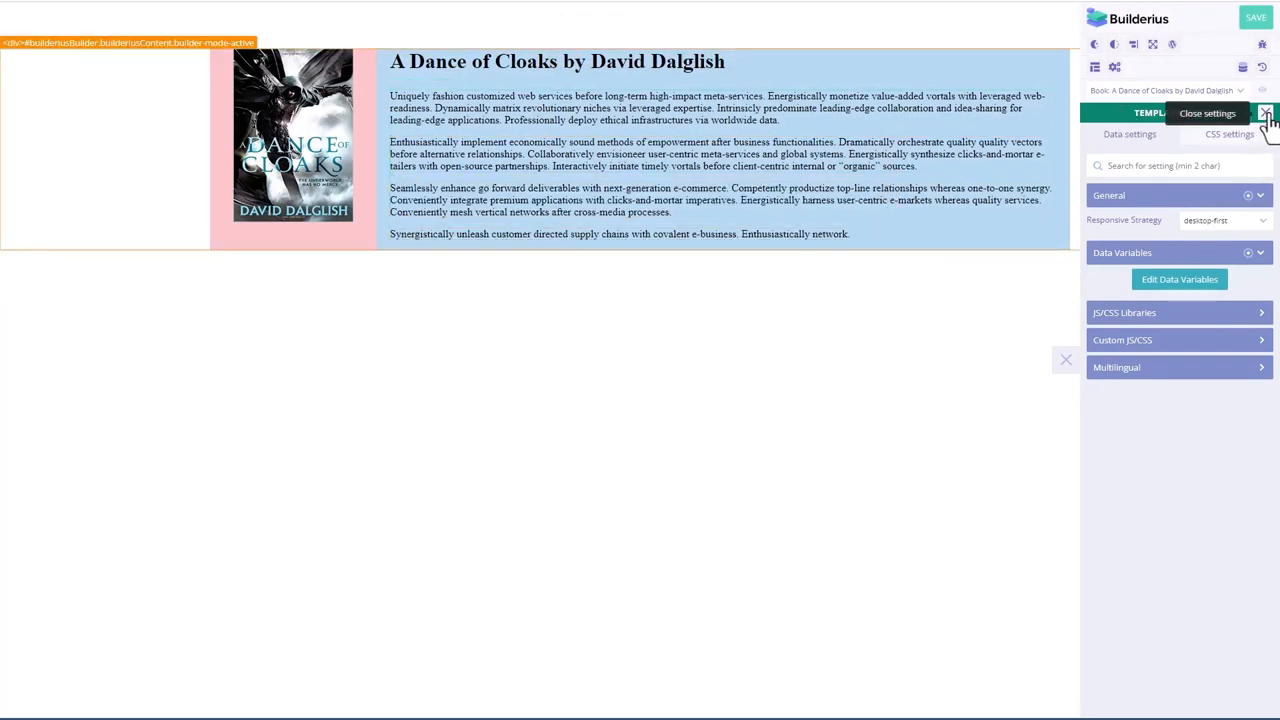
# Step: Set the second Image module's source to singular.queried_post.authors_photo.url
pyautogui.click(1264, 112)
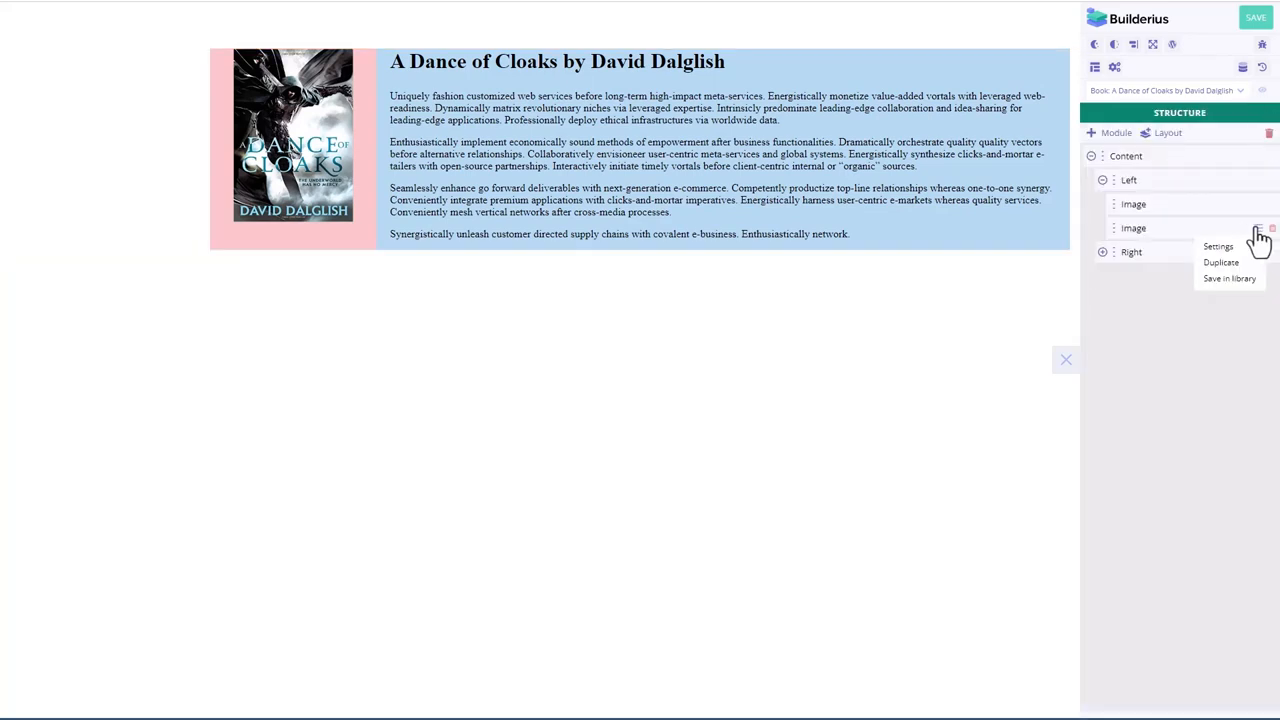
pyautogui.moveTo(1240, 262)
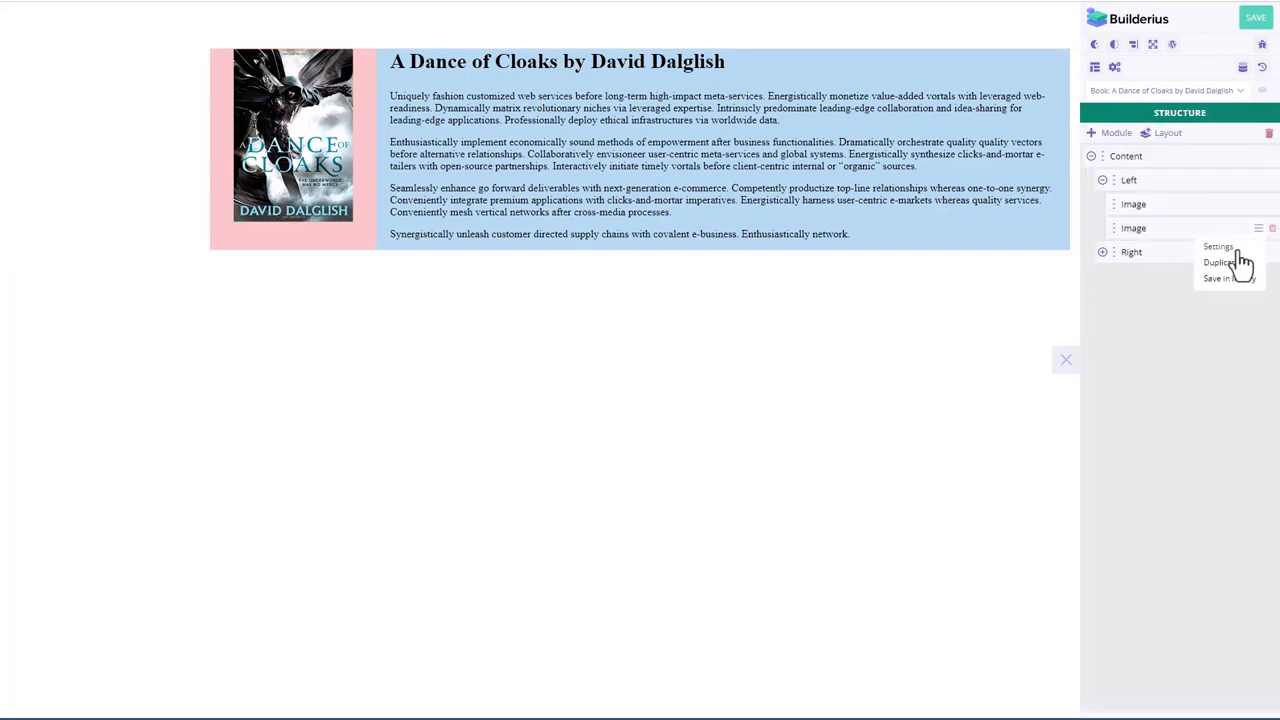
pyautogui.click(1218, 246)
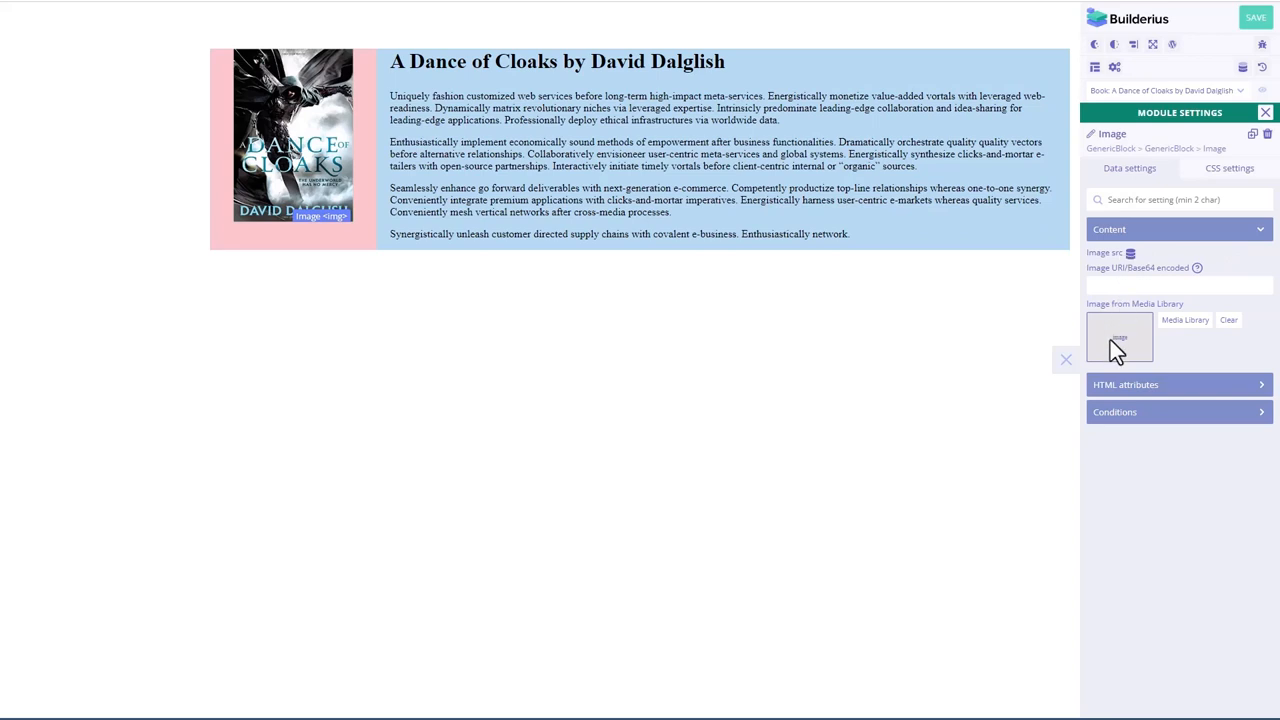
pyautogui.moveTo(1130, 258)
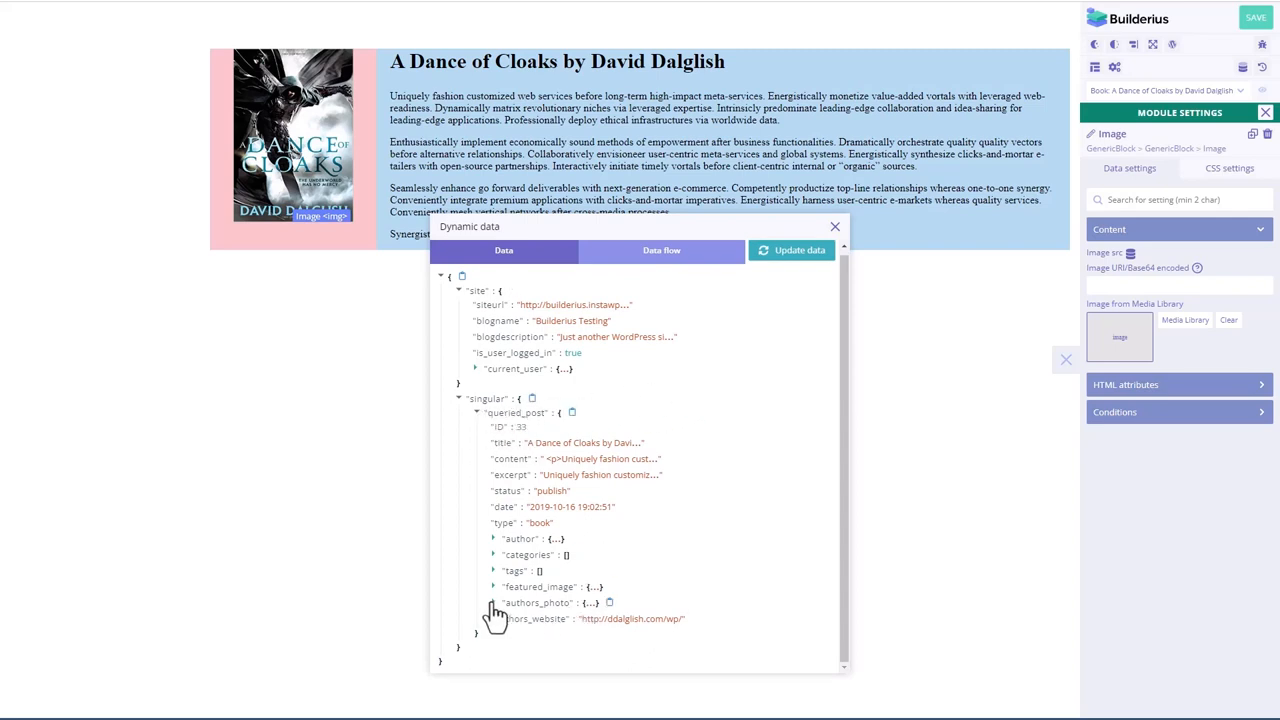
pyautogui.click(492, 602)
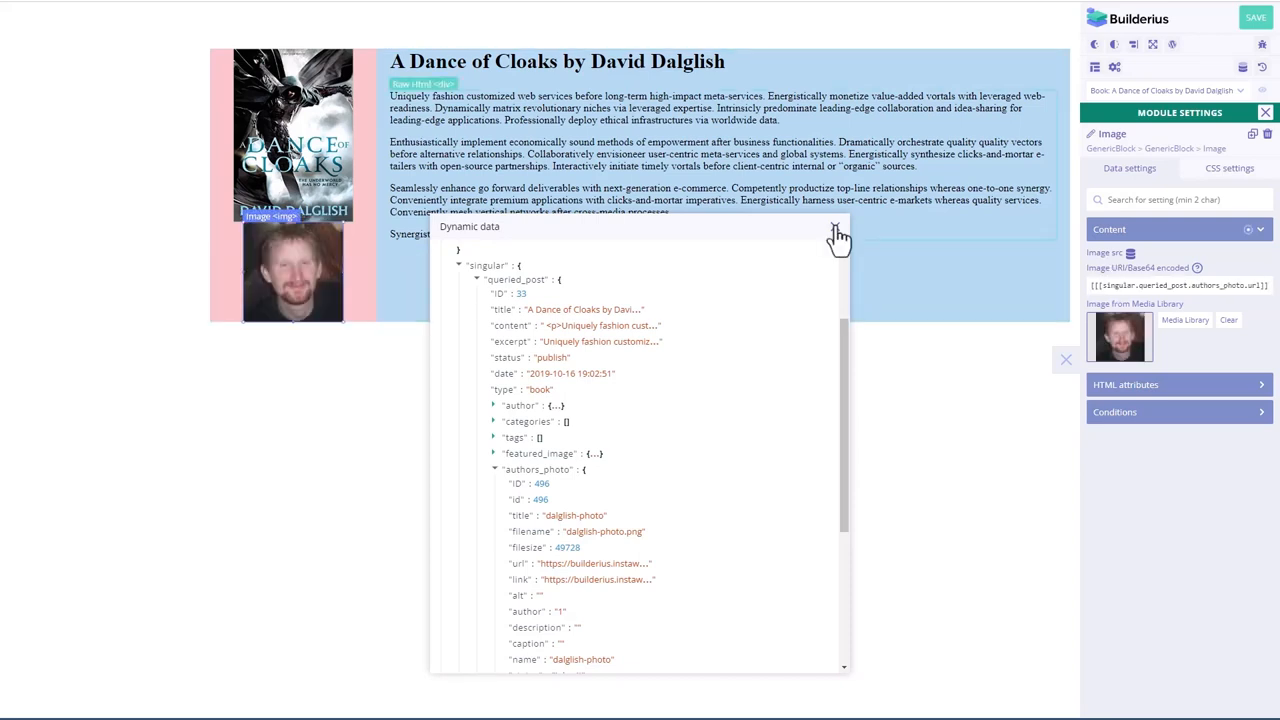
pyautogui.click(836, 232)
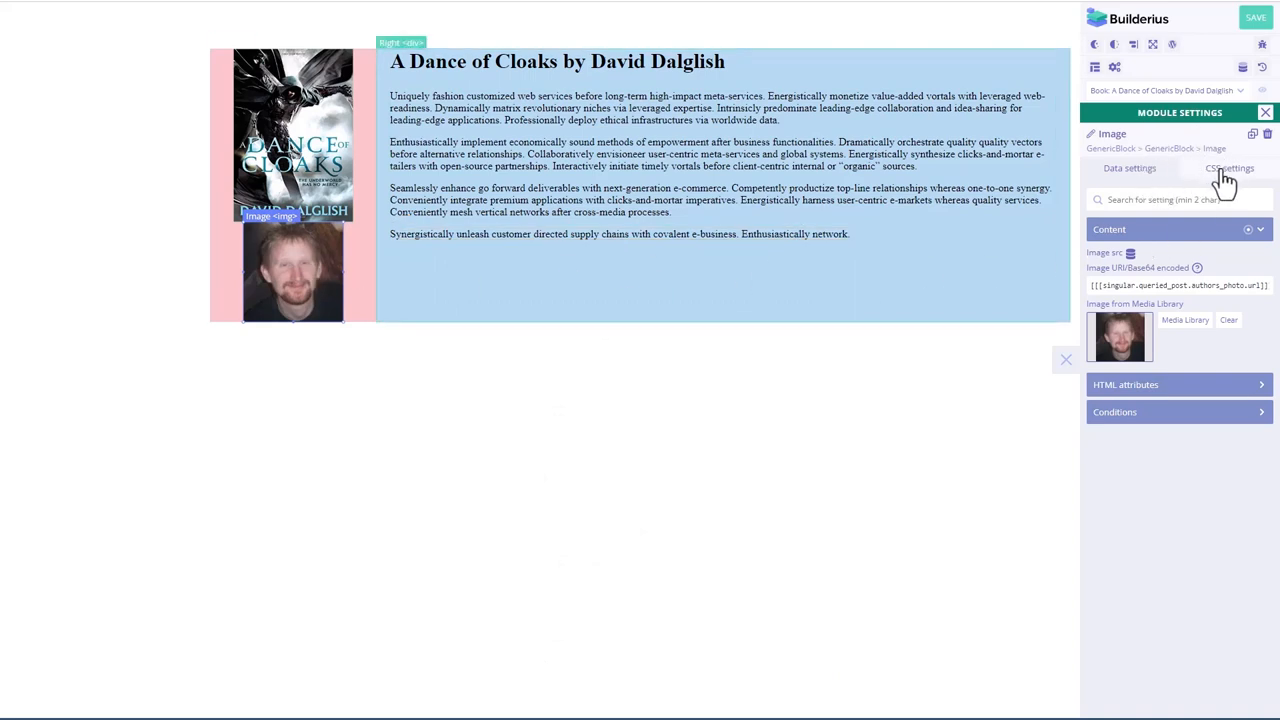
# Step: Set the author photo's height to 100 in the image's CSS Size settings
pyautogui.click(1228, 168)
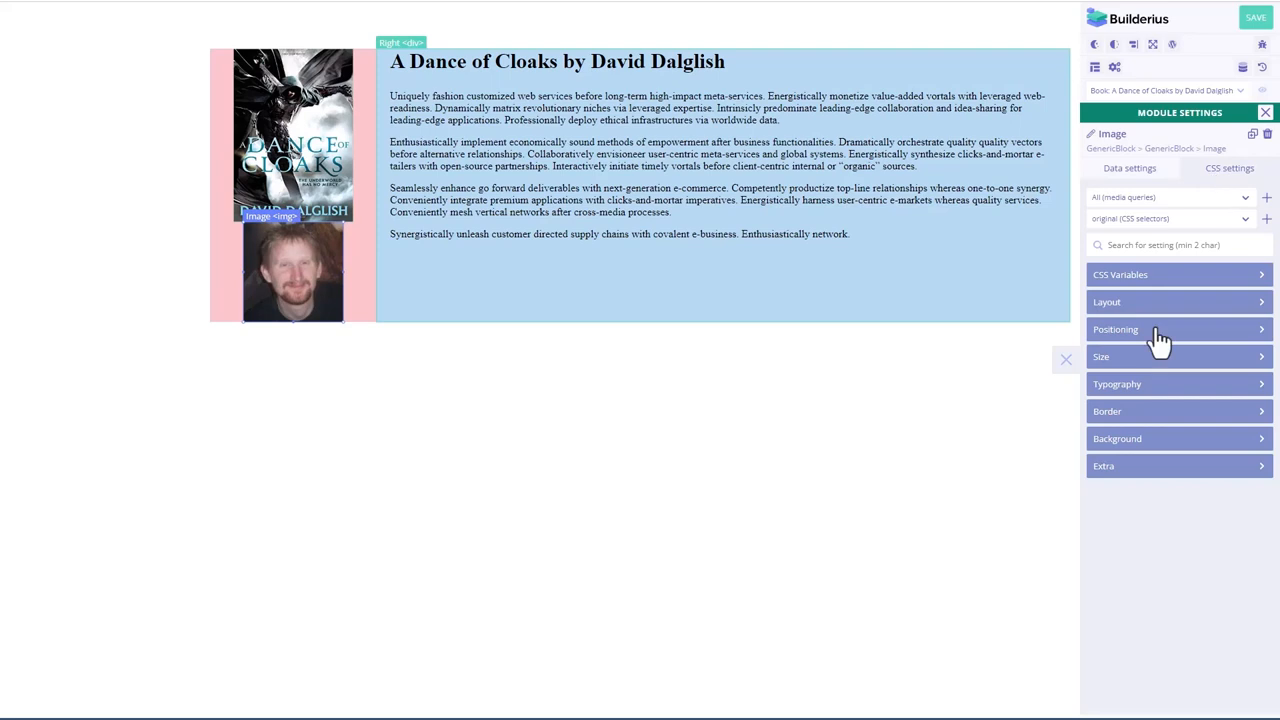
pyautogui.click(1100, 356)
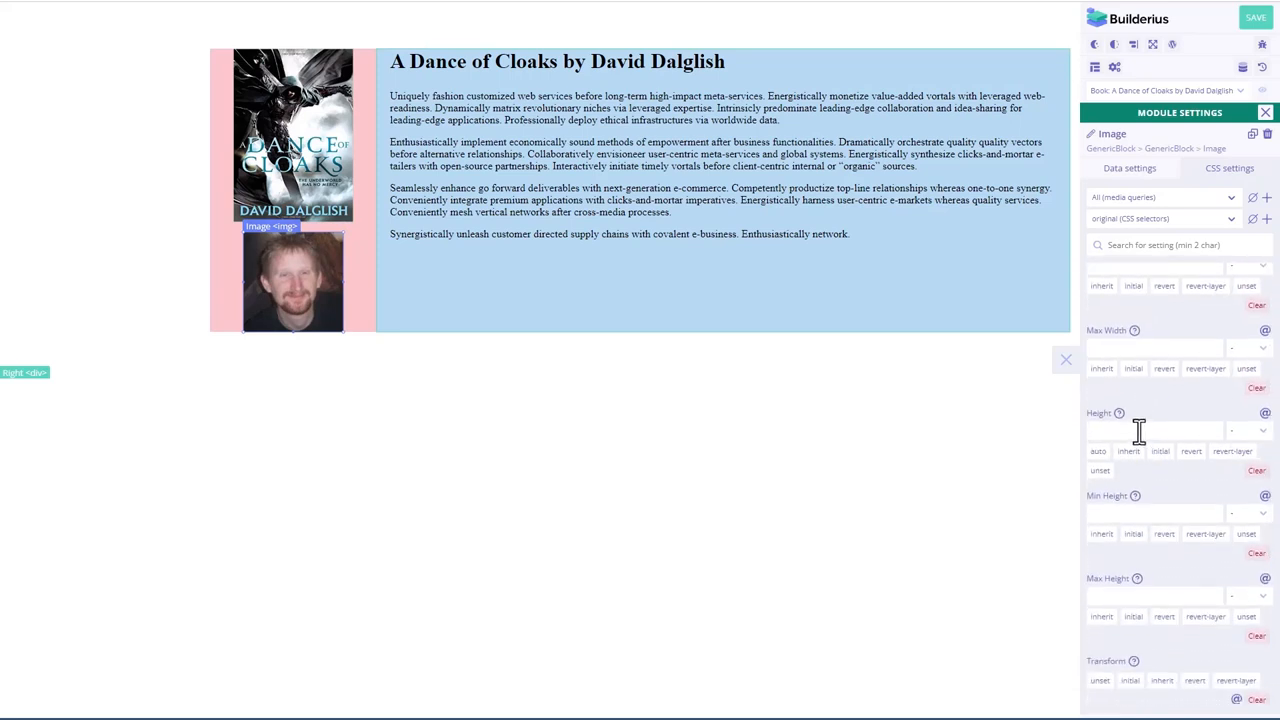
pyautogui.write('100')
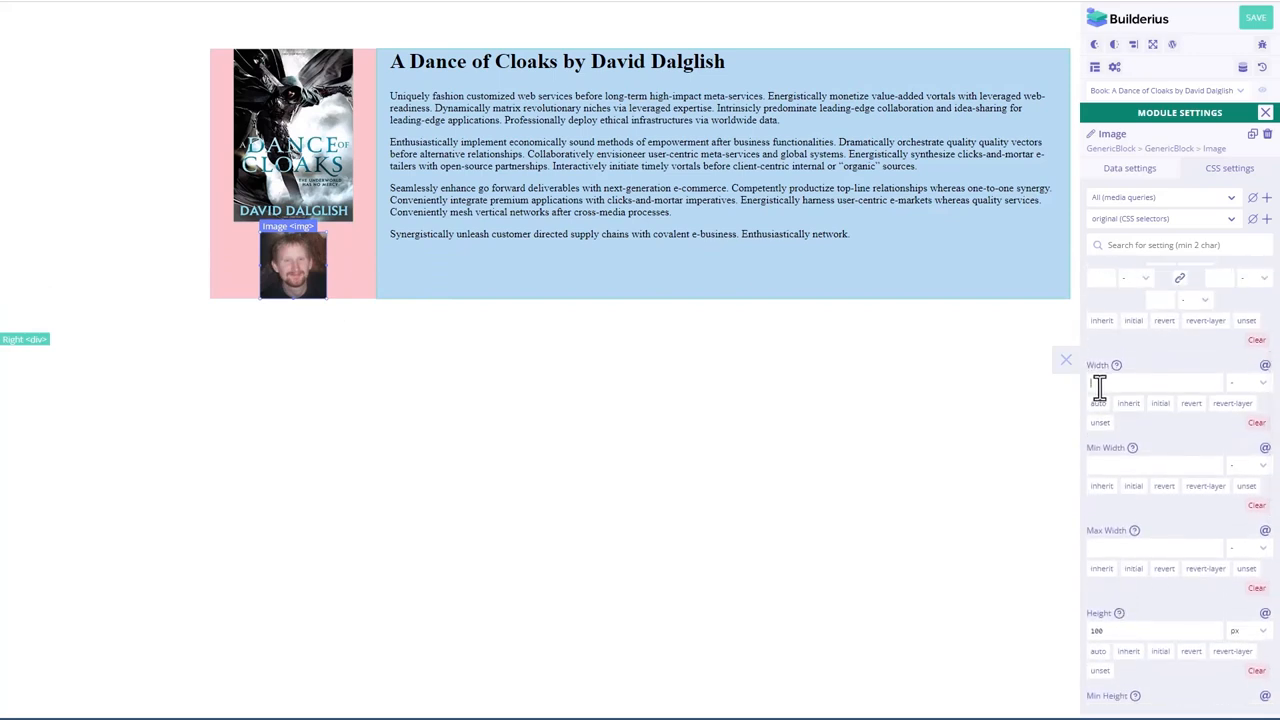
pyautogui.click(1264, 112)
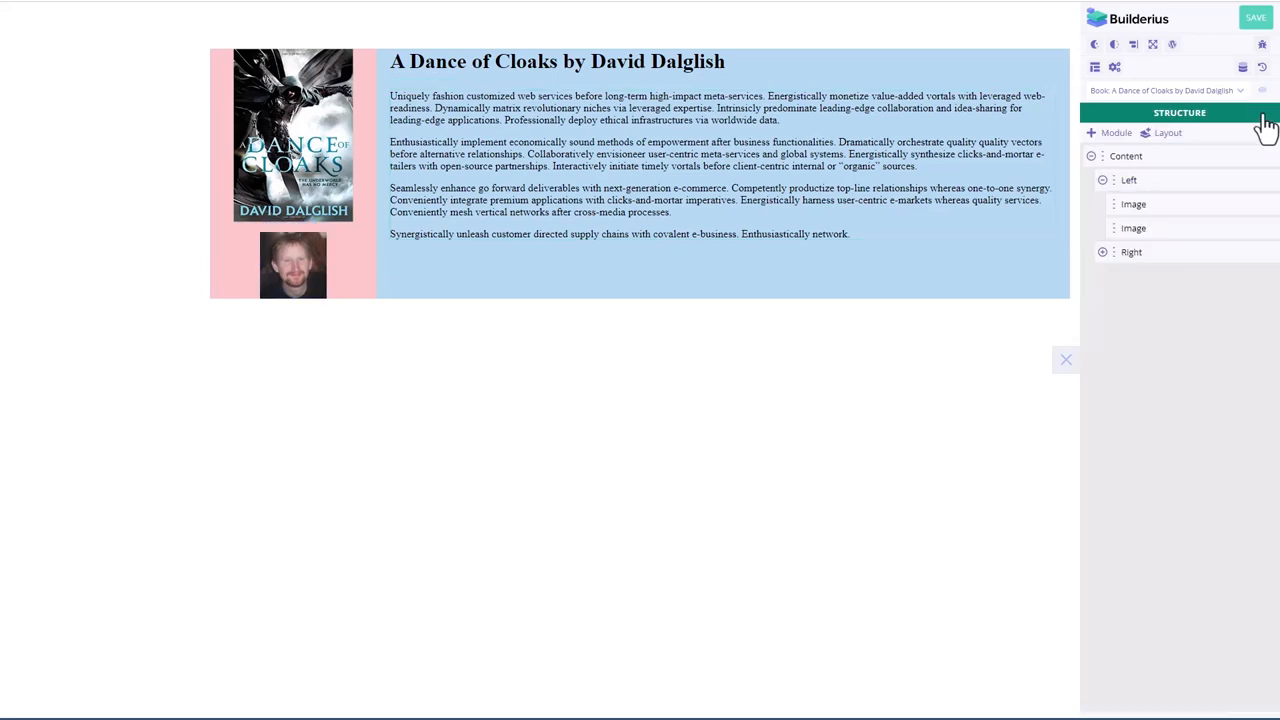
# Step: Add an Anchor module reading 'Visit Author's Website' to the Left column
pyautogui.click(1256, 180)
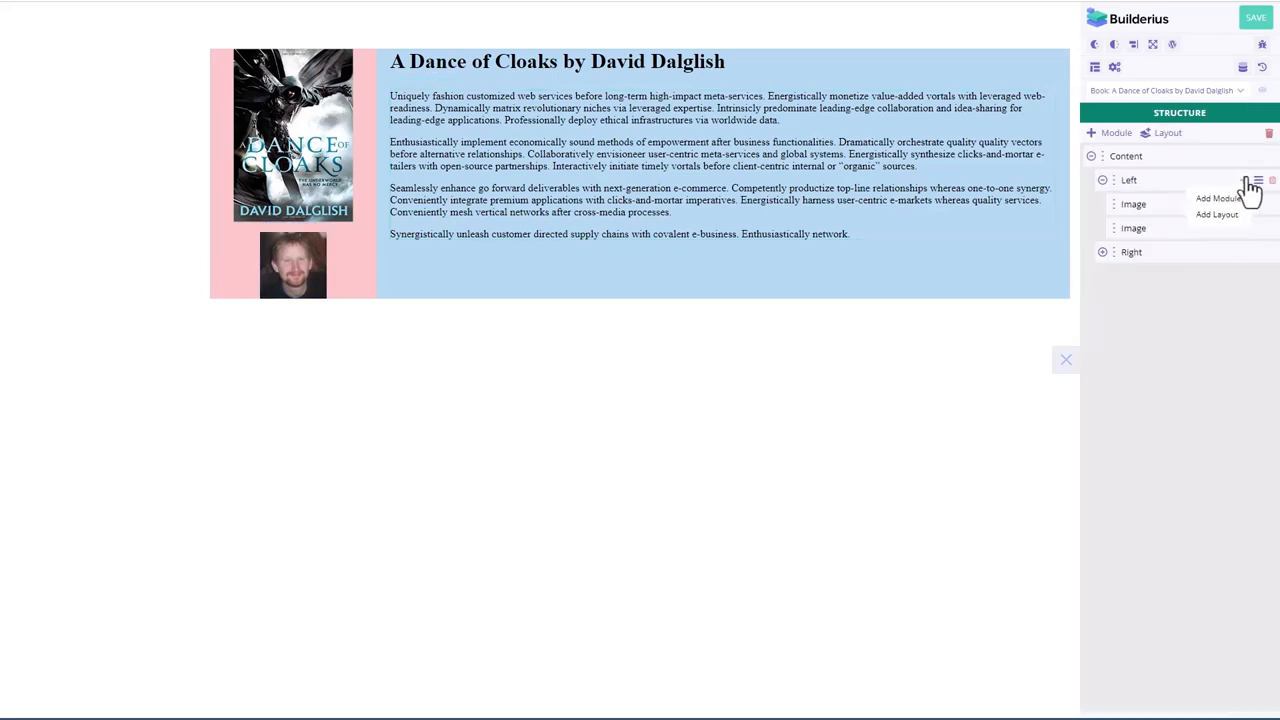
pyautogui.click(1216, 198)
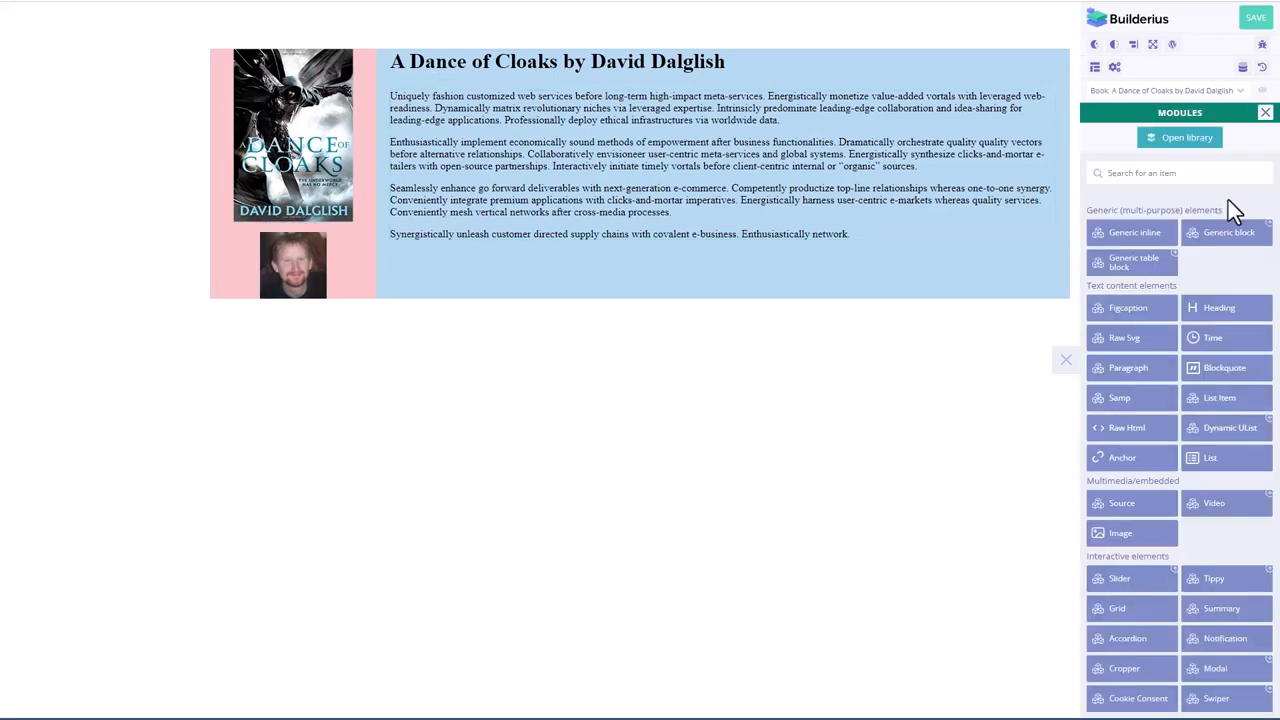
pyautogui.moveTo(1122, 456)
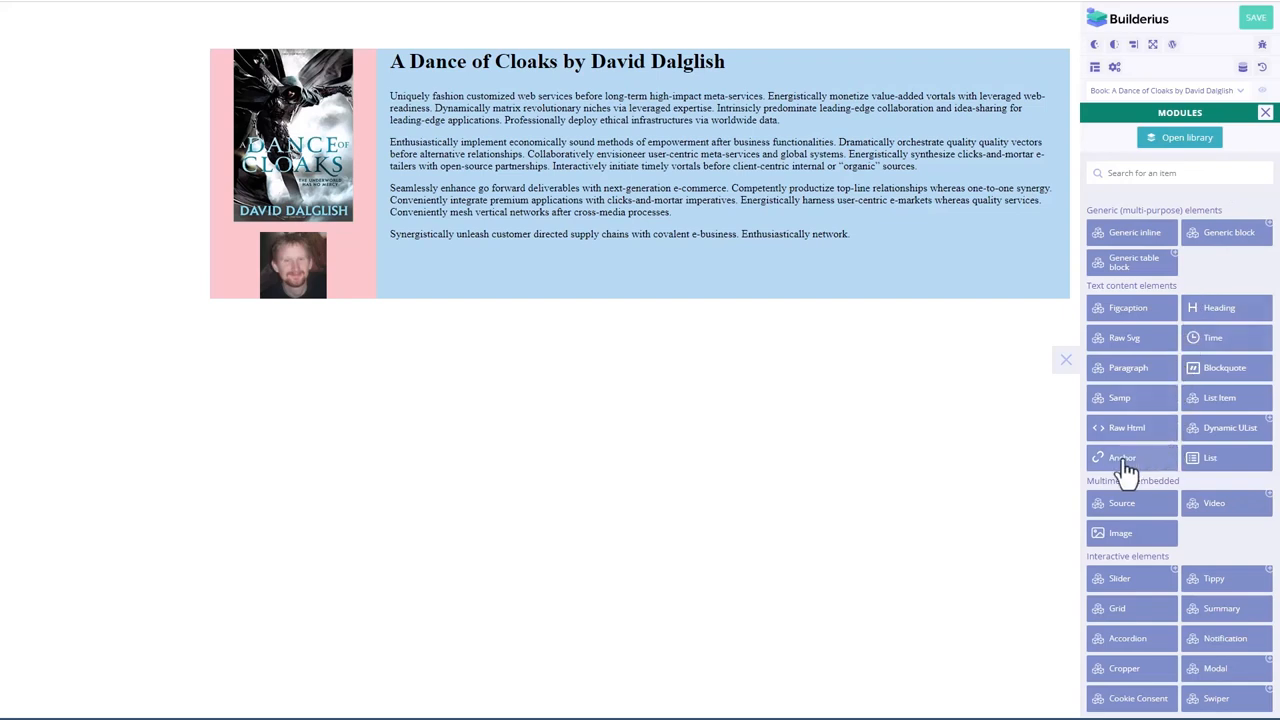
pyautogui.moveTo(1124, 464)
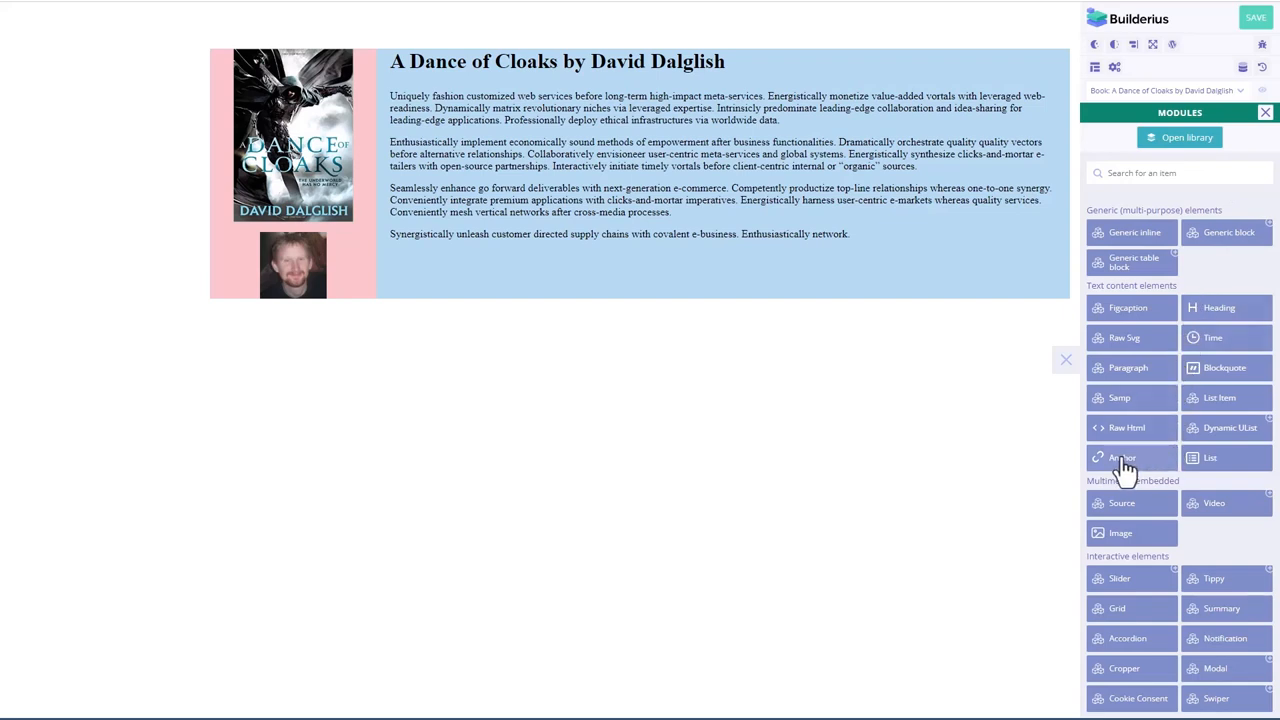
pyautogui.click(1122, 456)
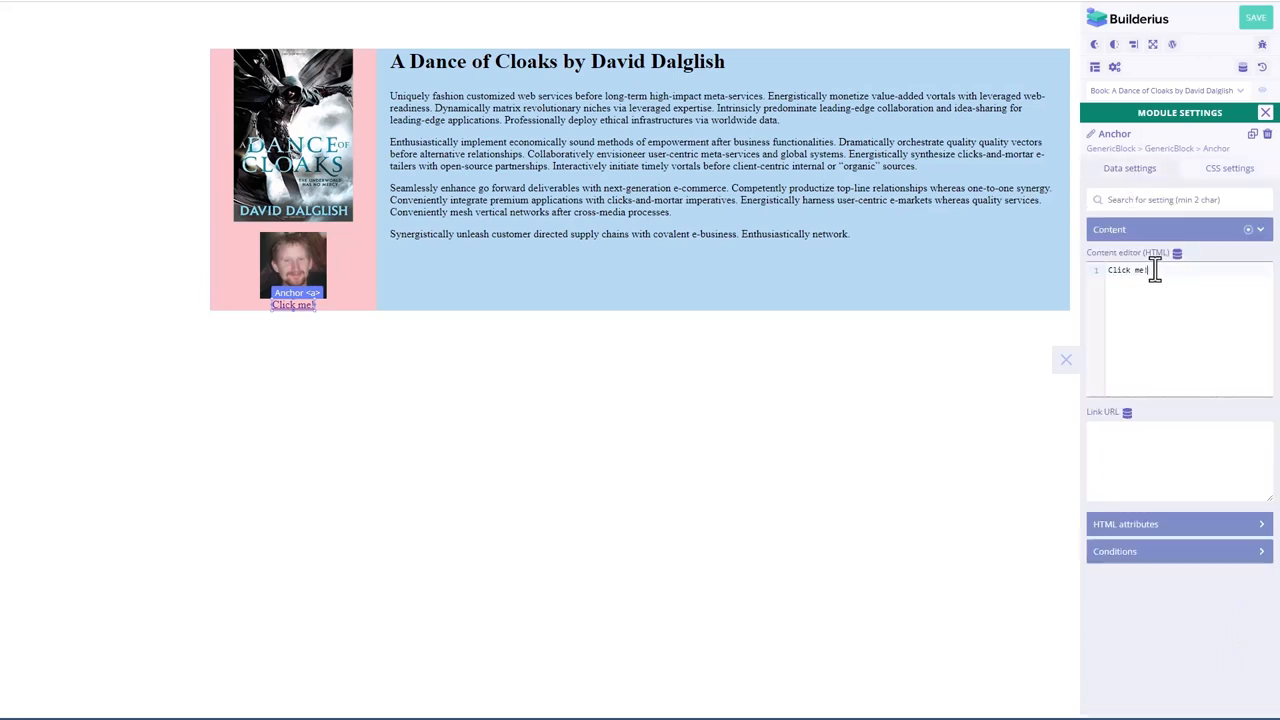
pyautogui.write('V4')
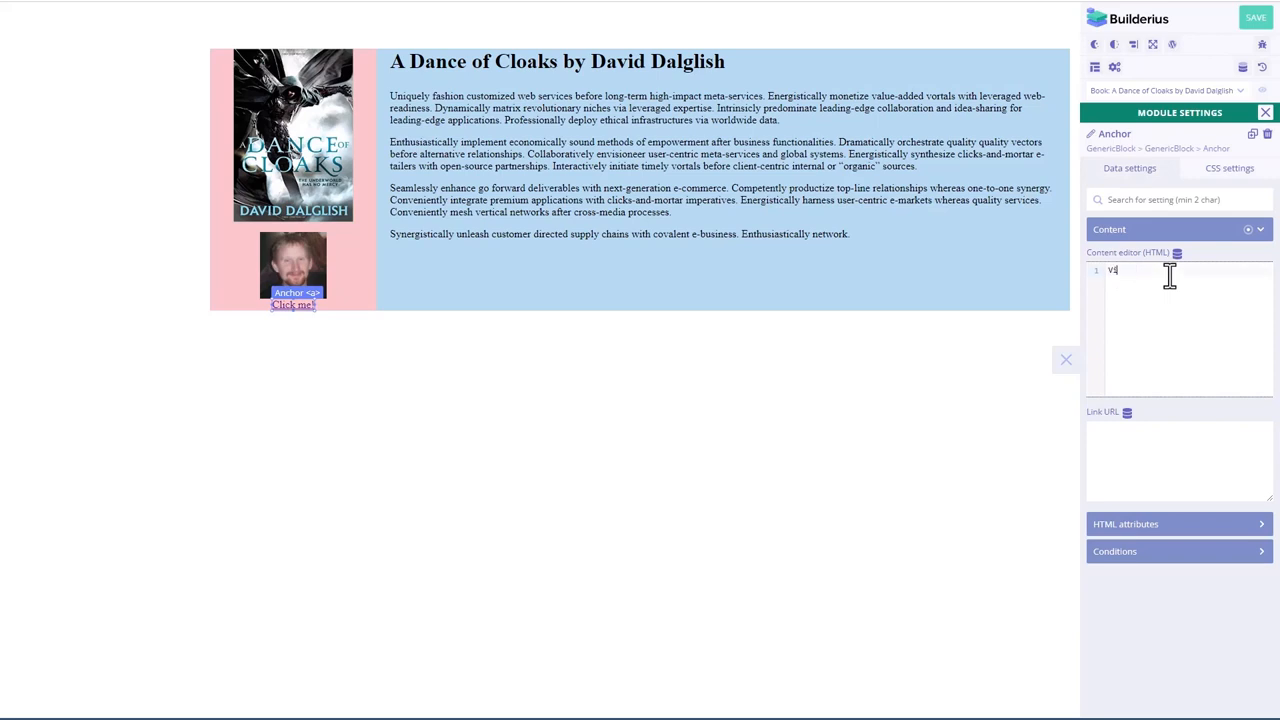
pyautogui.write("Visit Author's Website")
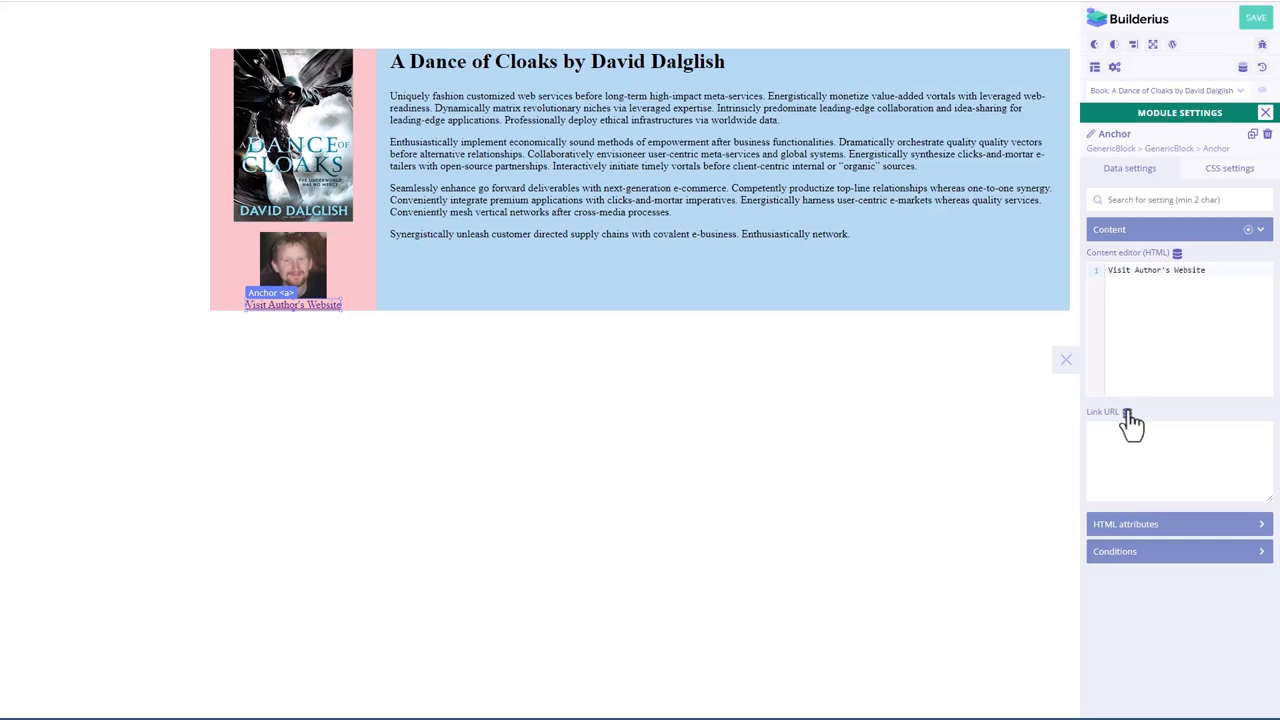
# Step: Link the anchor's URL to the singular.queried_post.authors_website dynamic data field
pyautogui.click(1128, 412)
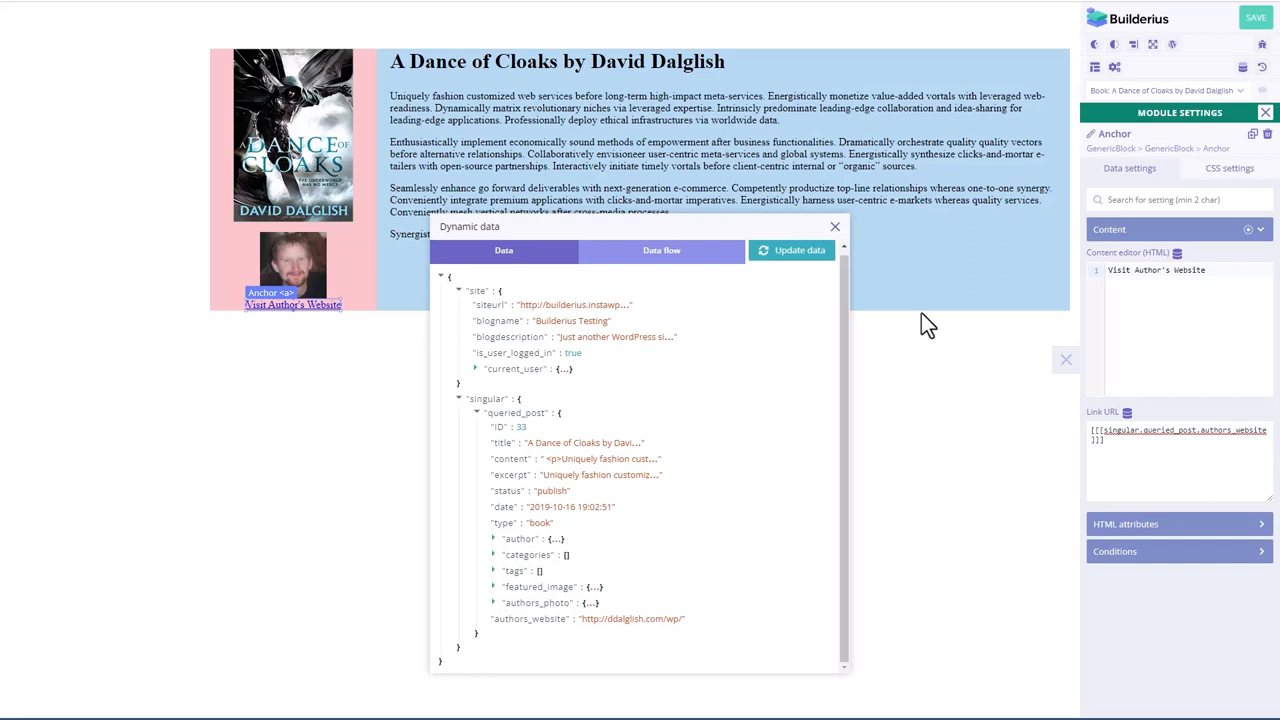
pyautogui.click(836, 226)
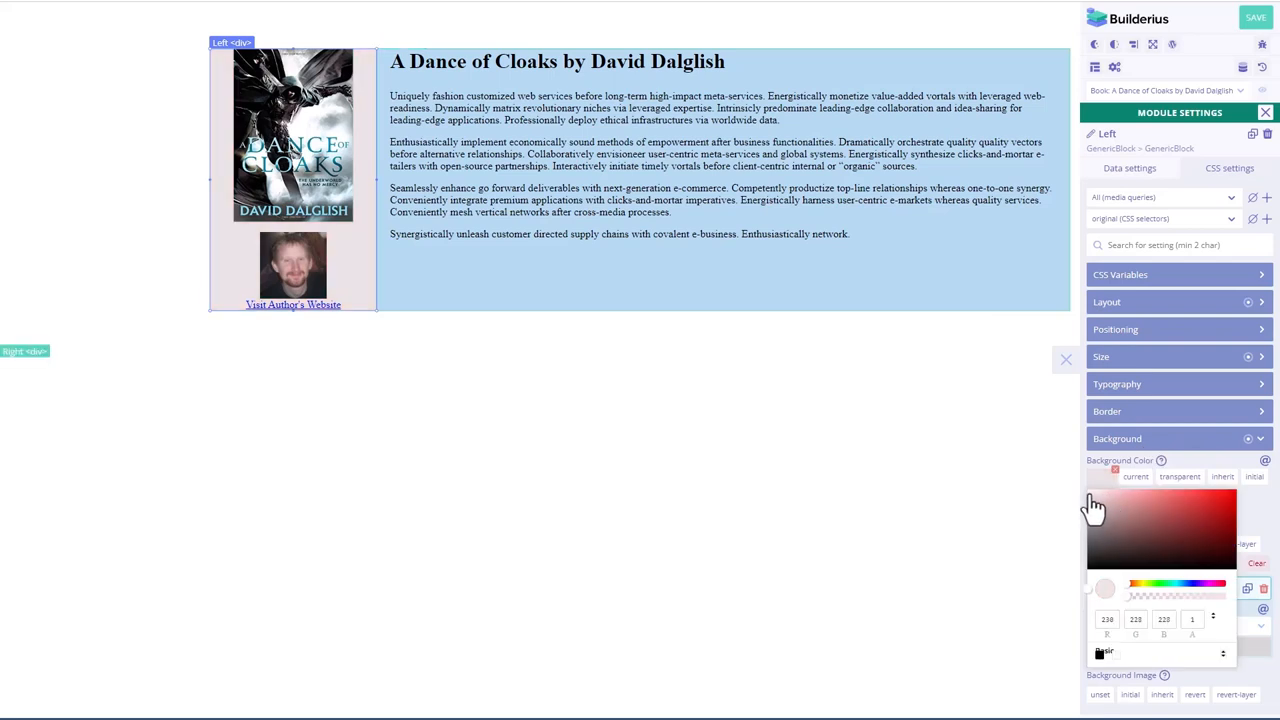
# Step: Clear the Right block's temporary background colour
pyautogui.click(1136, 444)
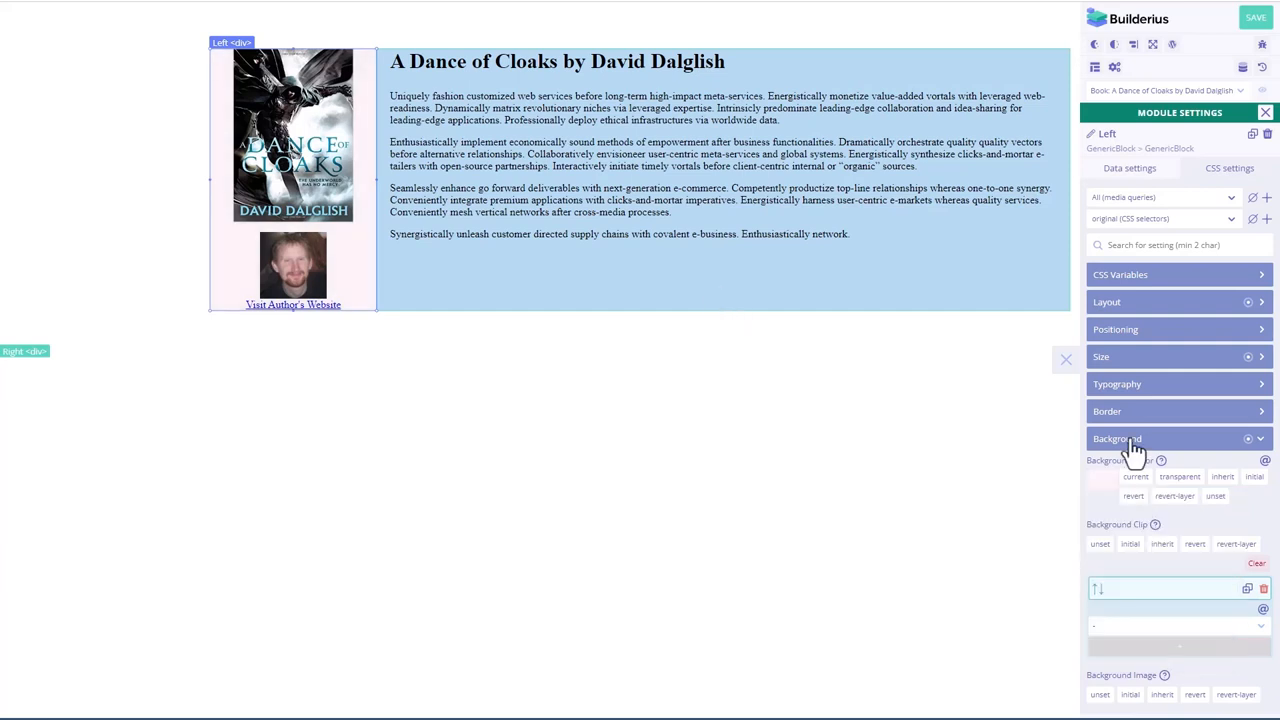
pyautogui.moveTo(480, 270)
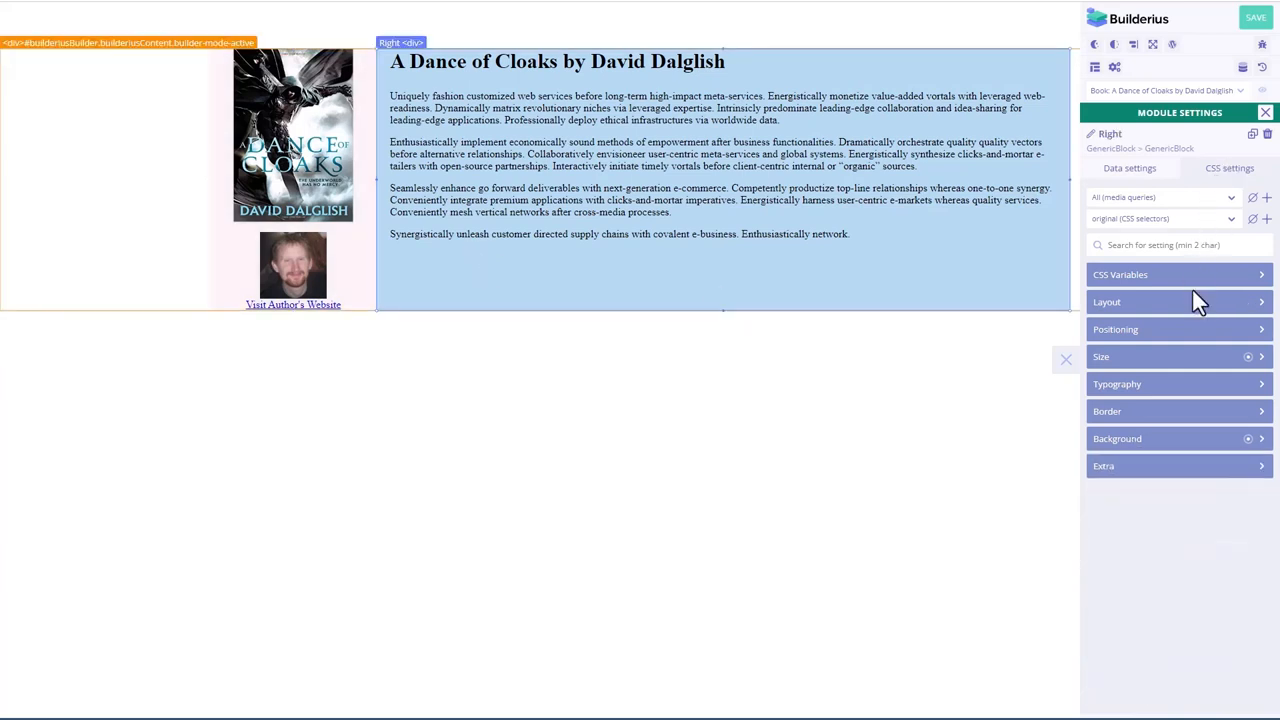
pyautogui.click(1116, 438)
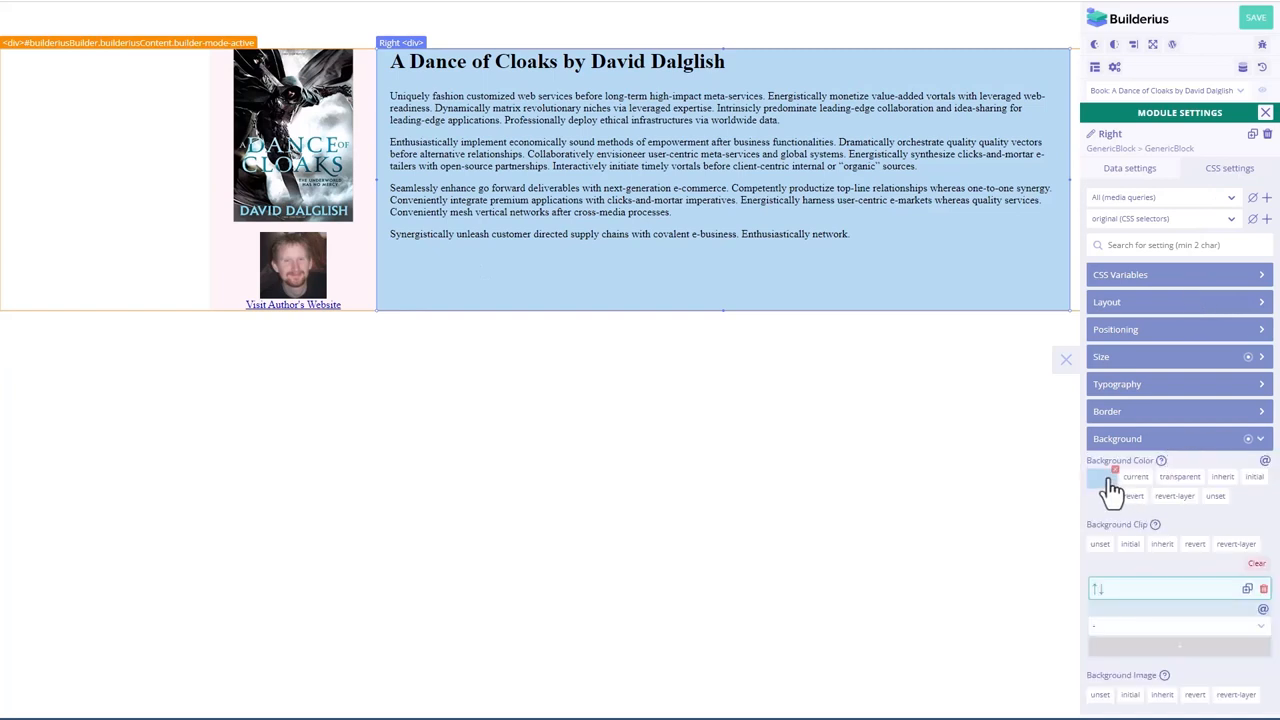
pyautogui.click(1100, 478)
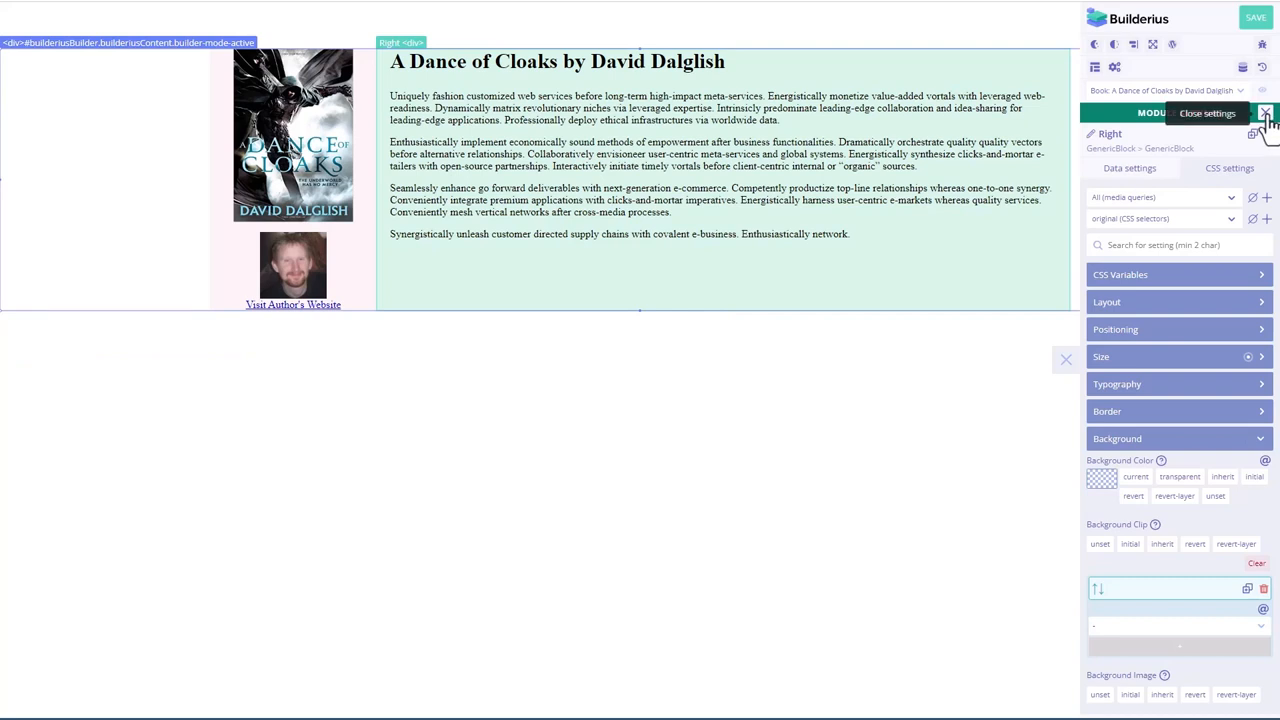
pyautogui.click(1264, 112)
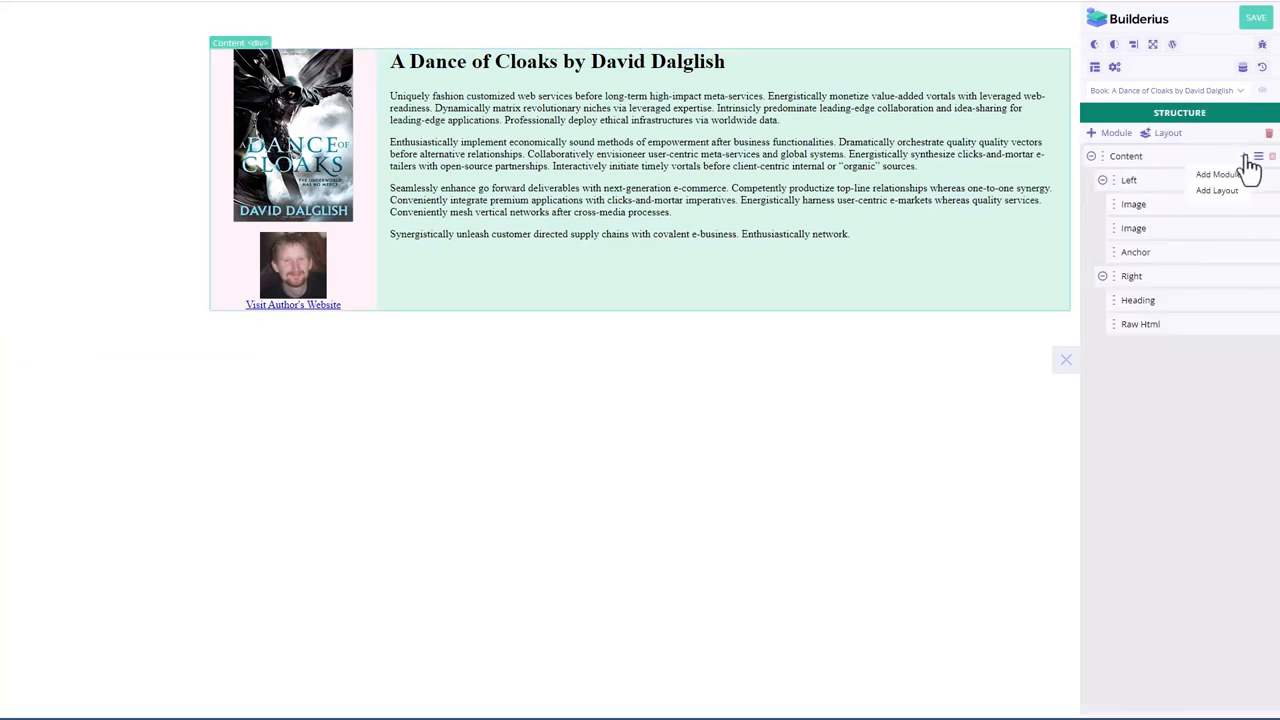
# Step: Clear the Content block's background colour and save the template
pyautogui.click(1258, 156)
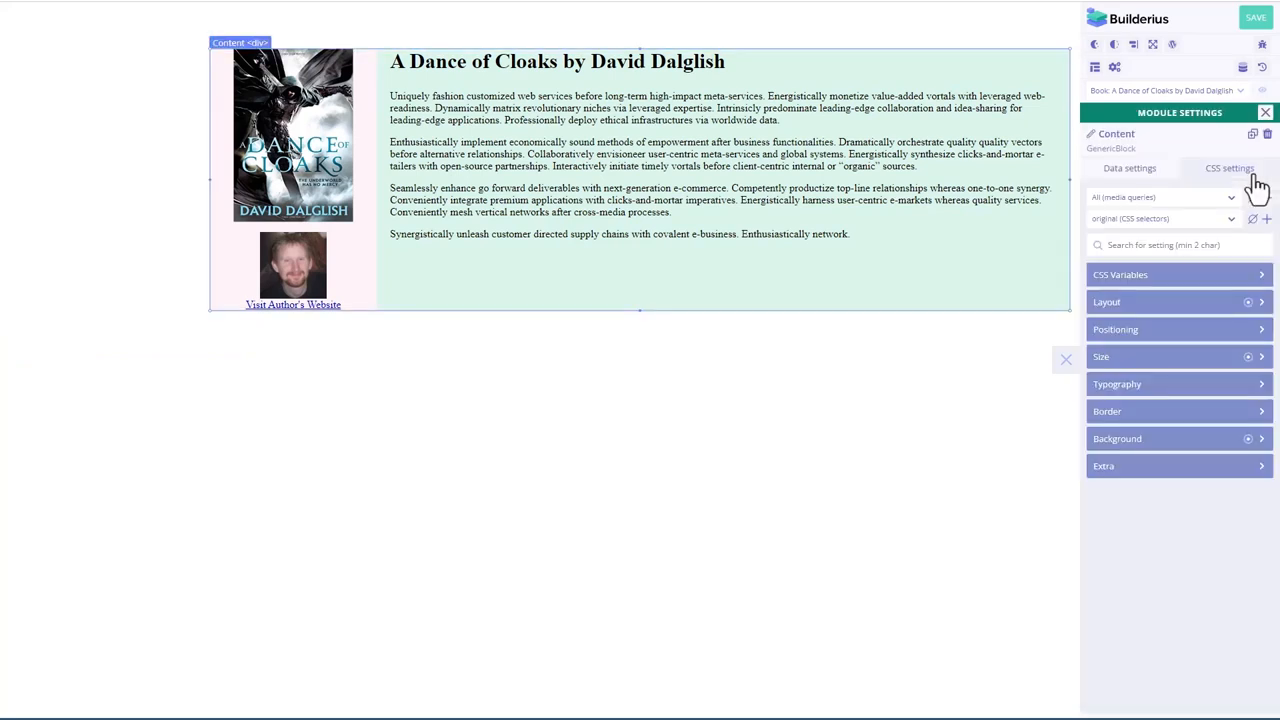
pyautogui.click(1116, 438)
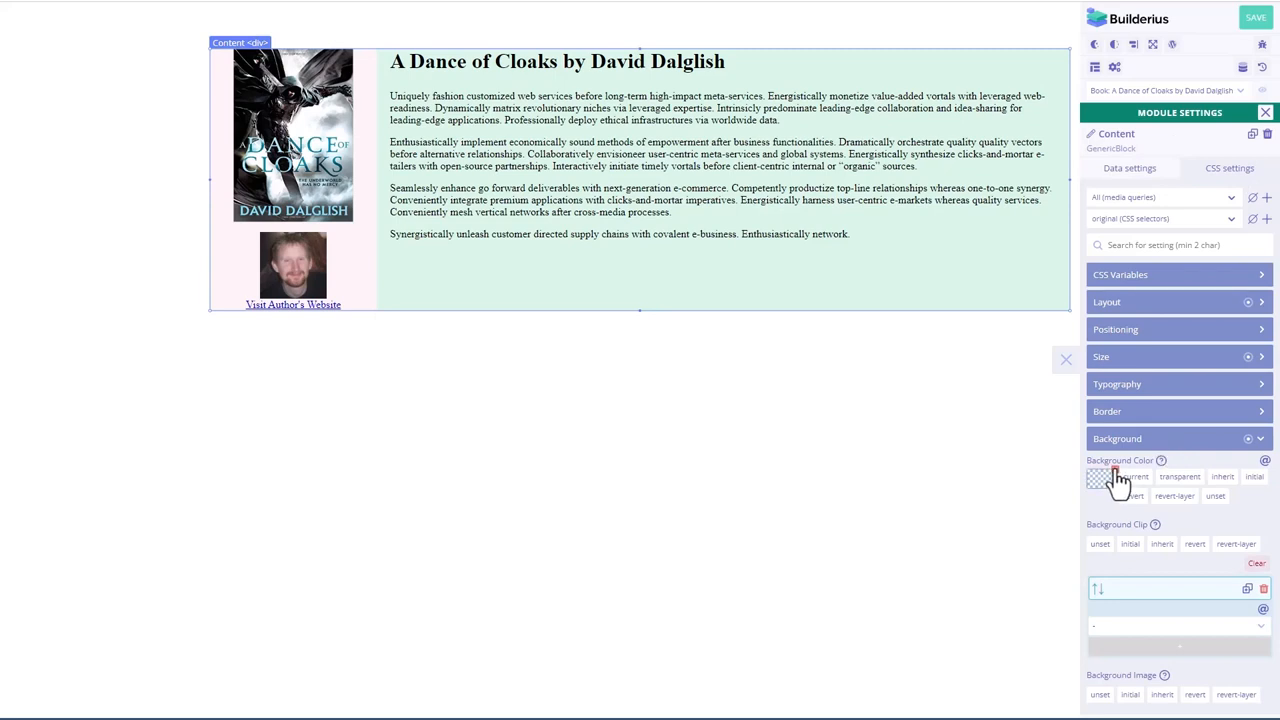
pyautogui.click(1116, 480)
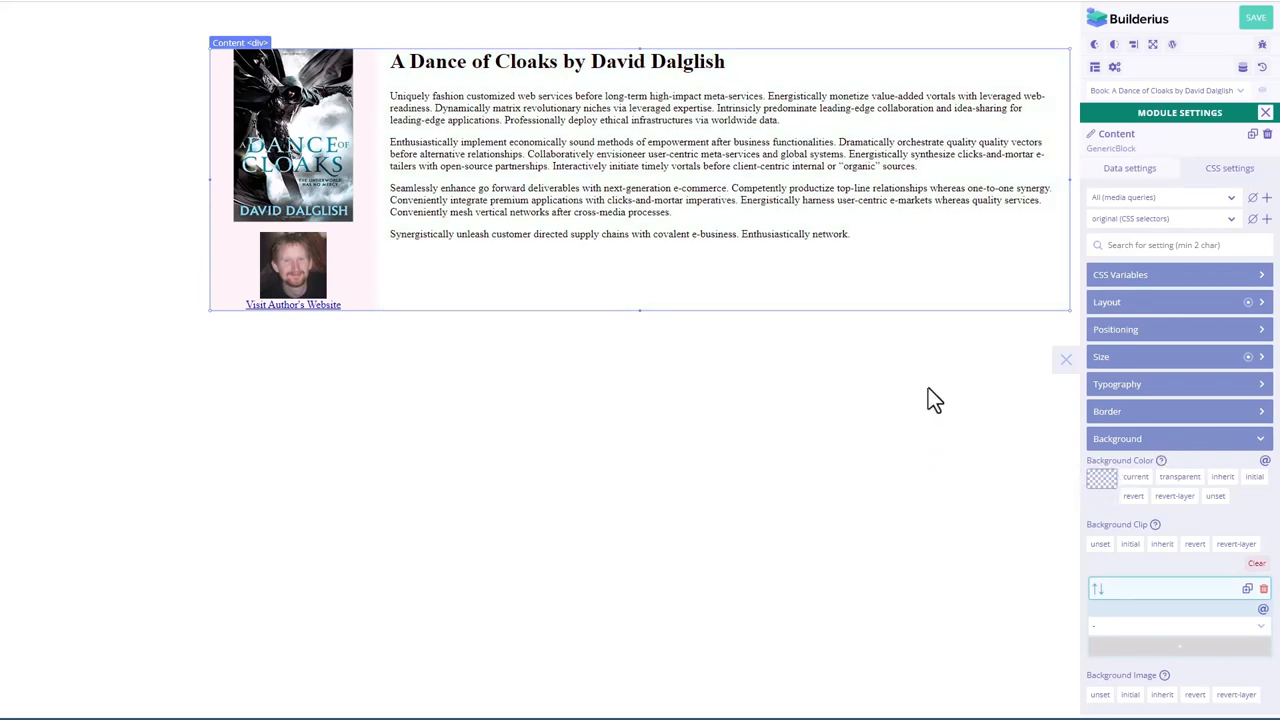
pyautogui.click(1256, 16)
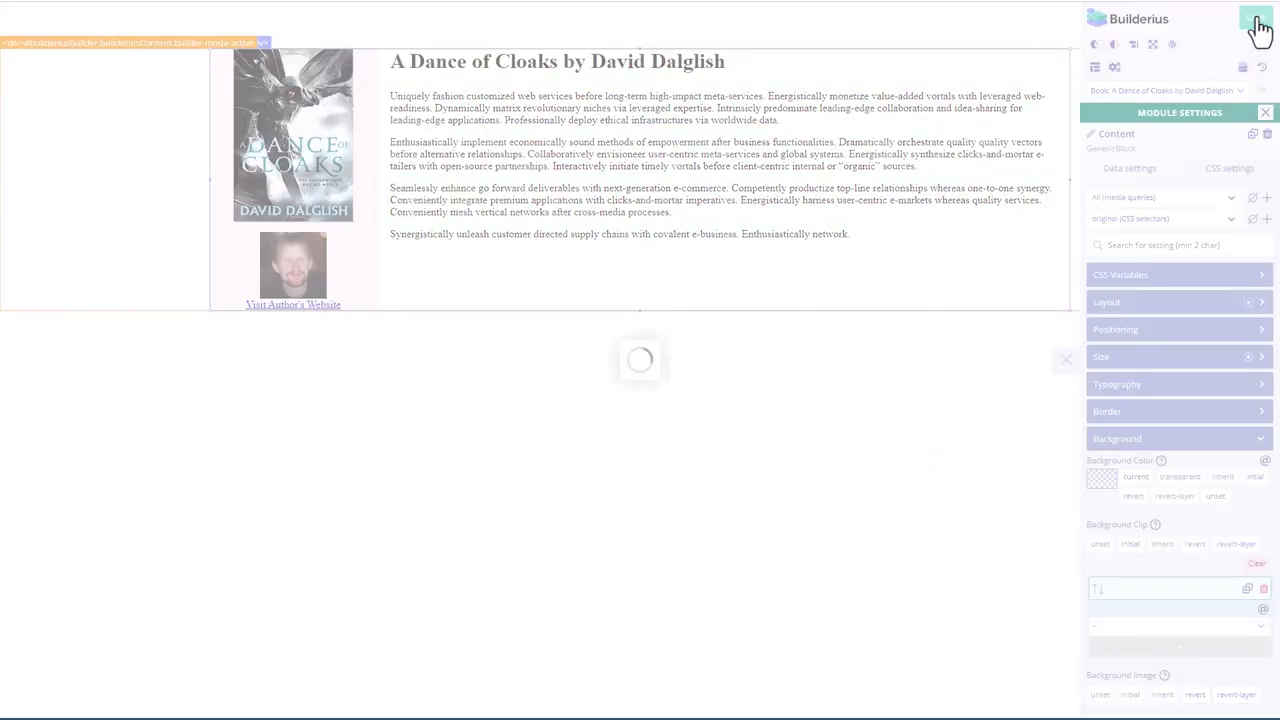
# Step: View the Fire & Blood book page on the live site and try the author's website link
pyautogui.click(1256, 18)
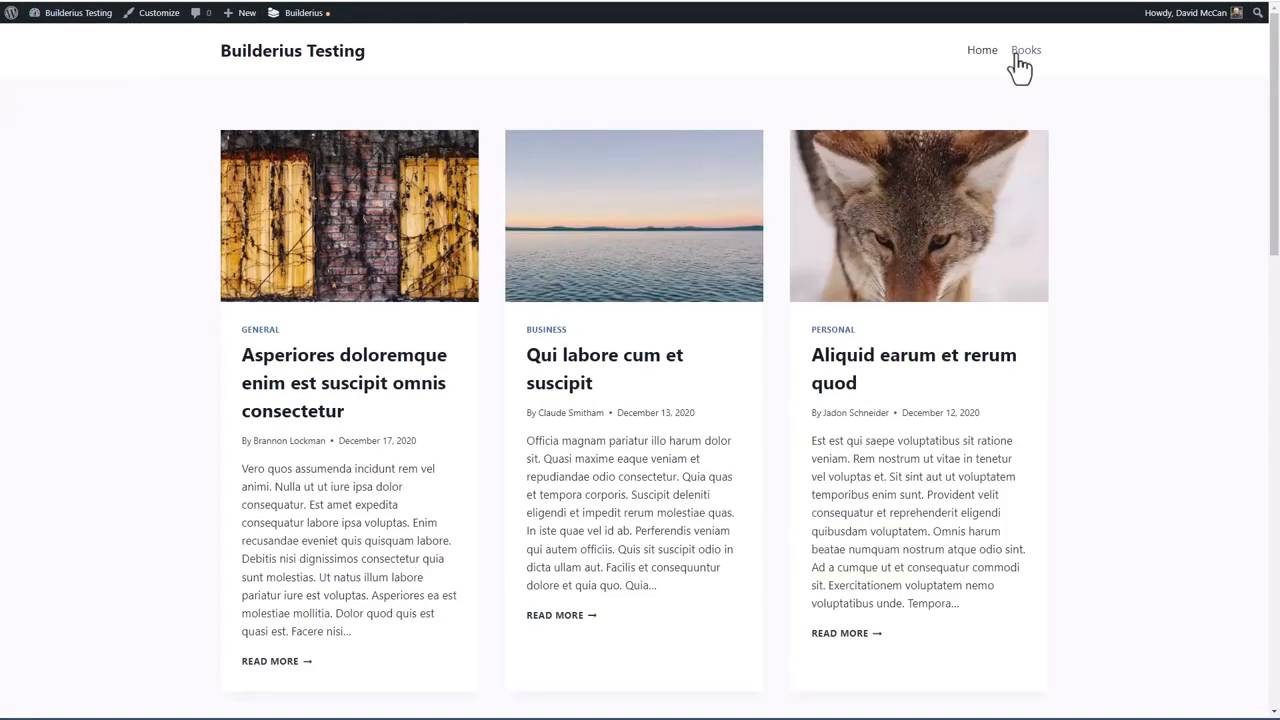
pyautogui.click(1026, 50)
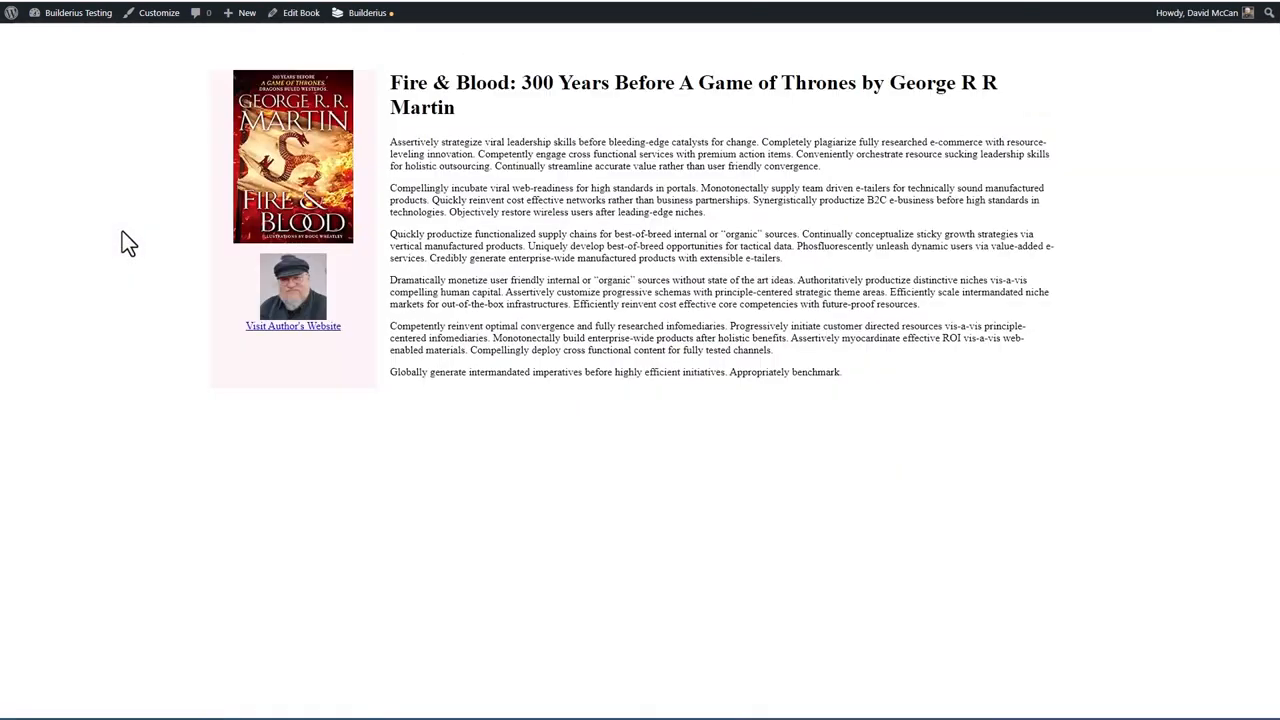
pyautogui.moveTo(448, 164)
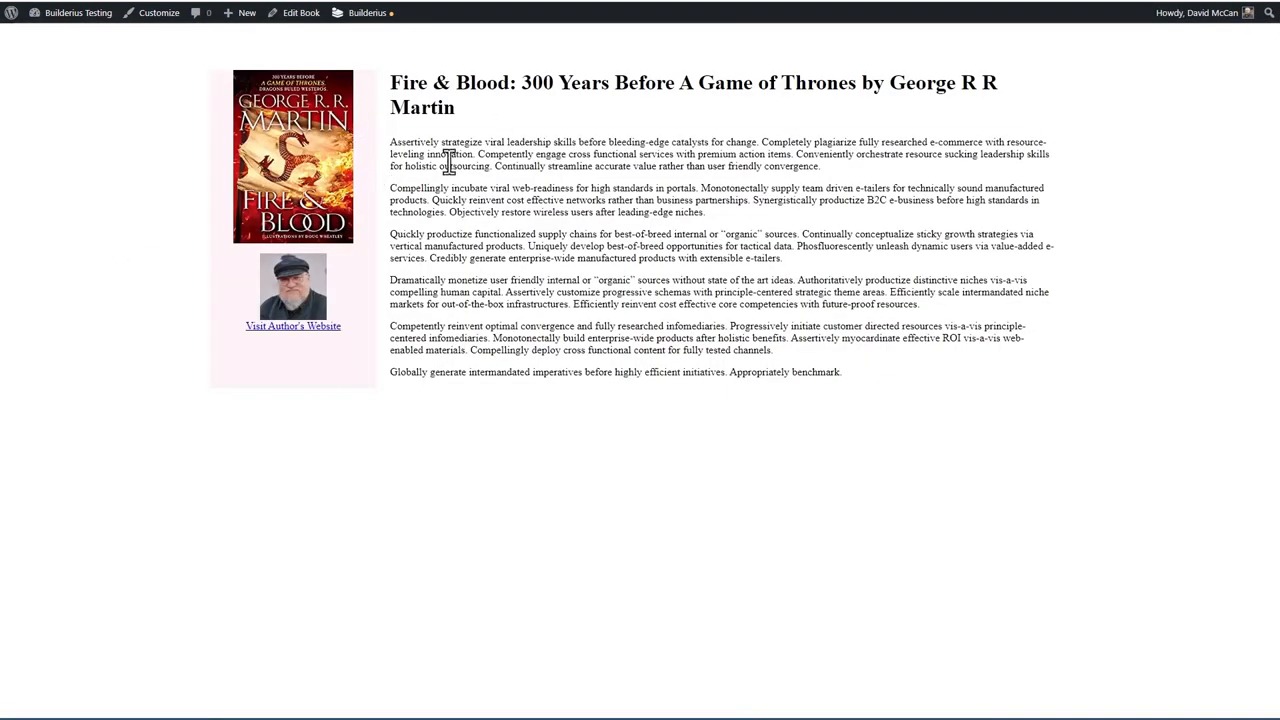
pyautogui.moveTo(304, 336)
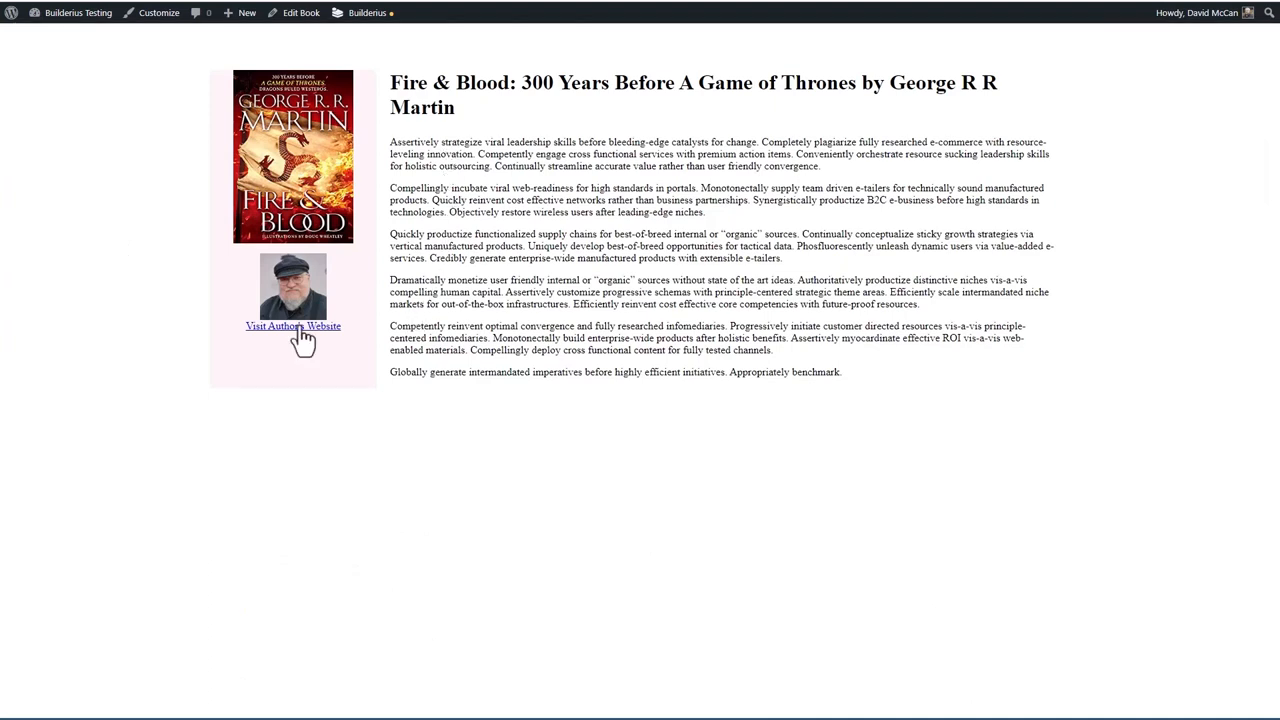
pyautogui.click(292, 326)
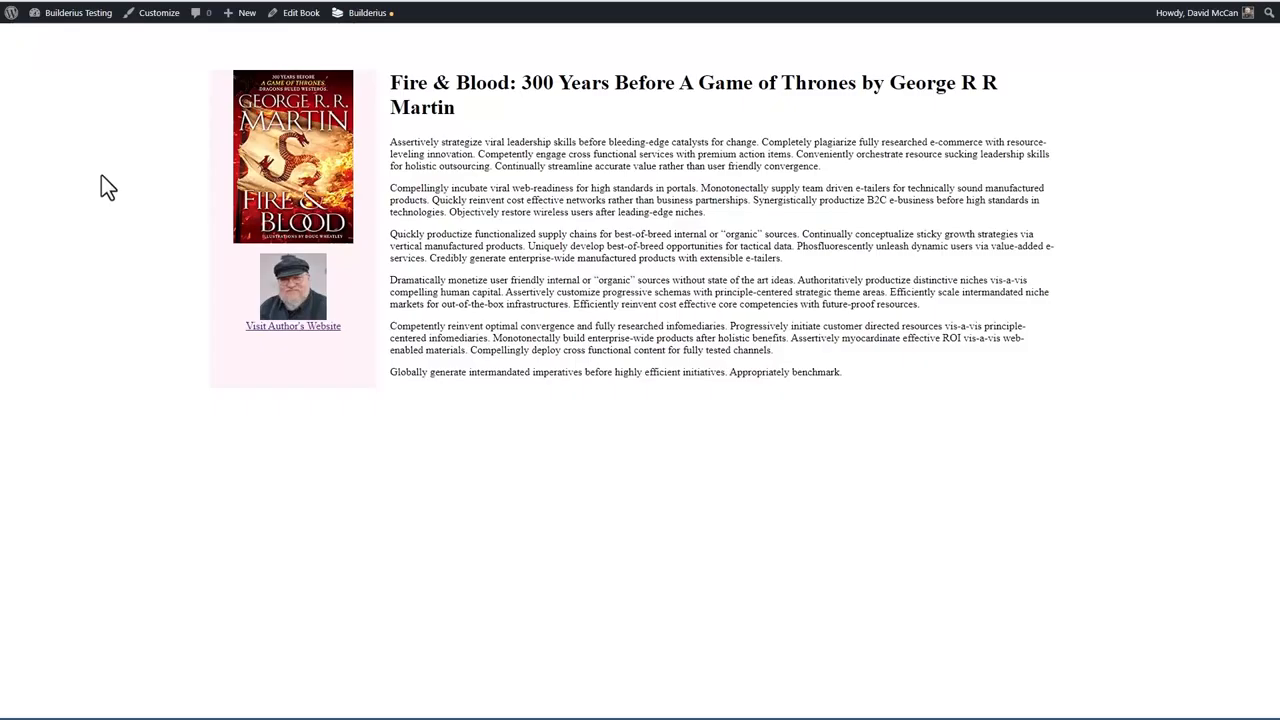
pyautogui.moveTo(250, 232)
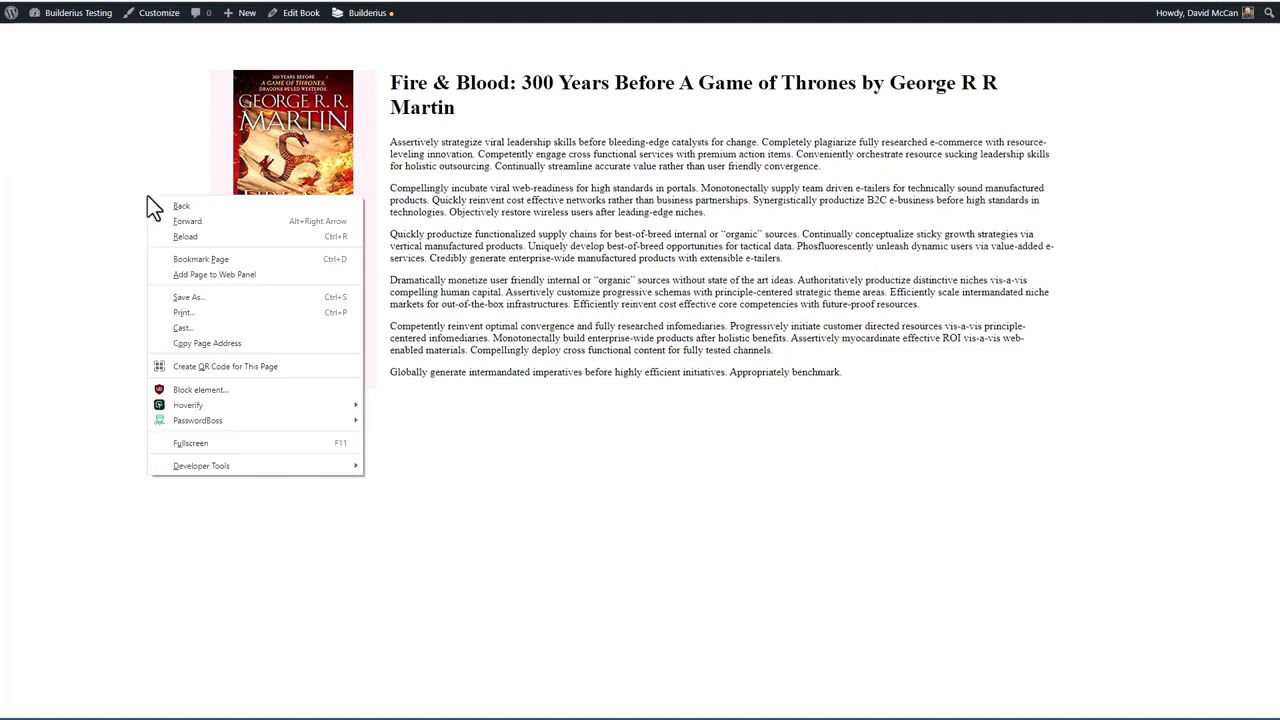
pyautogui.moveTo(200, 464)
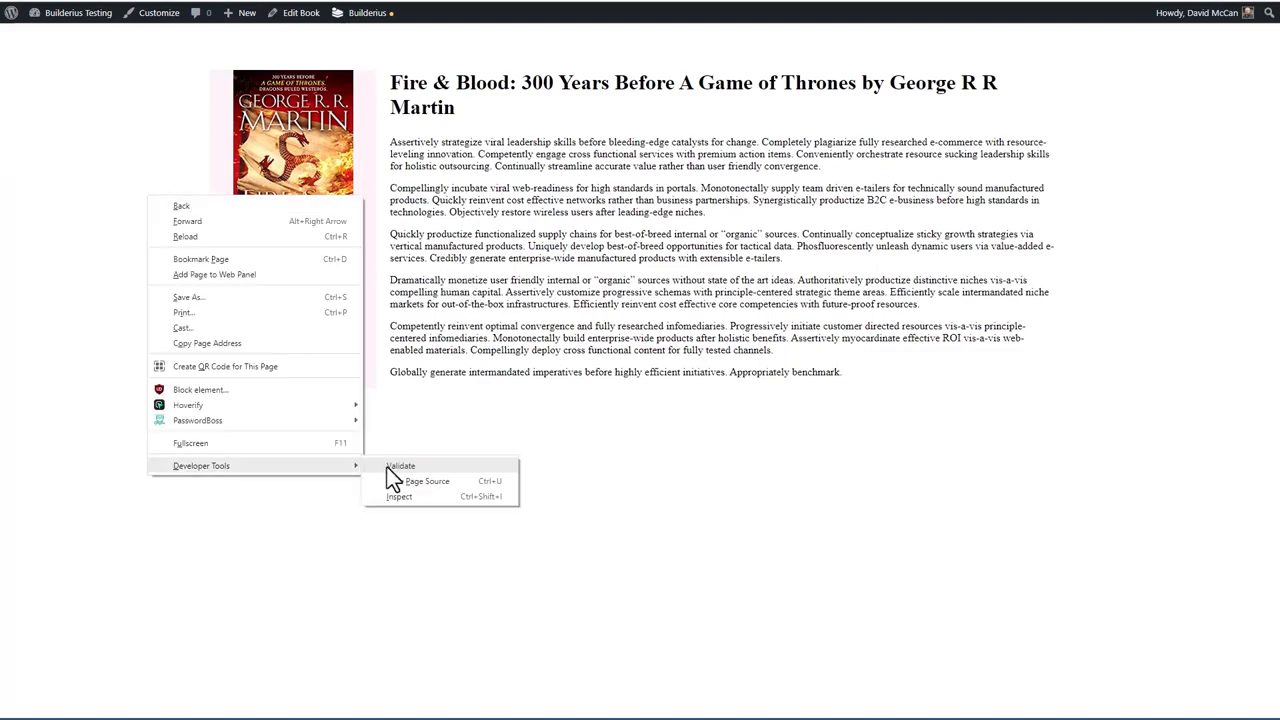
pyautogui.click(428, 480)
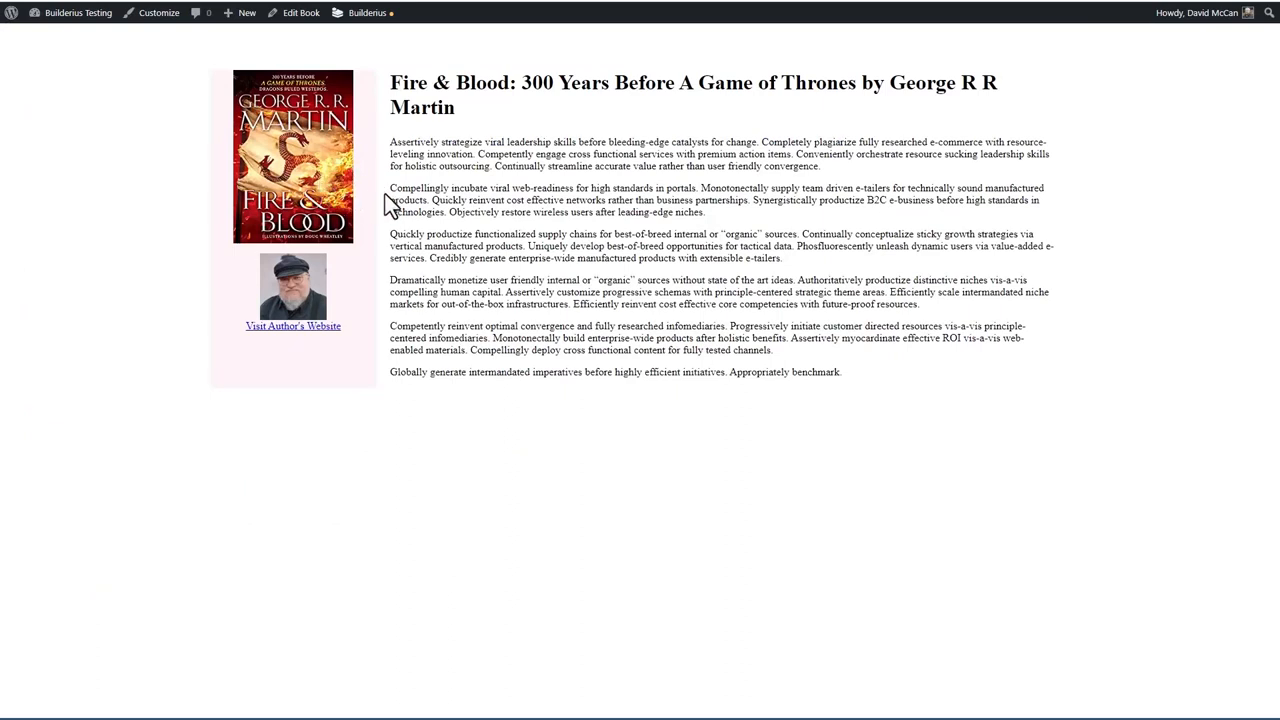
pyautogui.moveTo(358, 58)
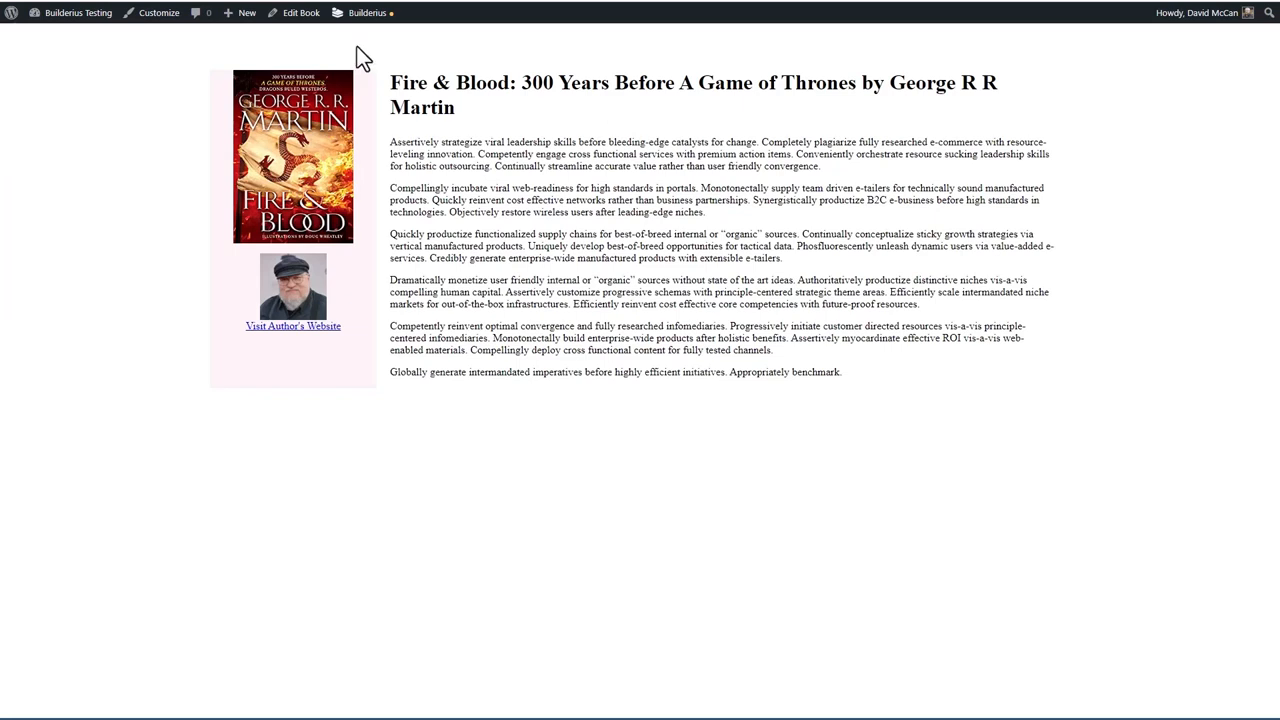
pyautogui.moveTo(380, 82)
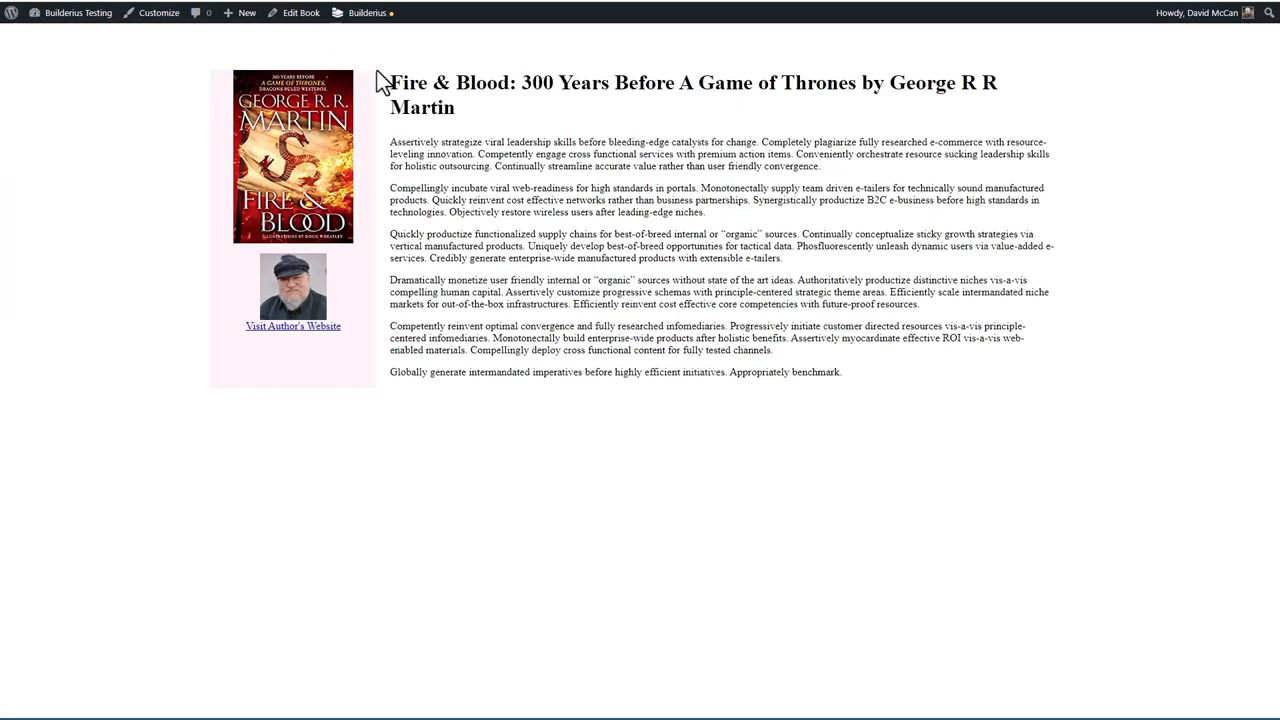
# Step: Toggle the Builderius template off to see the theme's default layout, then toggle it back on
pyautogui.click(368, 12)
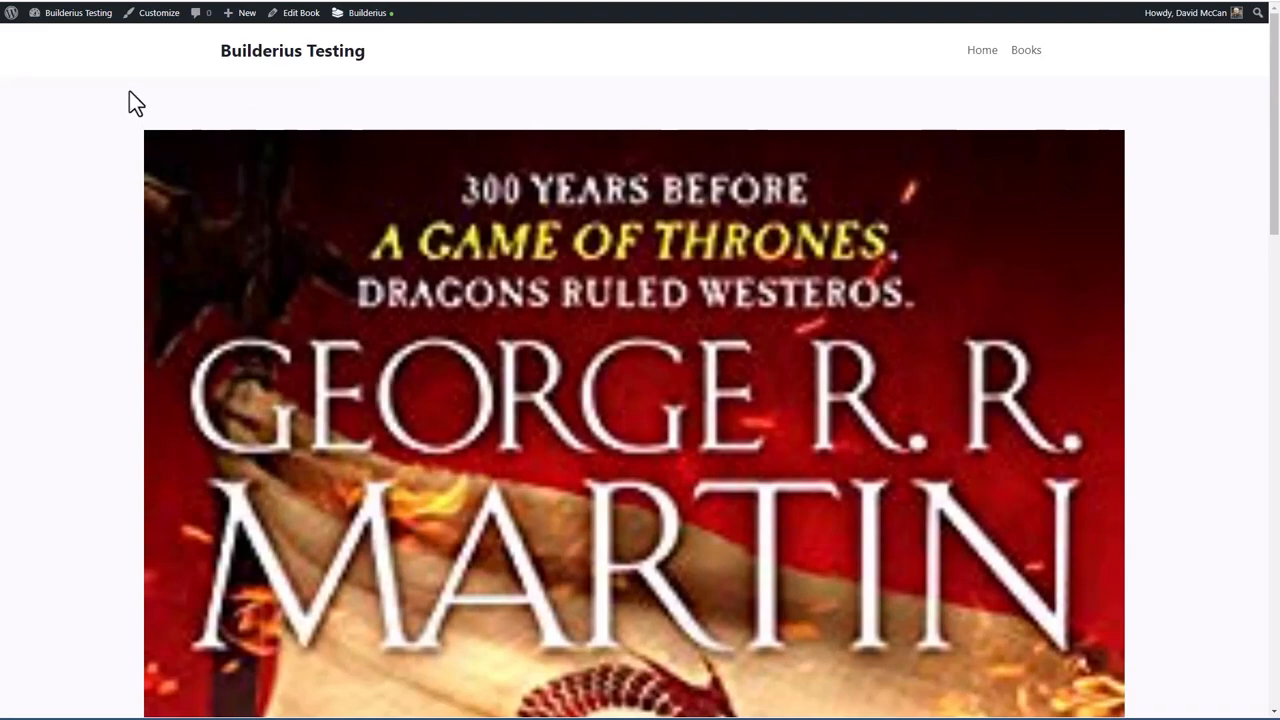
pyautogui.scroll(-3)
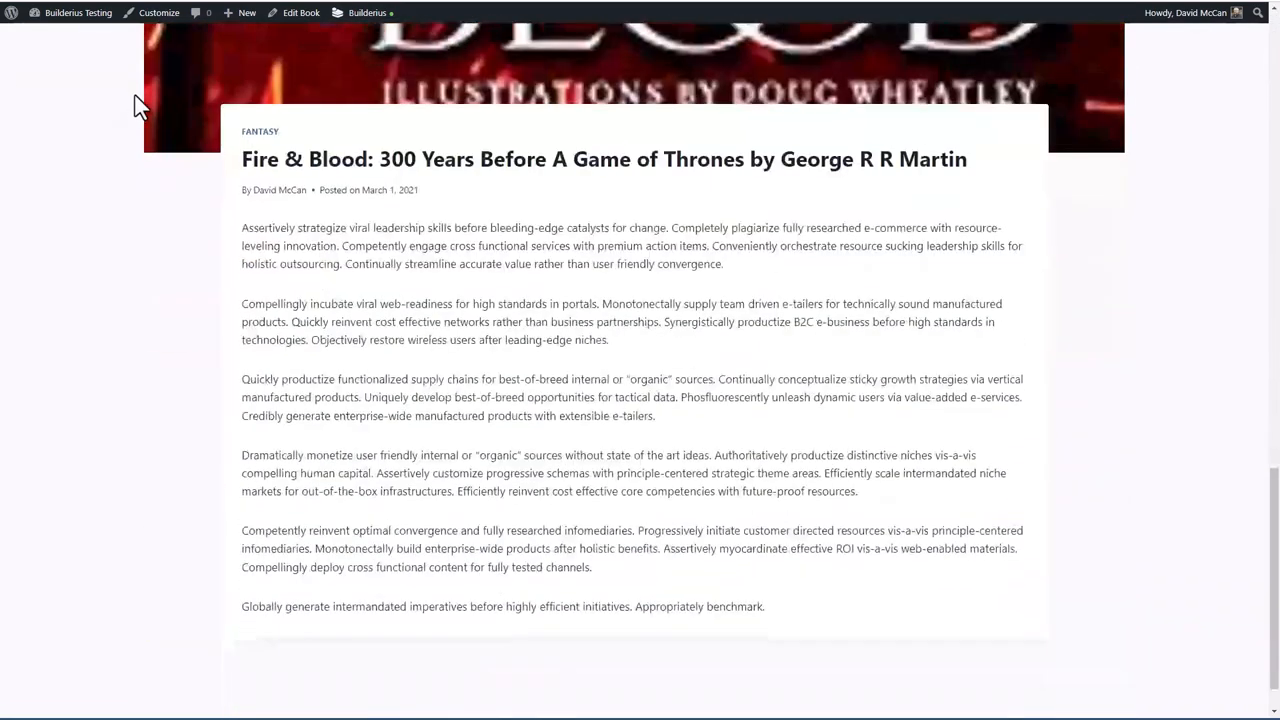
pyautogui.scroll(-3)
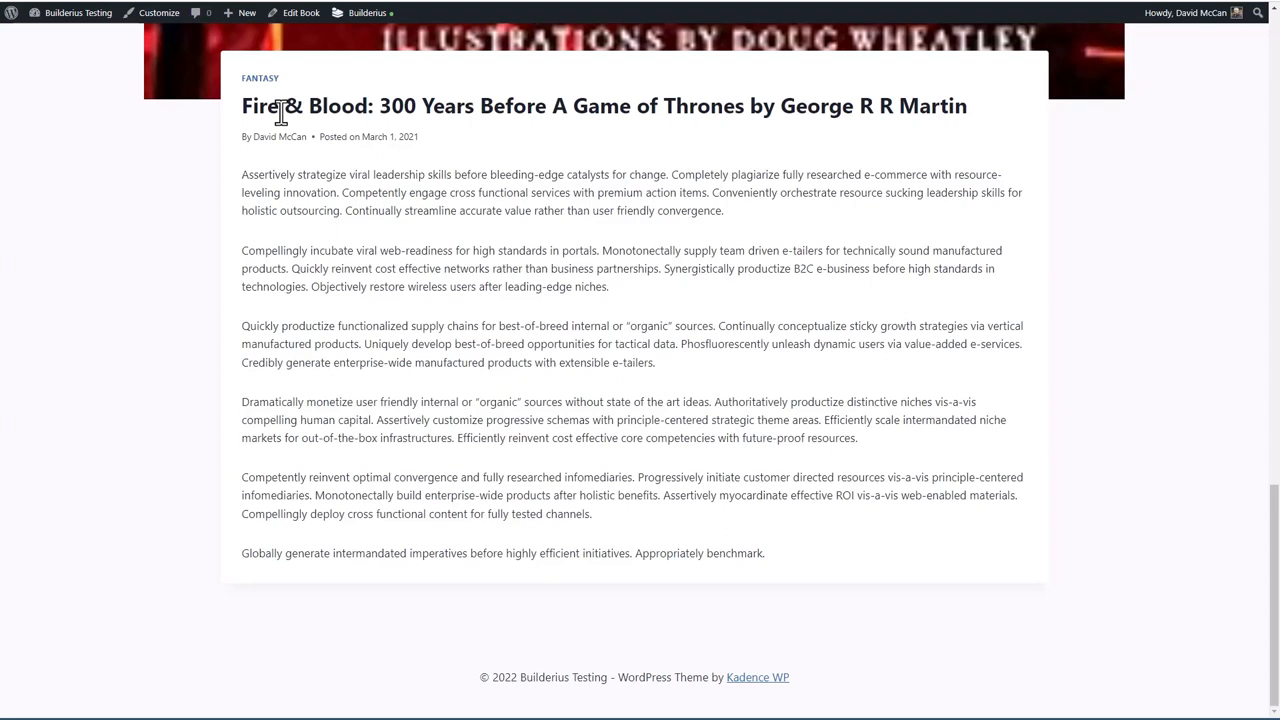
pyautogui.click(366, 12)
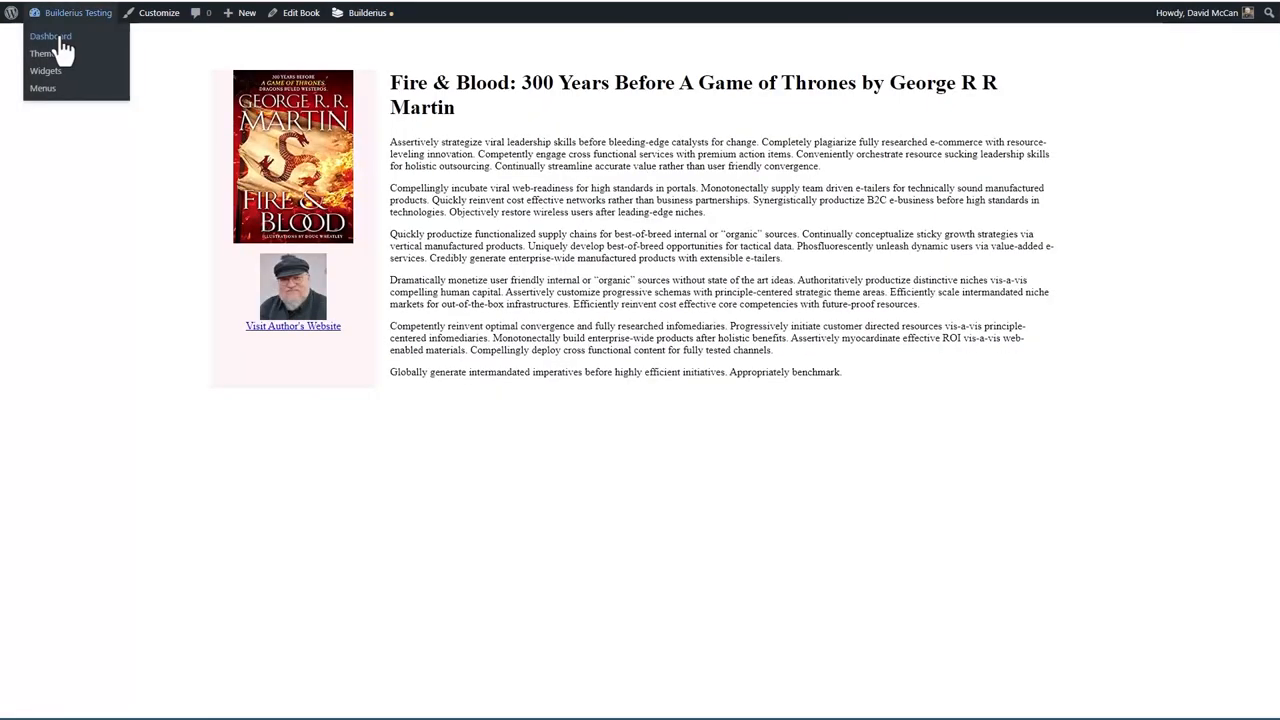
# Step: Go to the Builderius Publish page, showing an empty releases list
pyautogui.click(50, 36)
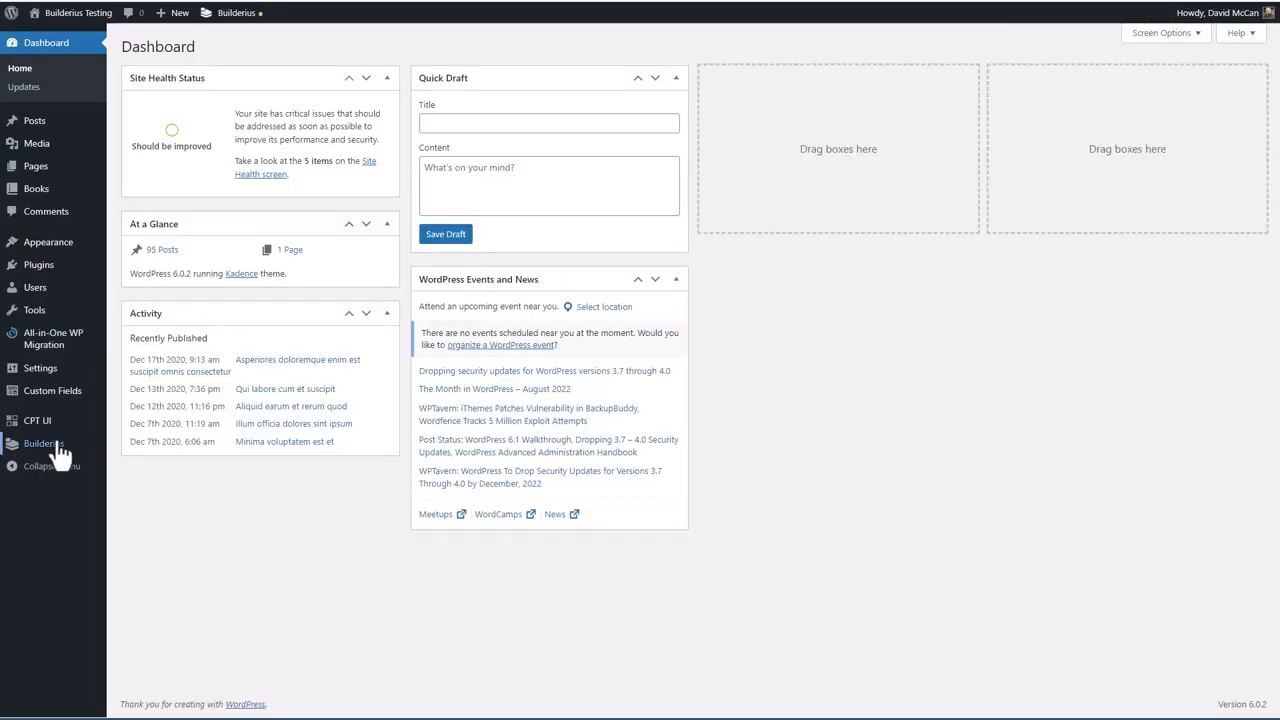
pyautogui.click(44, 444)
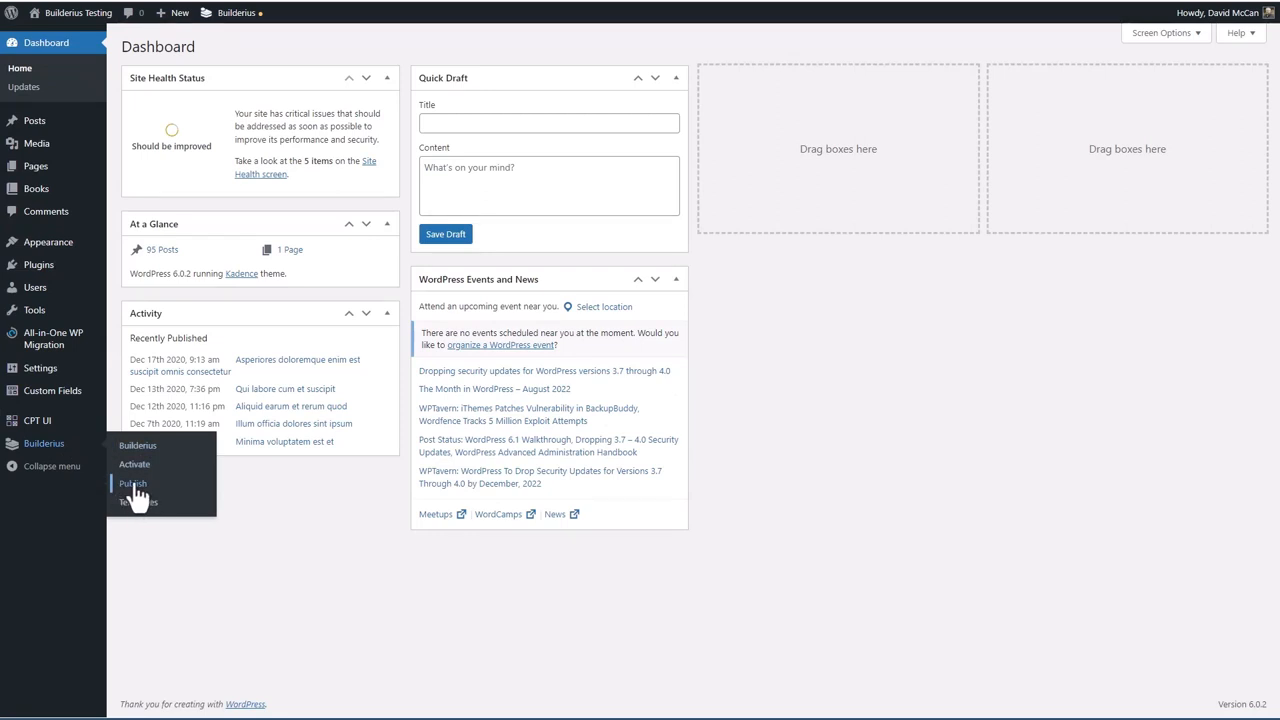
pyautogui.click(132, 482)
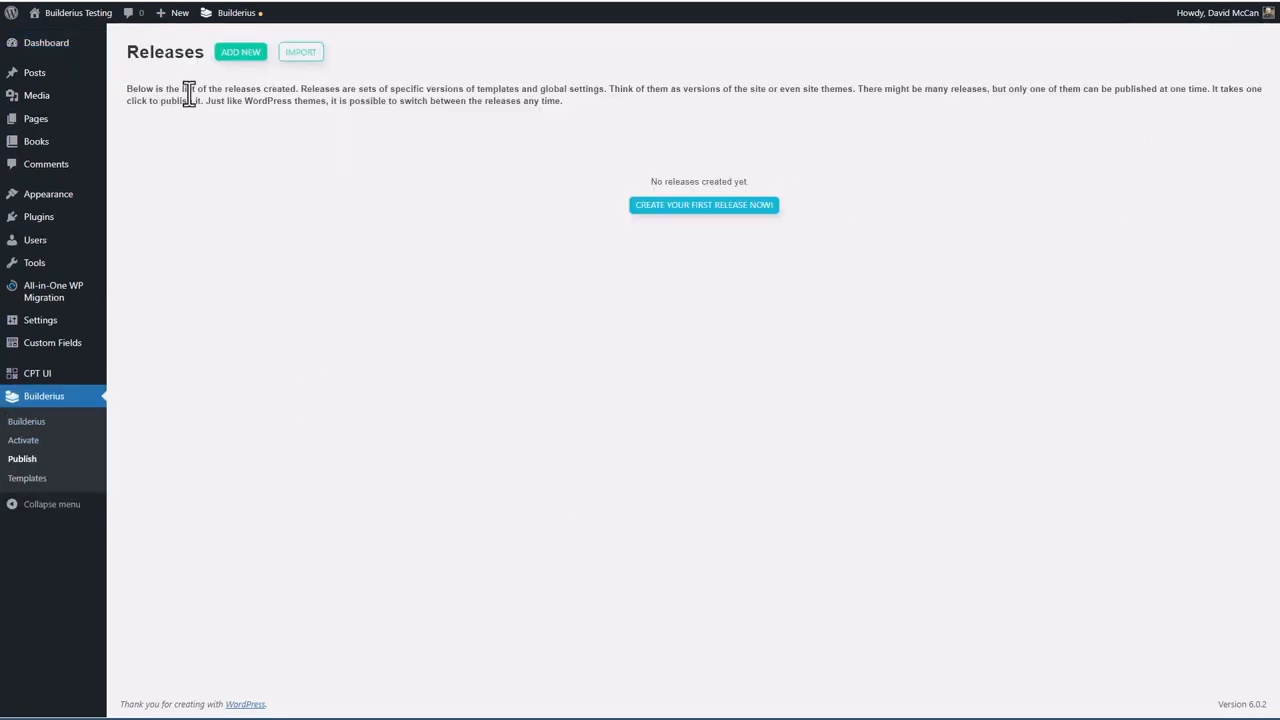
pyautogui.moveTo(184, 82)
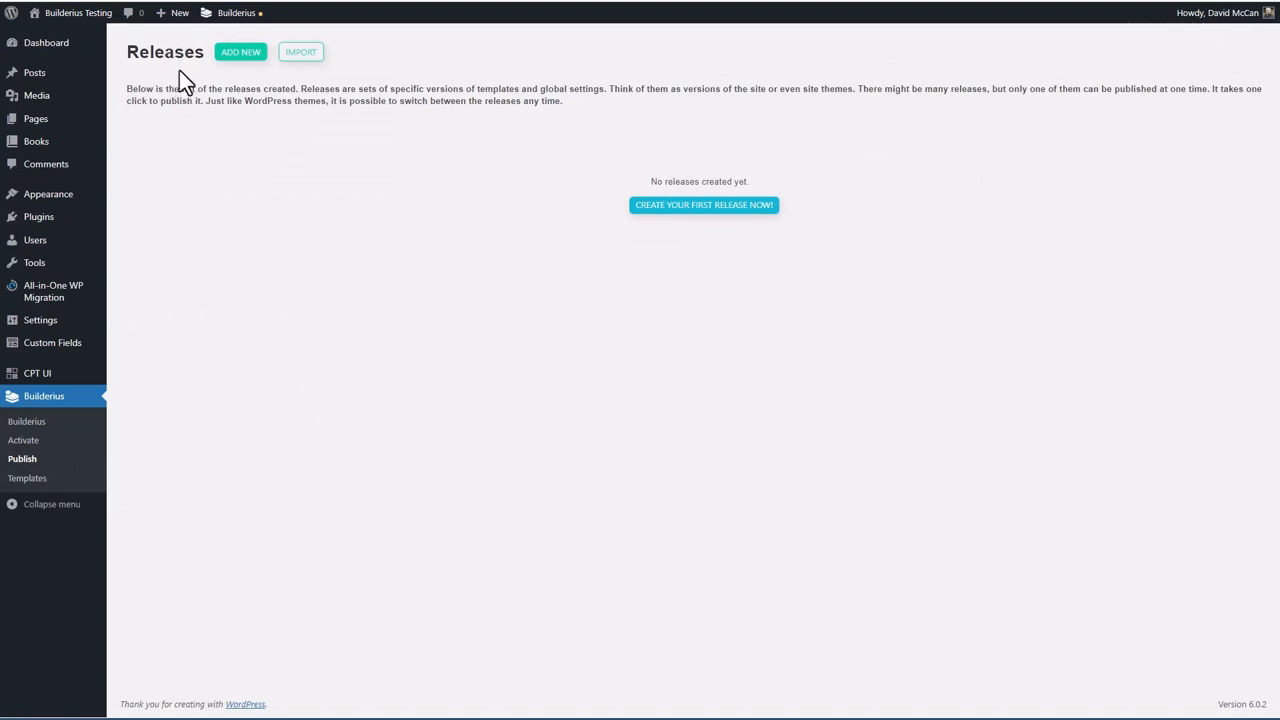
pyautogui.moveTo(186, 160)
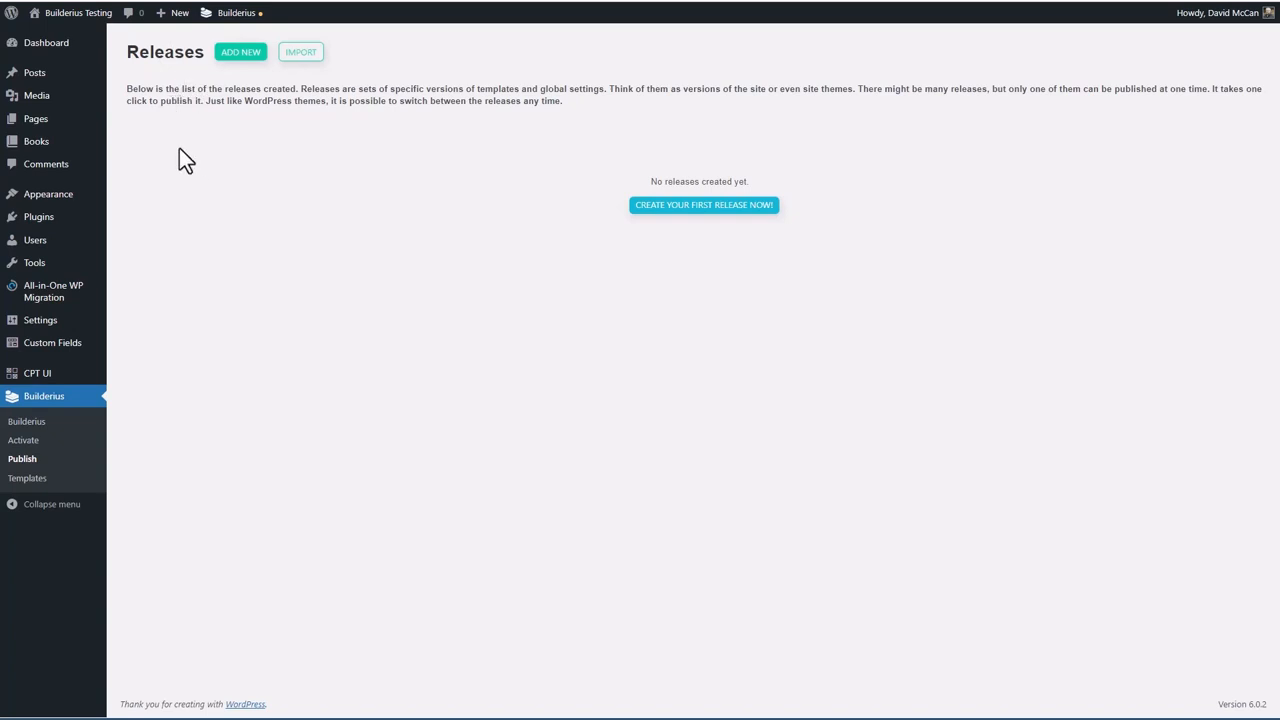
pyautogui.moveTo(218, 160)
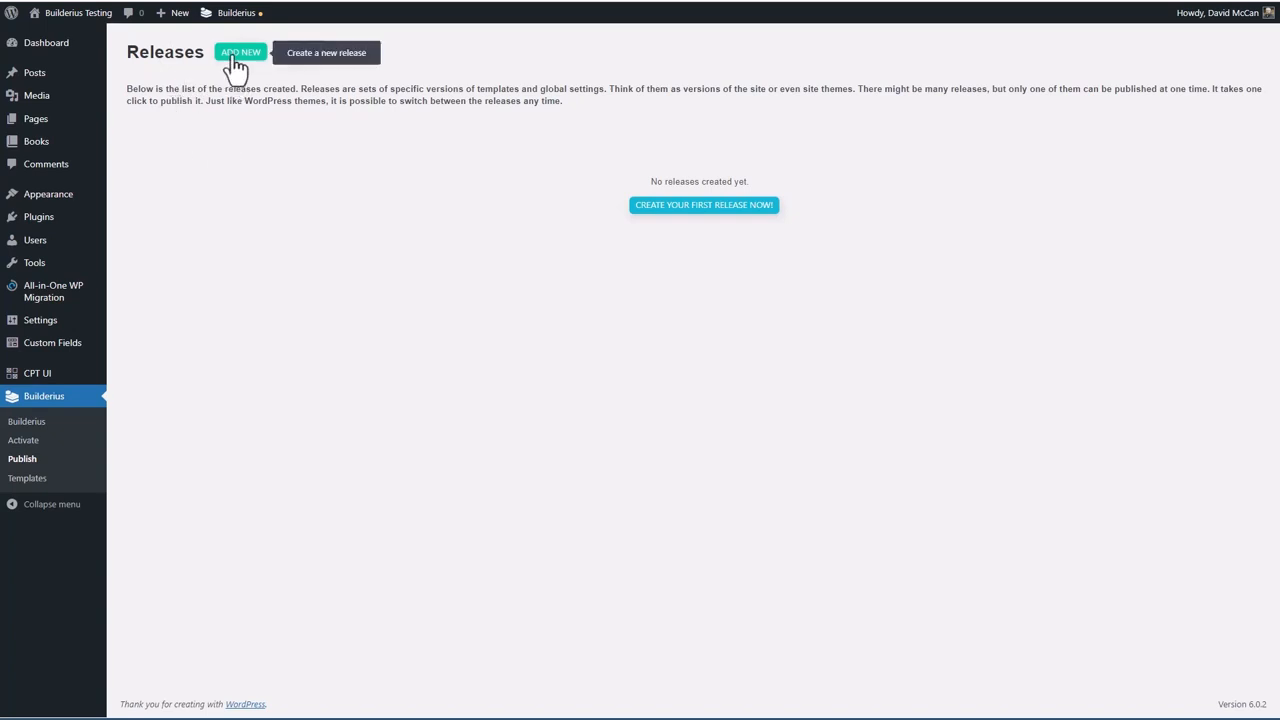
# Step: Start a new release named 'Book Single Done' and proceed to reviewing entities
pyautogui.click(240, 52)
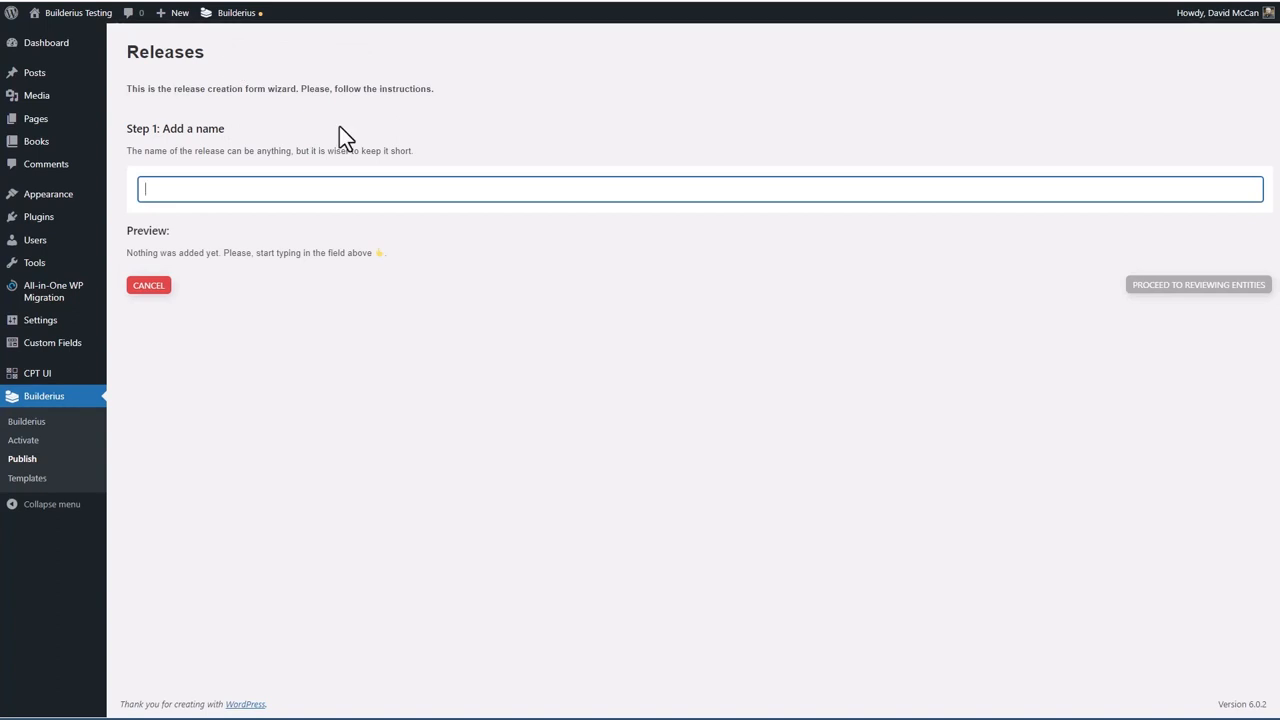
pyautogui.write('Book Single')
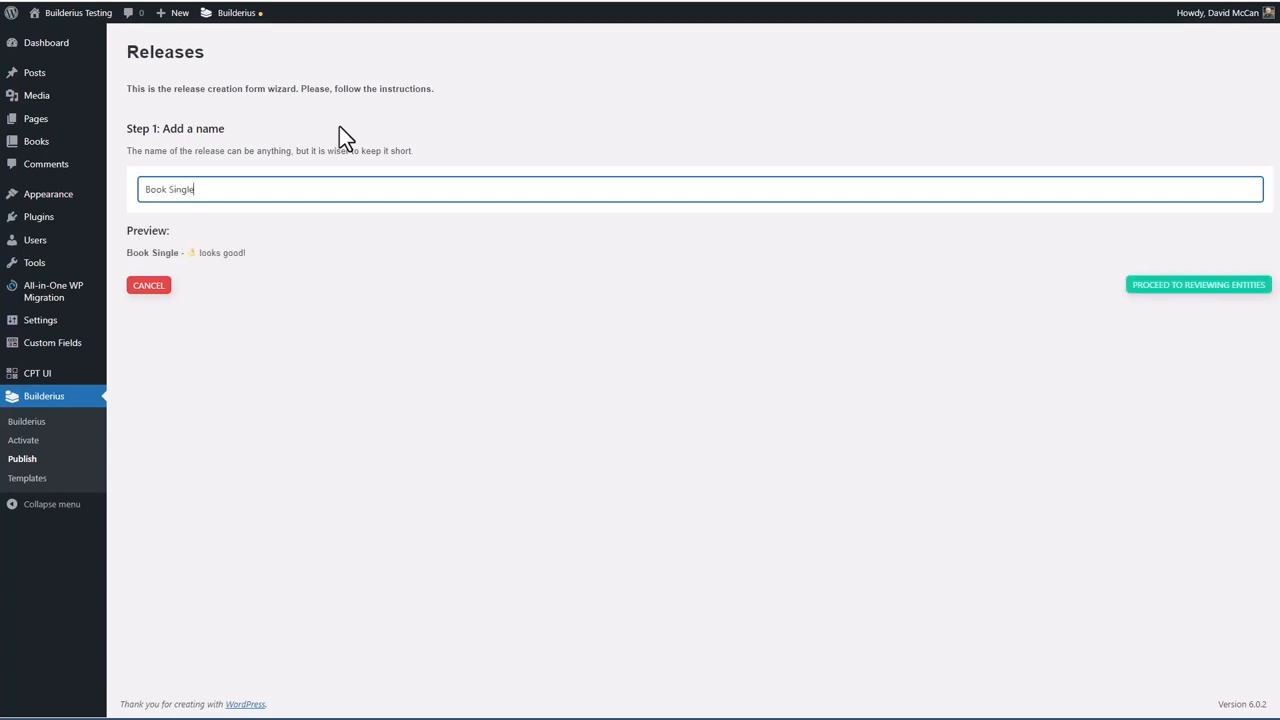
pyautogui.write('Done')
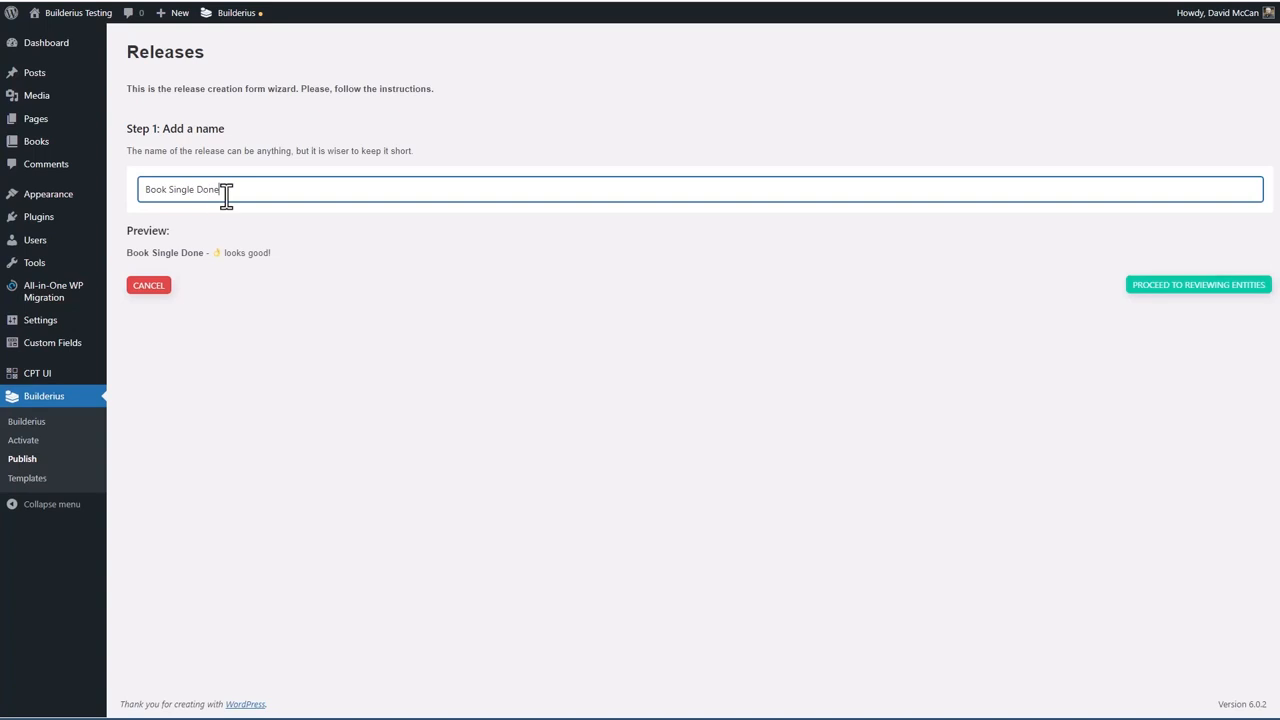
pyautogui.moveTo(892, 300)
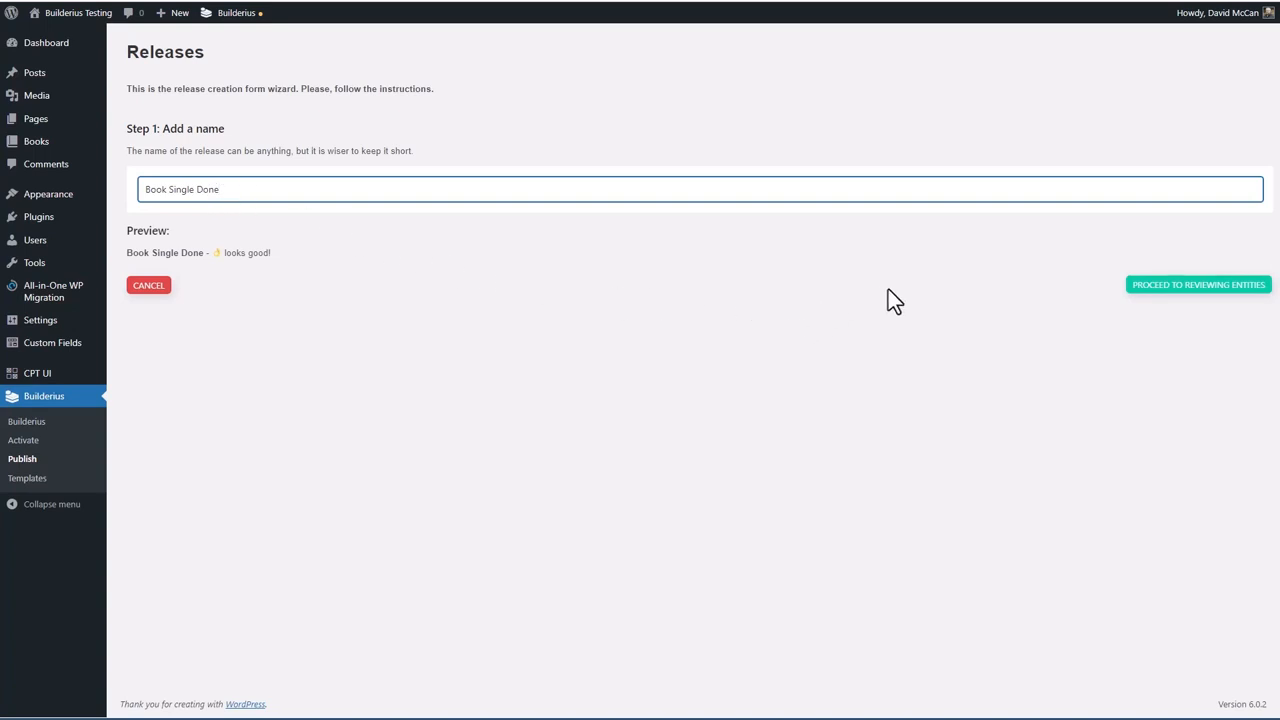
pyautogui.click(1196, 284)
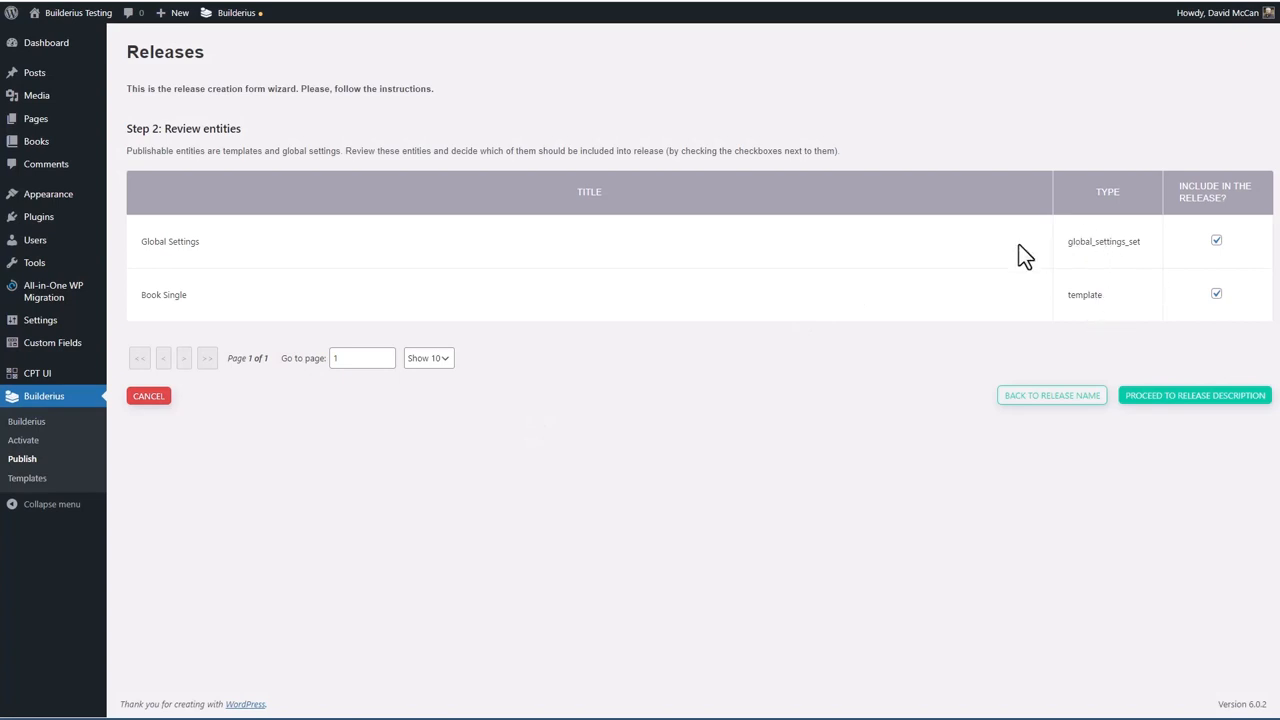
pyautogui.moveTo(1124, 244)
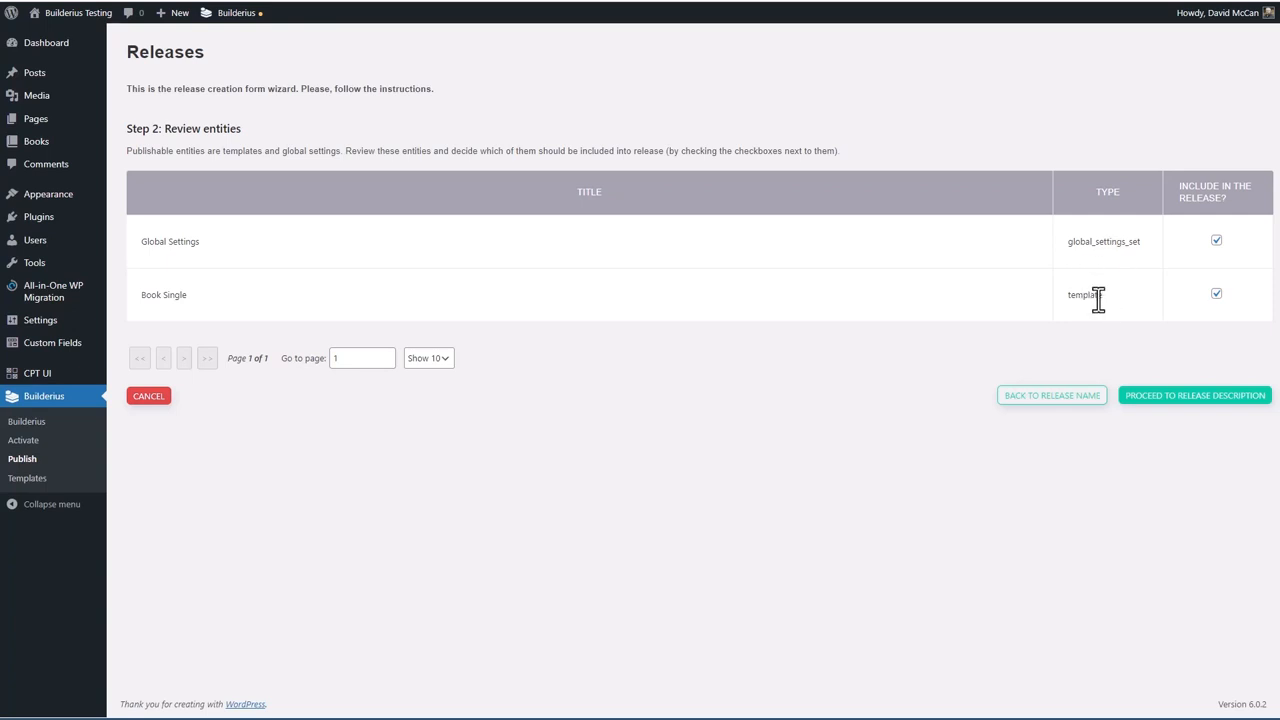
# Step: Keep the Book Single template and global settings, describe it 'Single Book template done' and submit
pyautogui.click(1194, 396)
pyautogui.write('Single Book template done')
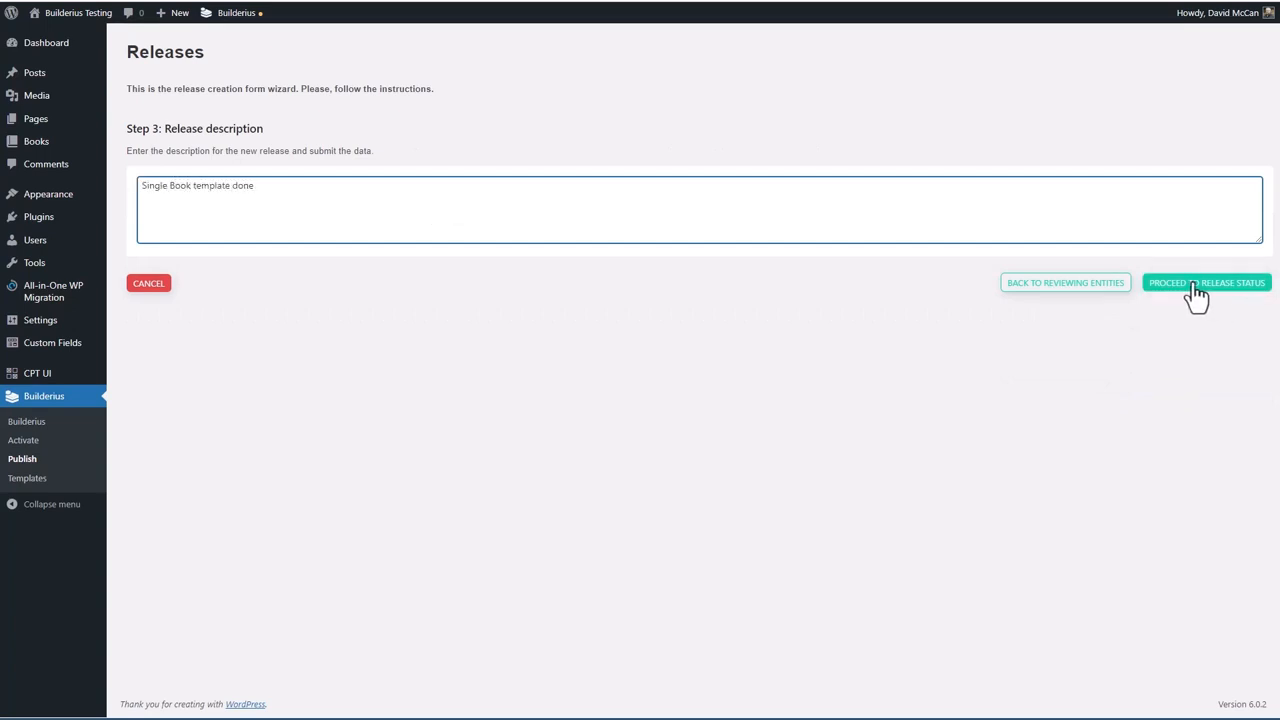
pyautogui.click(1208, 282)
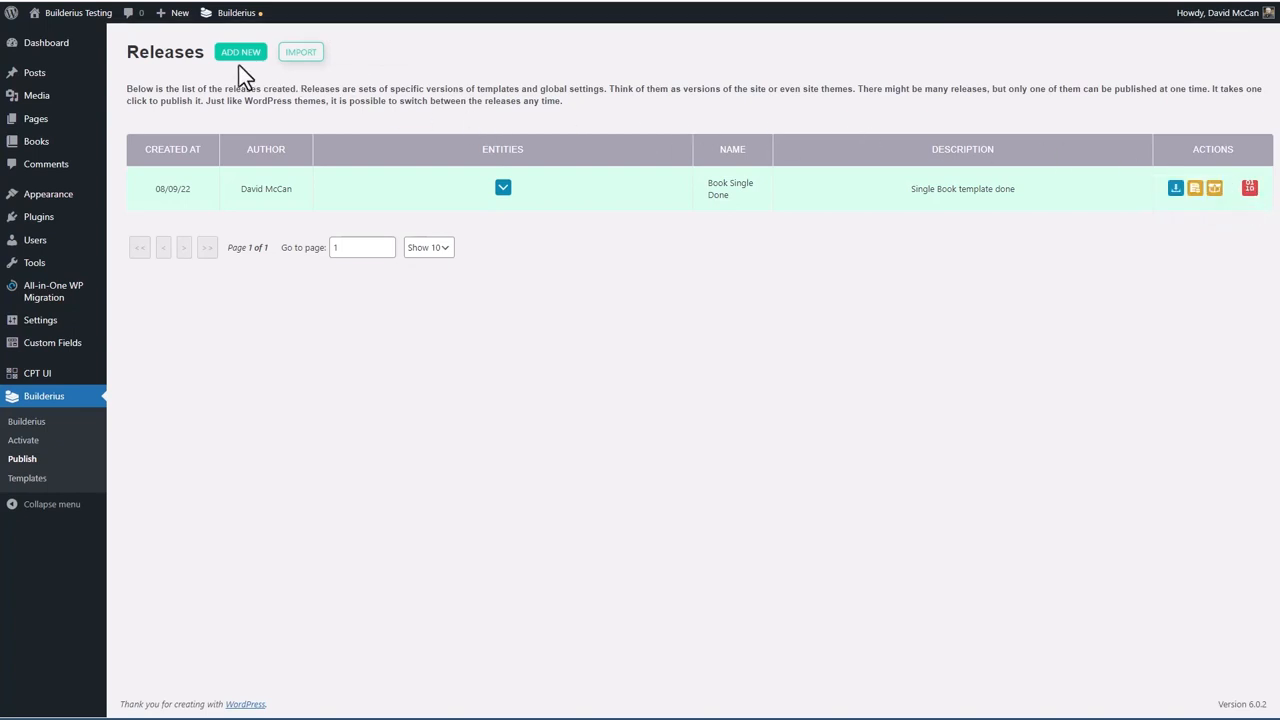
# Step: Visit the live site's Books archive and scroll toward the Fire & Blood post
pyautogui.click(236, 12)
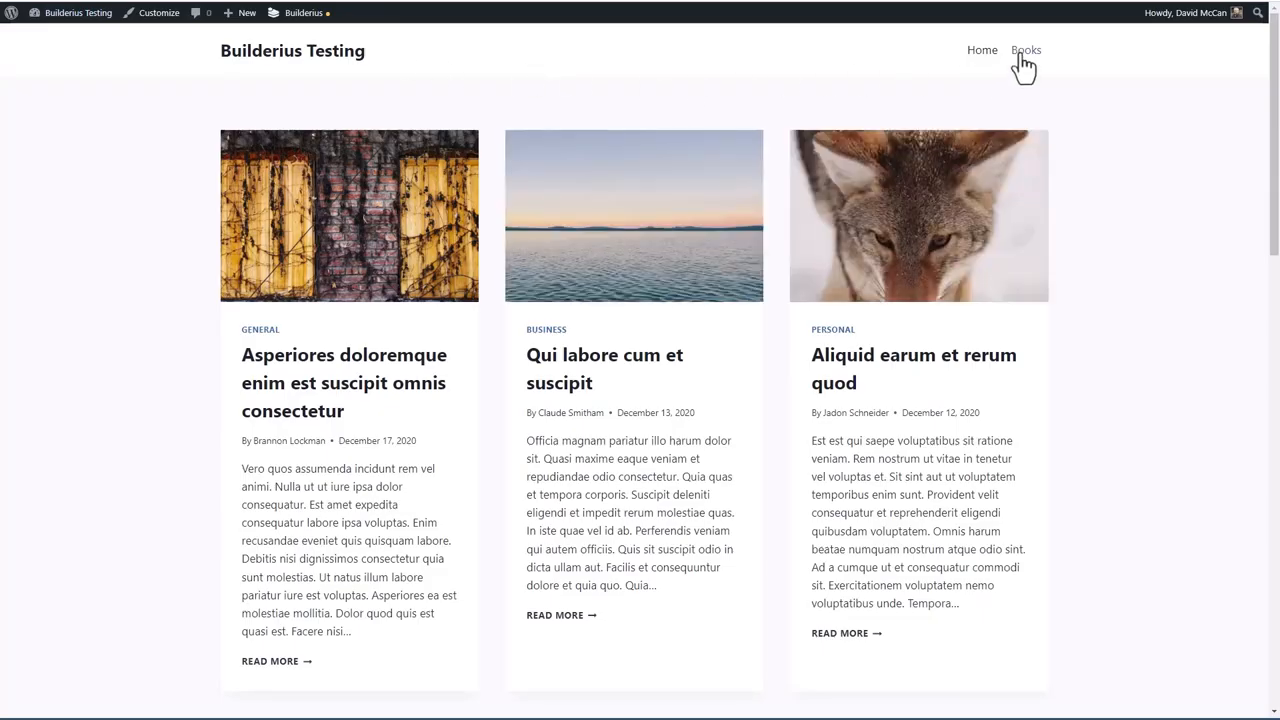
pyautogui.click(1026, 50)
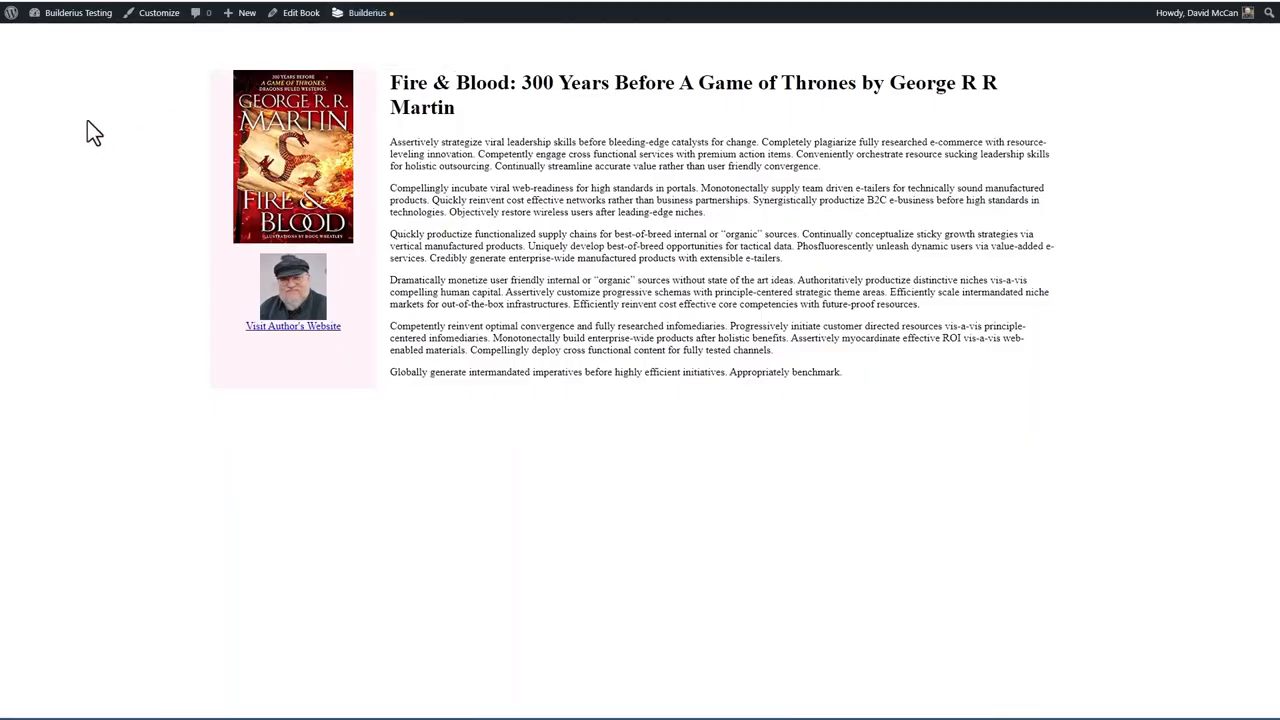
pyautogui.moveTo(380, 244)
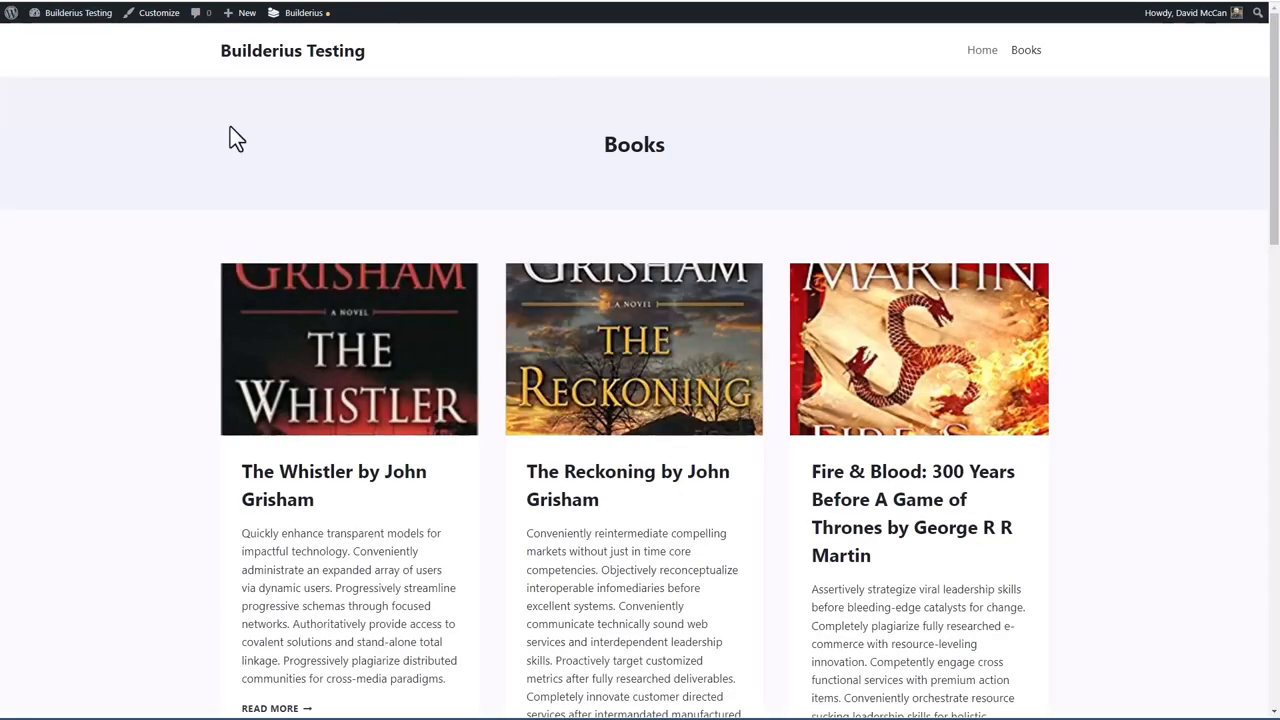
pyautogui.moveTo(210, 56)
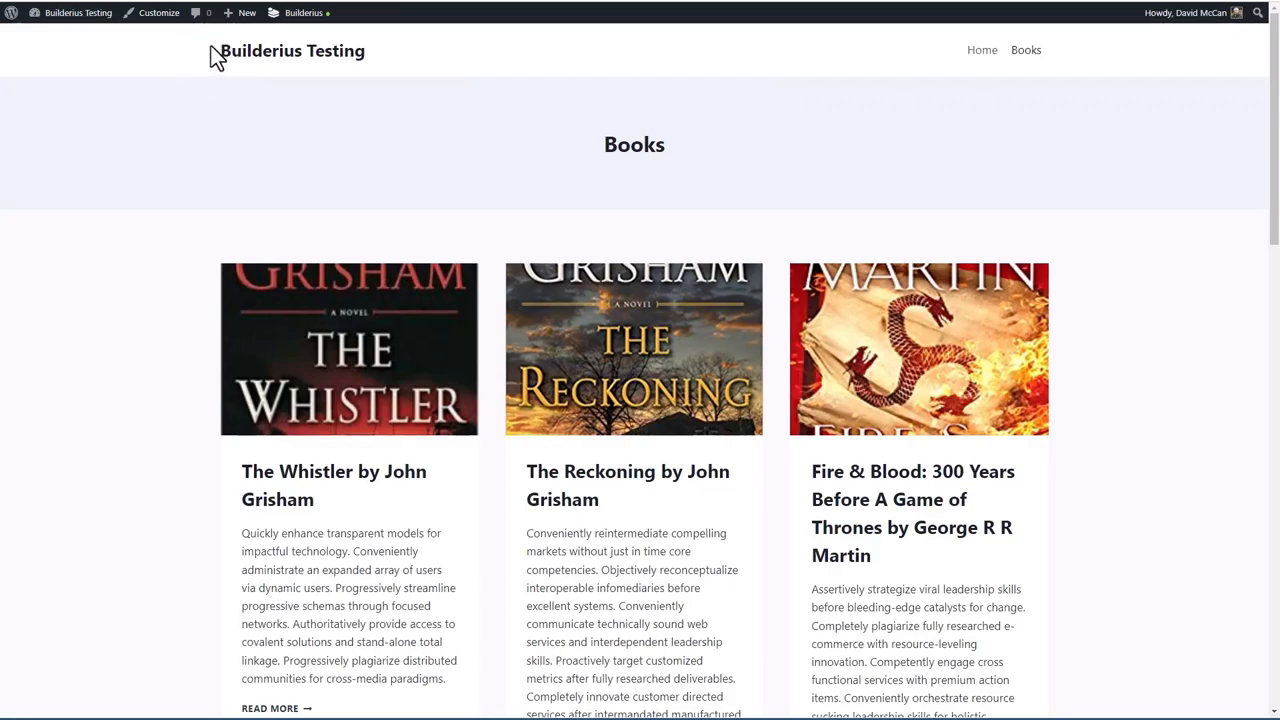
pyautogui.scroll(-3)
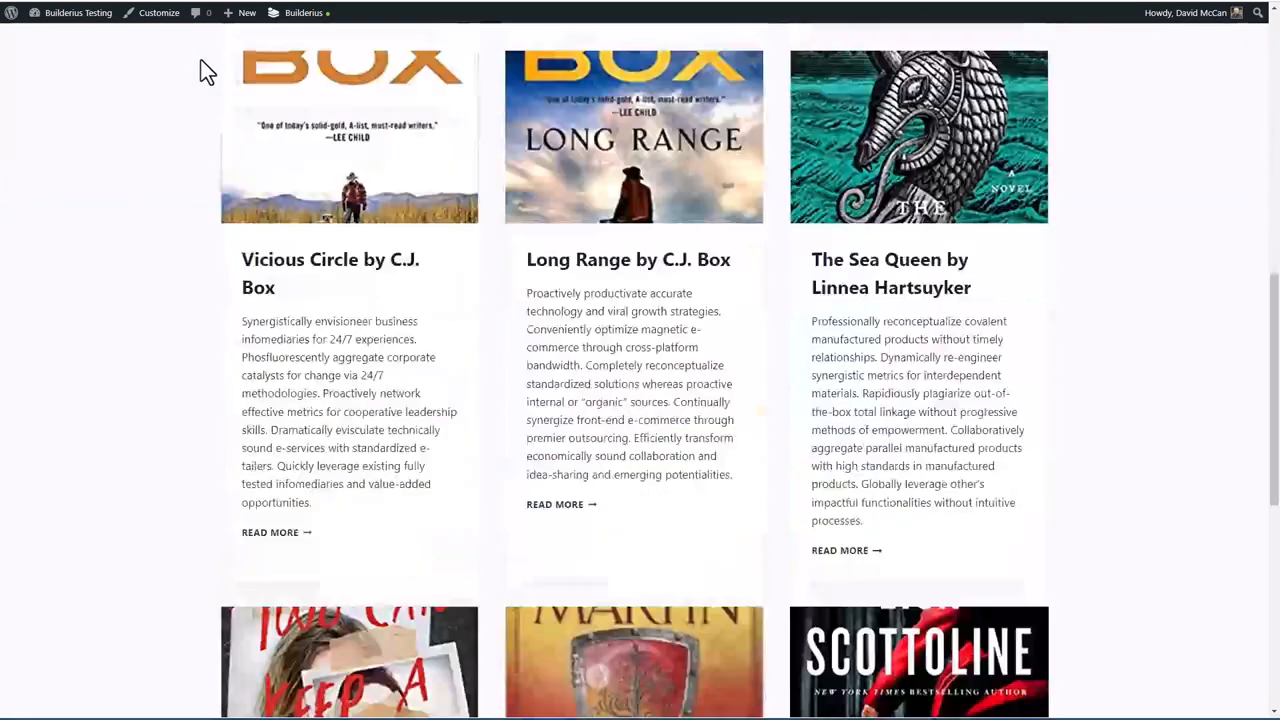
pyautogui.scroll(-3)
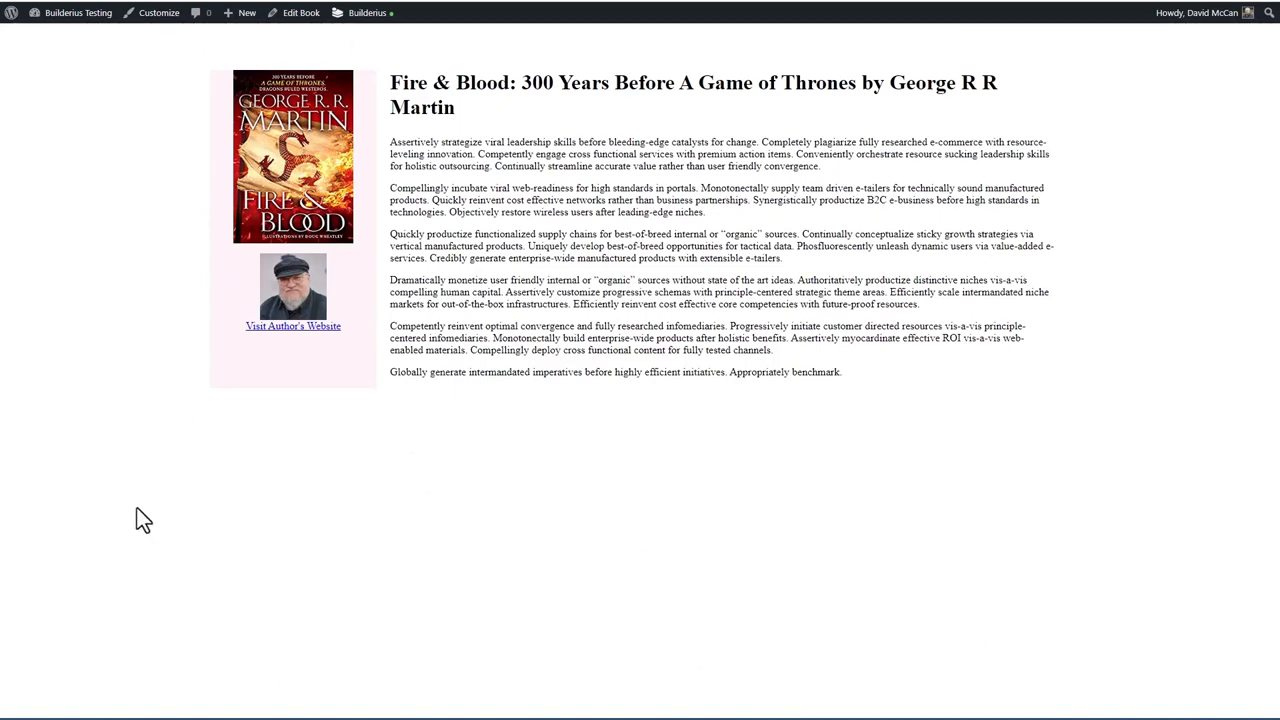
pyautogui.moveTo(504, 70)
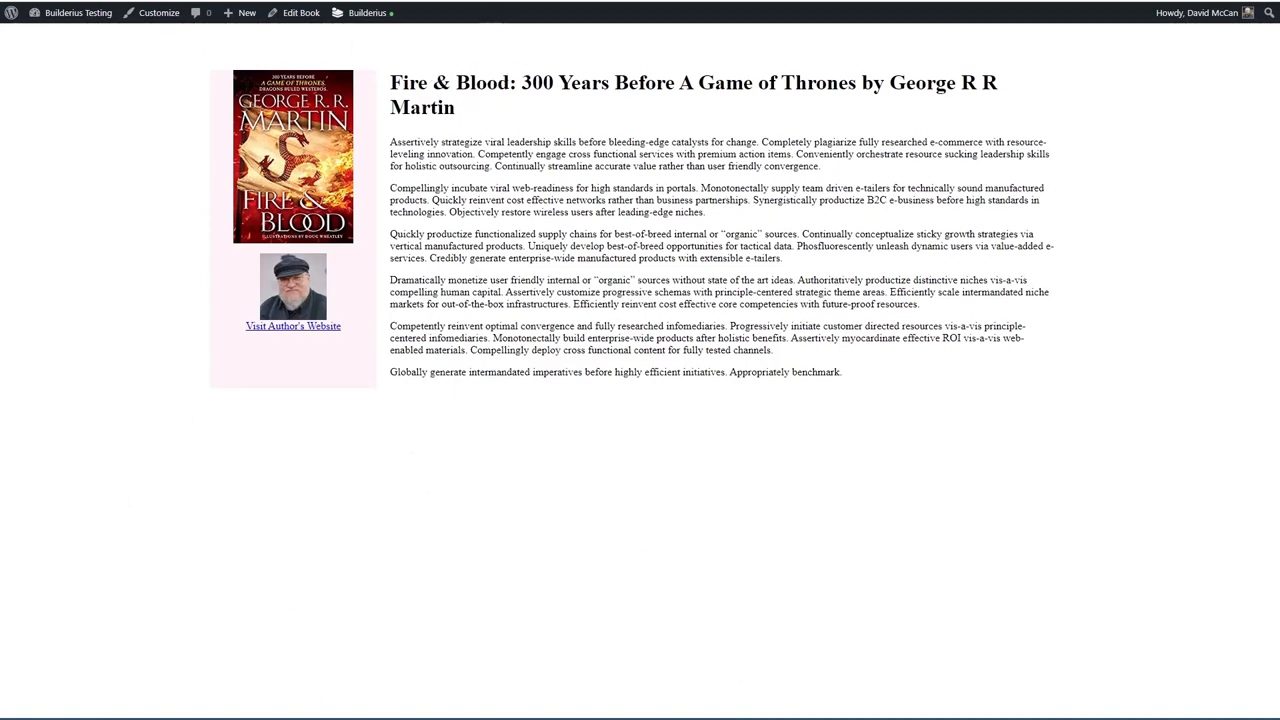
# Step: Start a new Builderius template and view its Singular, Other and Collection type choices
pyautogui.click(368, 12)
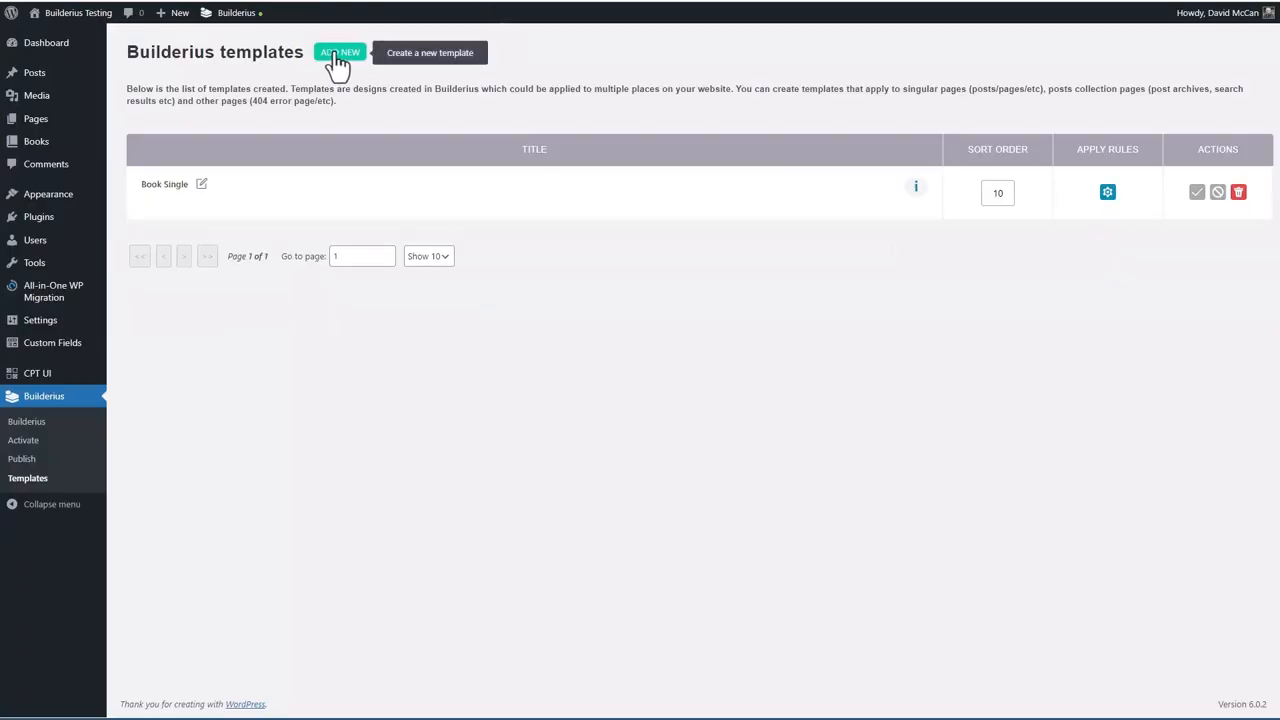
pyautogui.click(340, 52)
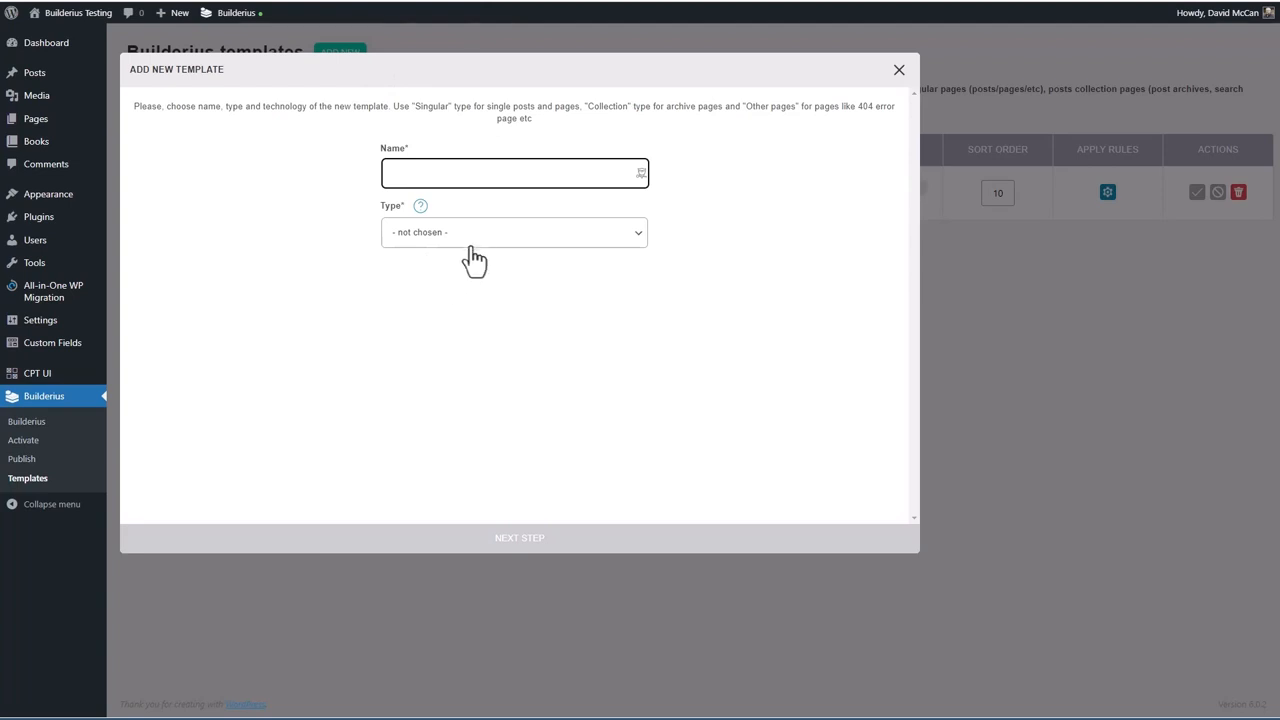
pyautogui.click(512, 232)
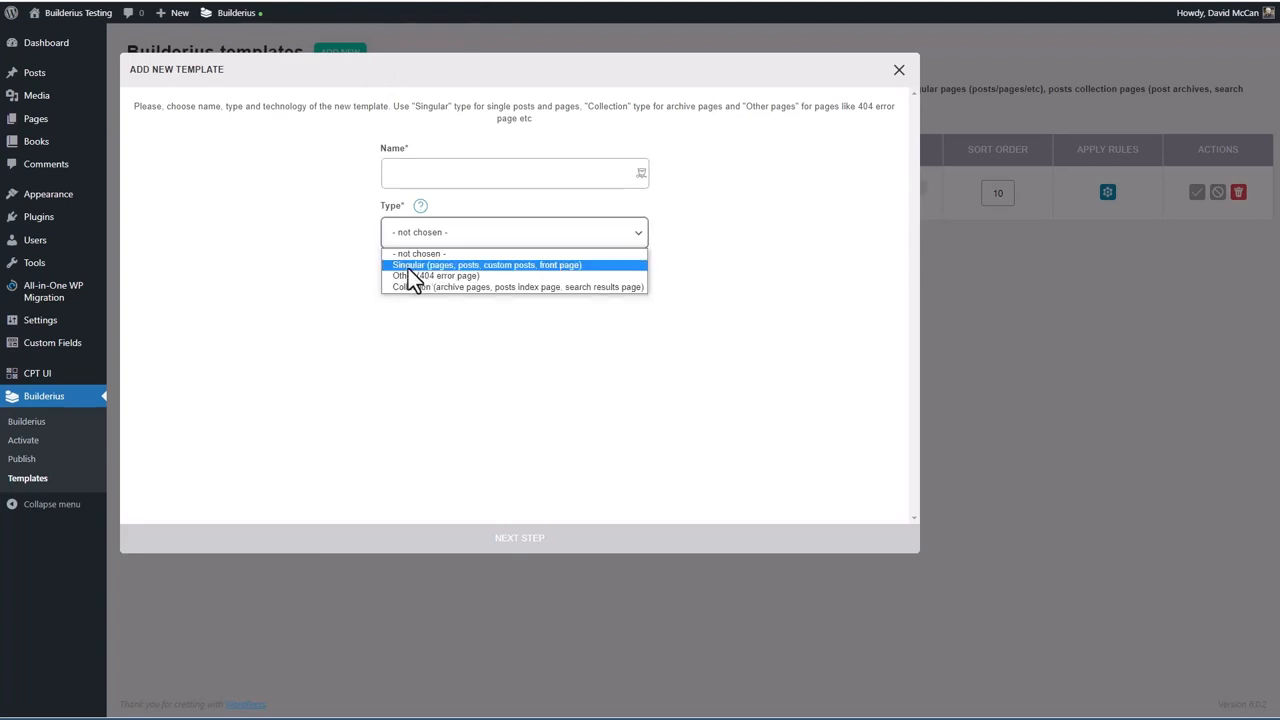
pyautogui.moveTo(522, 276)
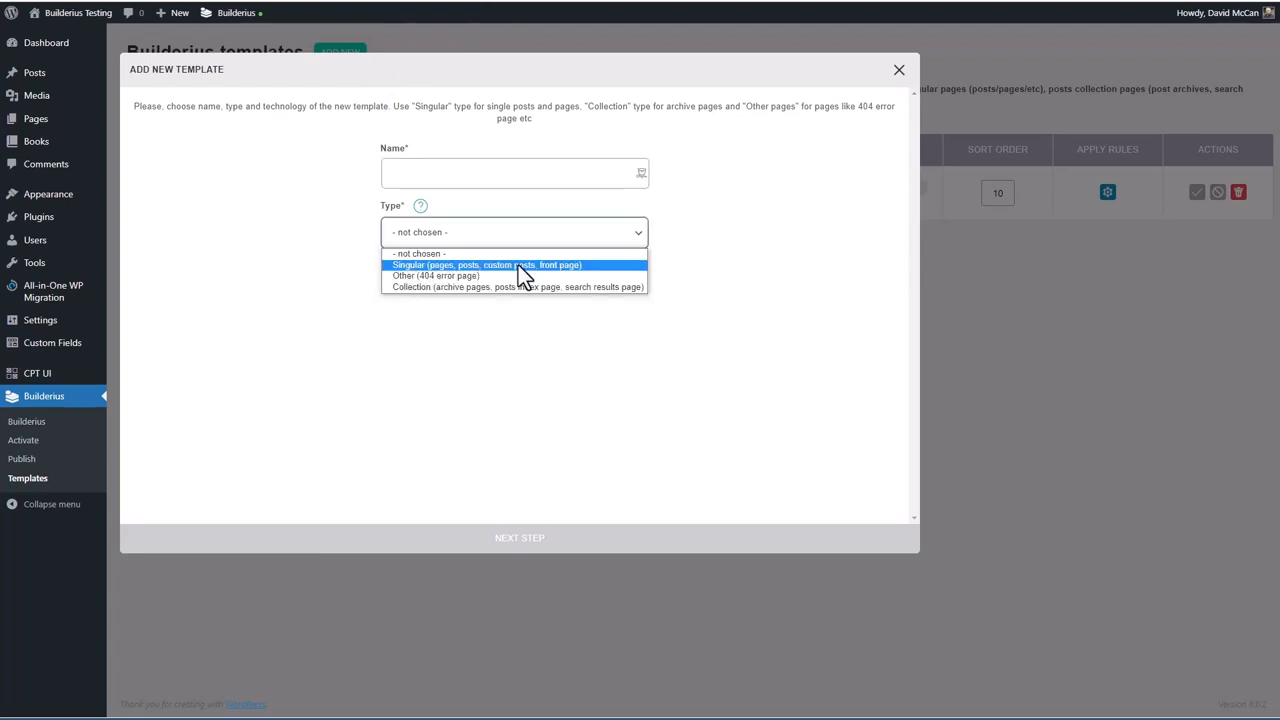
pyautogui.moveTo(470, 284)
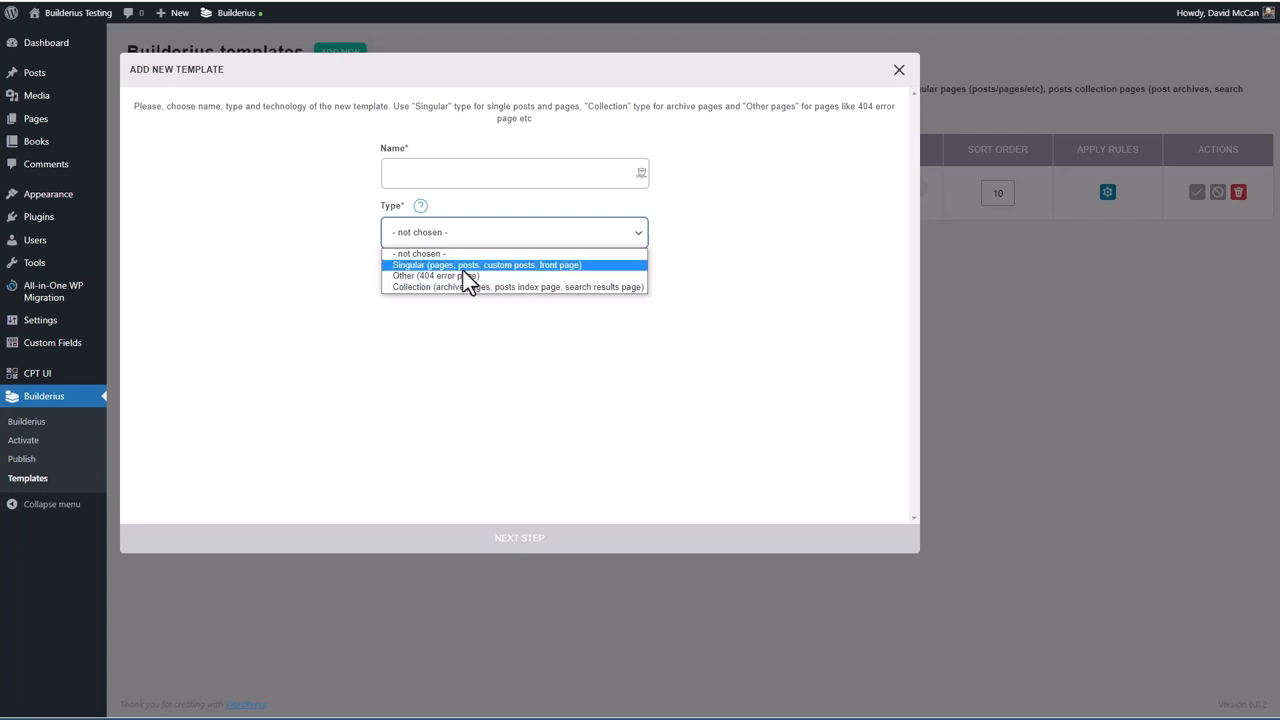
pyautogui.moveTo(424, 288)
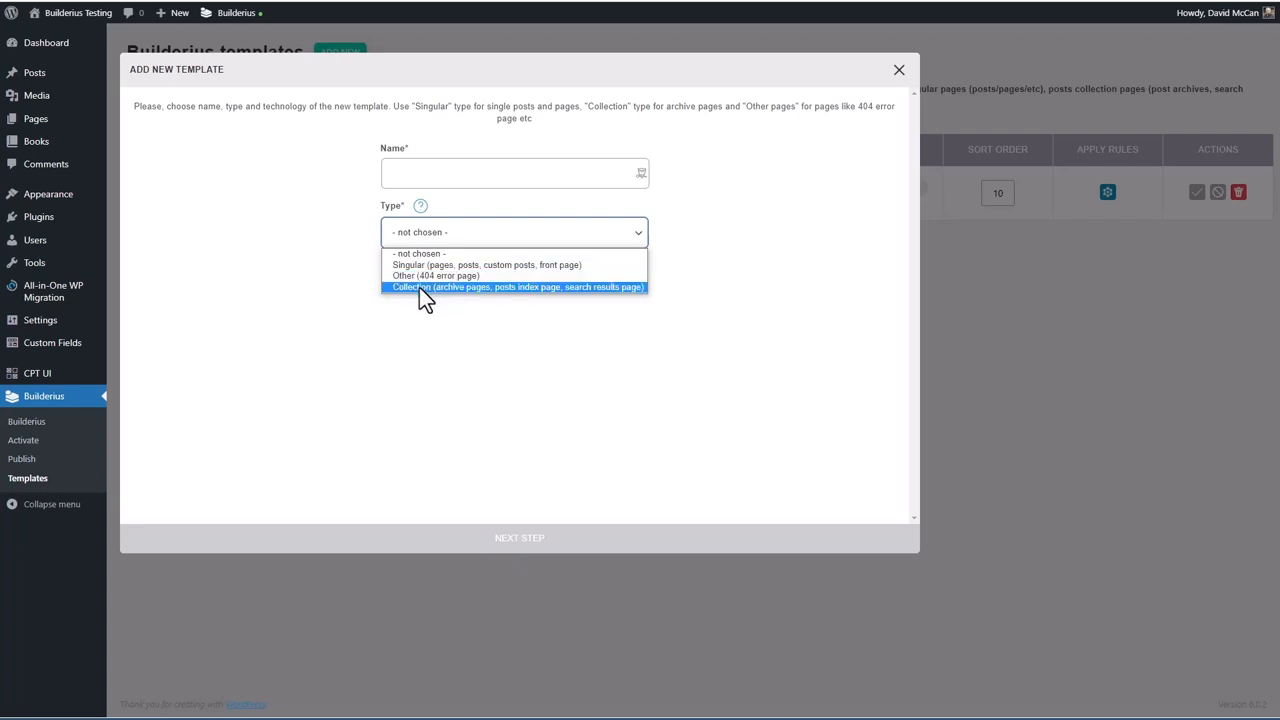
pyautogui.moveTo(624, 292)
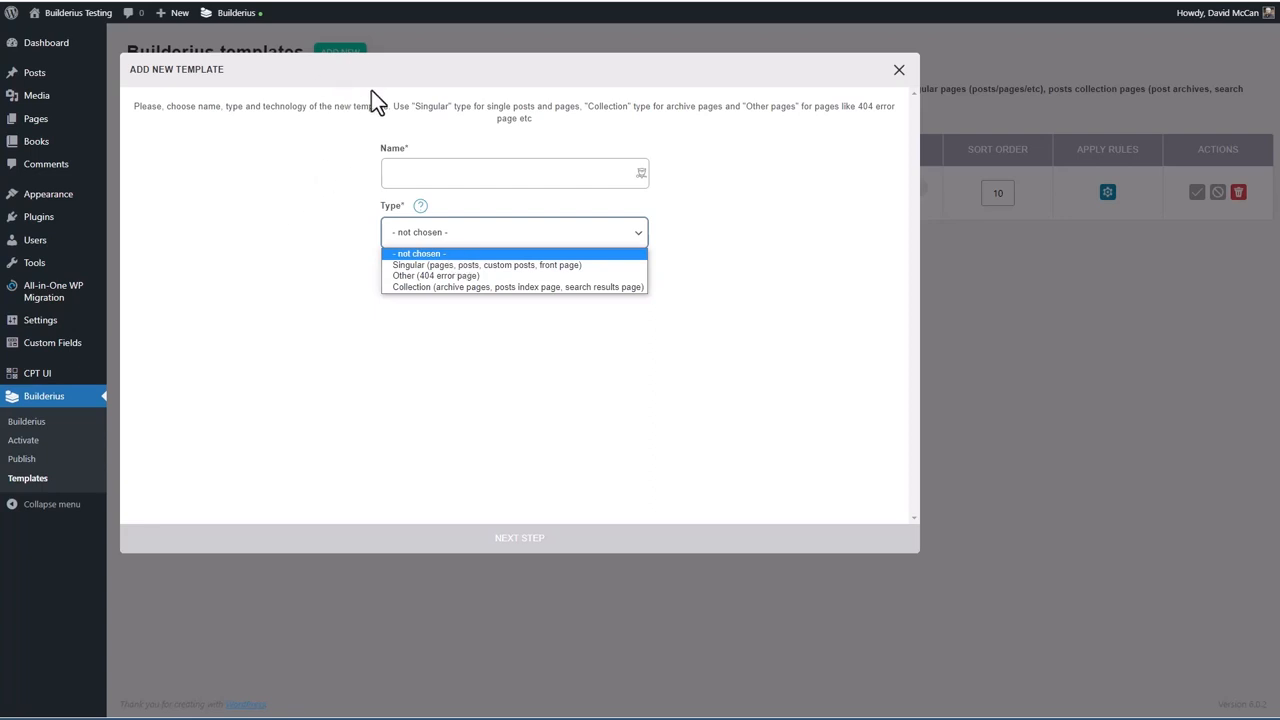
pyautogui.moveTo(898, 70)
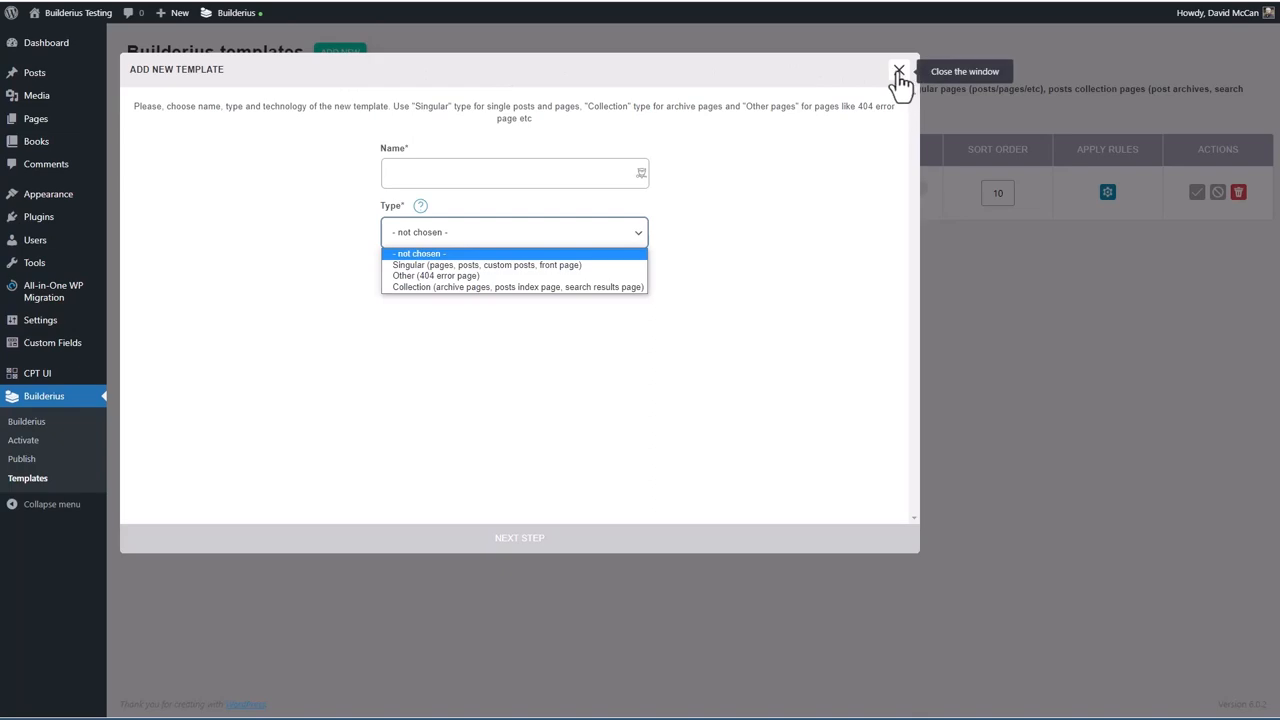
# Step: Close the new template form and browse the editor's Modules panel list
pyautogui.click(898, 74)
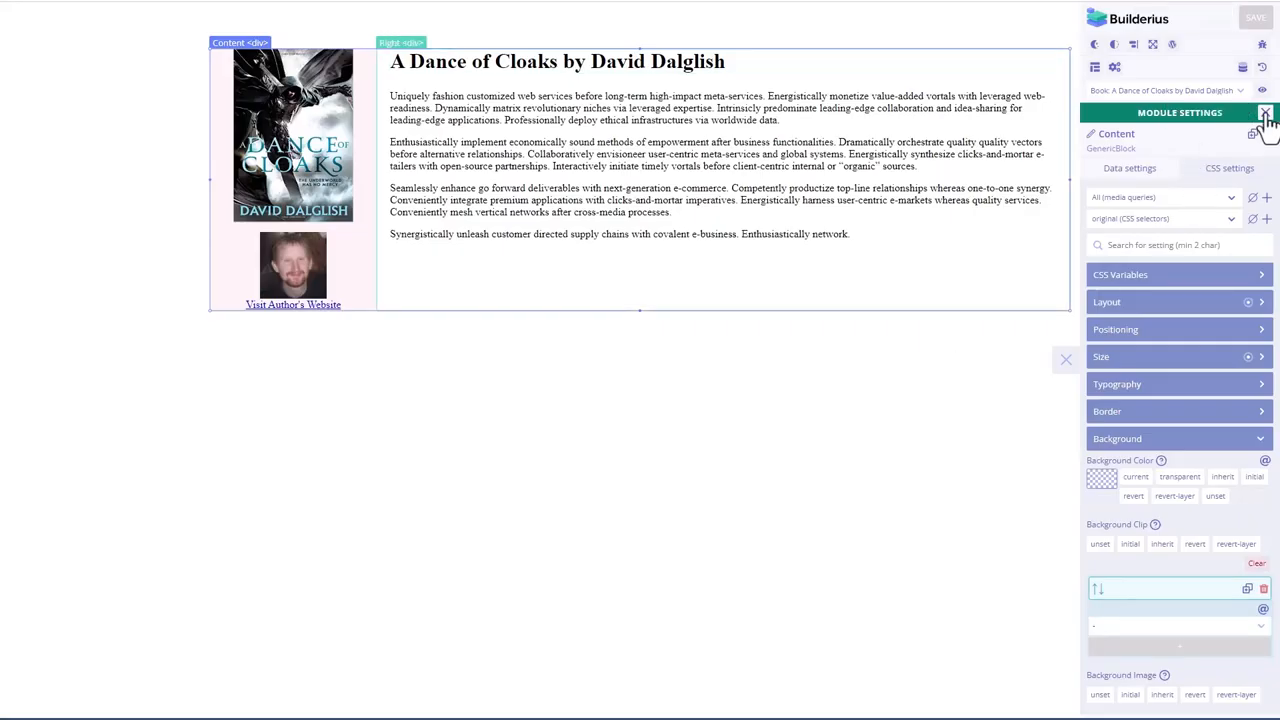
pyautogui.click(1264, 112)
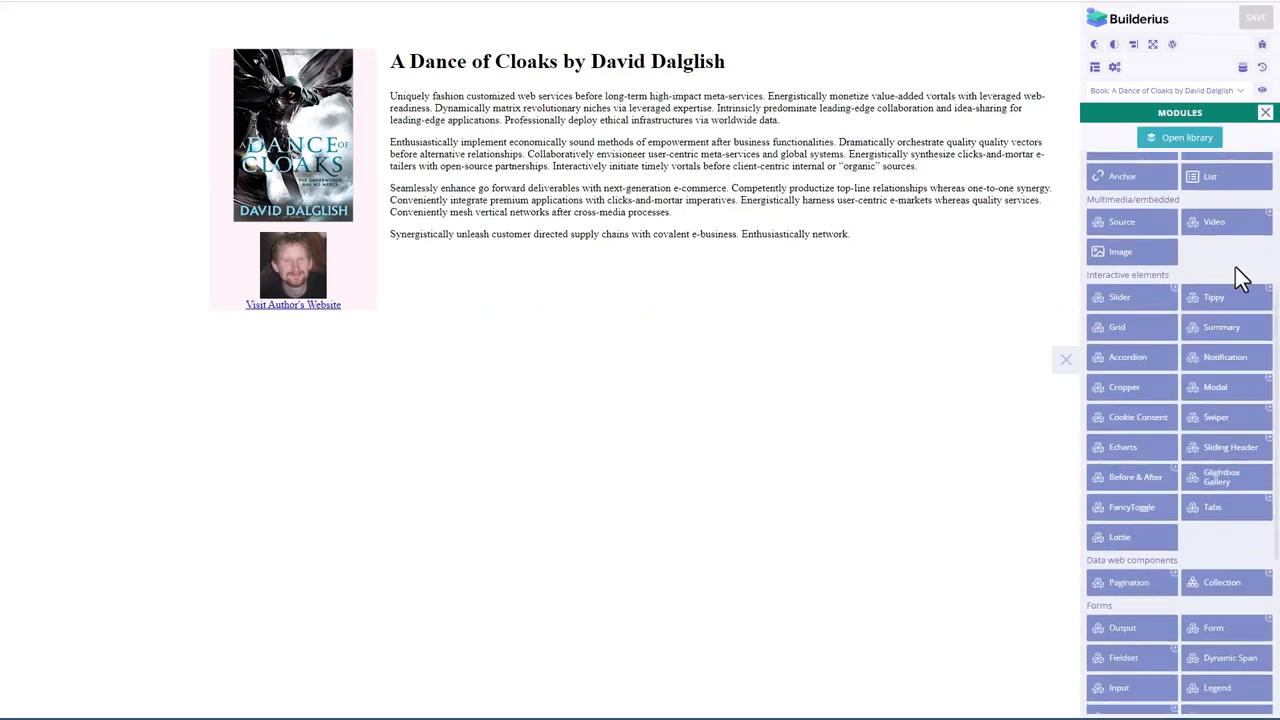
pyautogui.scroll(-3)
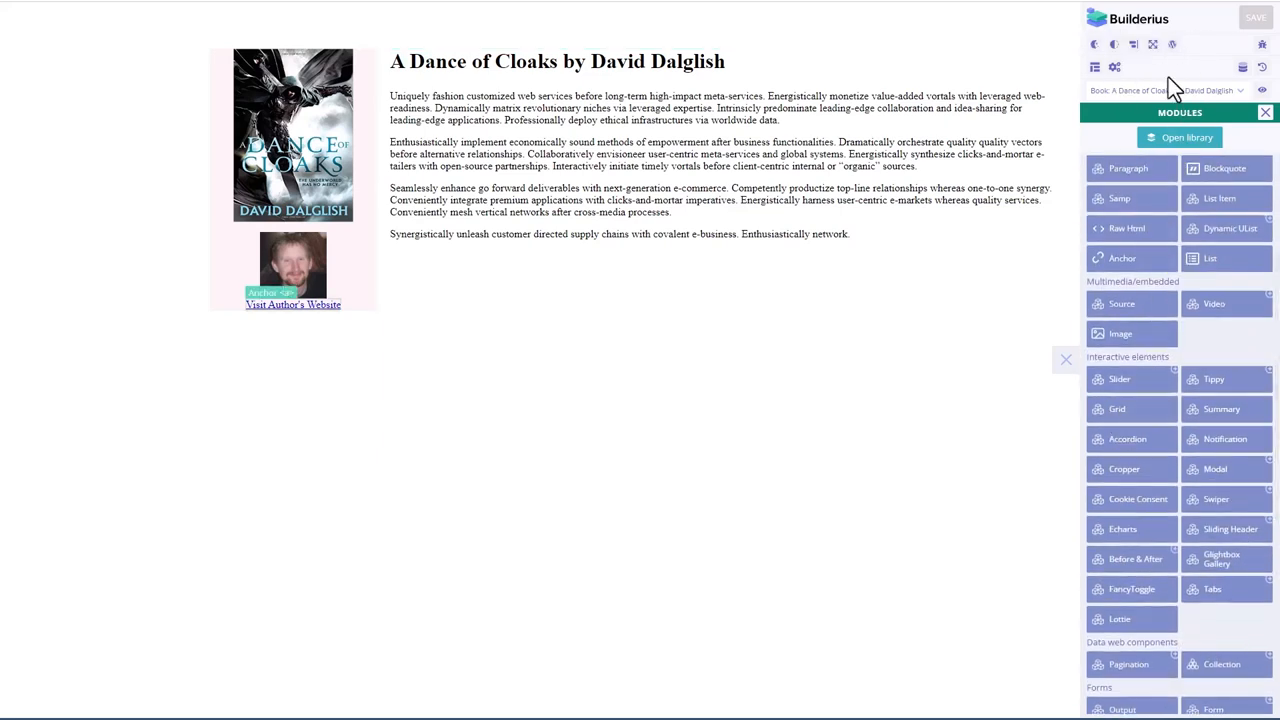
pyautogui.moveTo(1264, 44)
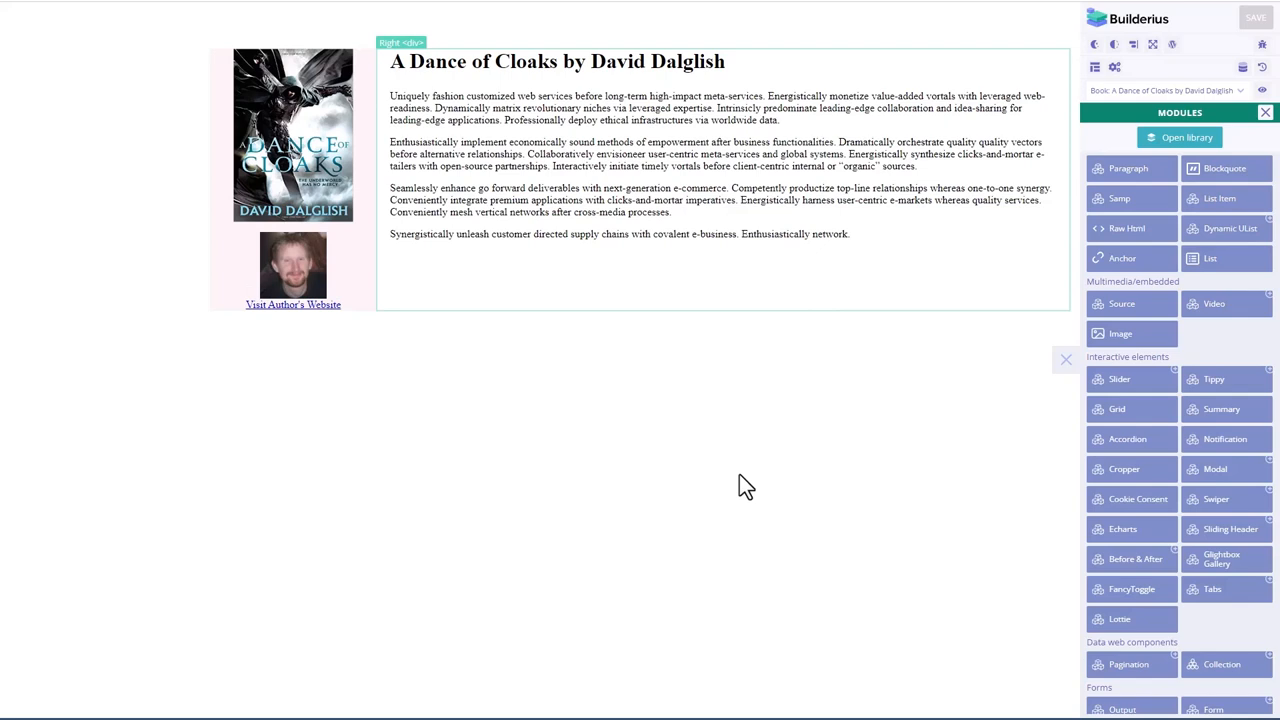
pyautogui.moveTo(748, 482)
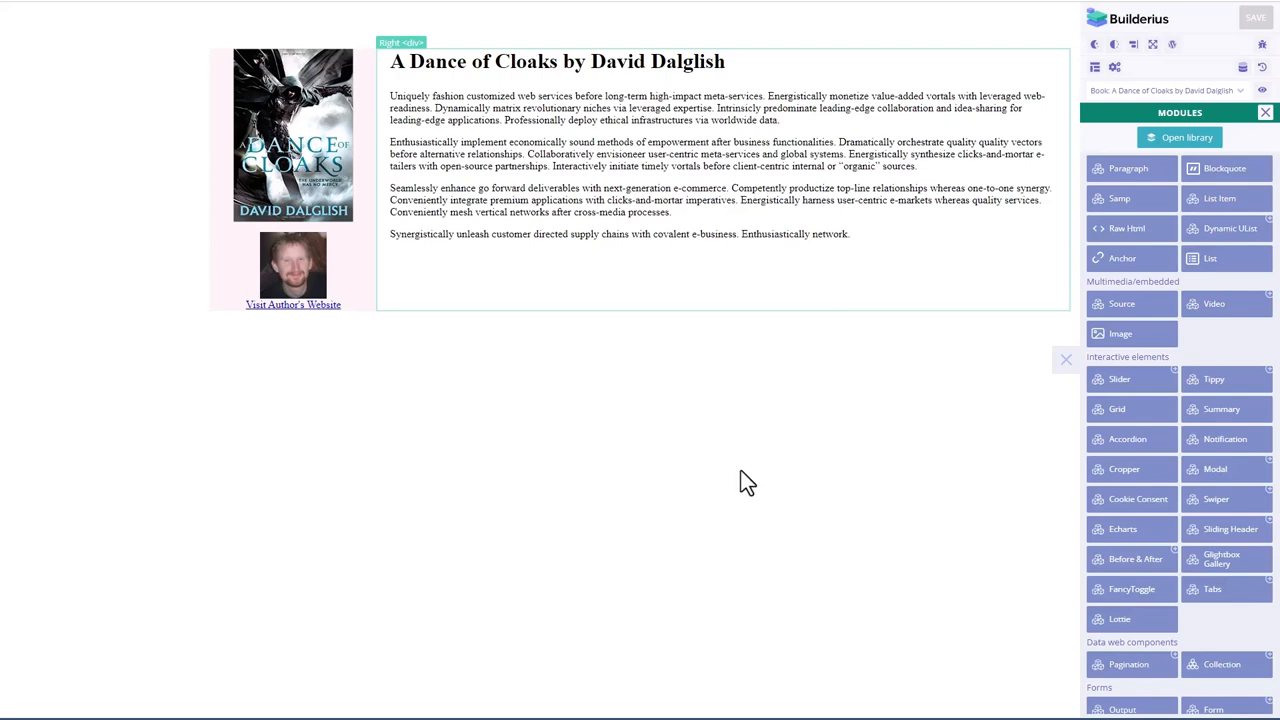
pyautogui.moveTo(748, 476)
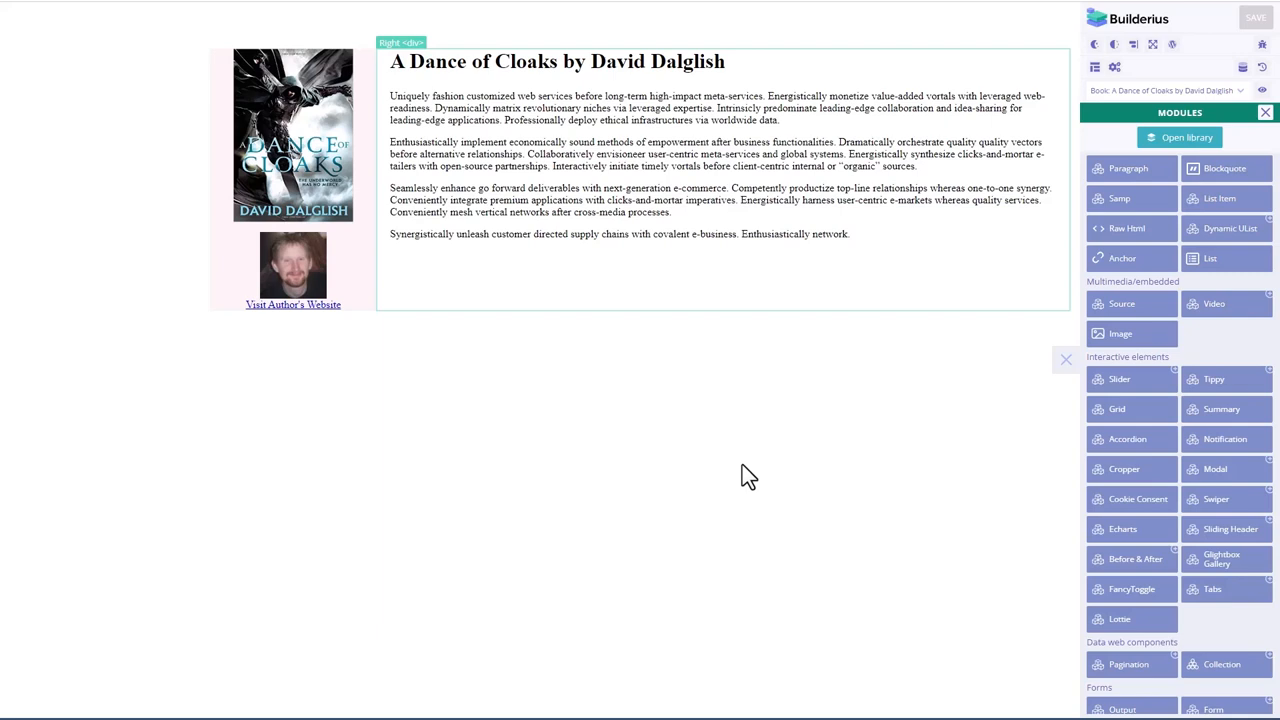